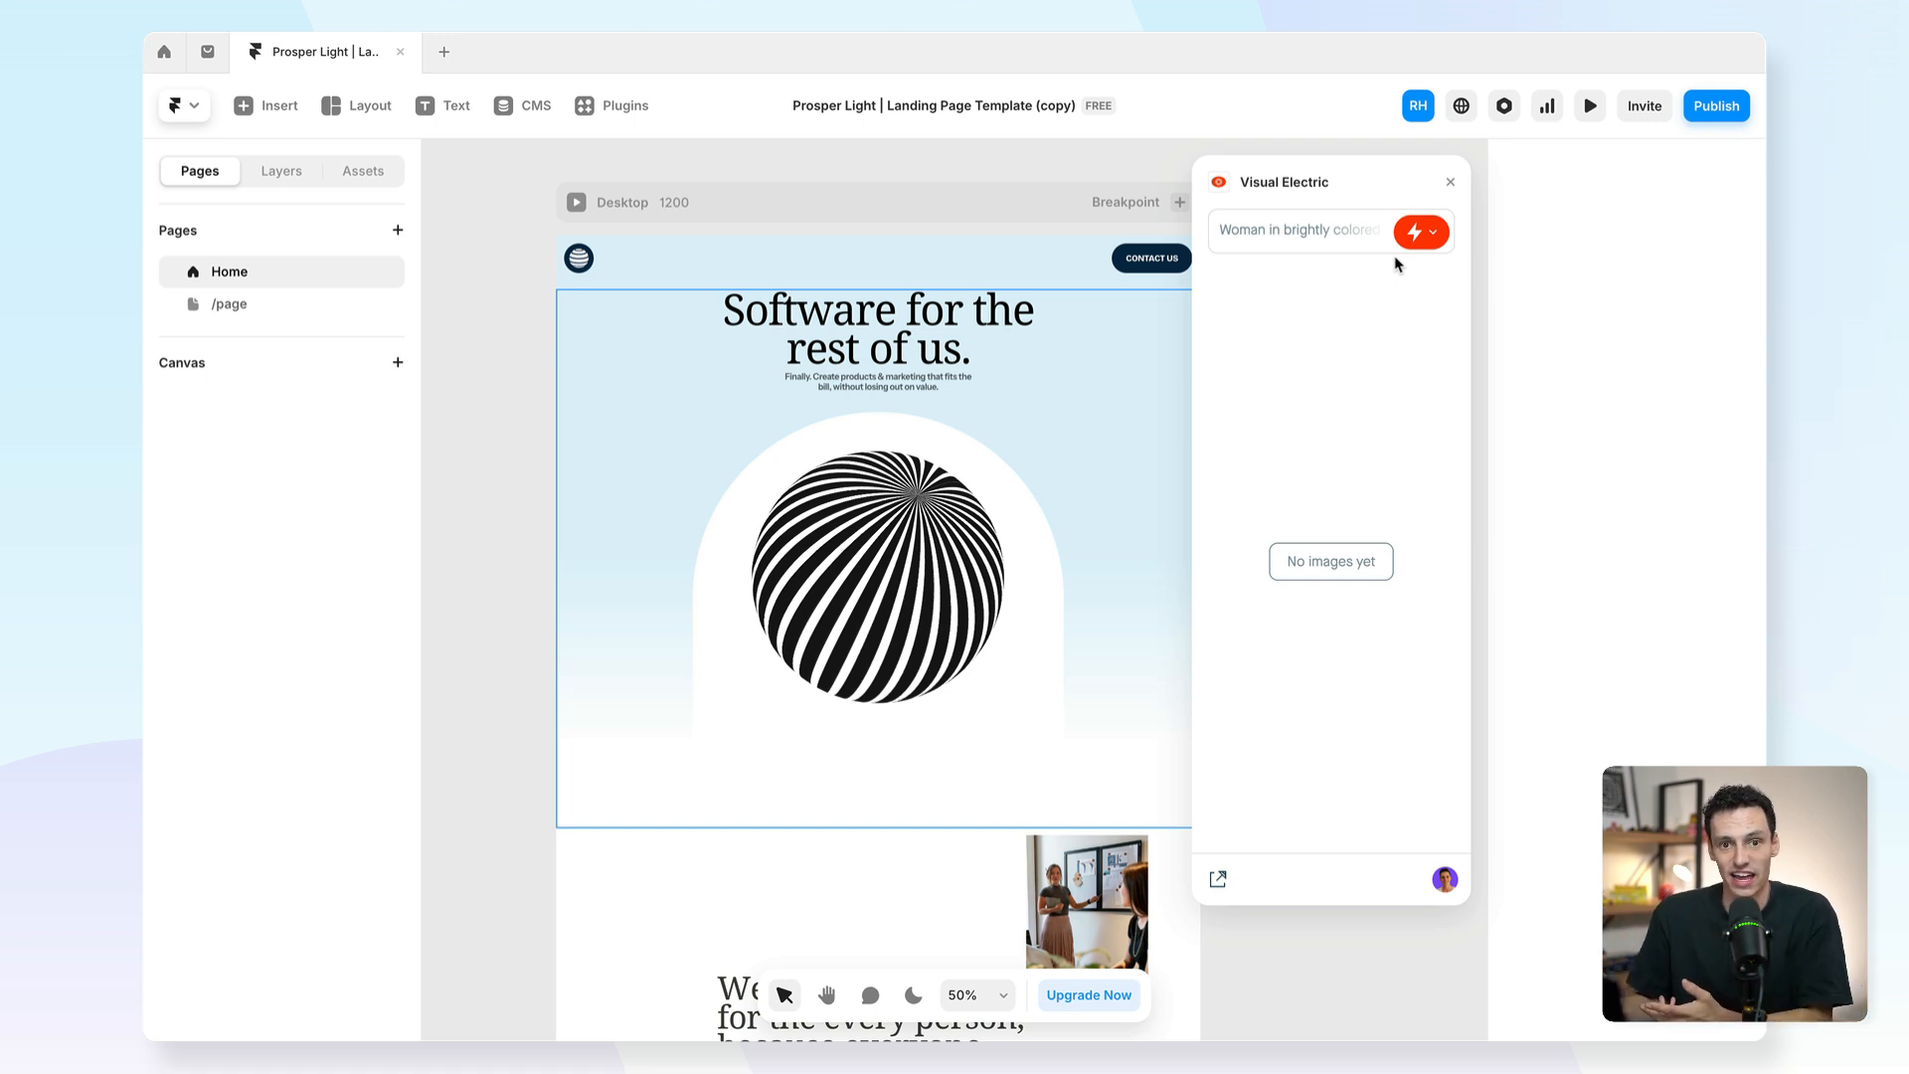
mouse_move(1381, 263)
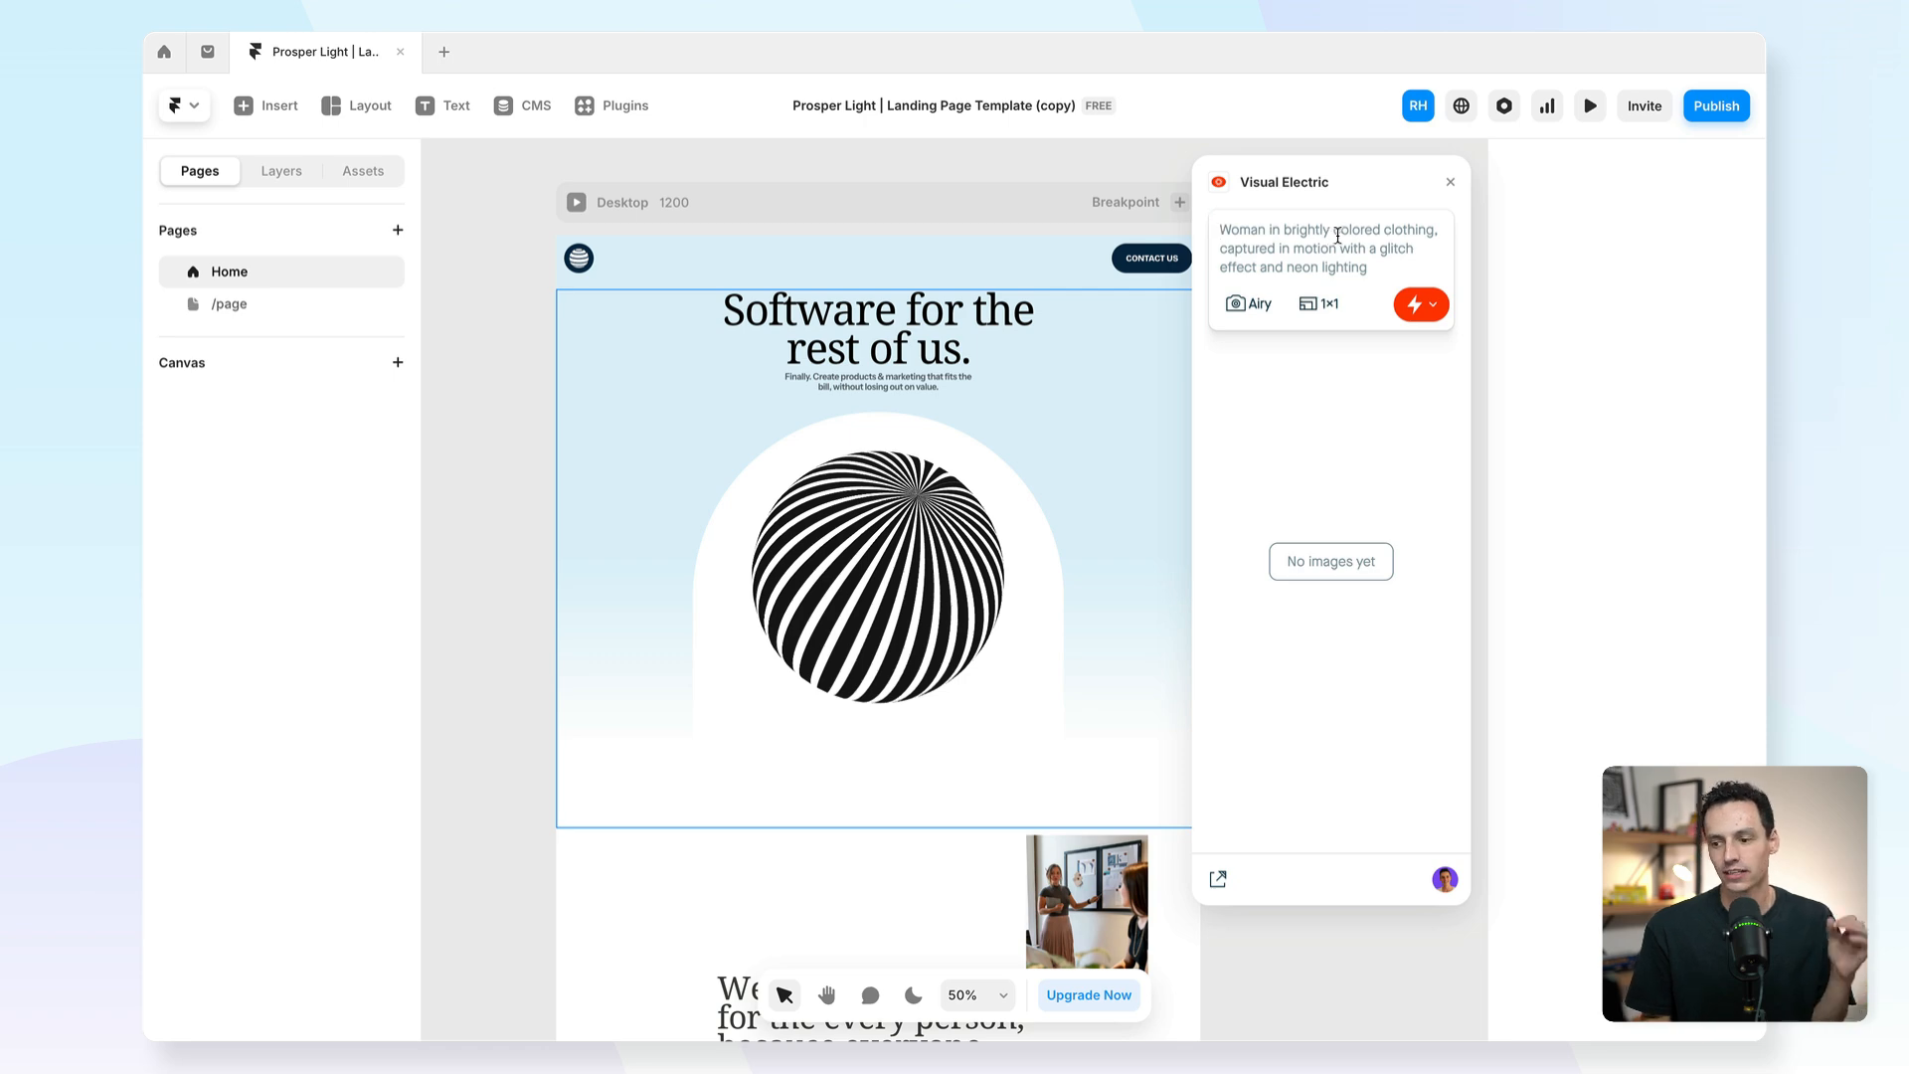
Select the presenter photo and prompt for a neutral-toned woman pointing to a boardroom whiteboard chart.
scroll("down", 3)
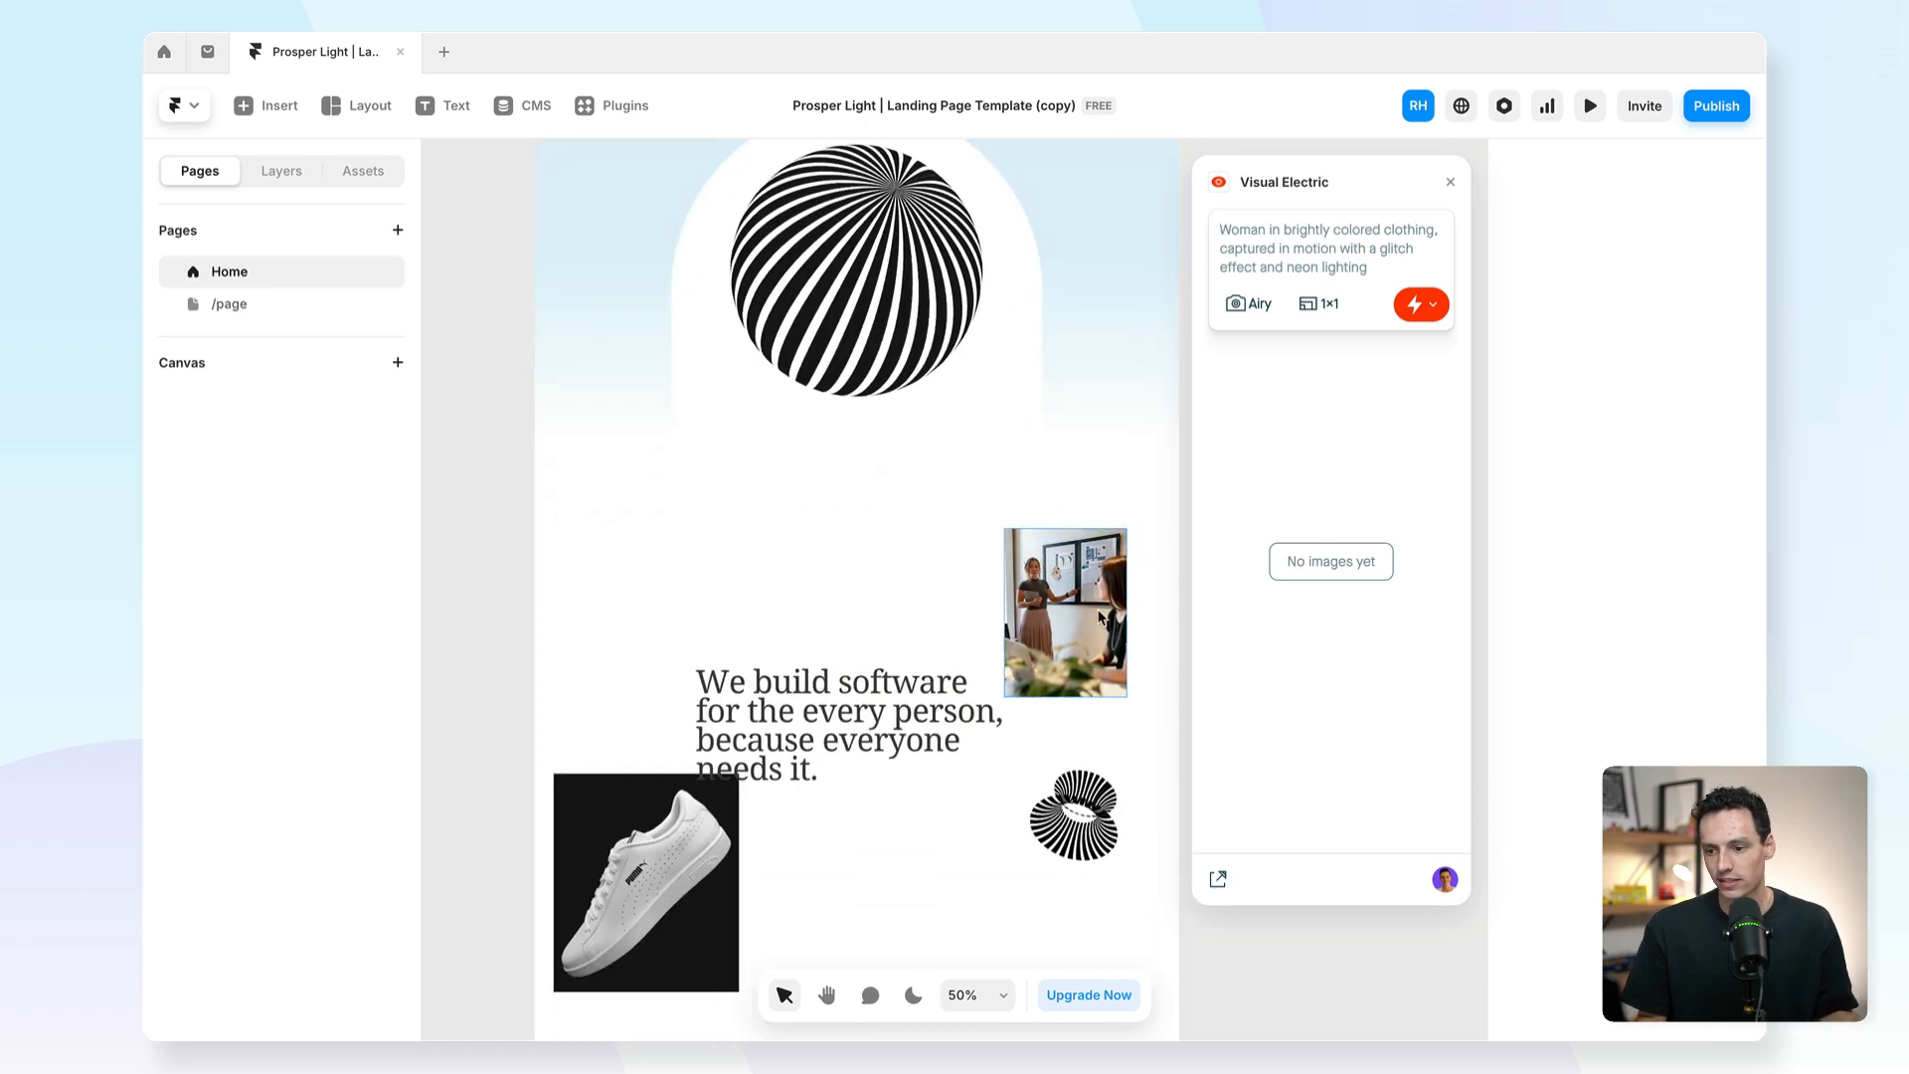
left_click(1064, 612)
type("Woman")
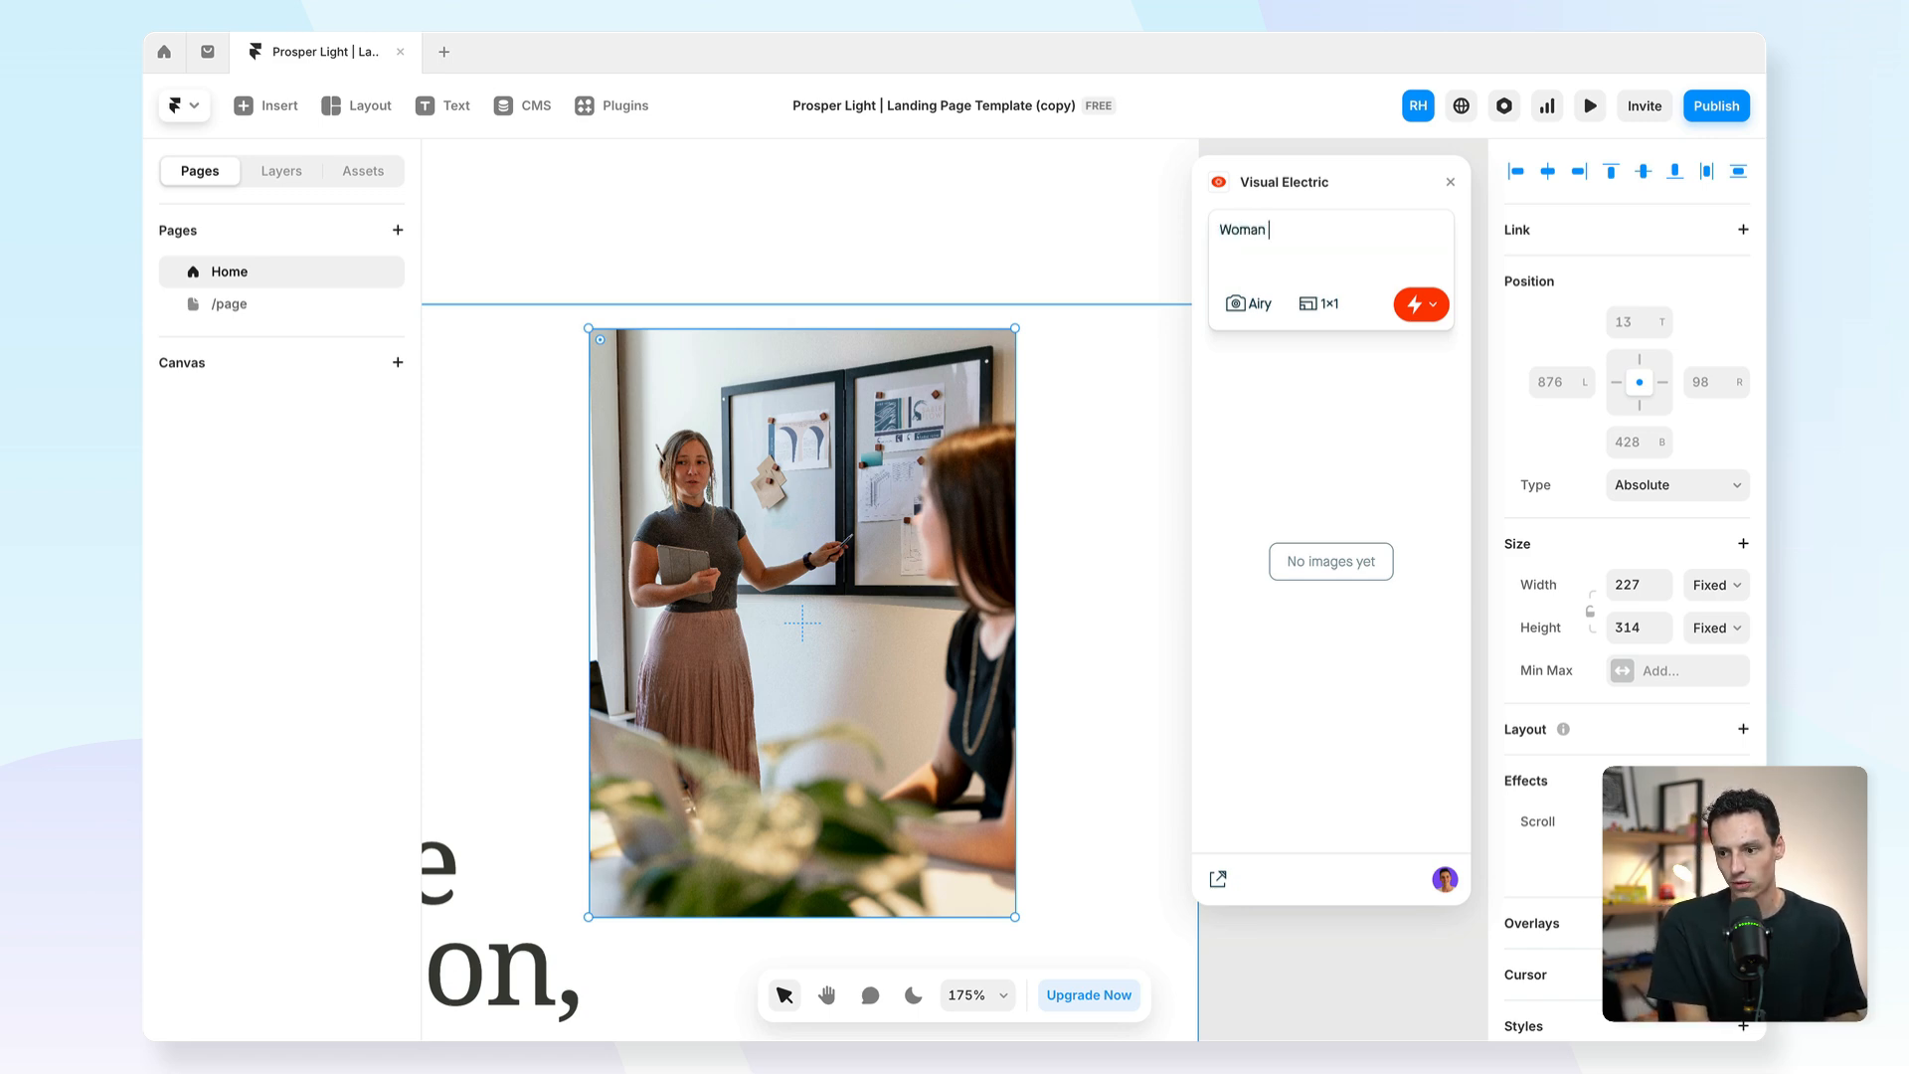
type("dressed is")
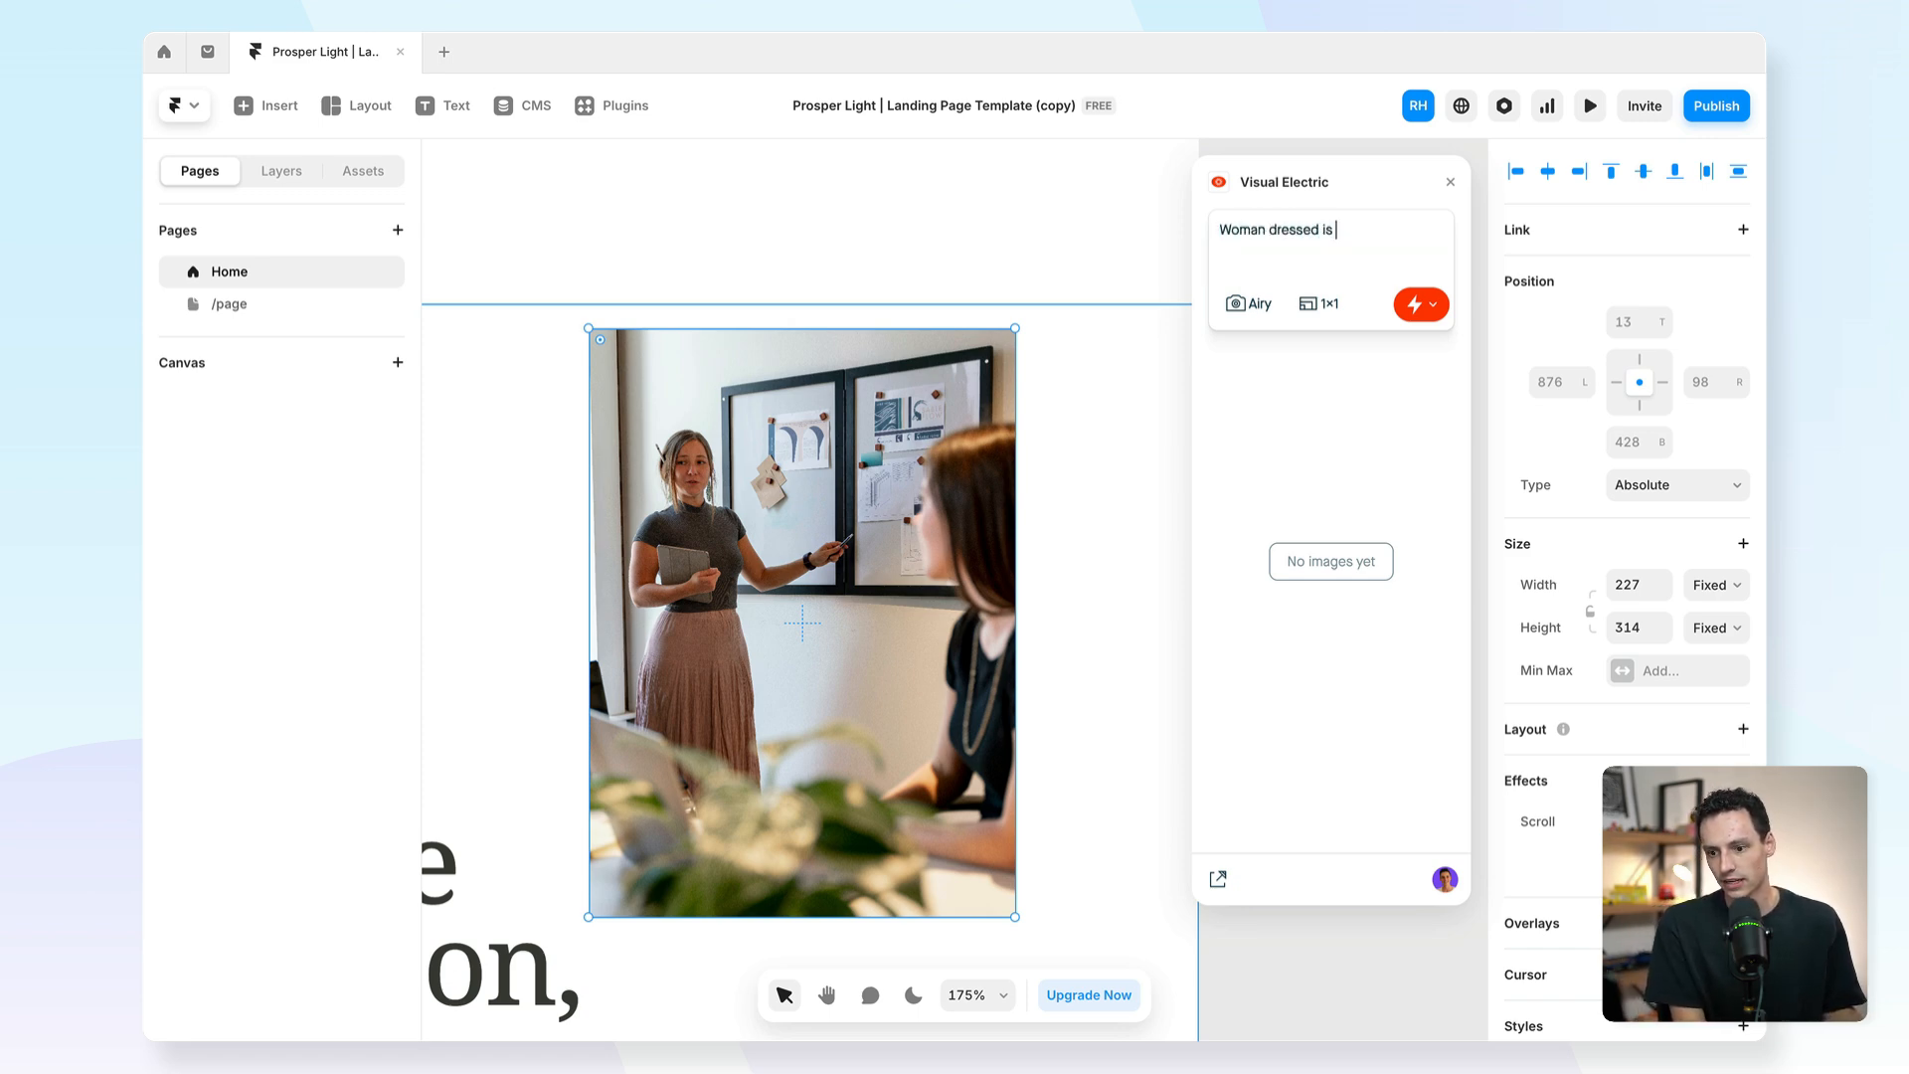
type("netural to")
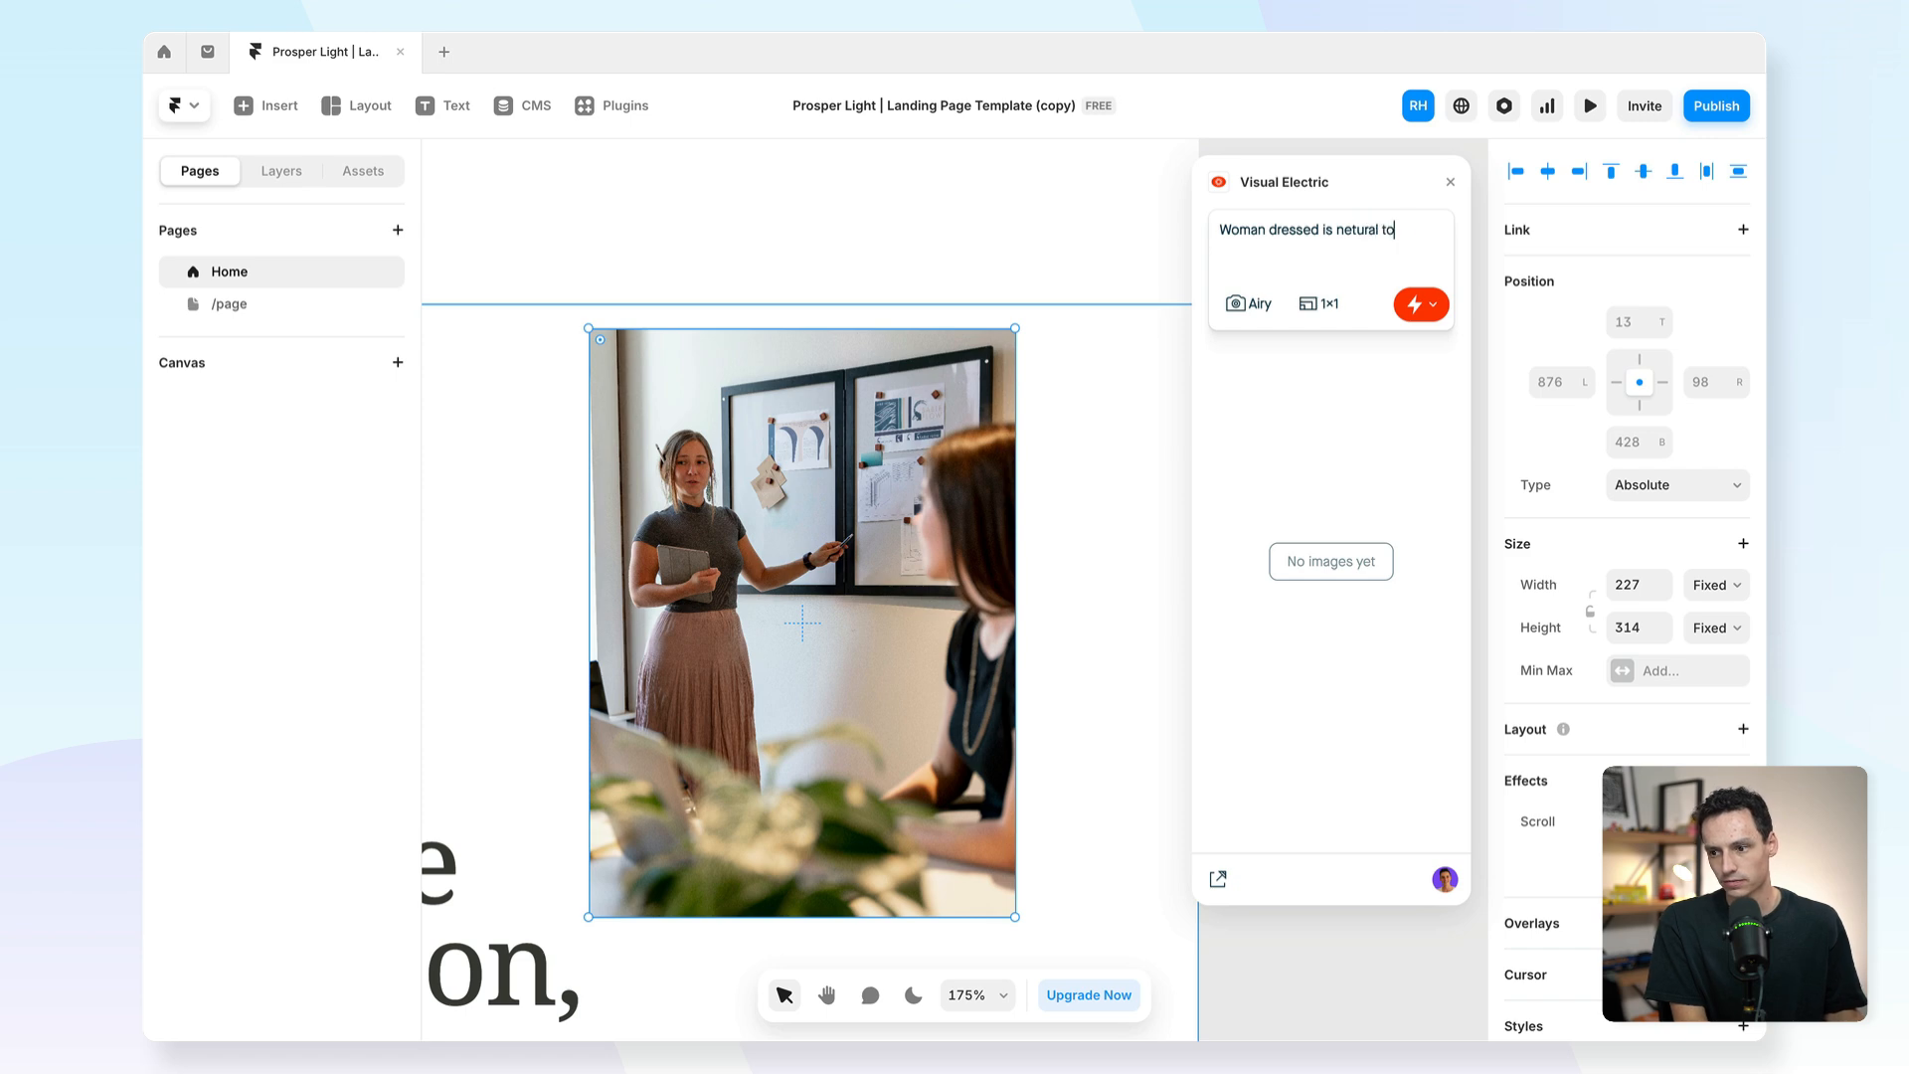
type("tones pointing")
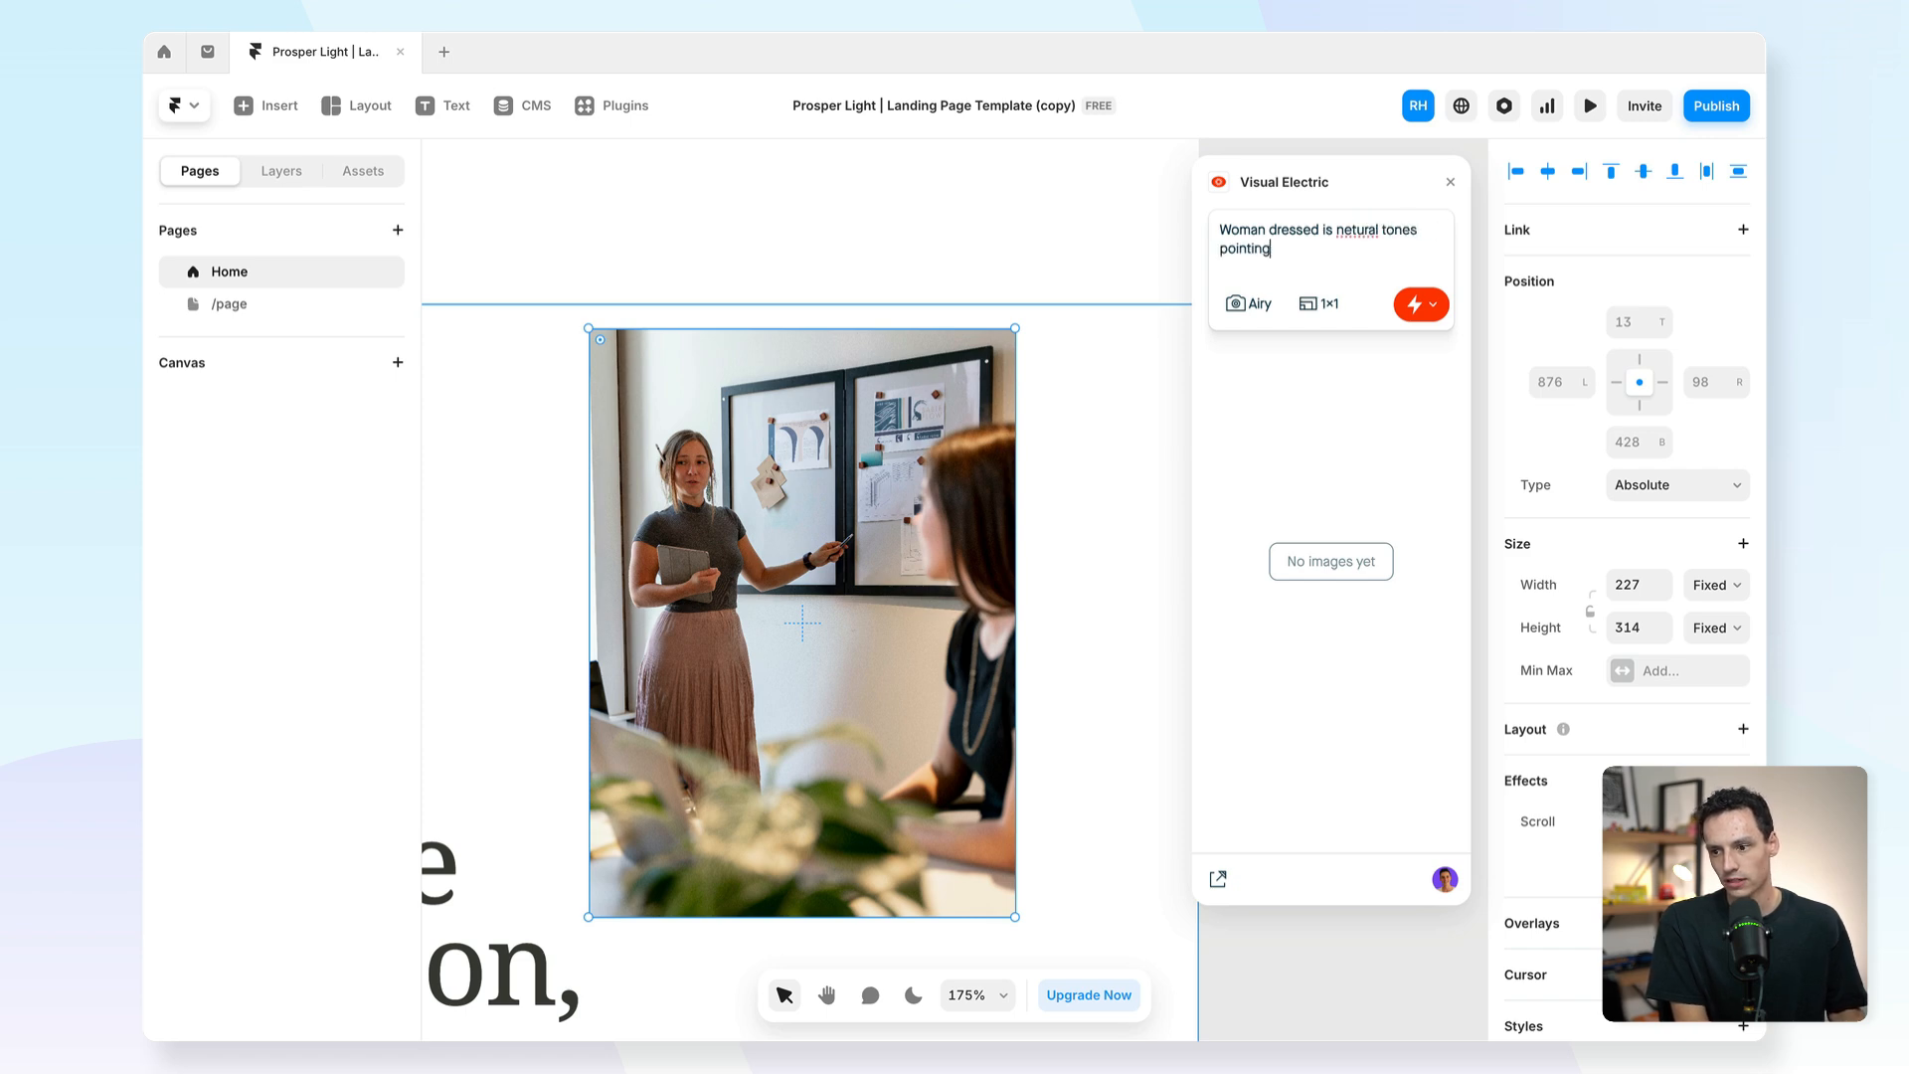
type("to a whiteboard")
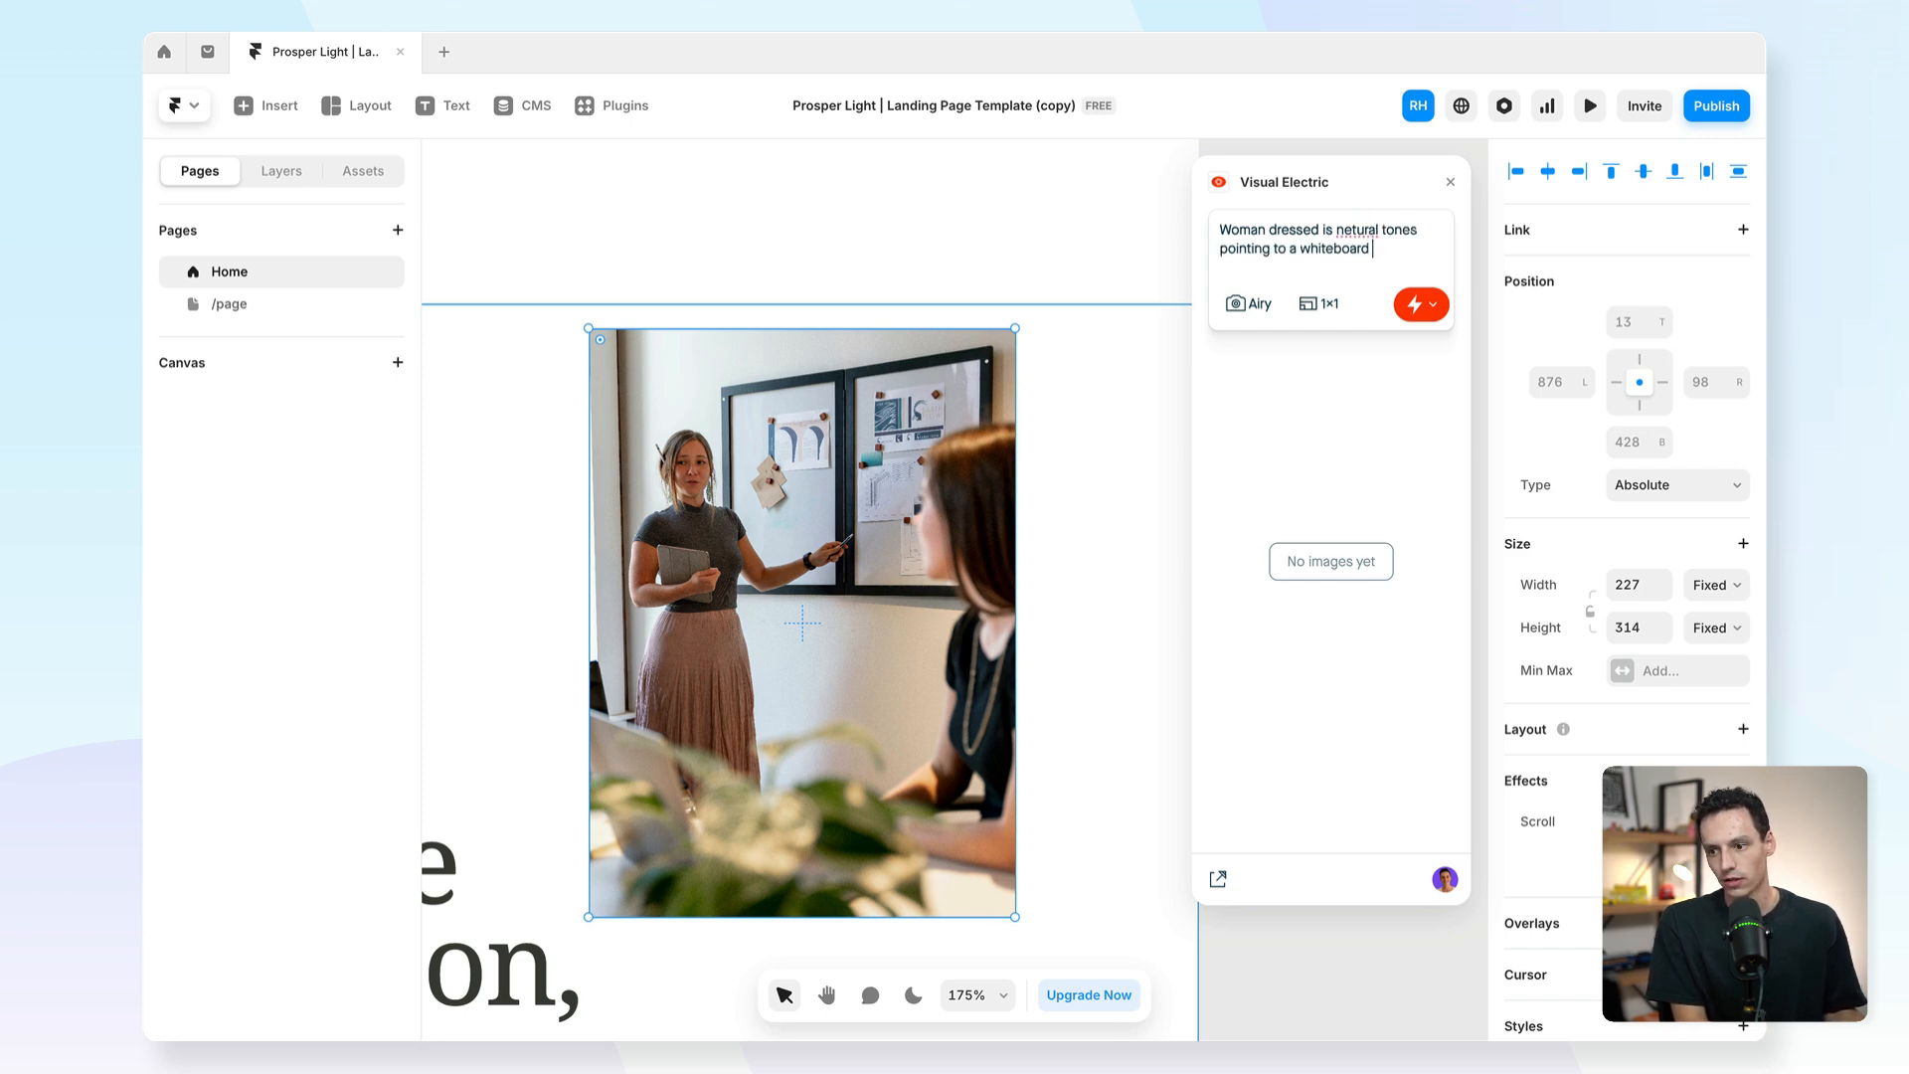
type("with a chart")
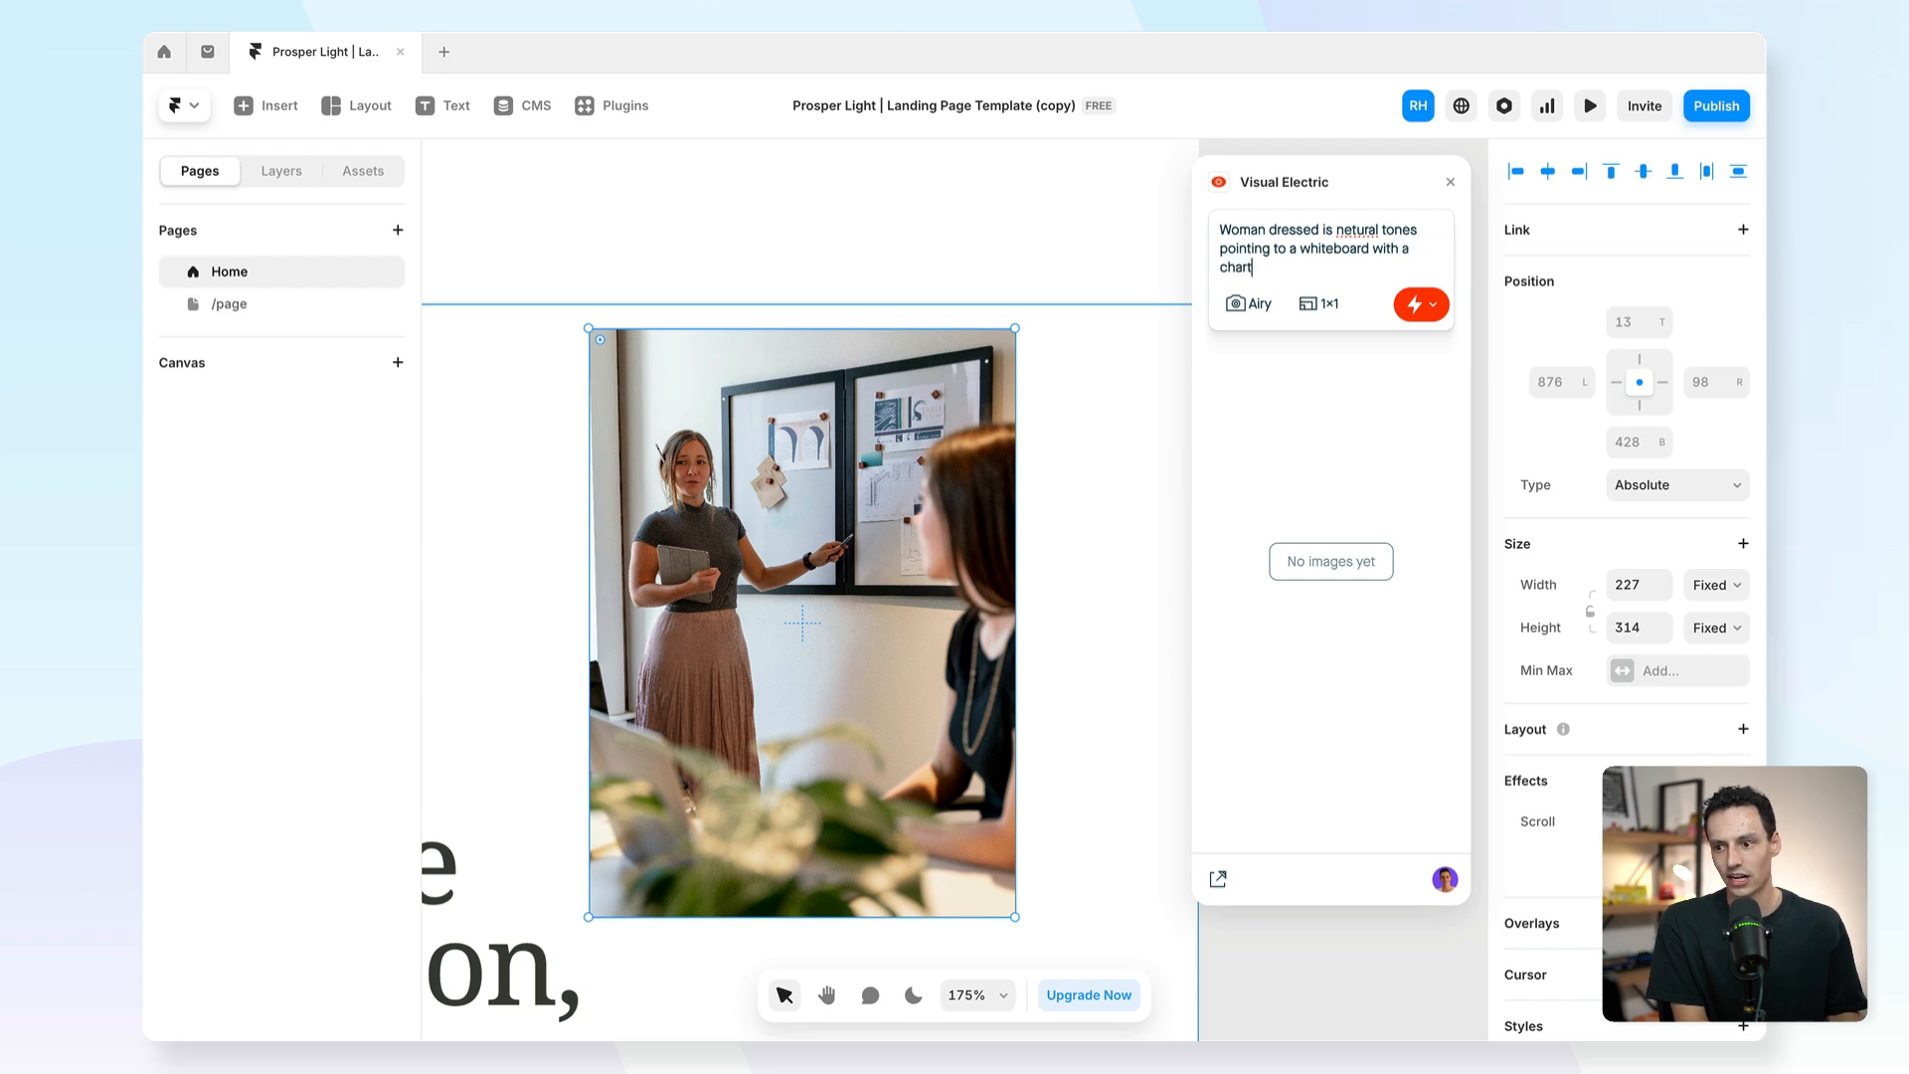
type("on it in a board room.")
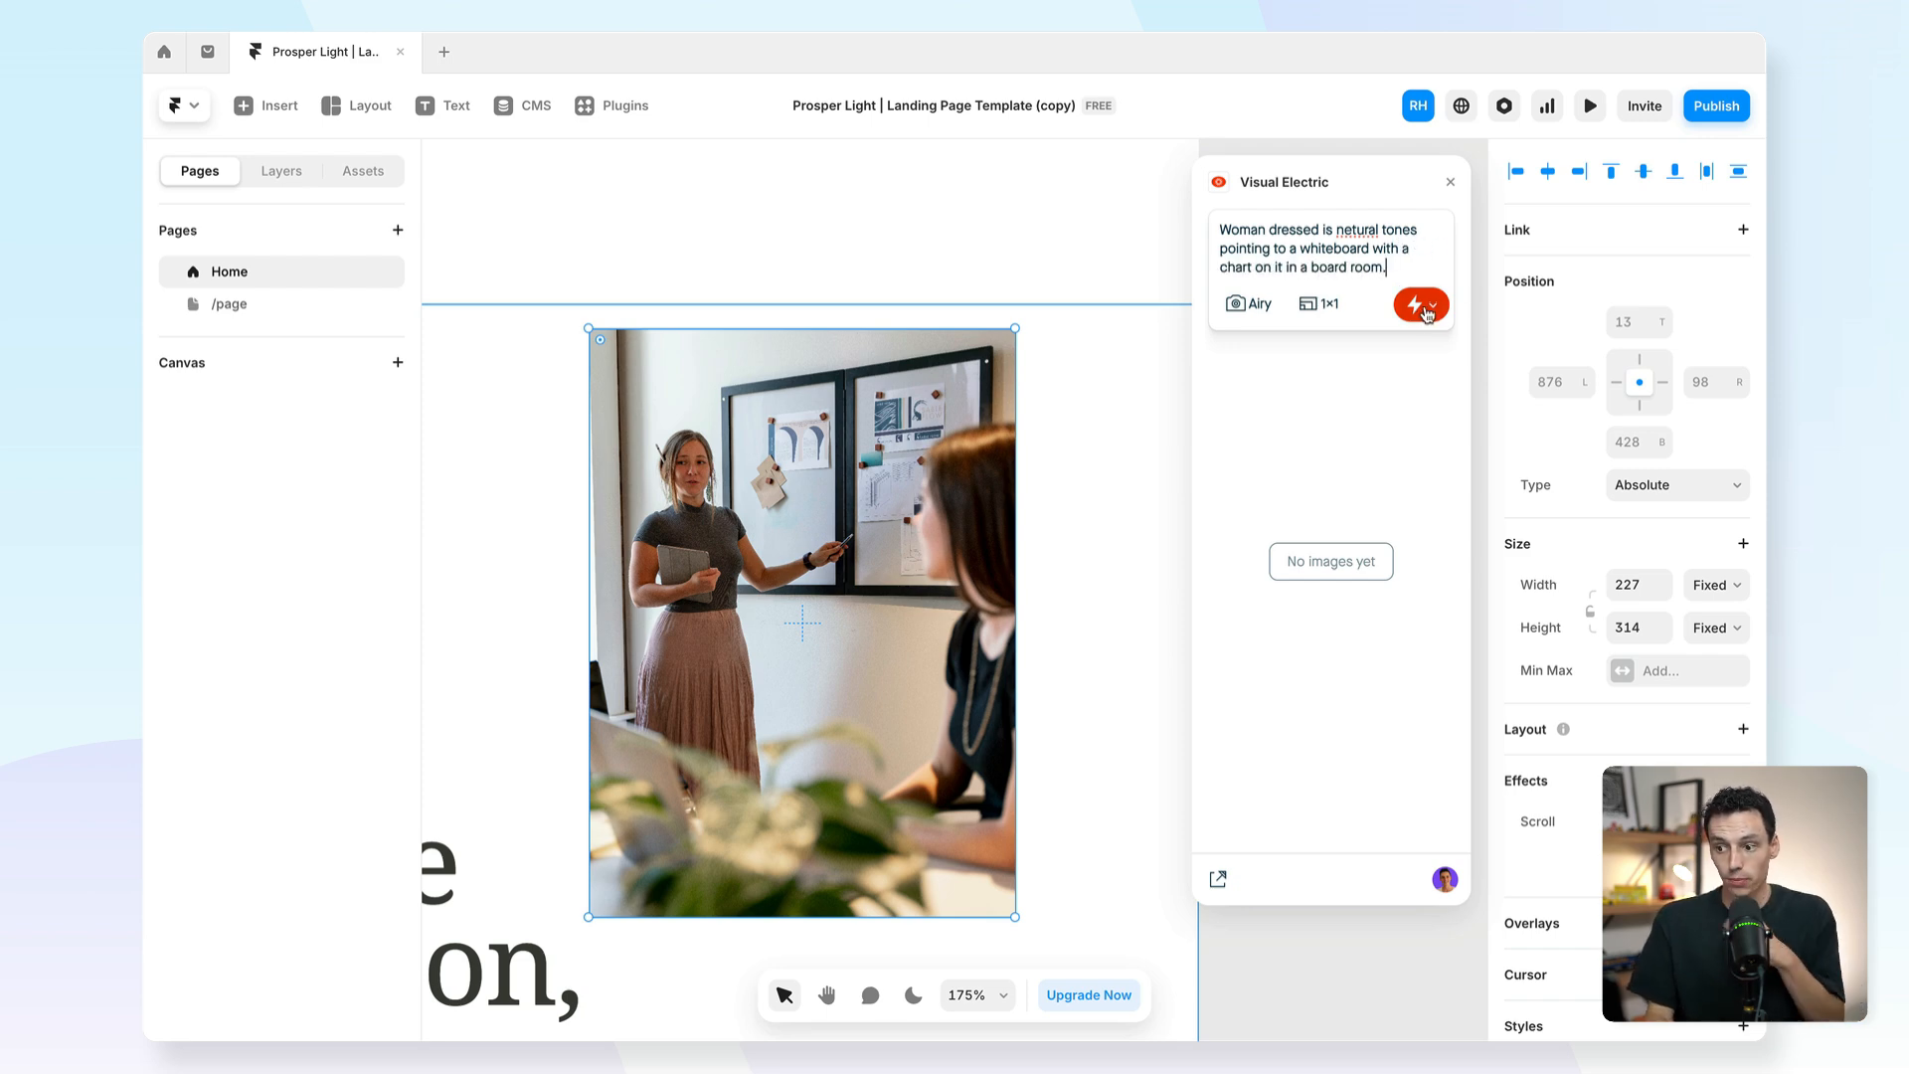
Start Visual Electric generating images from the boardroom whiteboard prompt.
left_click(1420, 305)
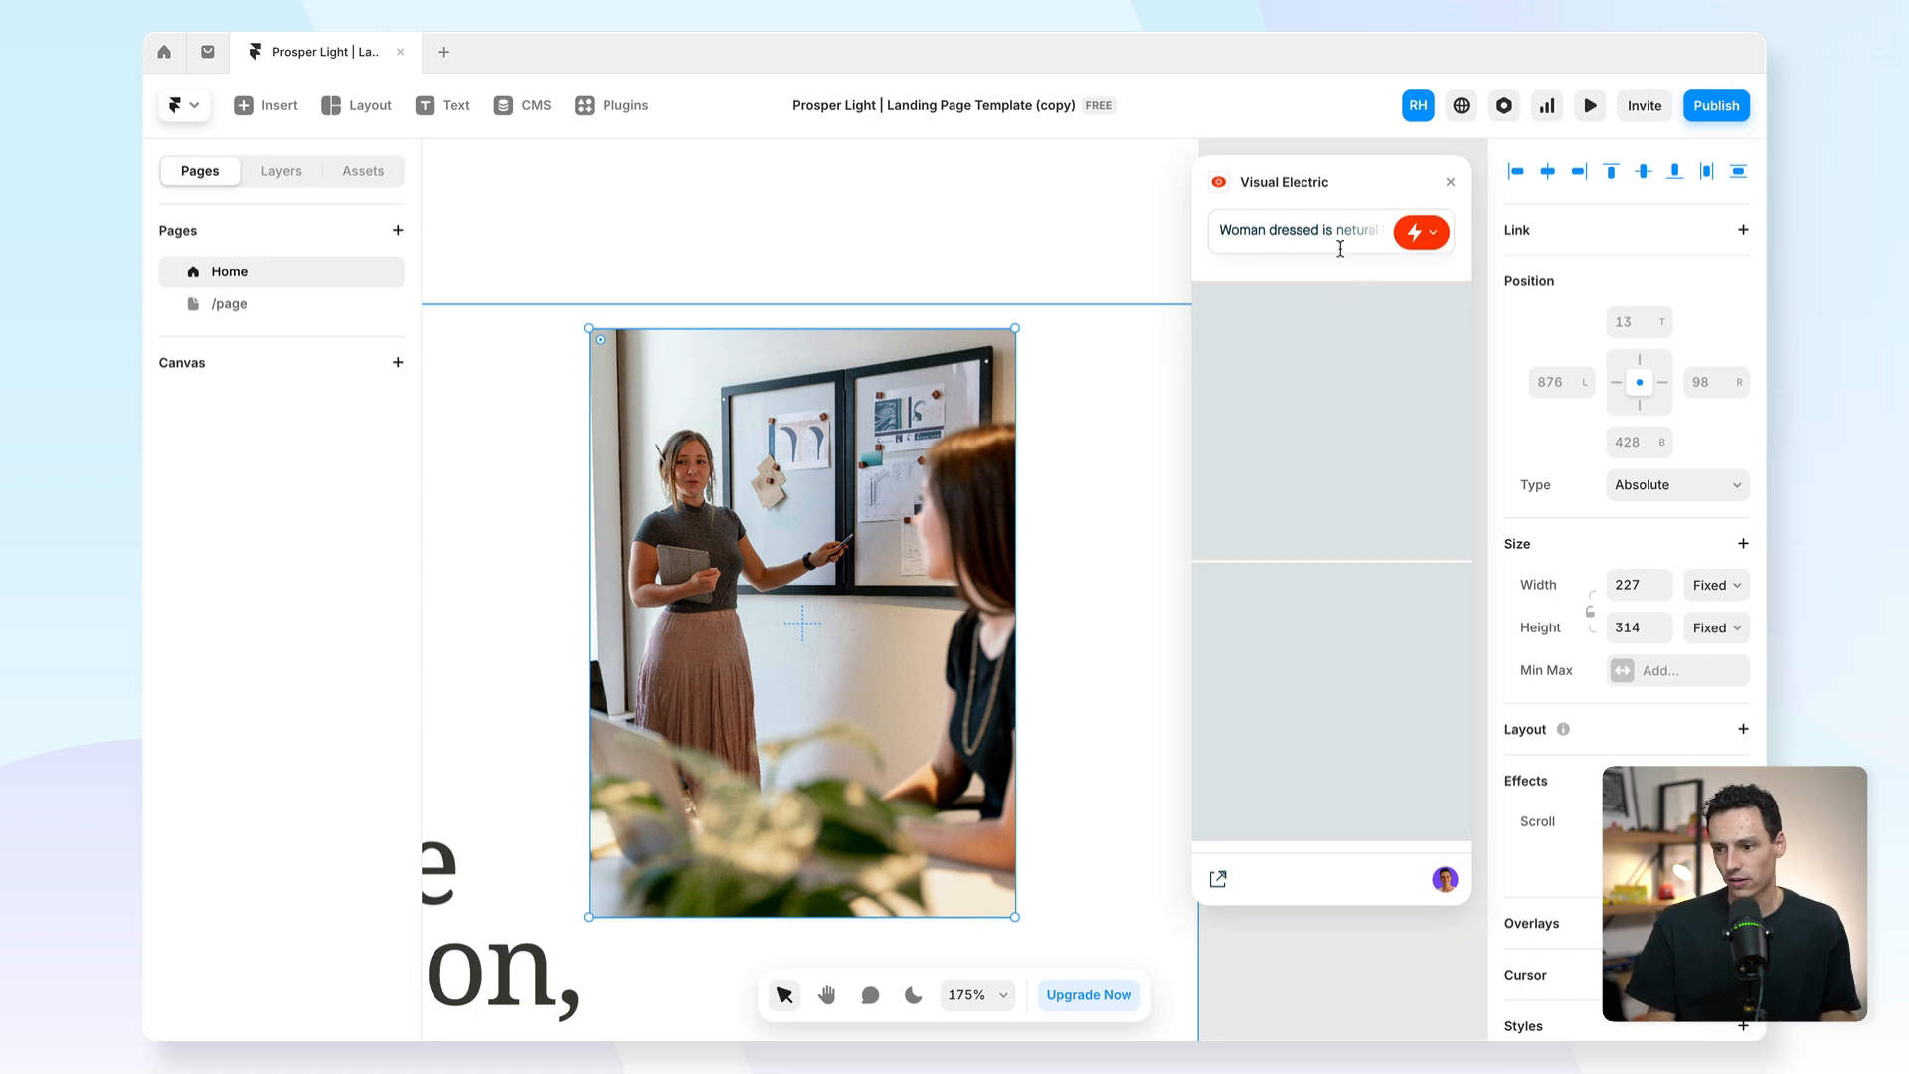
mouse_move(1308, 511)
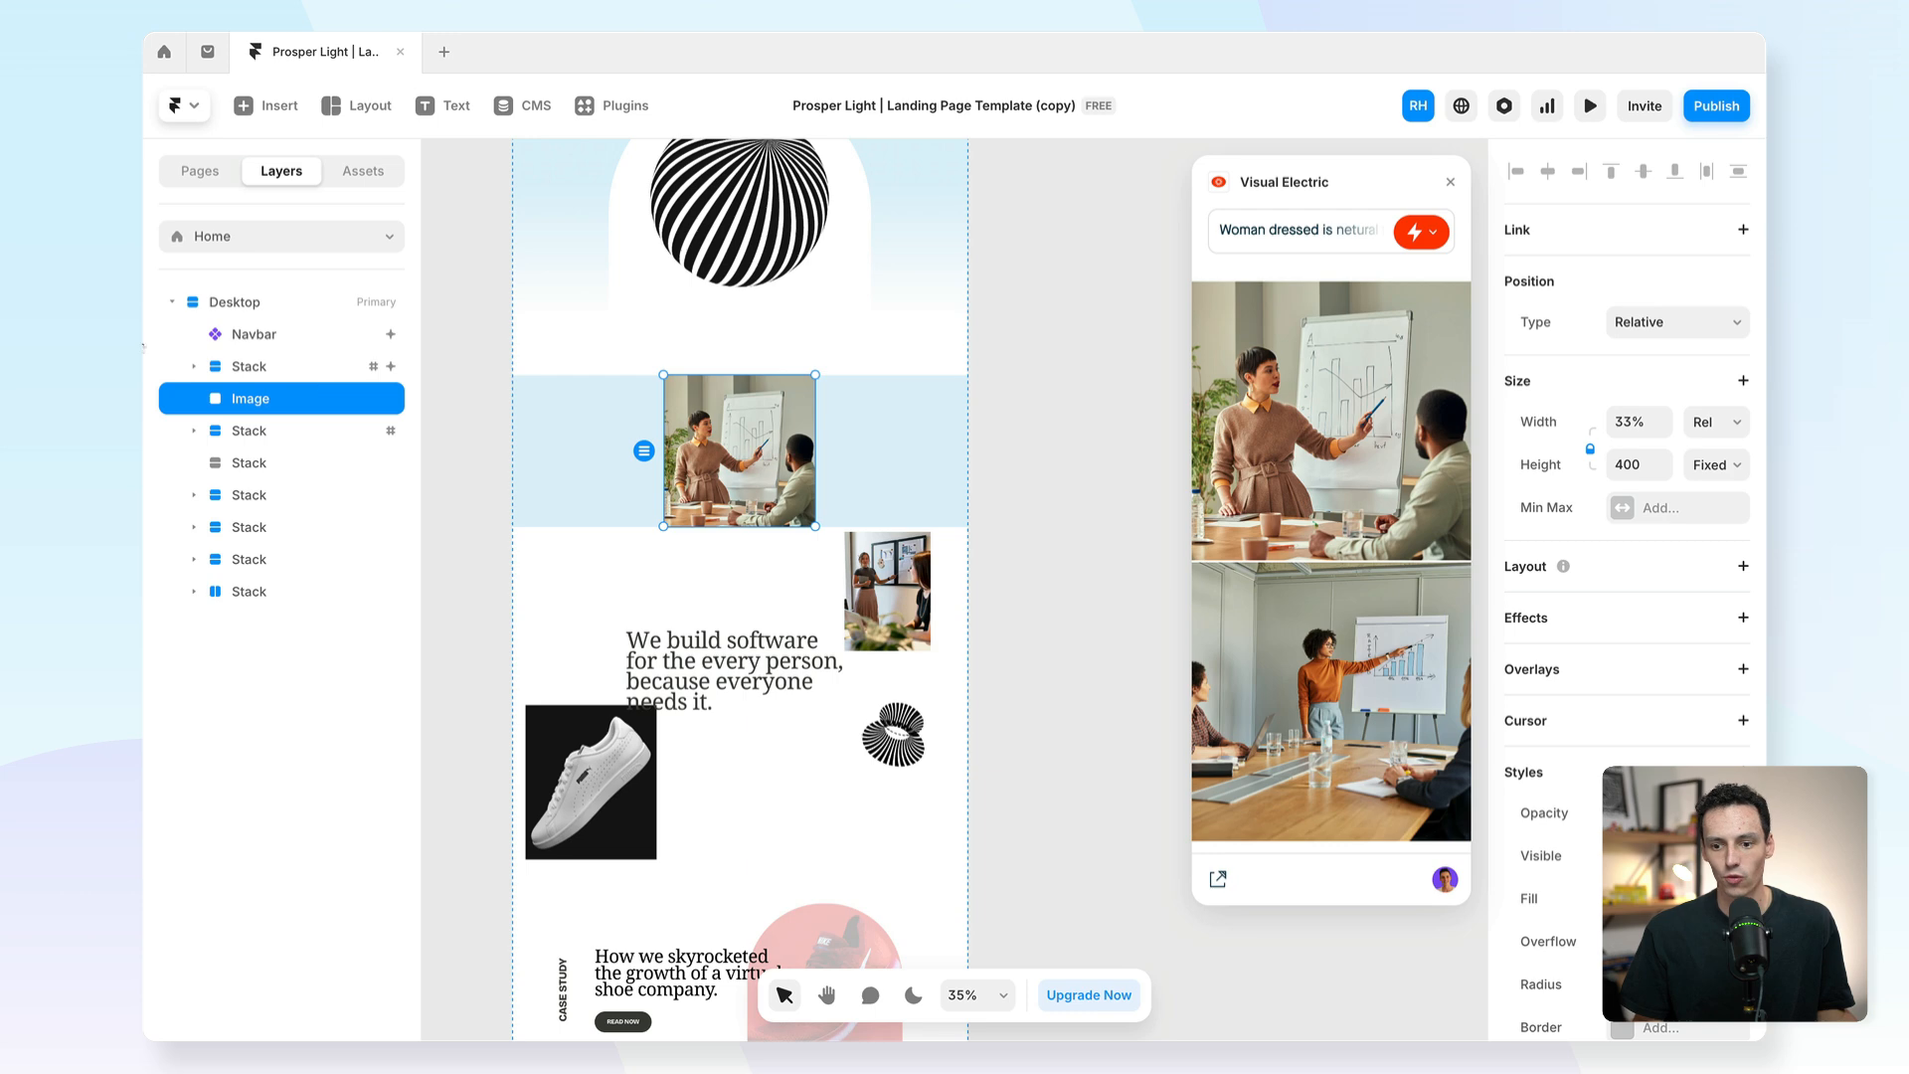
mouse_move(853, 450)
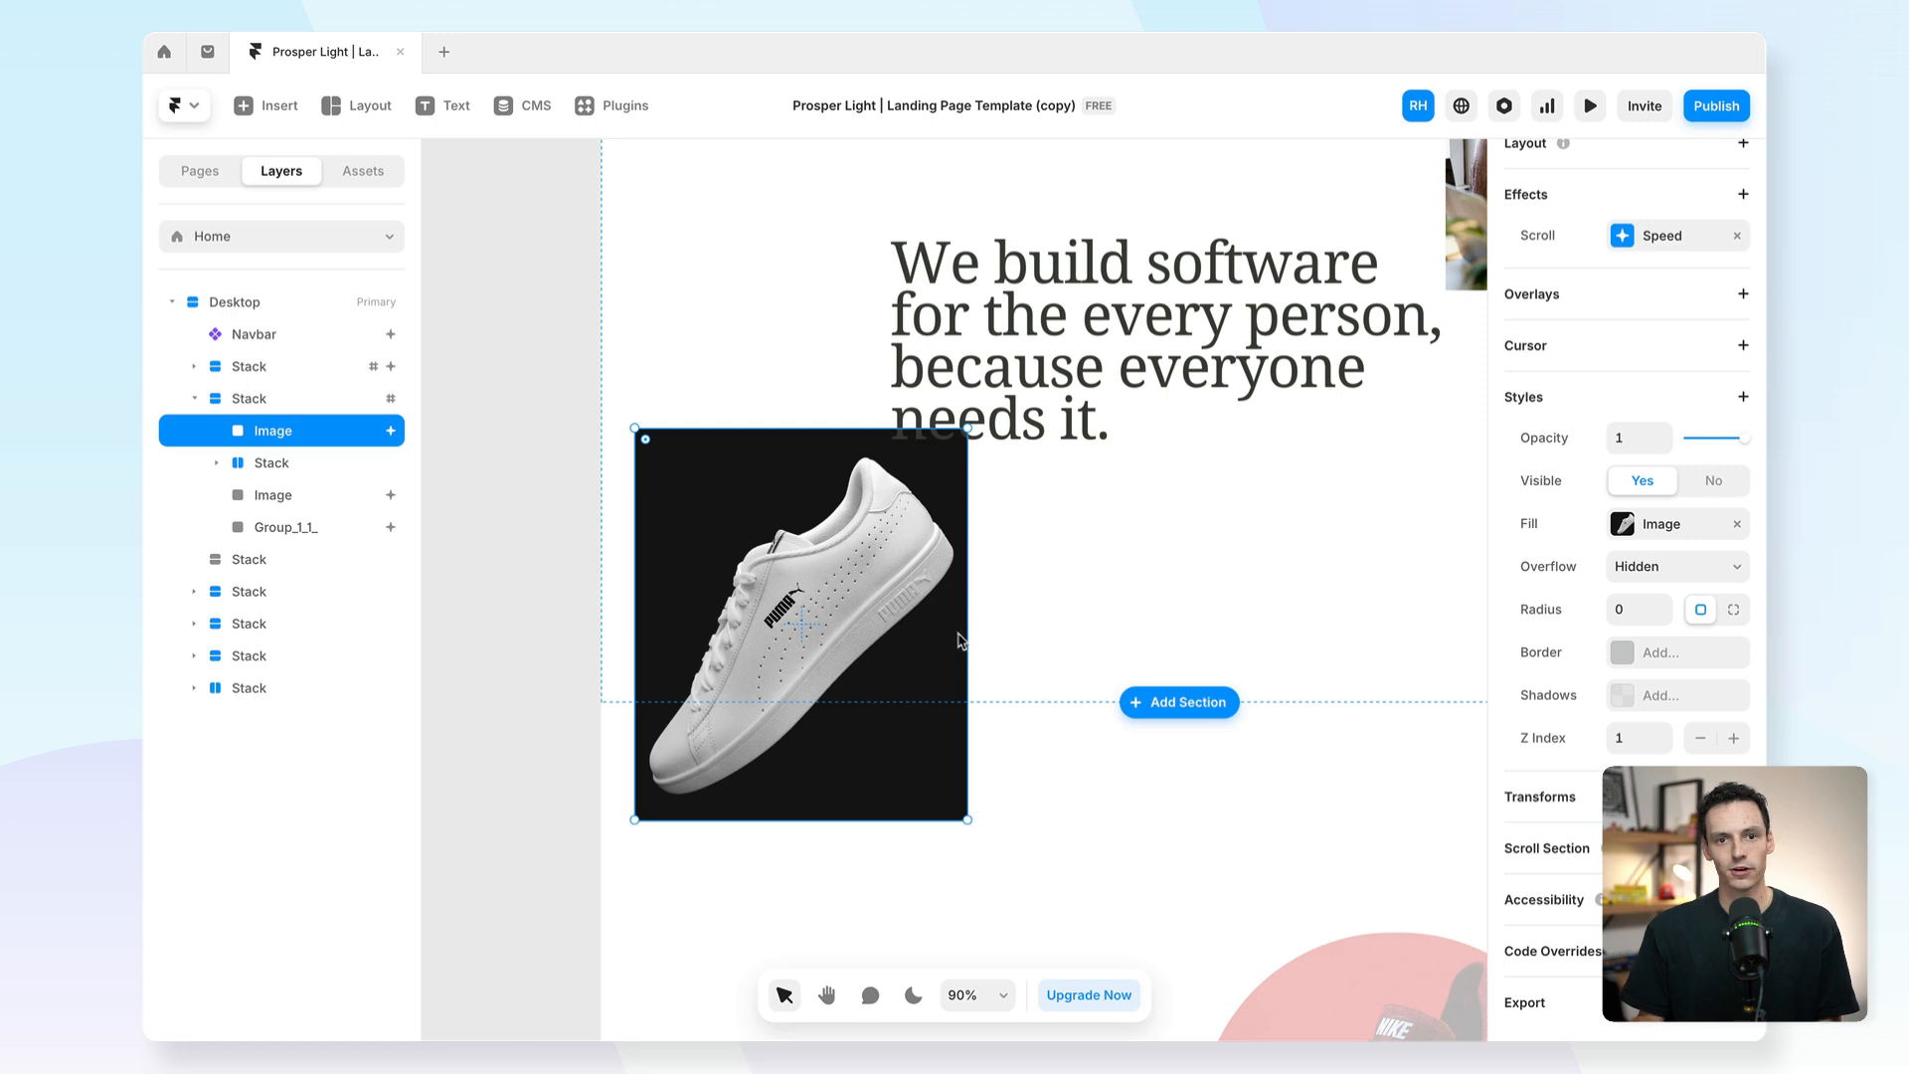
mouse_move(982, 387)
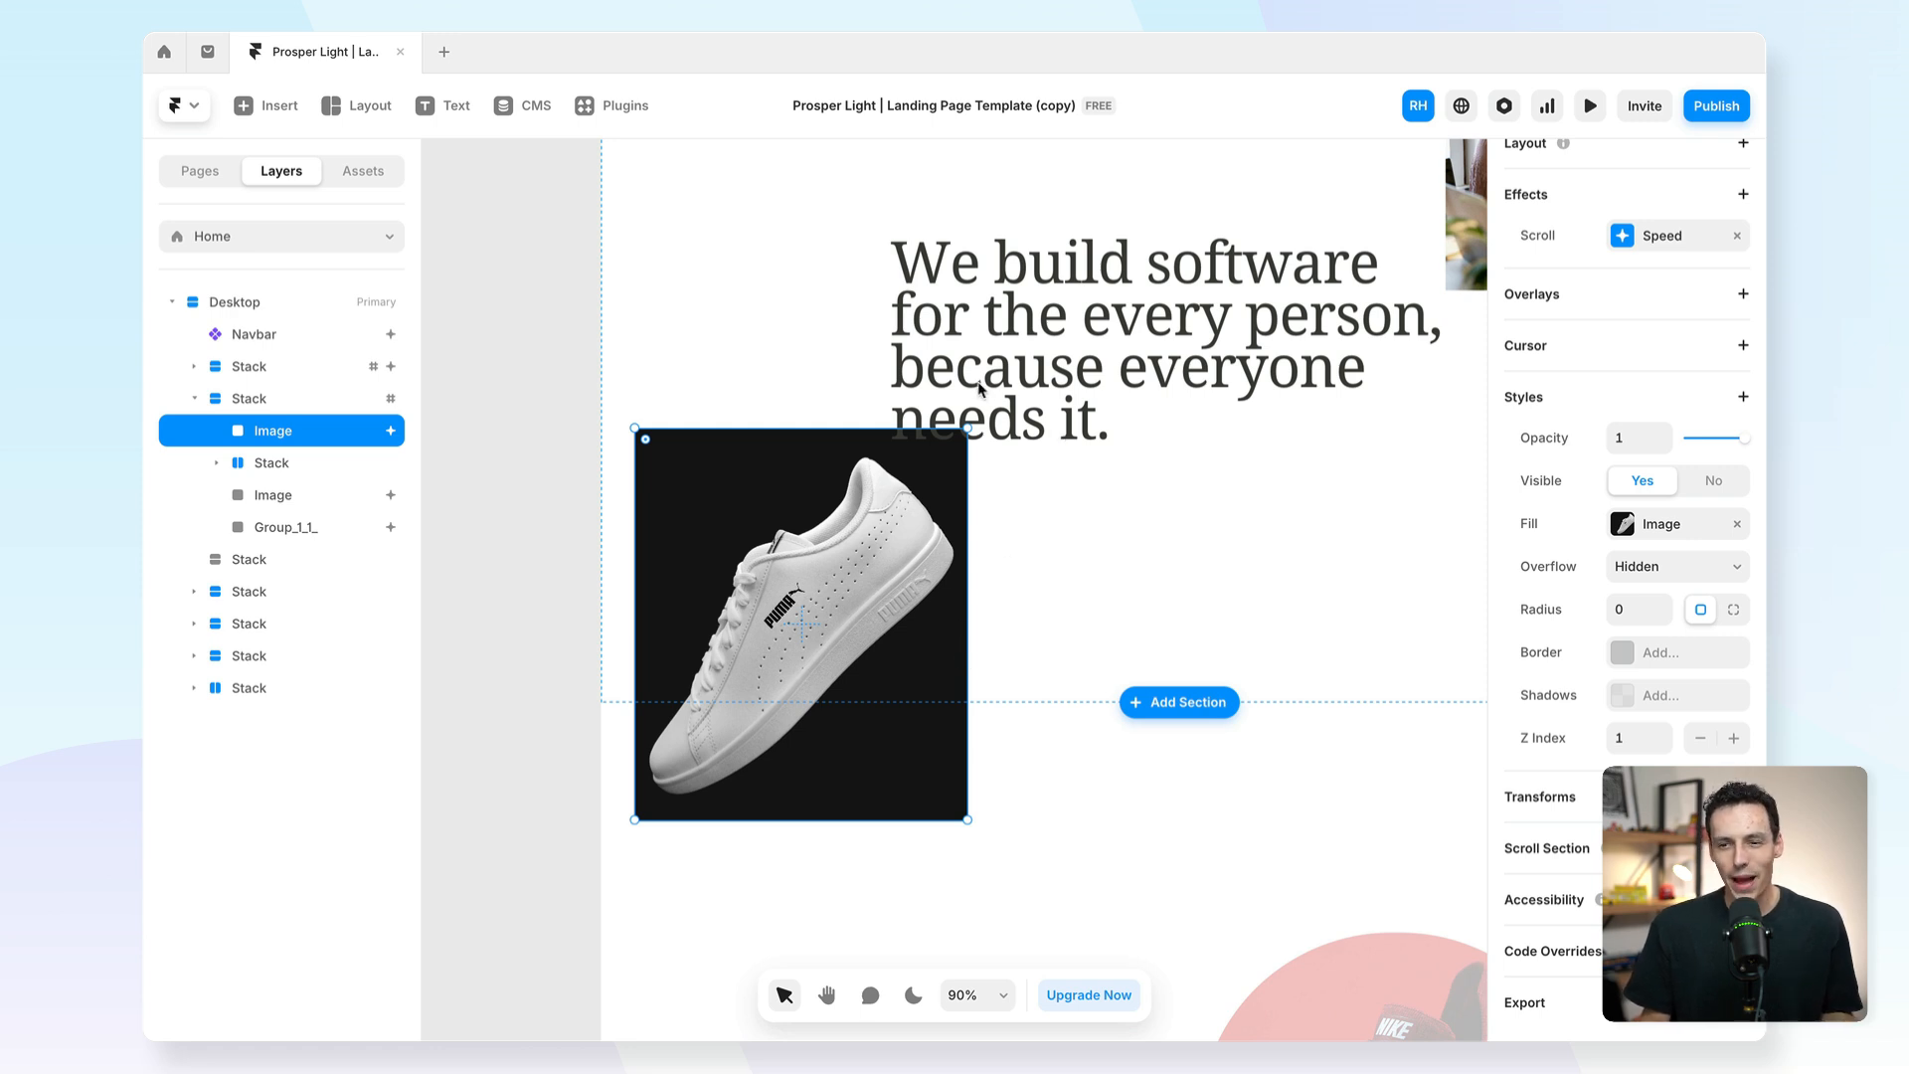
mouse_move(963, 608)
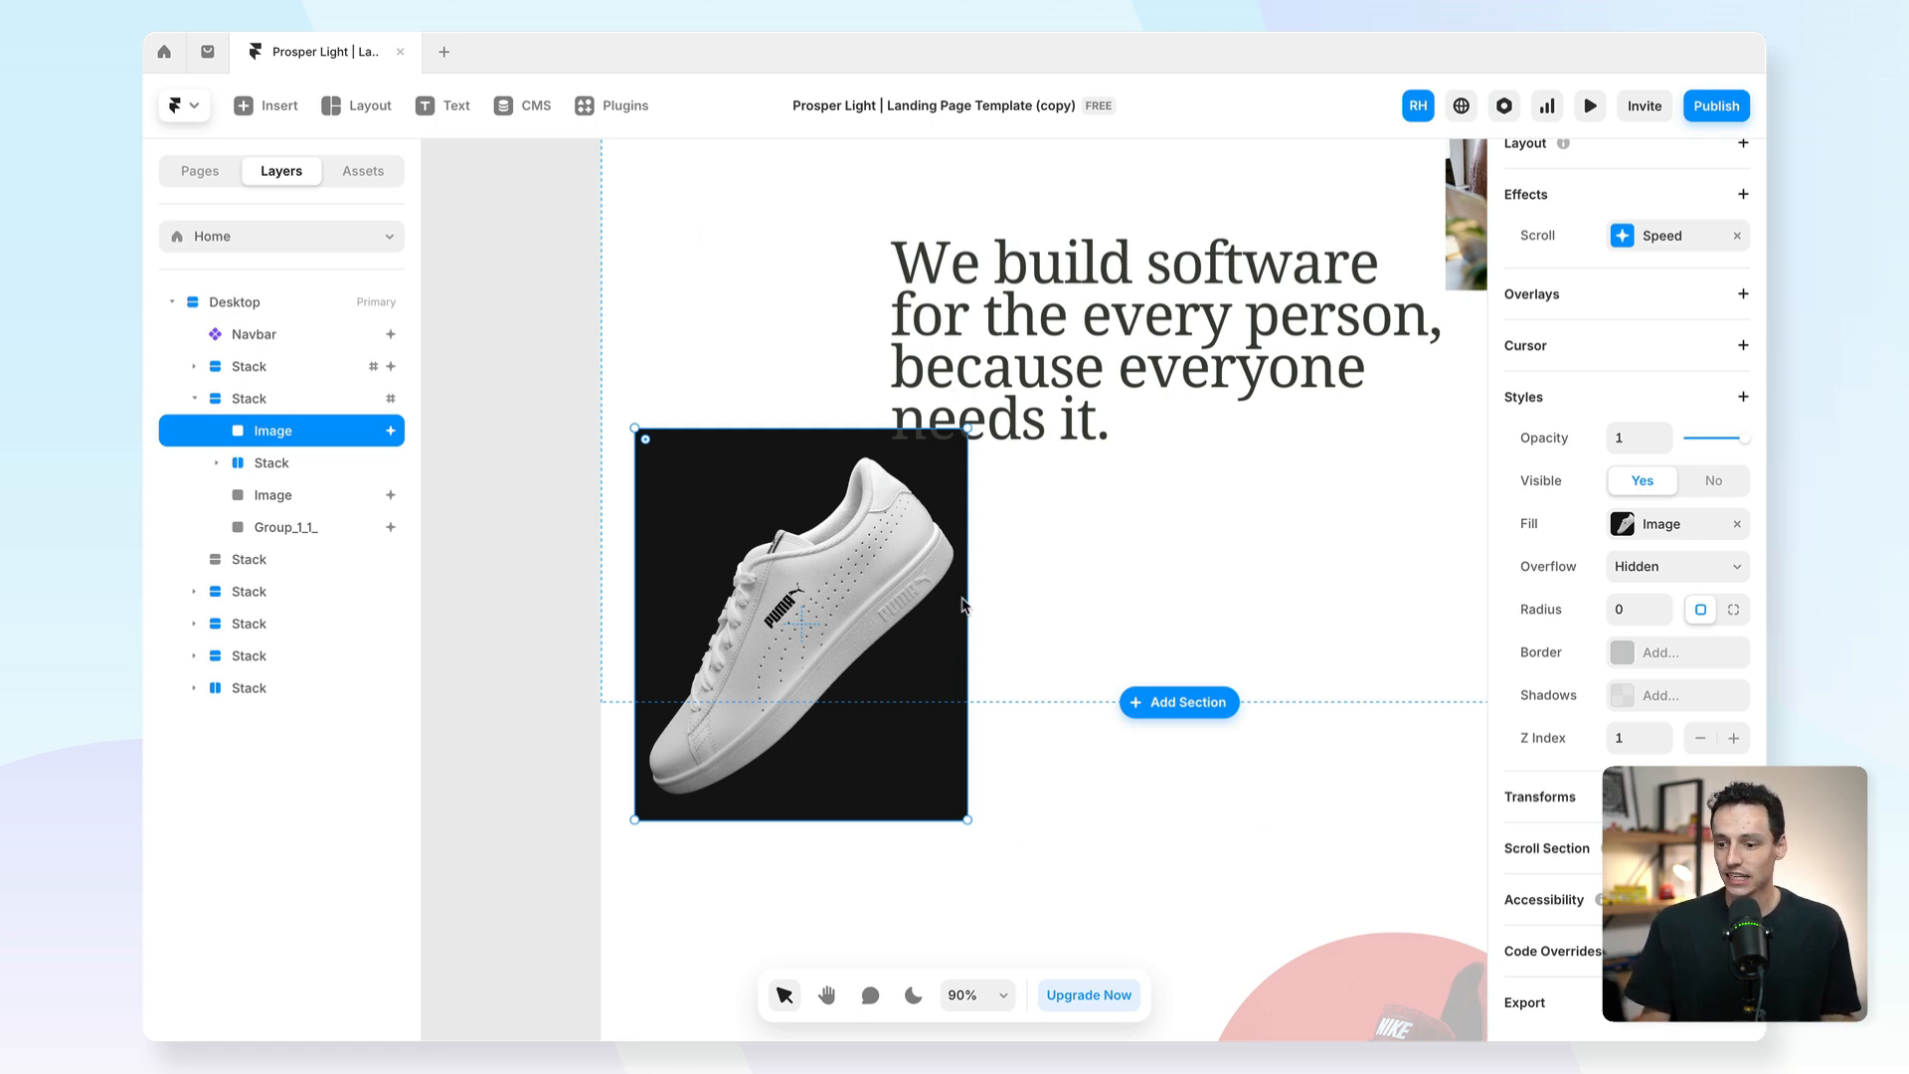
Run the background-removal plugin found by searching 're' on the sneaker, then move it over the headline.
left_click(613, 106)
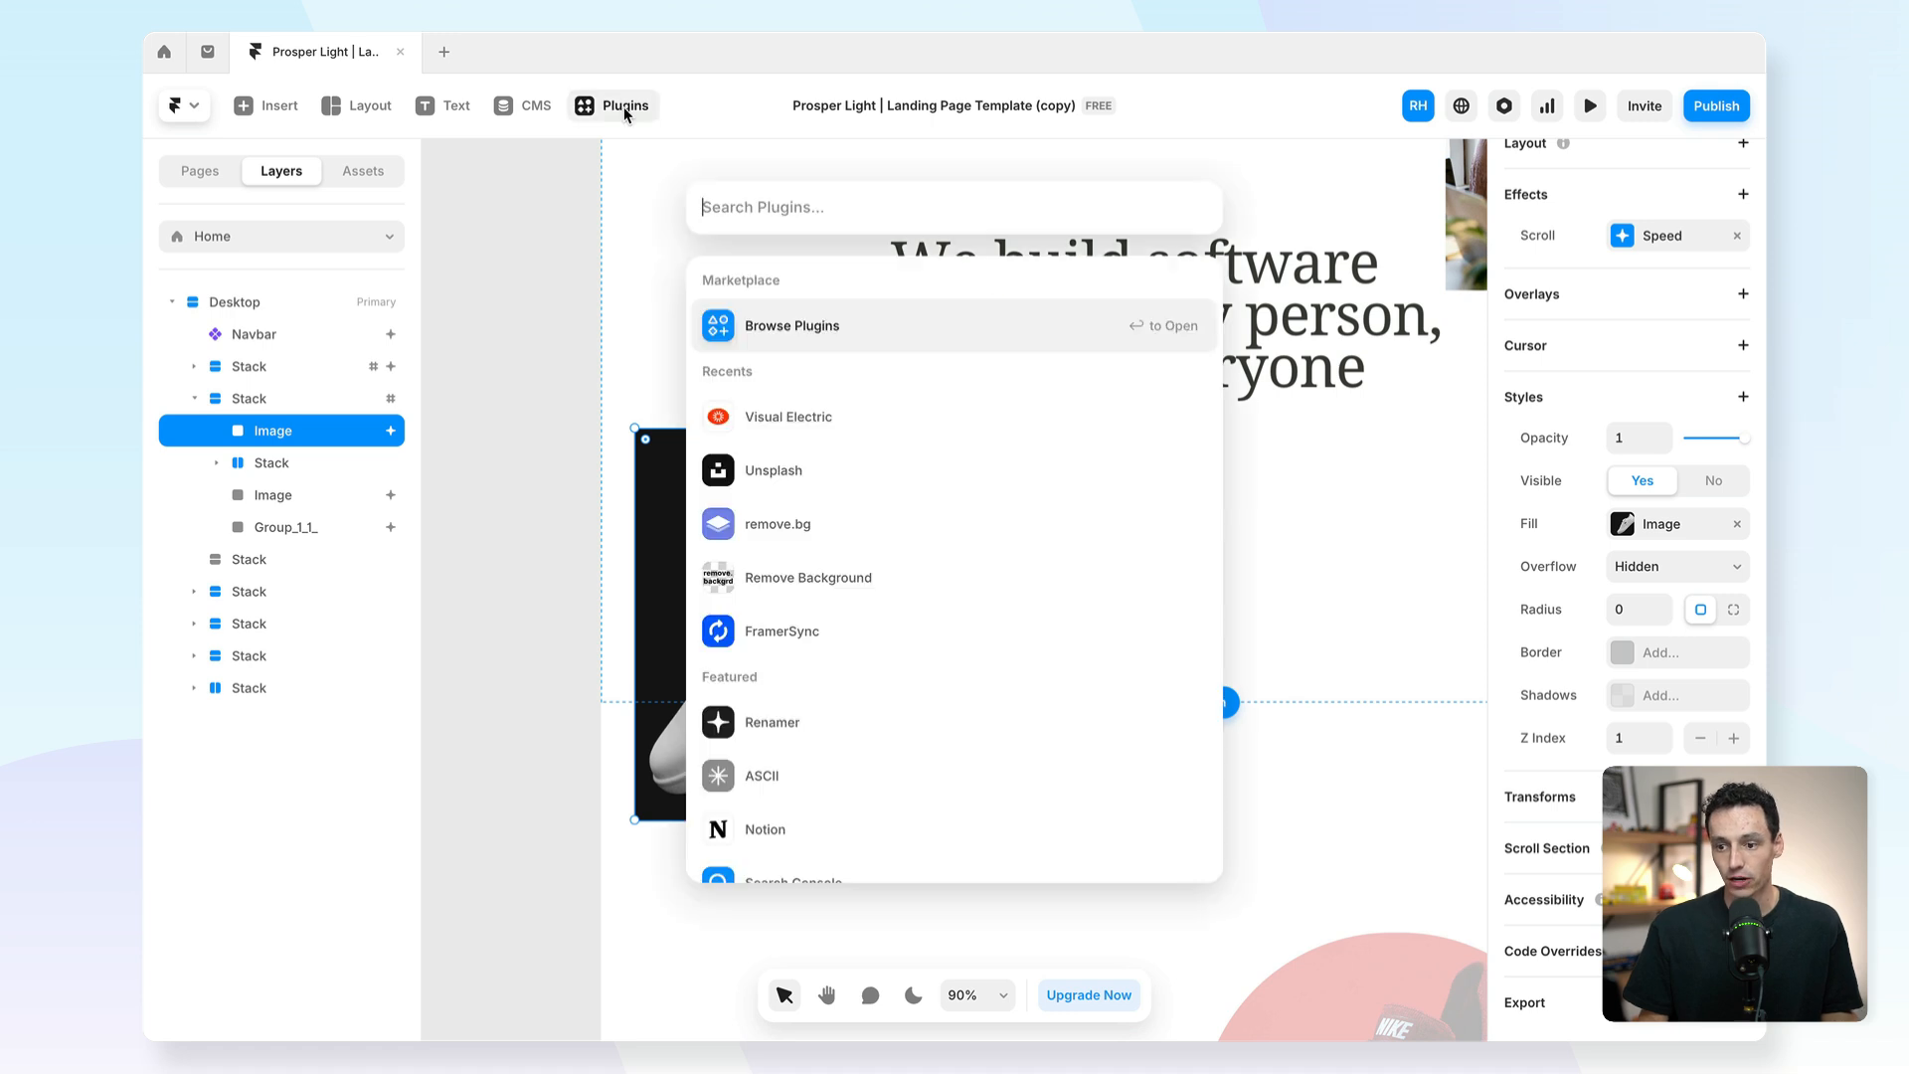
type("re")
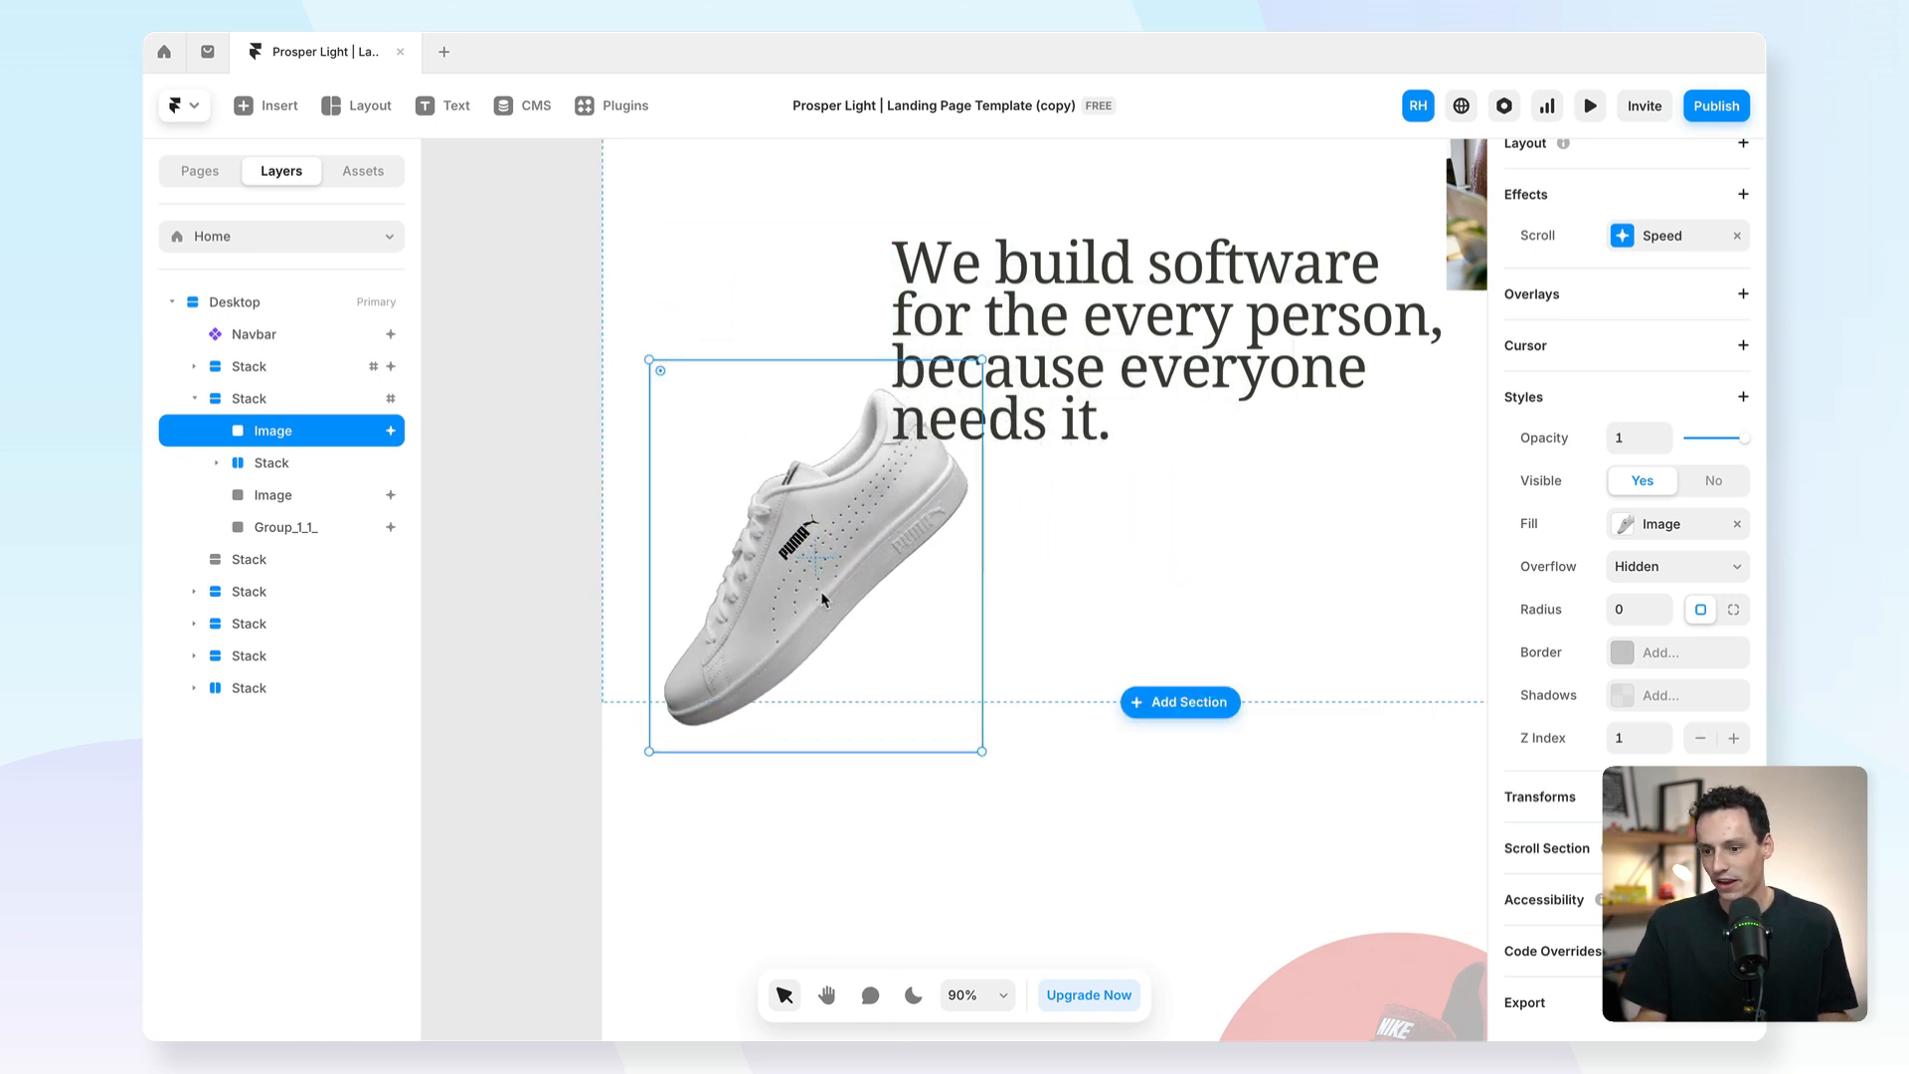
left_click(1732, 738)
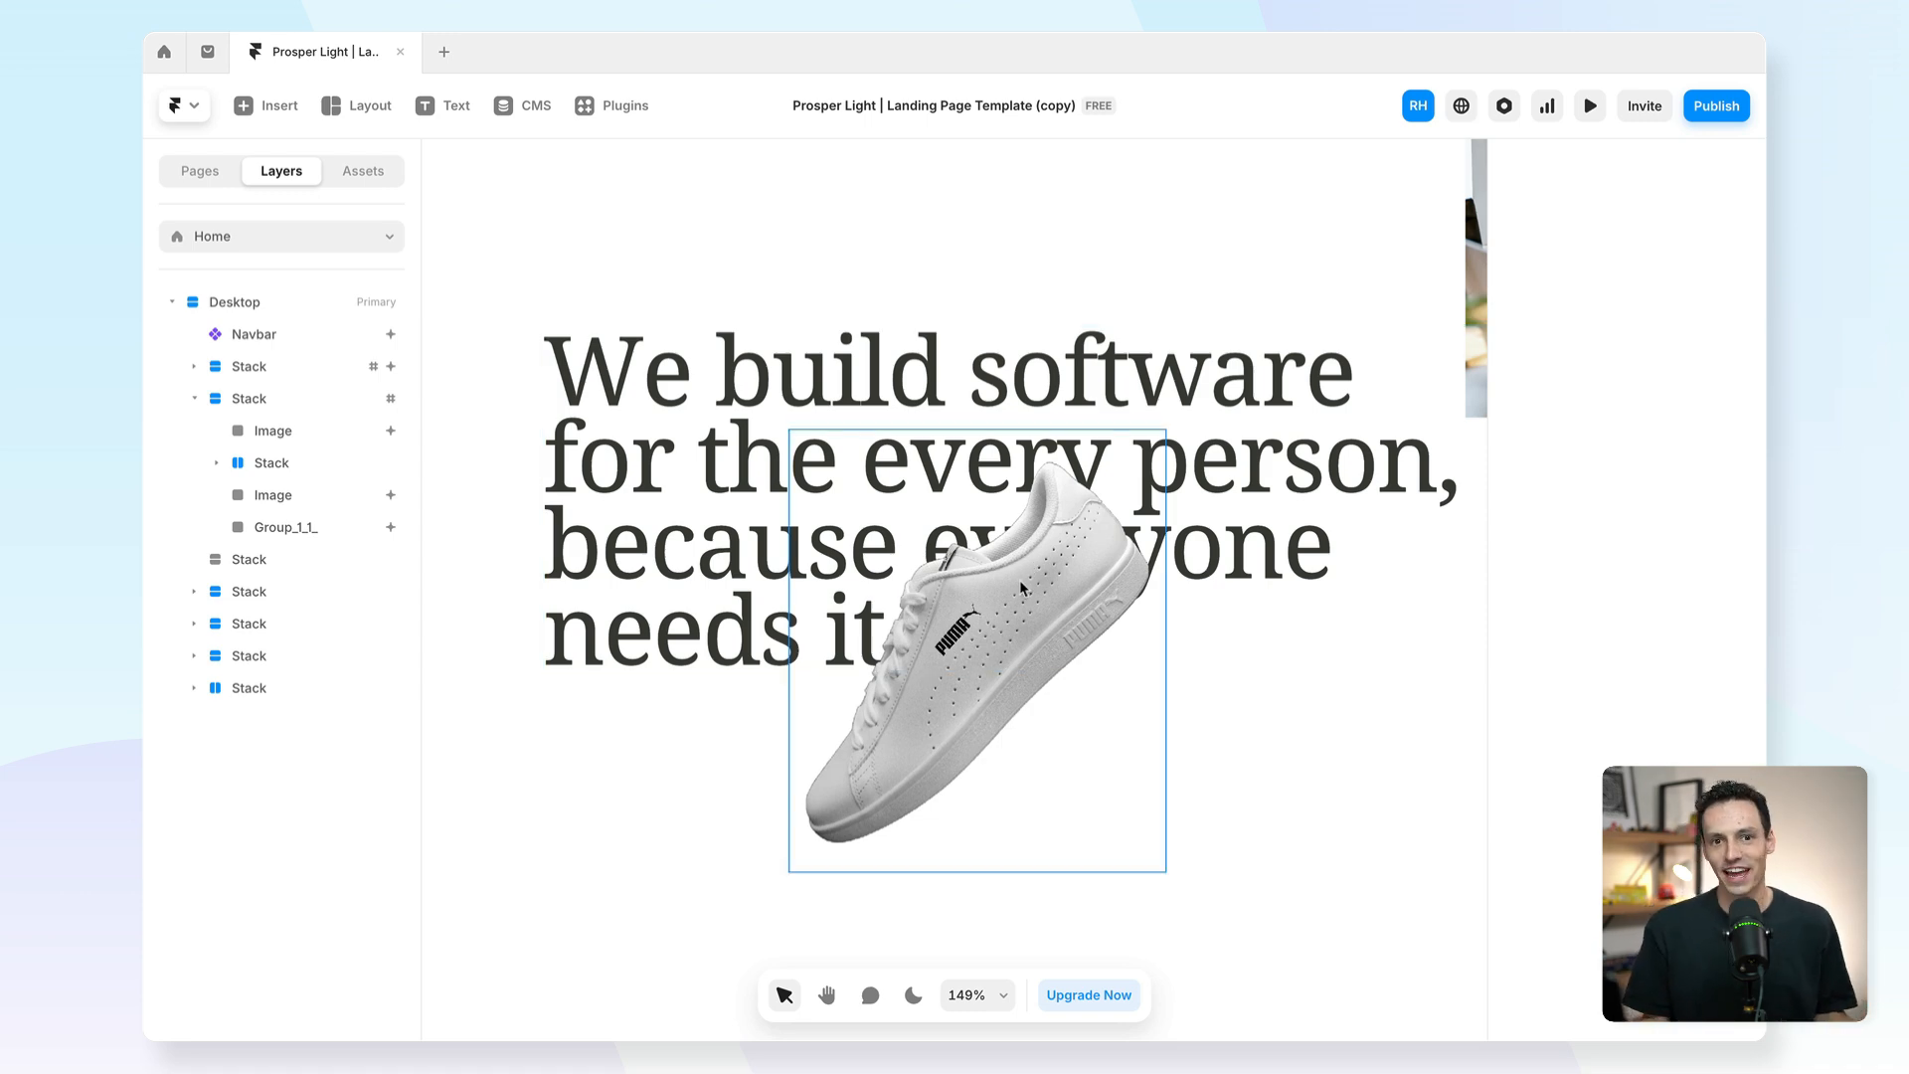
left_click(669, 499)
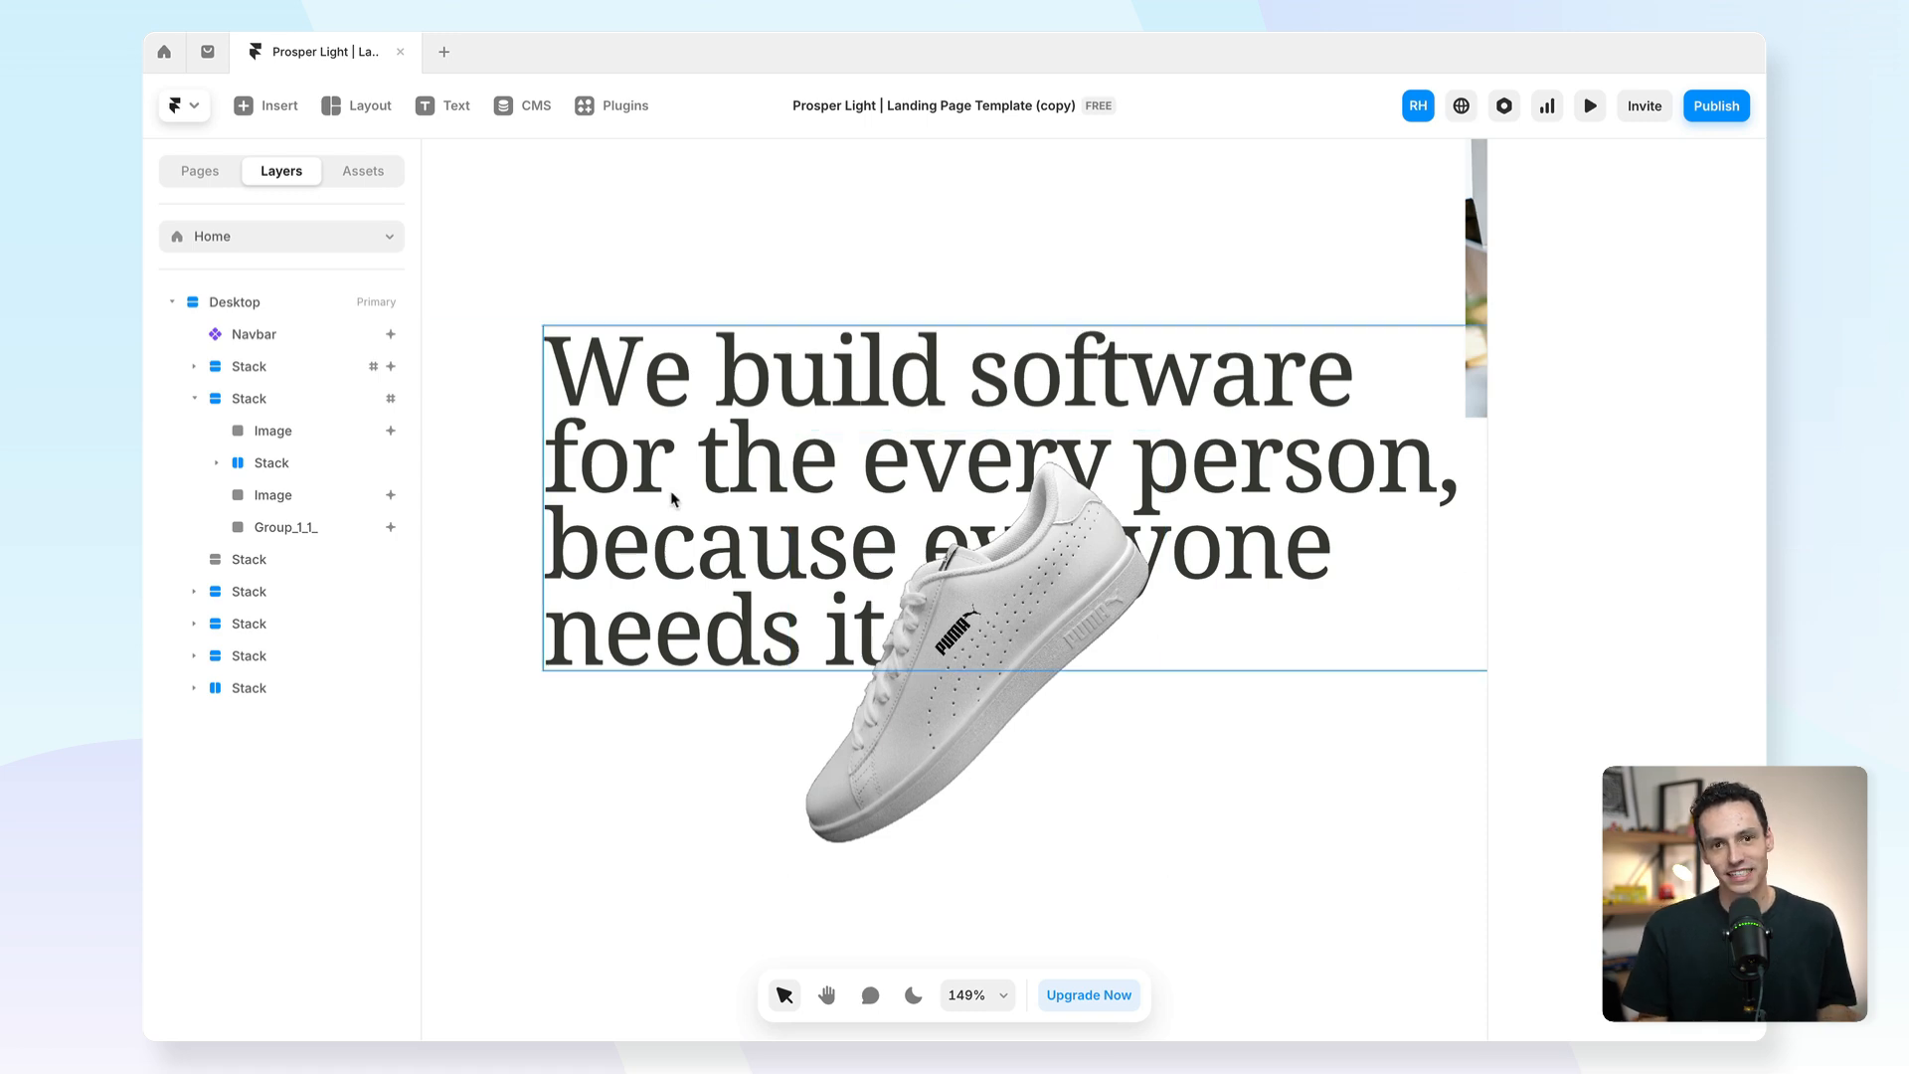
mouse_move(589, 520)
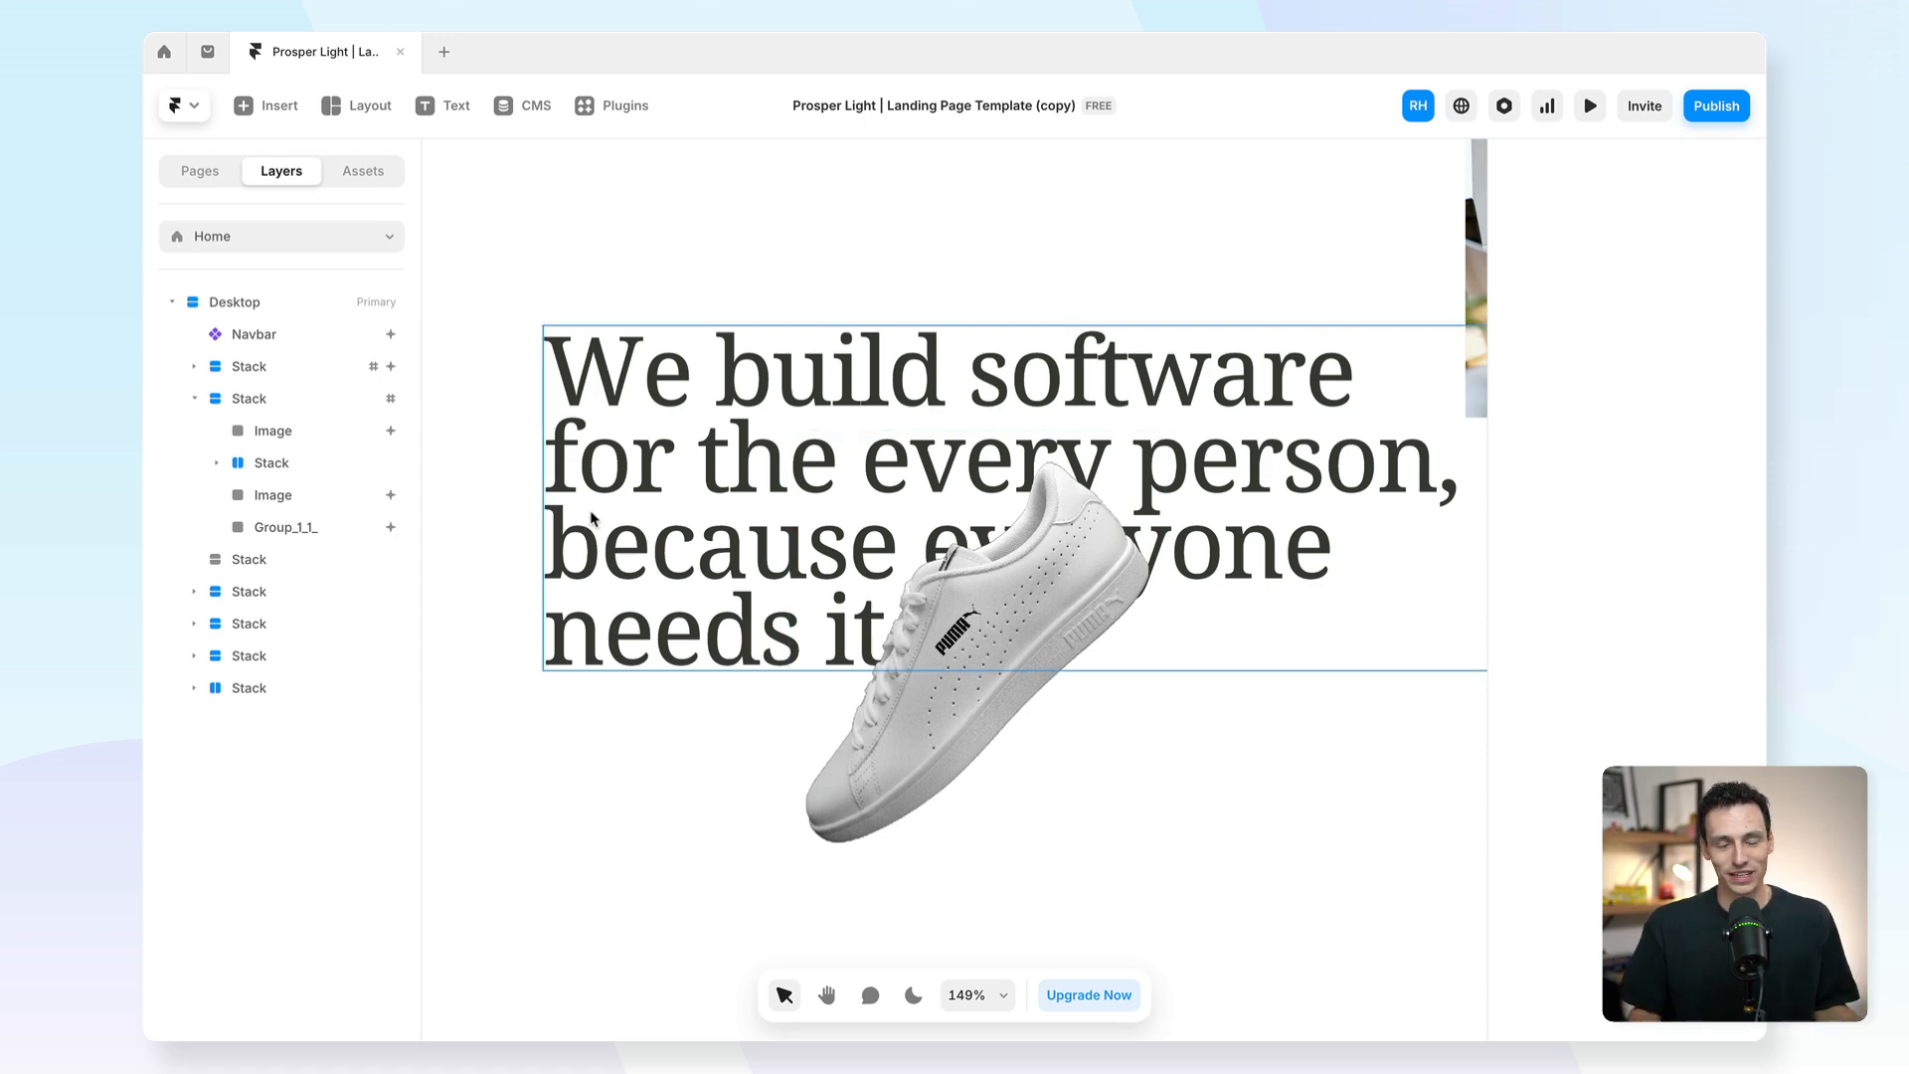
left_click(516, 51)
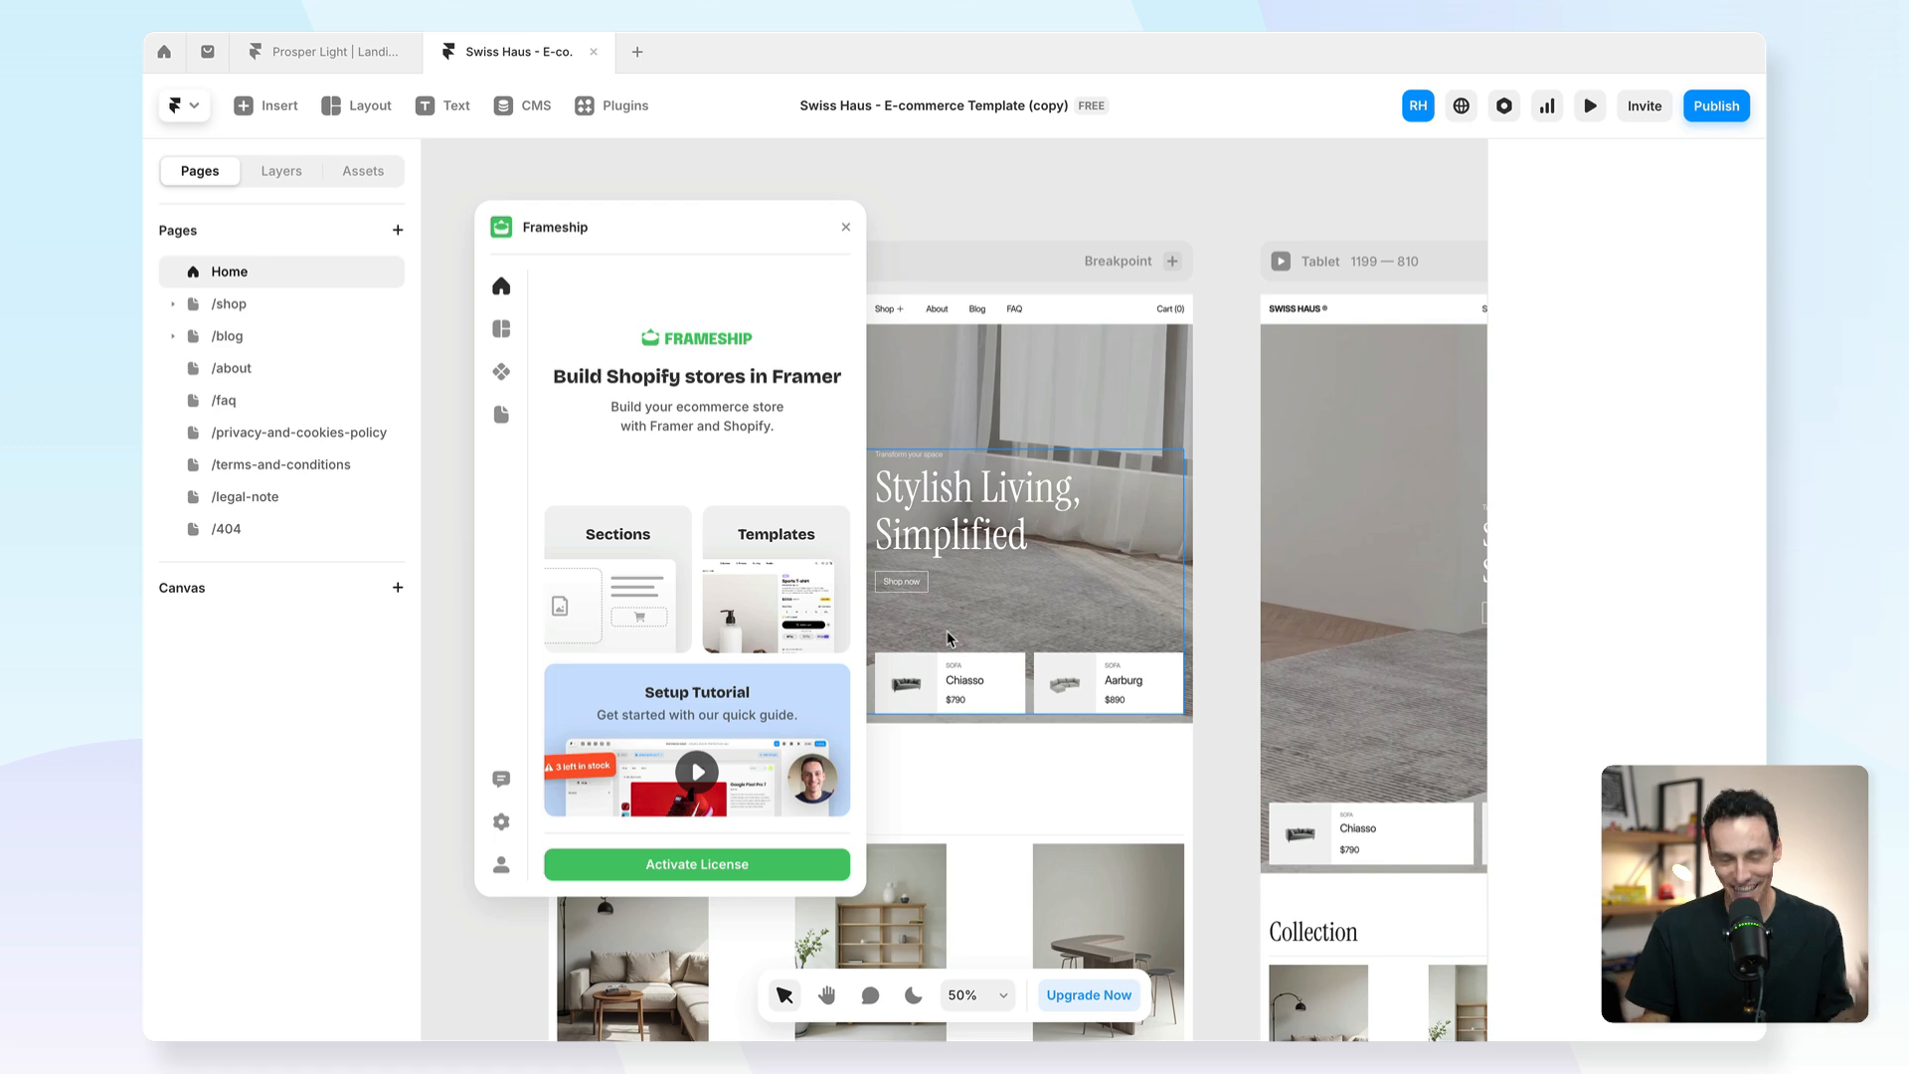
mouse_move(913, 666)
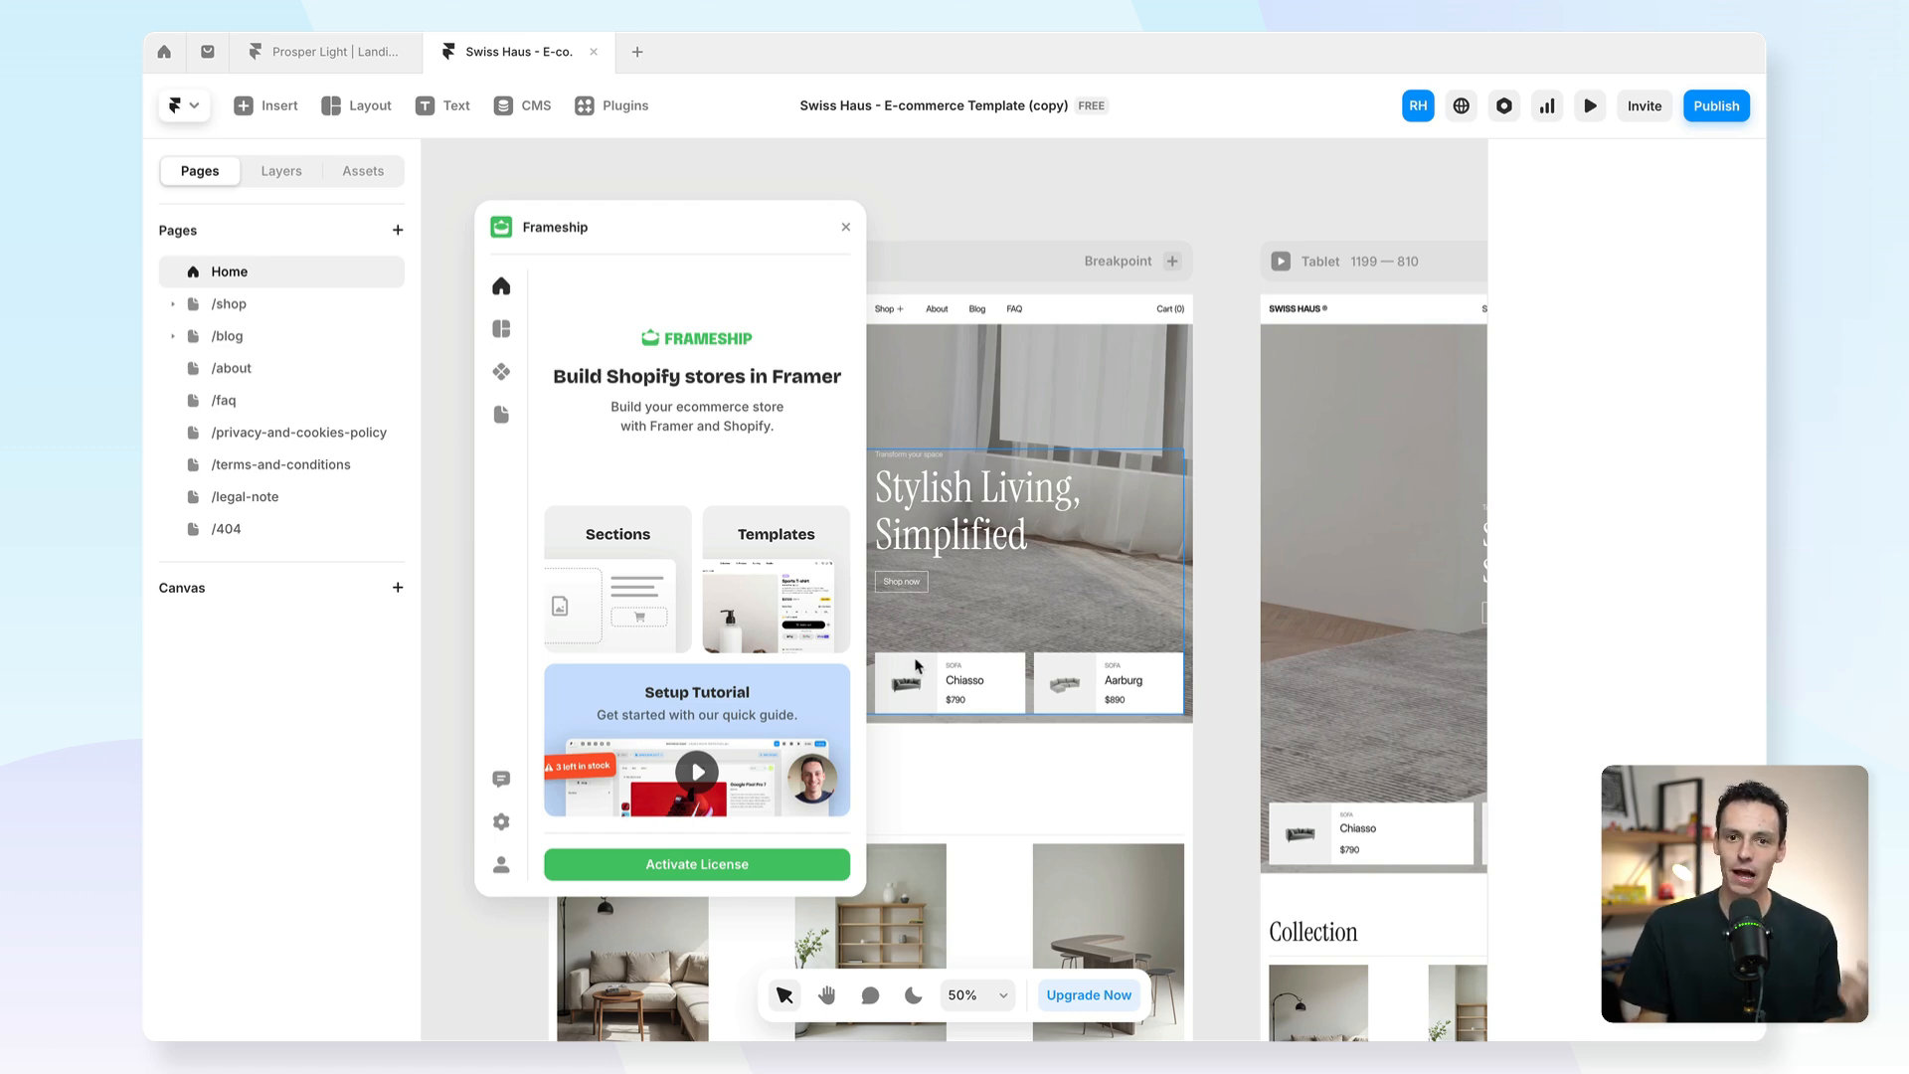
mouse_move(955, 484)
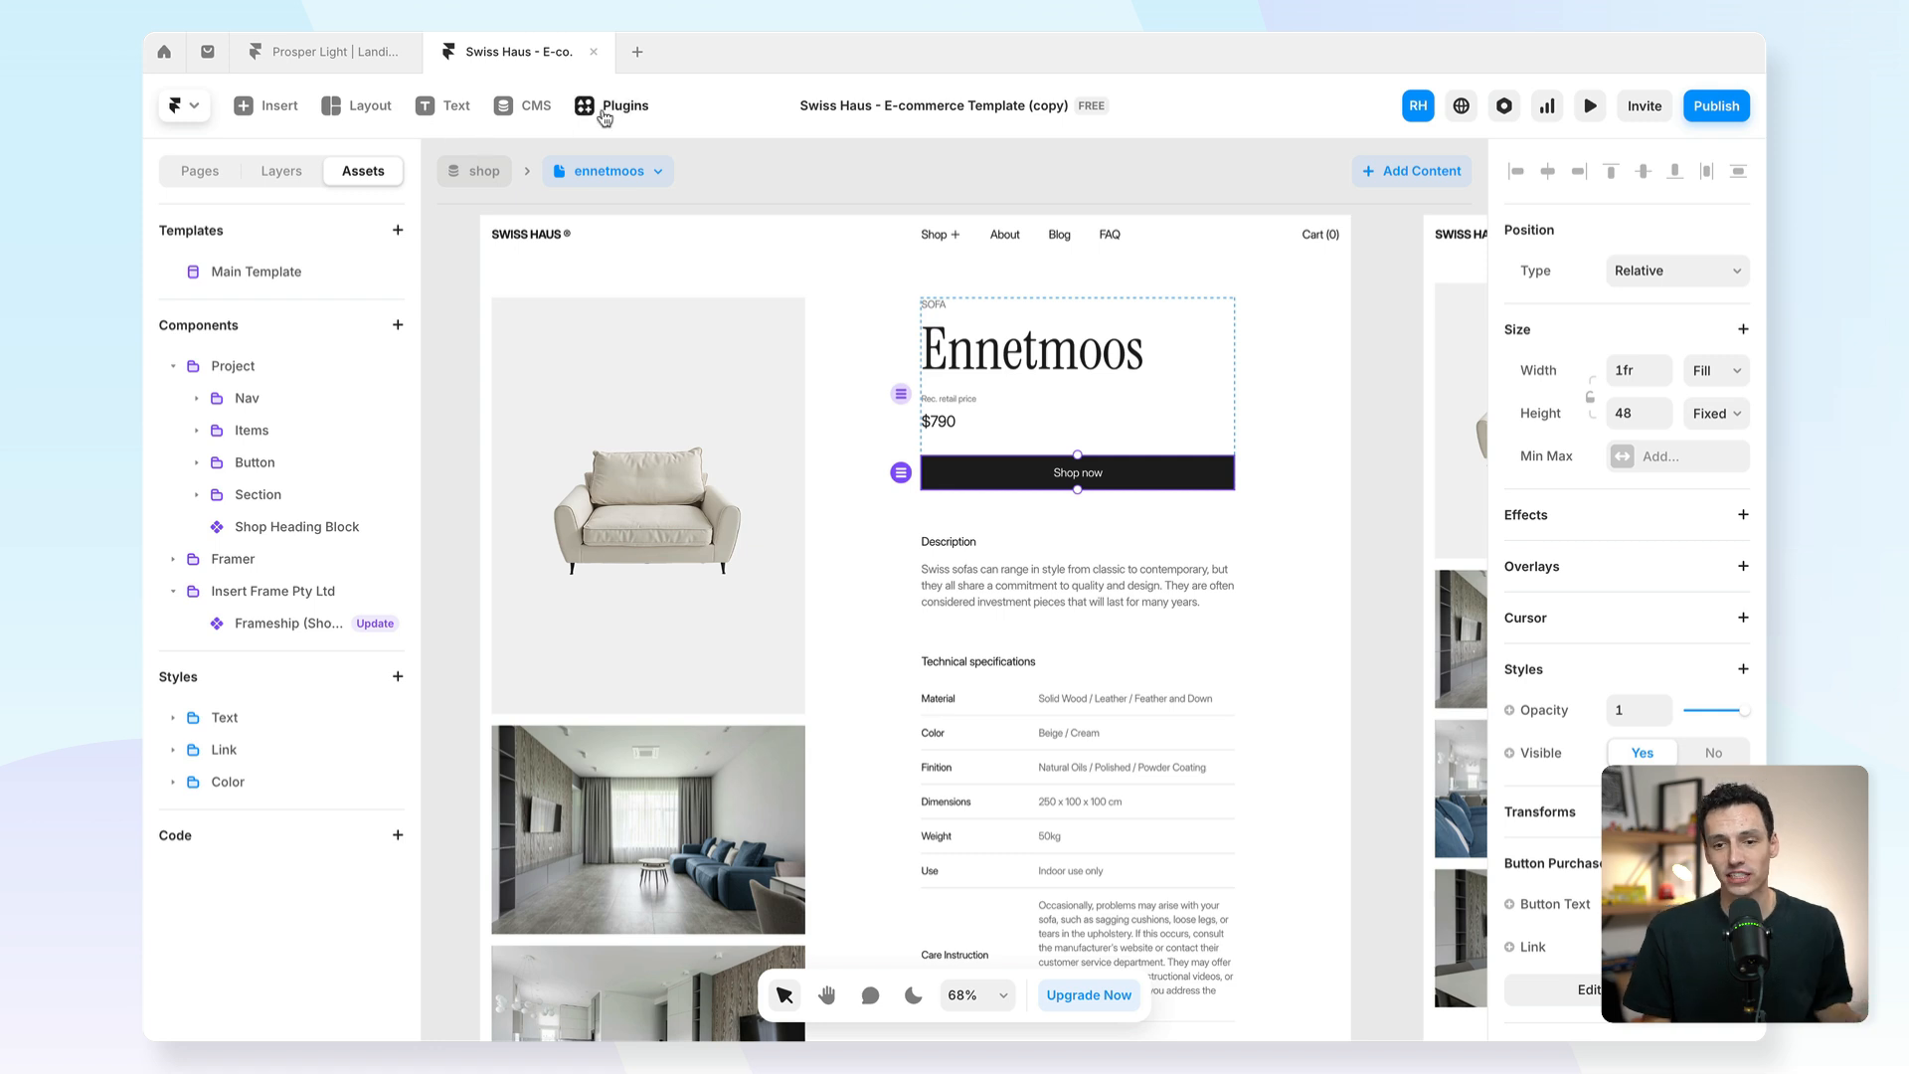
Browse the Frameship sections library to the Cart section details.
left_click(621, 104)
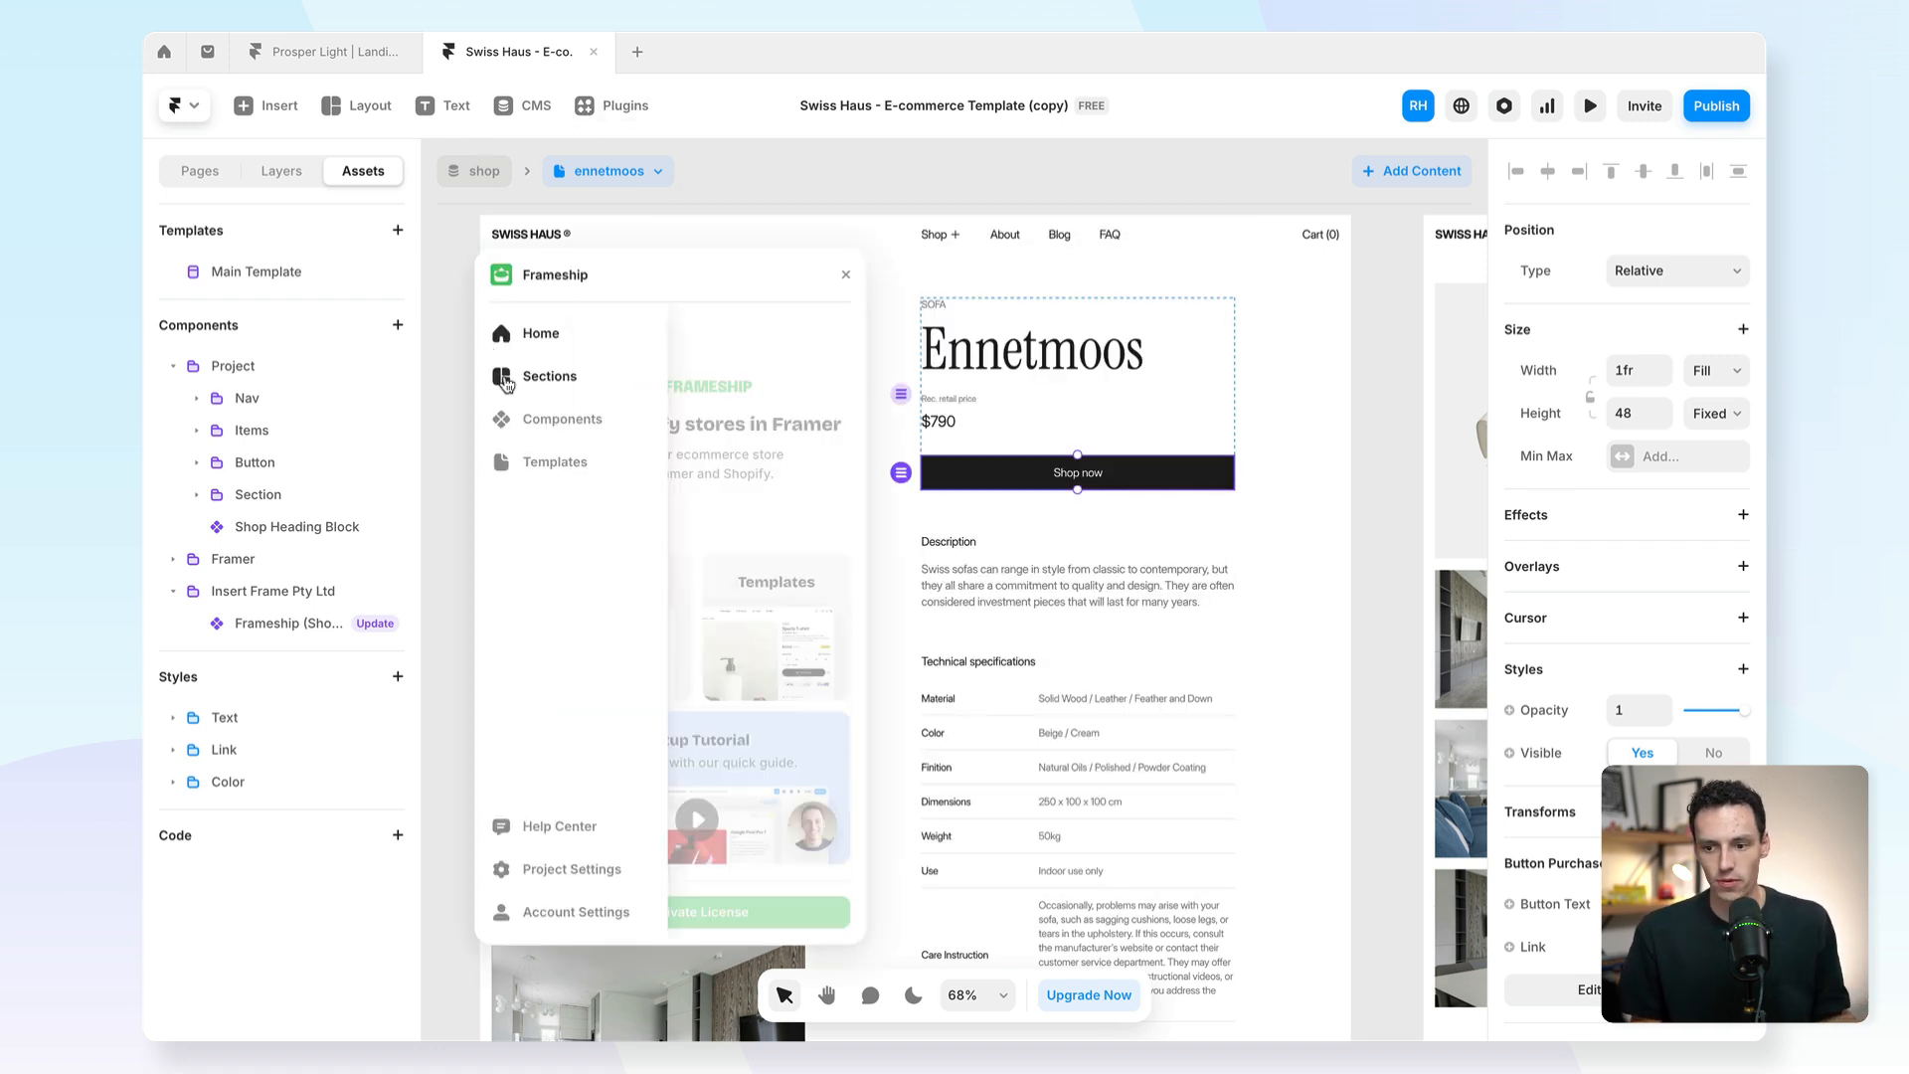
left_click(549, 376)
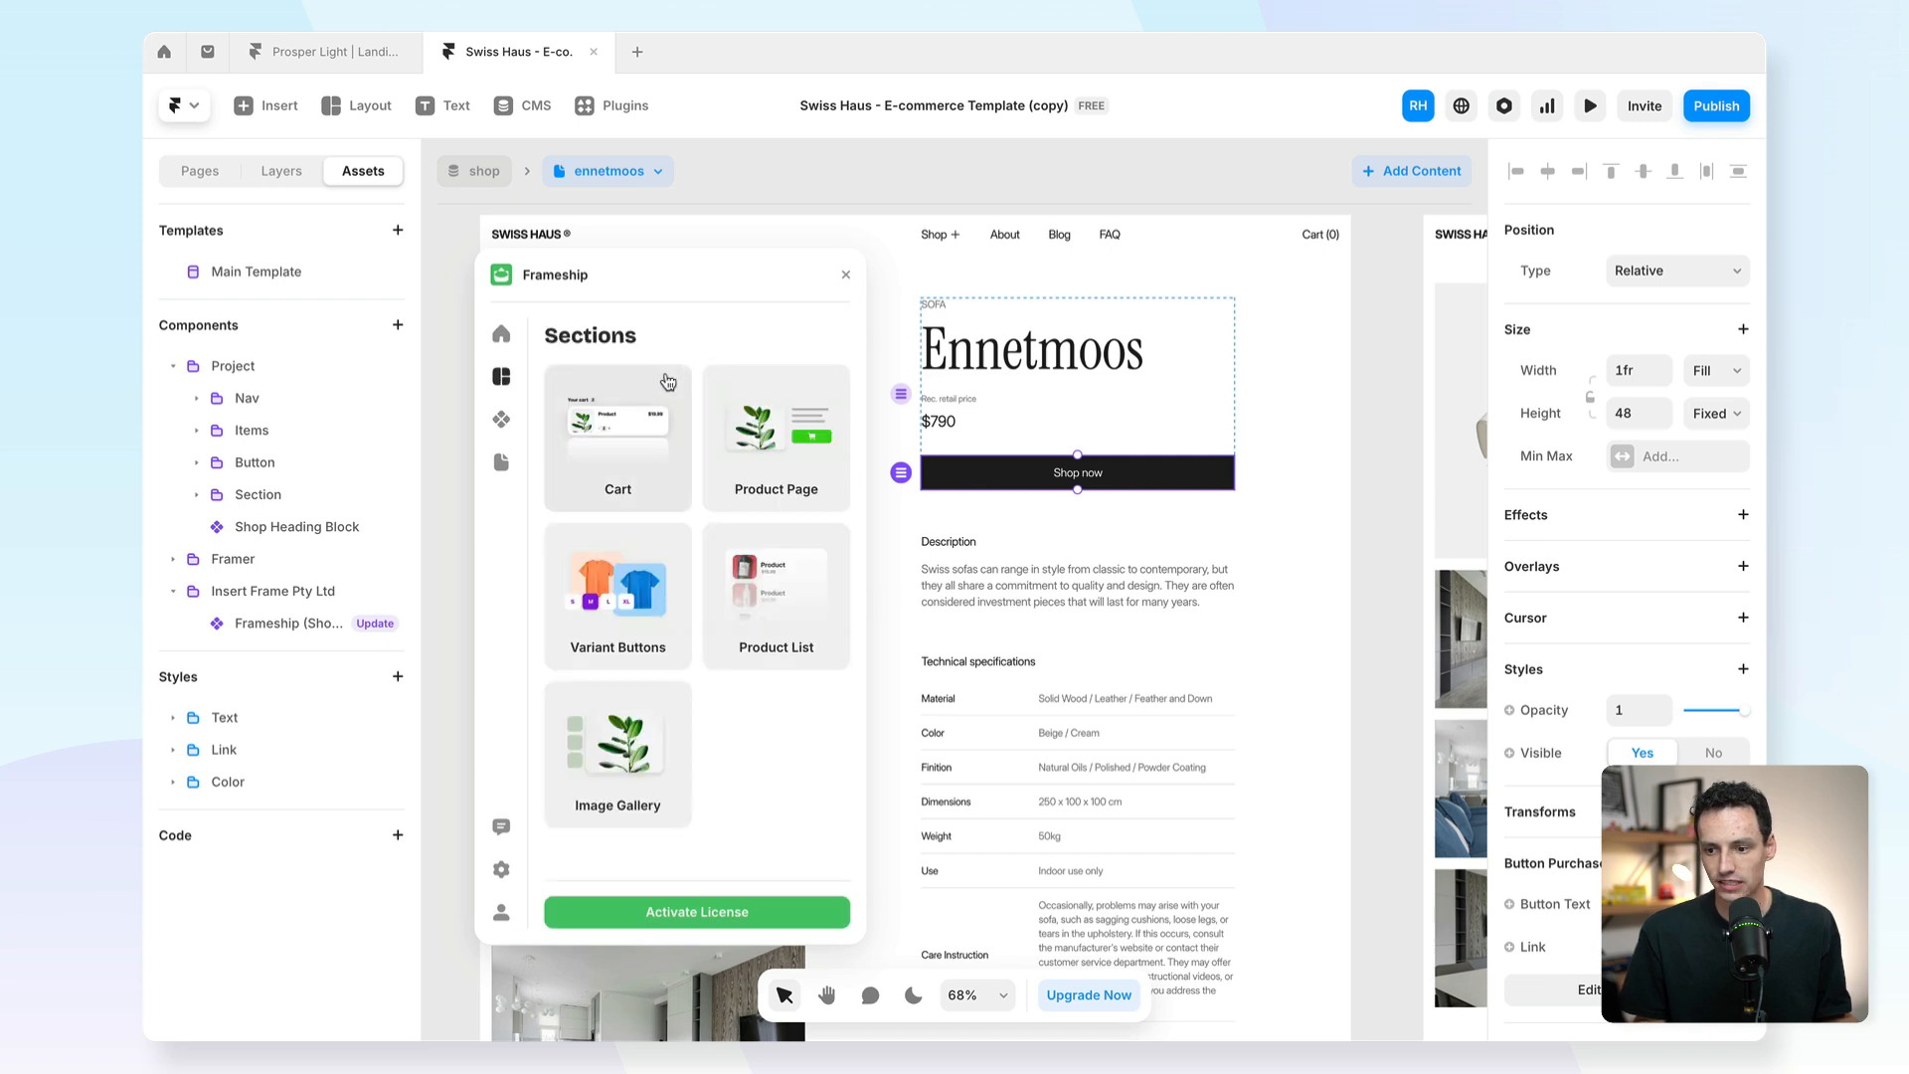
mouse_move(624, 413)
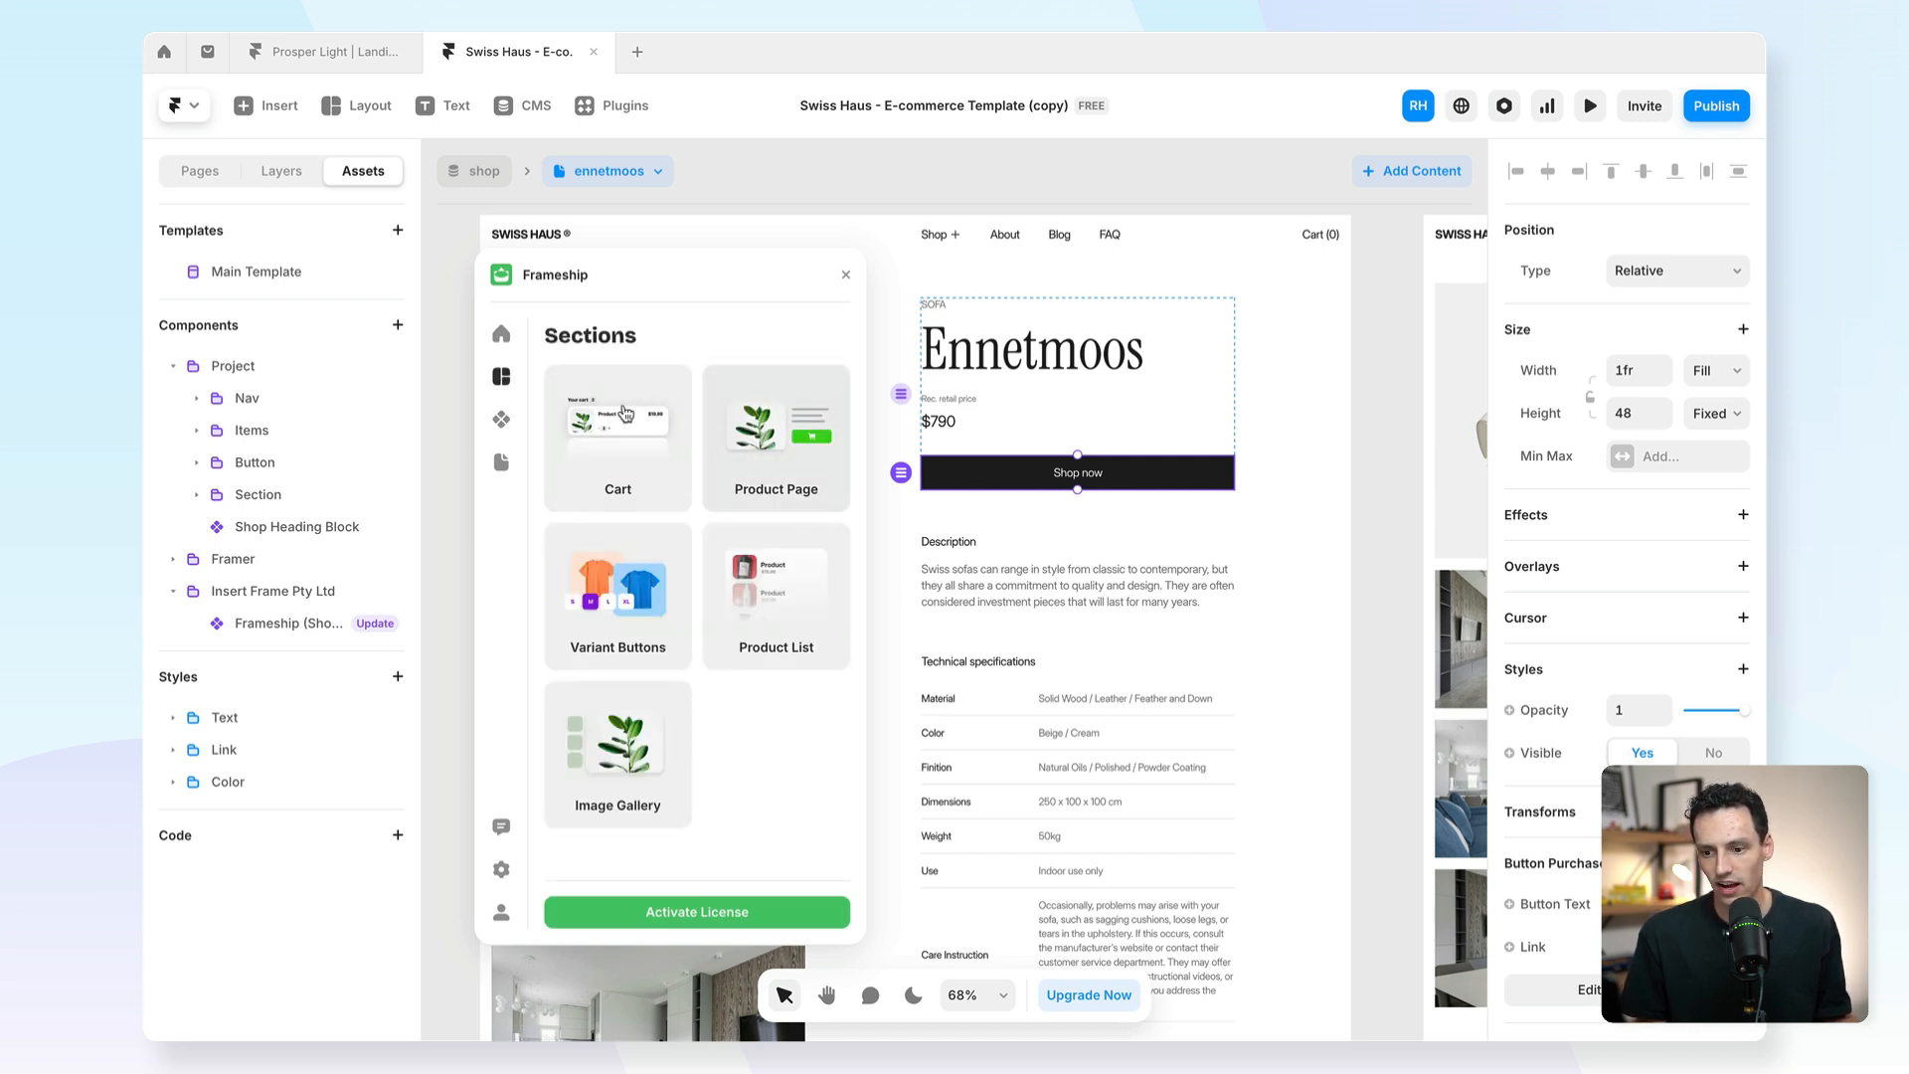
left_click(618, 432)
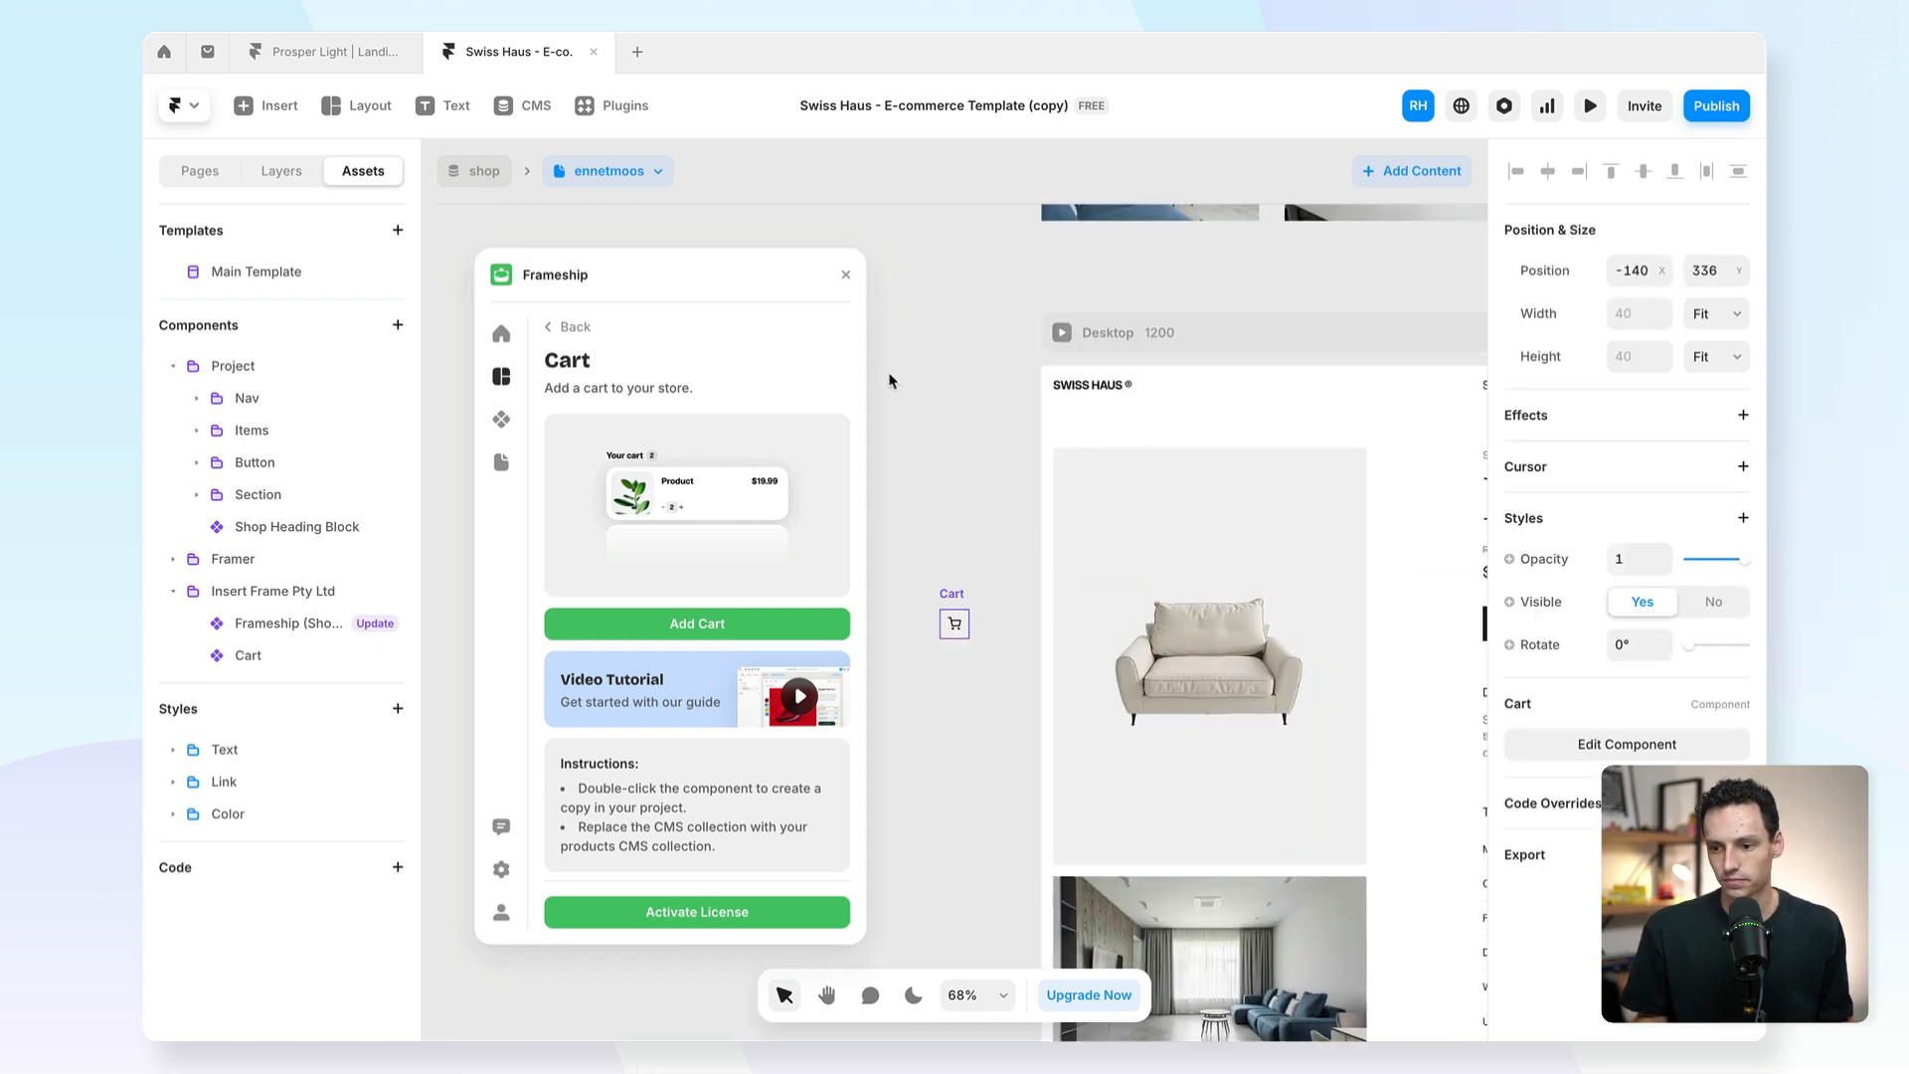
Add the Cart section and unlink all cart instances to edit the Cart component.
left_click(844, 274)
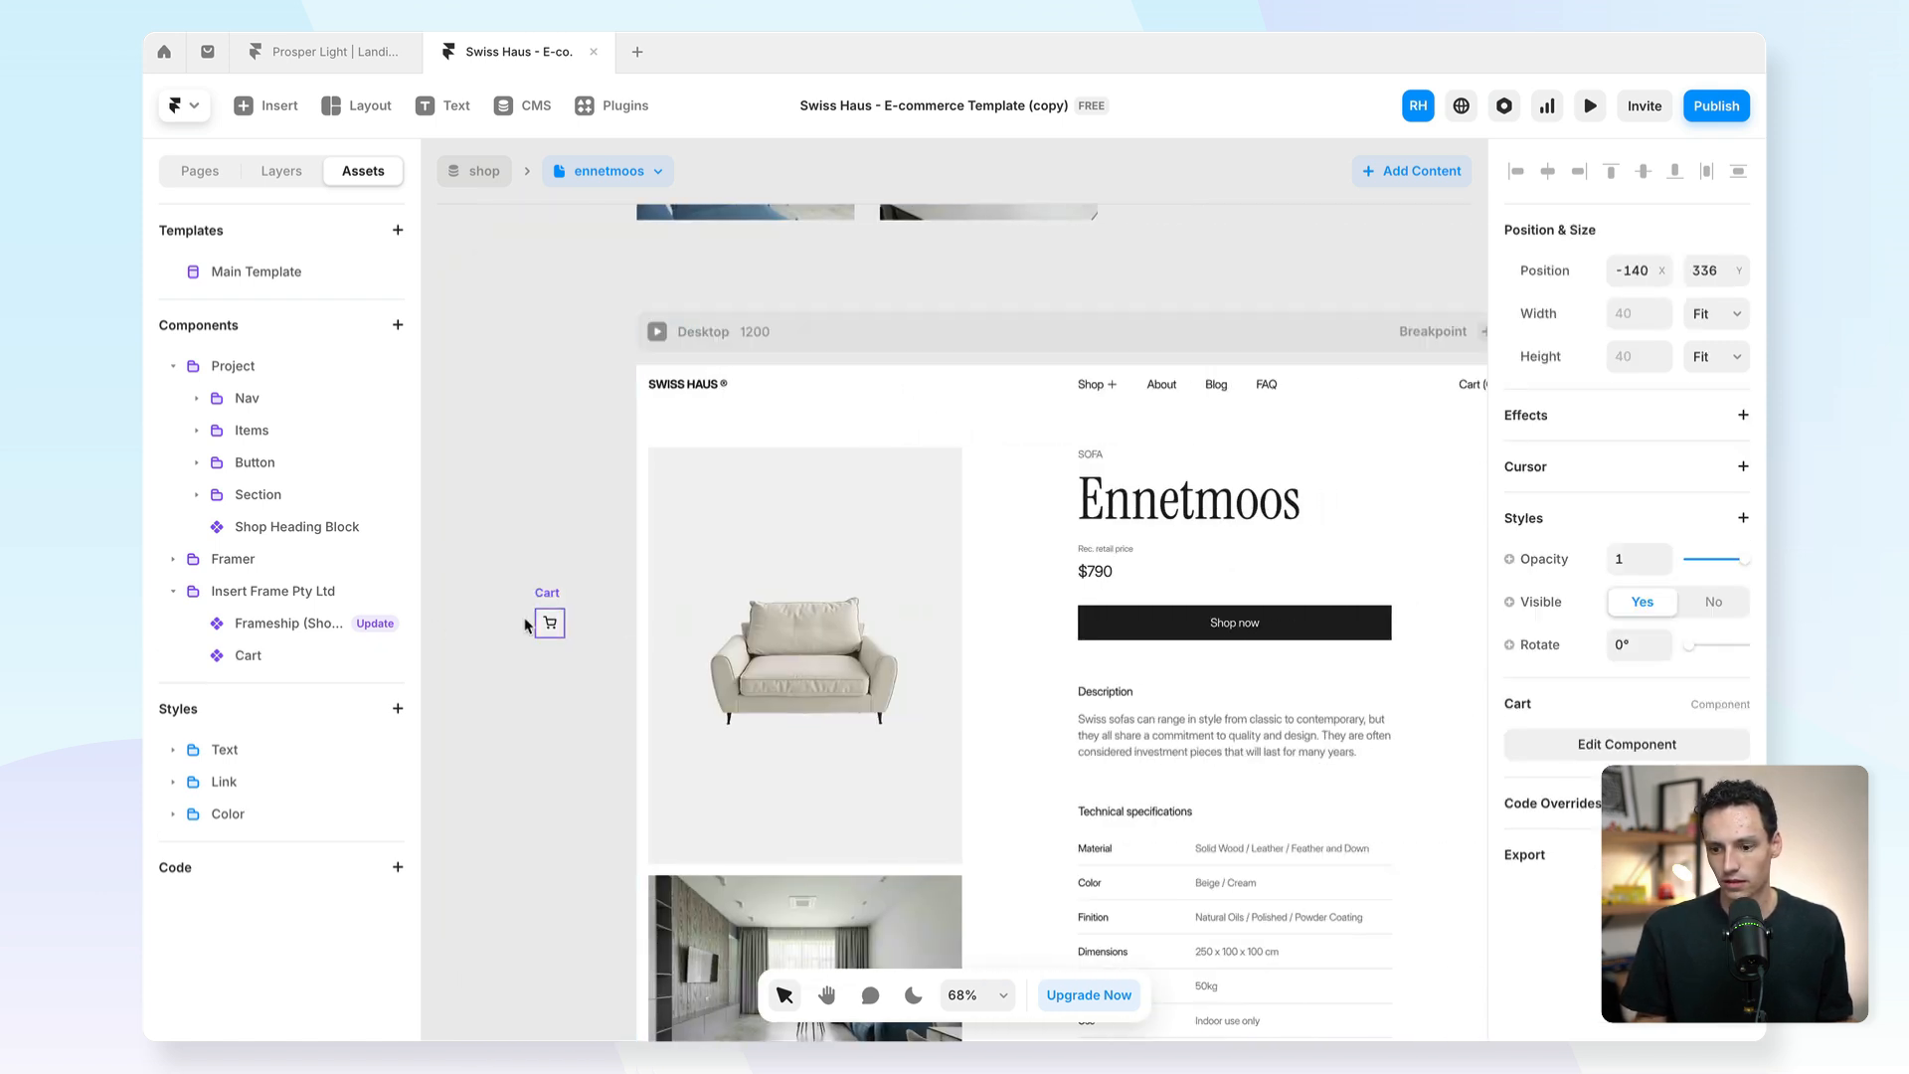
left_click(1623, 744)
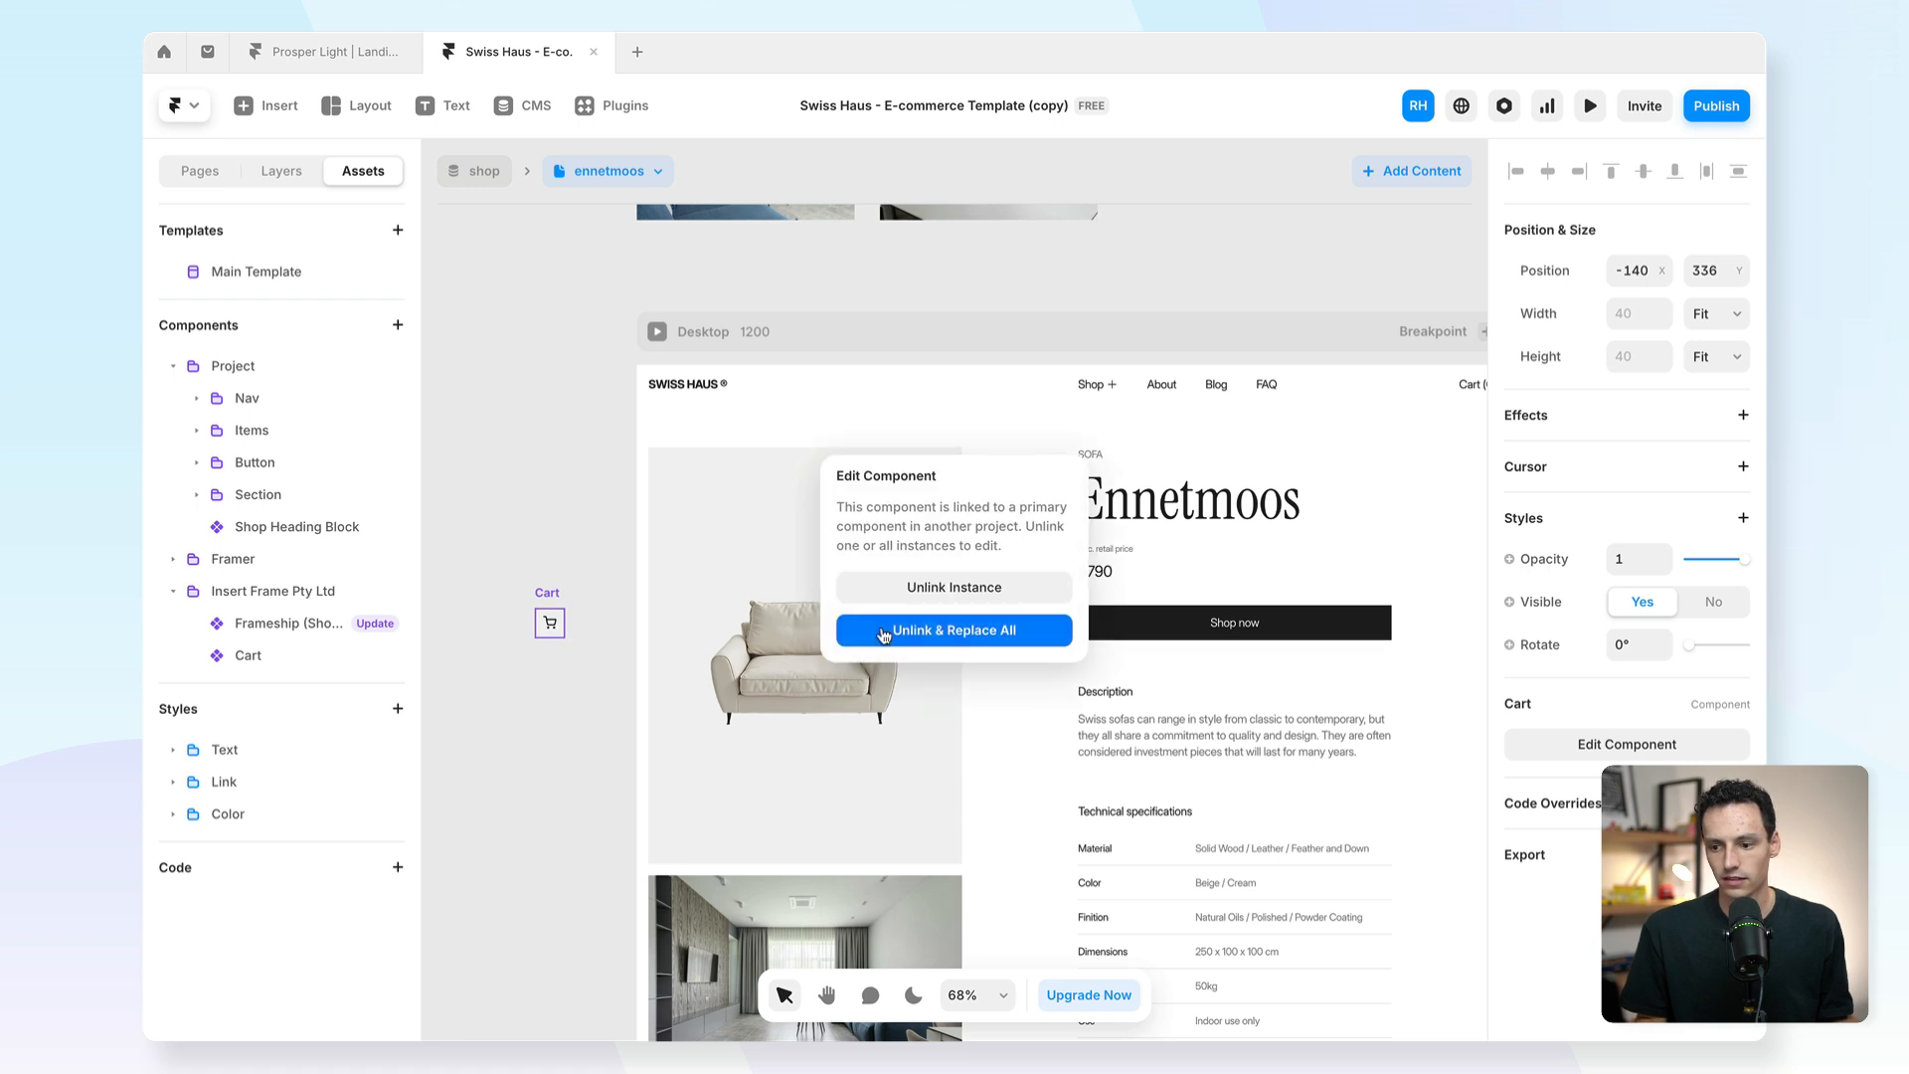
left_click(953, 629)
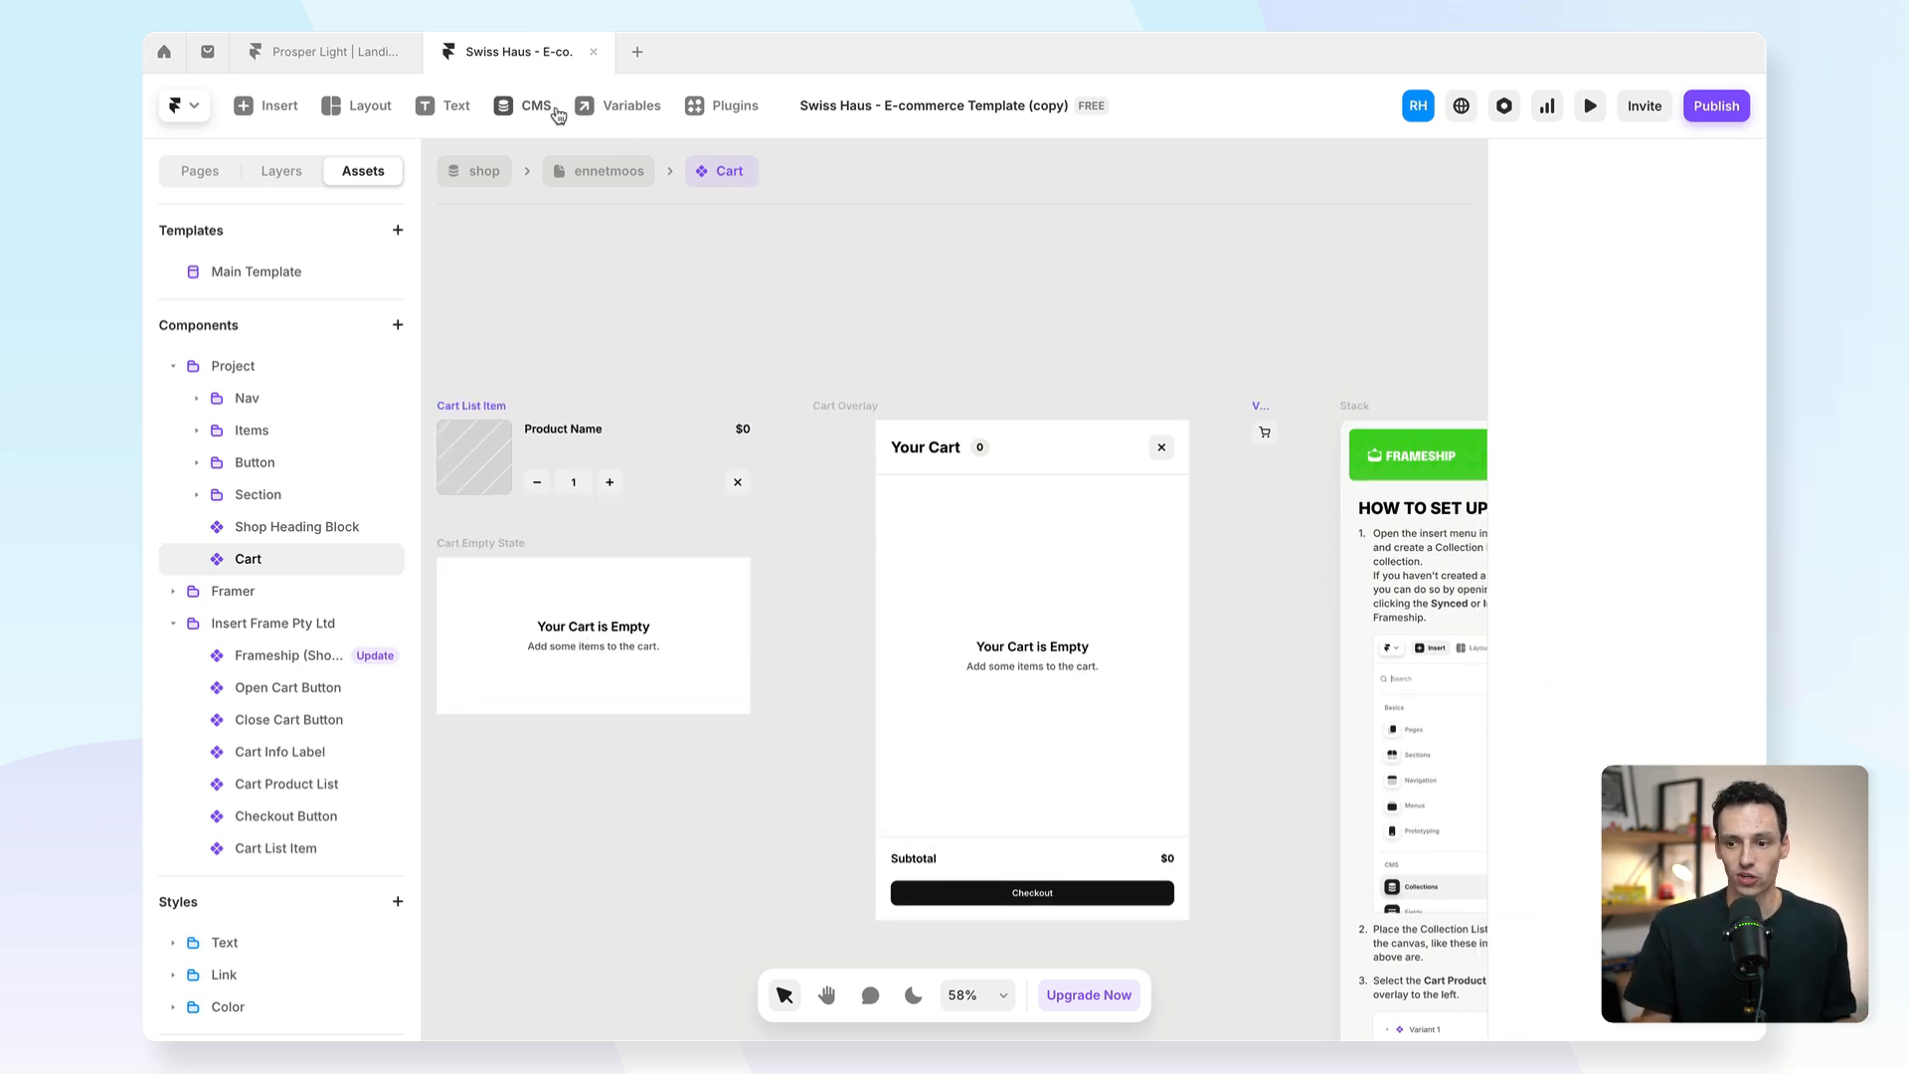
Create a second synced collection, Frameship 2, in the CMS.
left_click(526, 107)
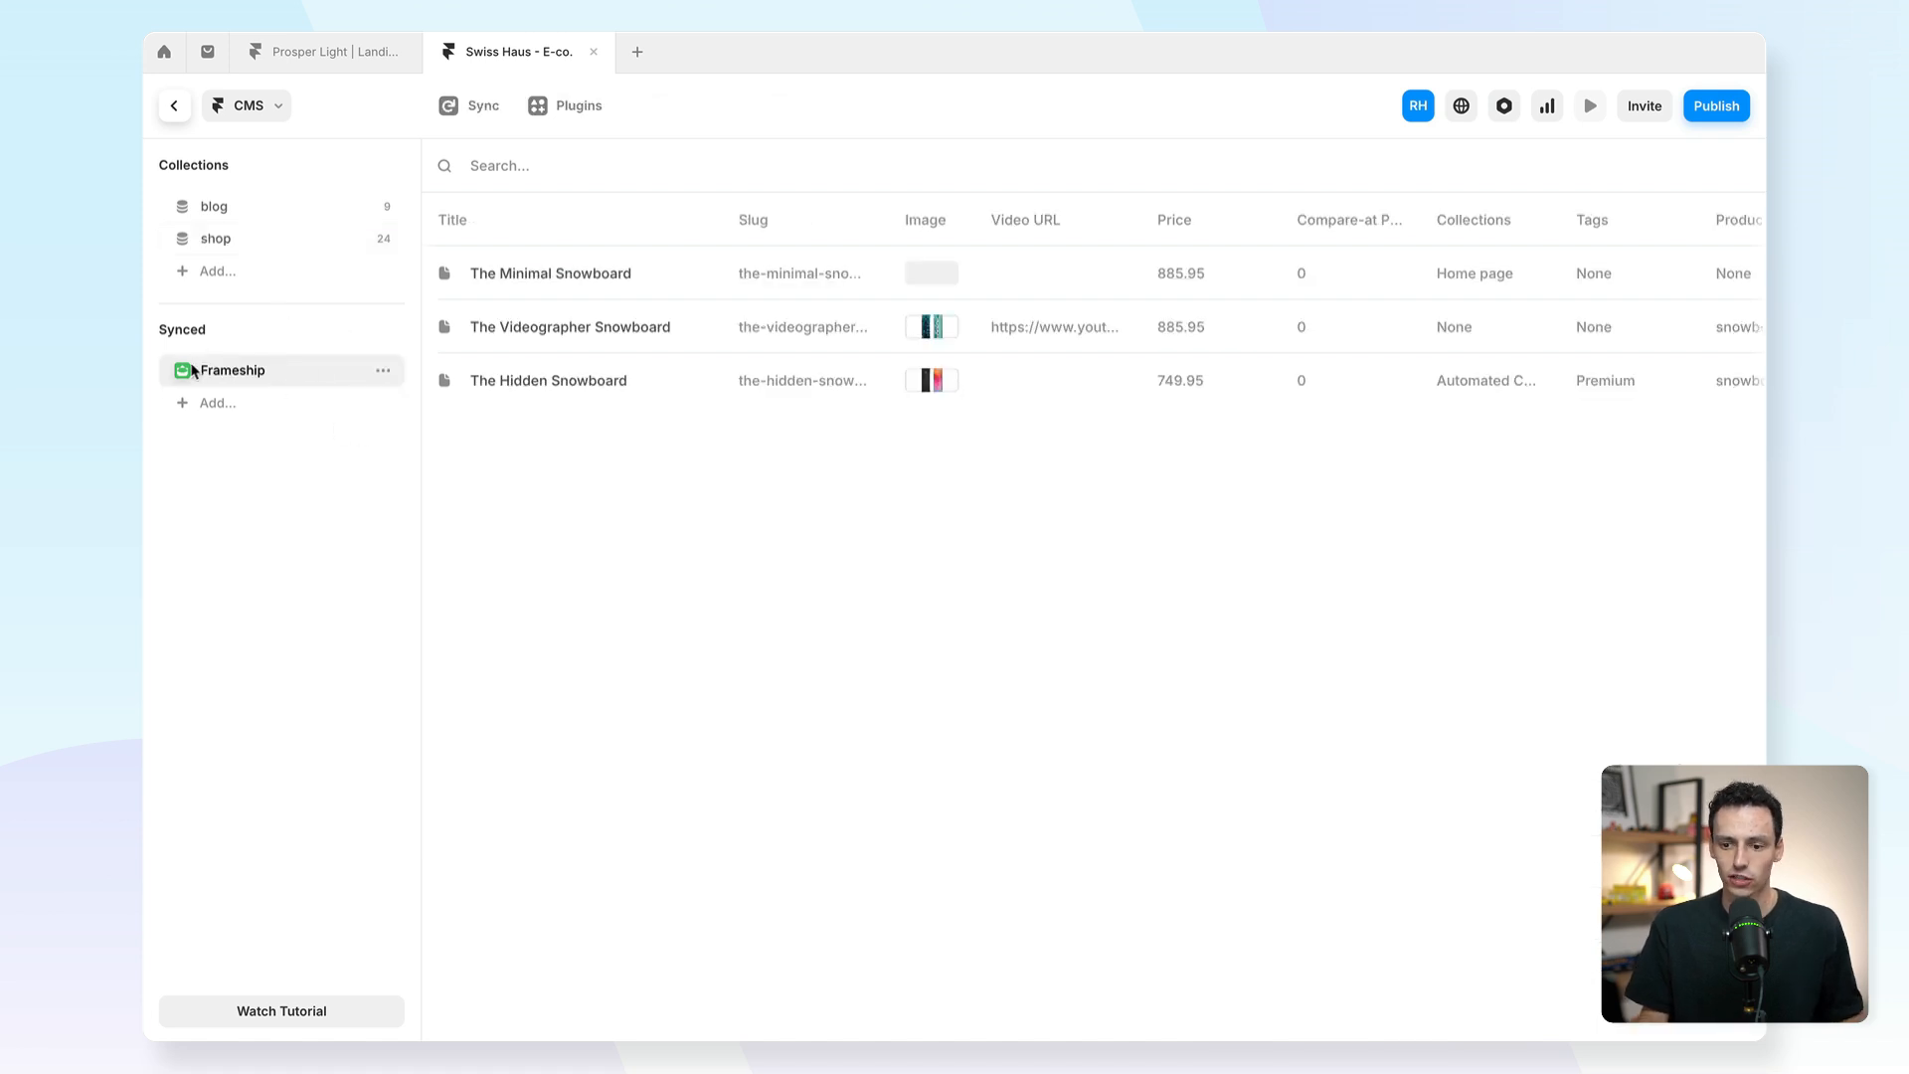
mouse_move(322, 375)
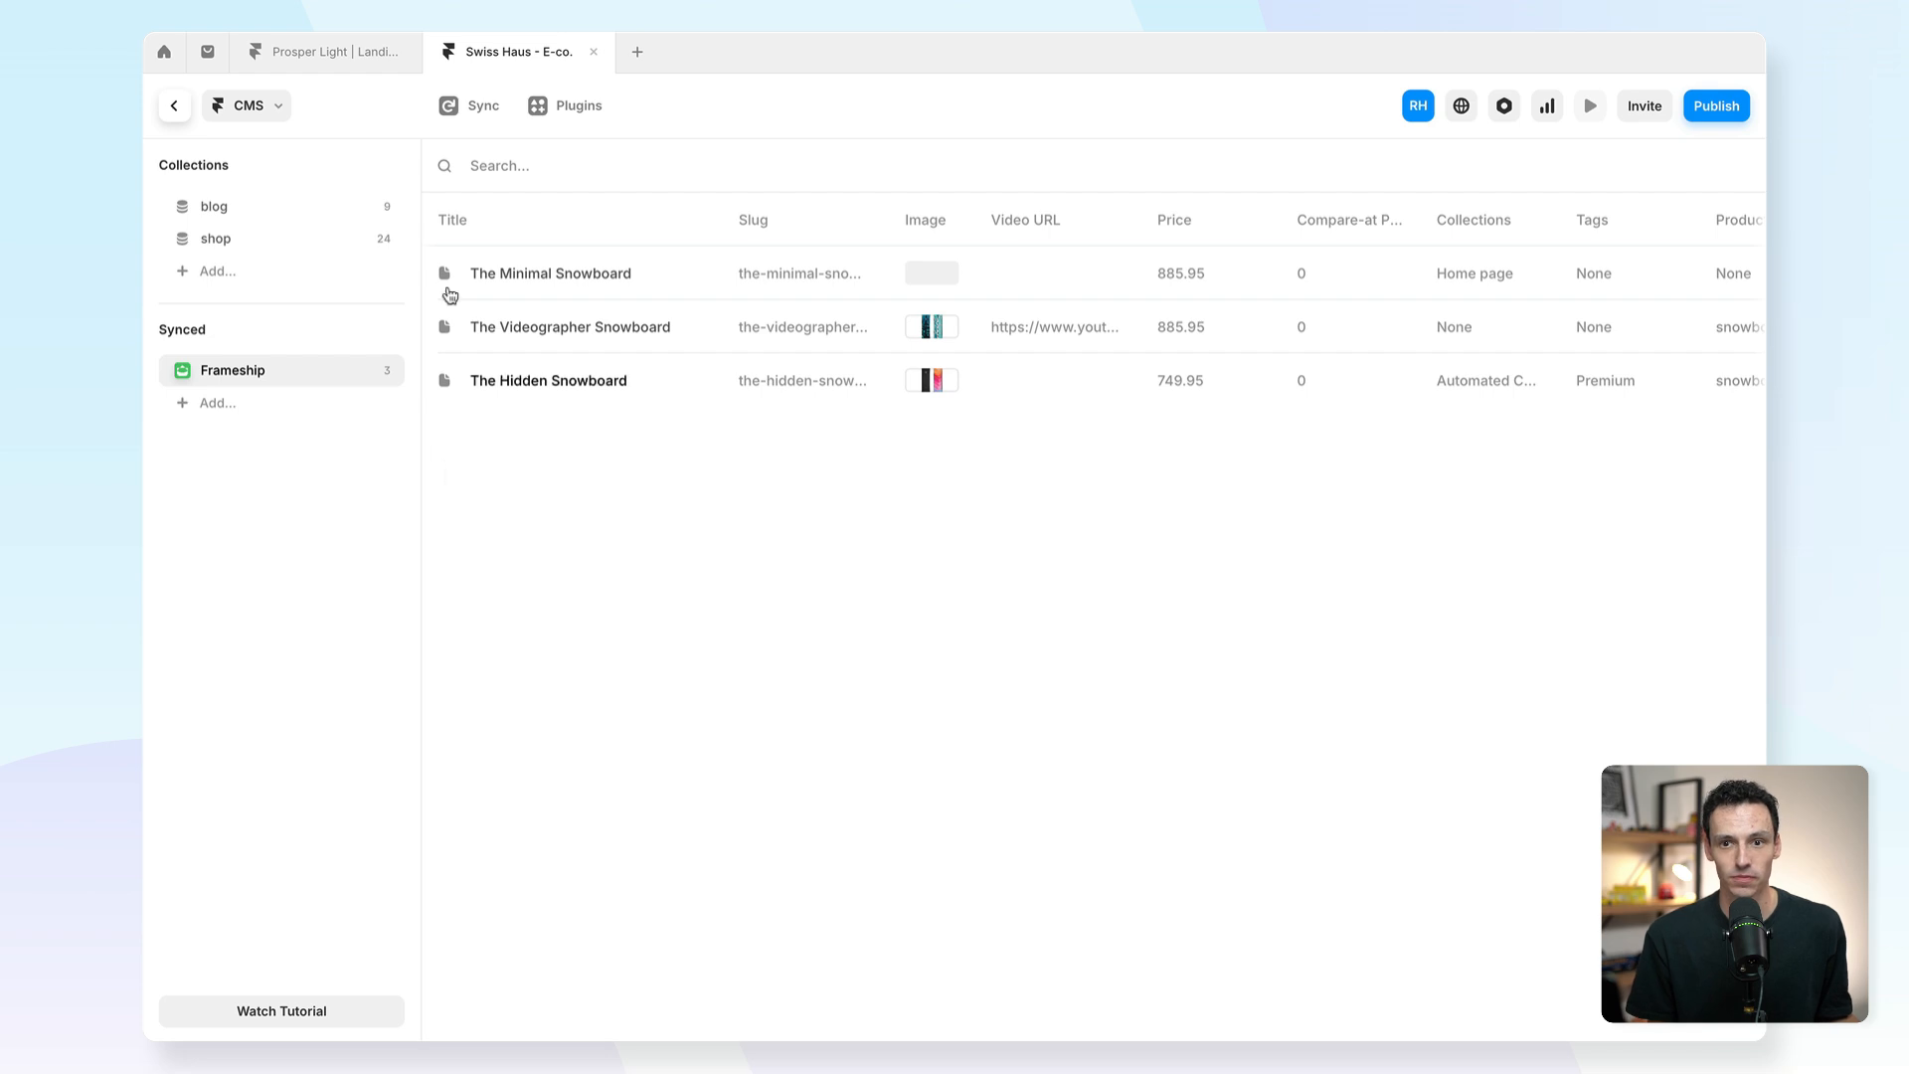
left_click(217, 402)
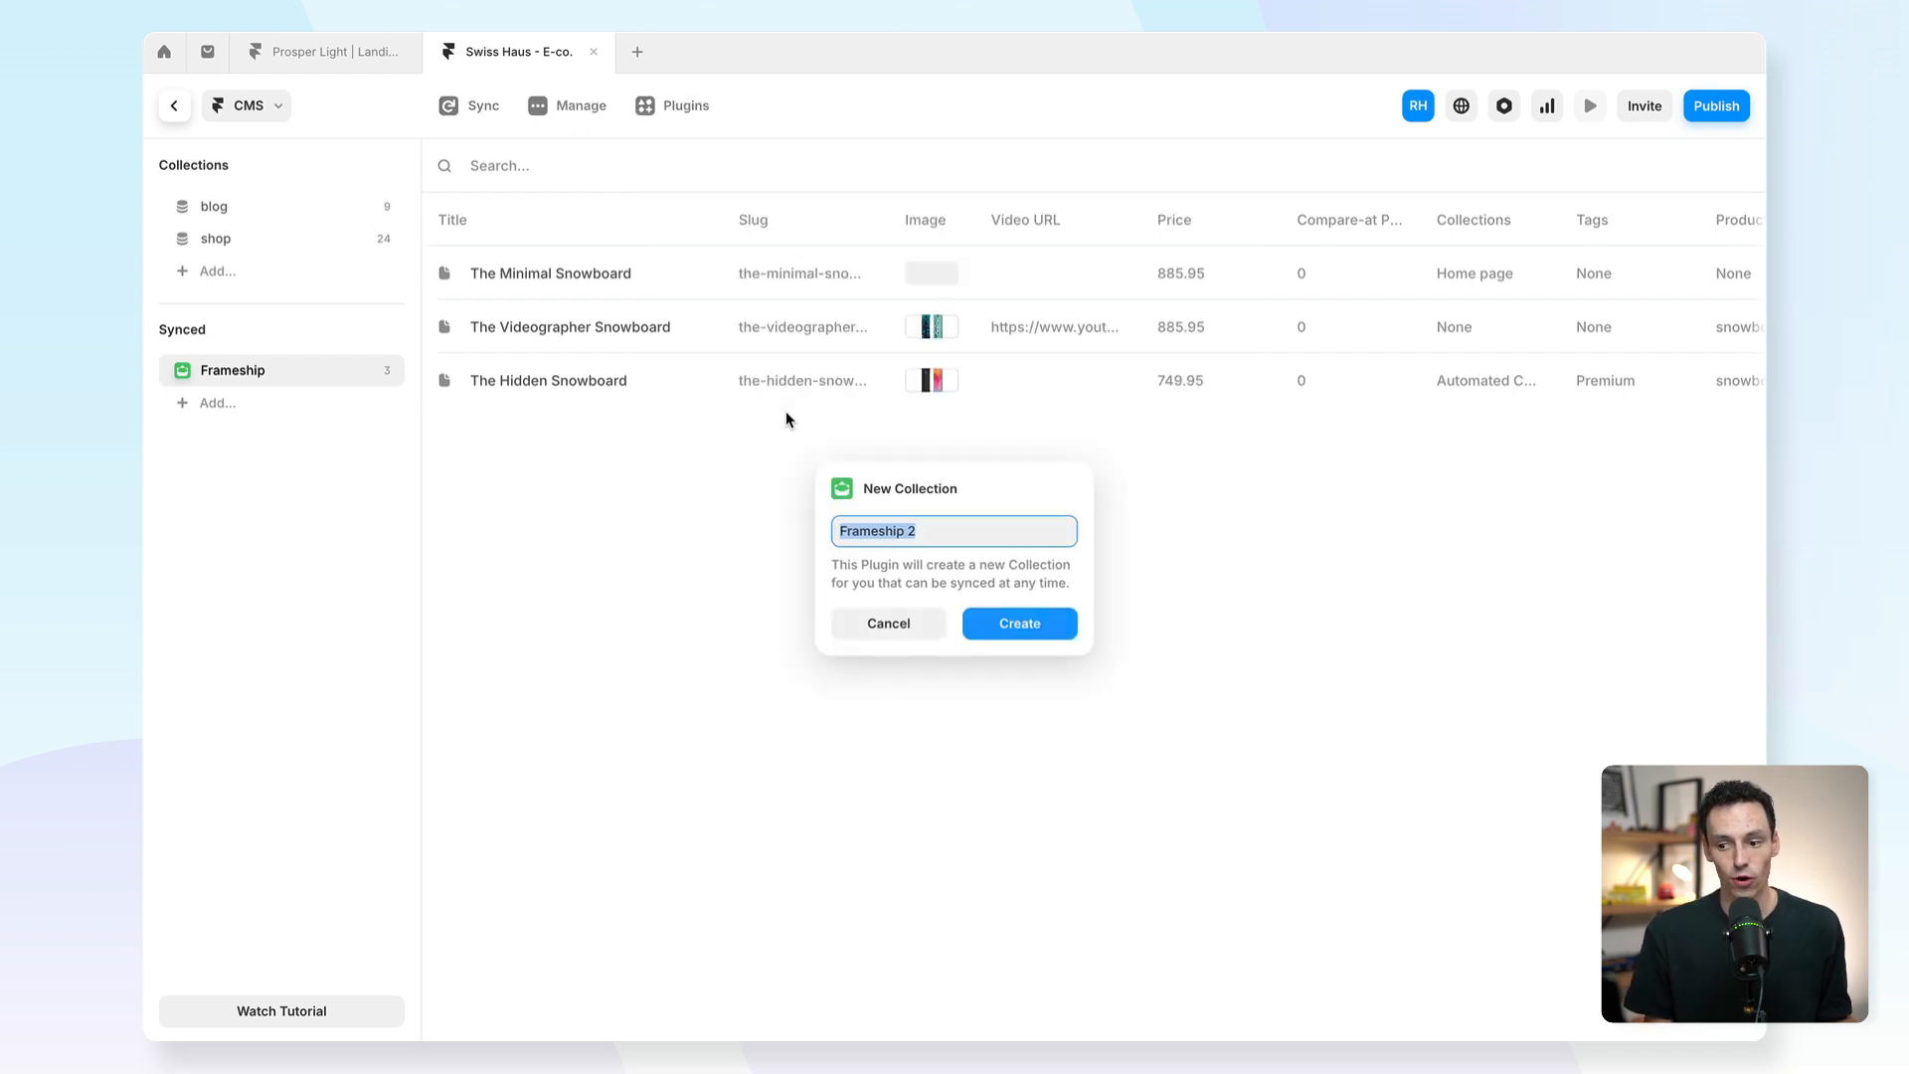
left_click(1018, 622)
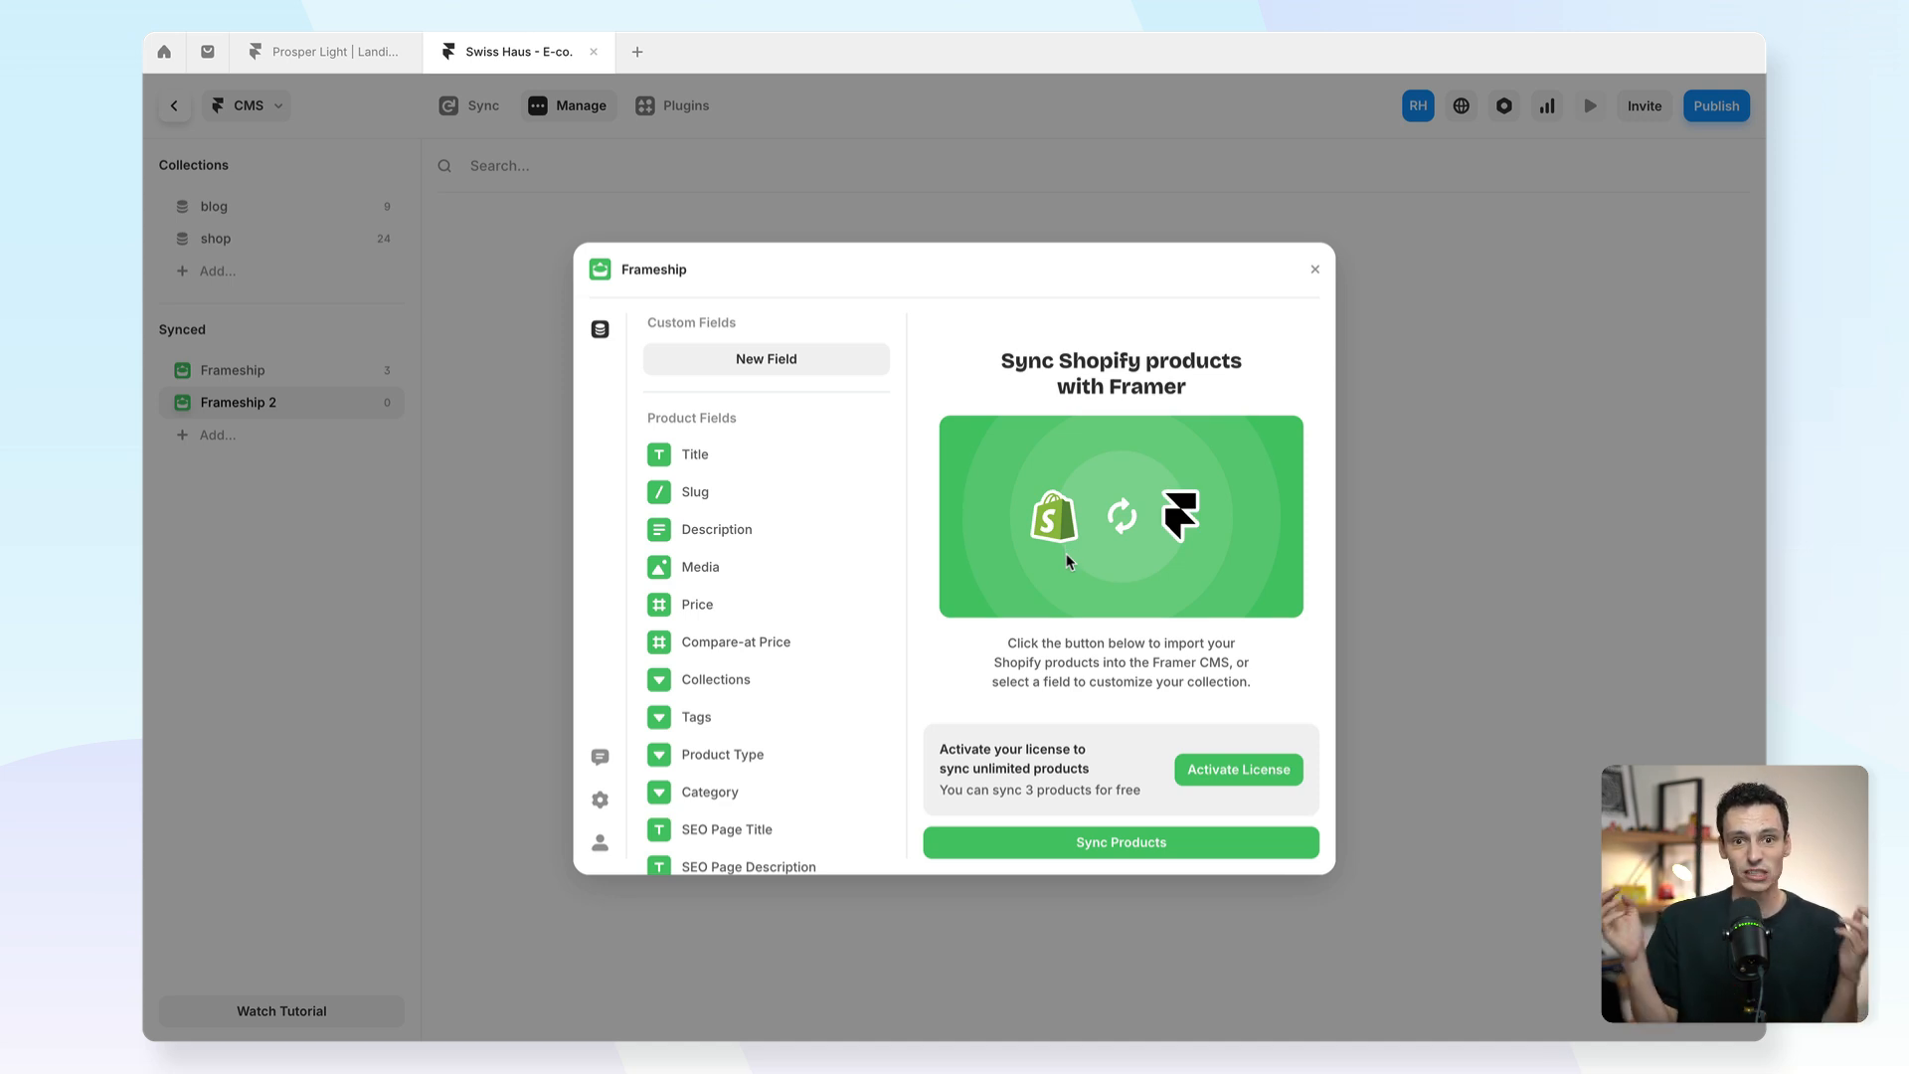
left_click(1313, 270)
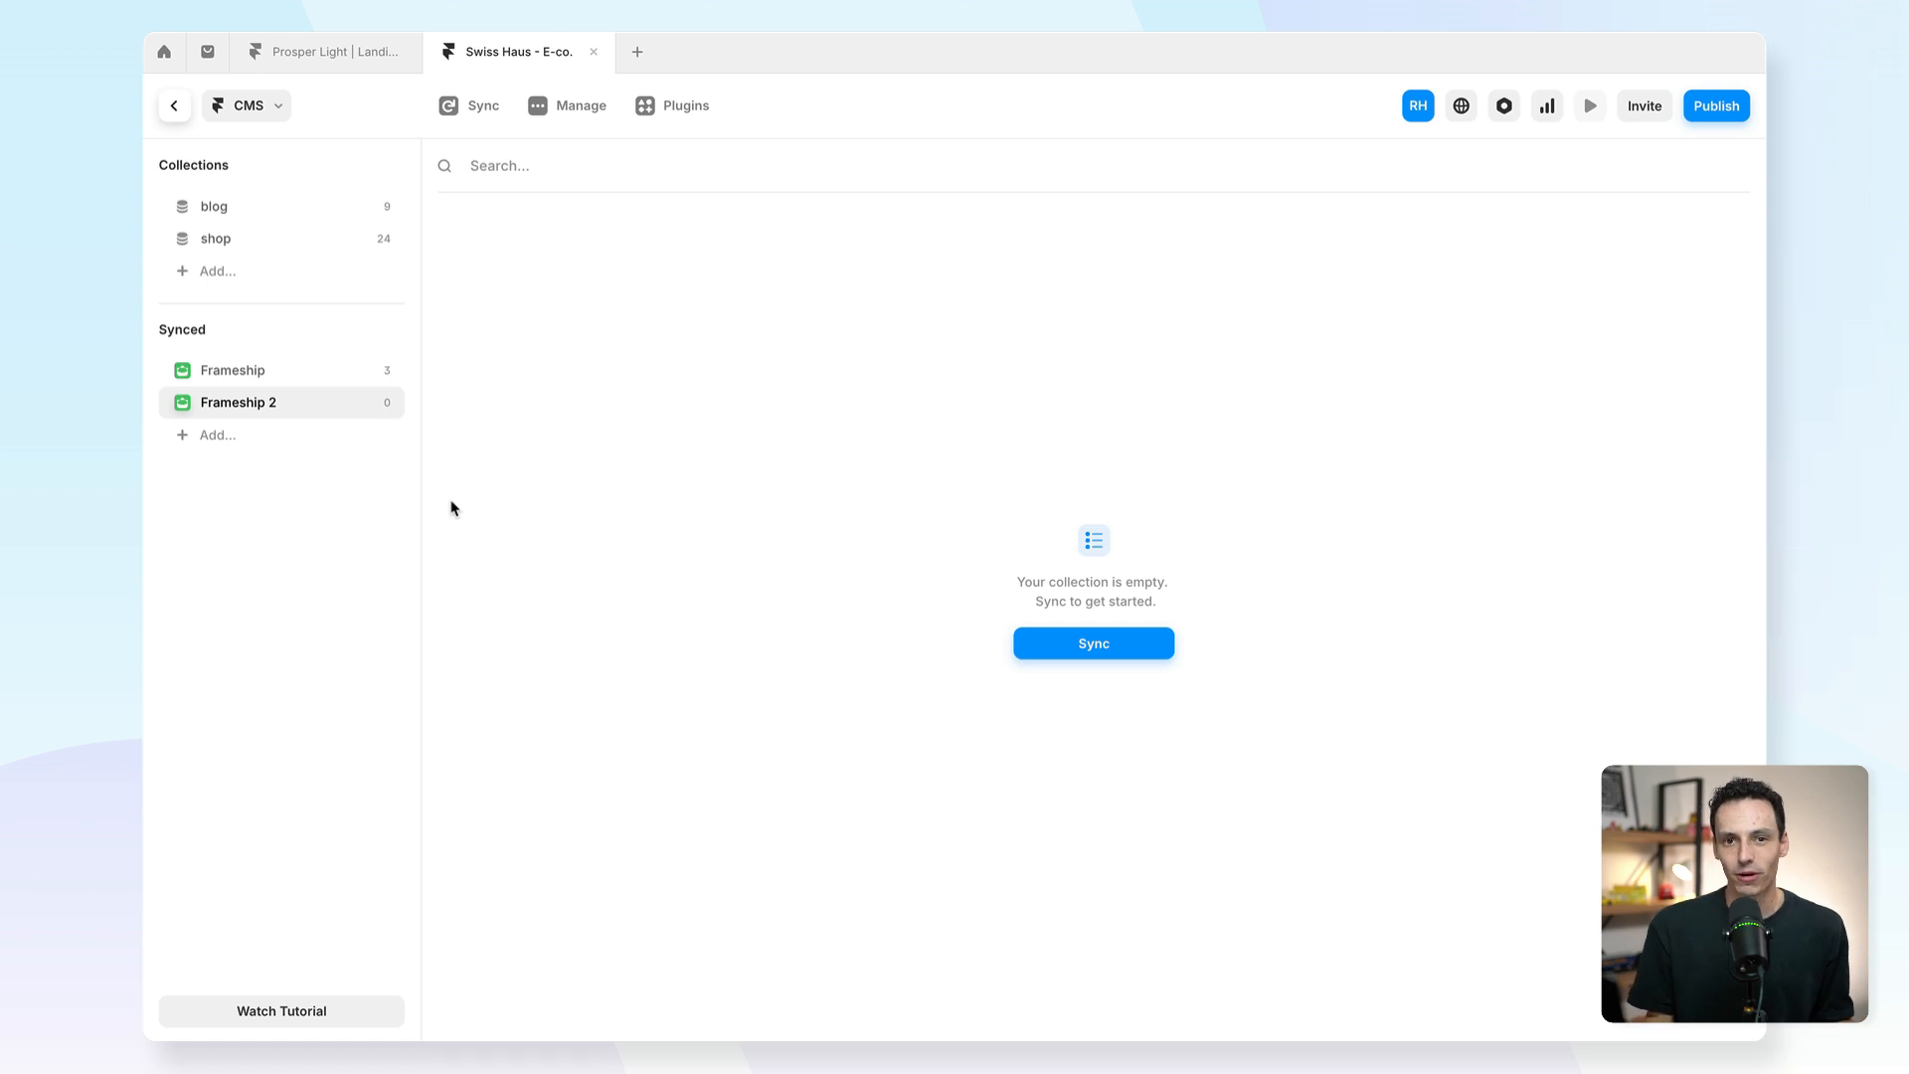
Return to the canvas and scroll down the product page.
left_click(174, 104)
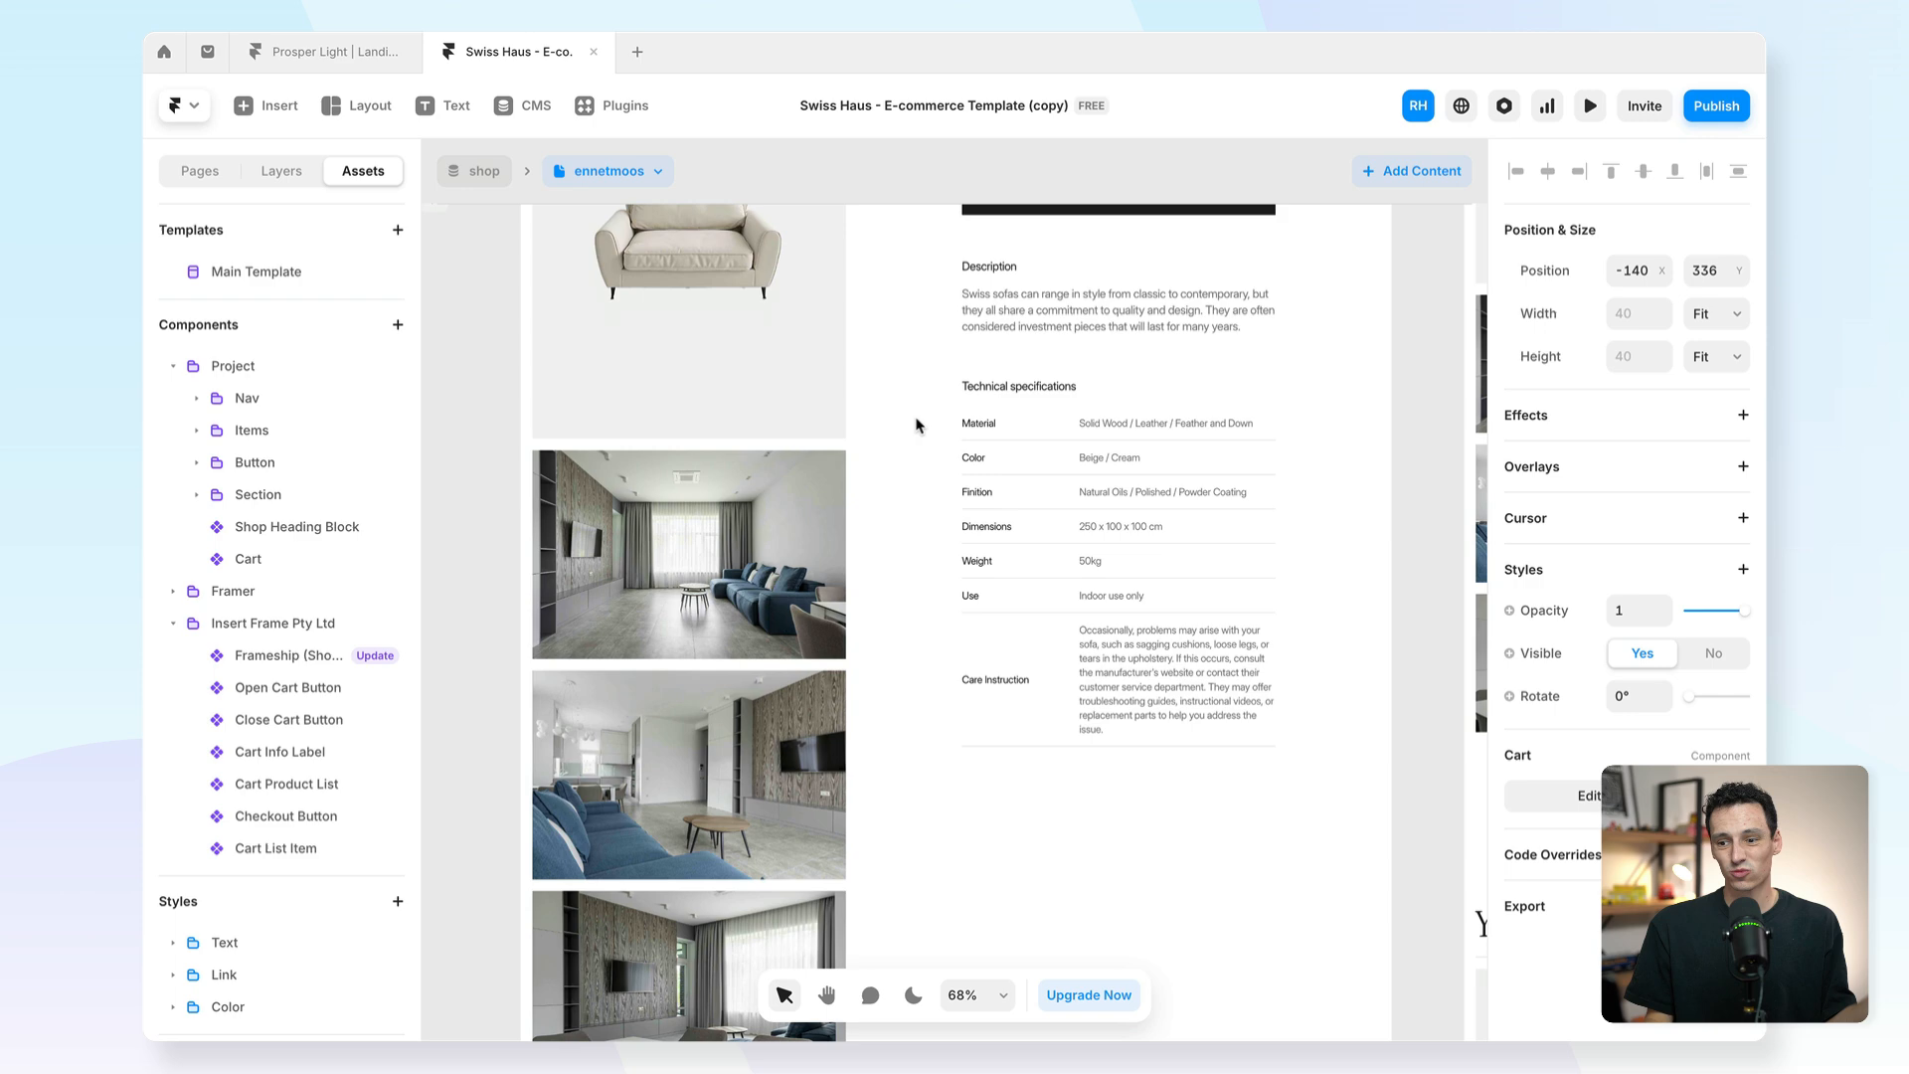
scroll("down", 3)
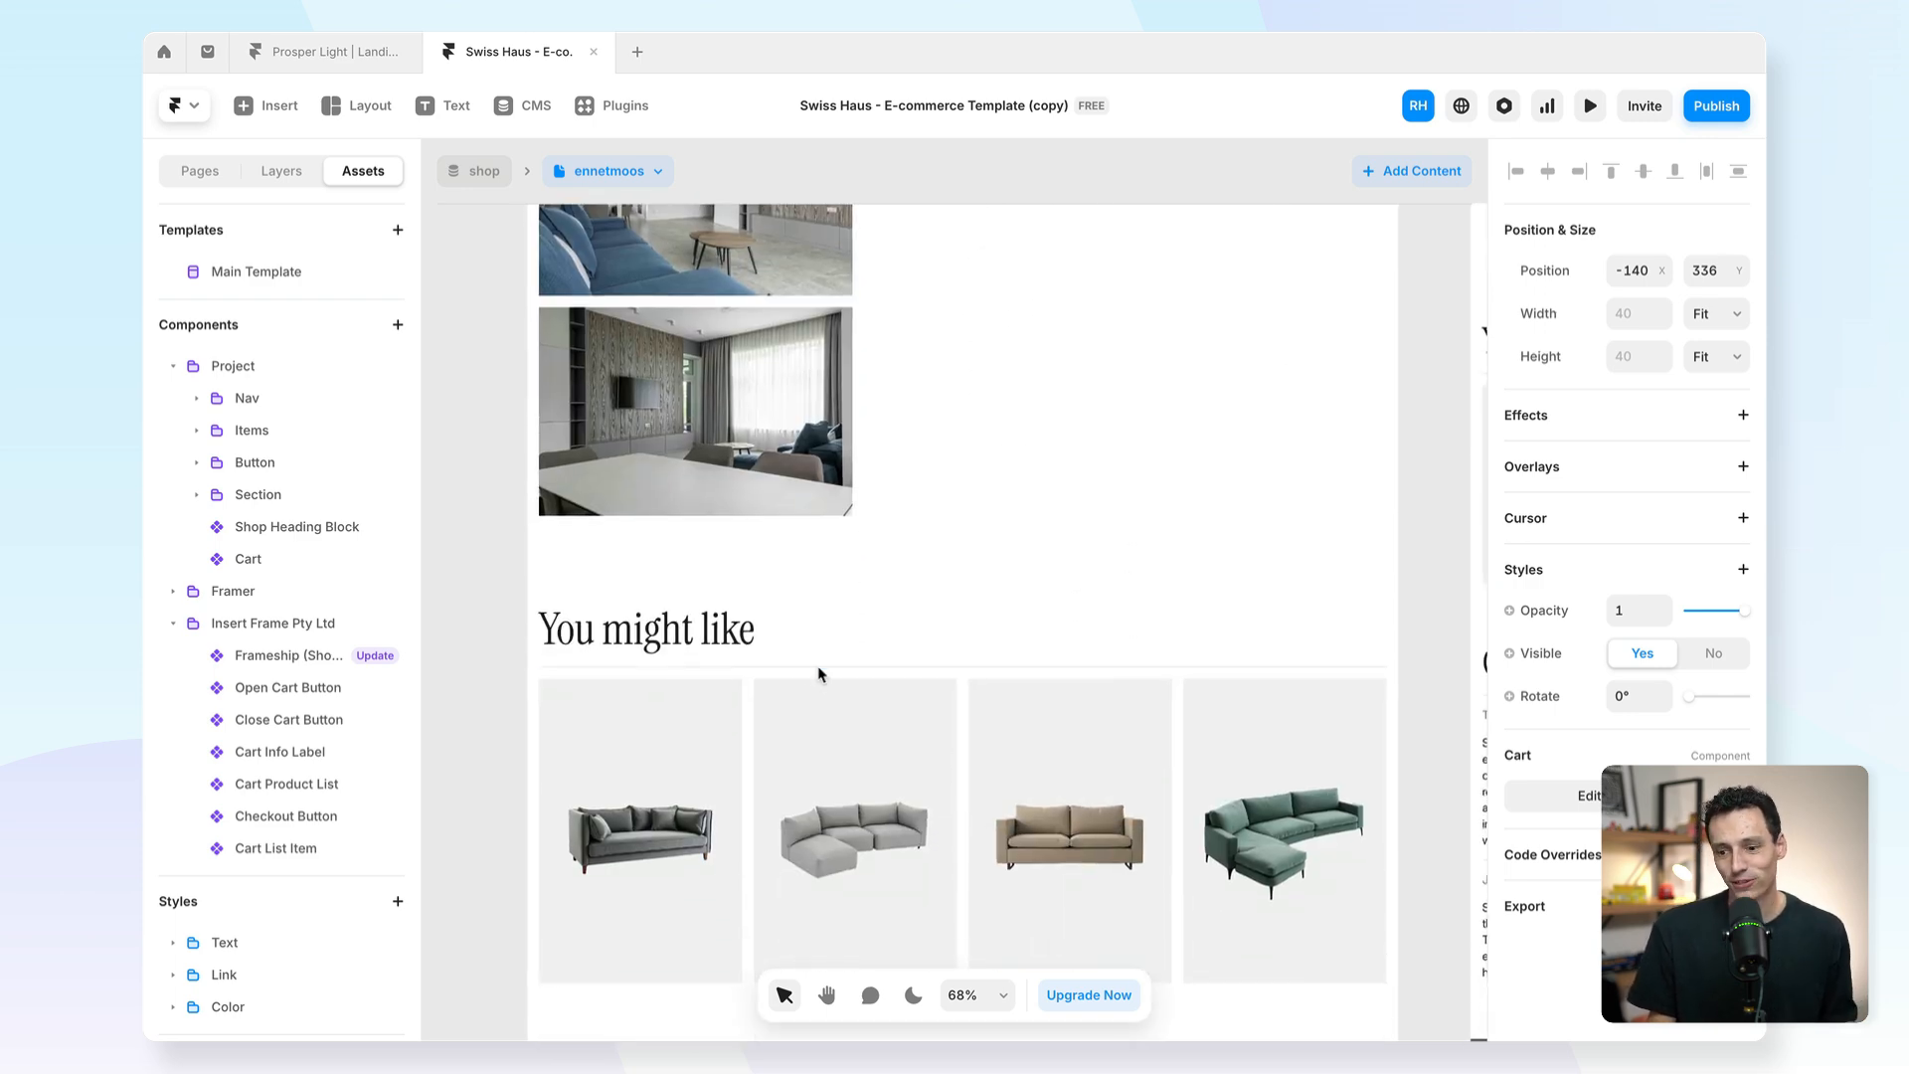
scroll("down", 3)
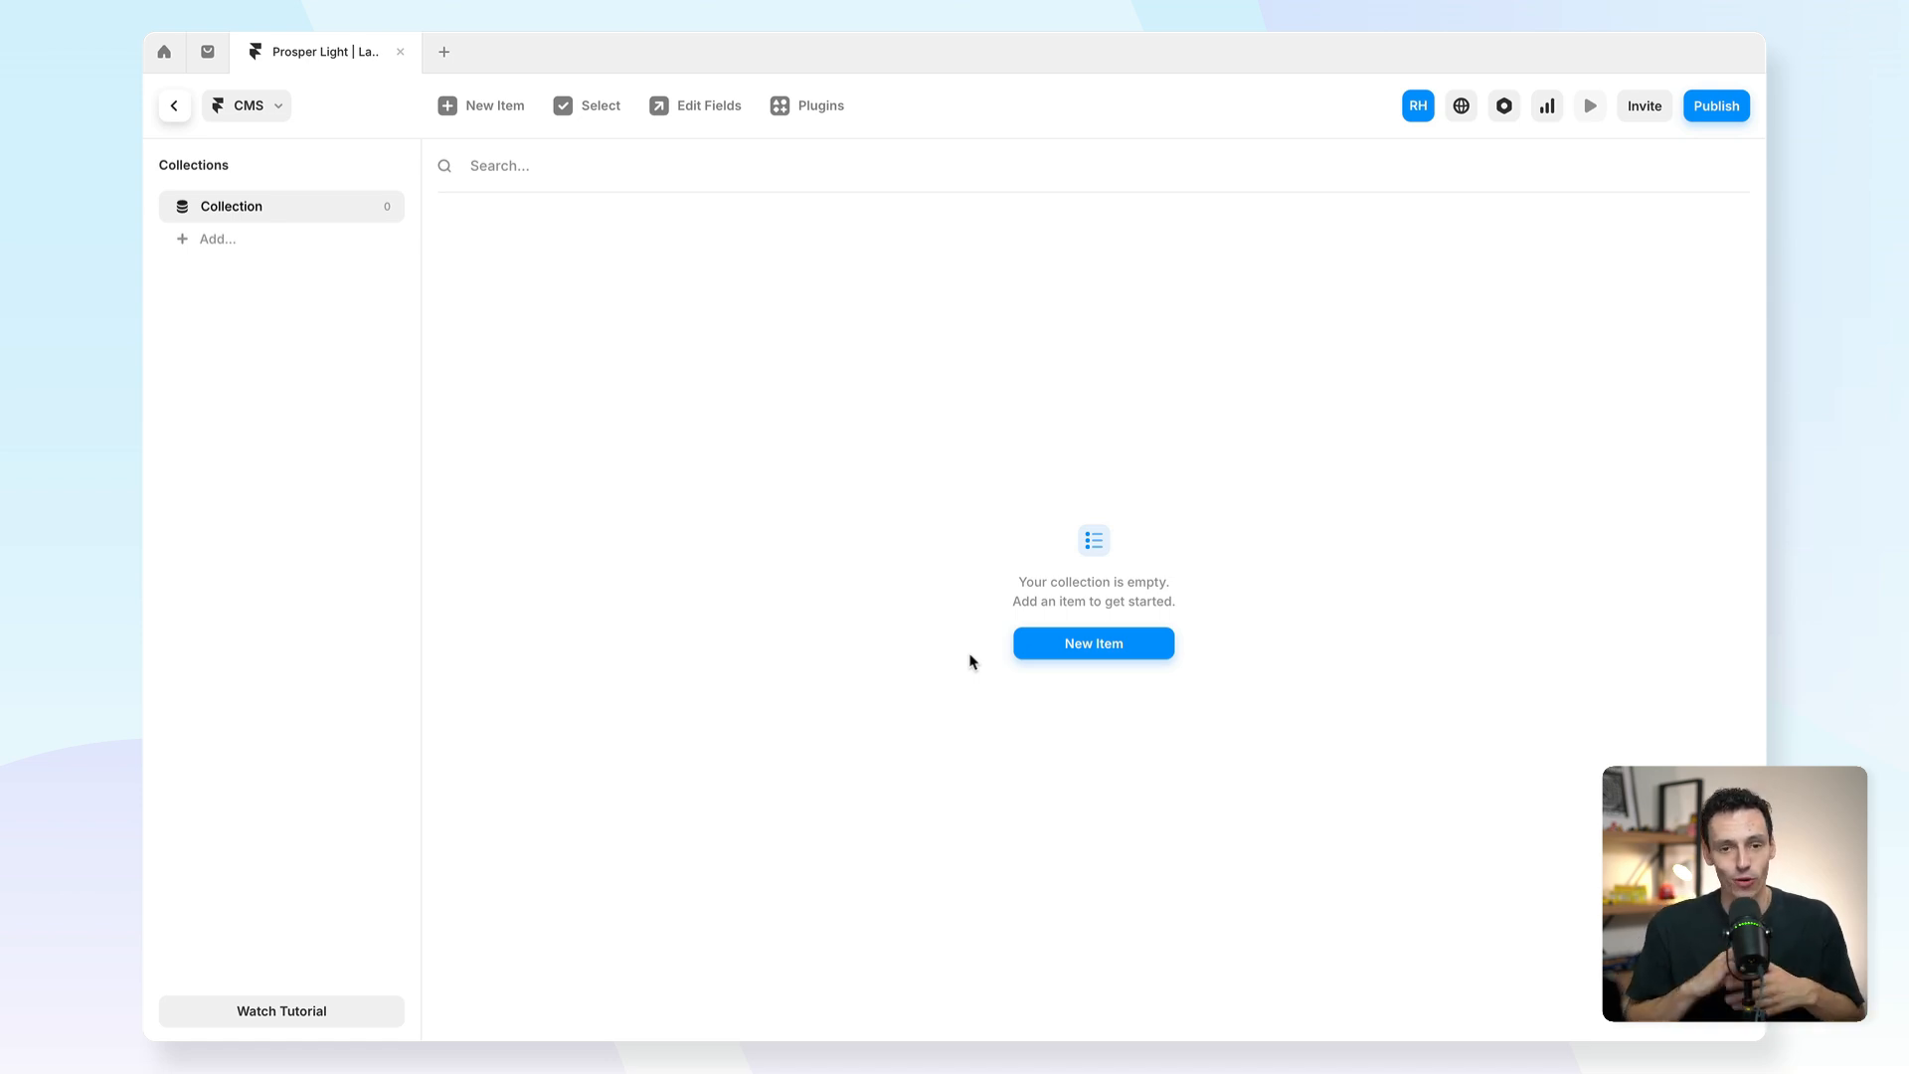
mouse_move(916, 172)
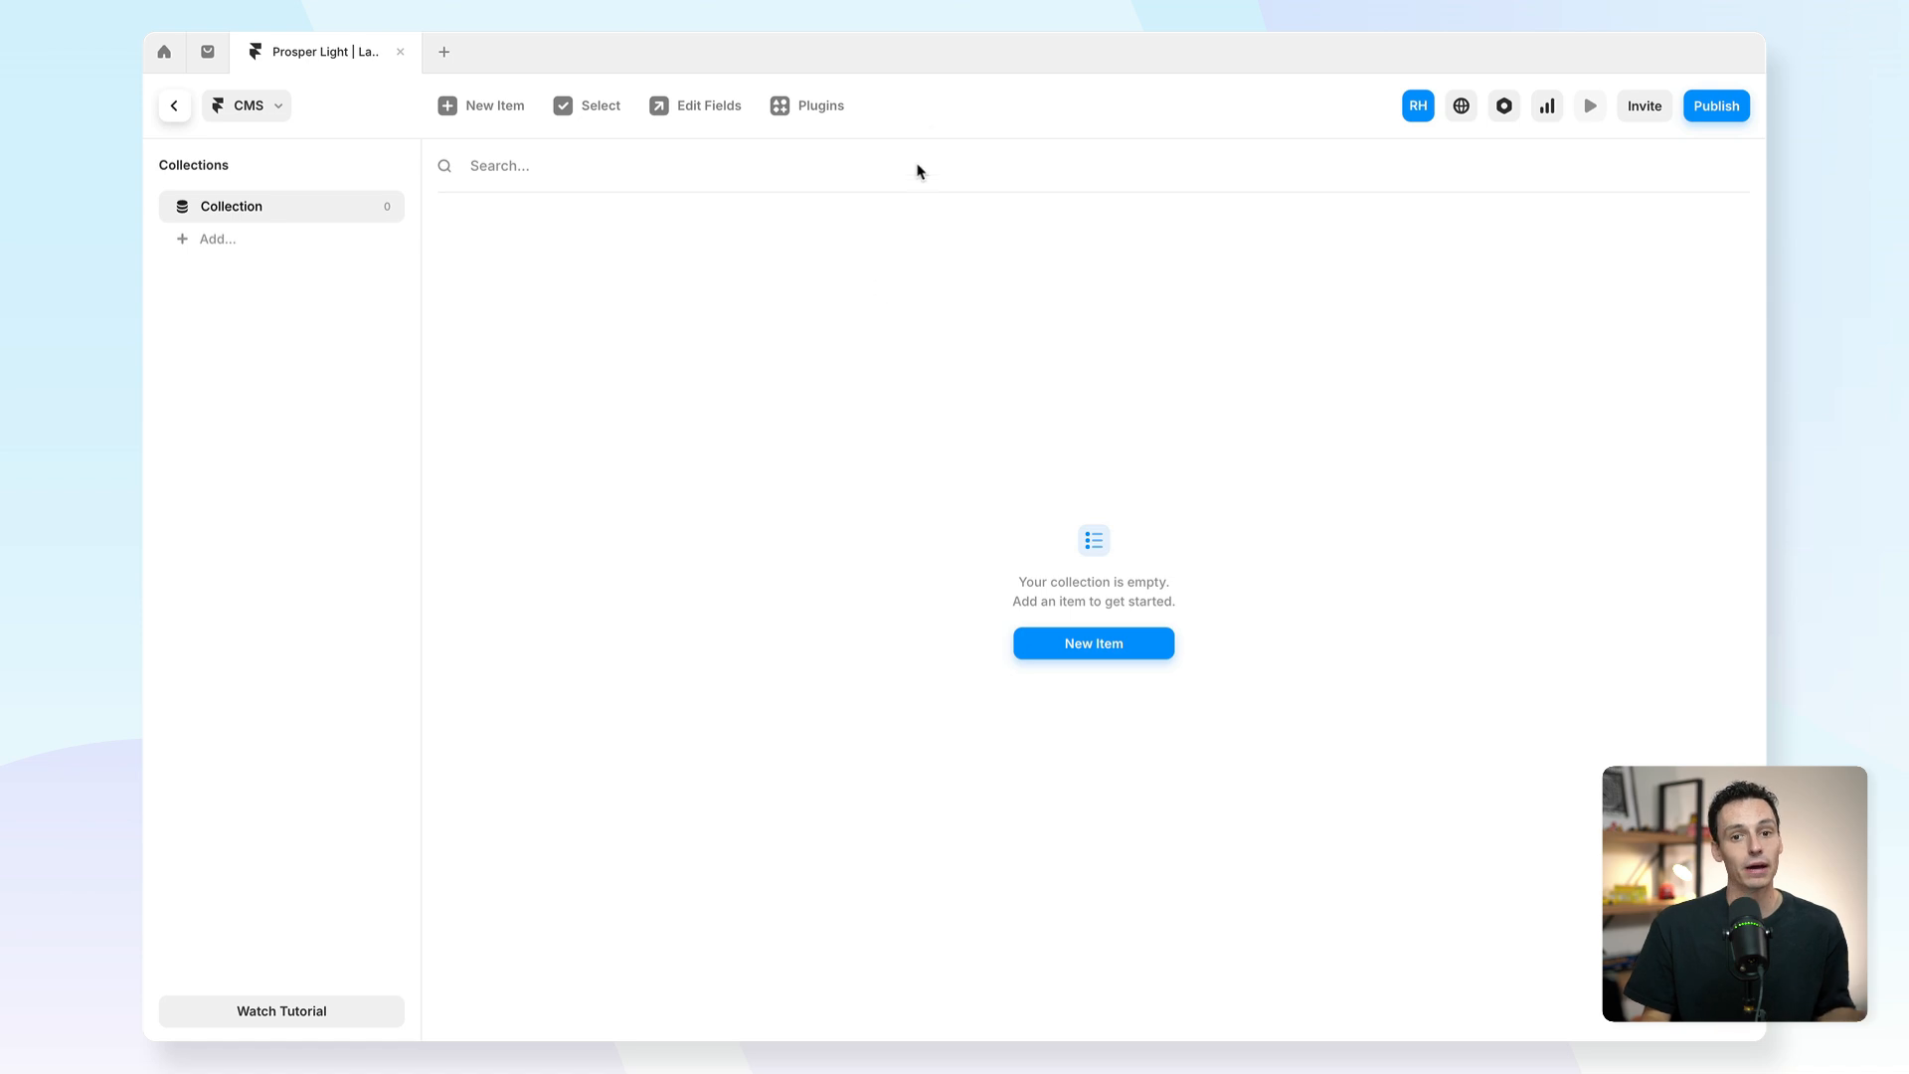
mouse_move(875, 119)
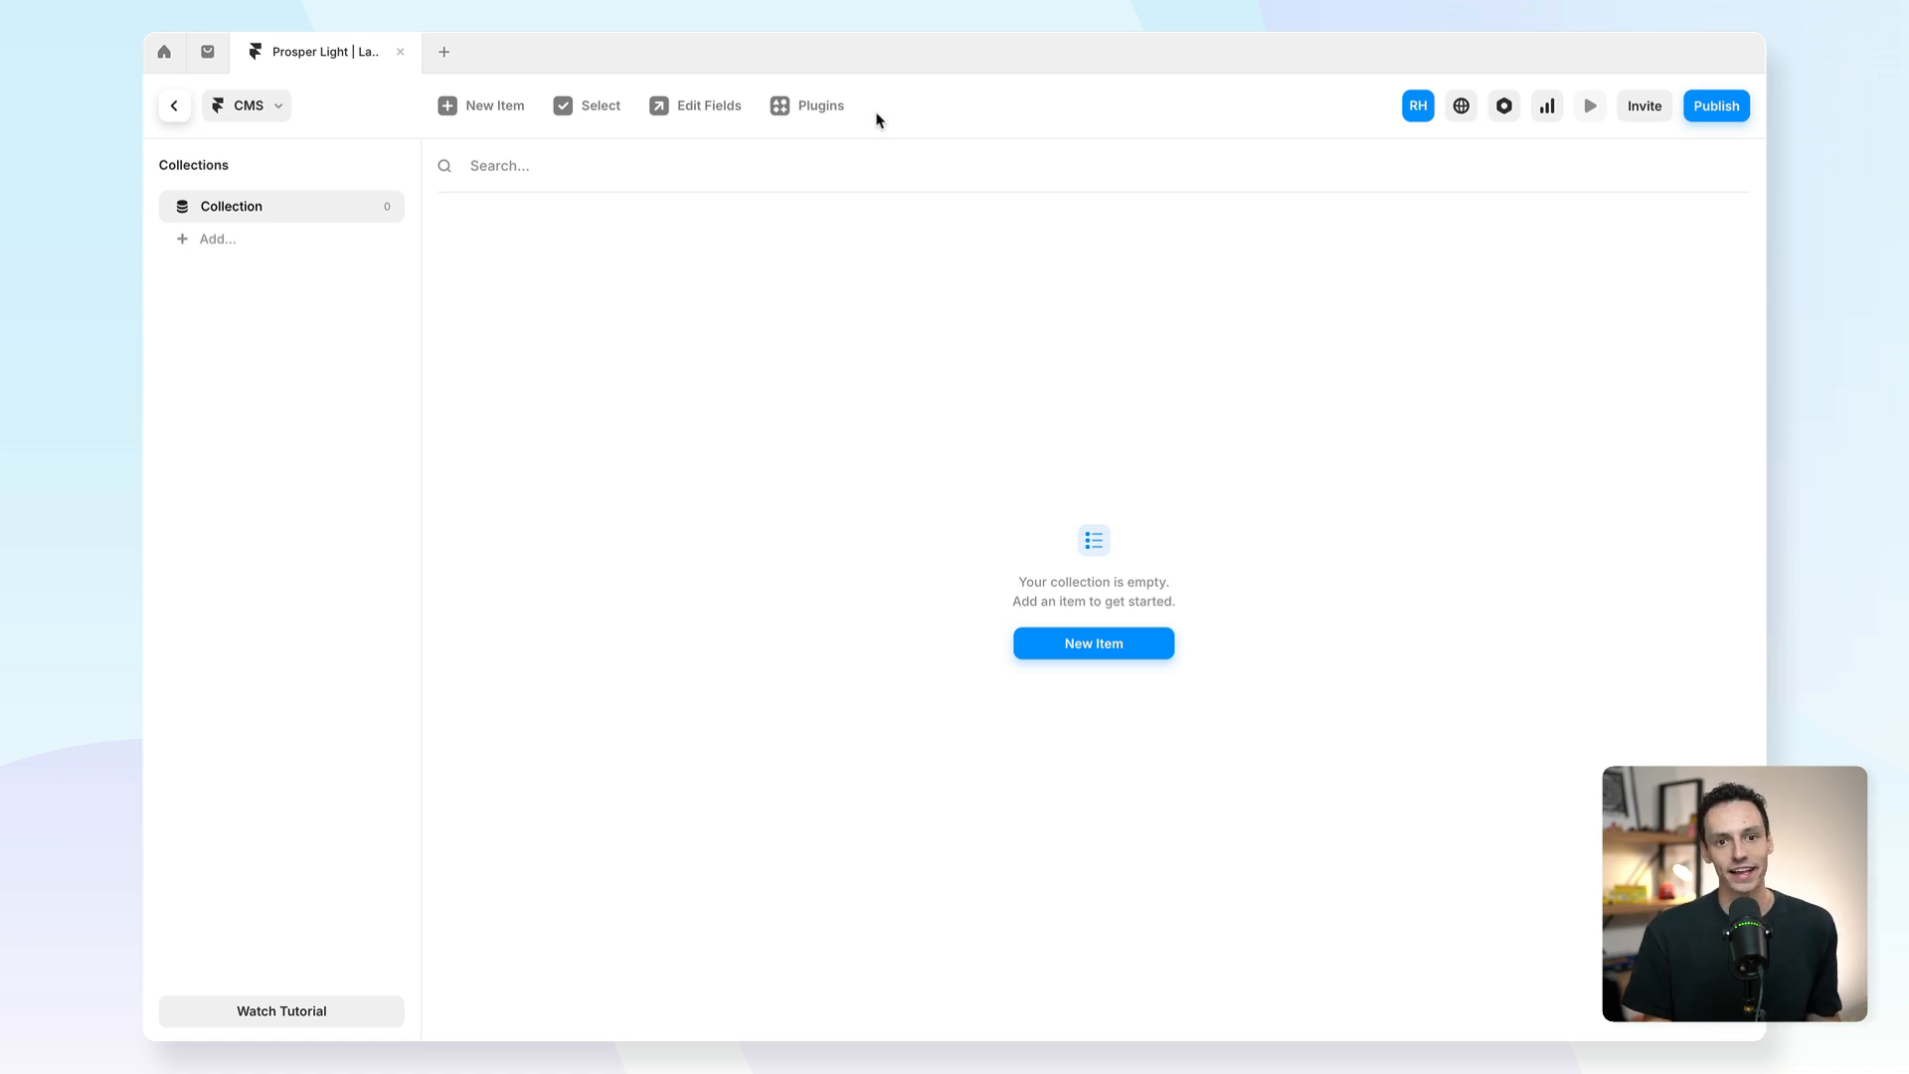
mouse_move(806, 121)
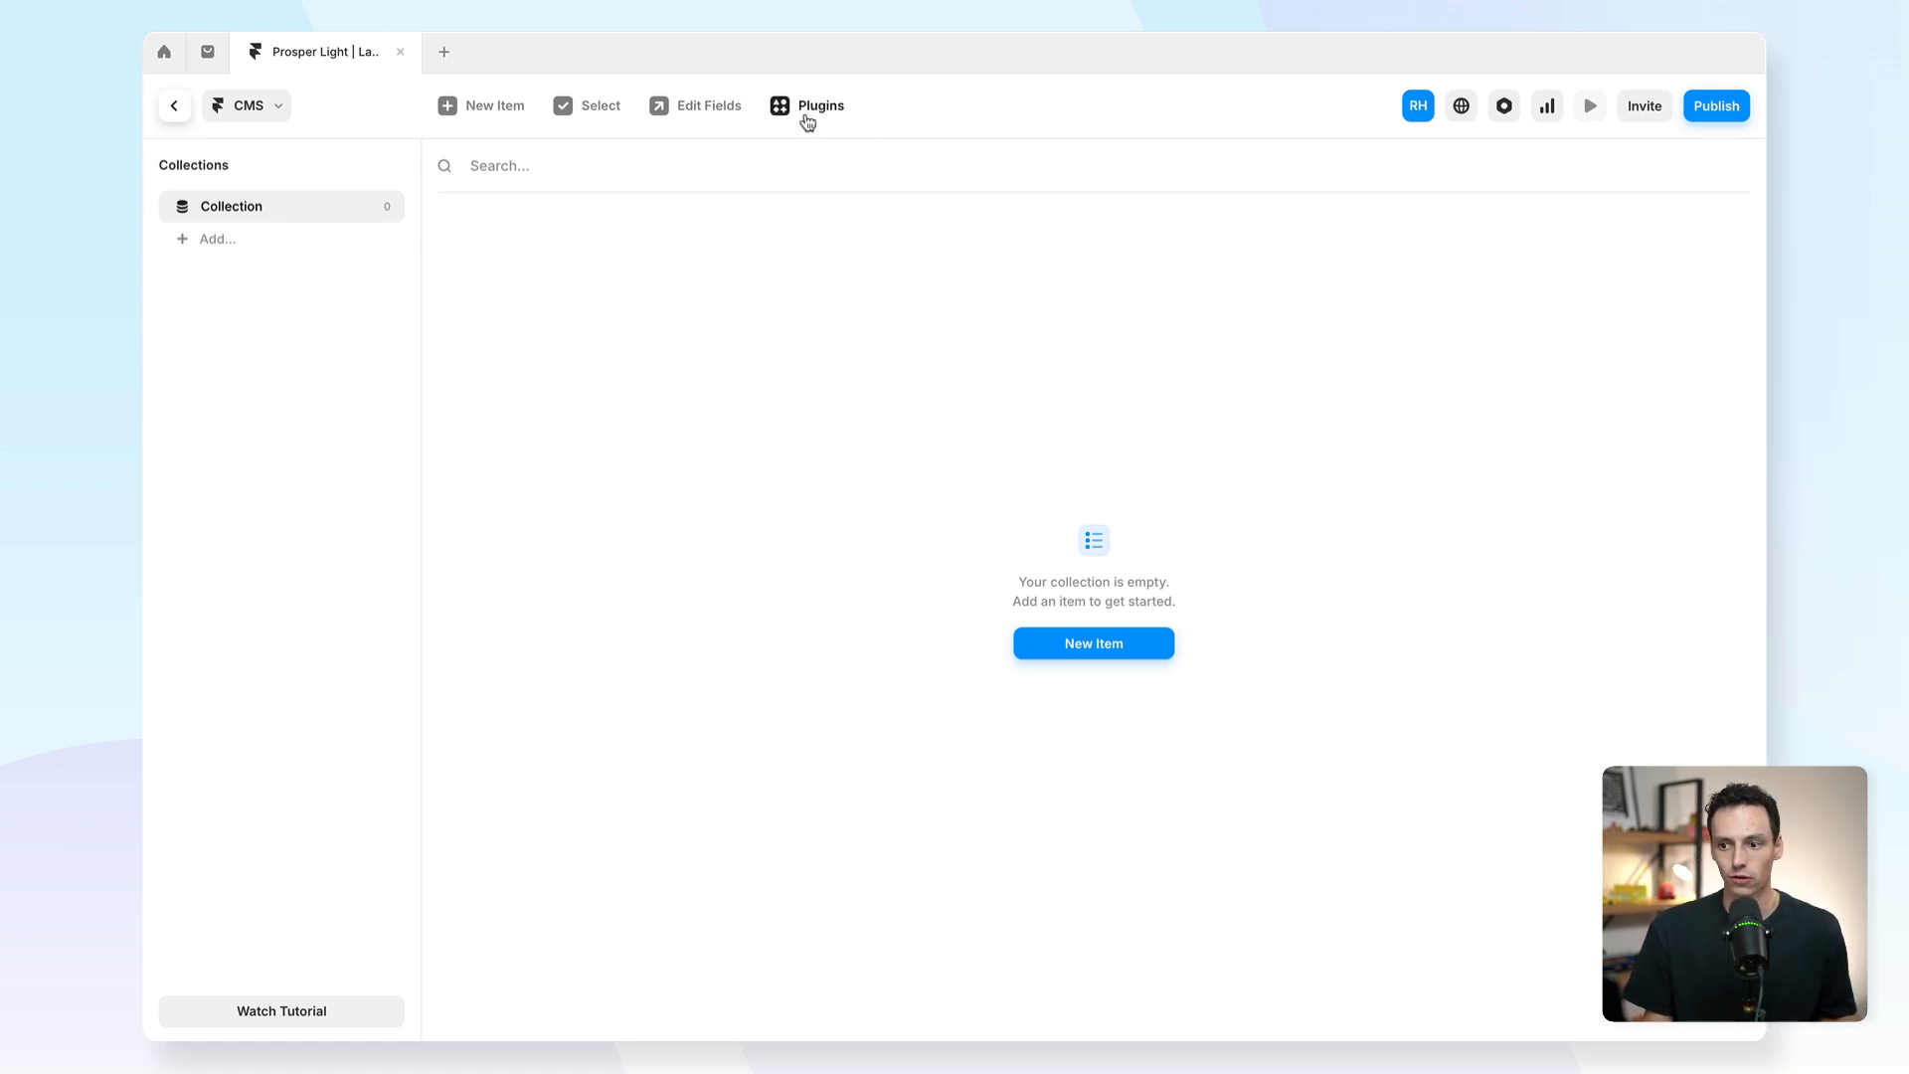
mouse_move(819, 106)
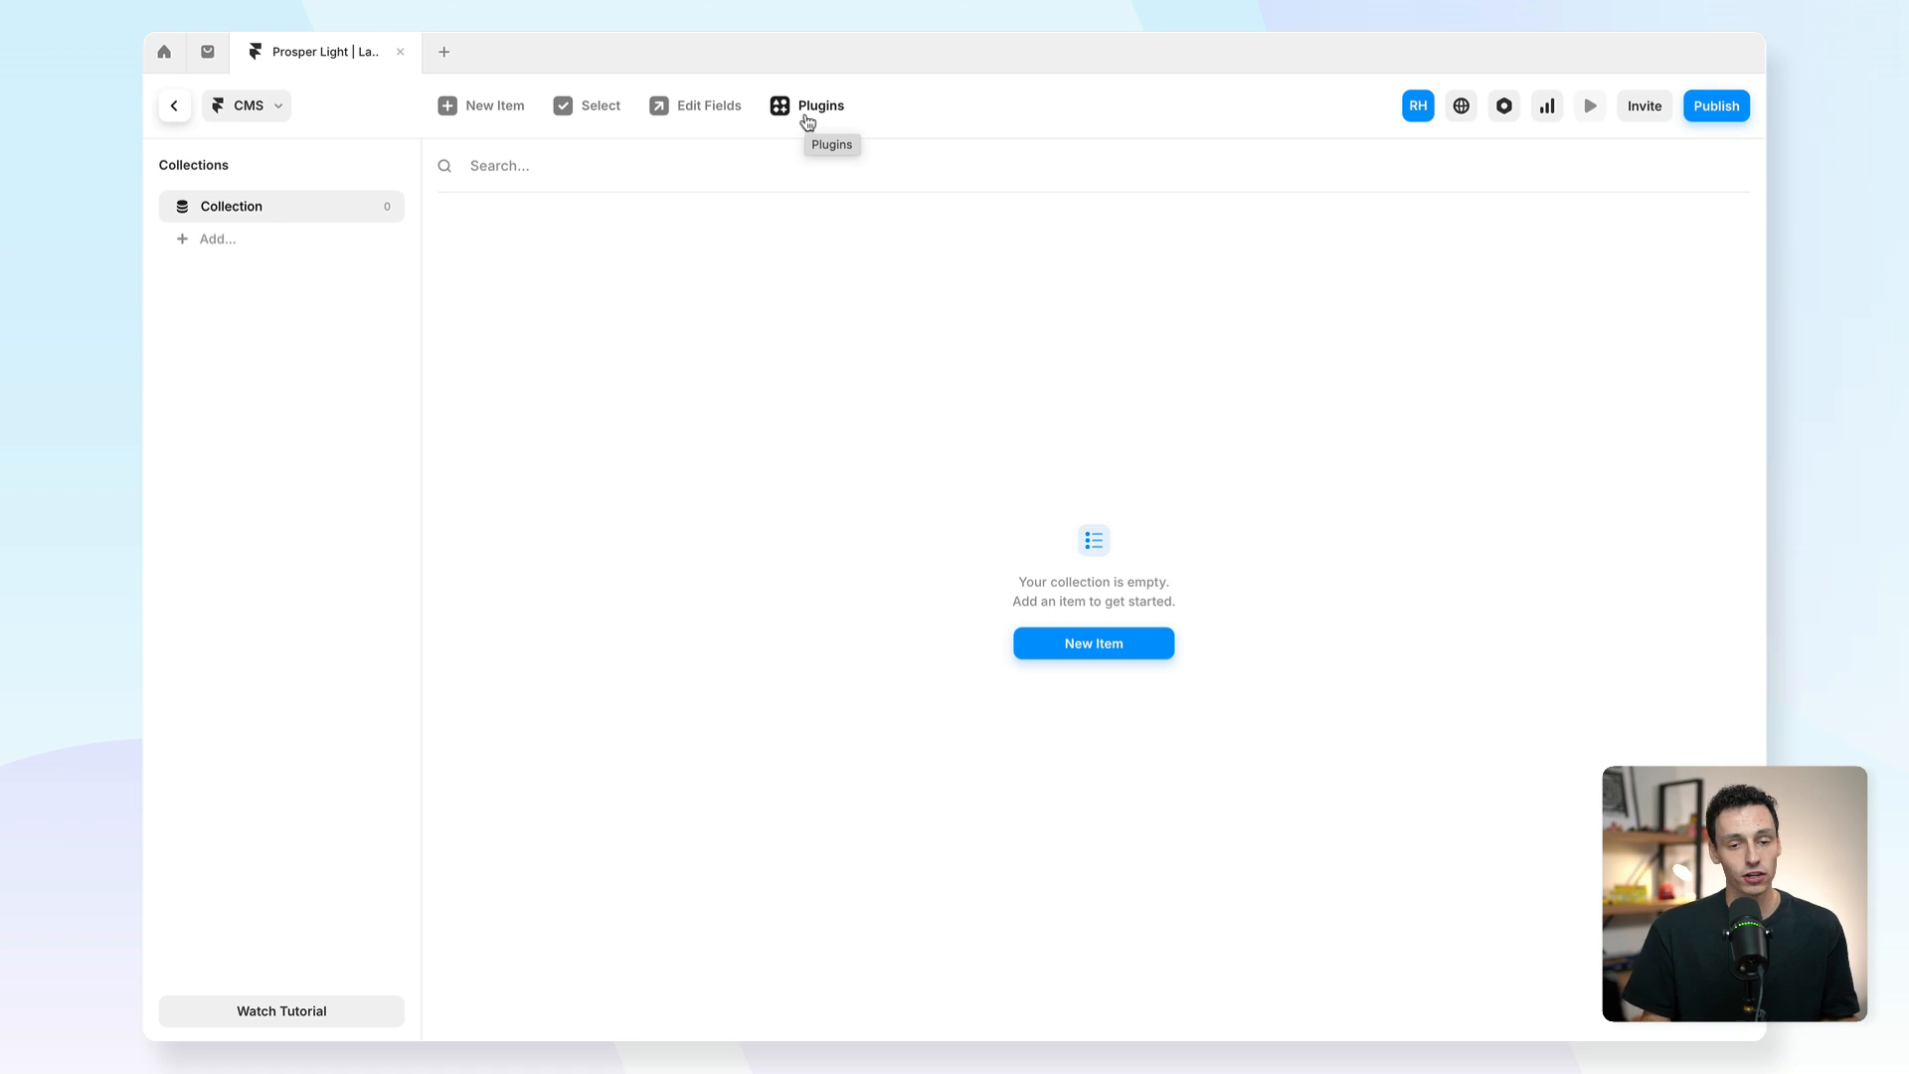
mouse_move(826, 286)
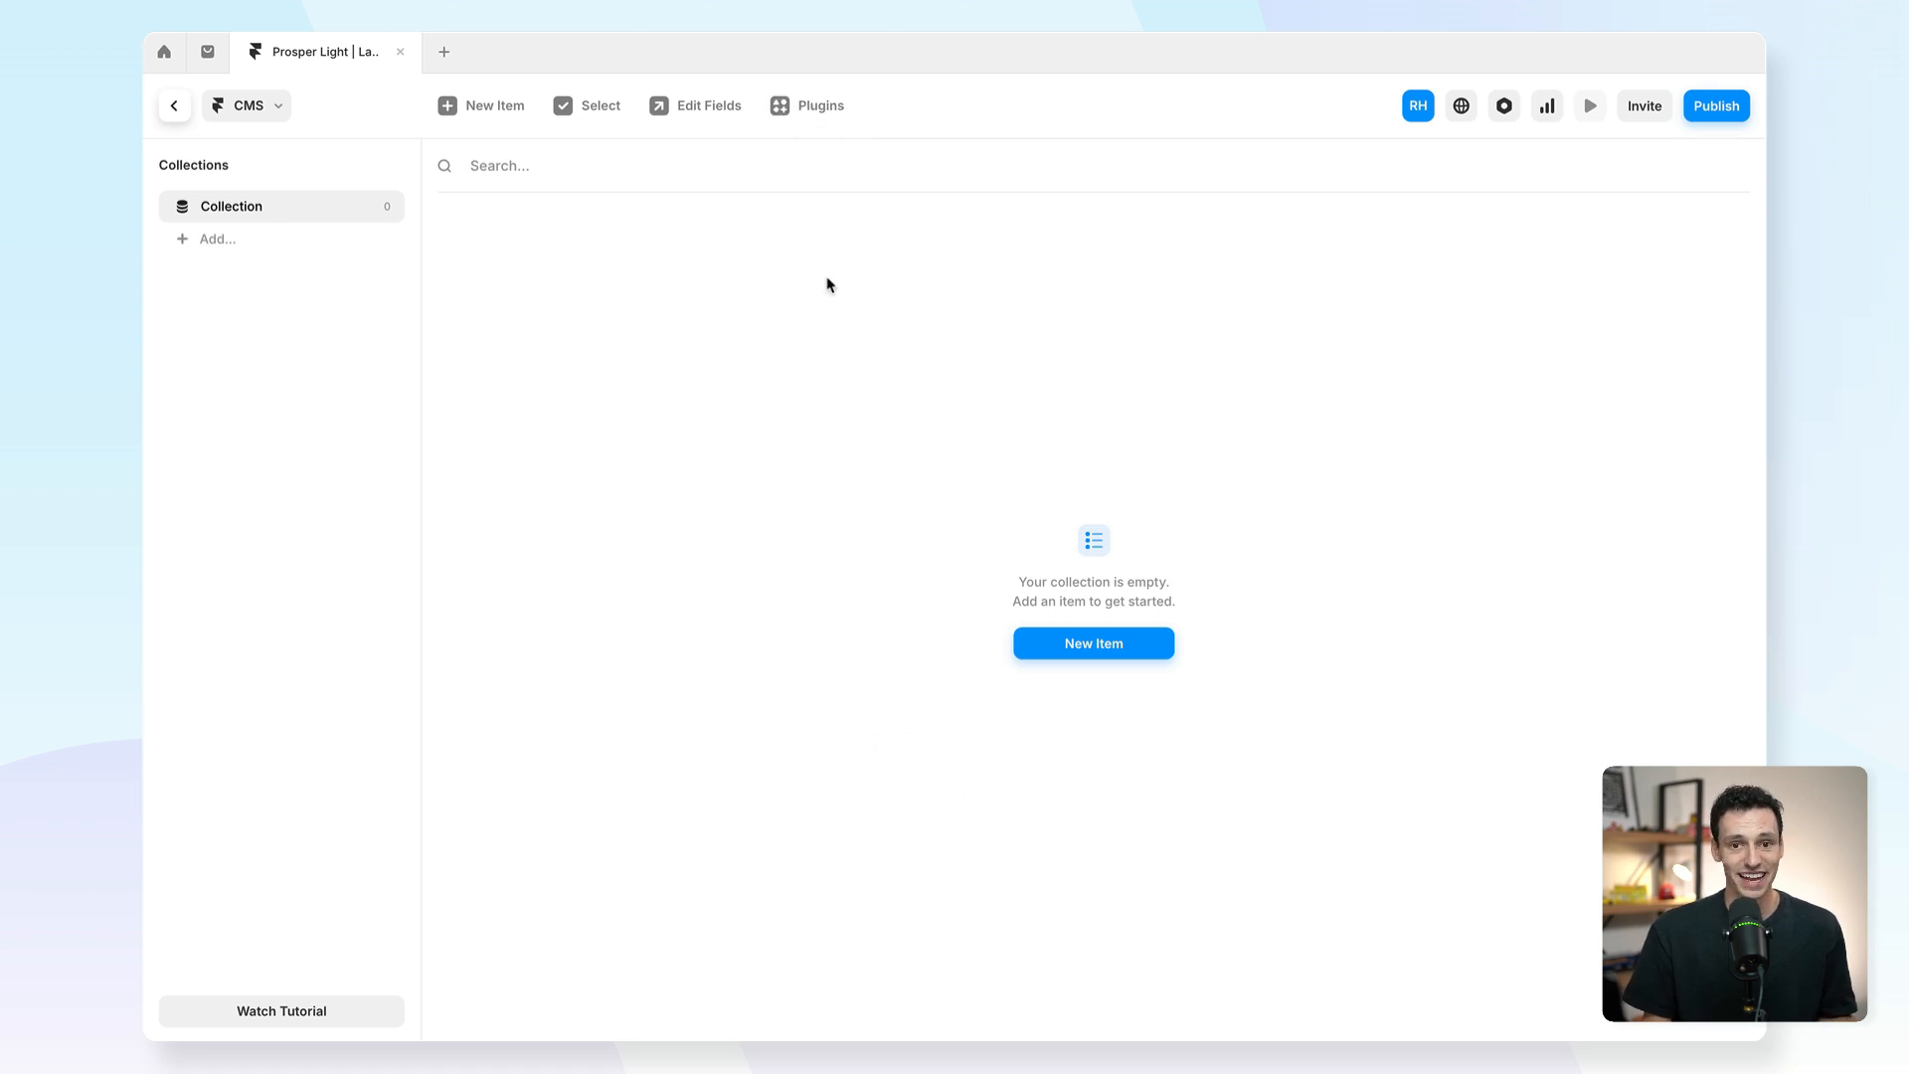
mouse_move(803, 122)
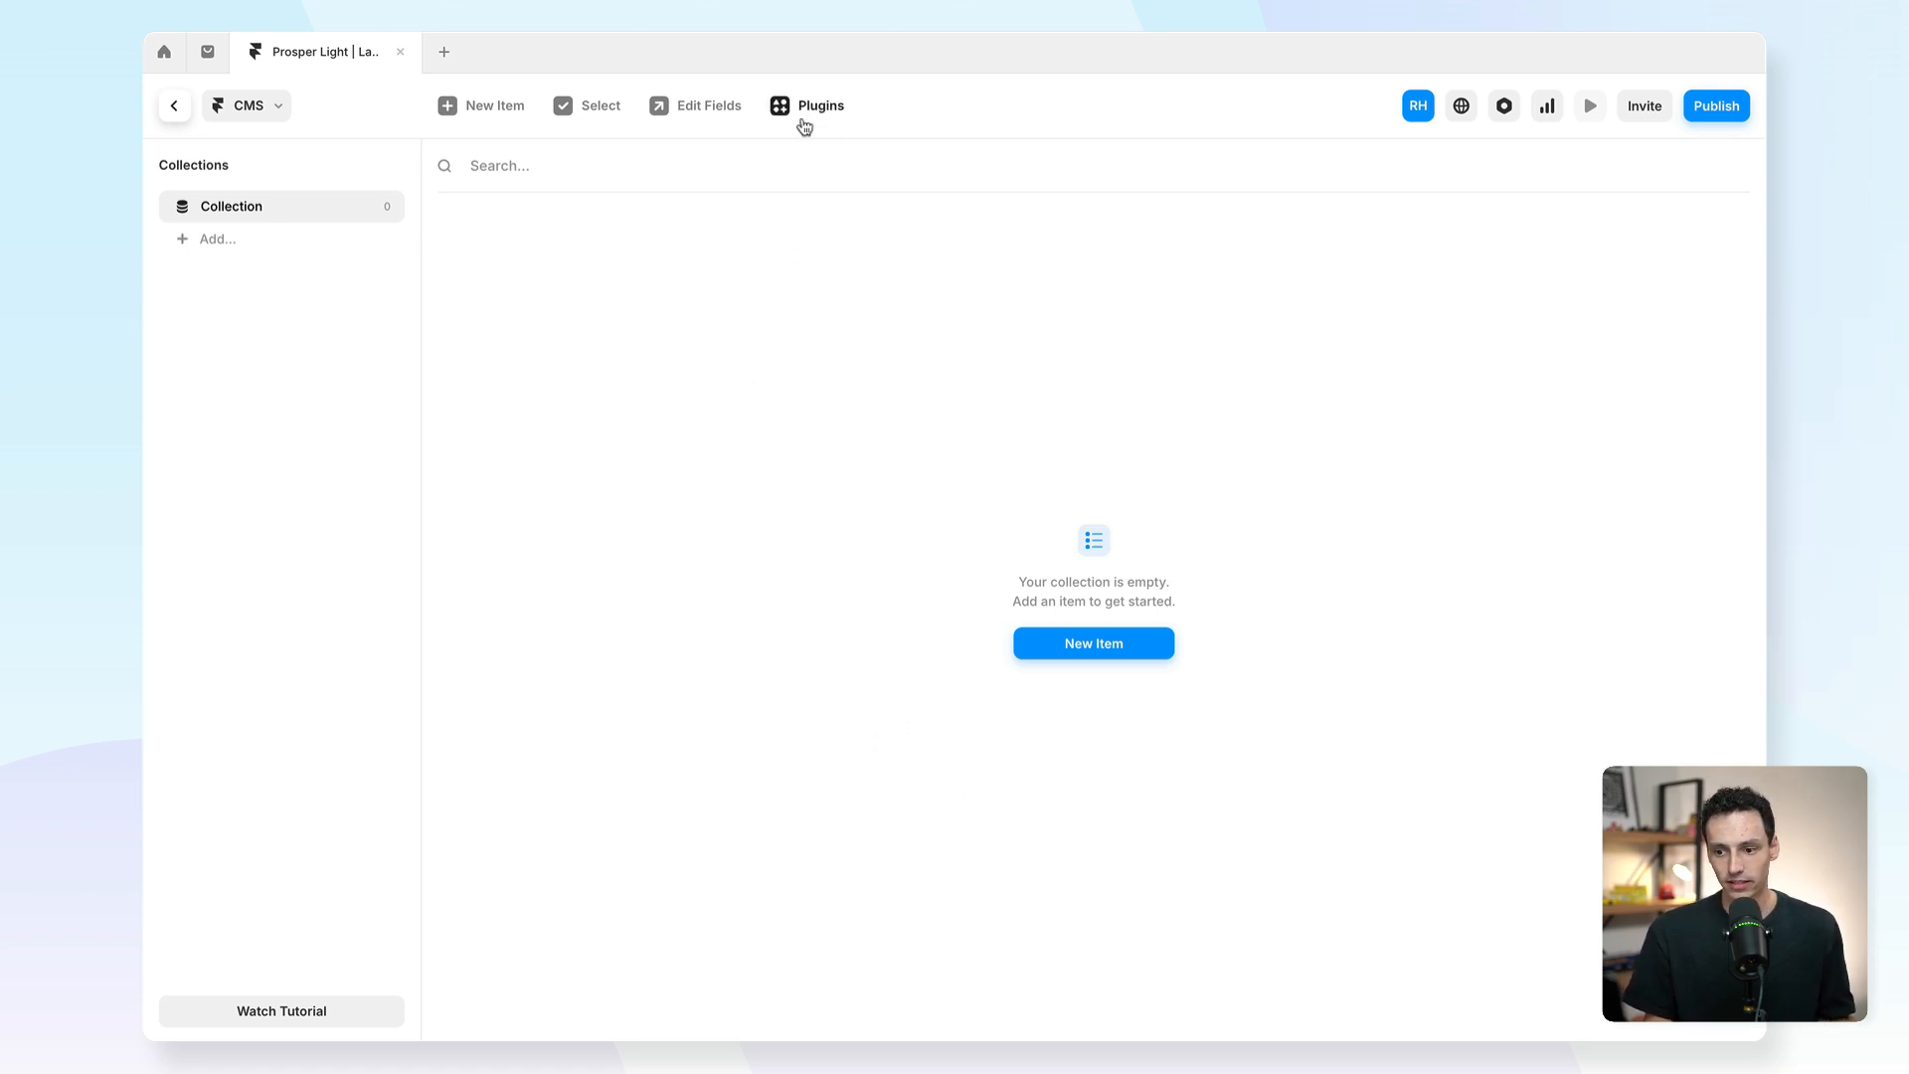
Create a Google Sheets synced collection from the Plugins list.
left_click(807, 104)
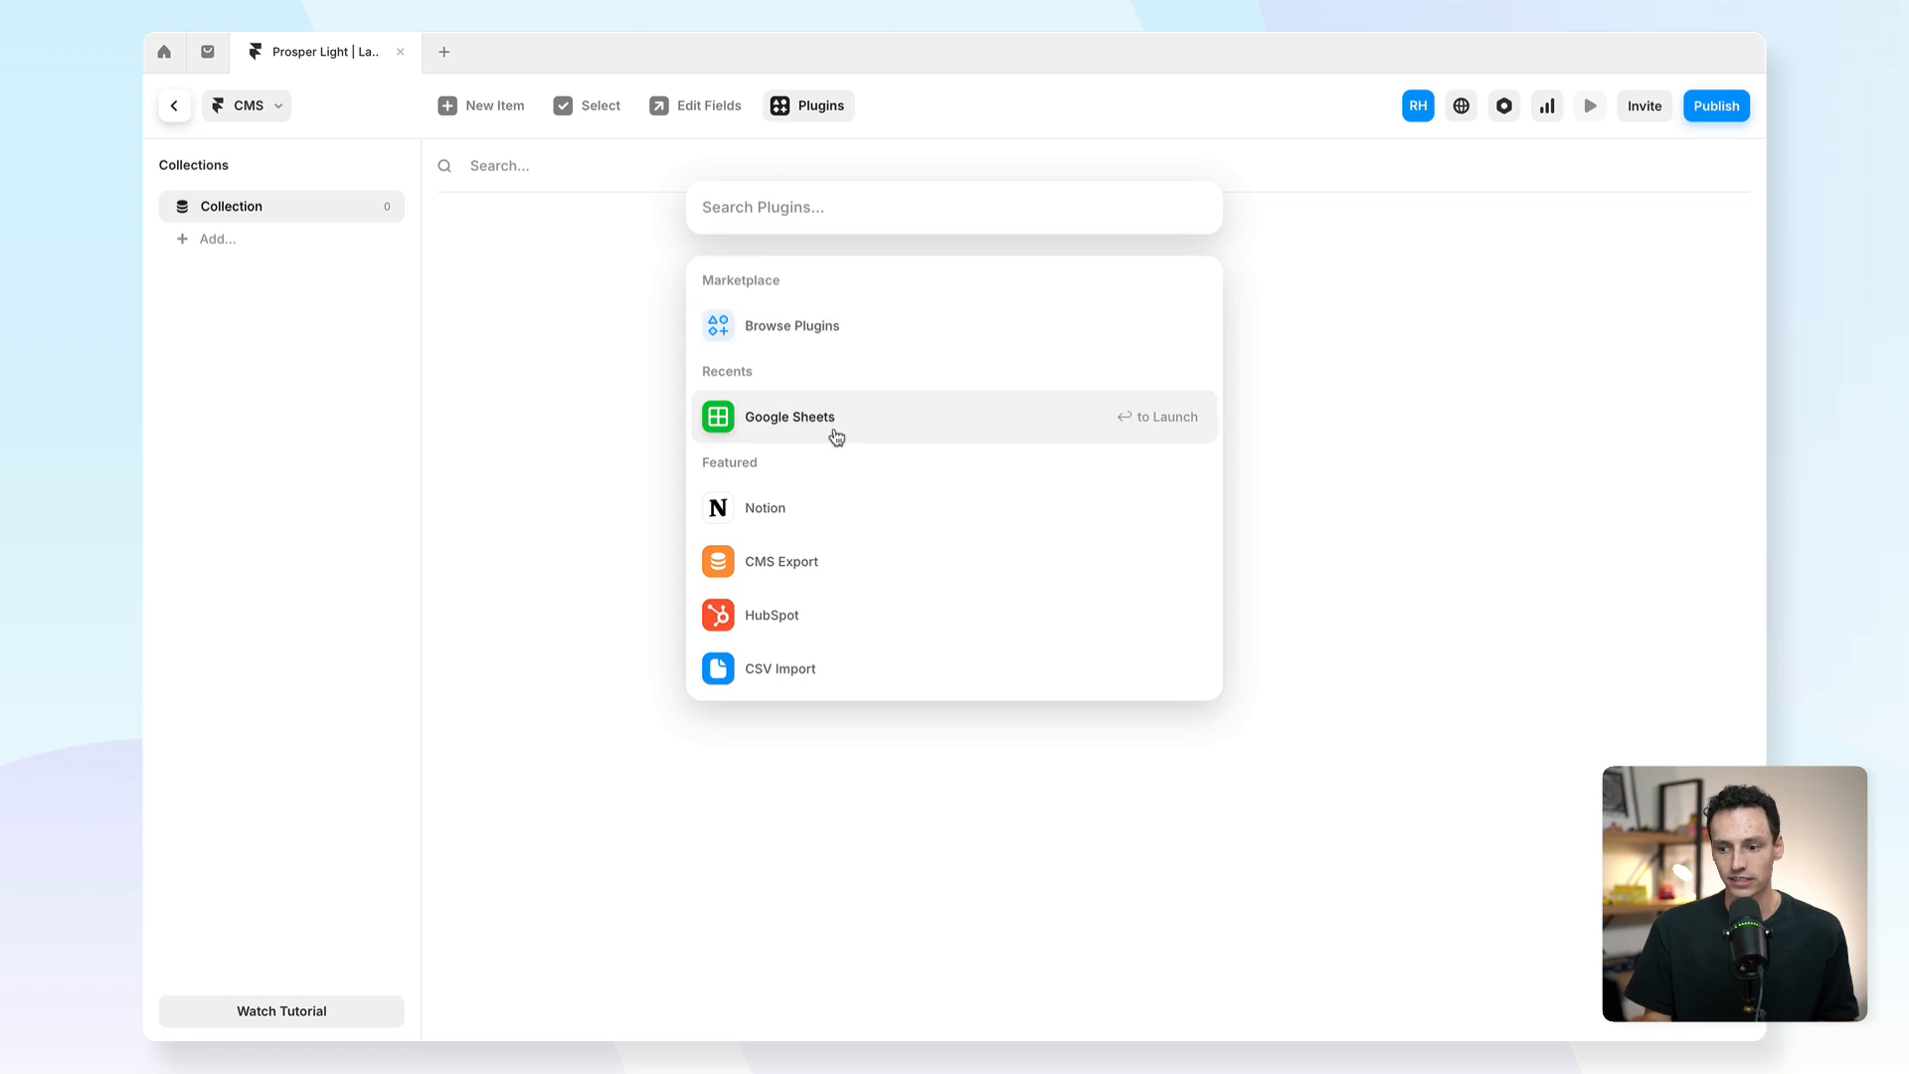
left_click(789, 417)
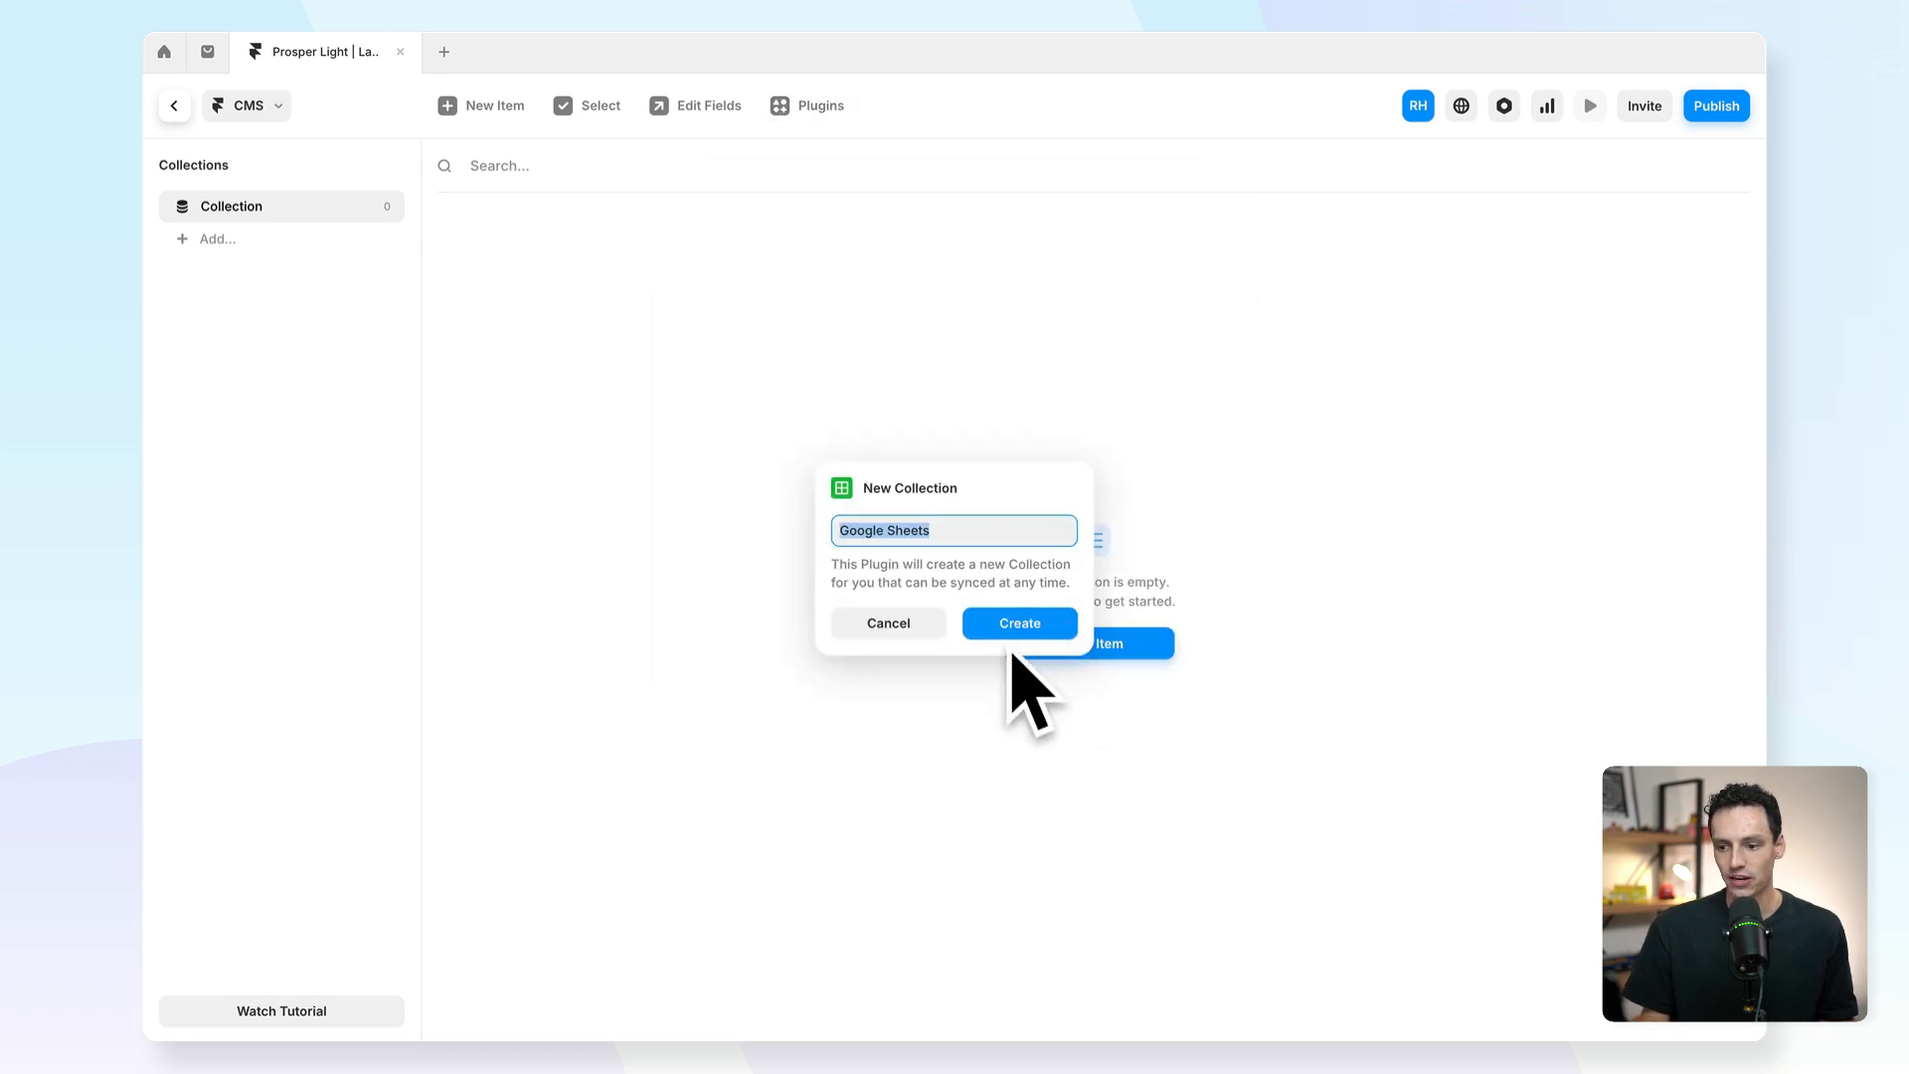
left_click(1018, 622)
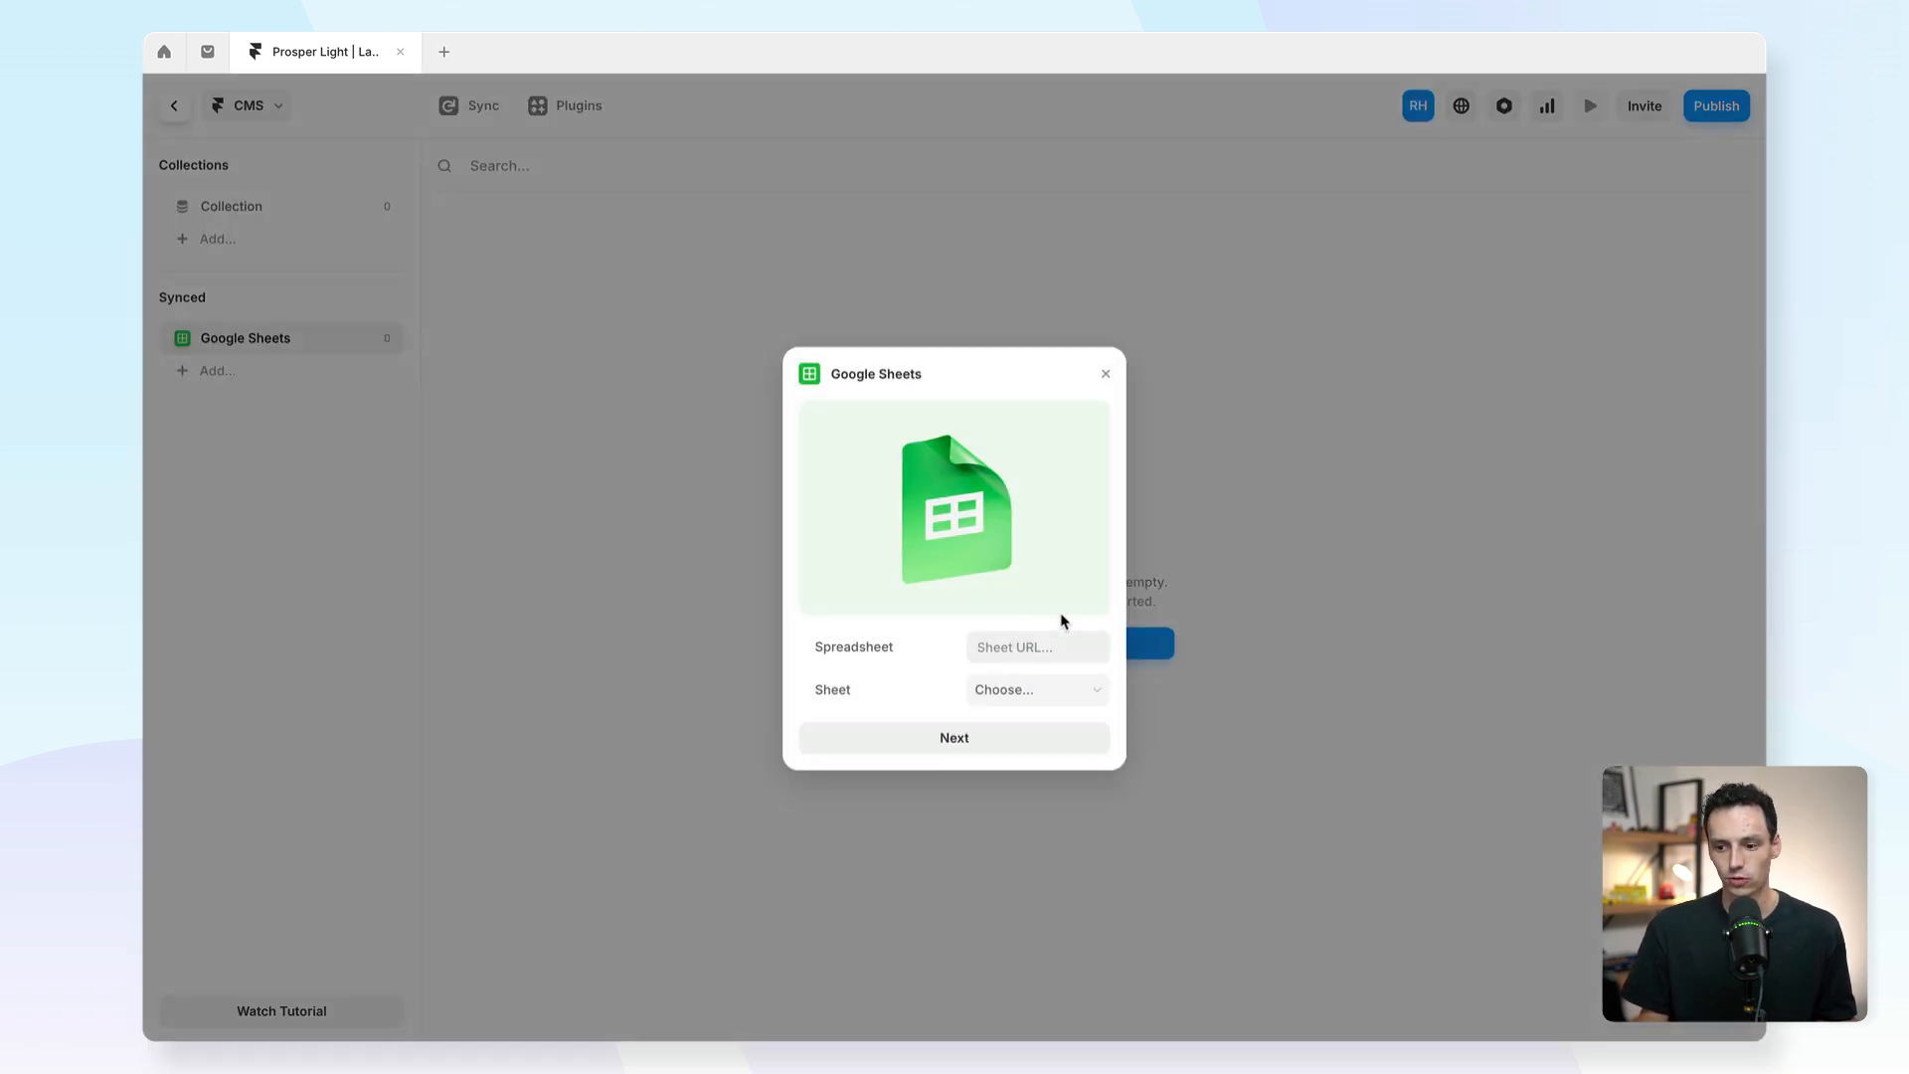
mouse_move(1032, 589)
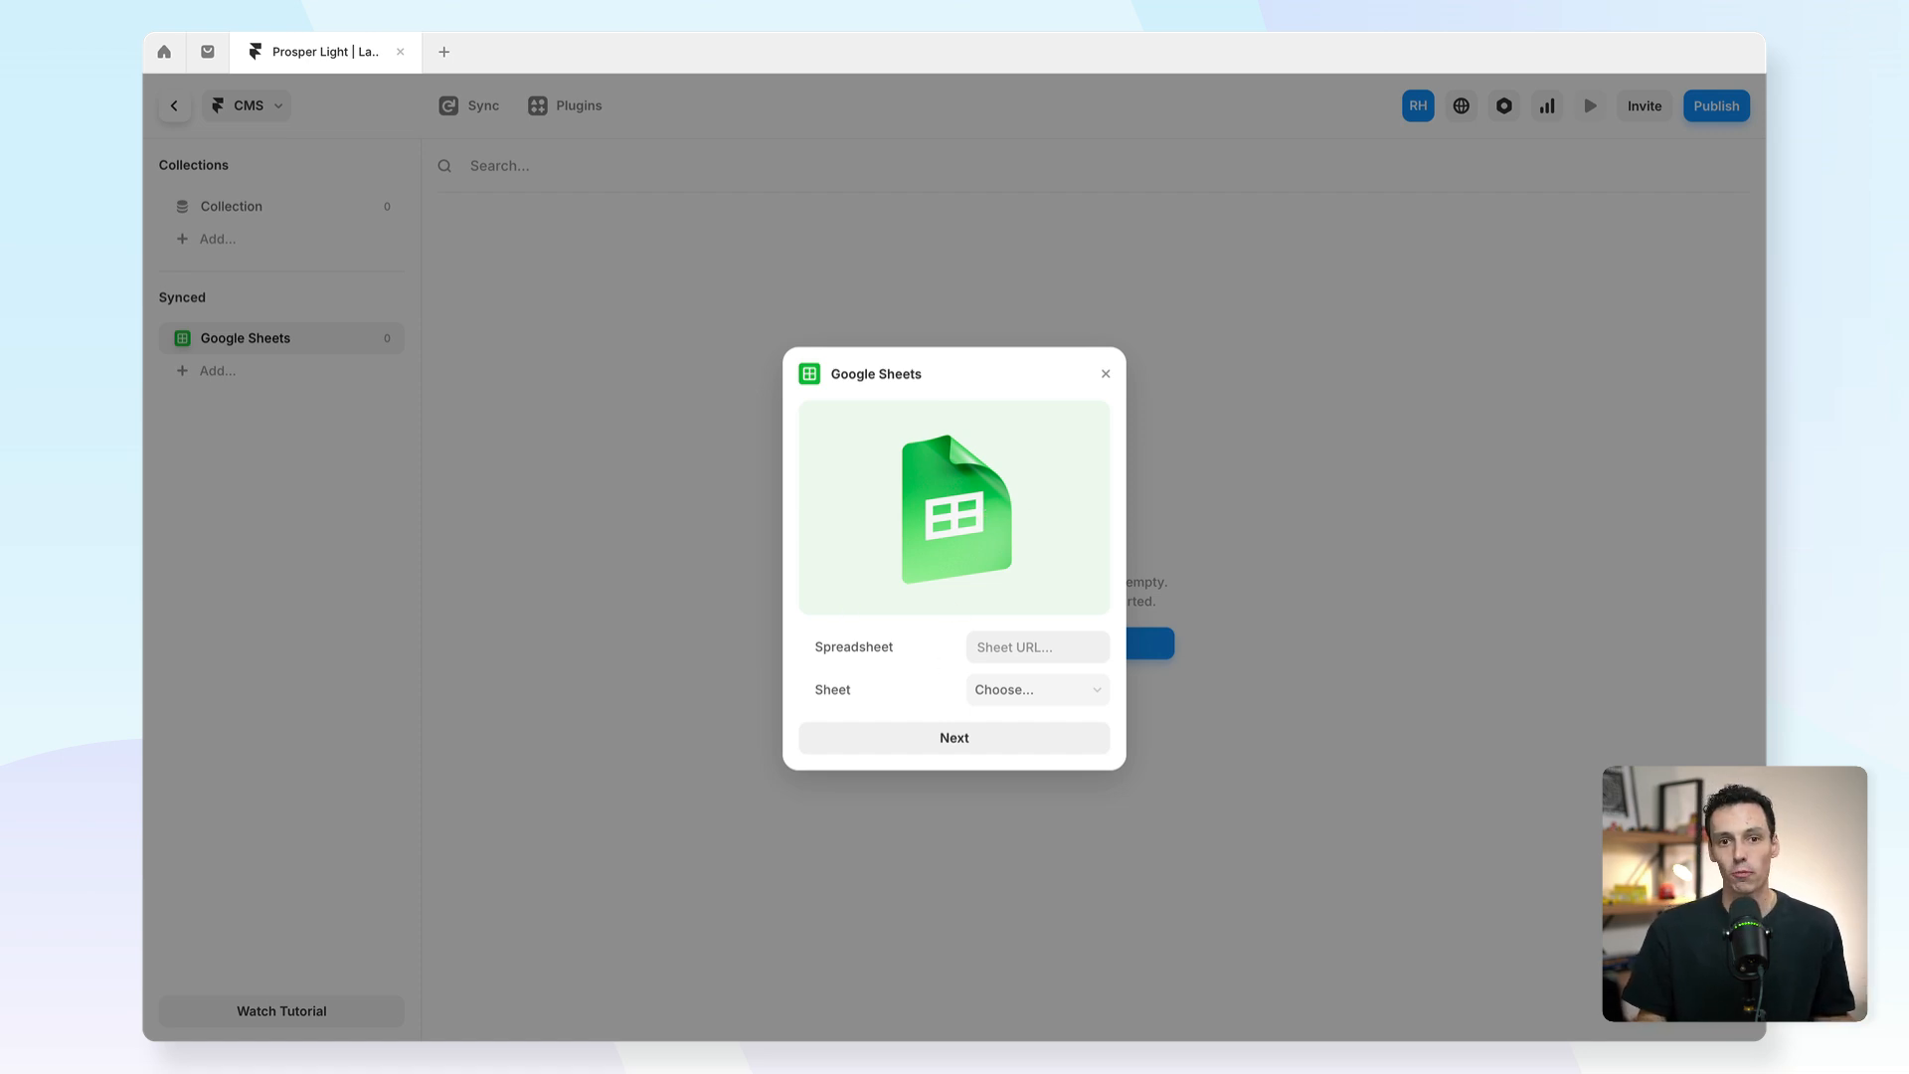
Paste the spreadsheet URL and choose Sheet1 as the sheet to sync.
left_click(1036, 646)
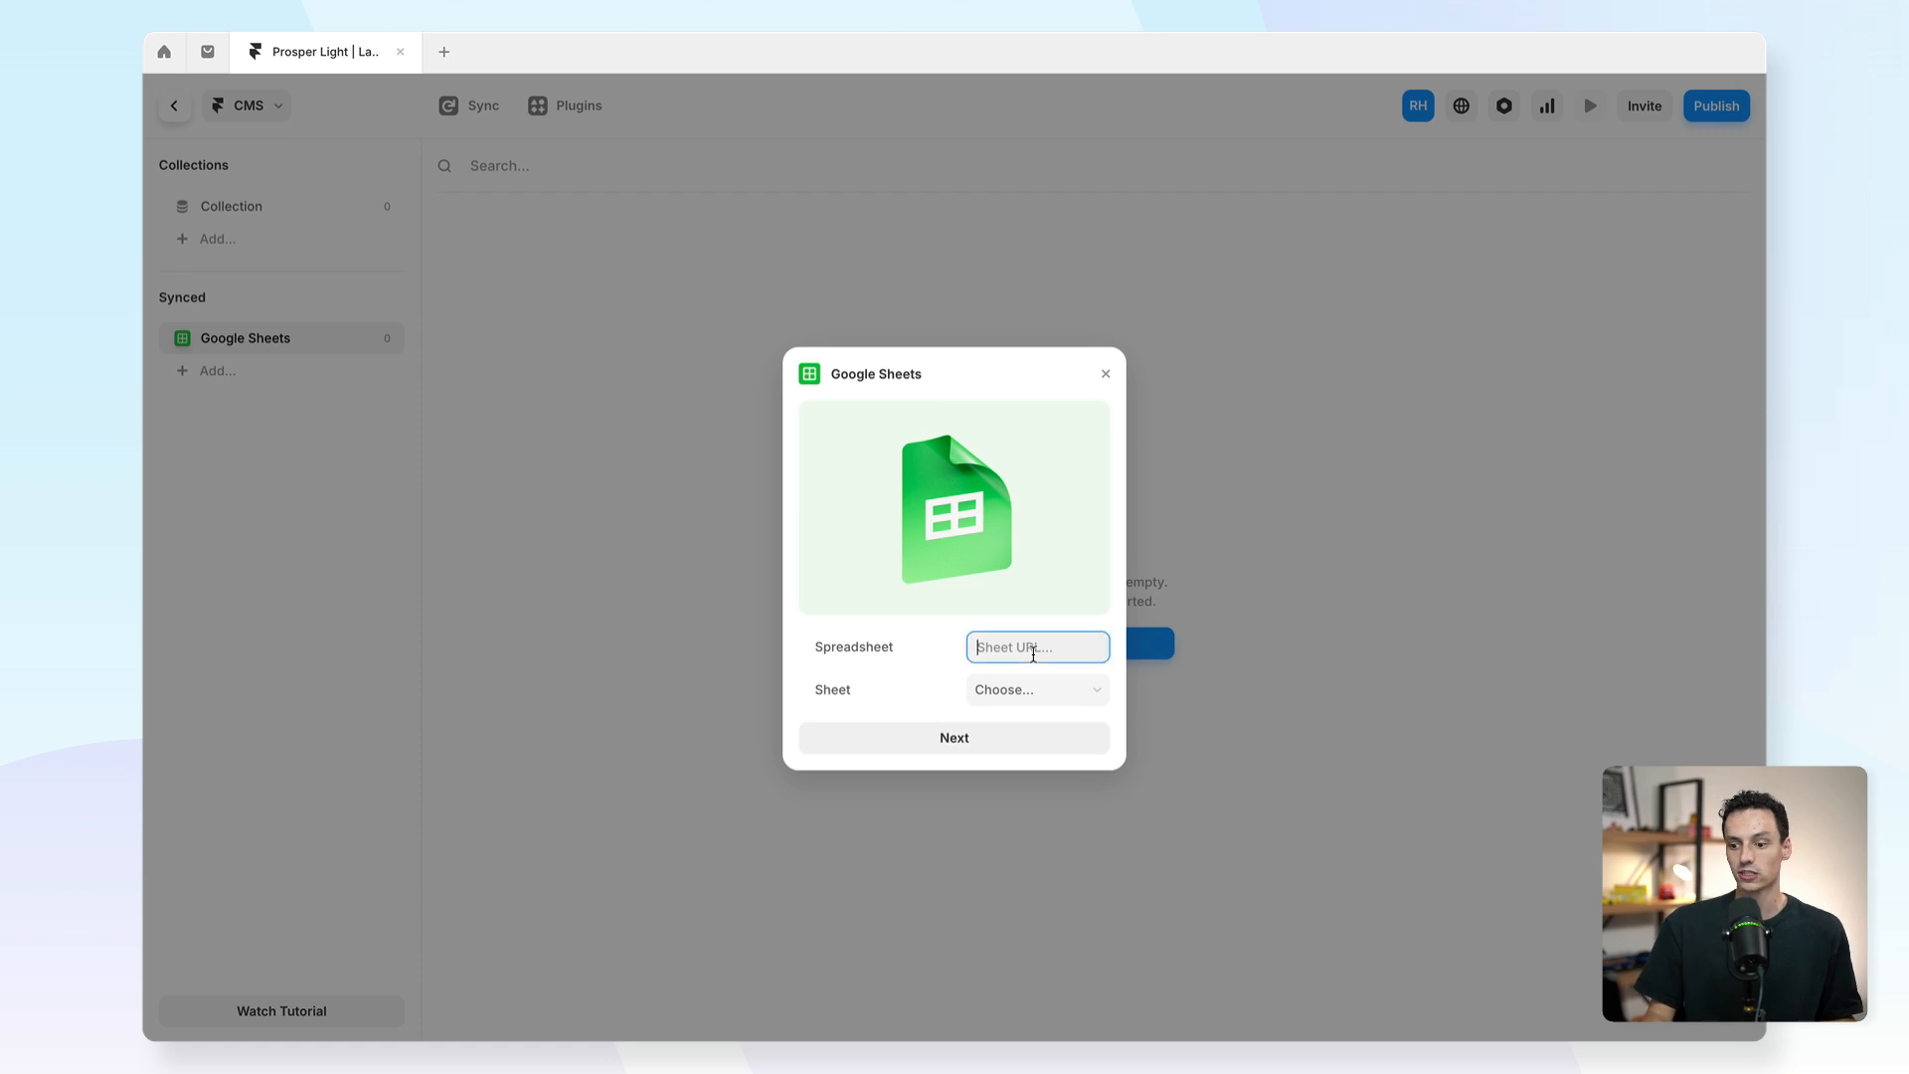
type("https://docs.goog...")
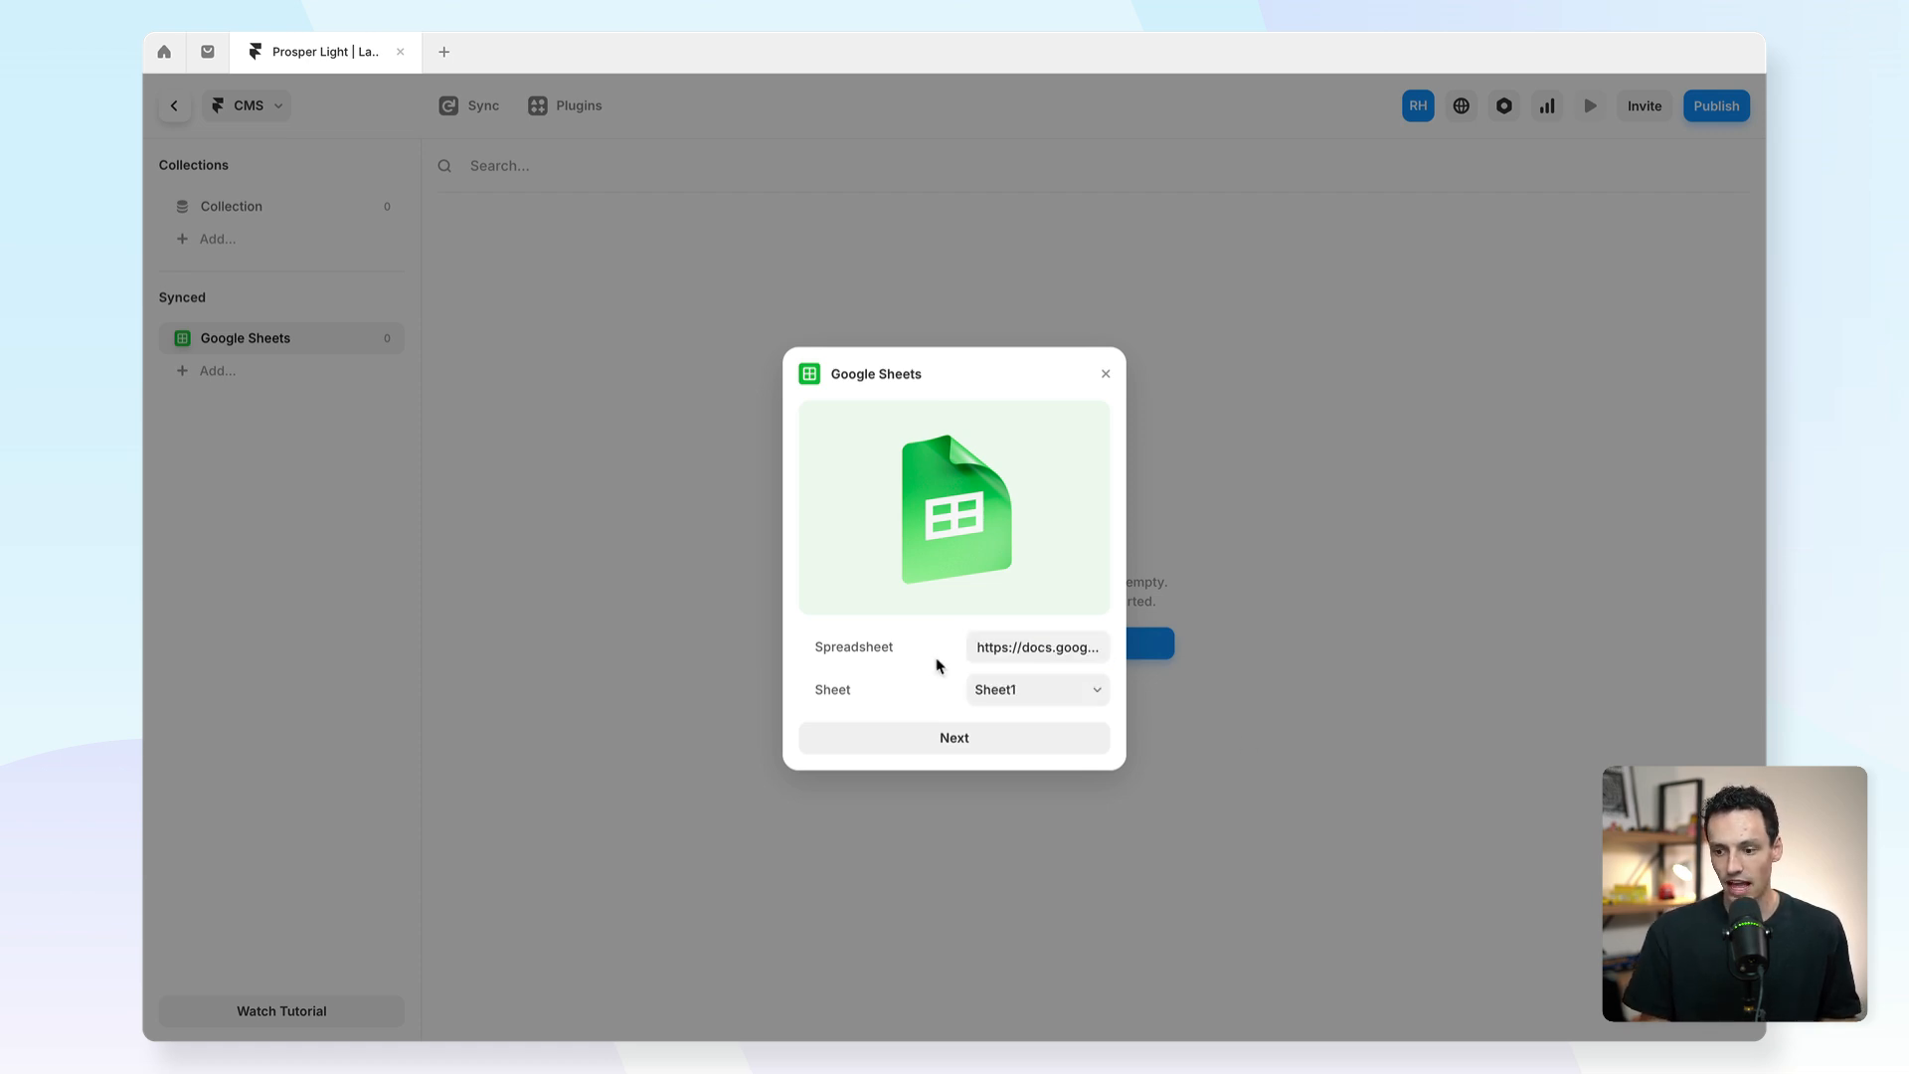
left_click(1035, 689)
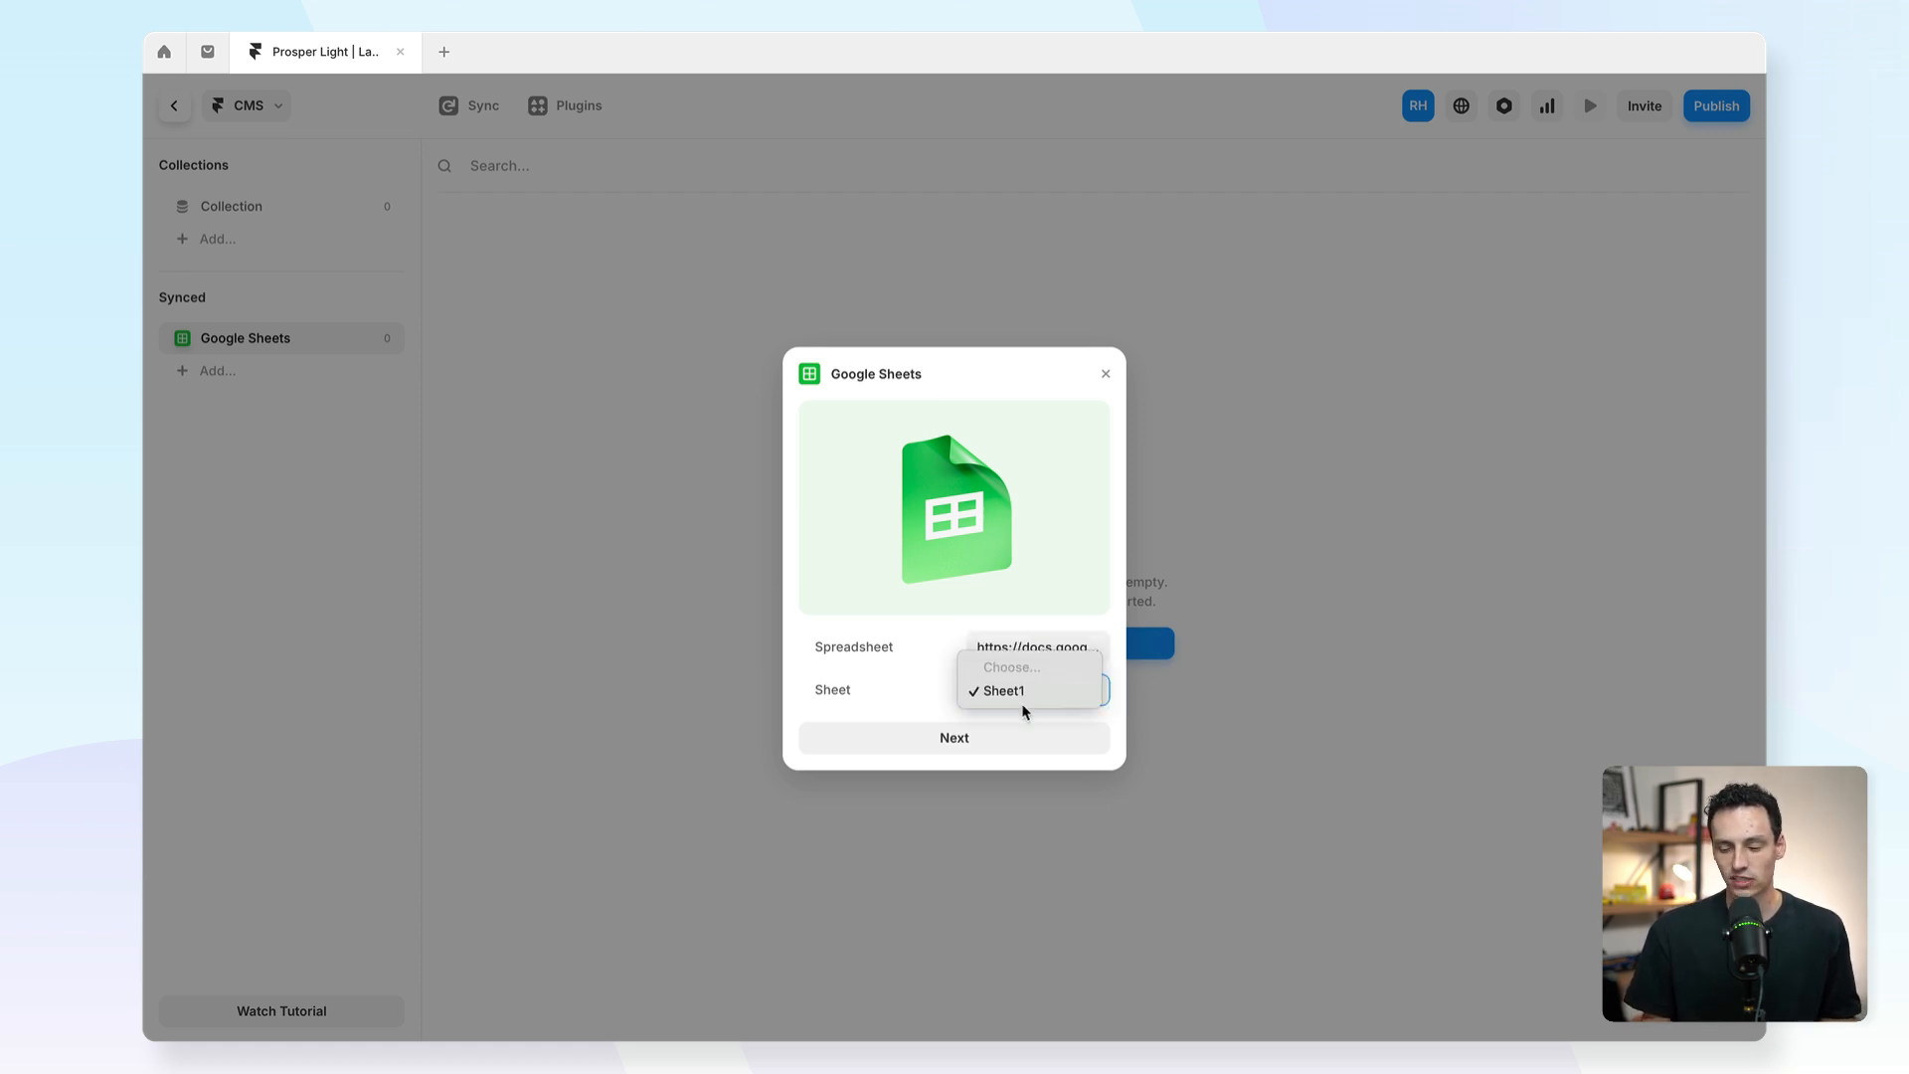
left_click(999, 690)
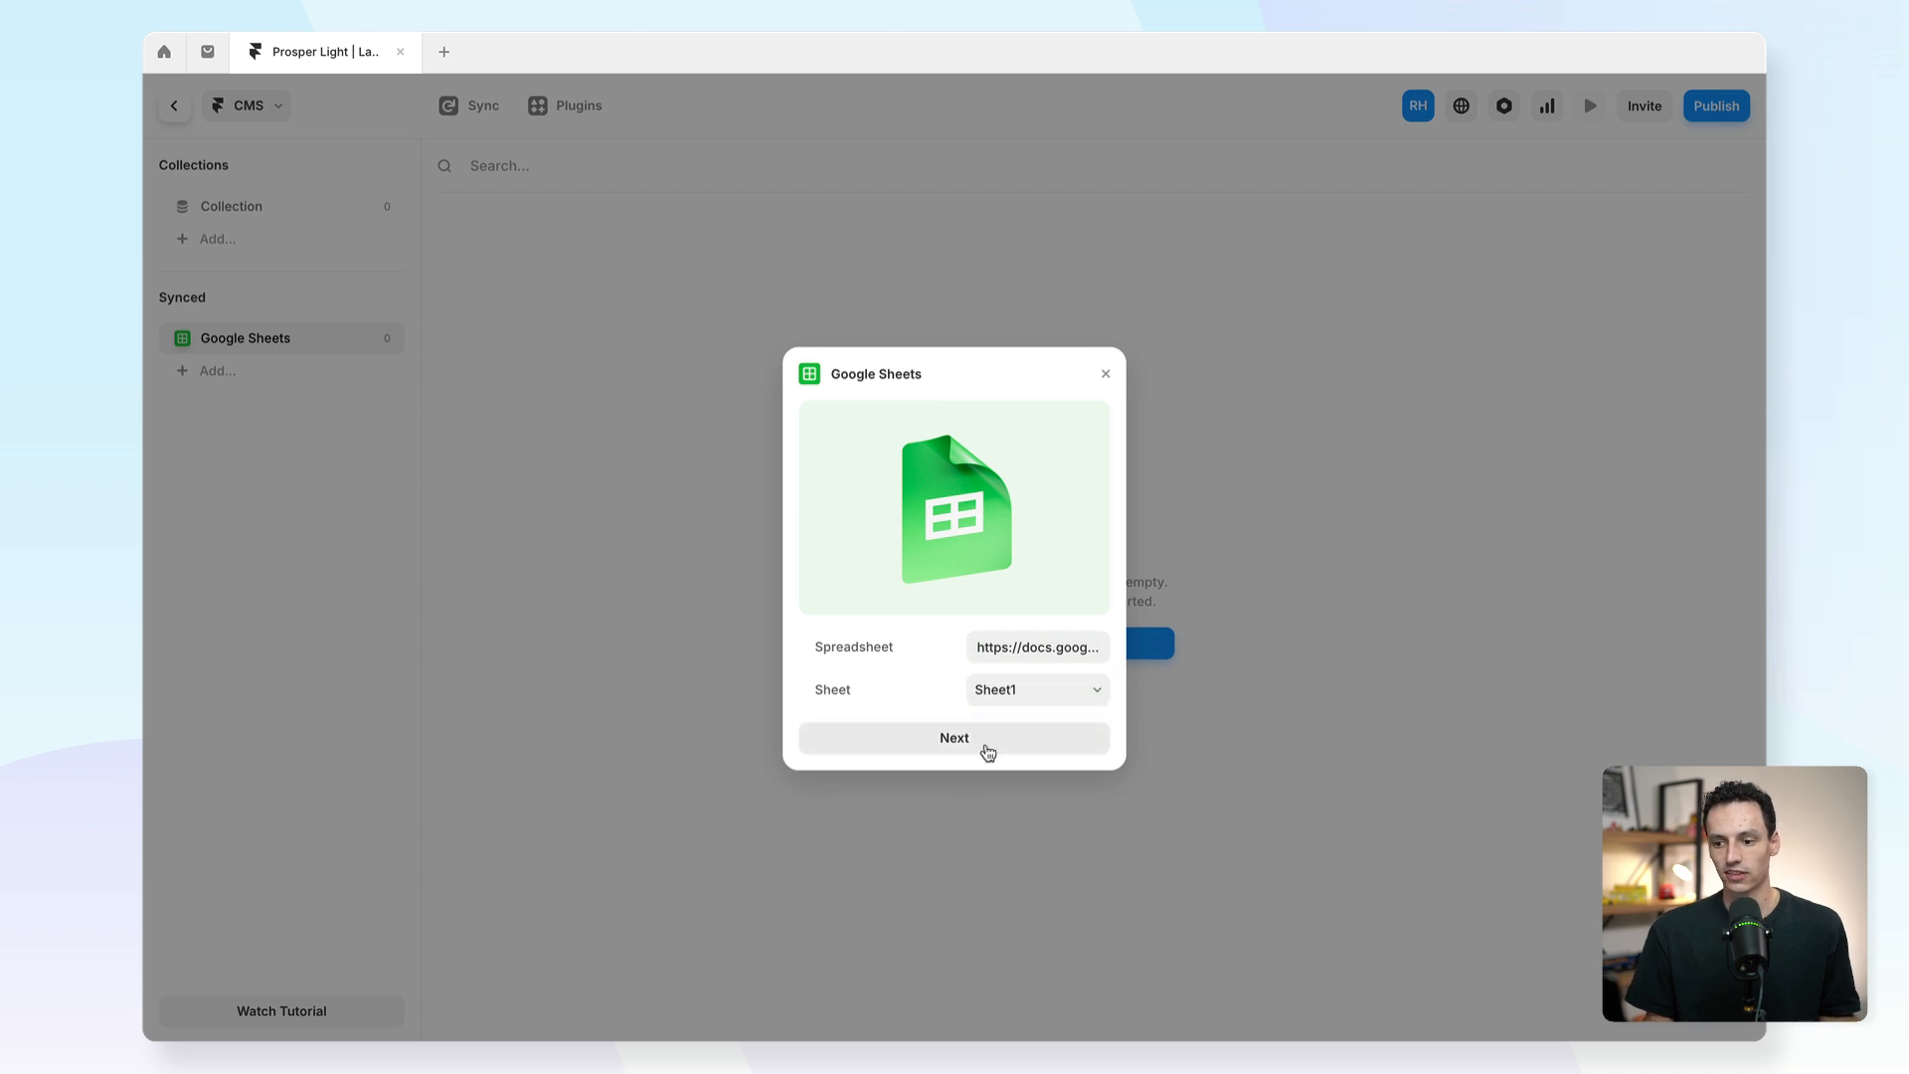
Import the Name, Role and Email rows from Sheet1, then sync to pull the fifth row.
left_click(954, 737)
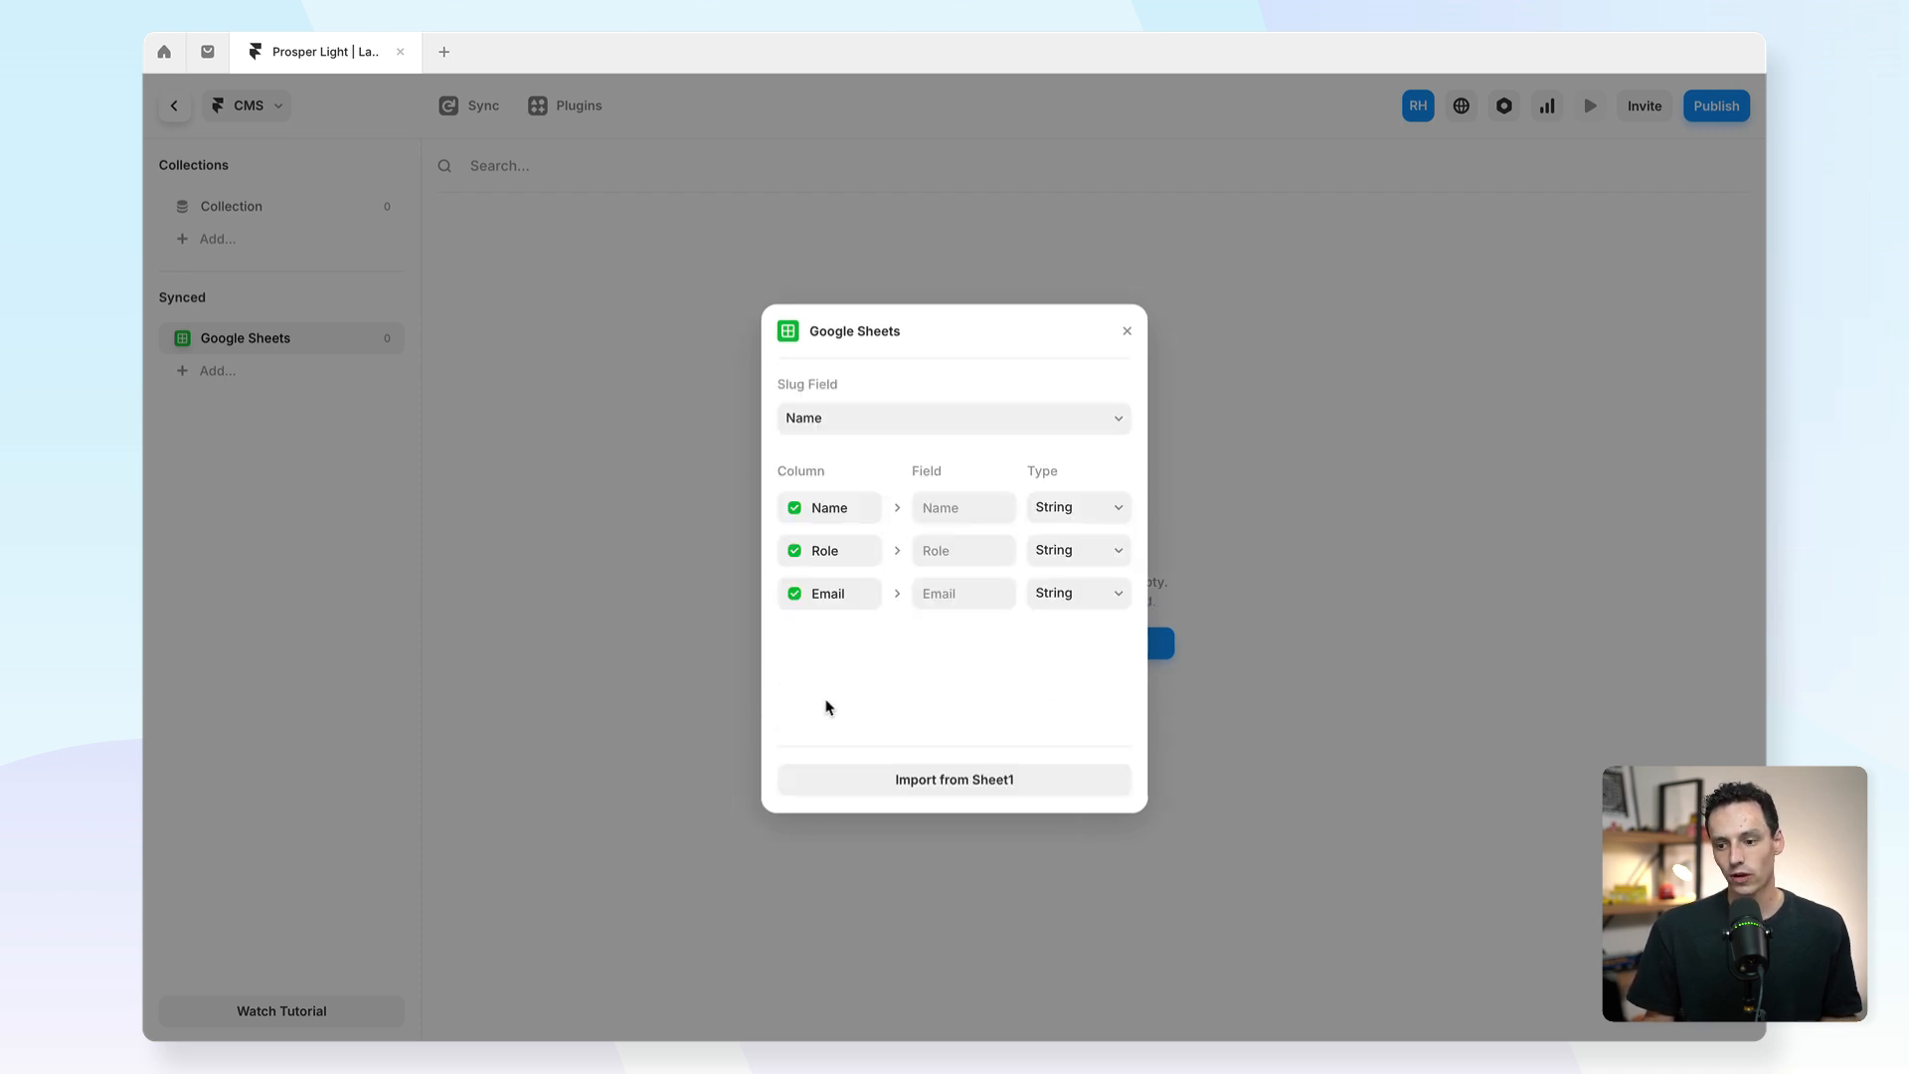
mouse_move(1032, 509)
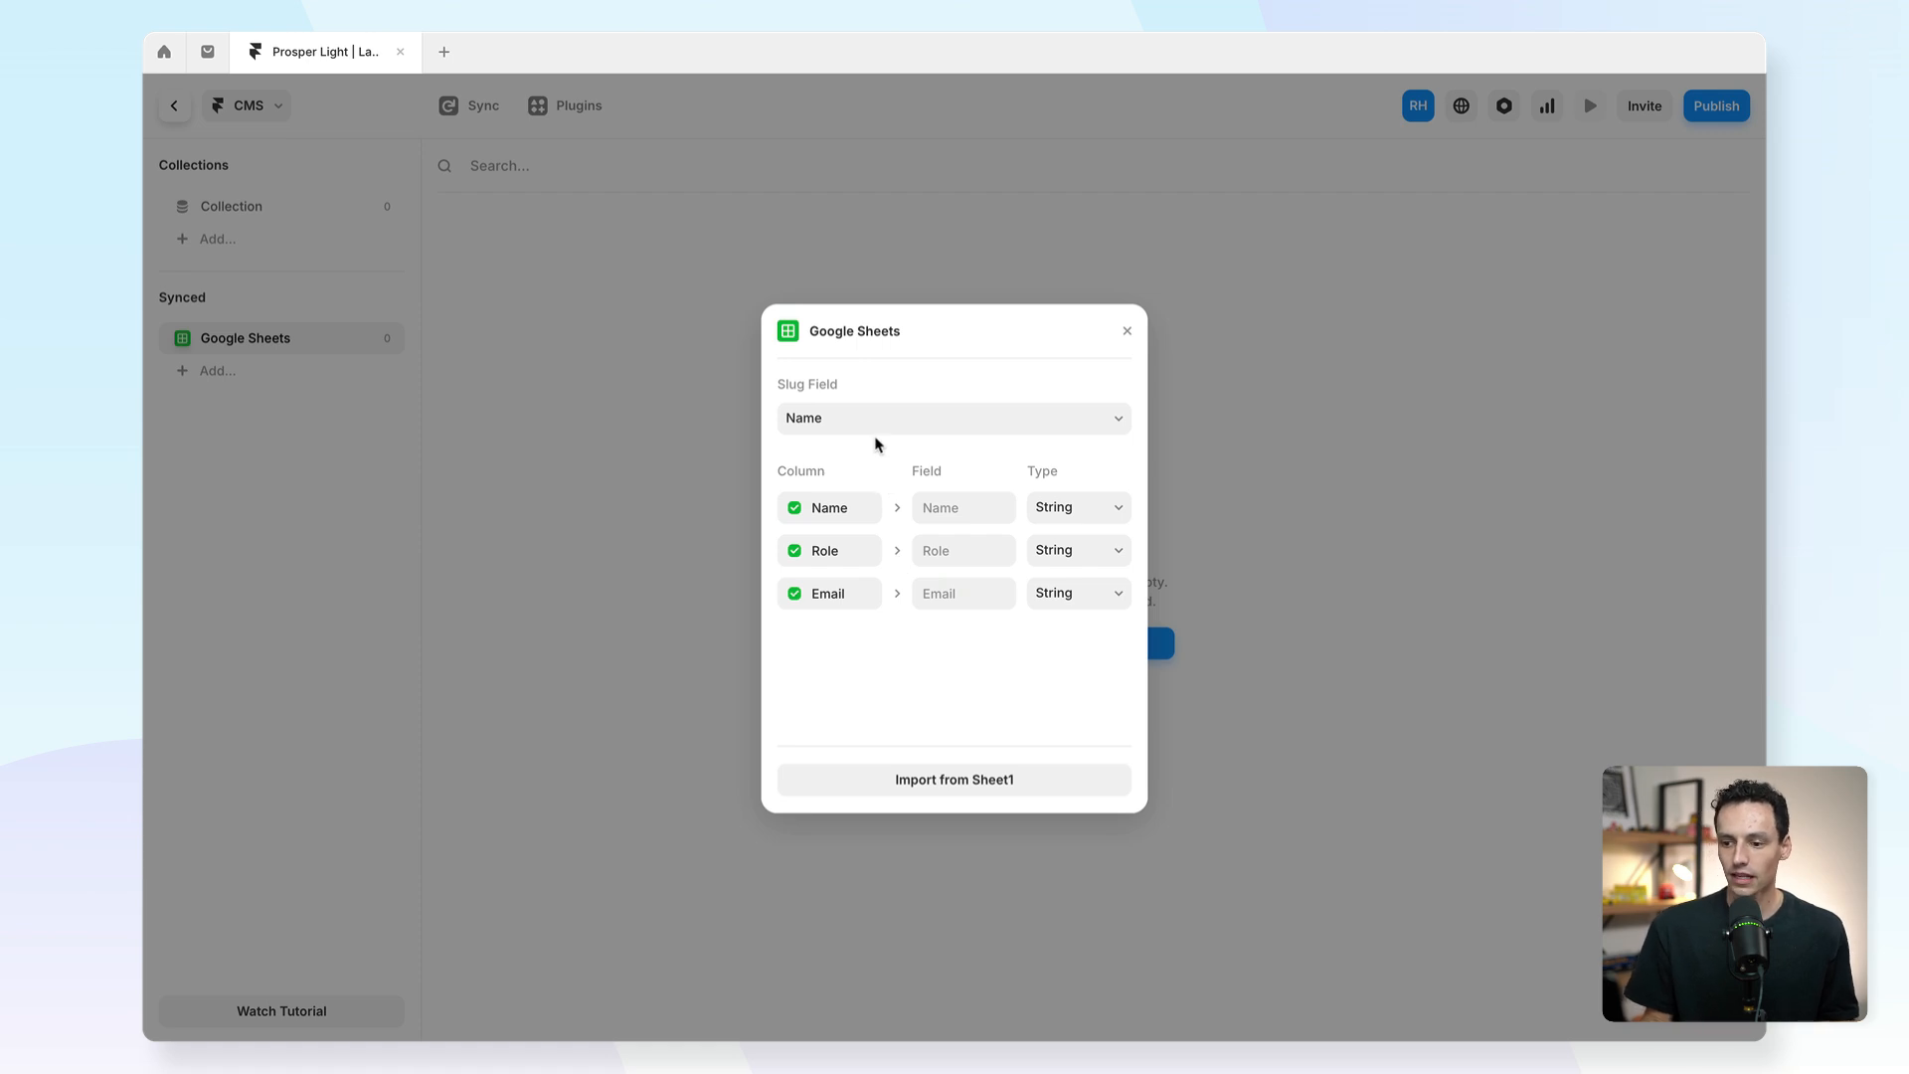
mouse_move(1004, 647)
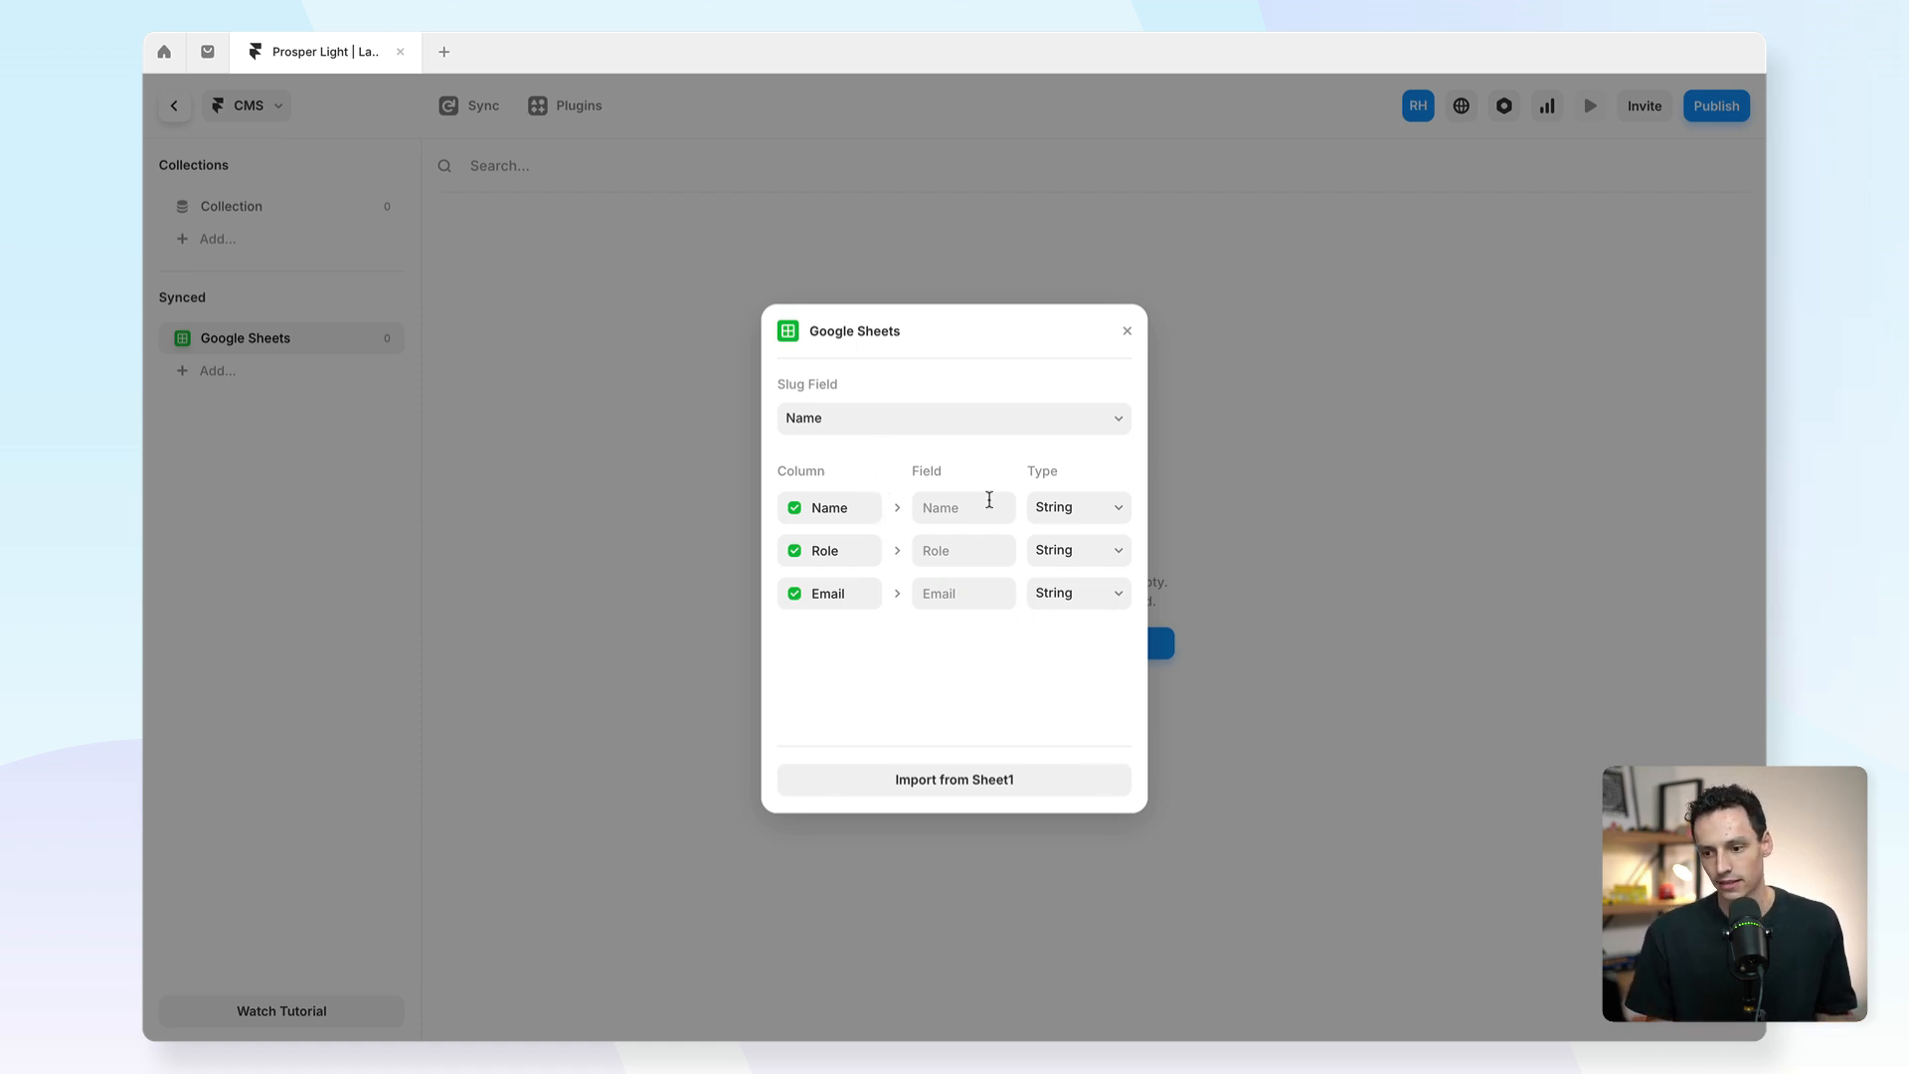
mouse_move(988, 499)
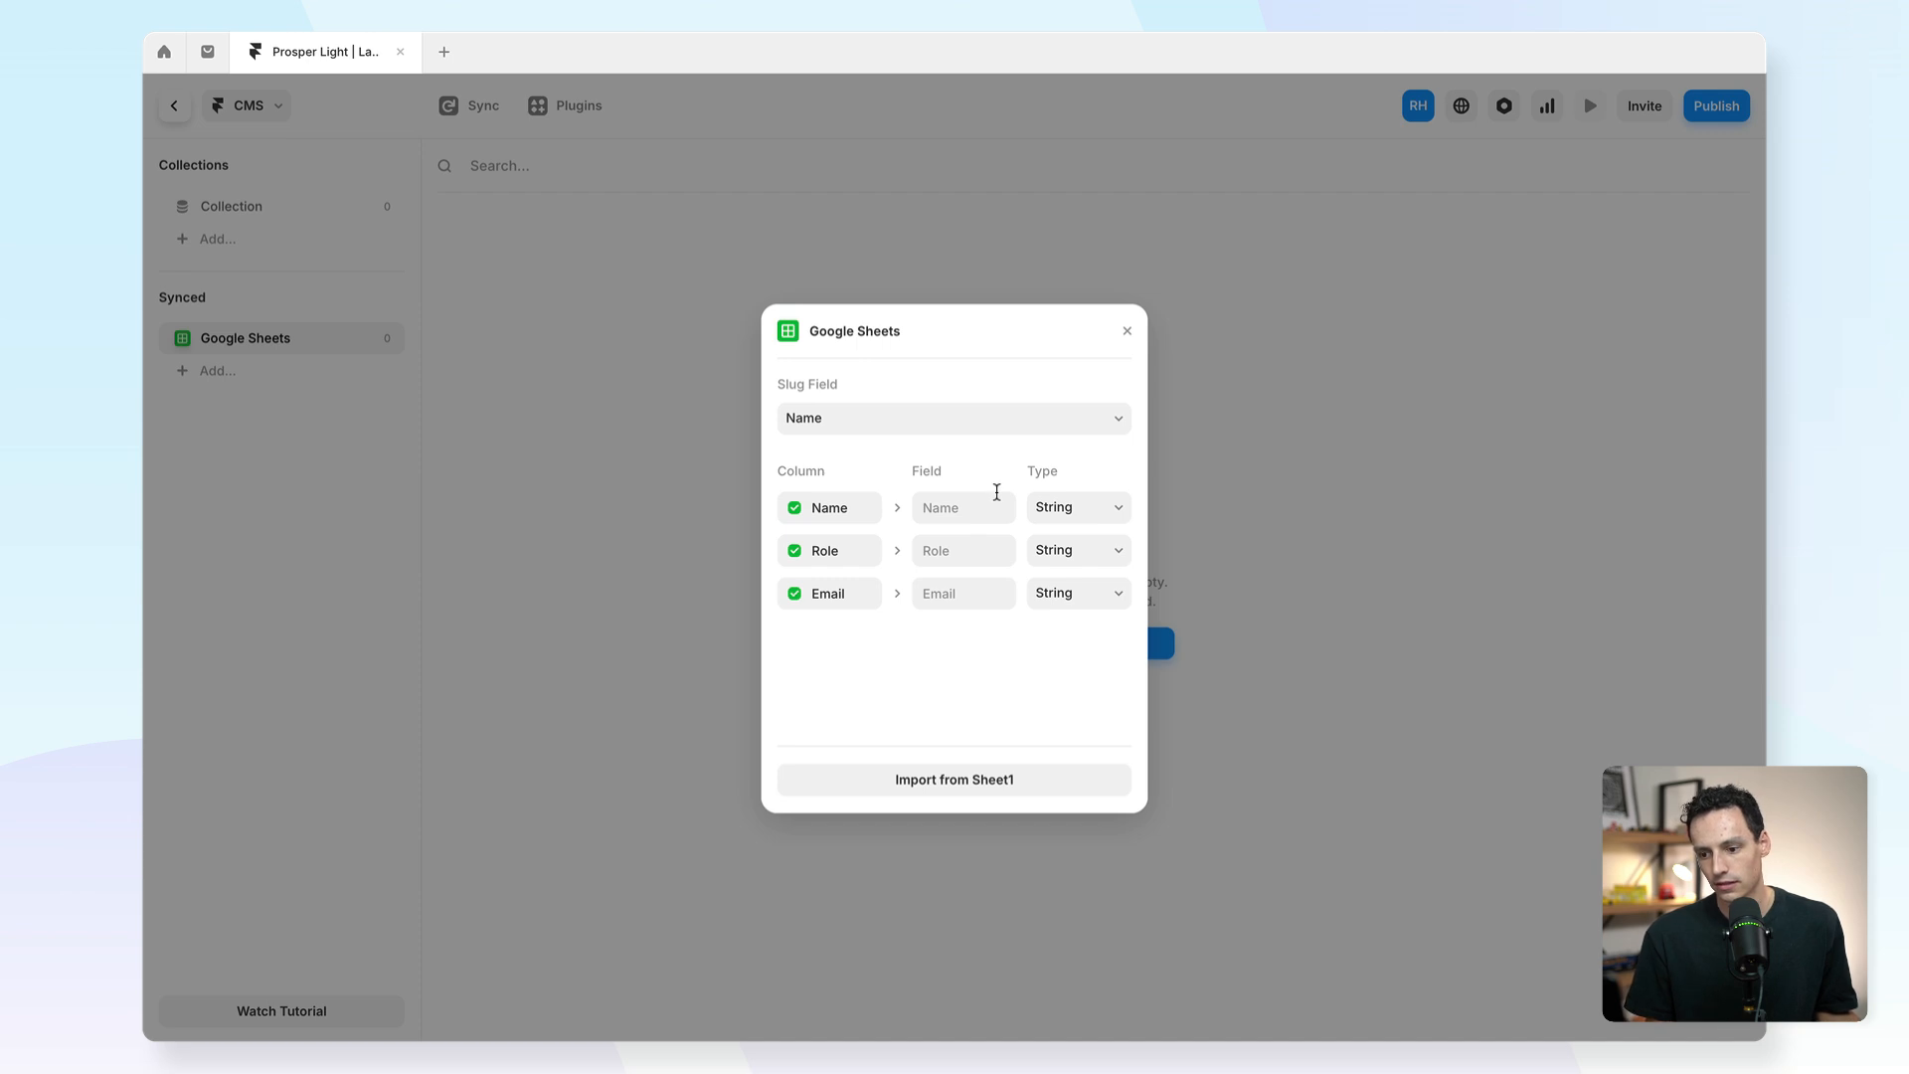
mouse_move(954, 779)
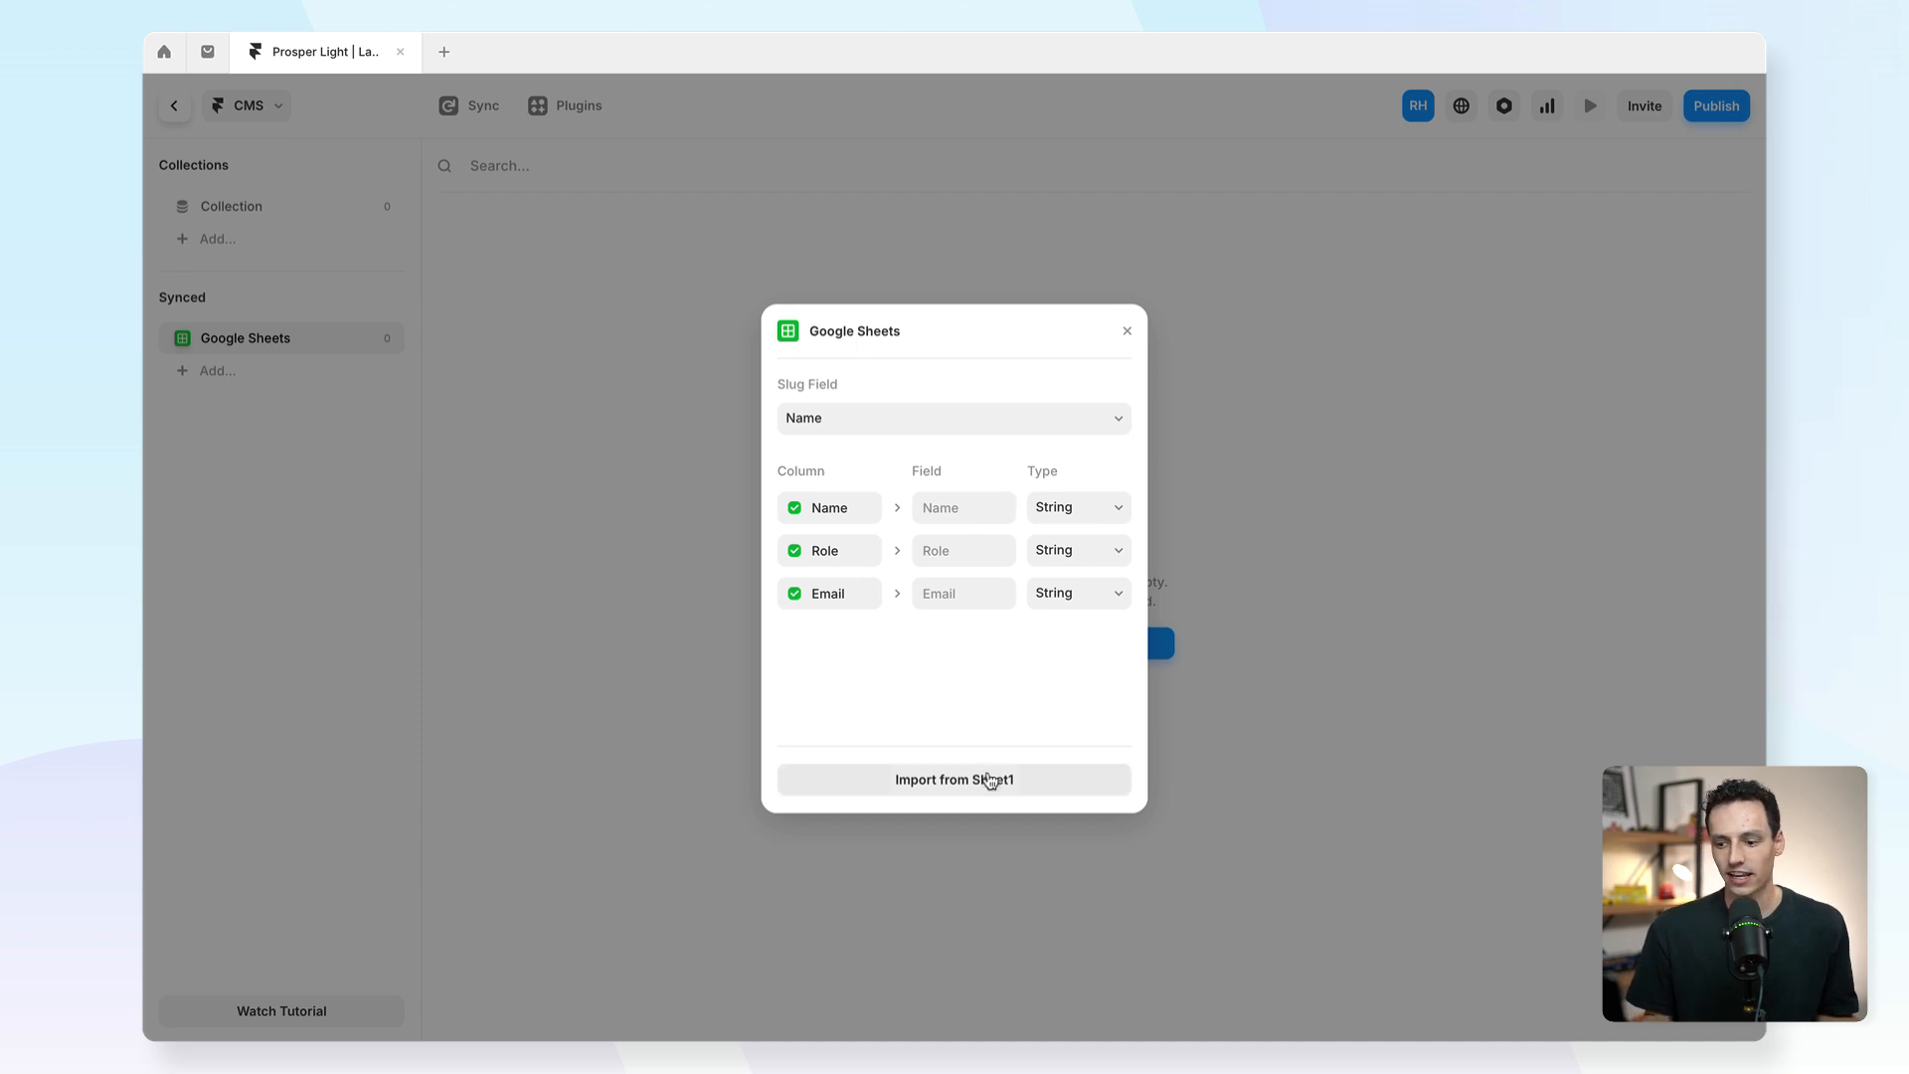
left_click(954, 780)
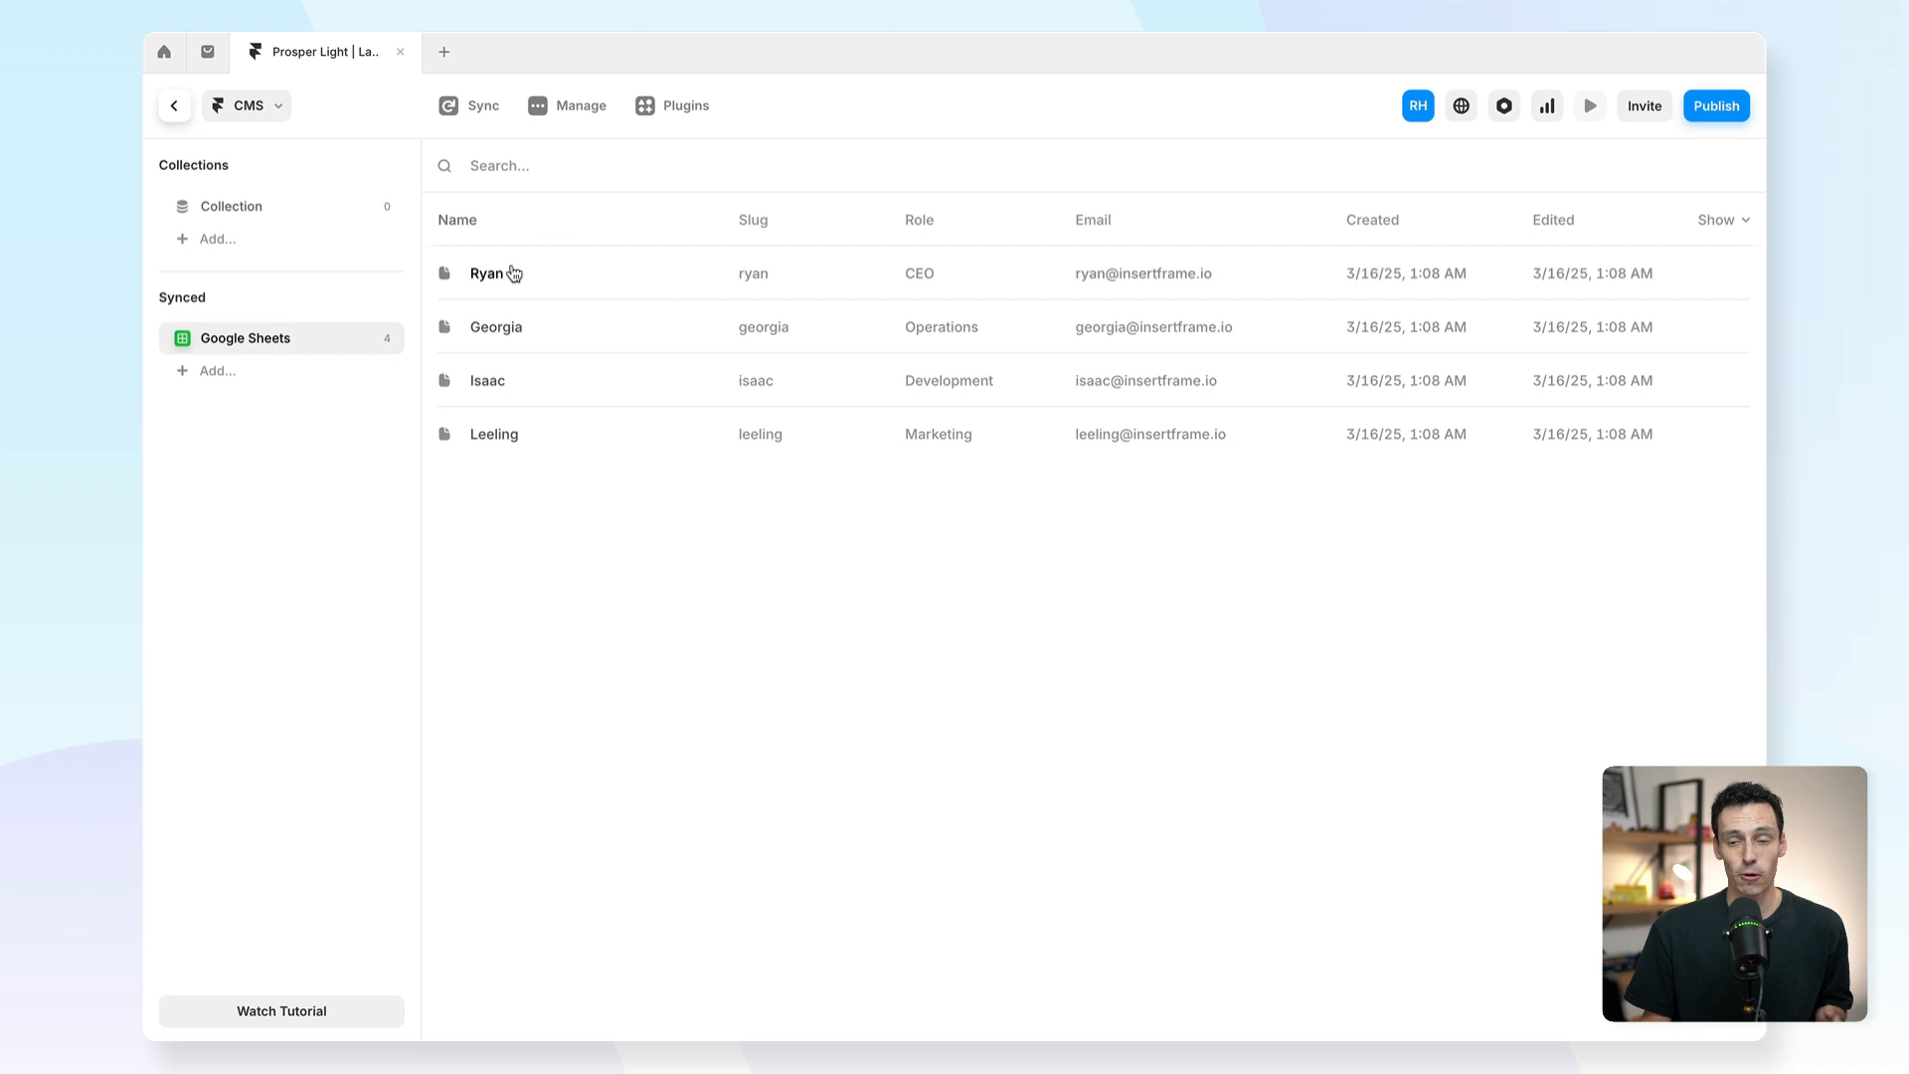
mouse_move(779, 353)
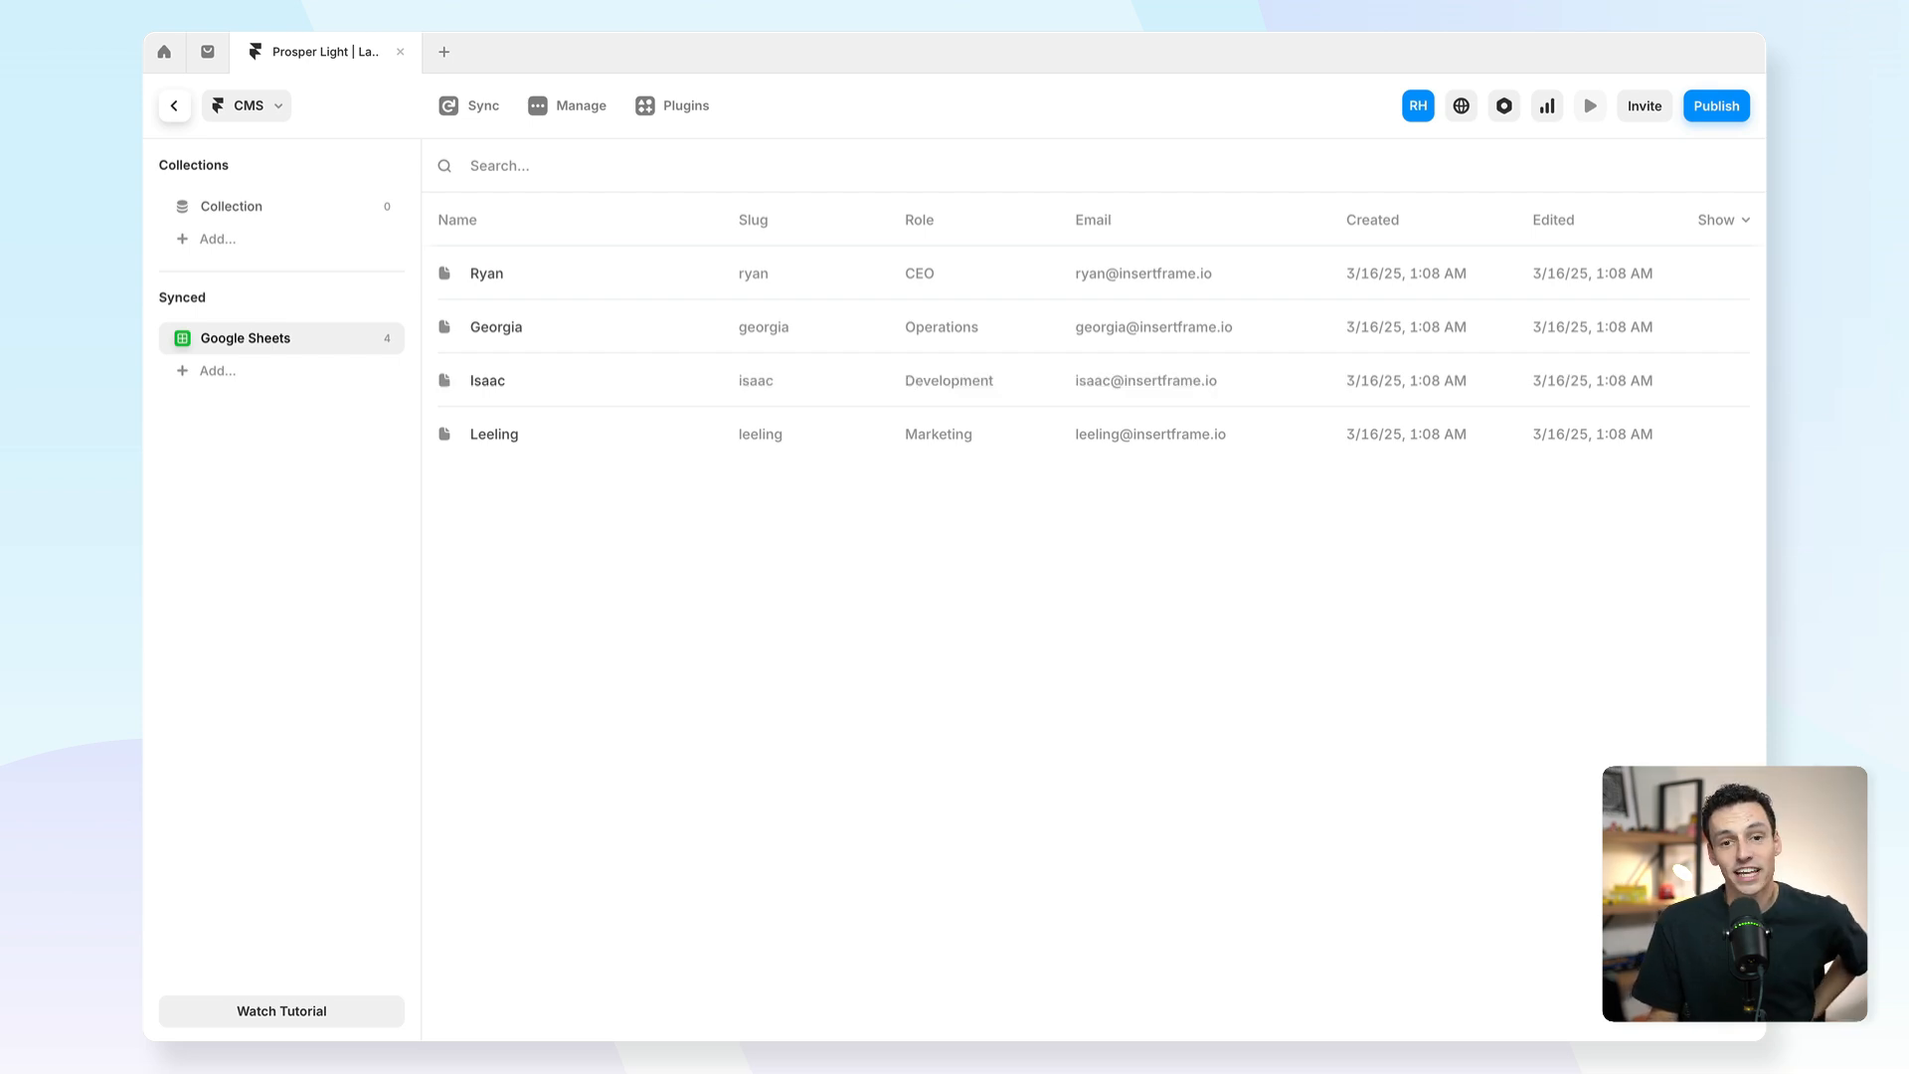
mouse_move(1296, 786)
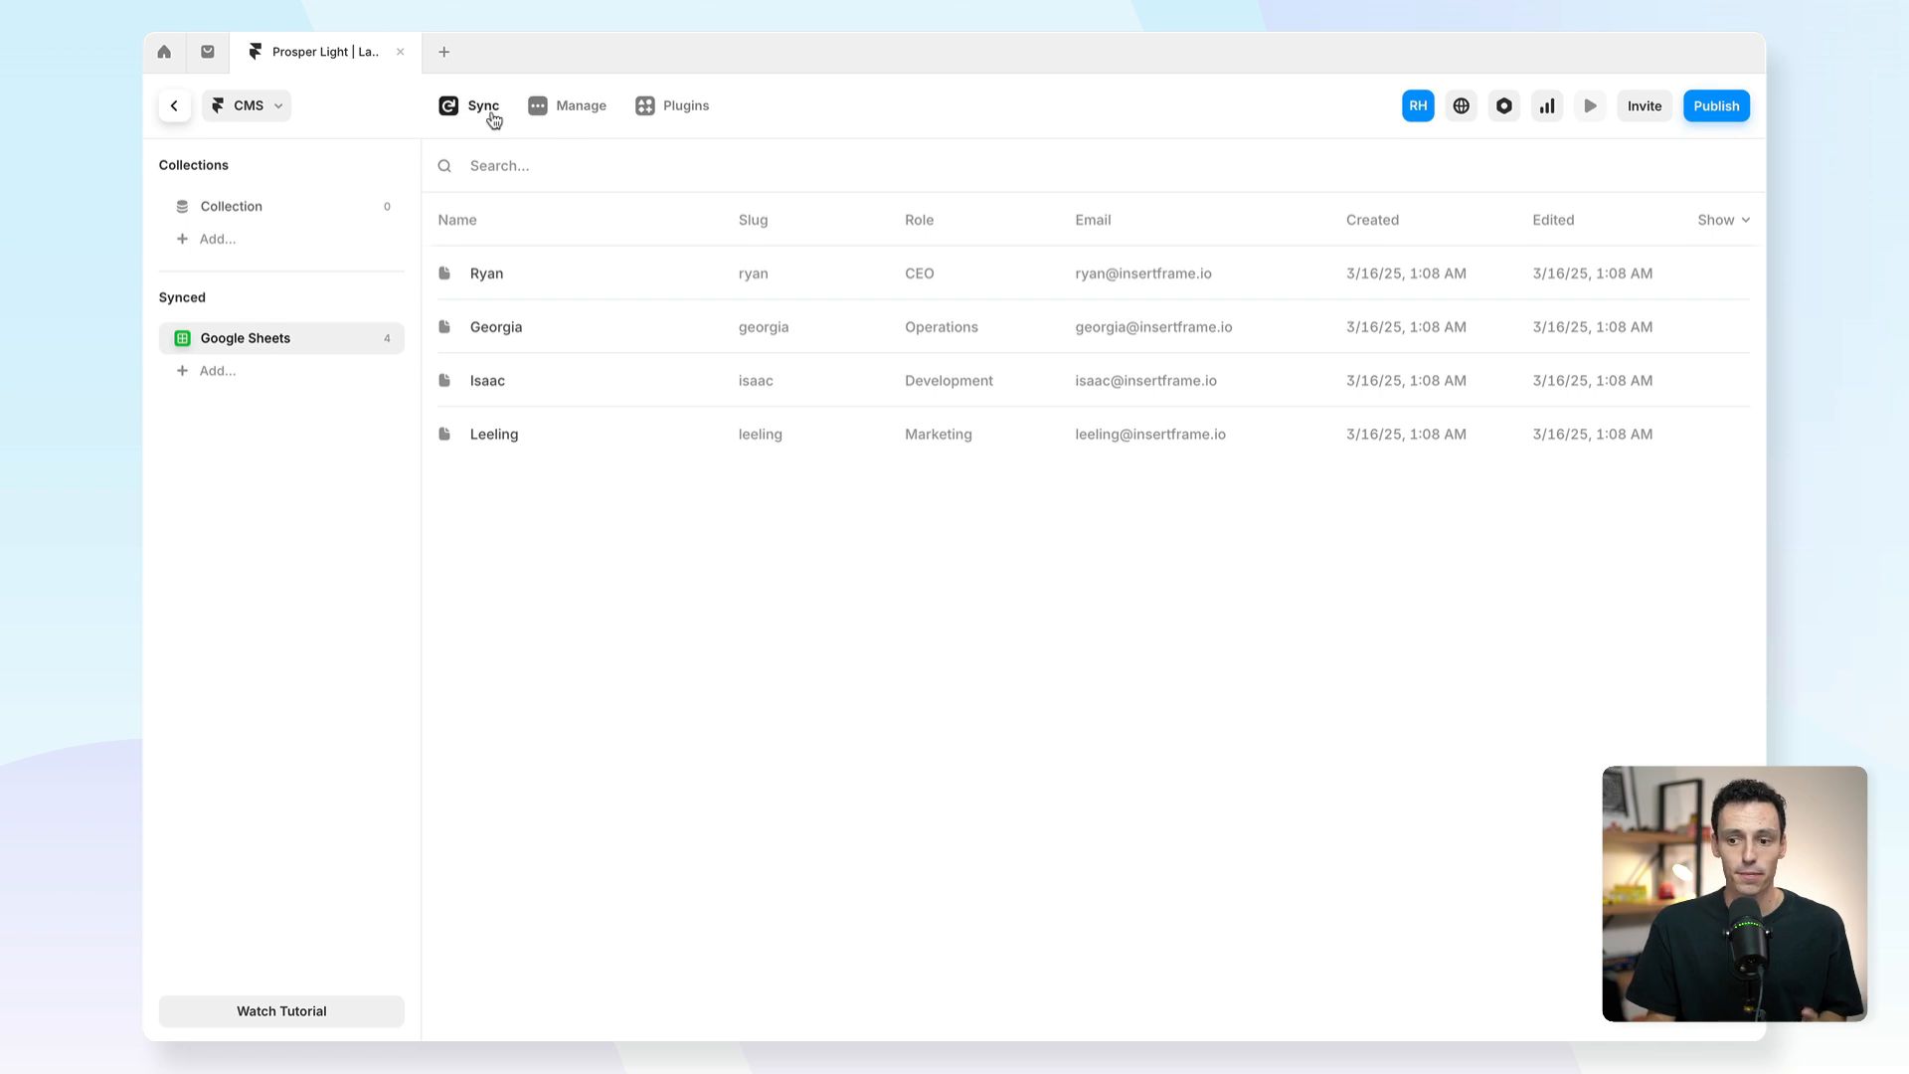
left_click(472, 104)
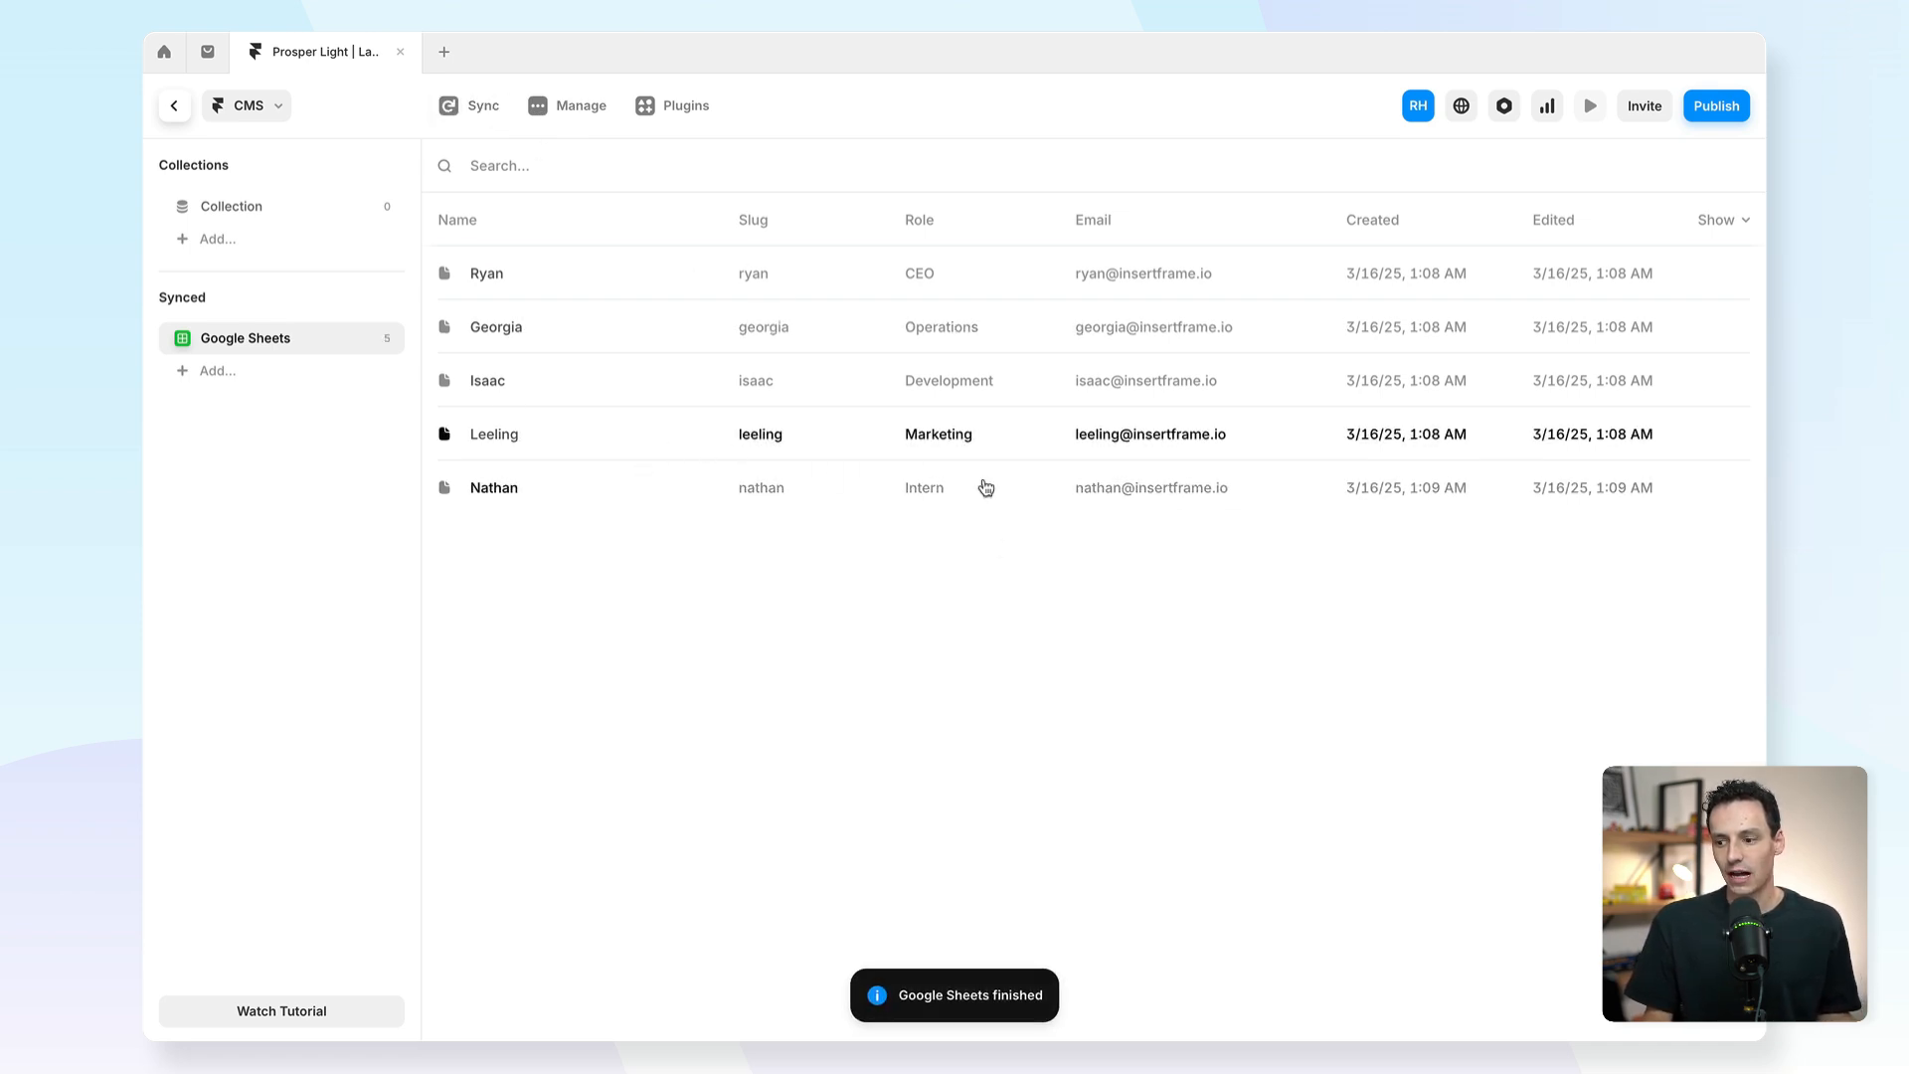
left_click(517, 50)
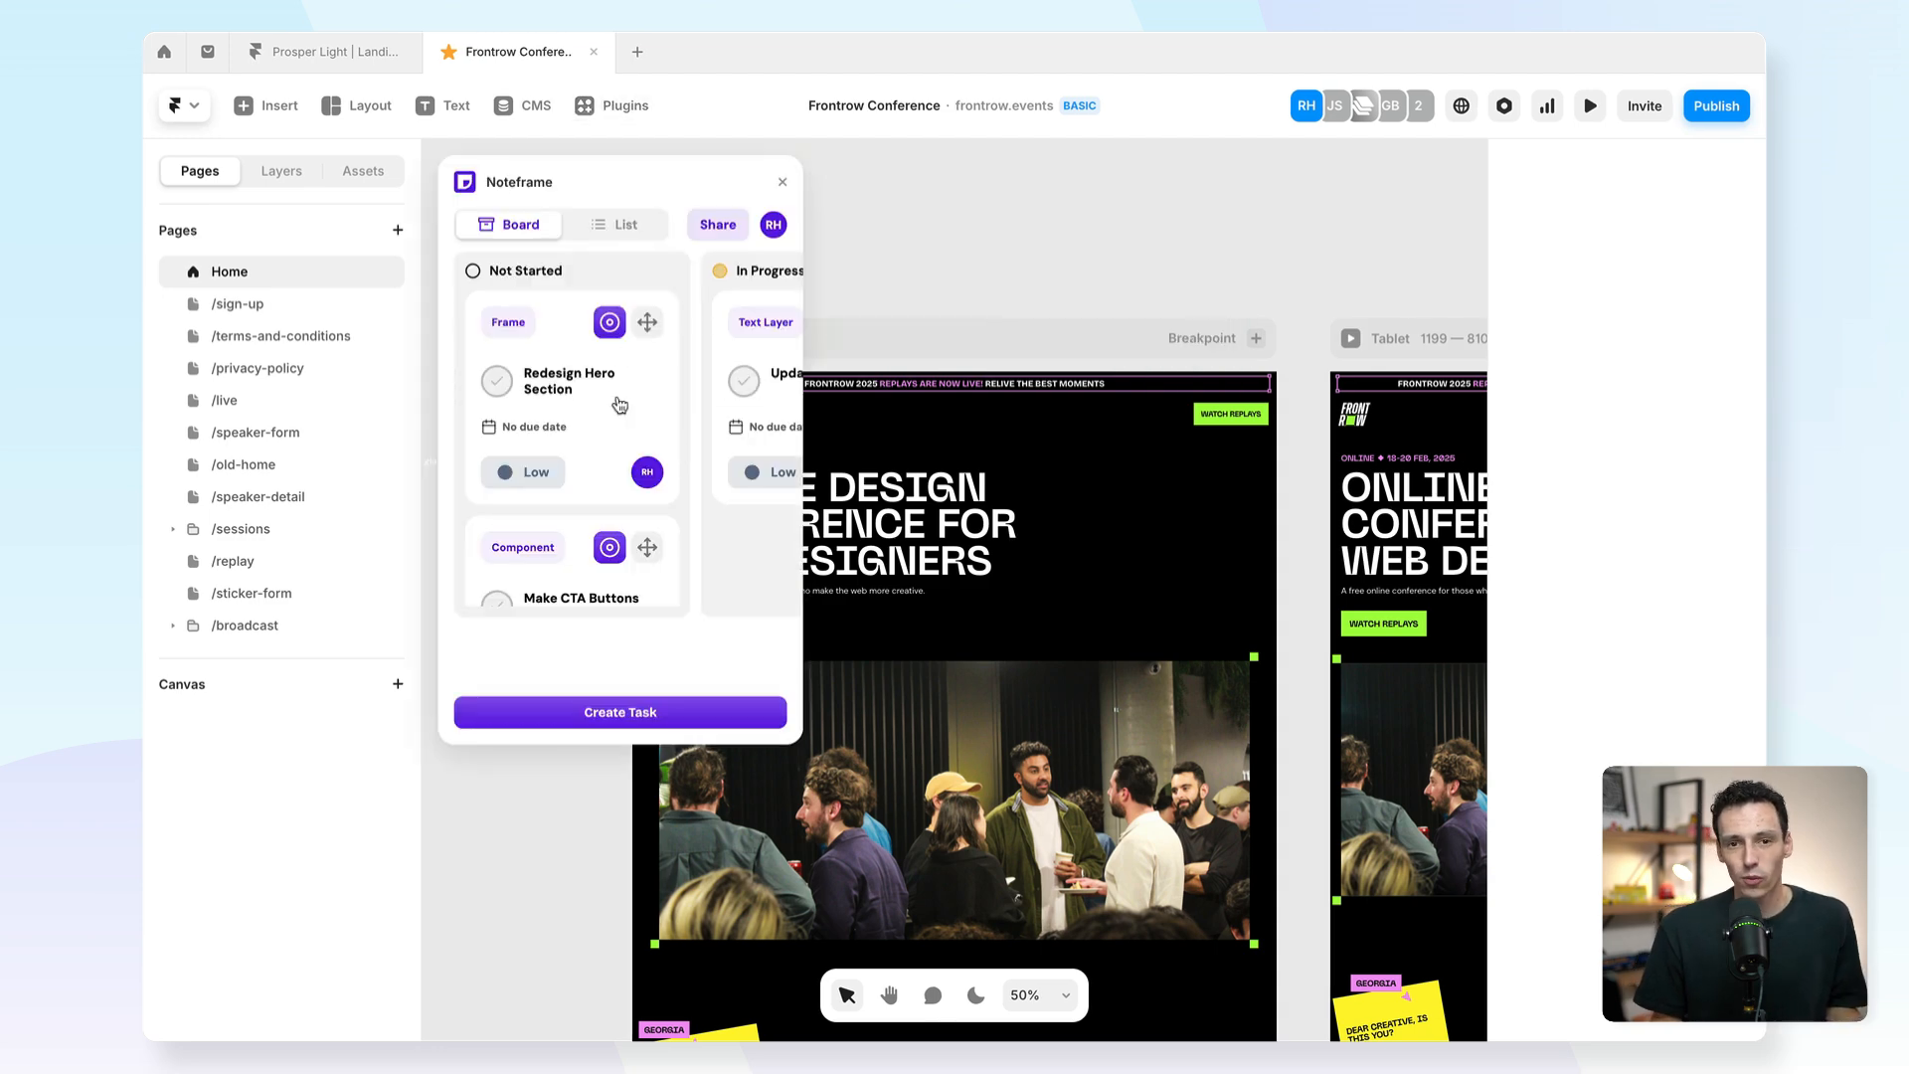
mouse_move(618, 349)
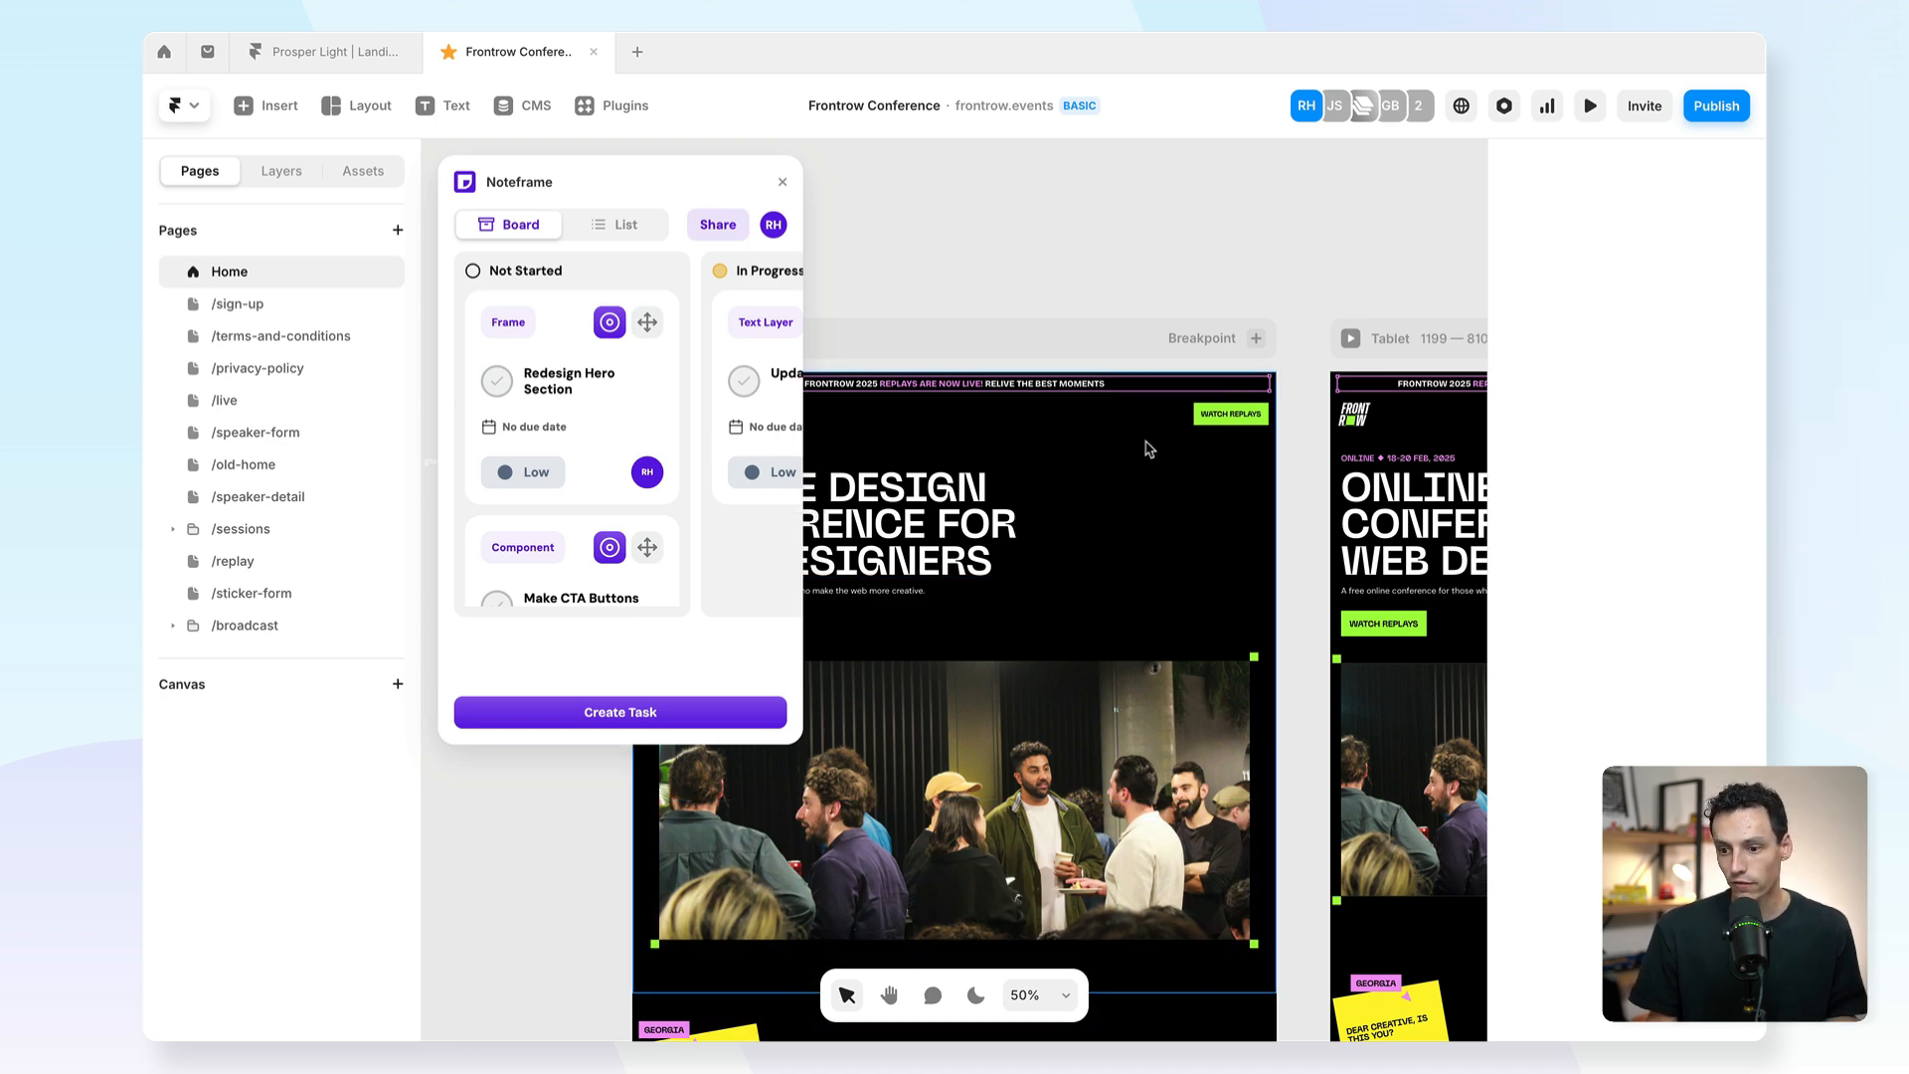
Scroll the Frontrow Conference canvas down toward the 'Watch the best of Frontrow 2025!' heading.
scroll("down", 3)
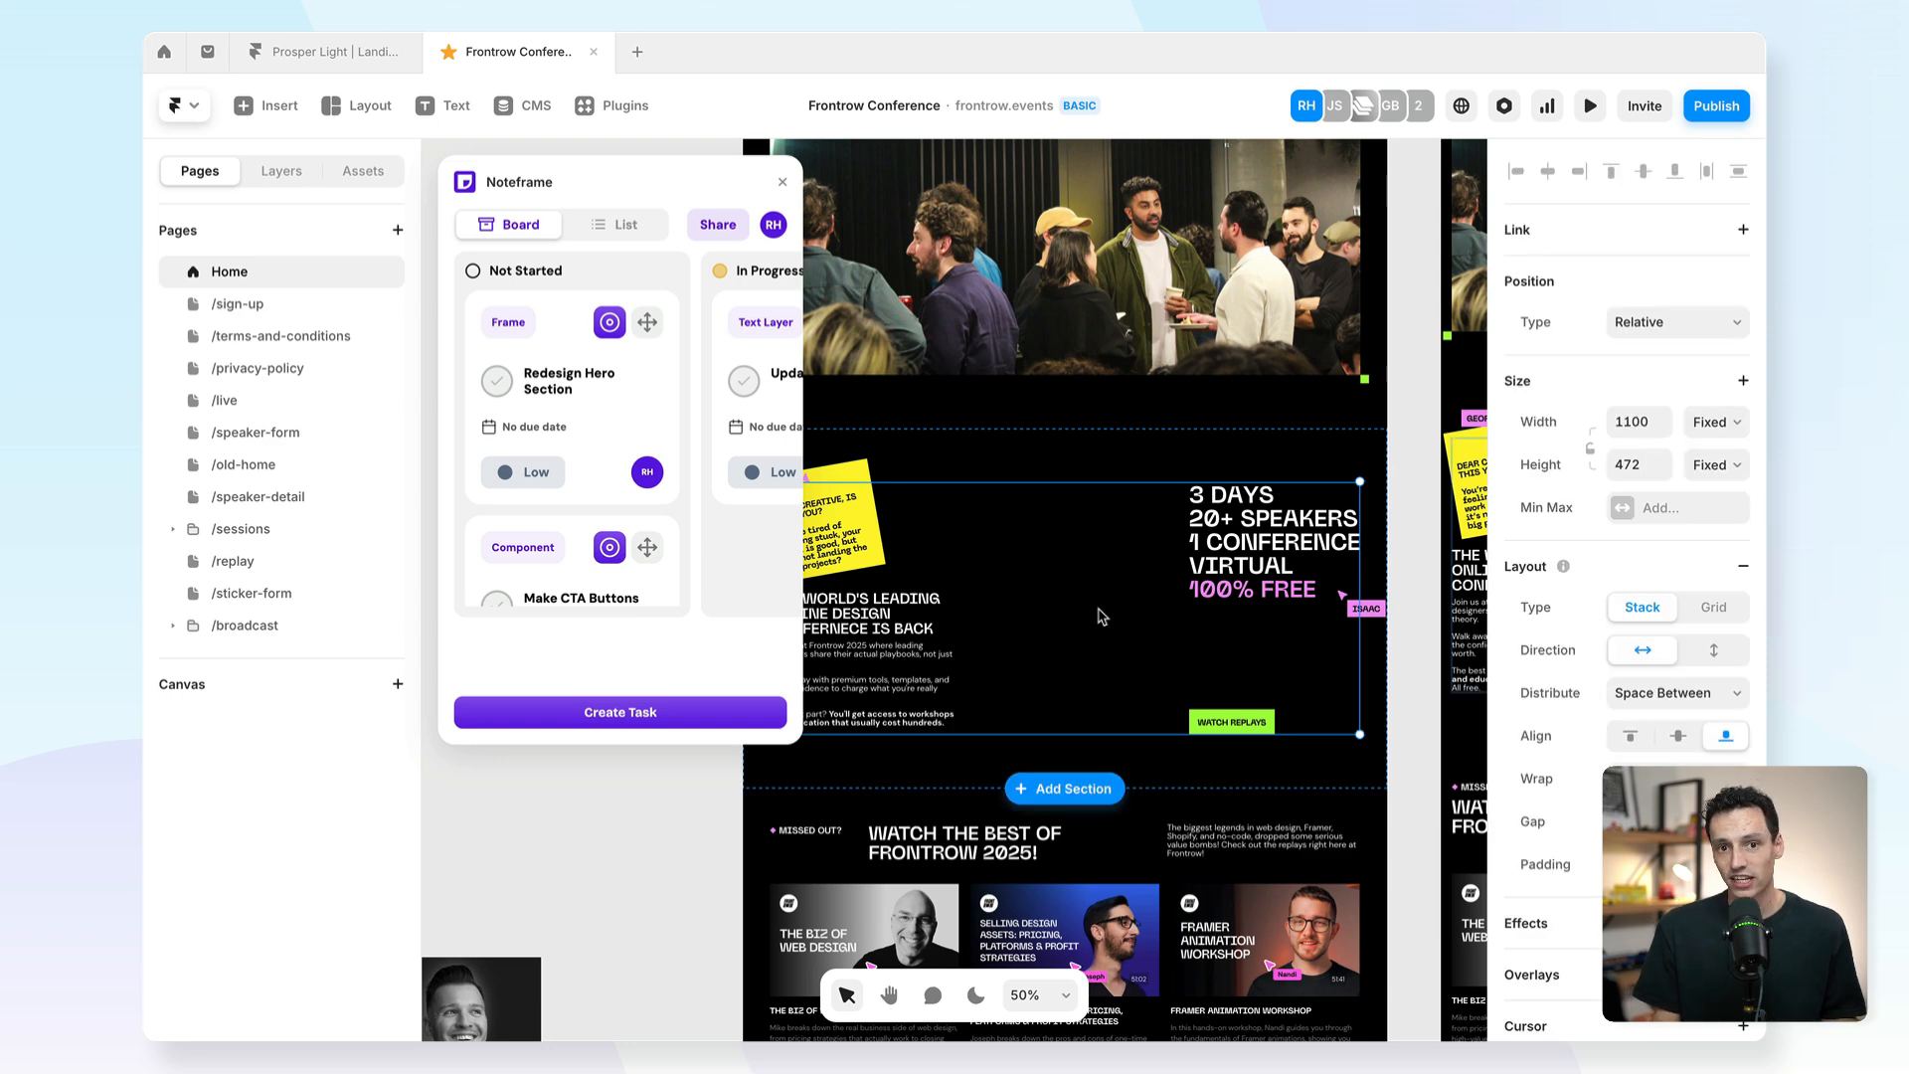
mouse_move(1157, 592)
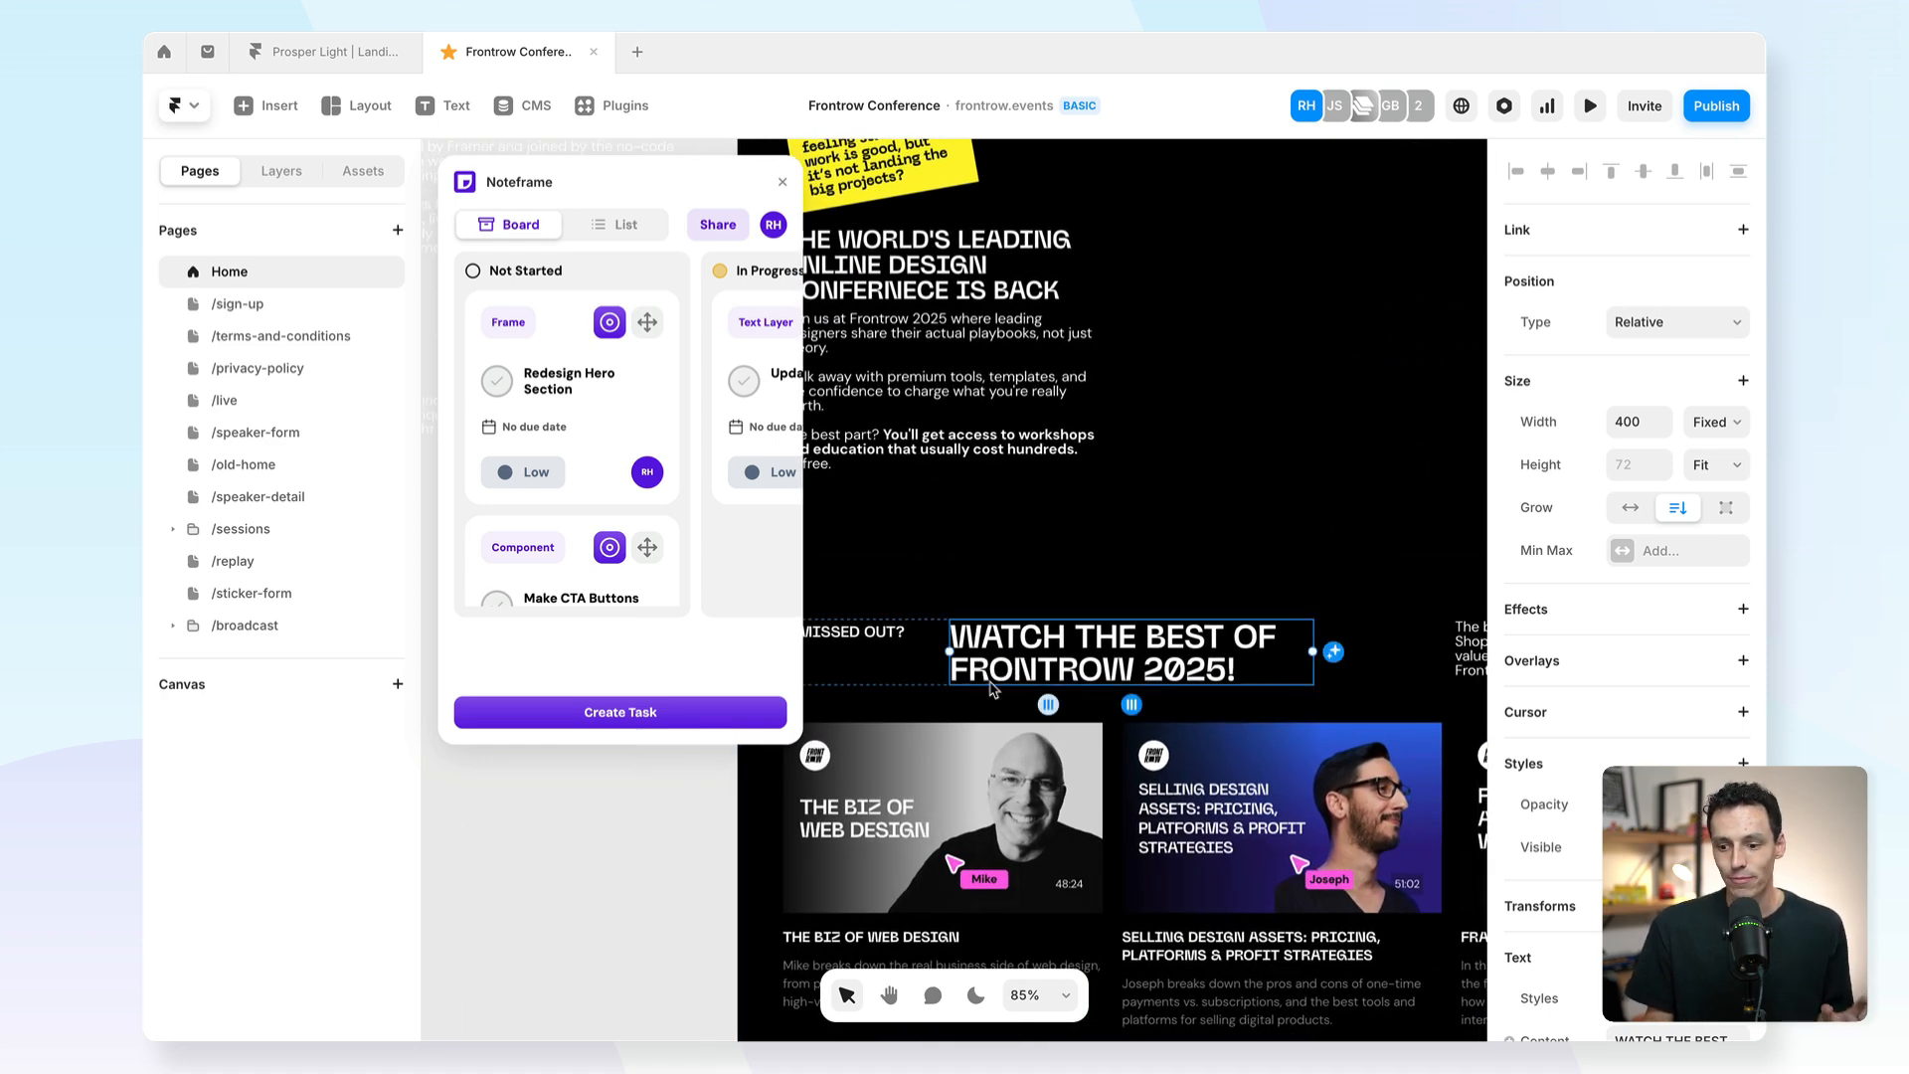
Start a Noteframe task on the heading titled 'Update text for the heading', with a description.
left_click(619, 712)
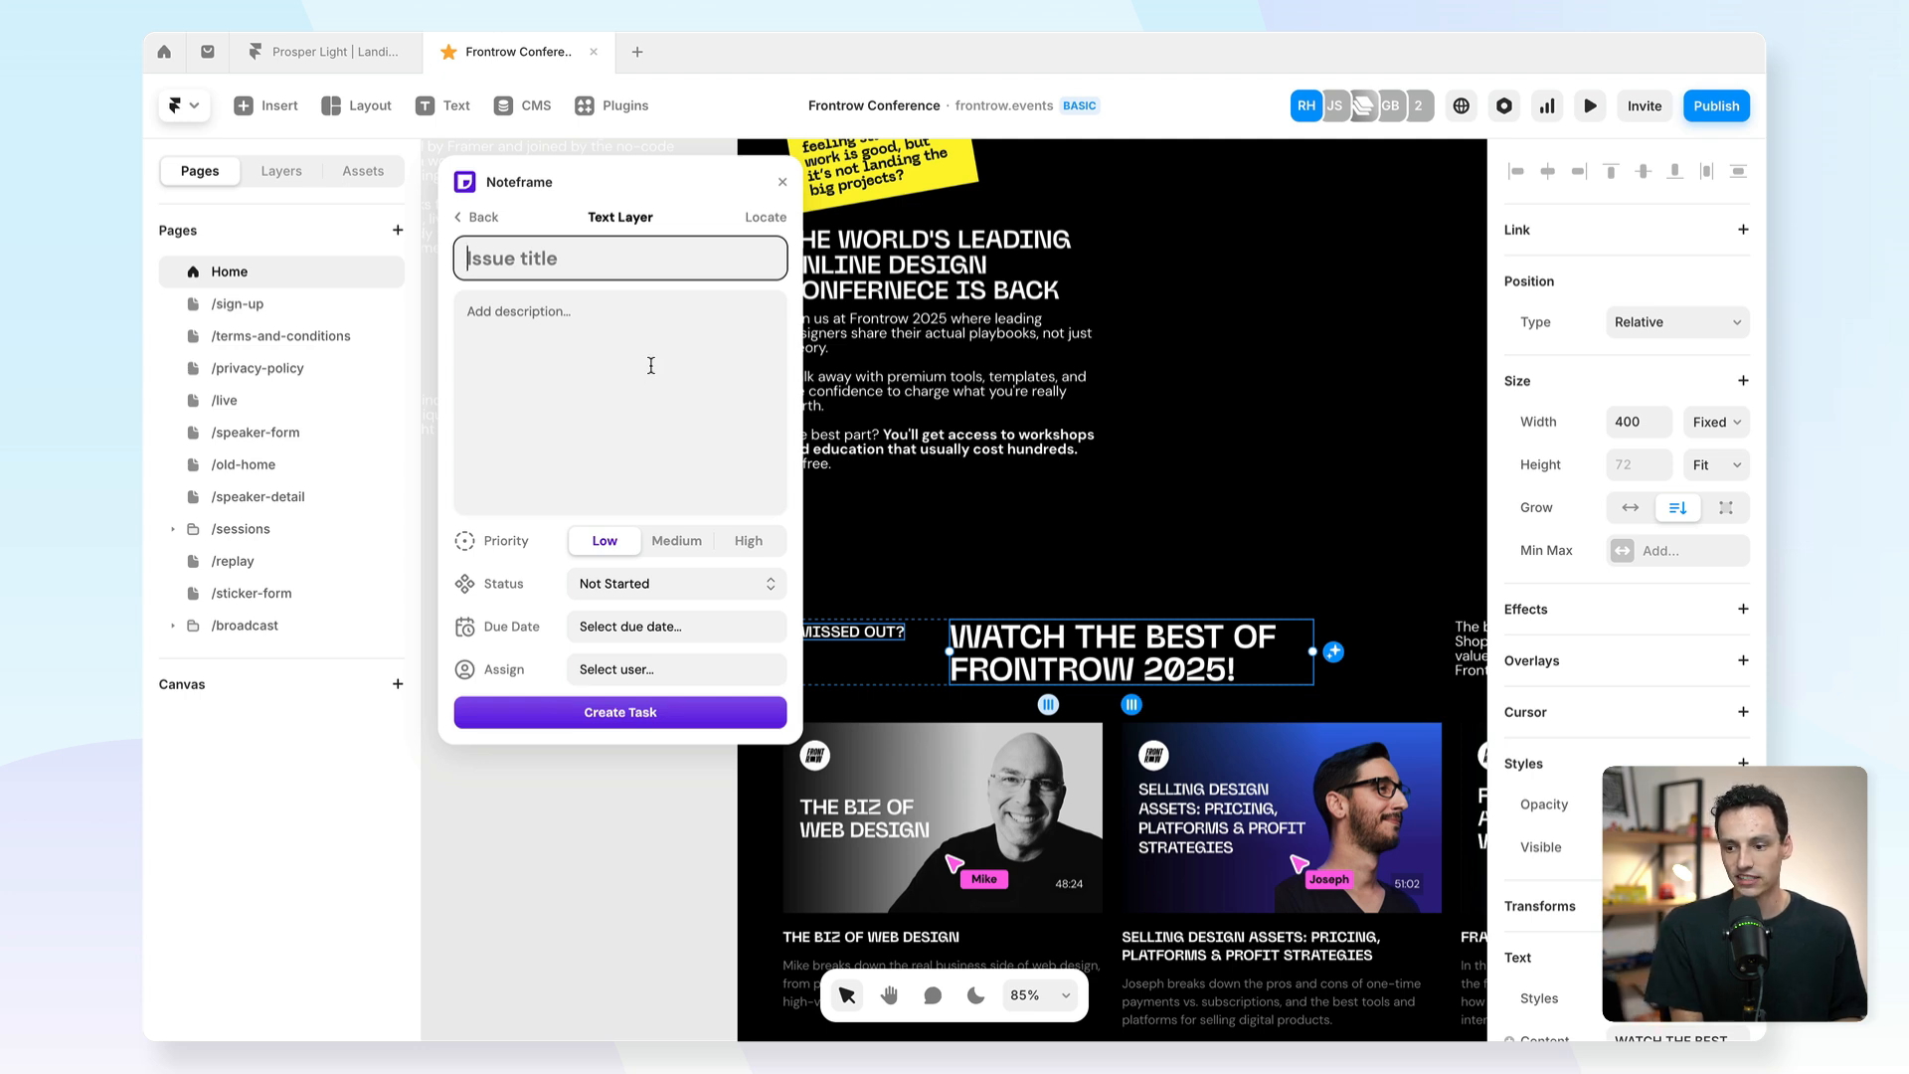
type("U")
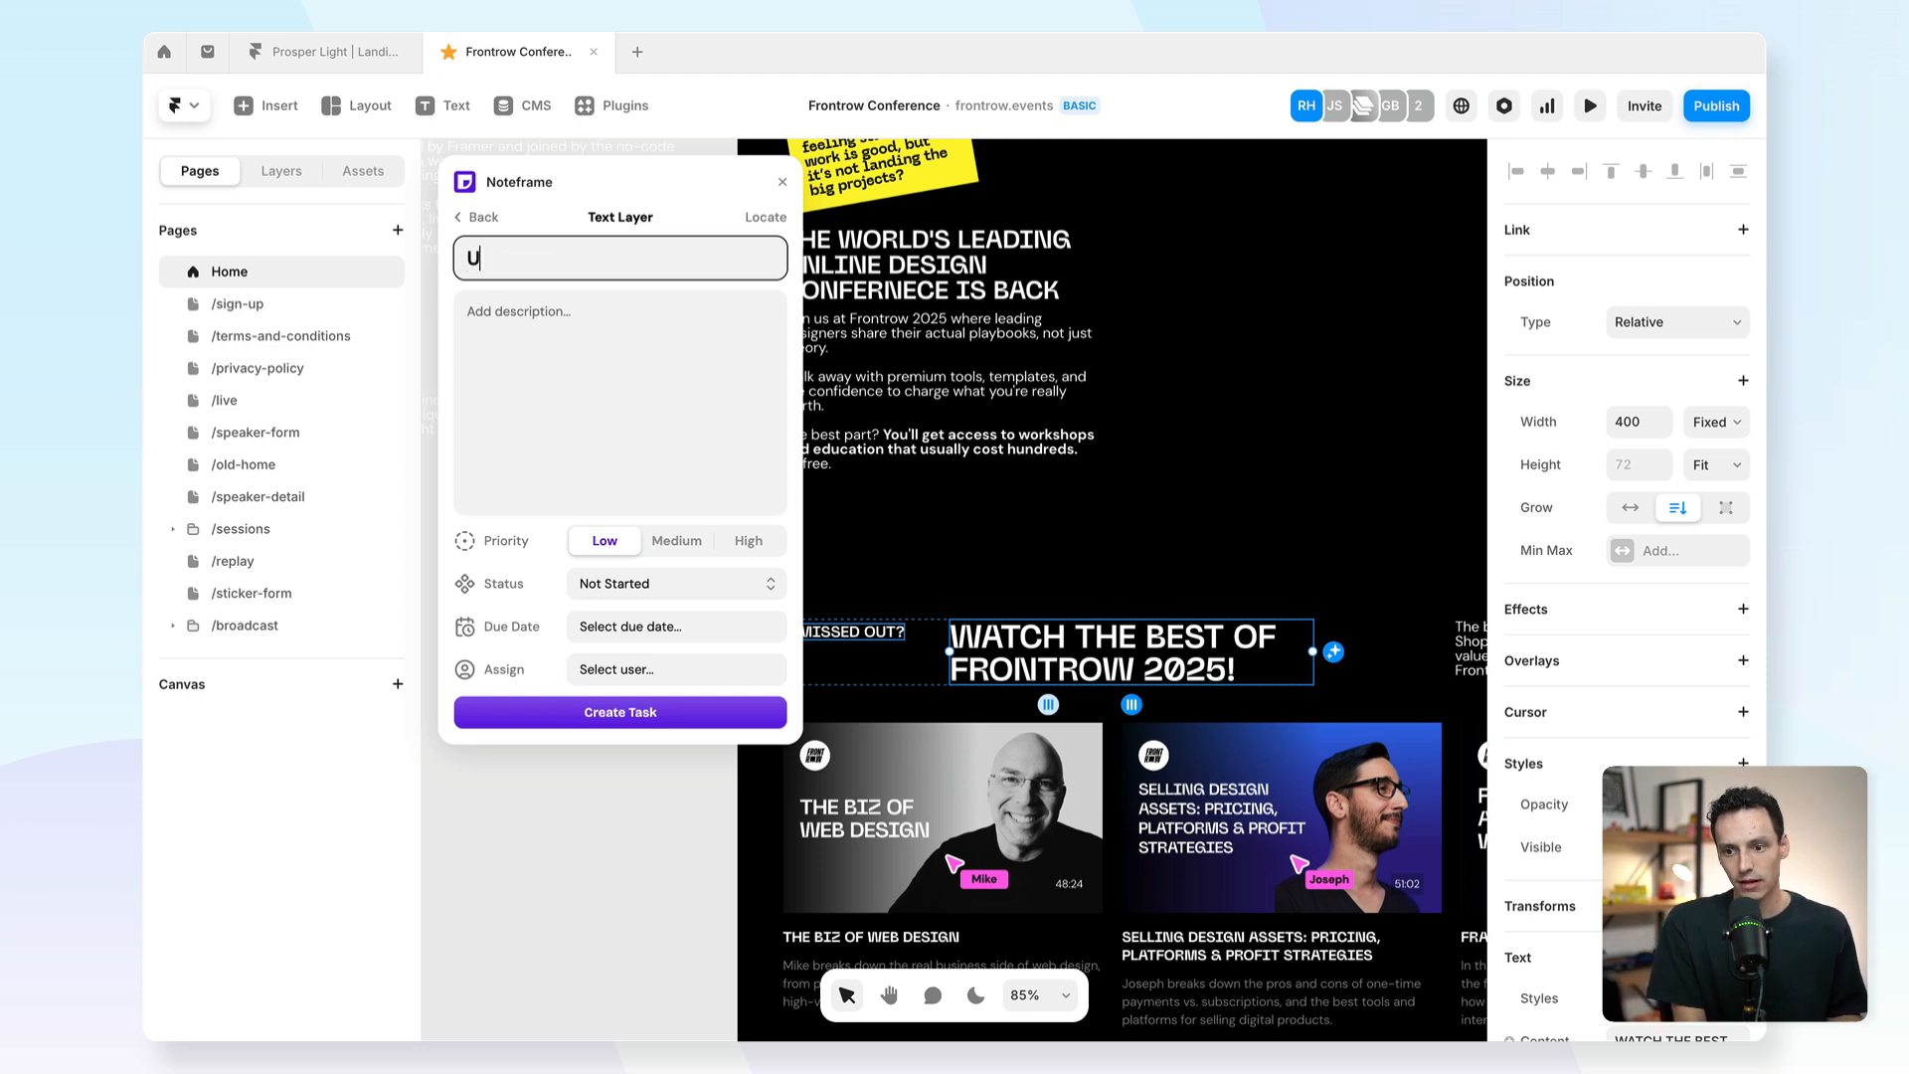
type("pdate text")
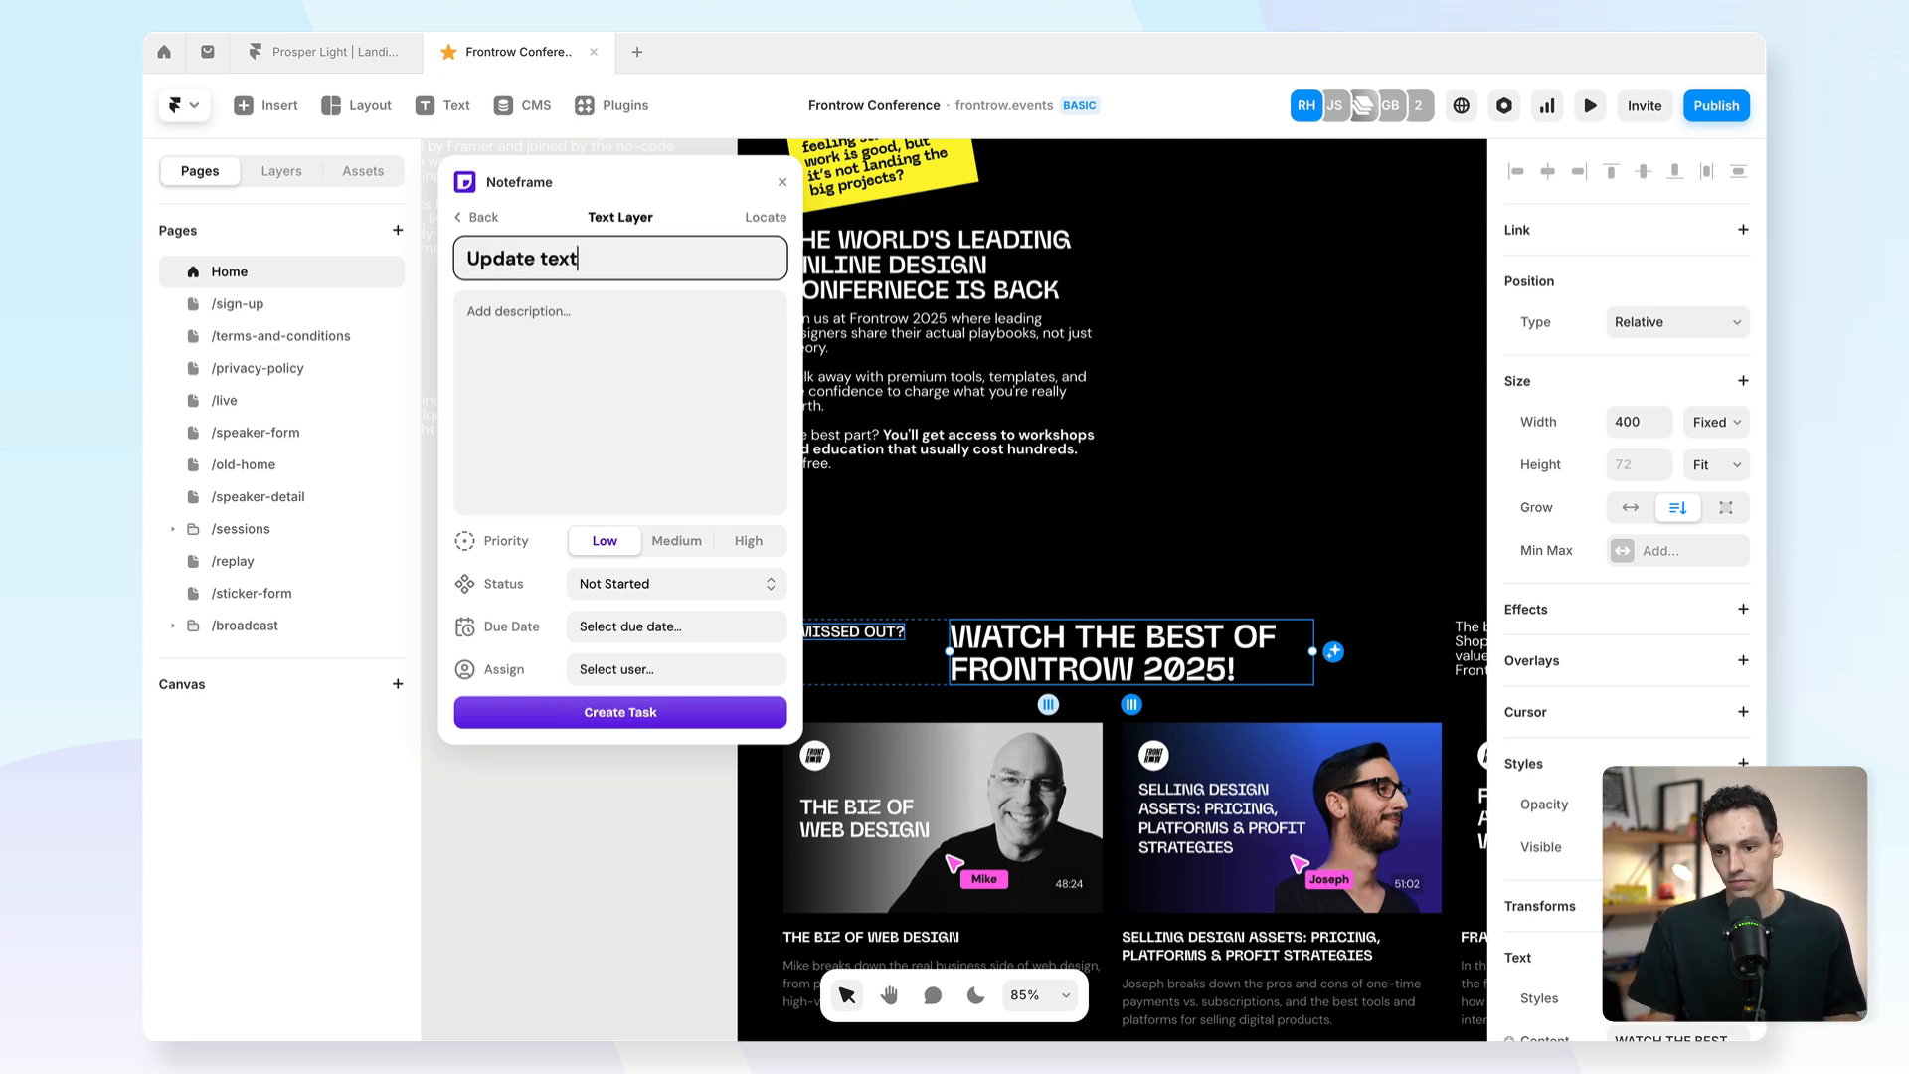
left_click(618, 401)
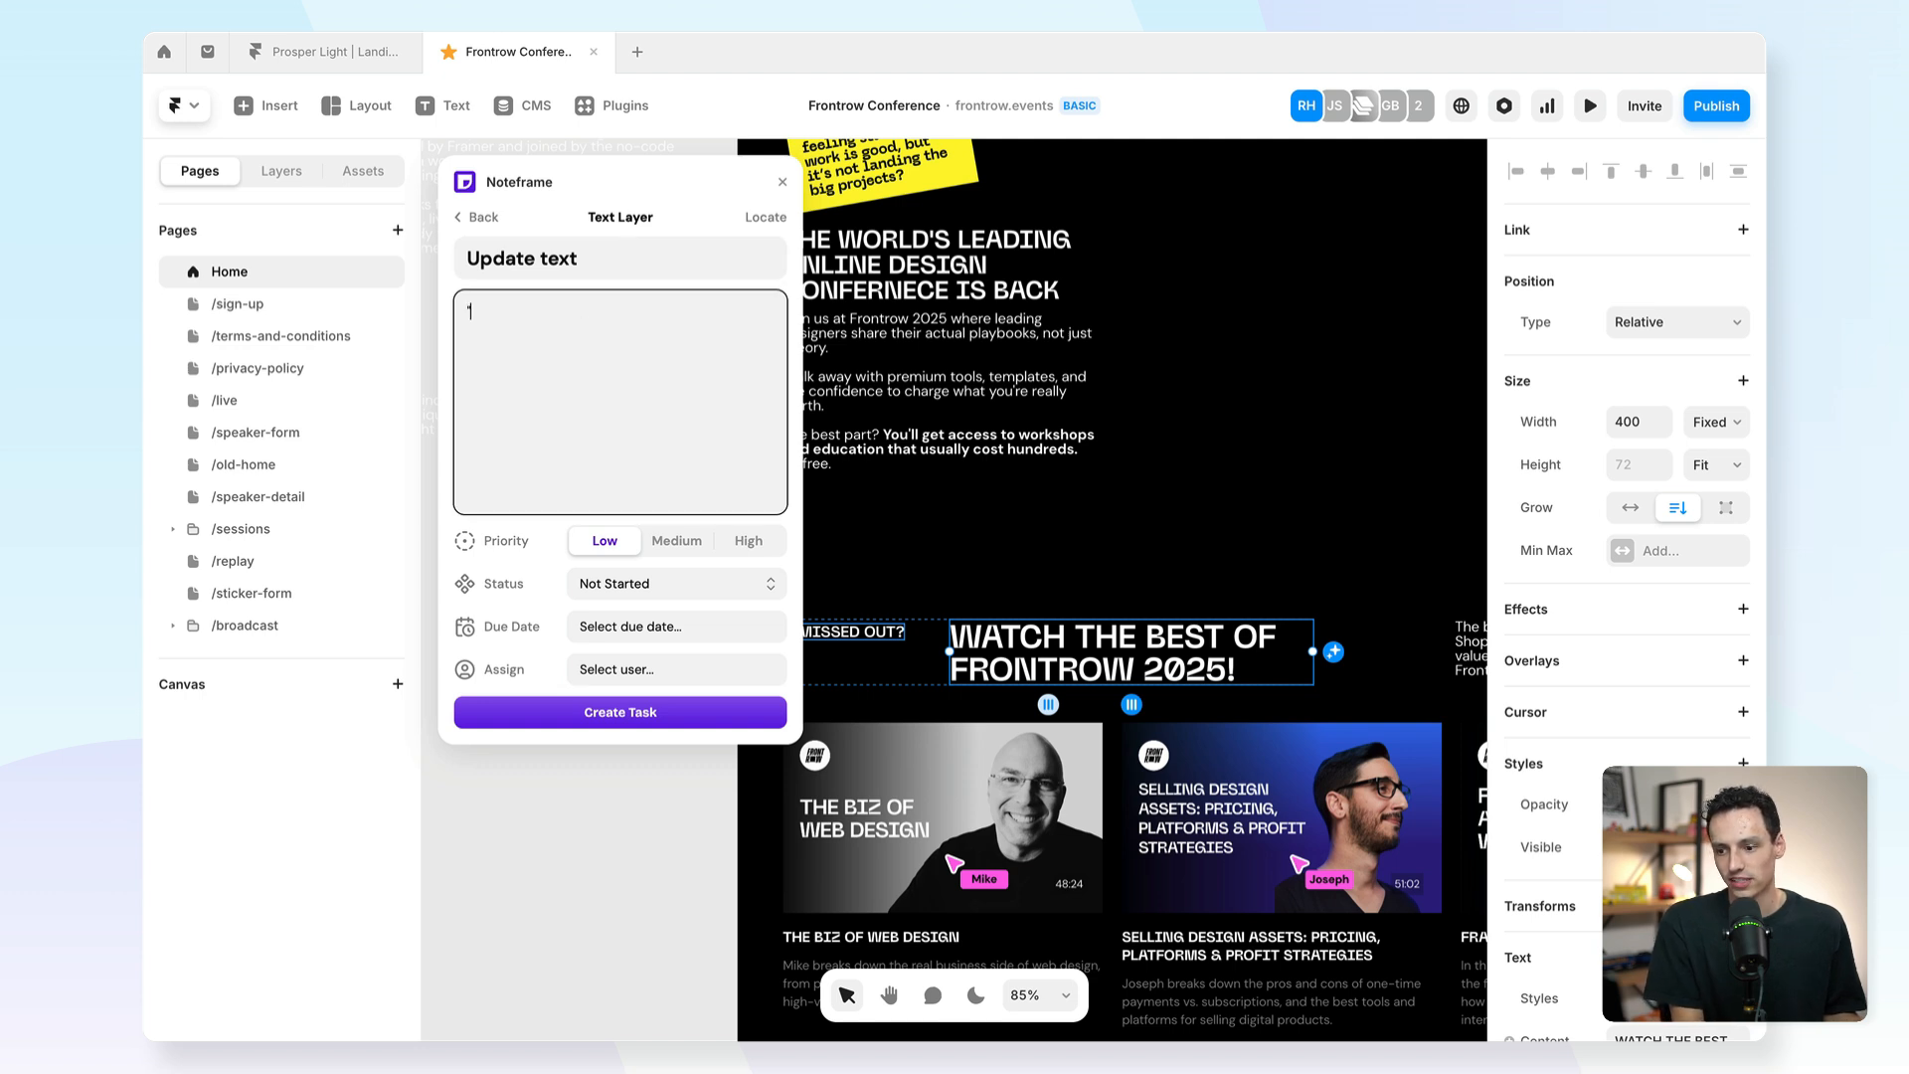
type("\"Replay the best of f")
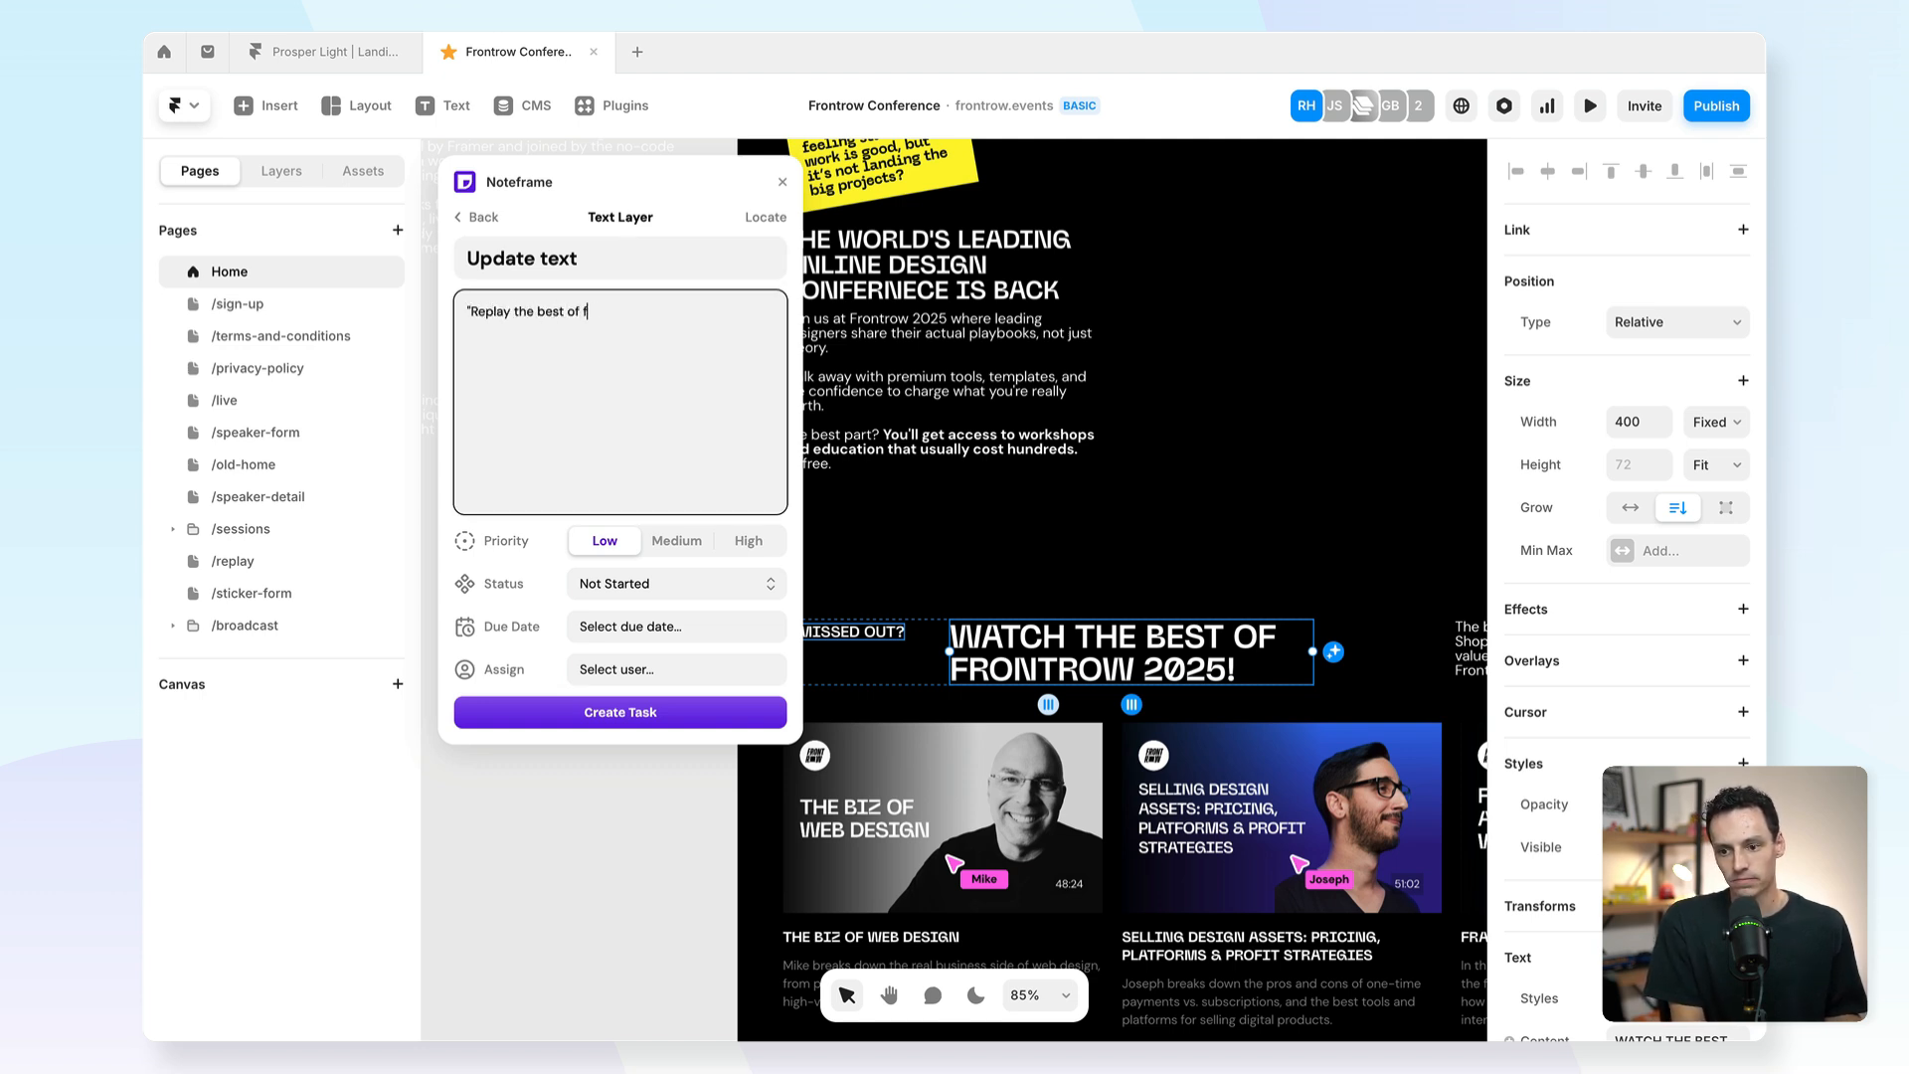
type("rontrow2025")
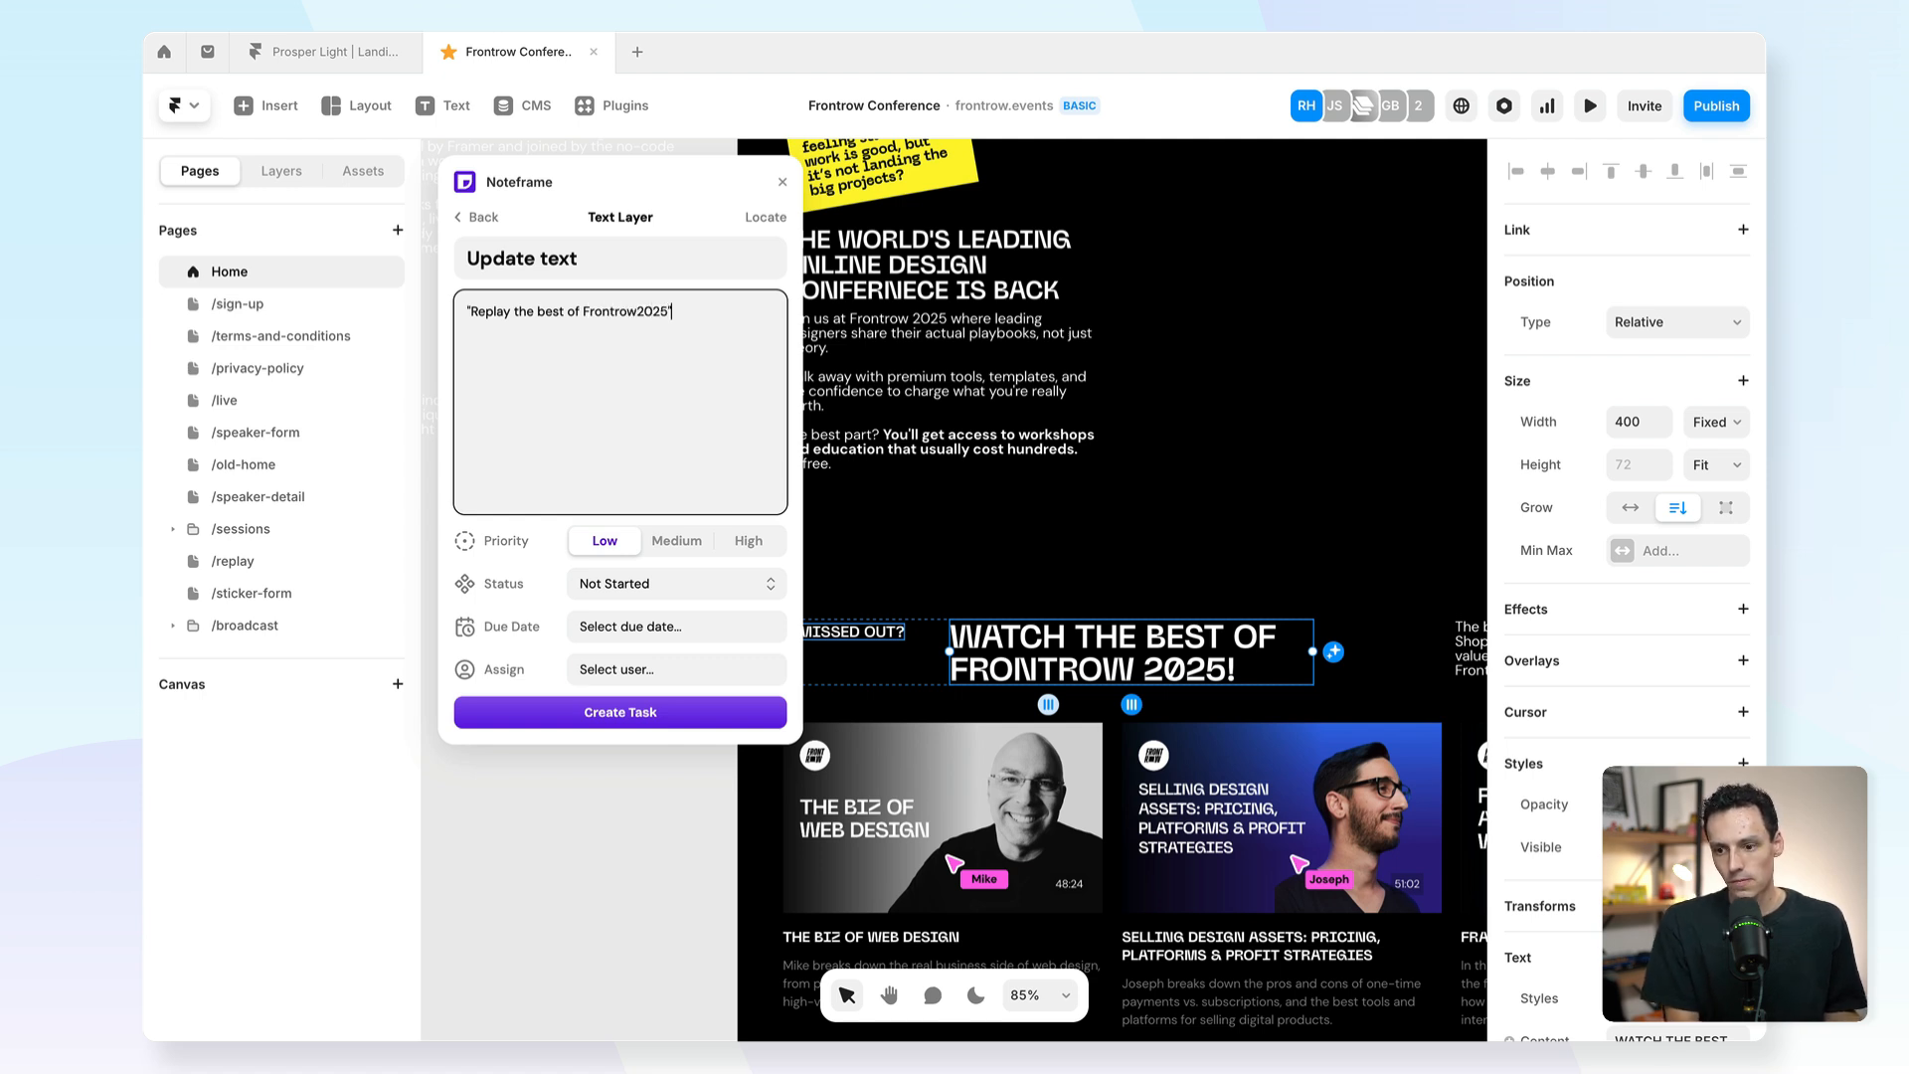
mouse_move(315, 266)
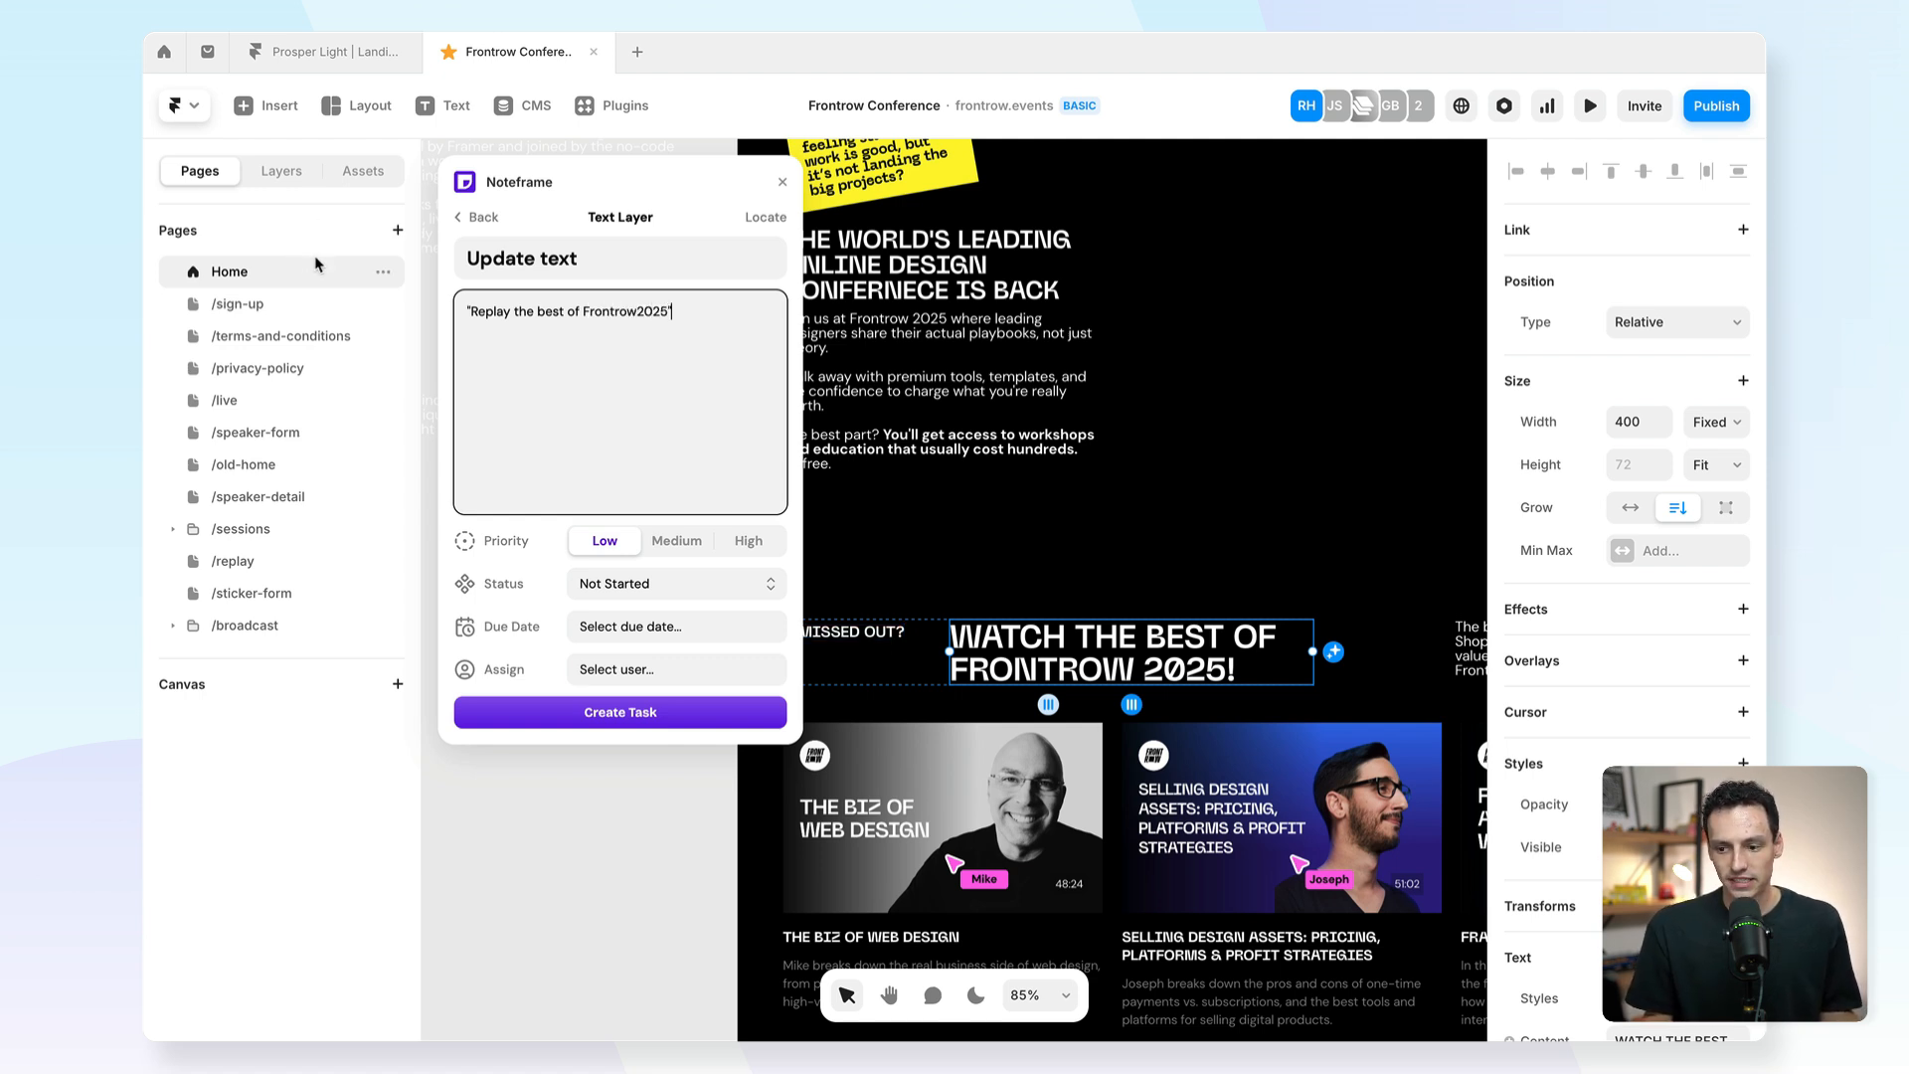
Give the task High priority and a 21 March due date, and assign a teammate.
left_click(748, 541)
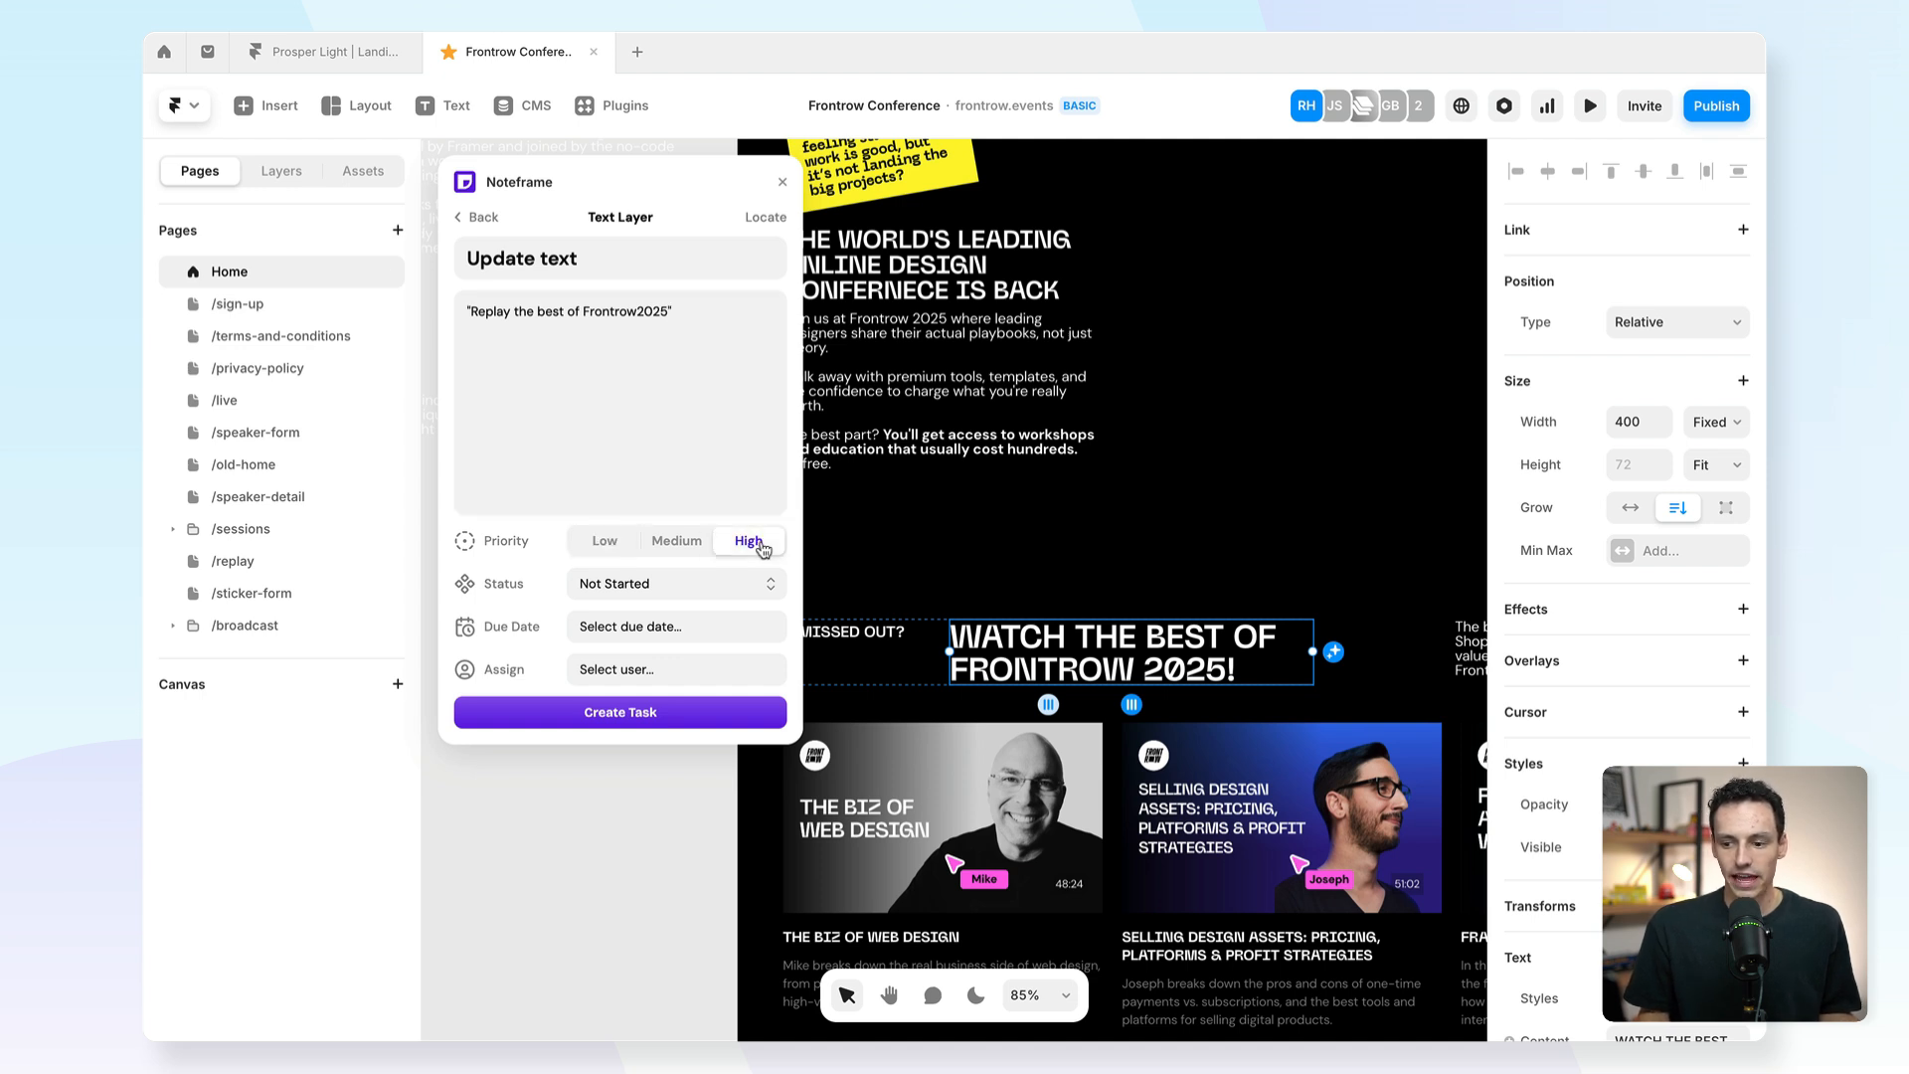
left_click(673, 583)
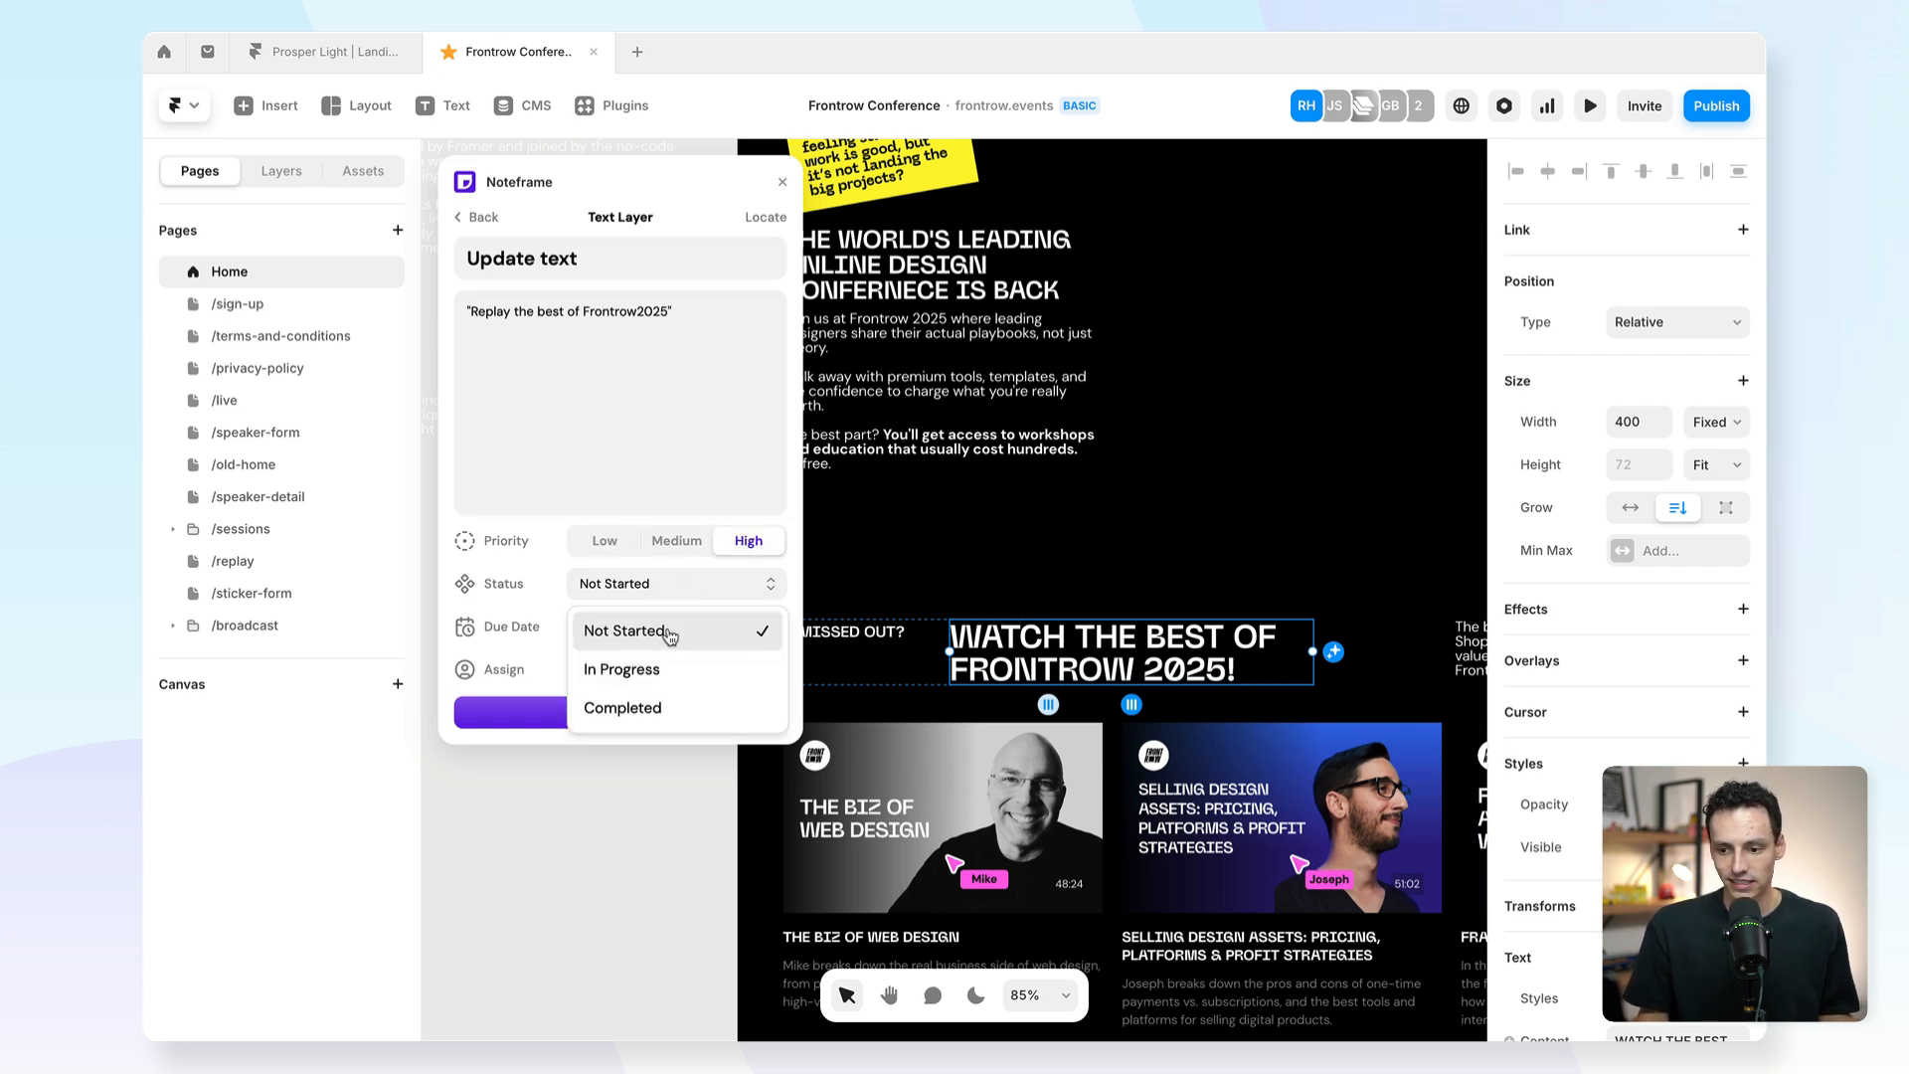
left_click(630, 625)
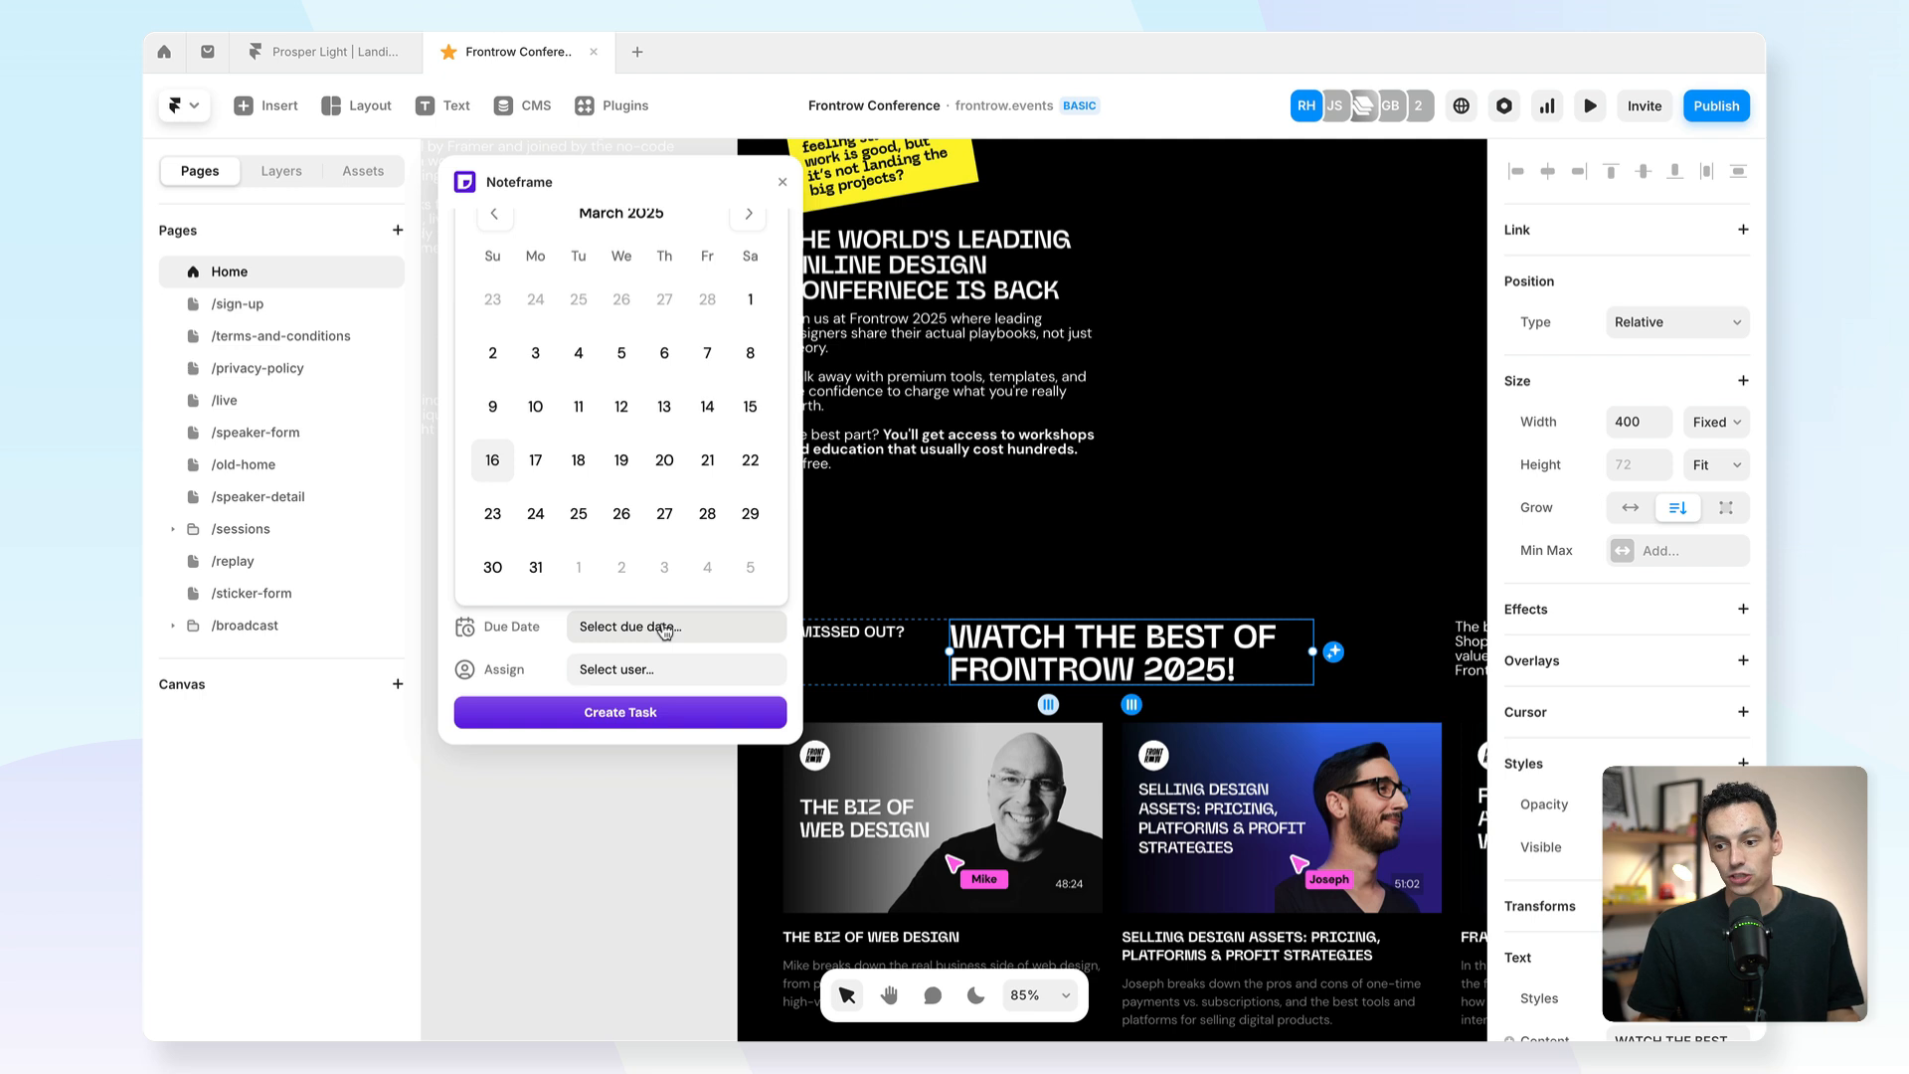
left_click(707, 460)
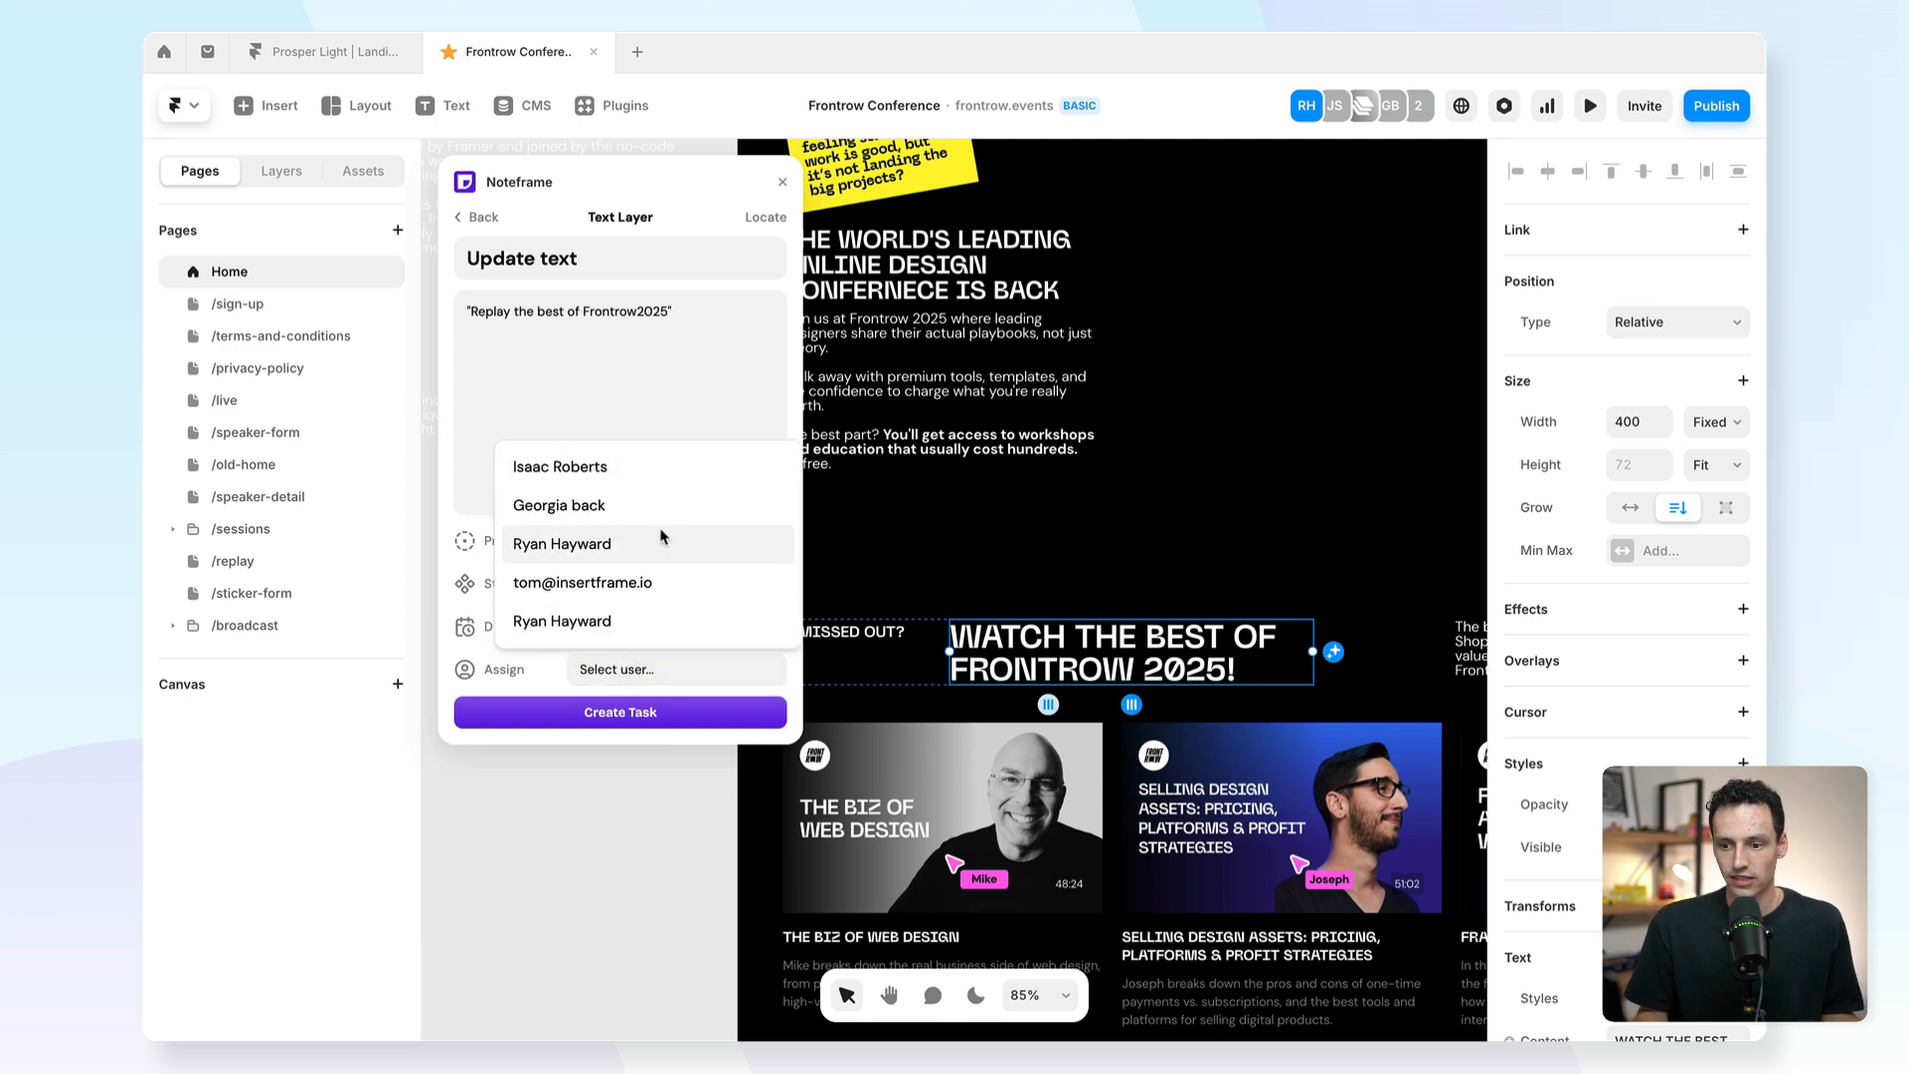
left_click(558, 504)
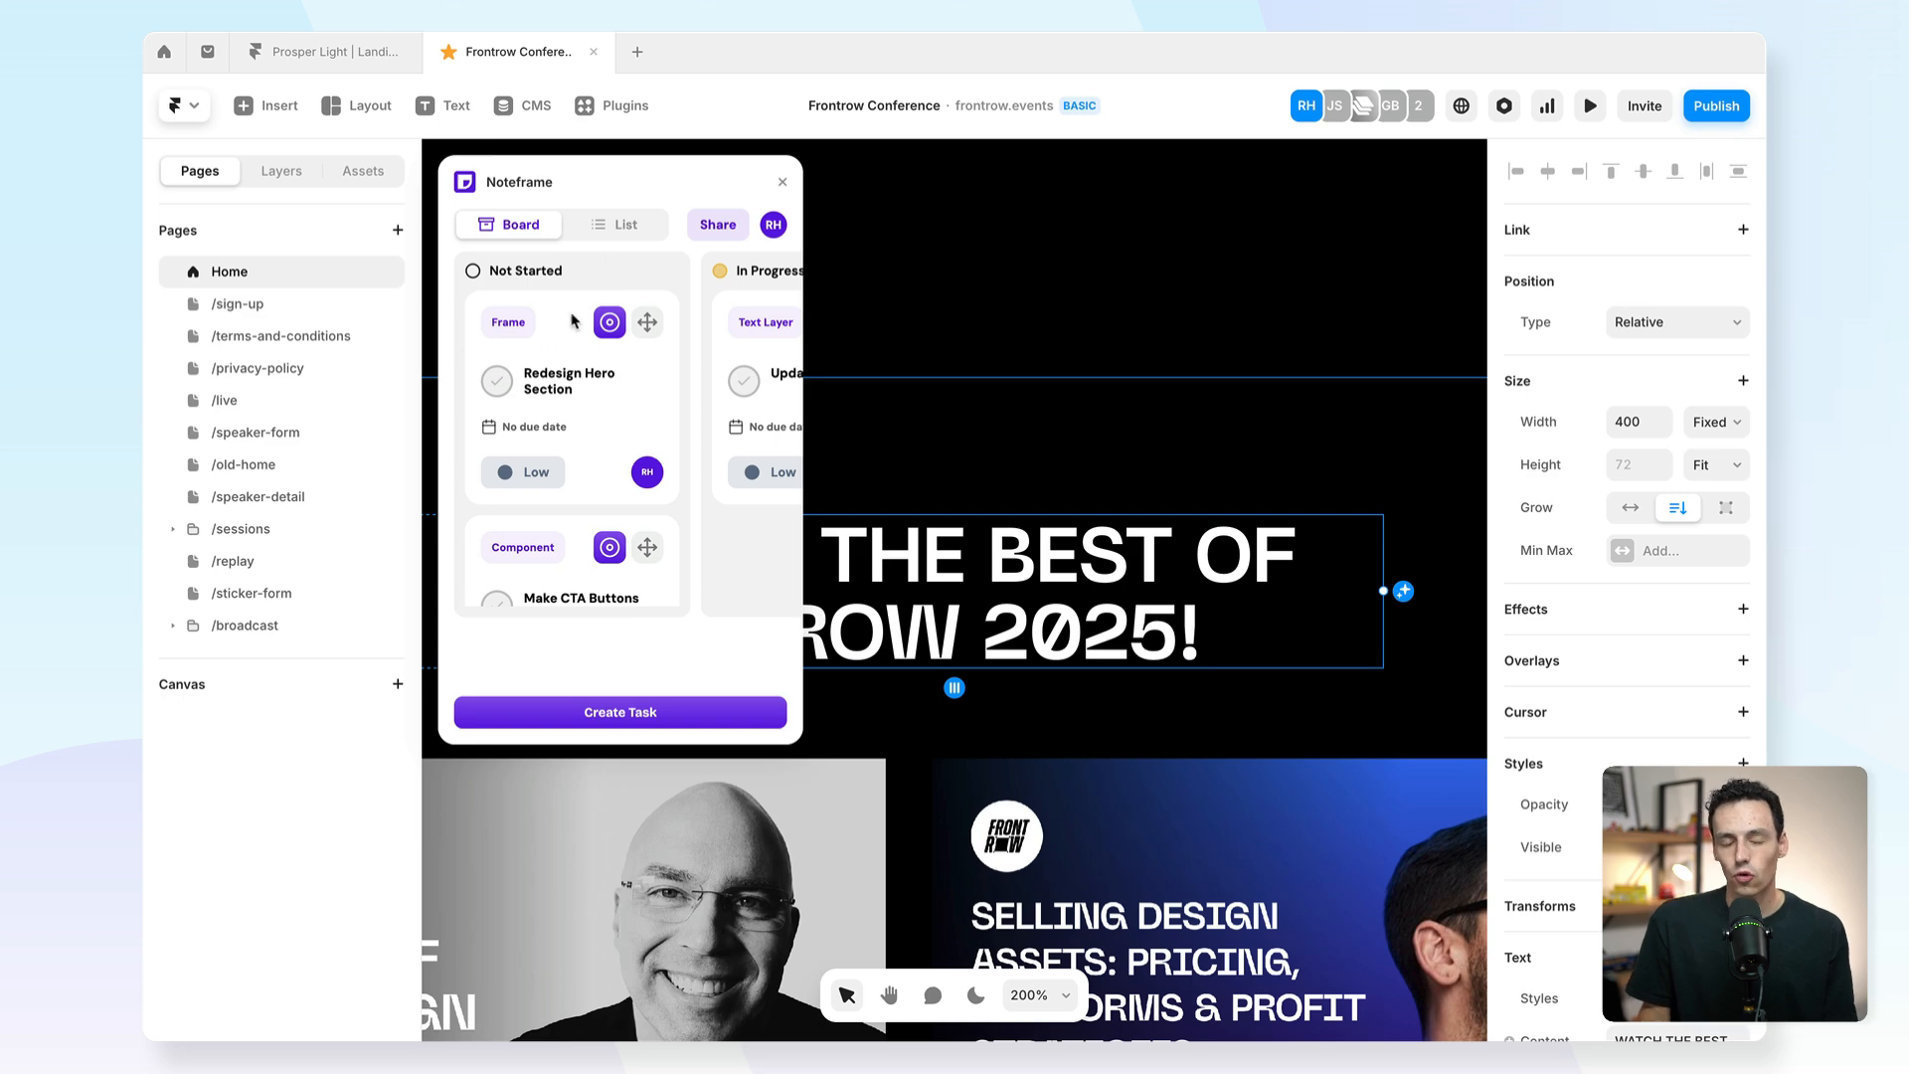
mouse_move(645, 374)
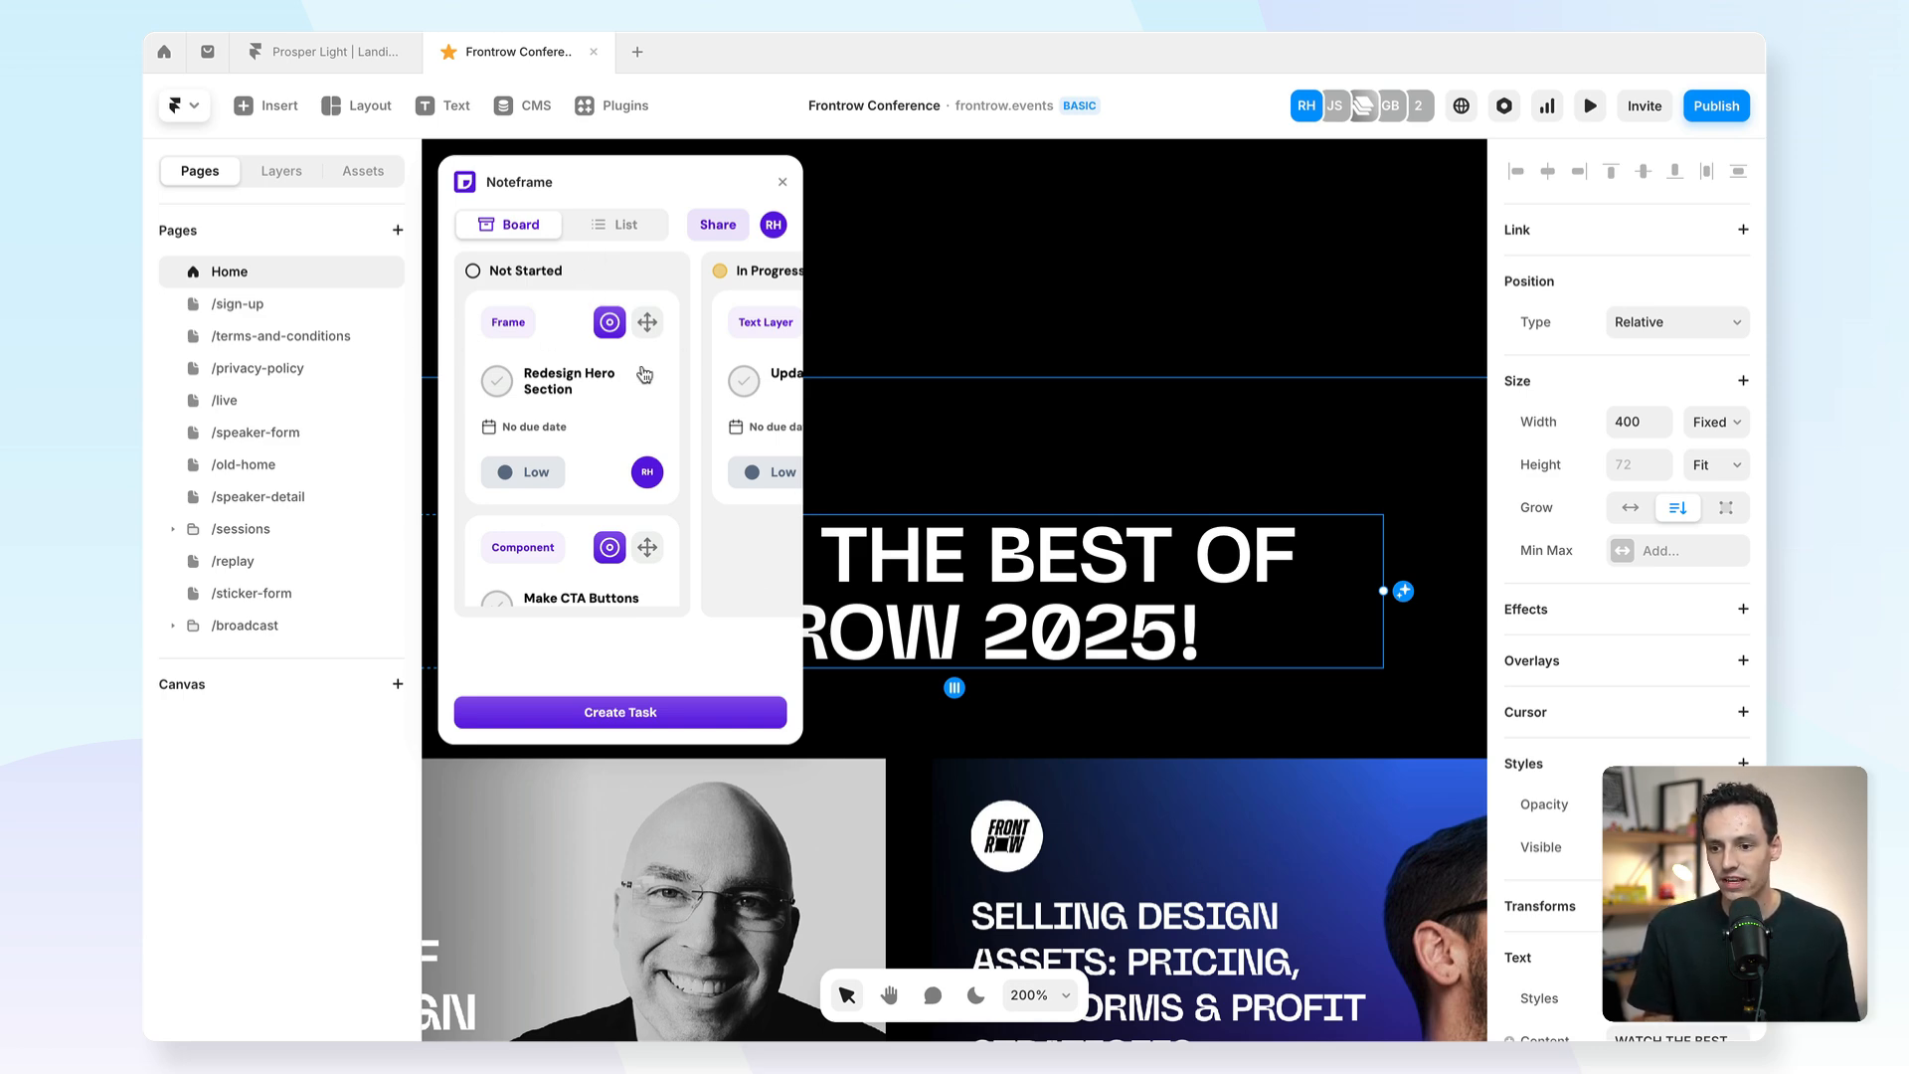
View the task in Noteframe's List and Board views, then close the Frontrow Conference project.
left_click(613, 223)
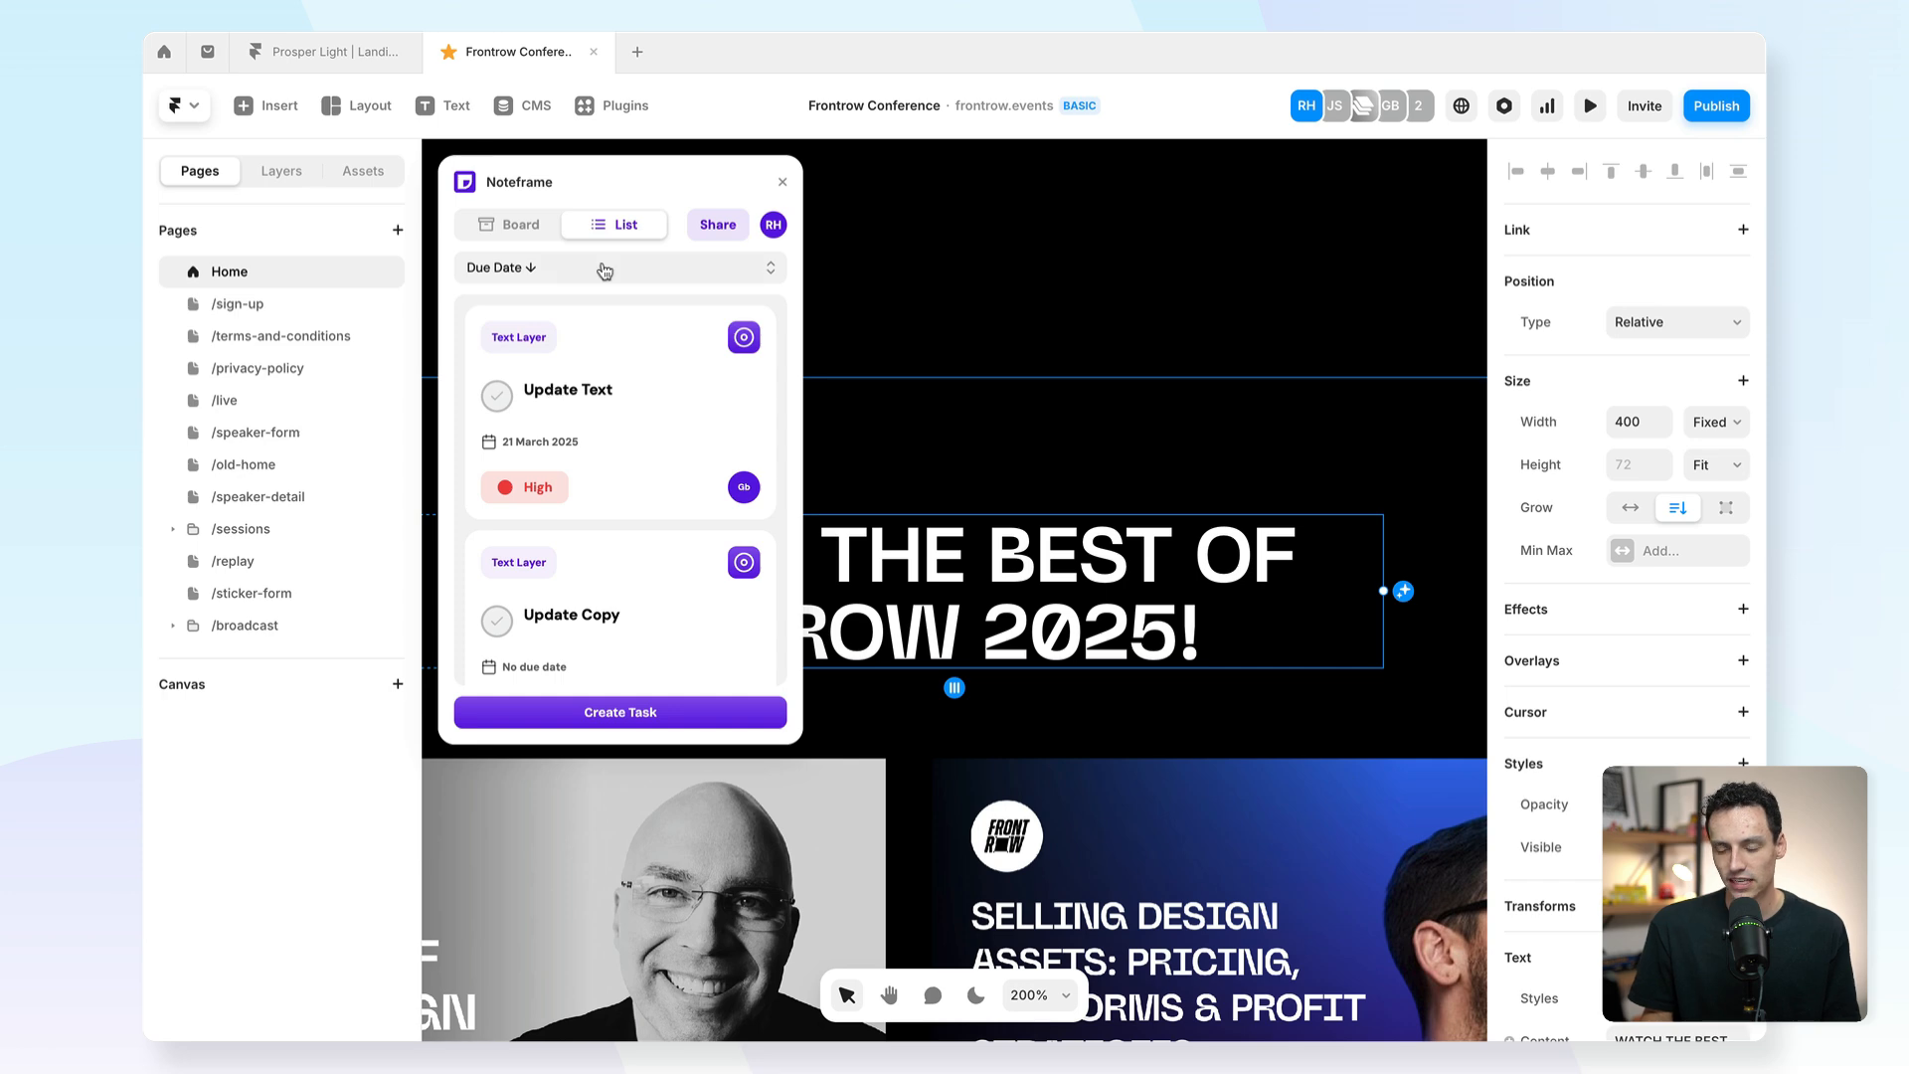
left_click(508, 224)
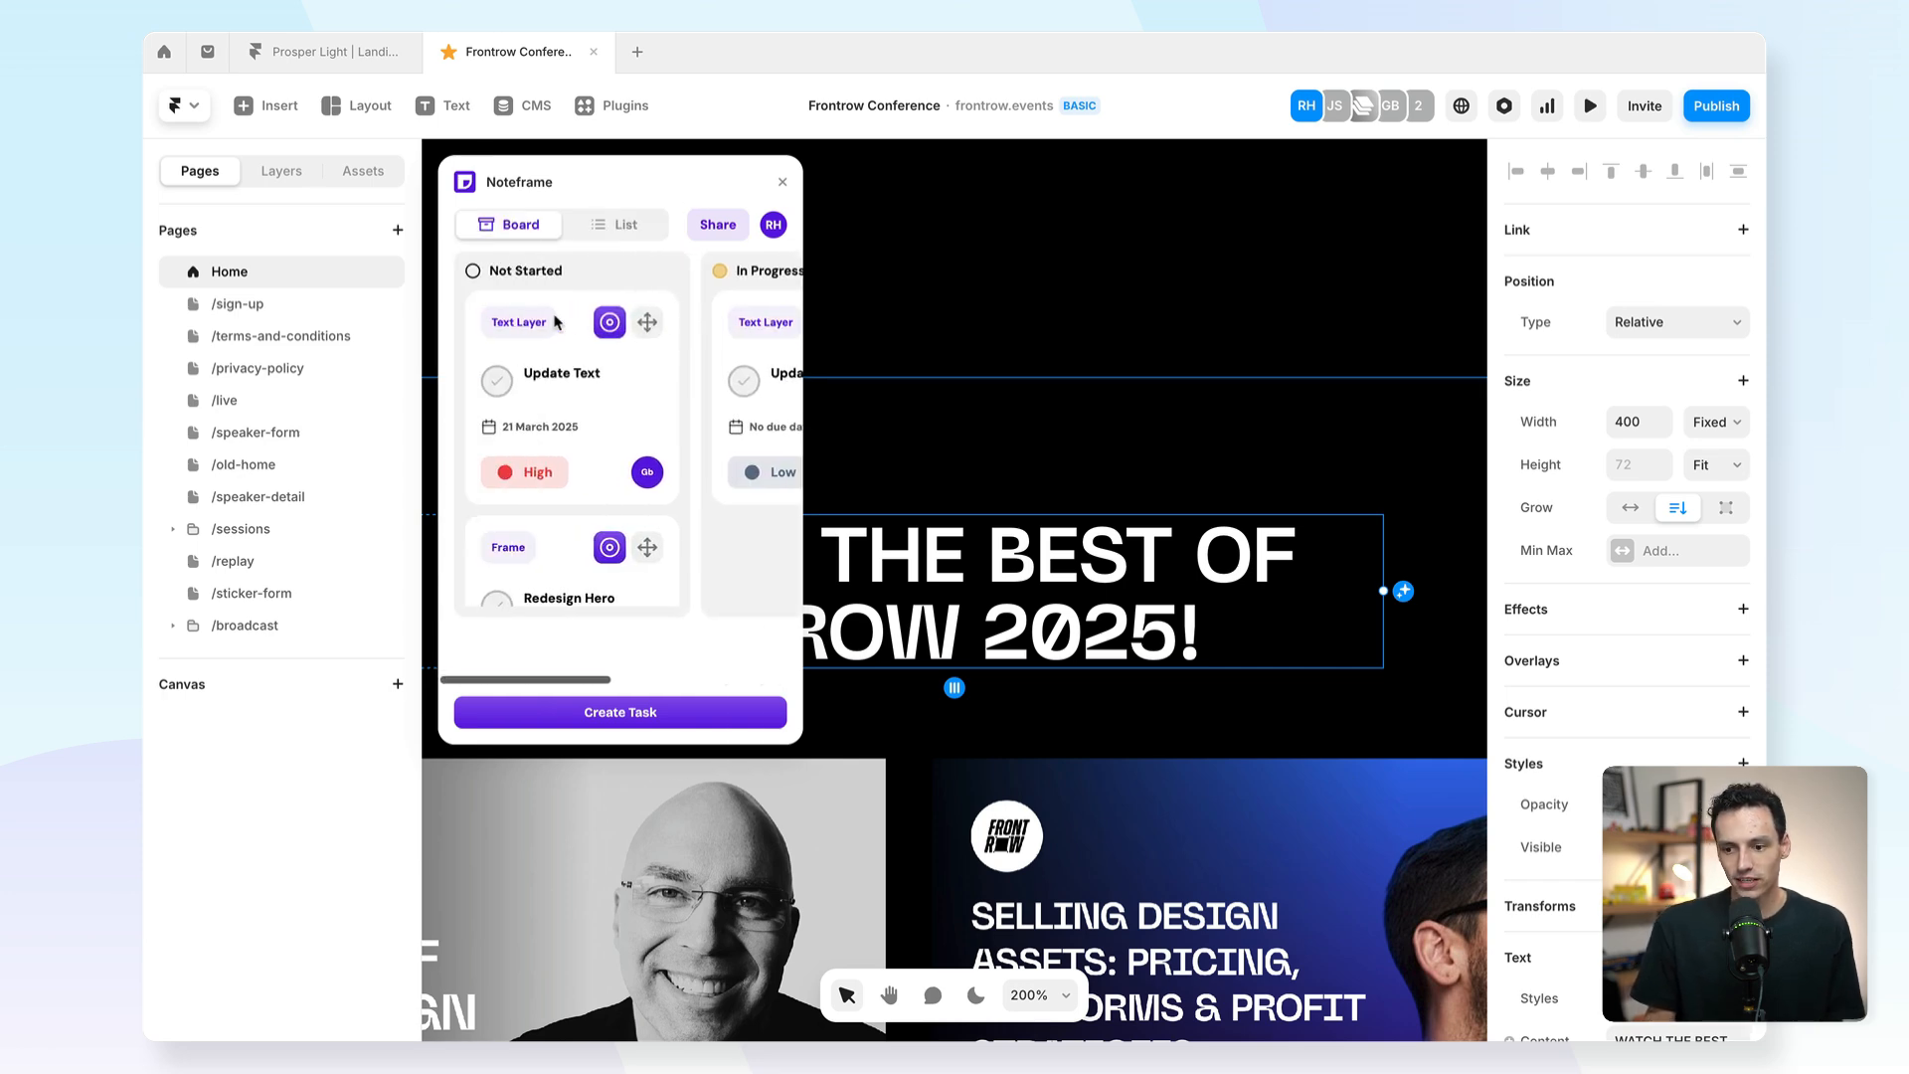
left_click(495, 381)
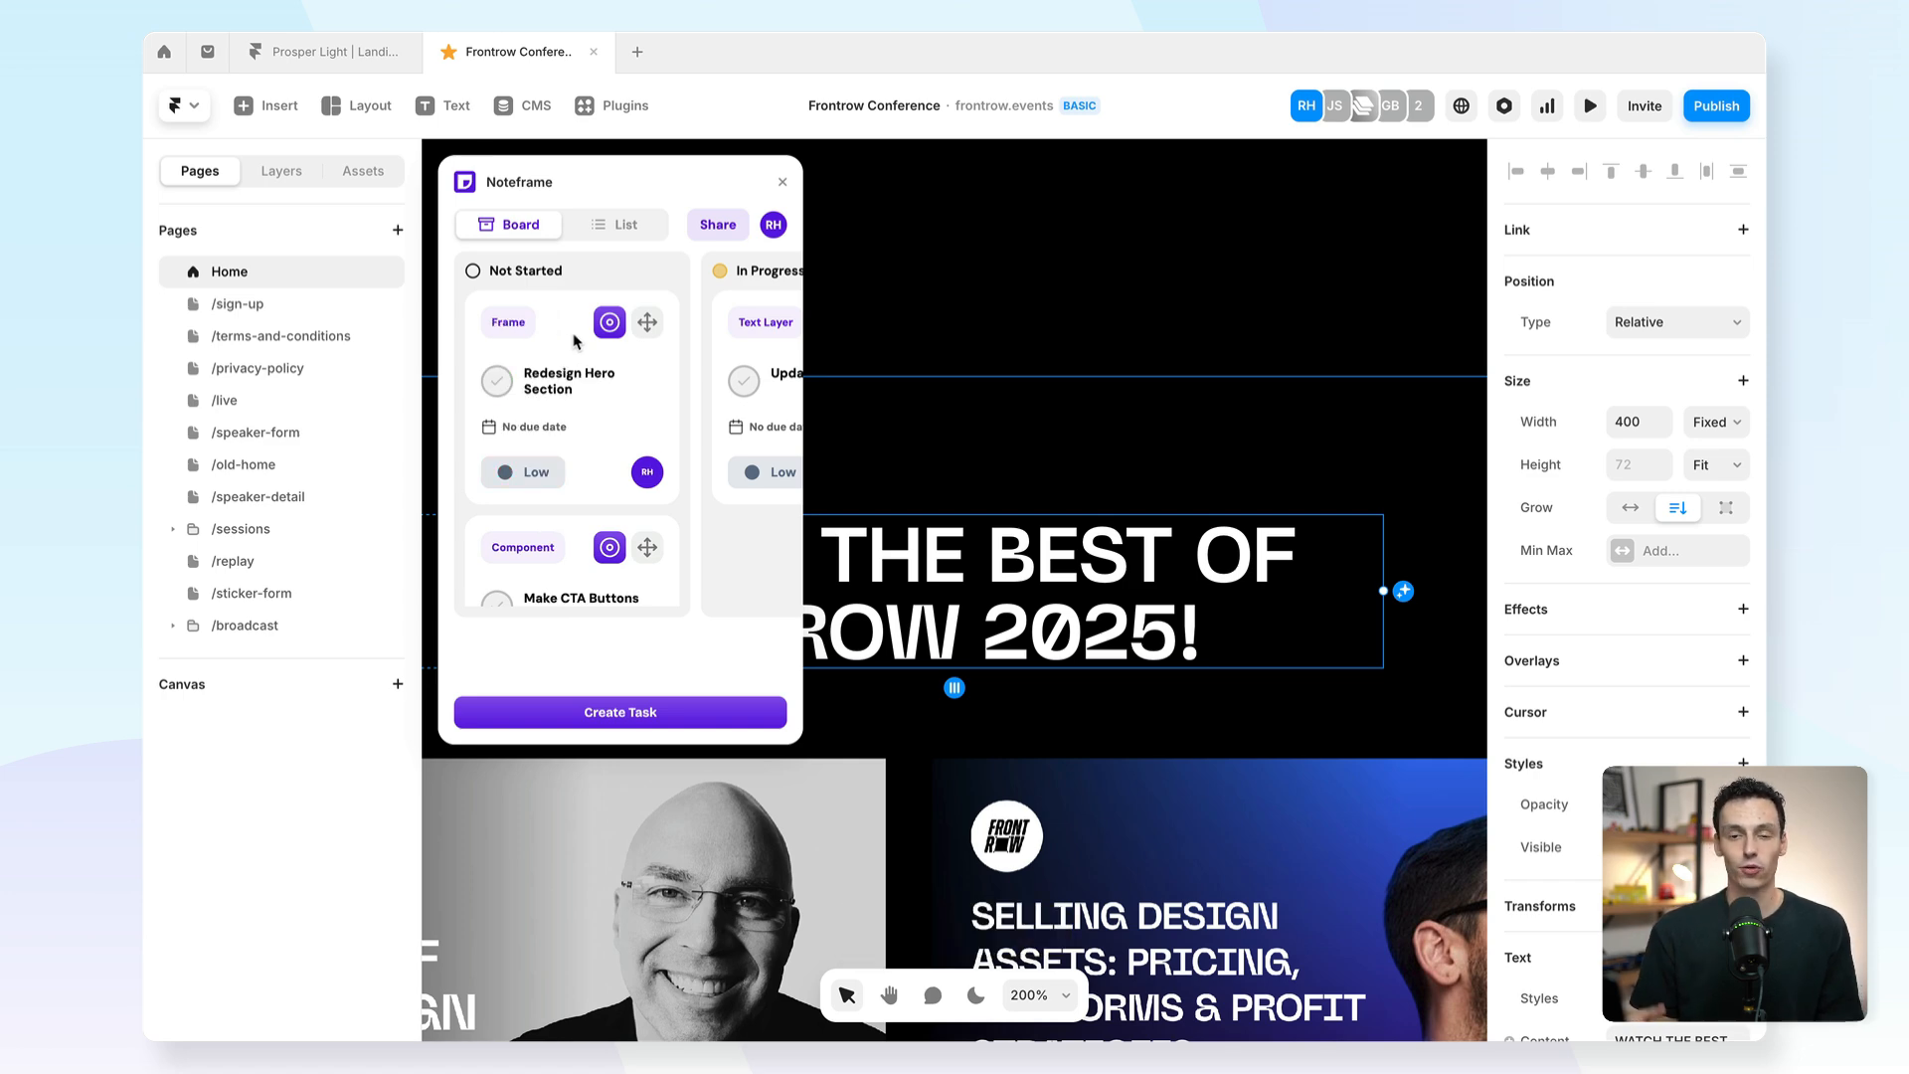
left_click(325, 51)
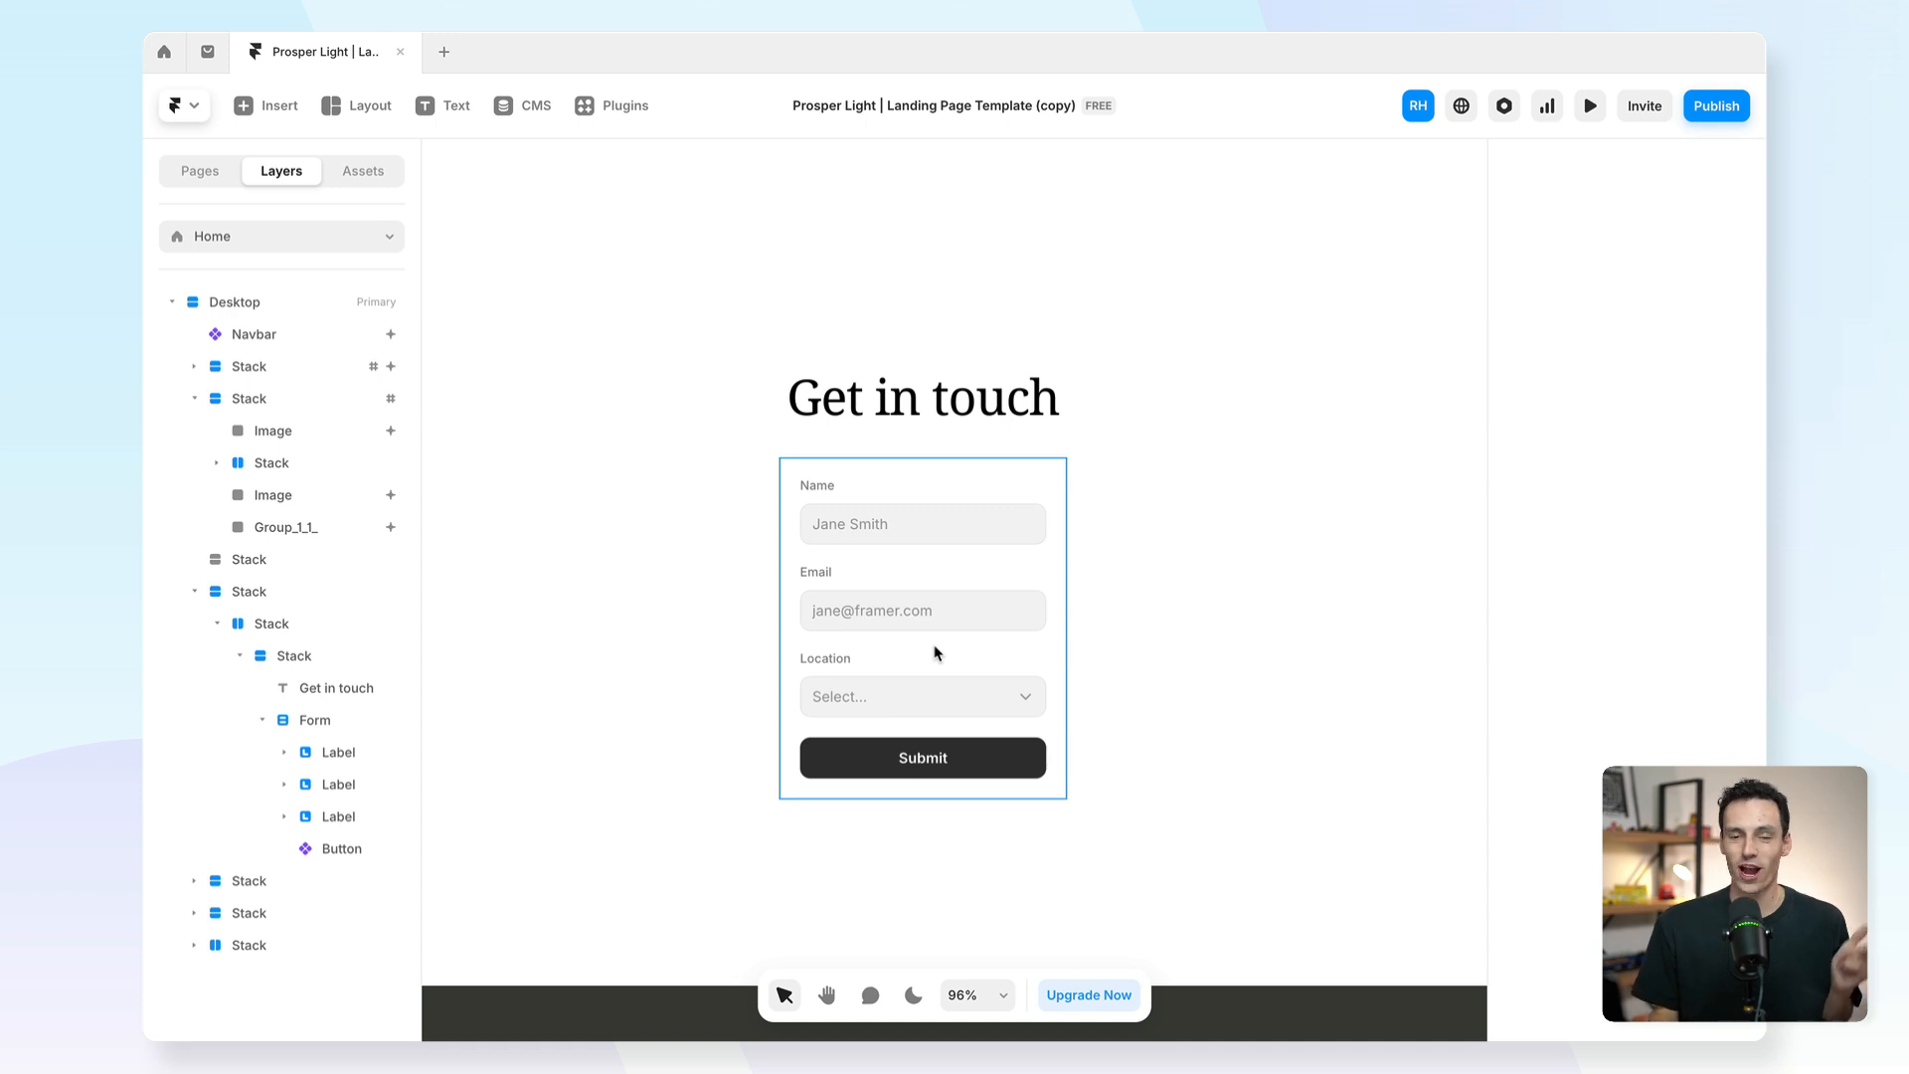
left_click(921, 524)
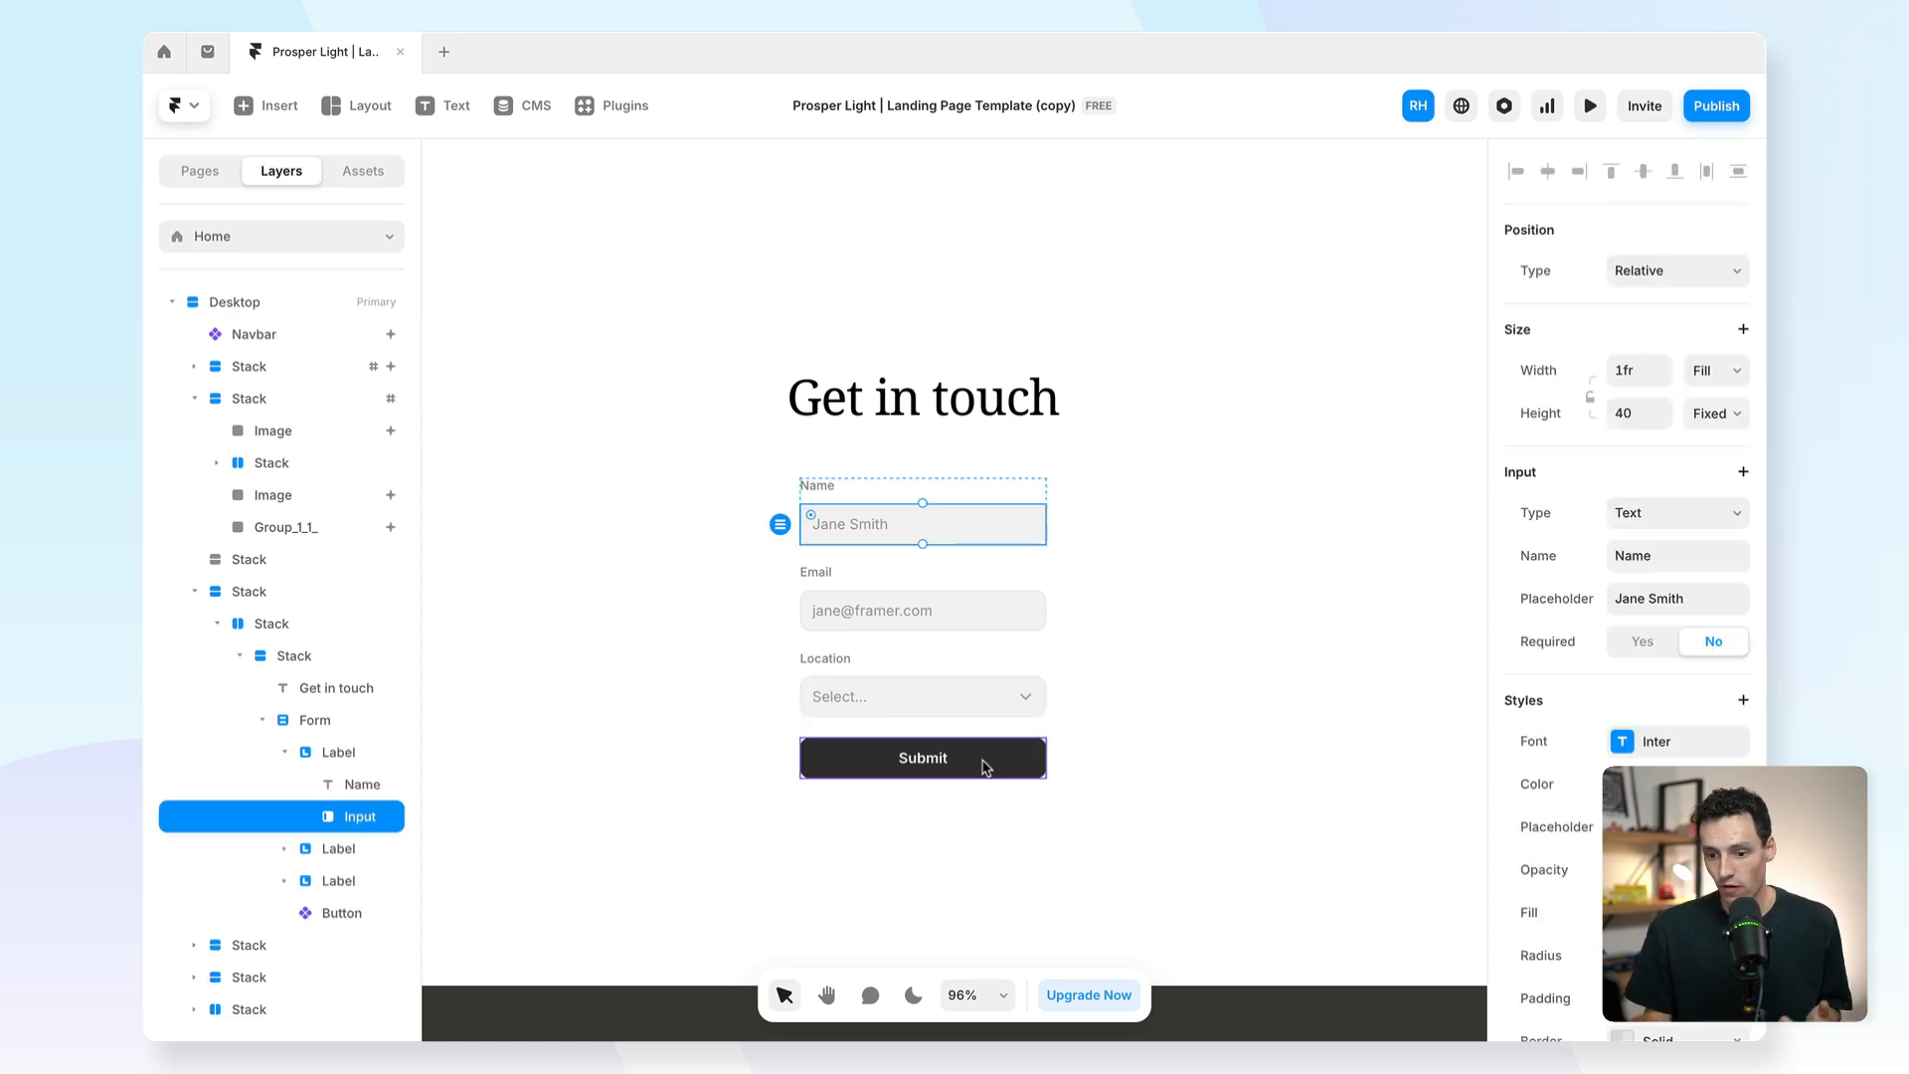
left_click(922, 610)
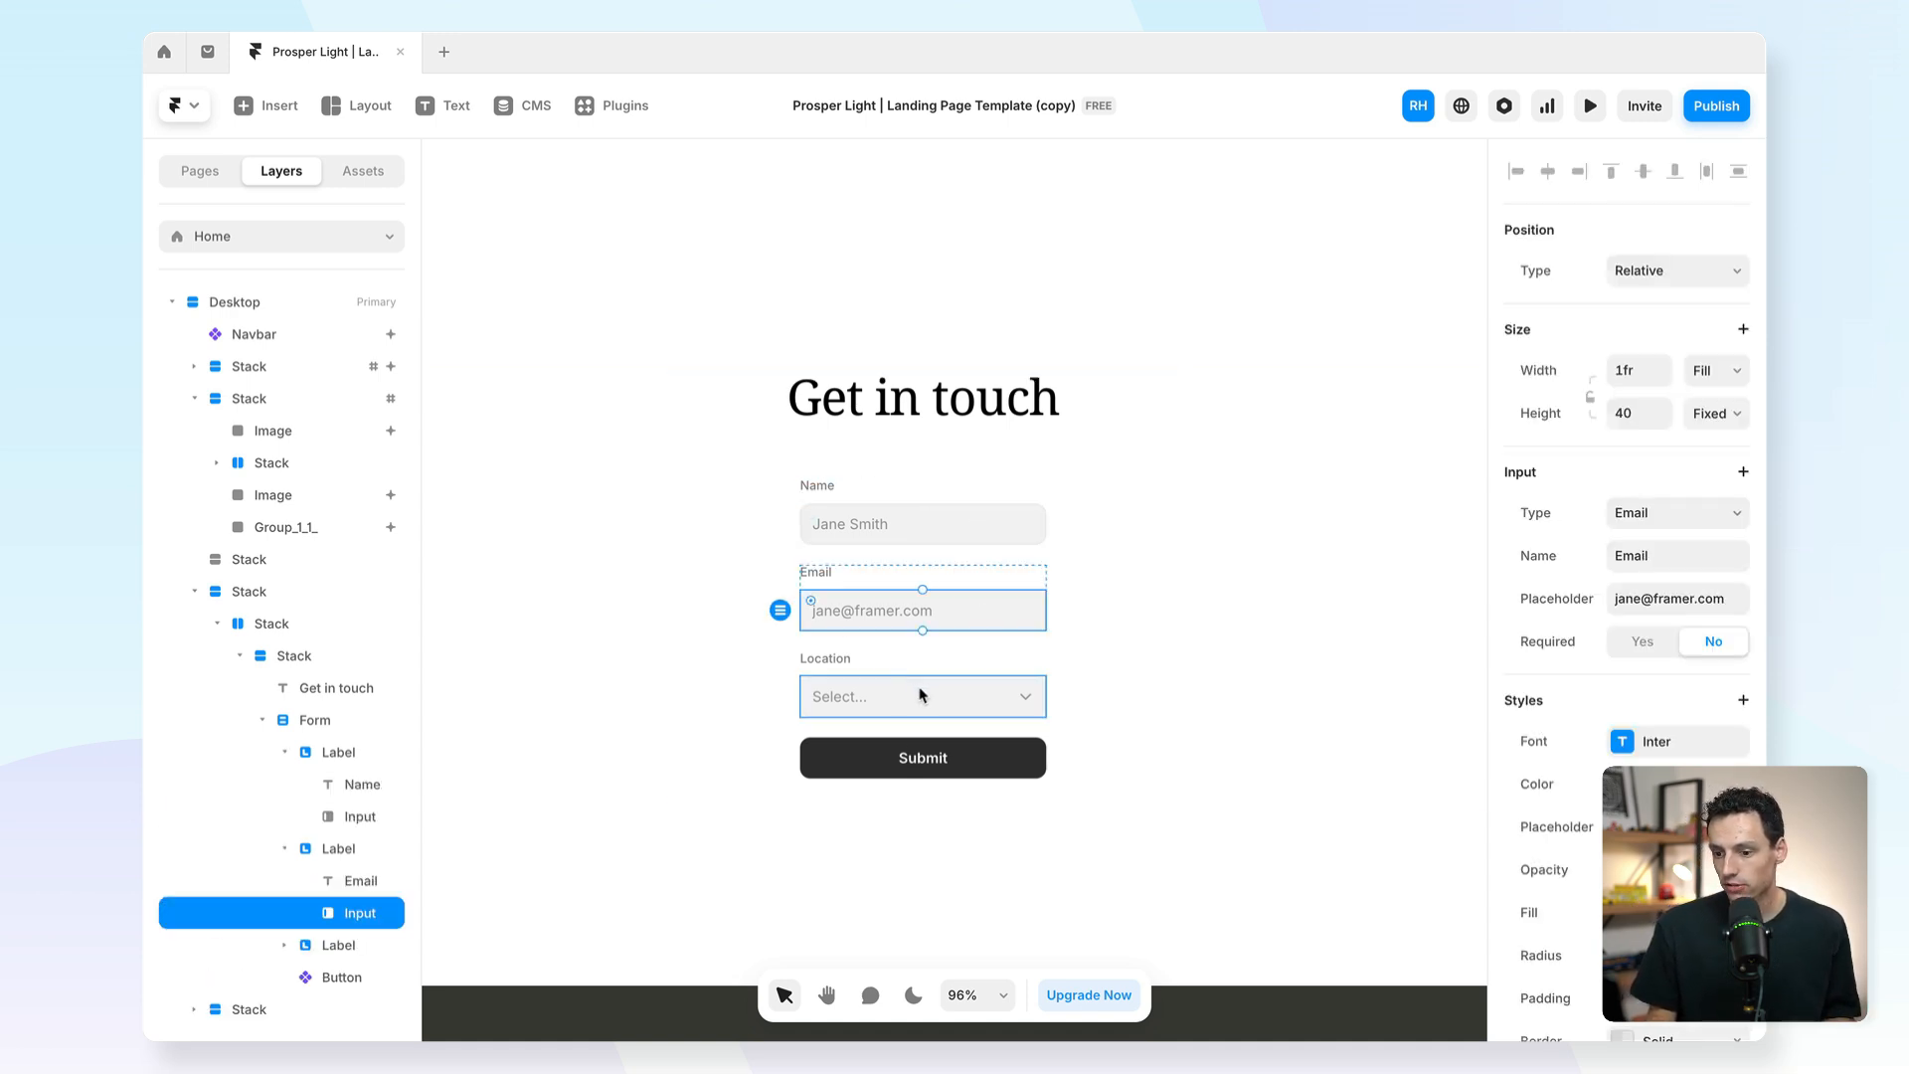
left_click(922, 695)
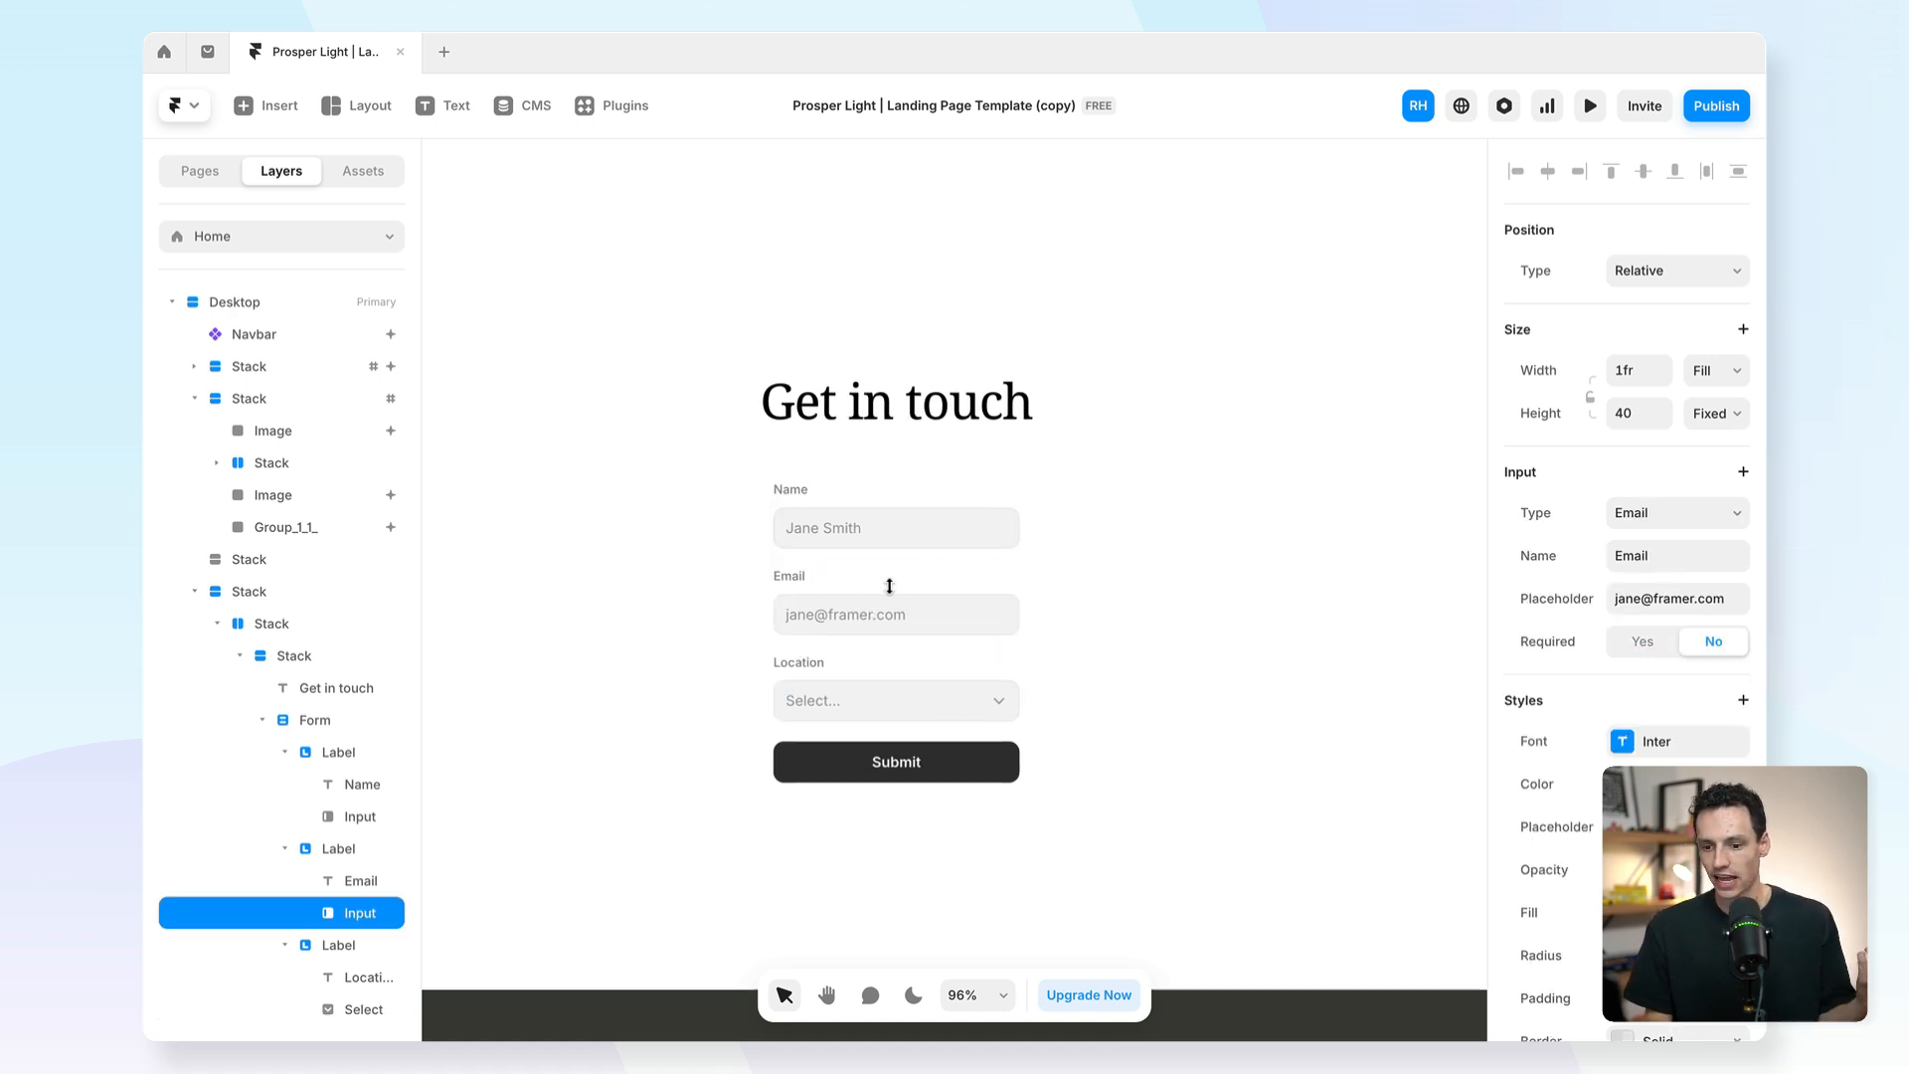
left_click(895, 700)
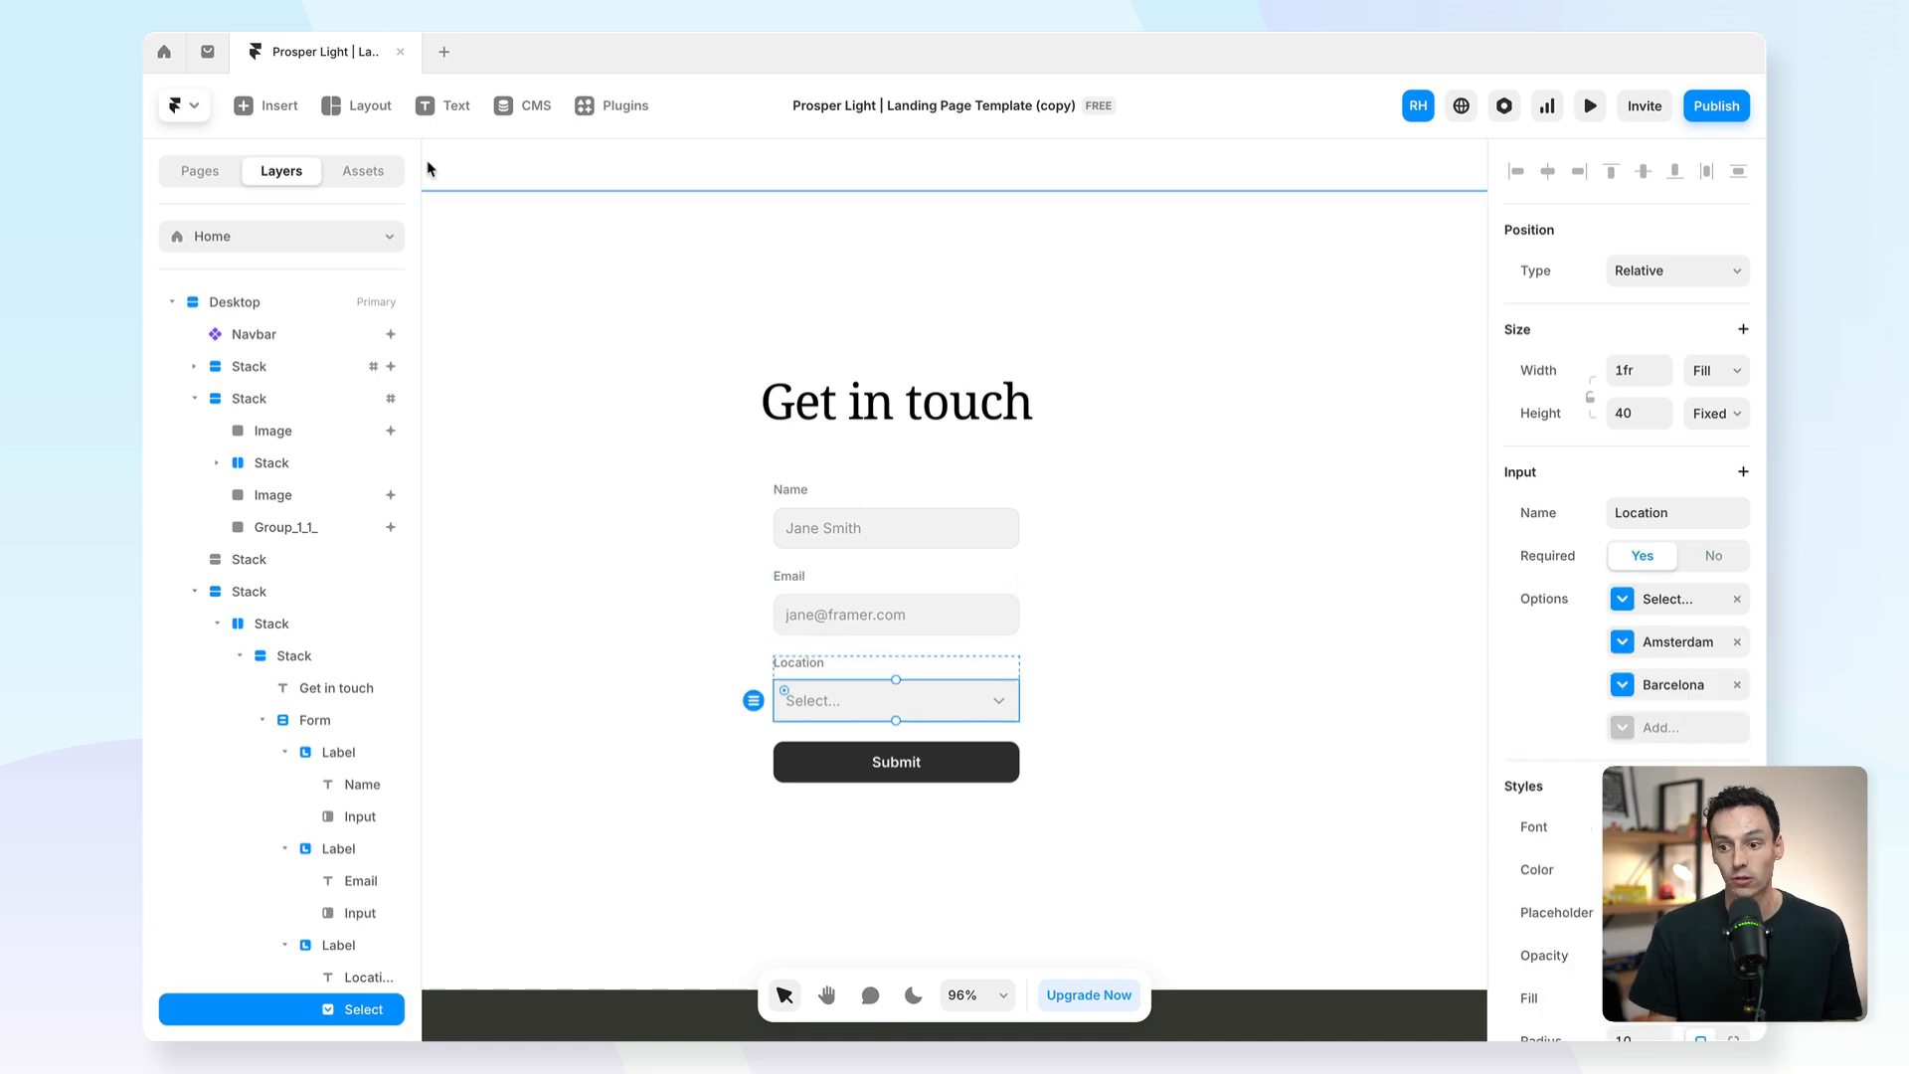
Search plugins for 'framerform' and launch FramerForms from the Marketplace.
left_click(613, 104)
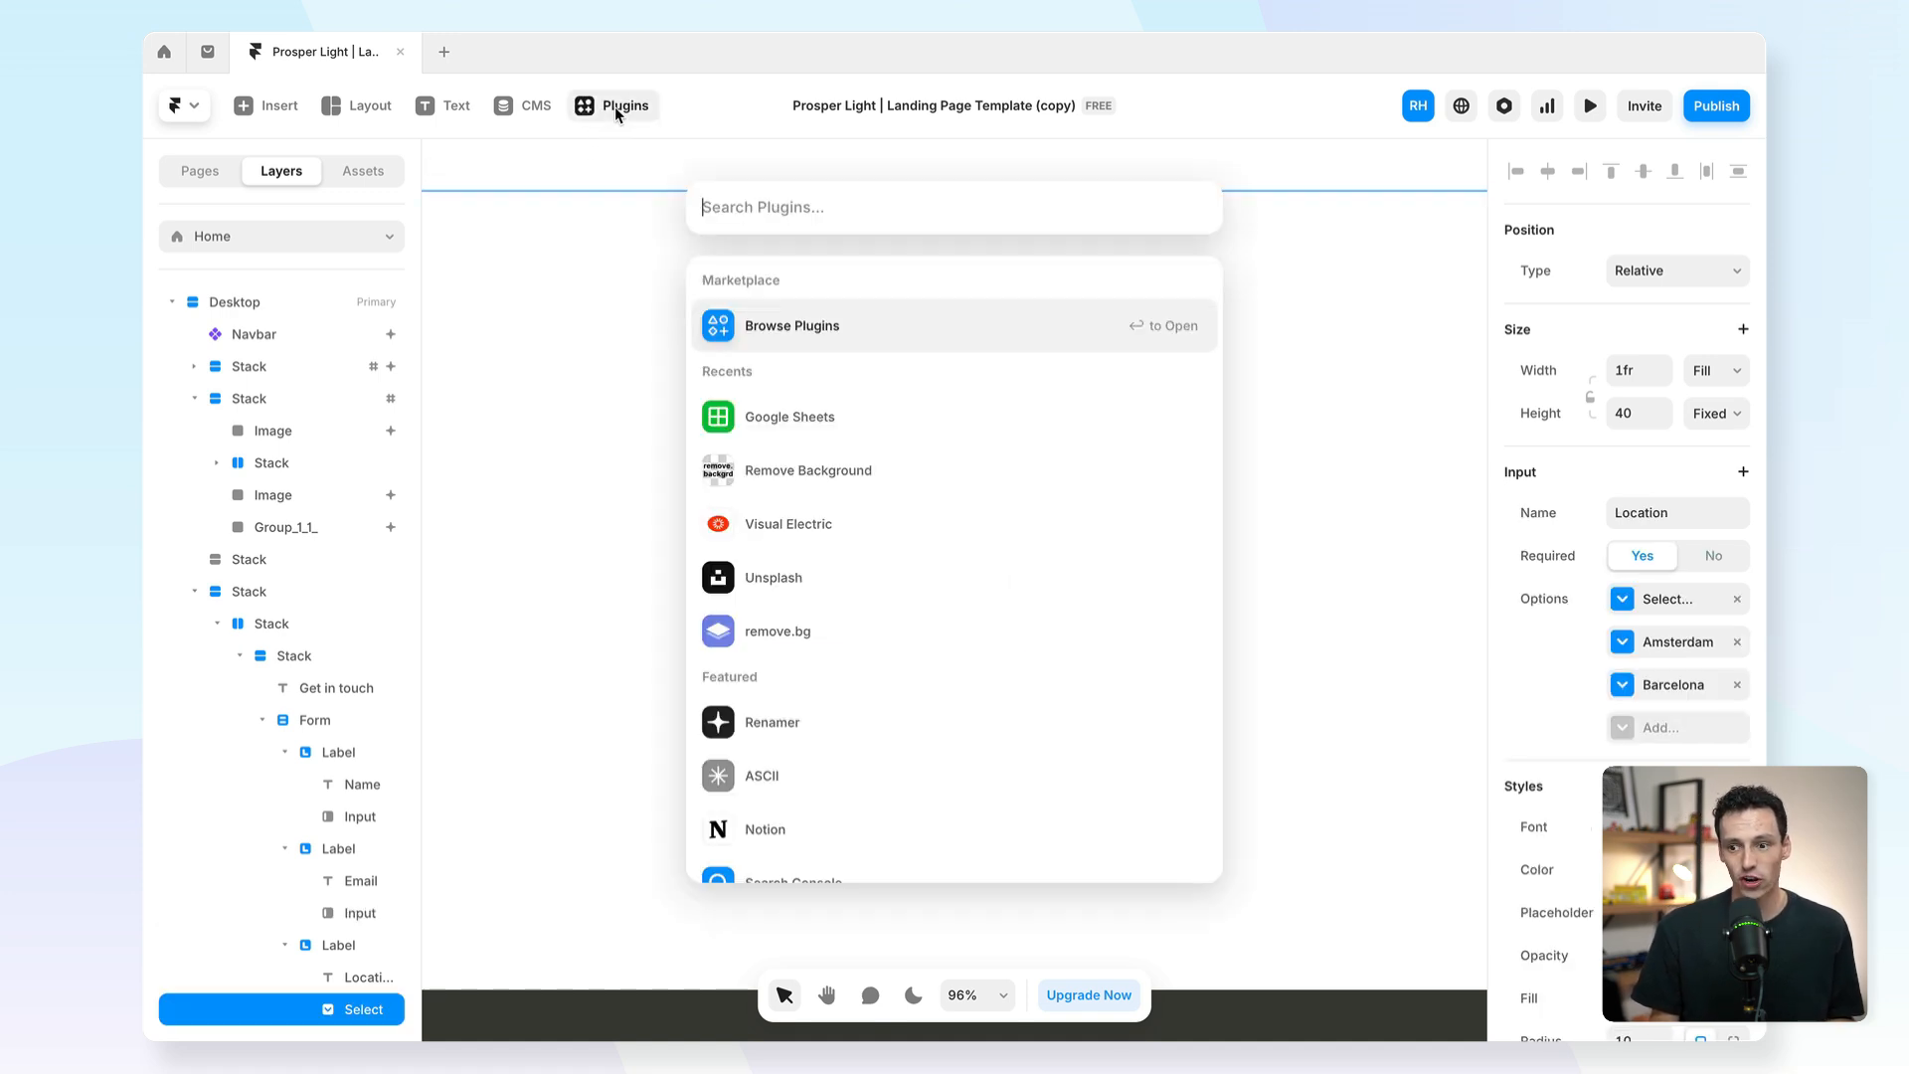
type("framerform")
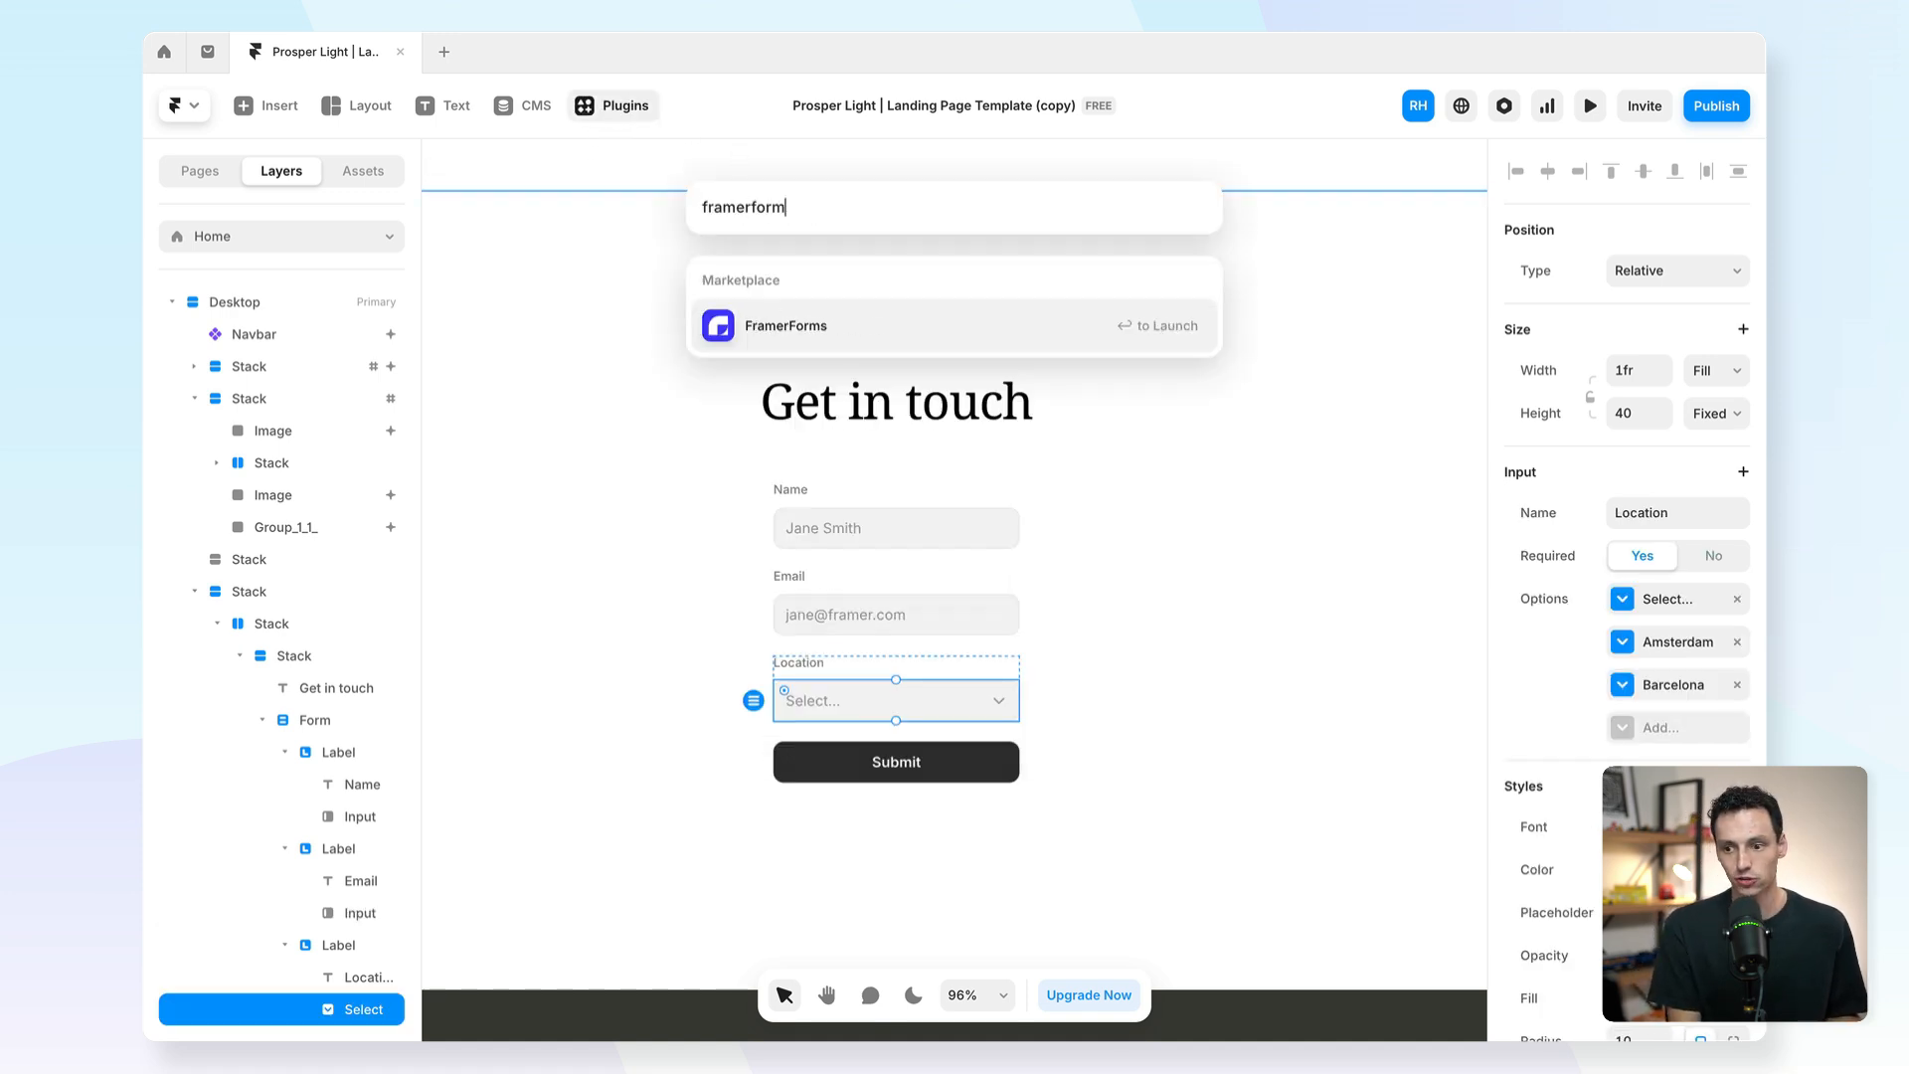
left_click(785, 325)
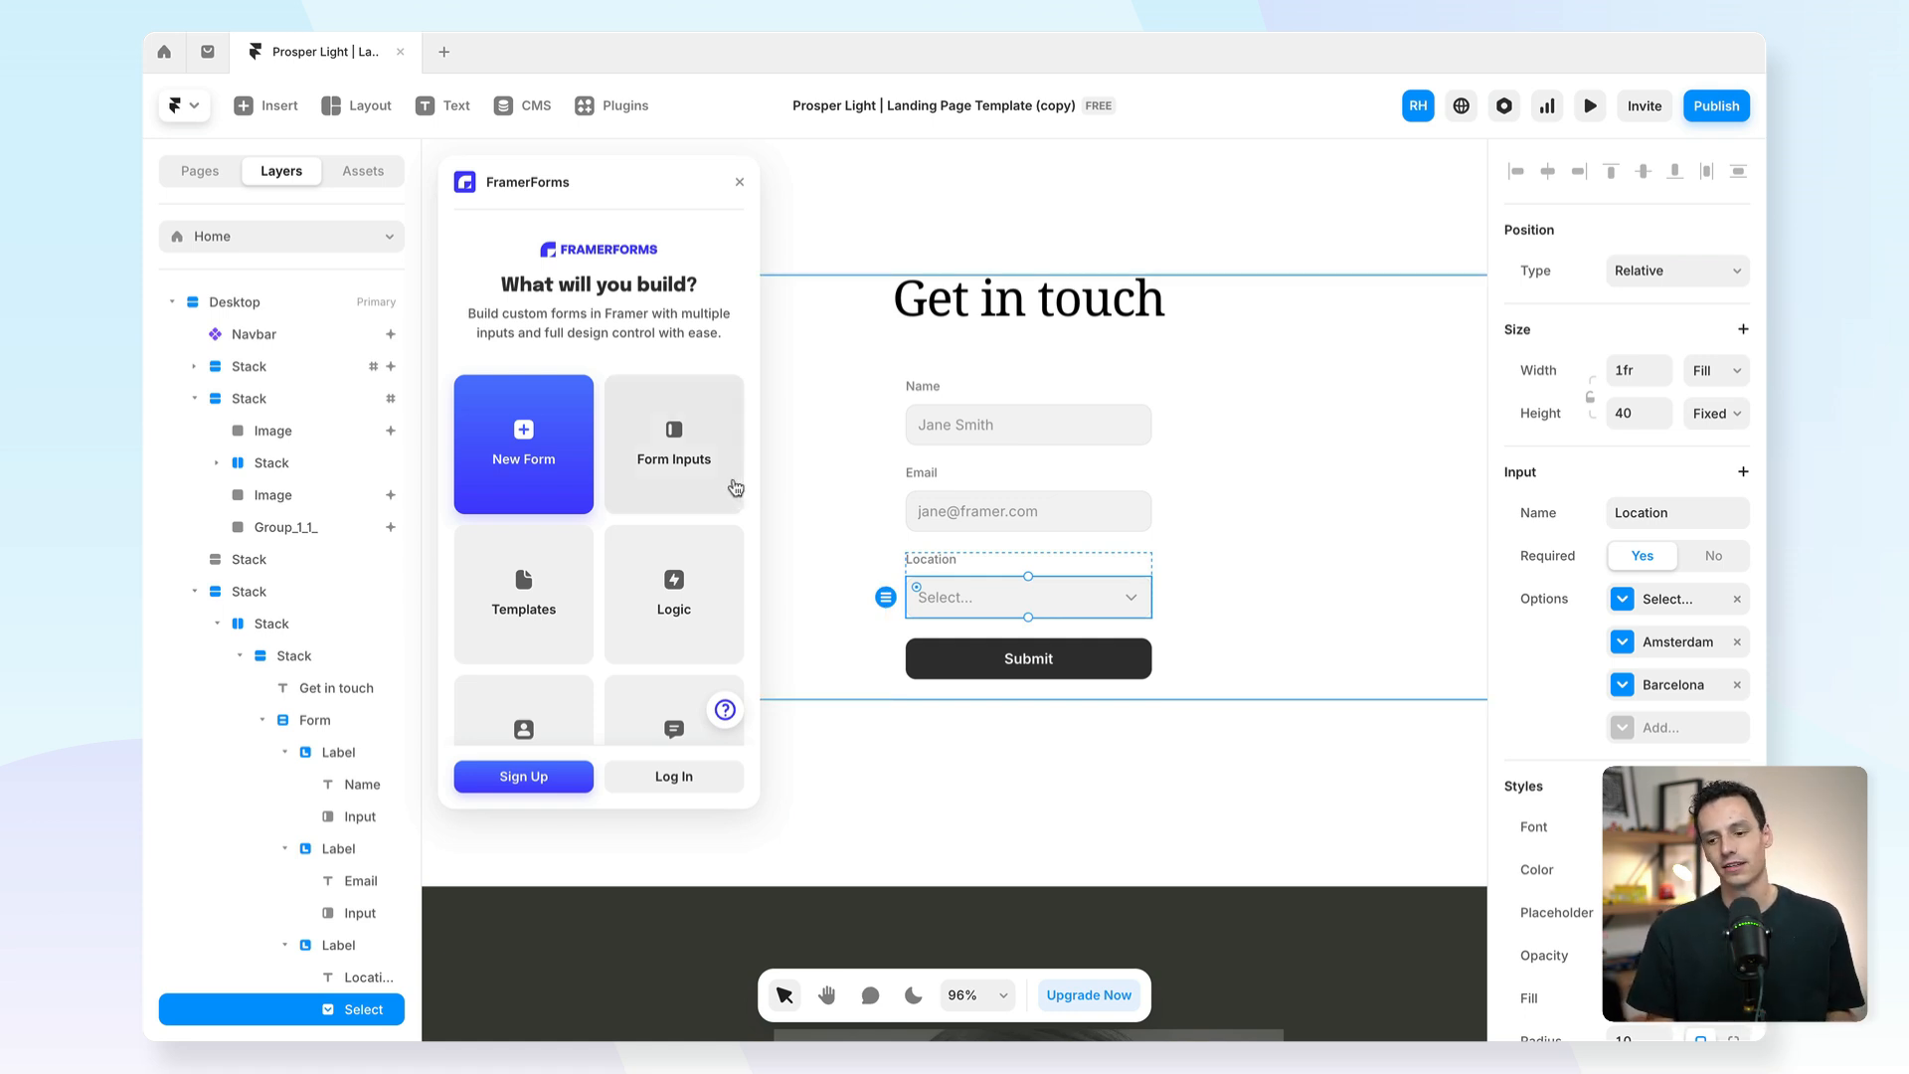
Scroll through Form Inputs, then select the Net Promoter Score field to set Max 5.
scroll("down", 3)
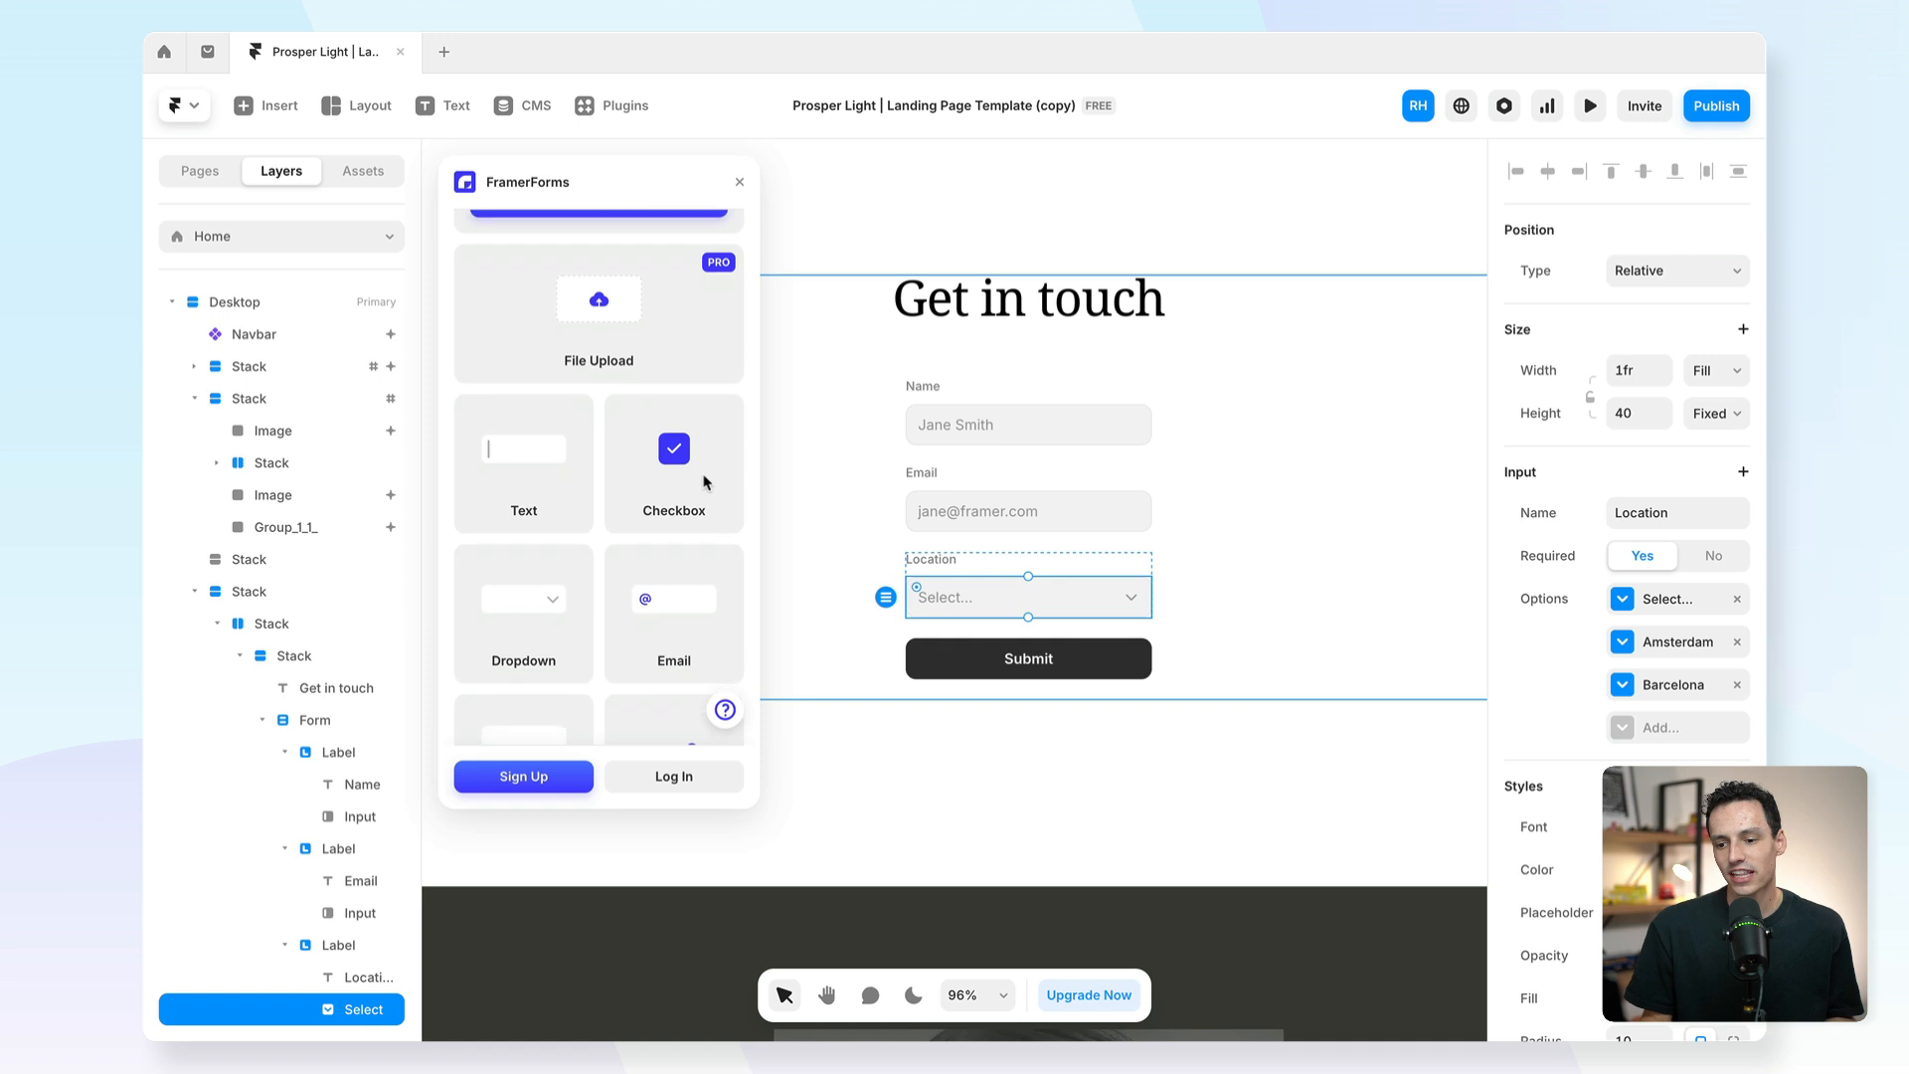
scroll("down", 3)
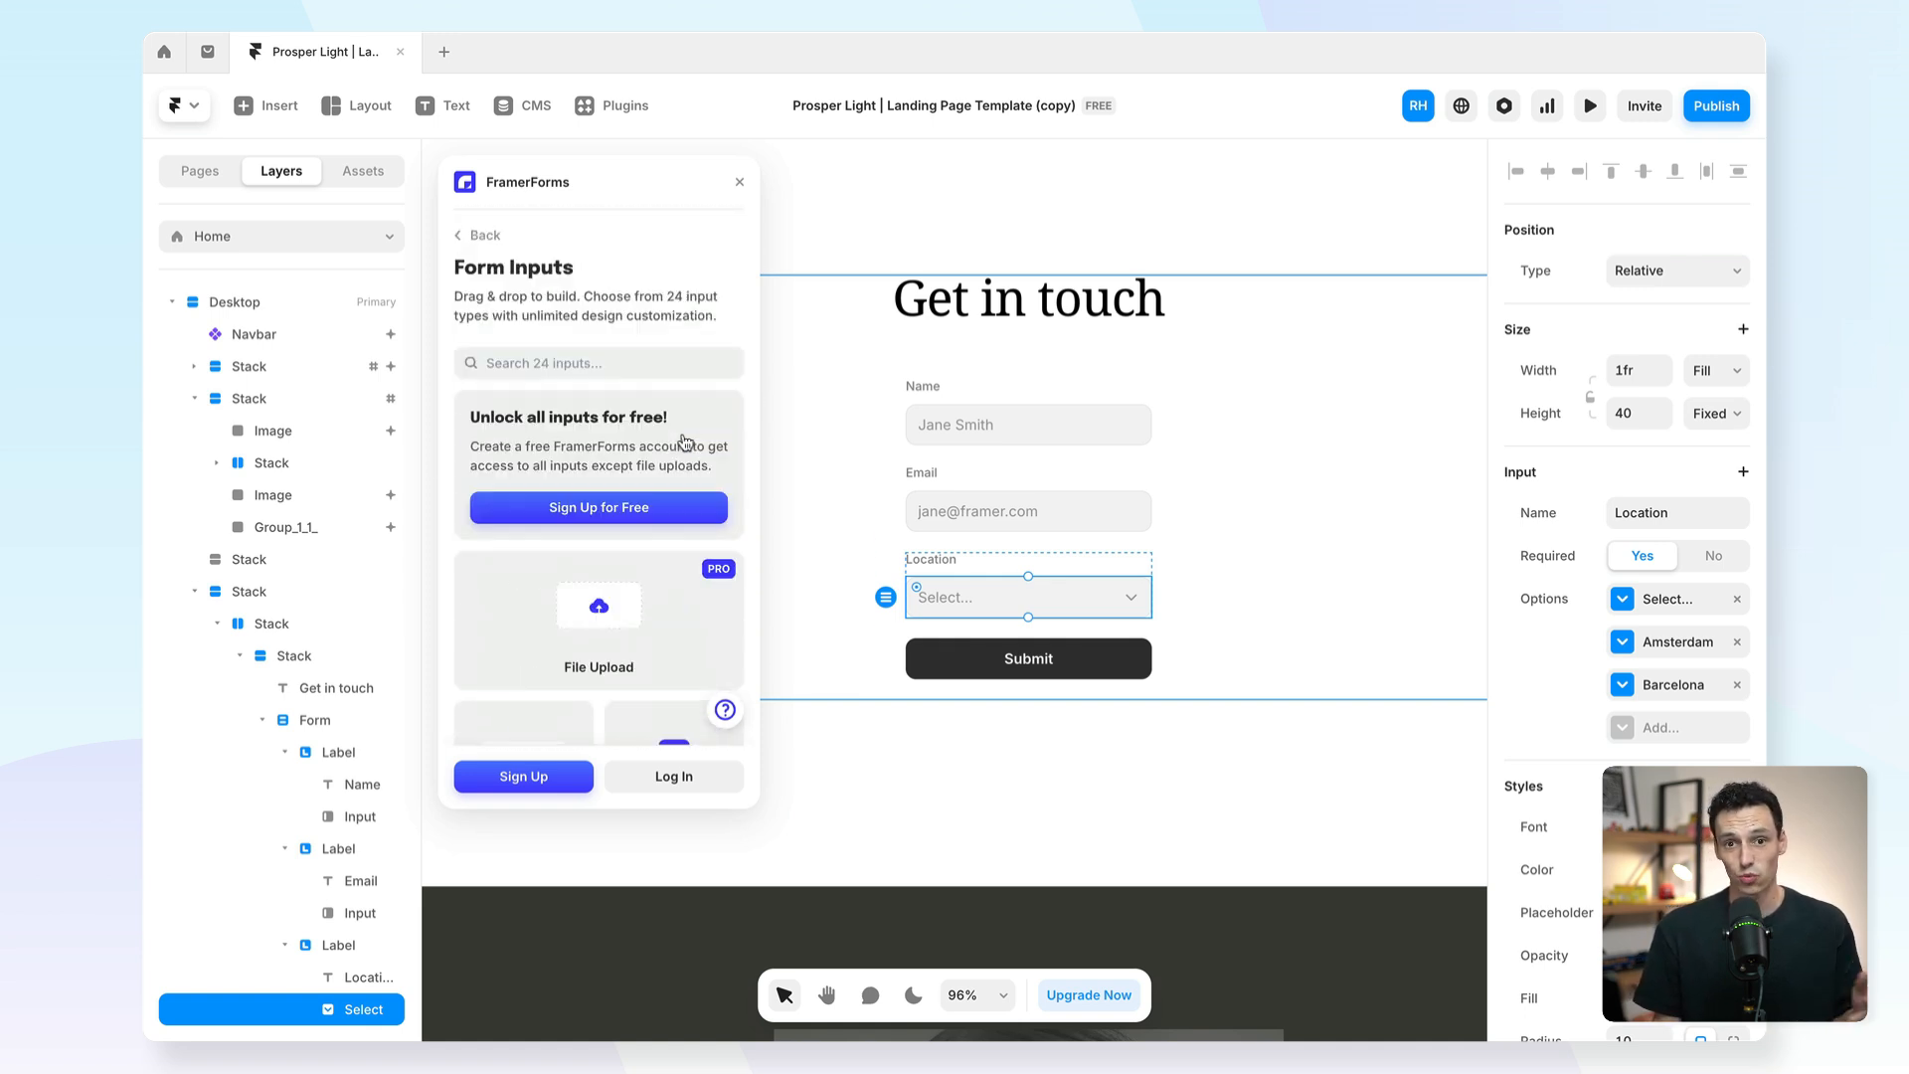
mouse_move(627, 487)
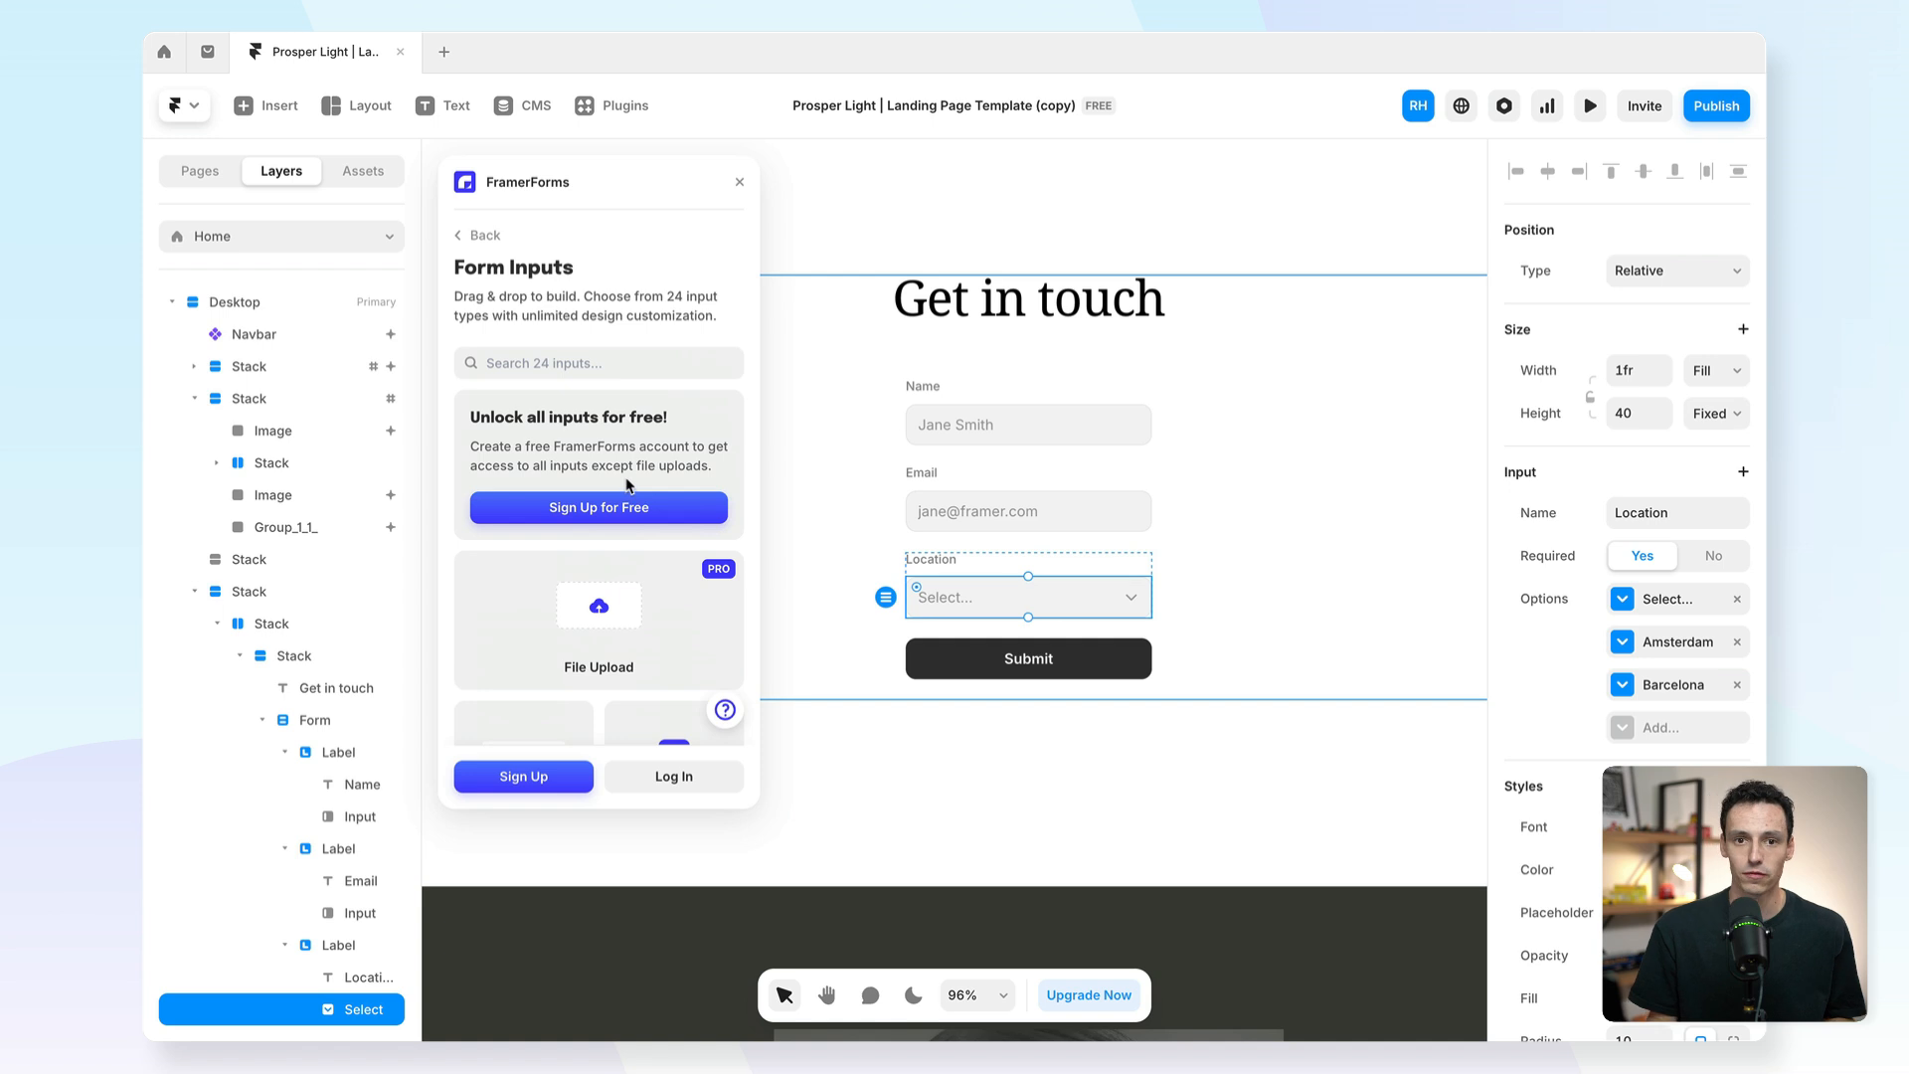
scroll("down", 3)
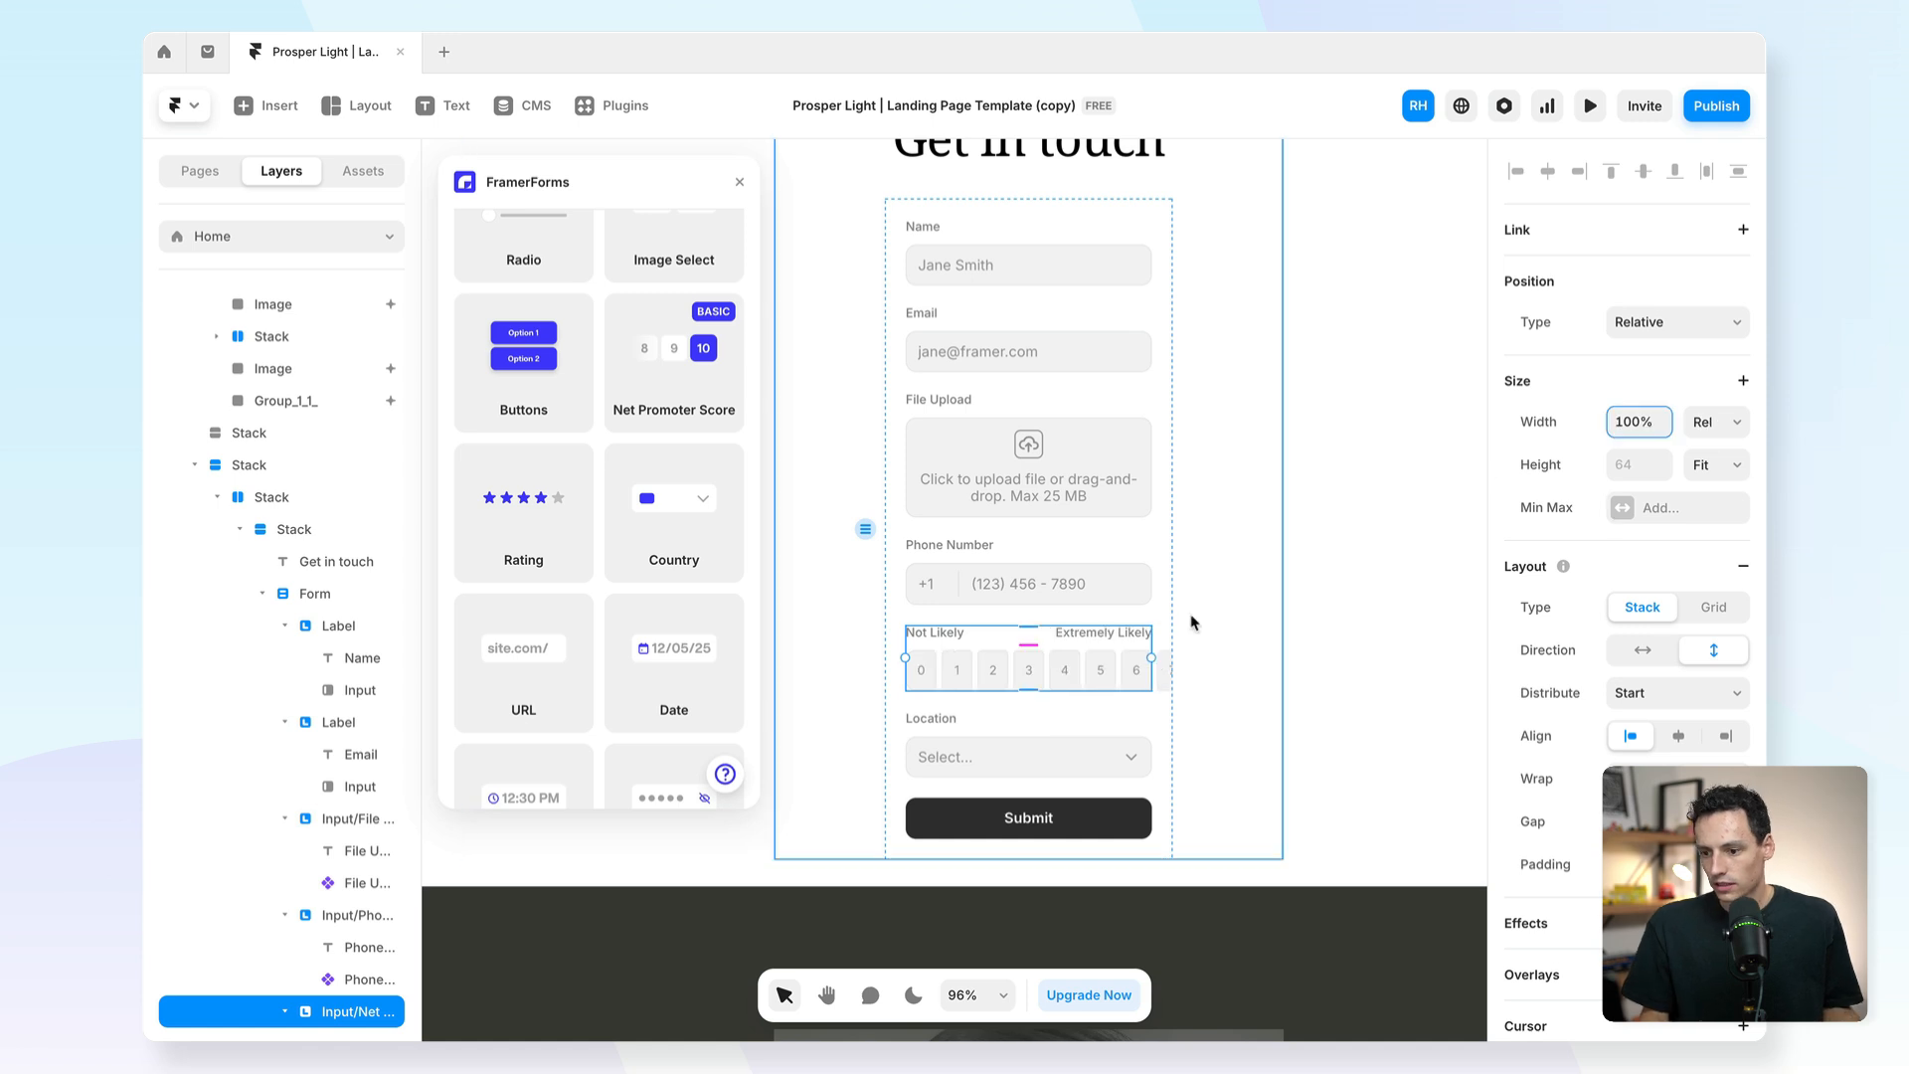
left_click(1027, 669)
type("5")
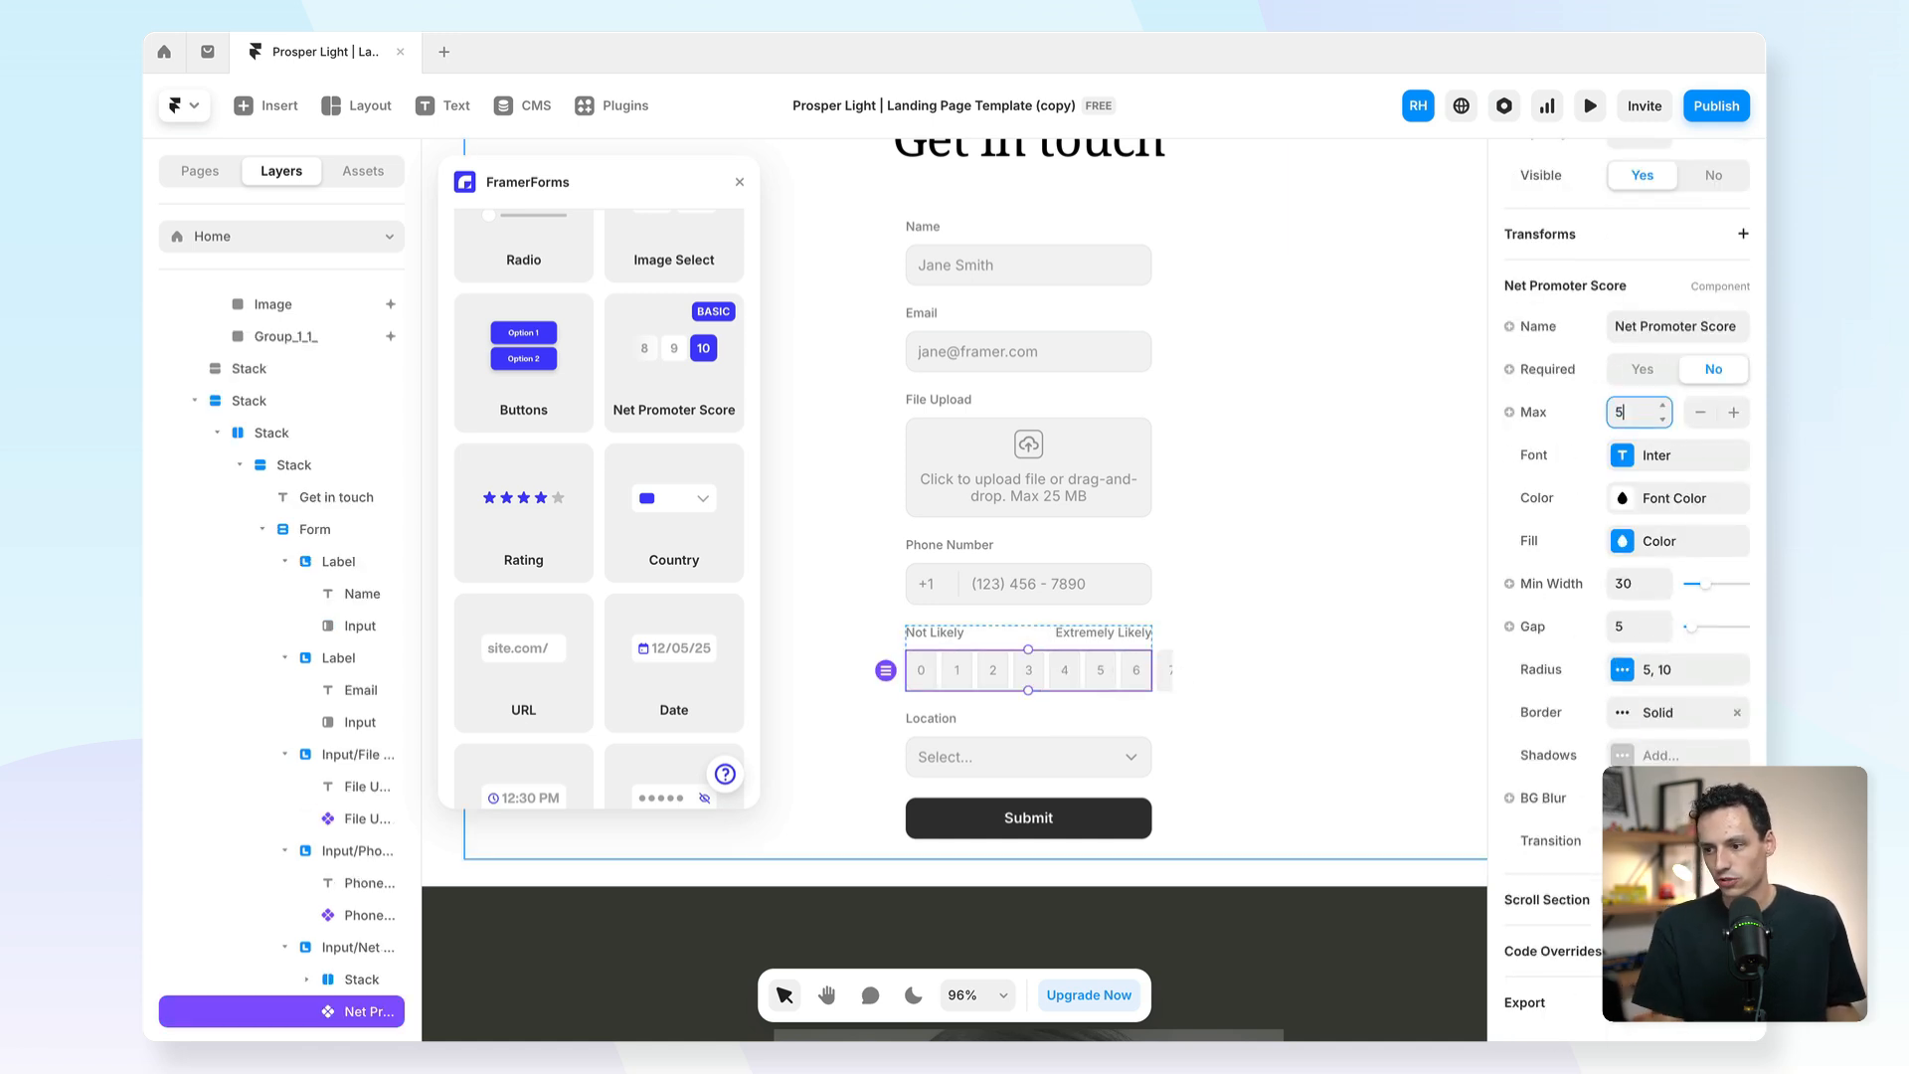
Preview the page and pick two different ratings on the 0–5 score scale.
left_click(1589, 106)
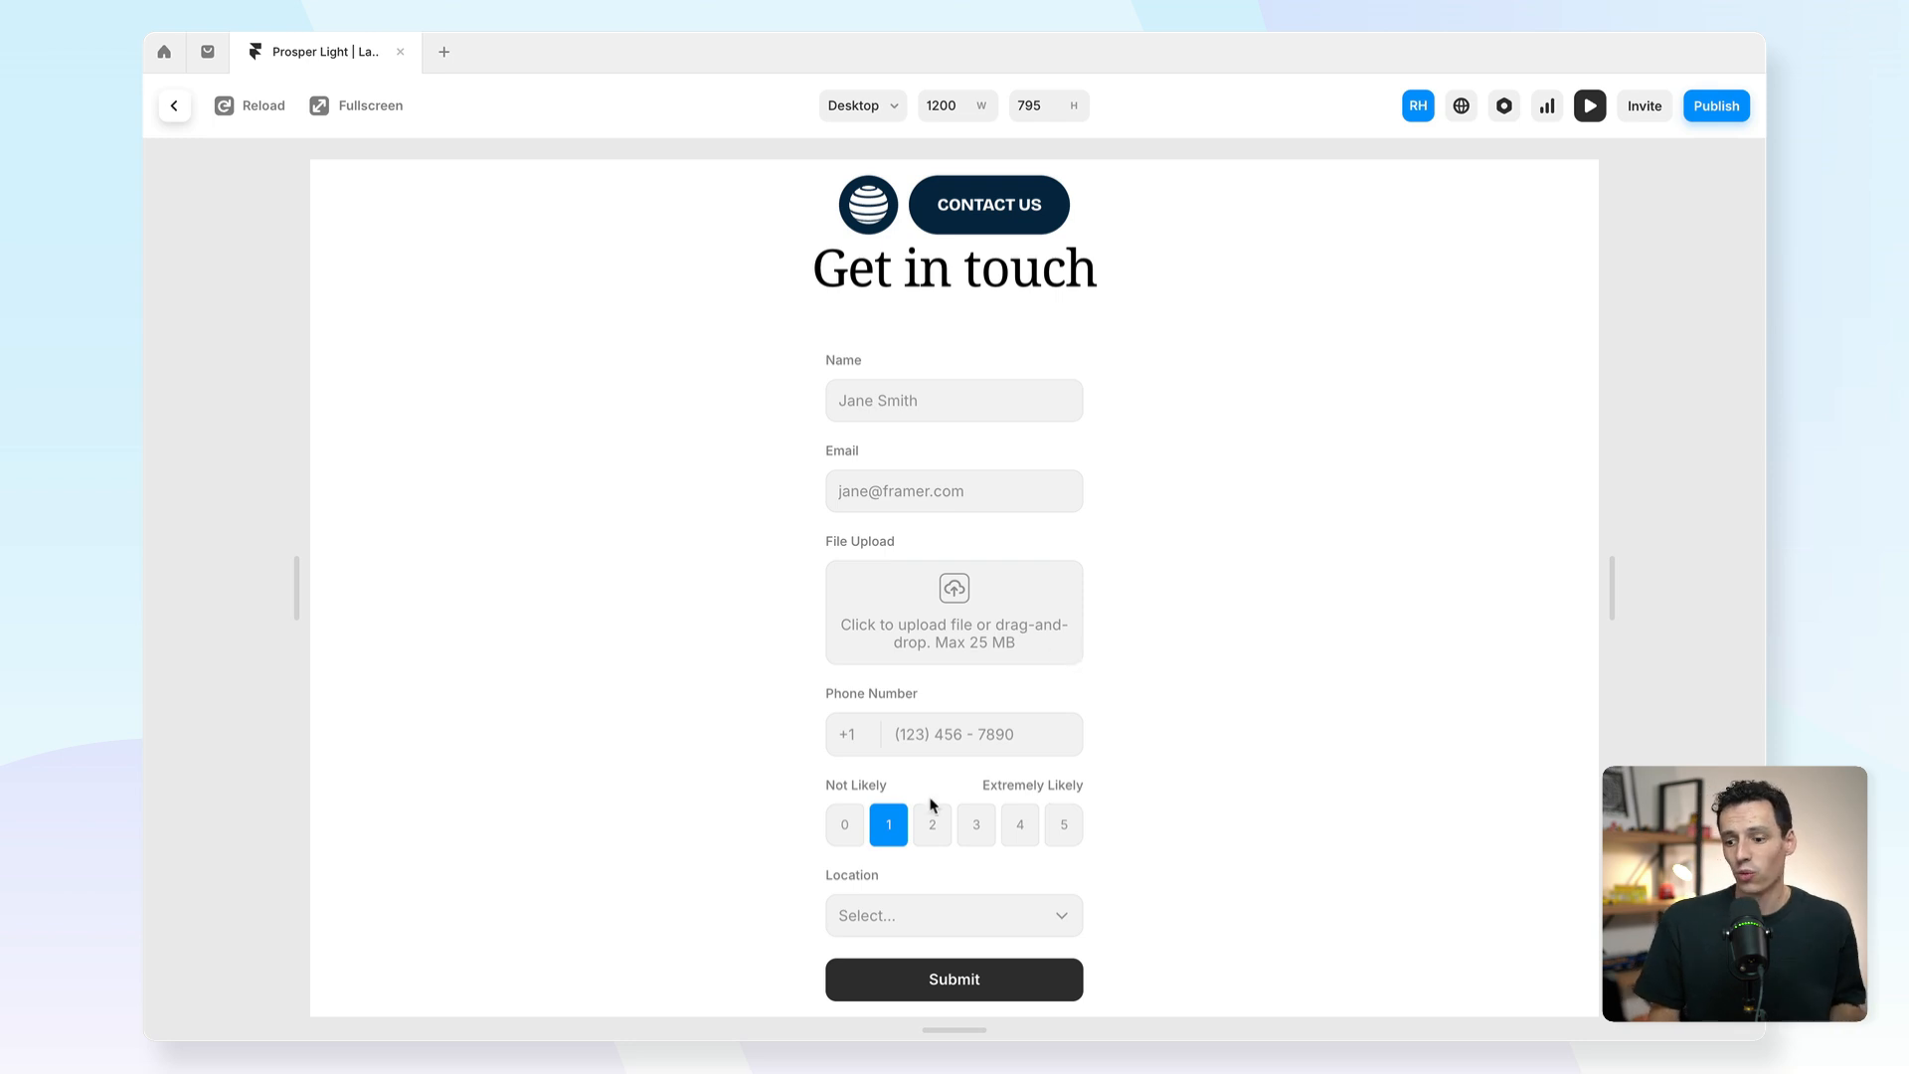
left_click(1019, 824)
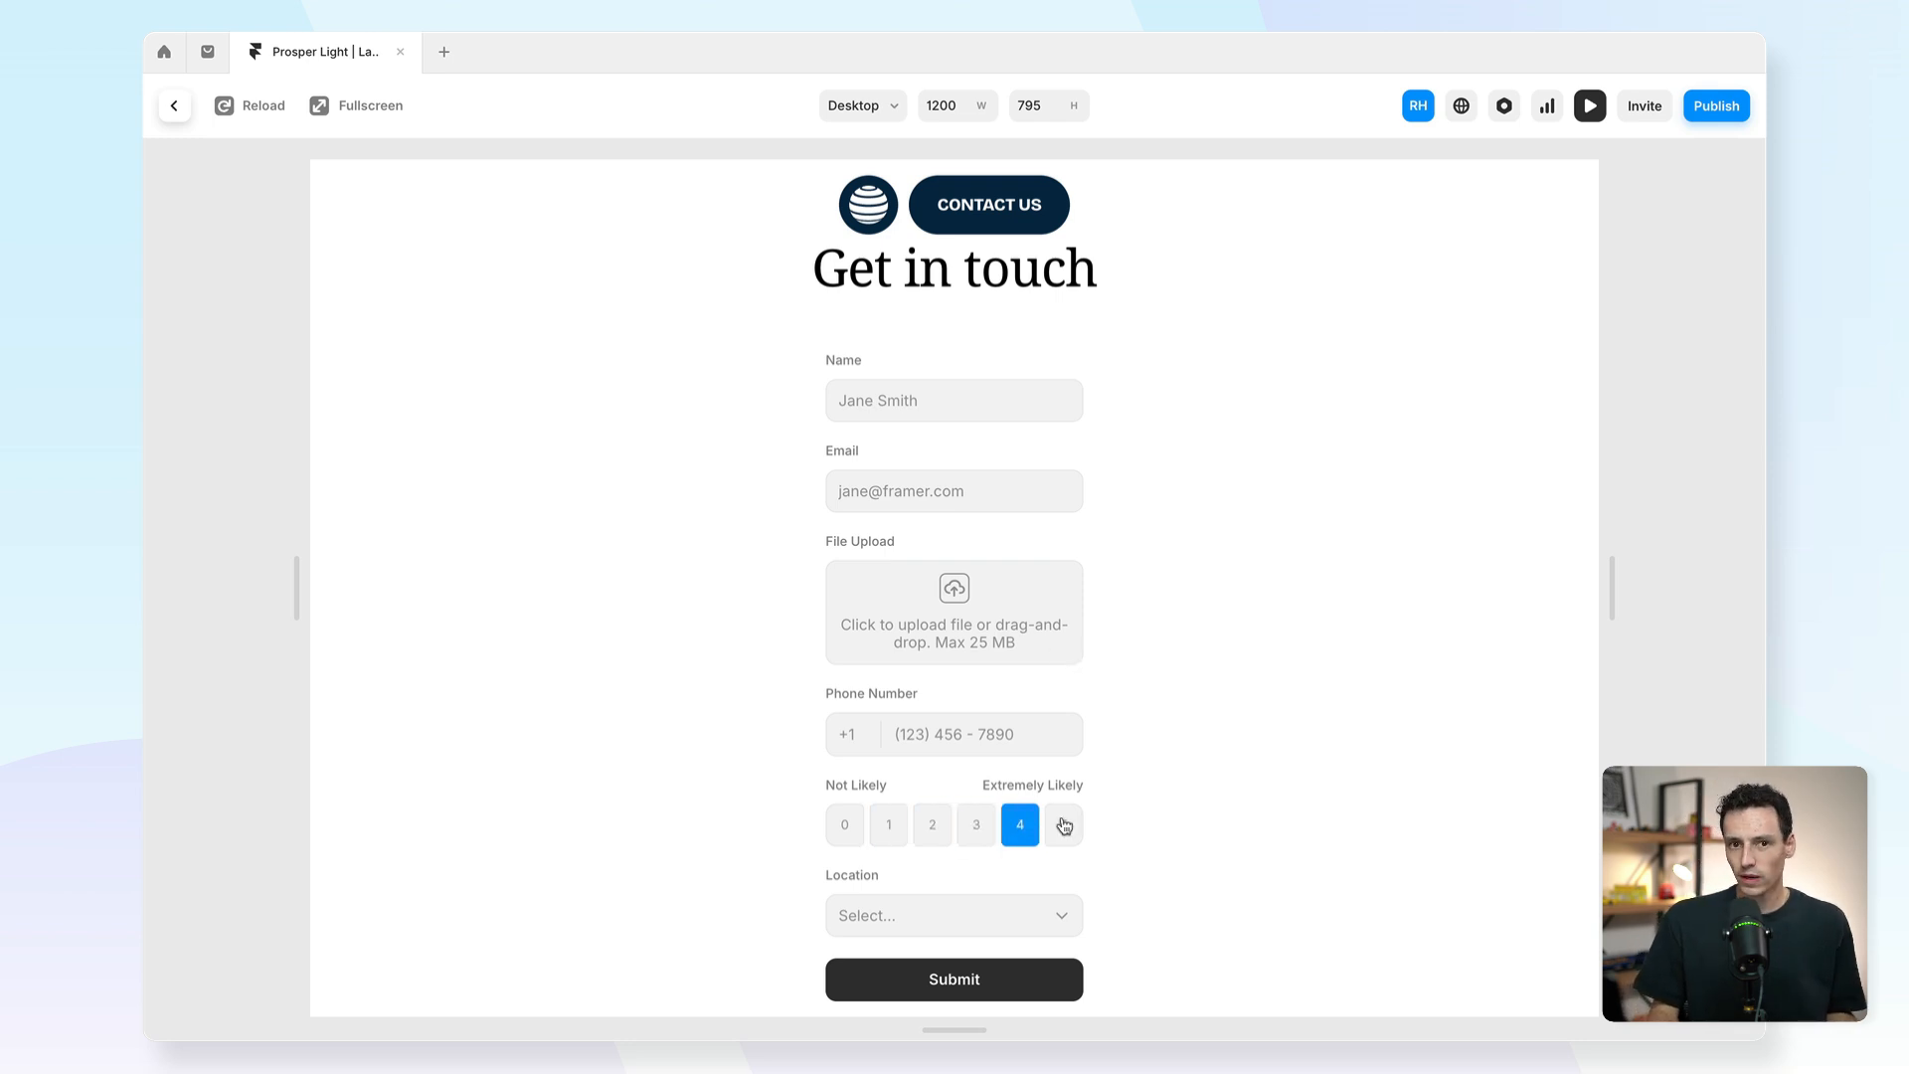
left_click(888, 825)
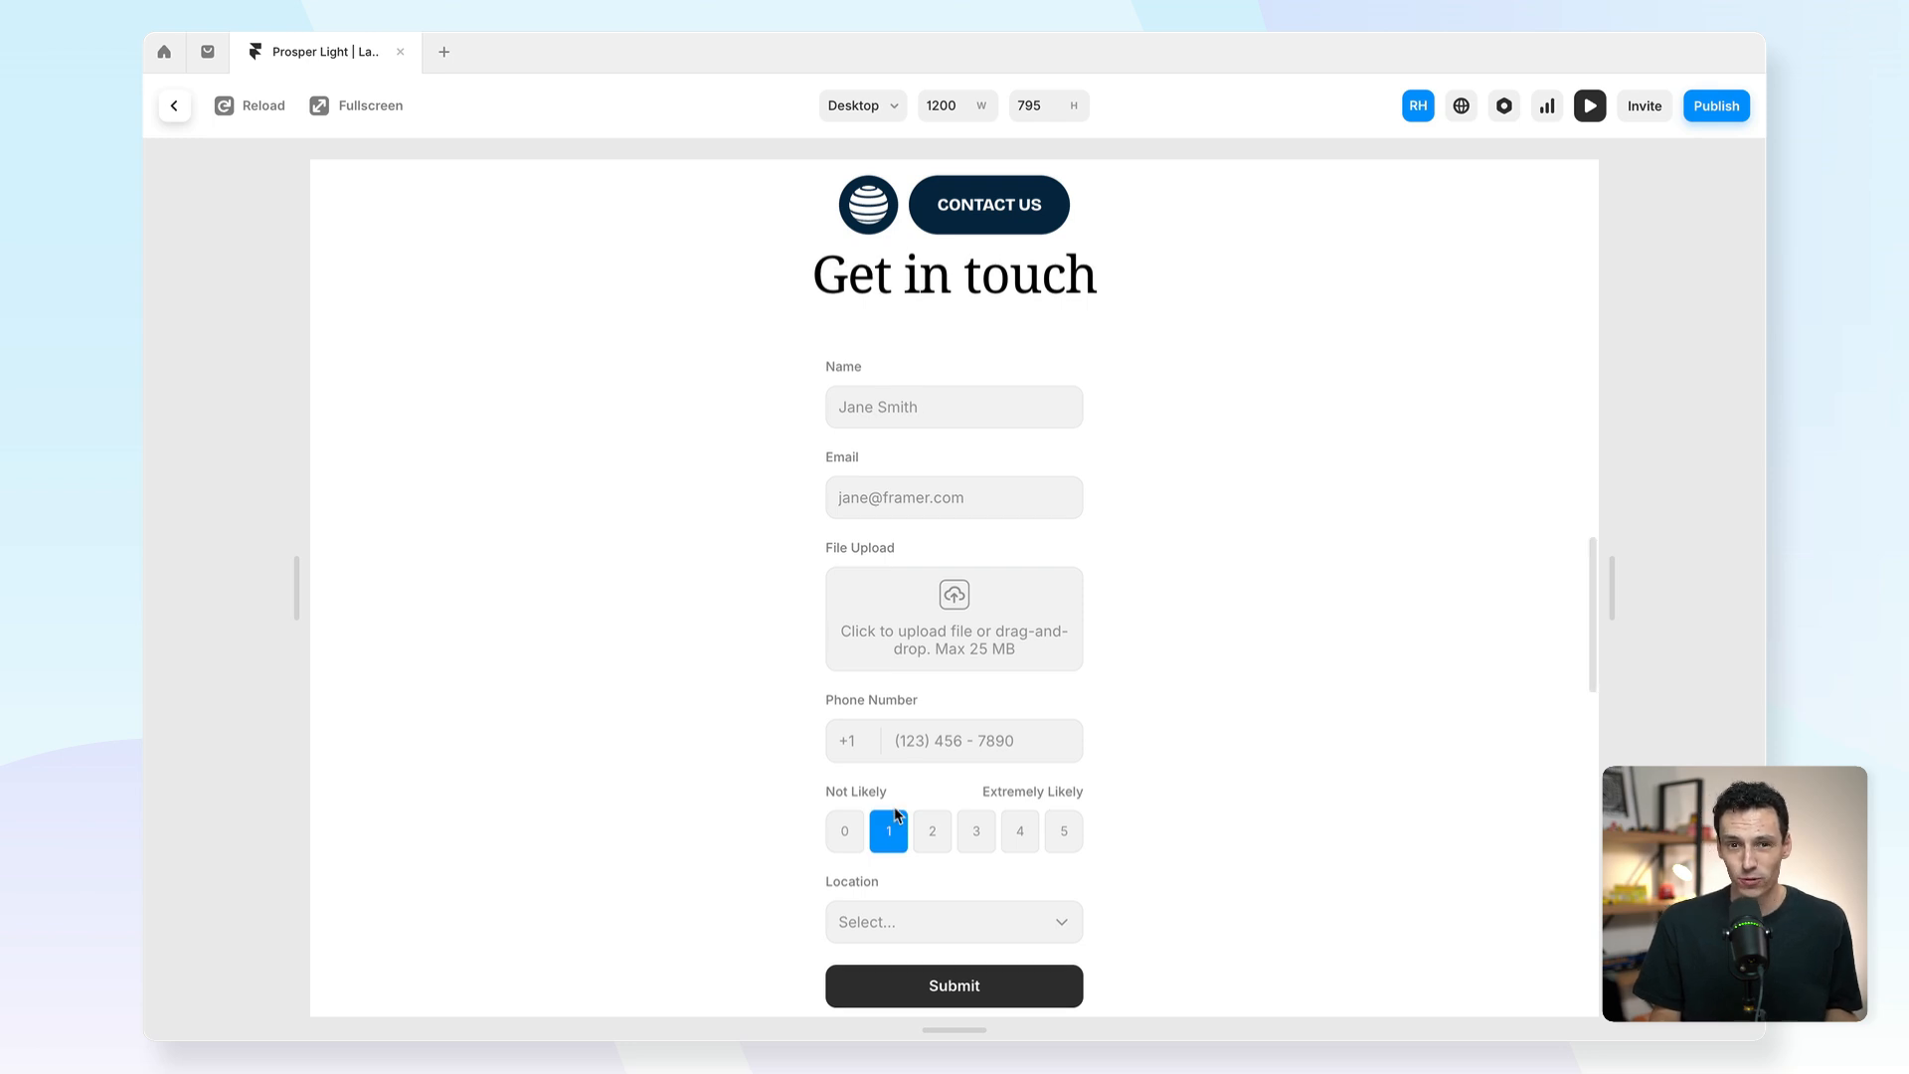
left_click(174, 104)
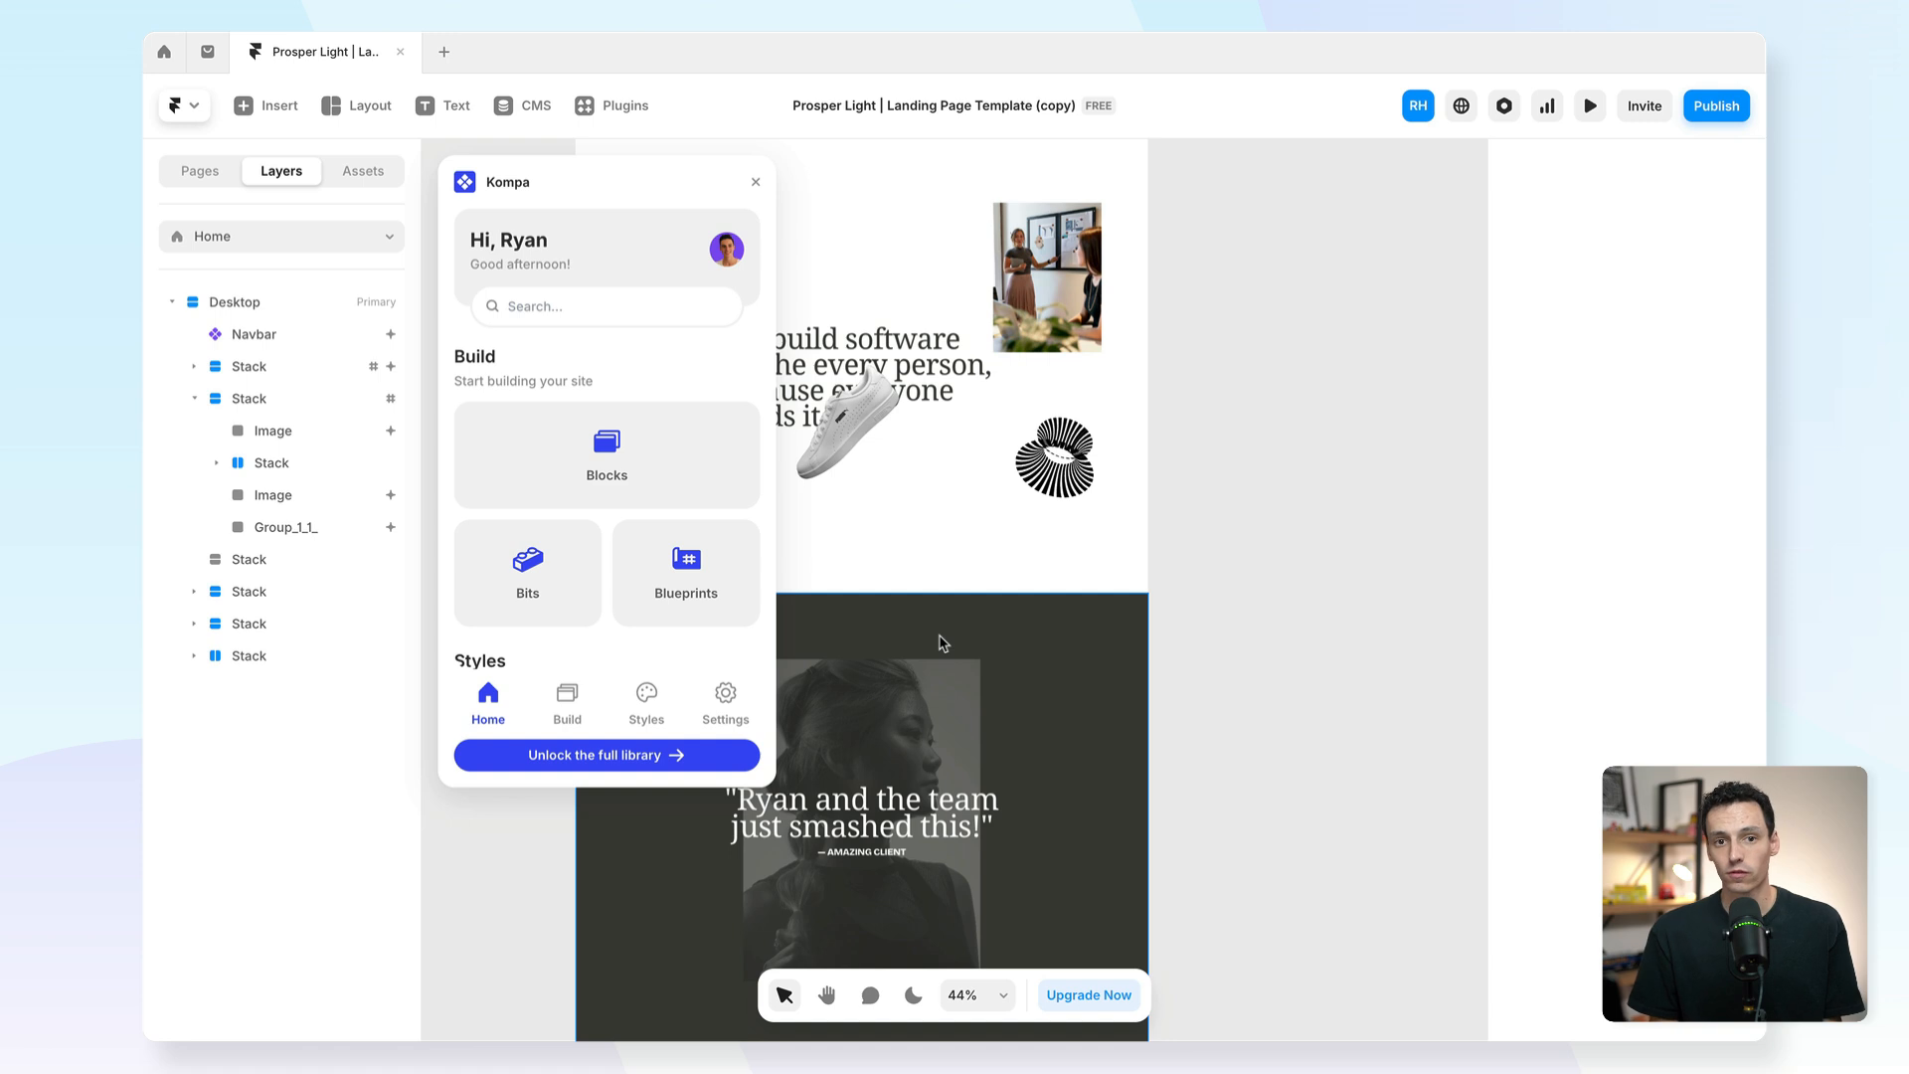
mouse_move(633, 603)
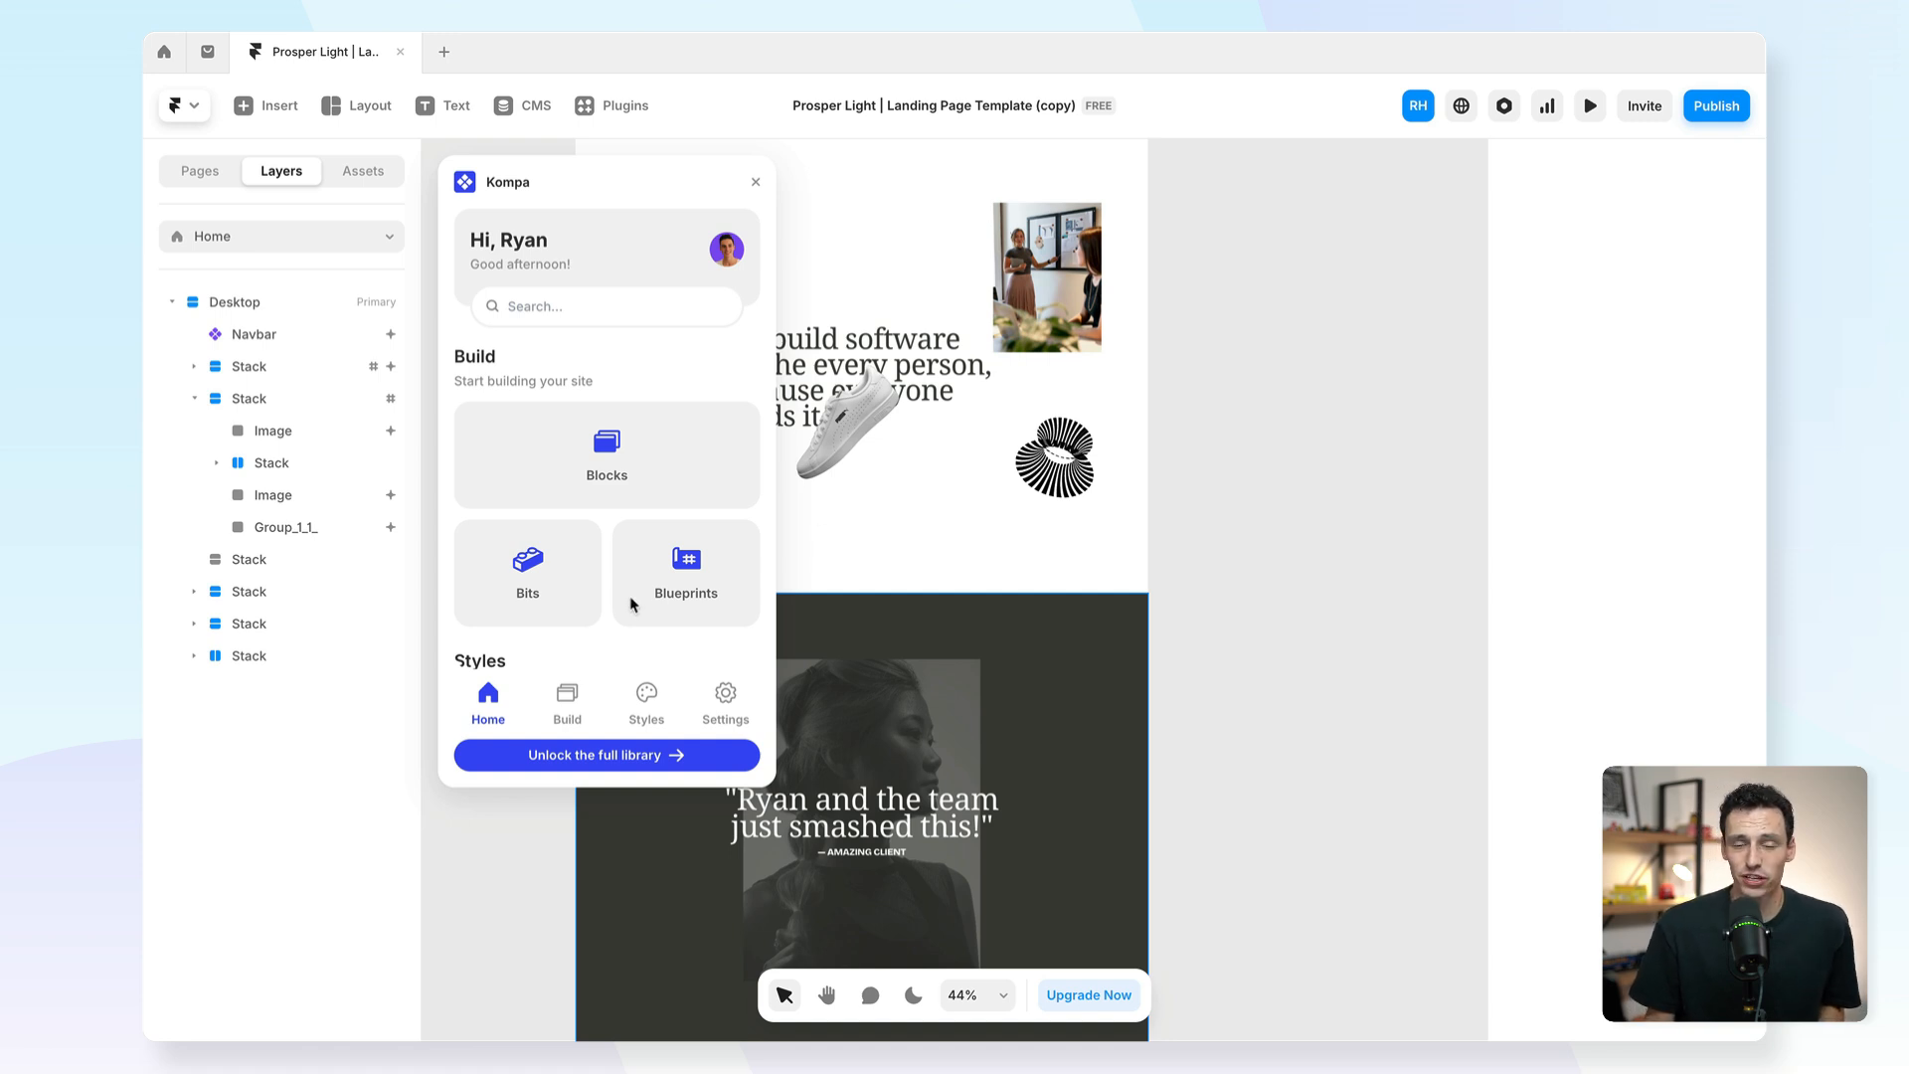
mouse_move(521, 594)
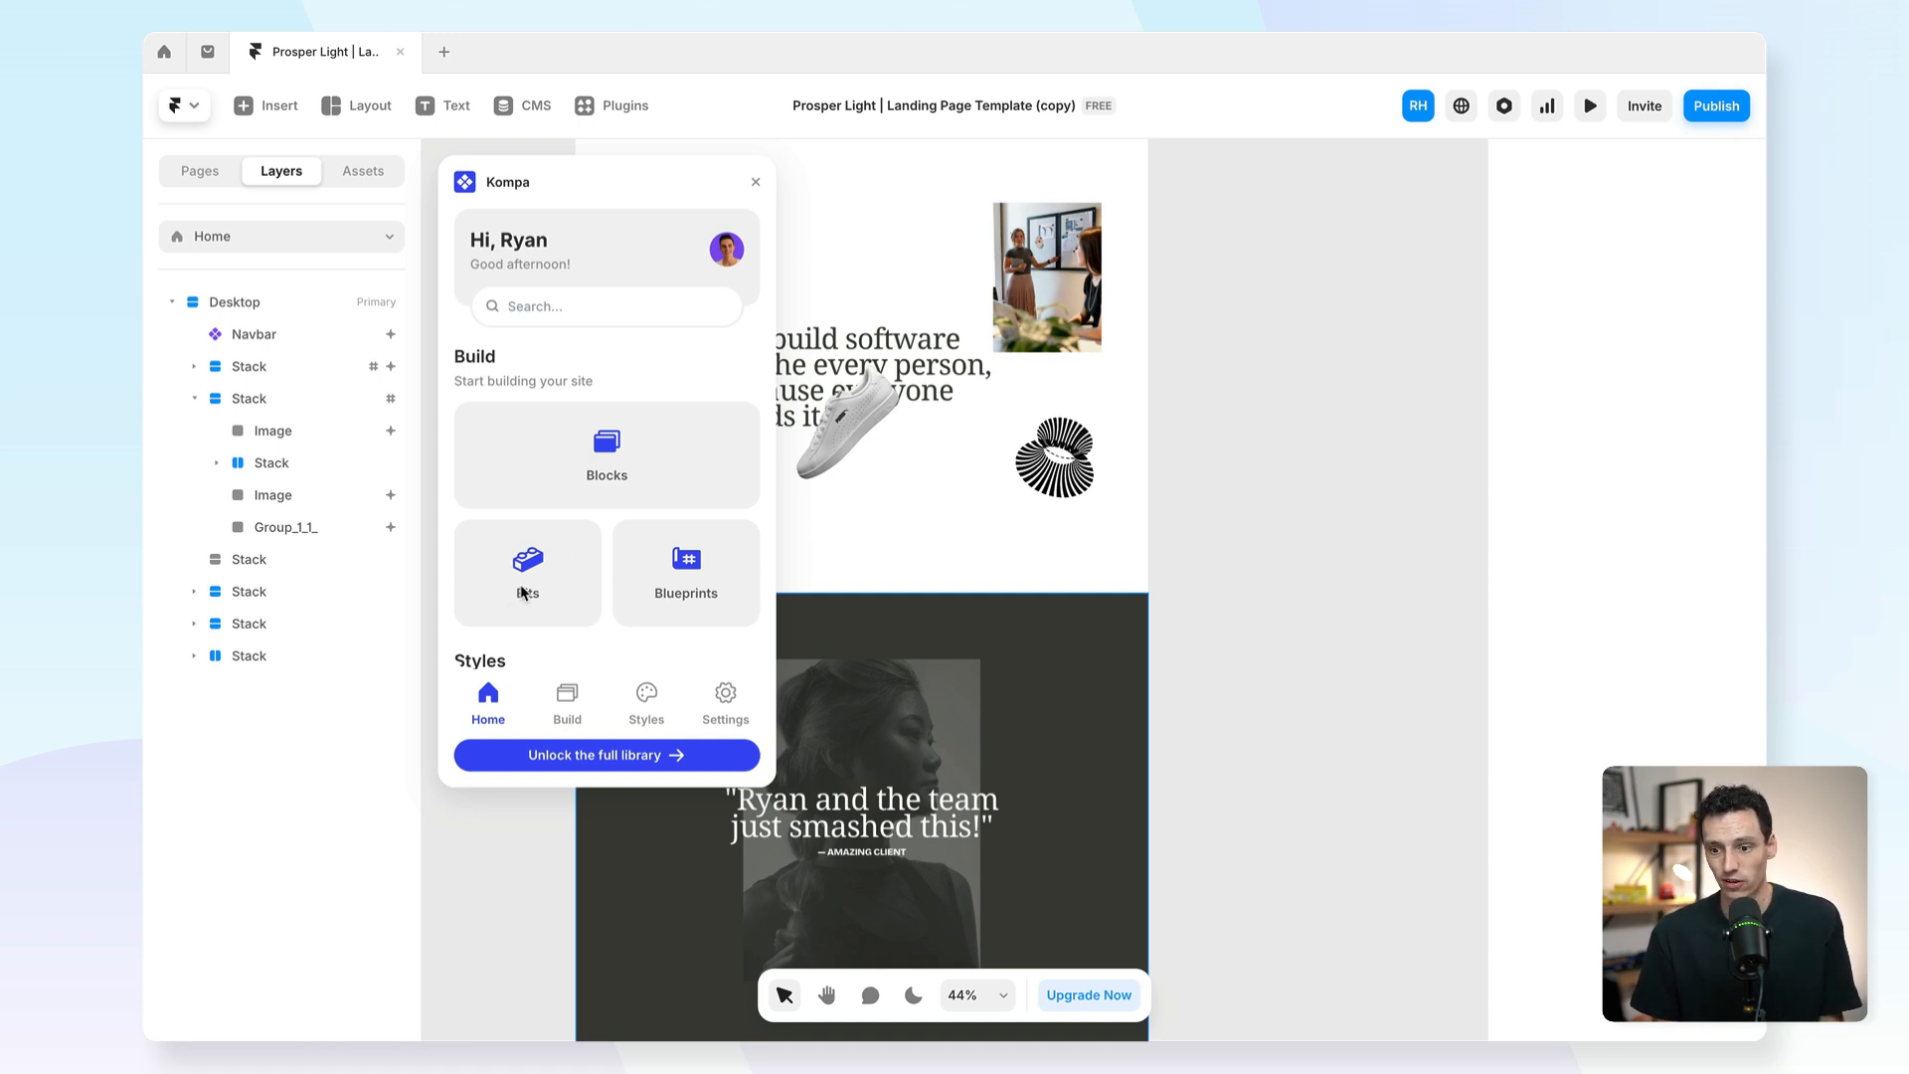
Browse Kompa Blocks, open the Content category, and insert Content 5.
left_click(606, 454)
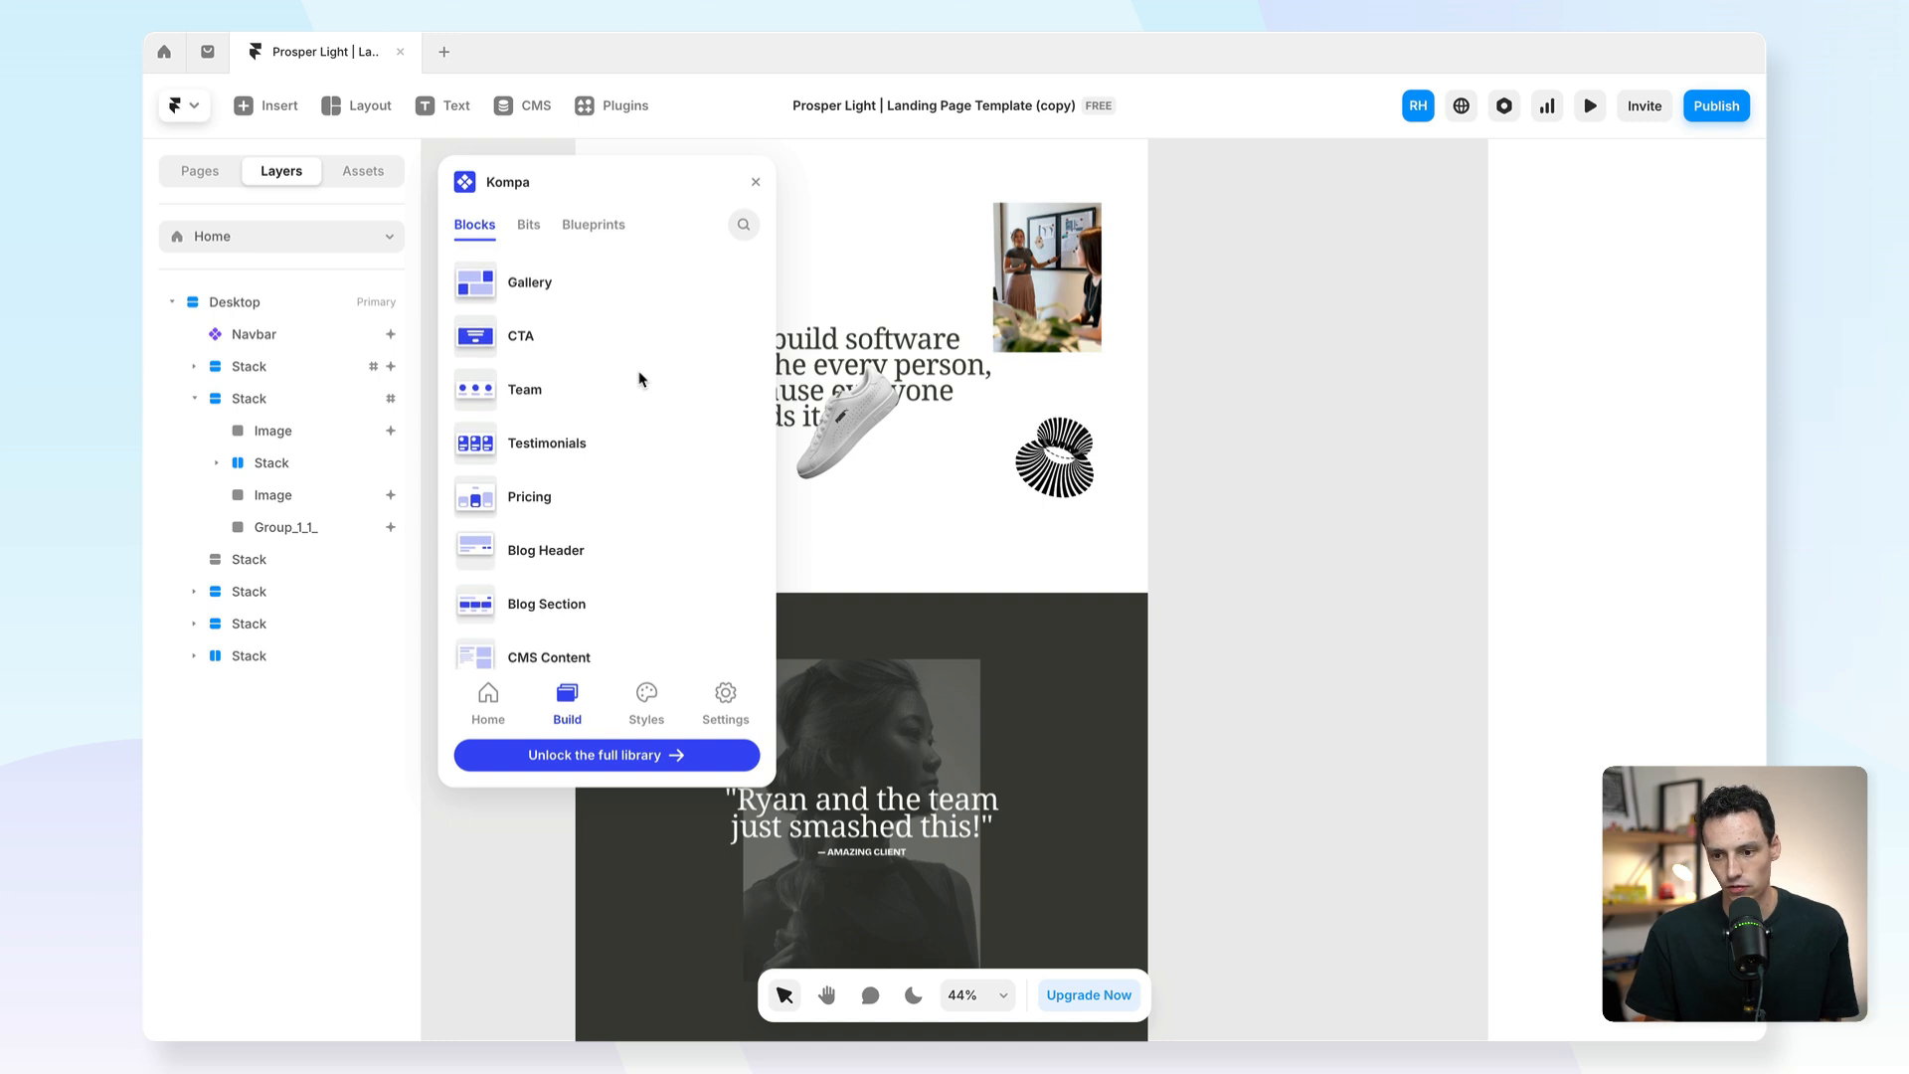
scroll("down", 3)
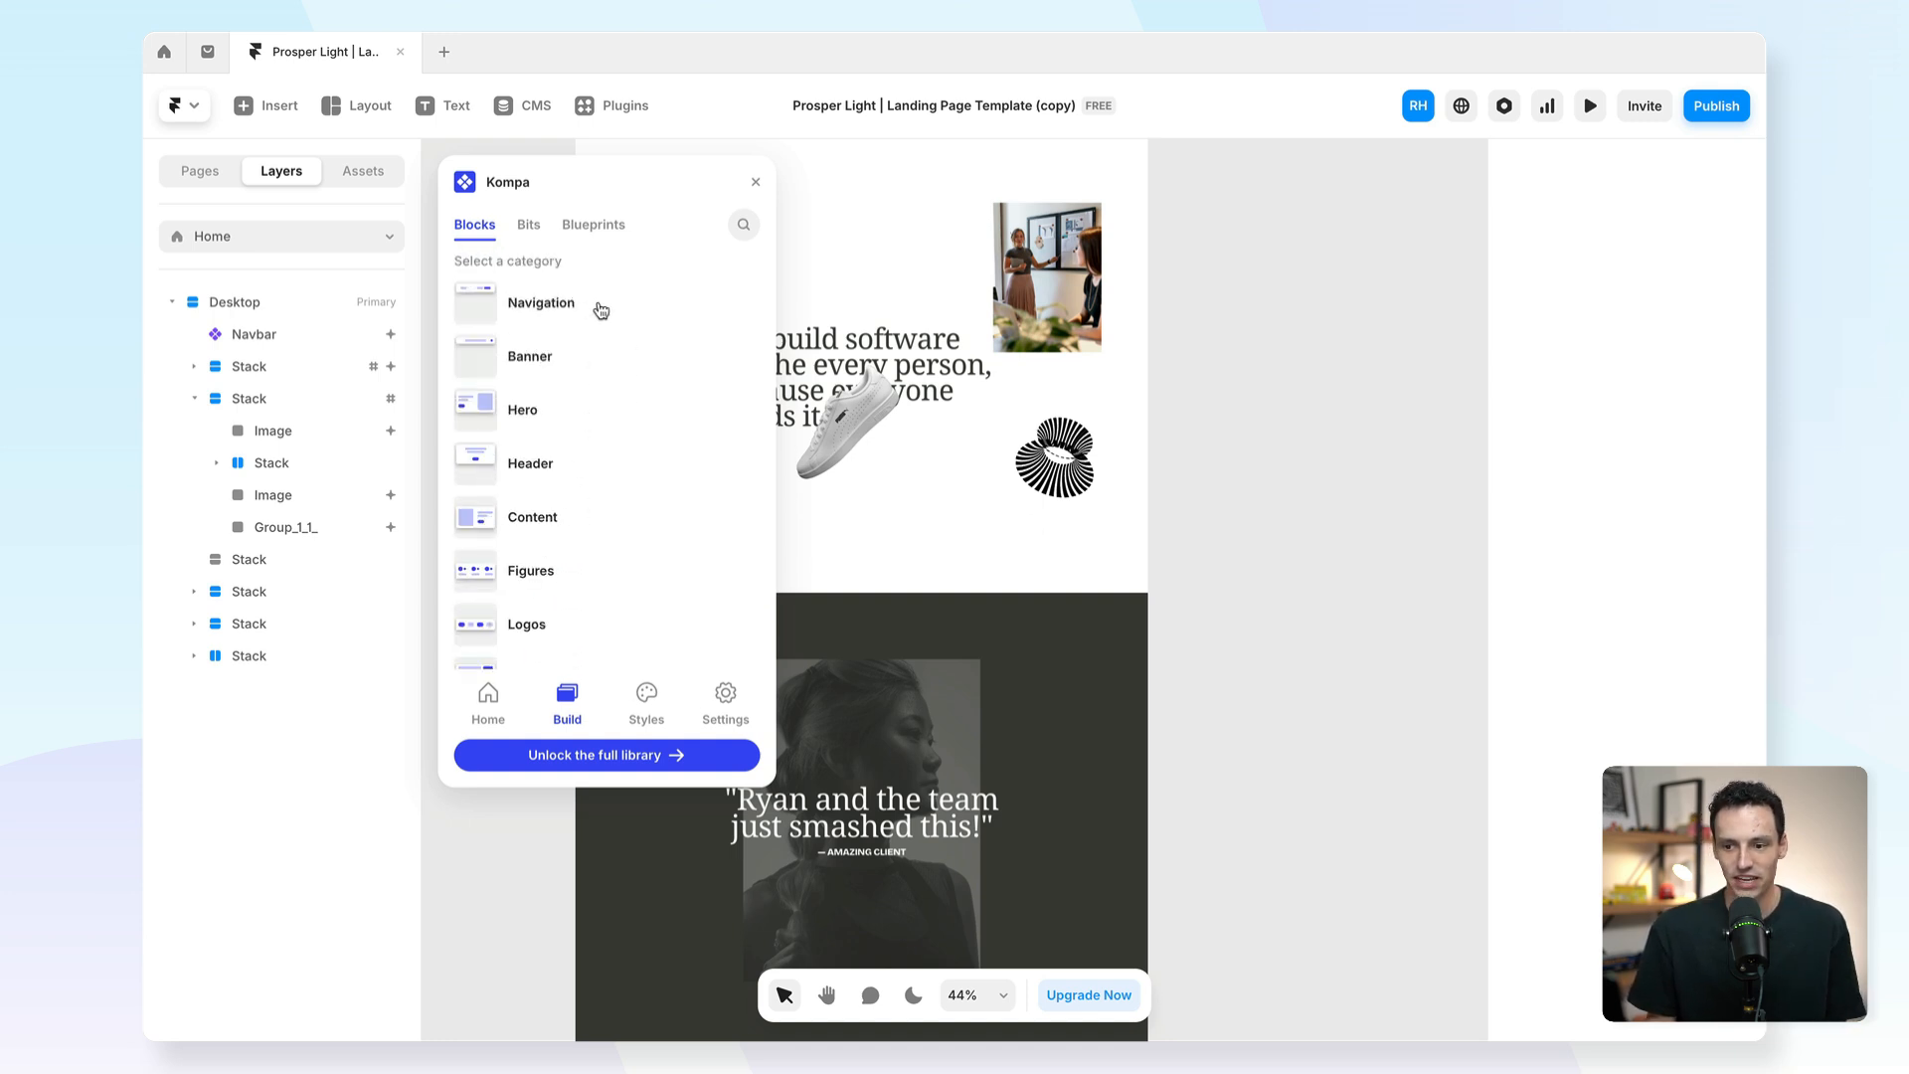
mouse_move(607, 398)
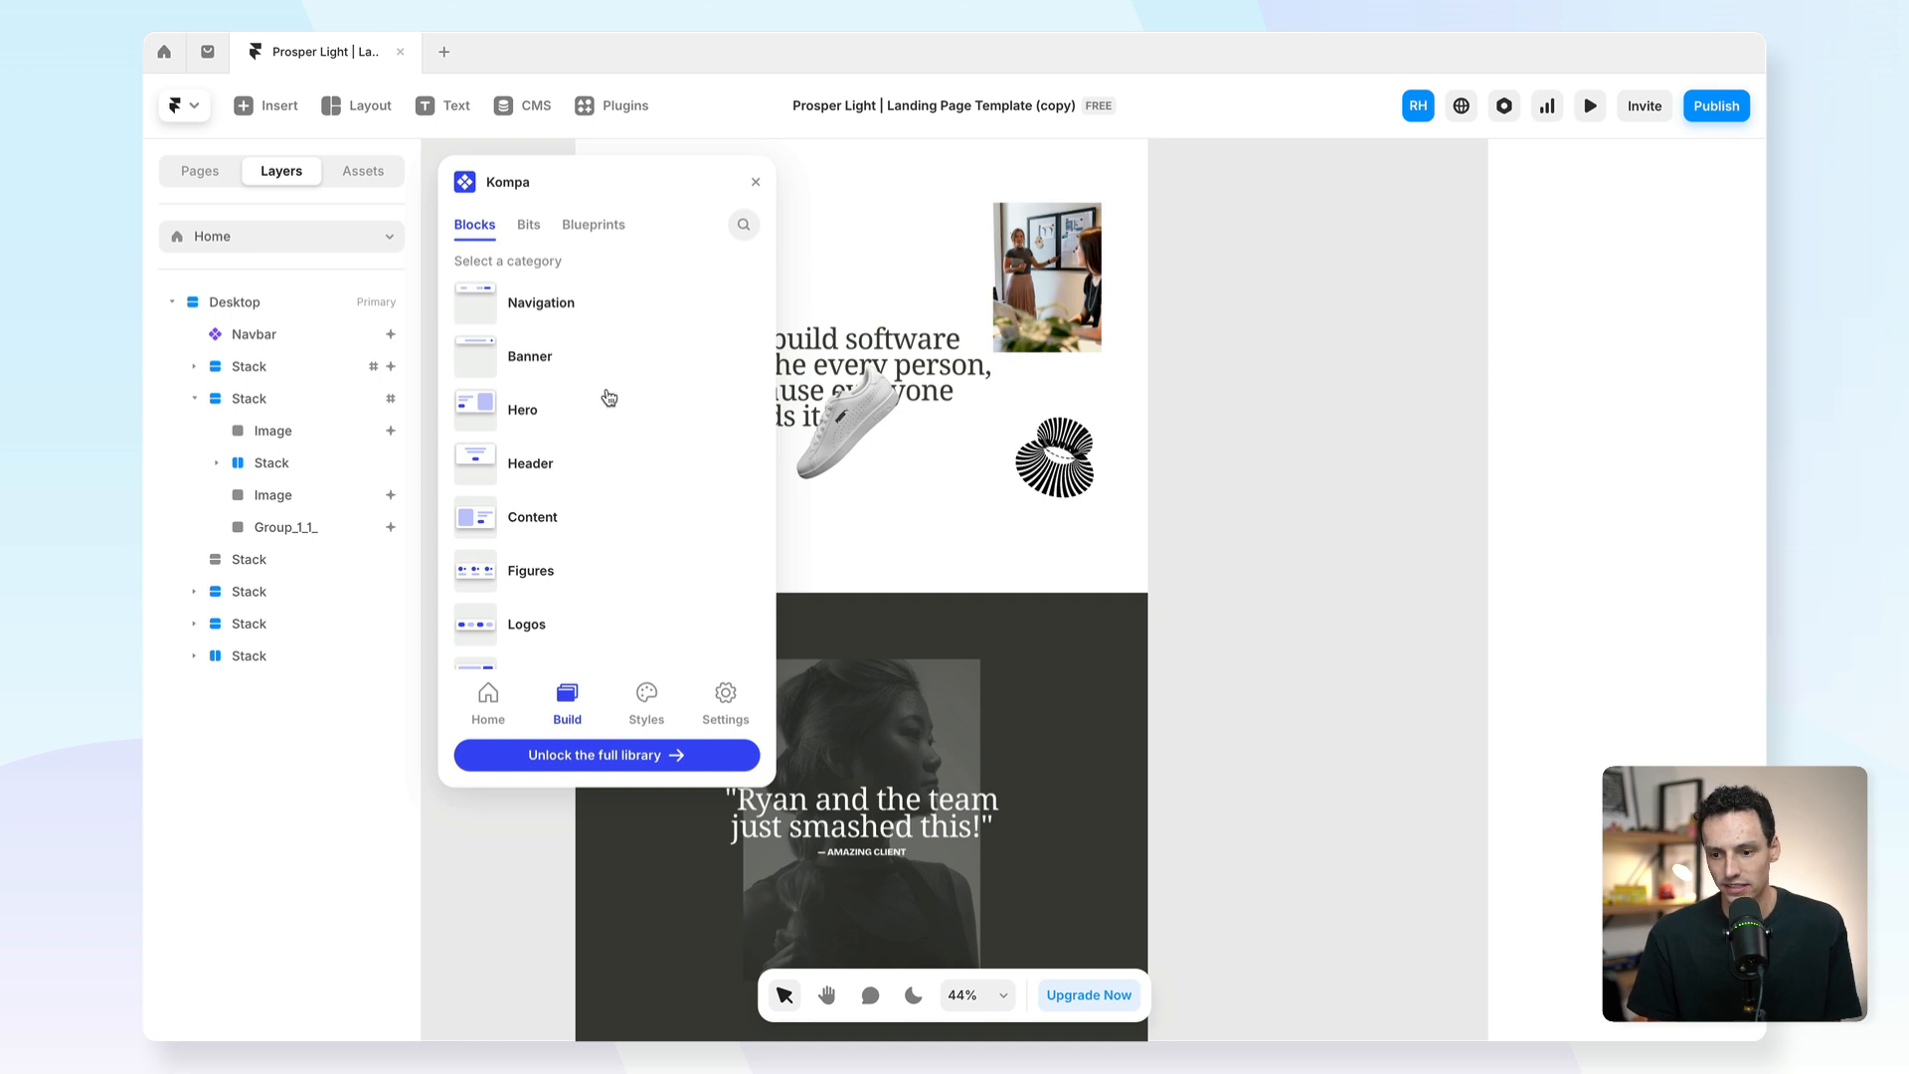
left_click(532, 516)
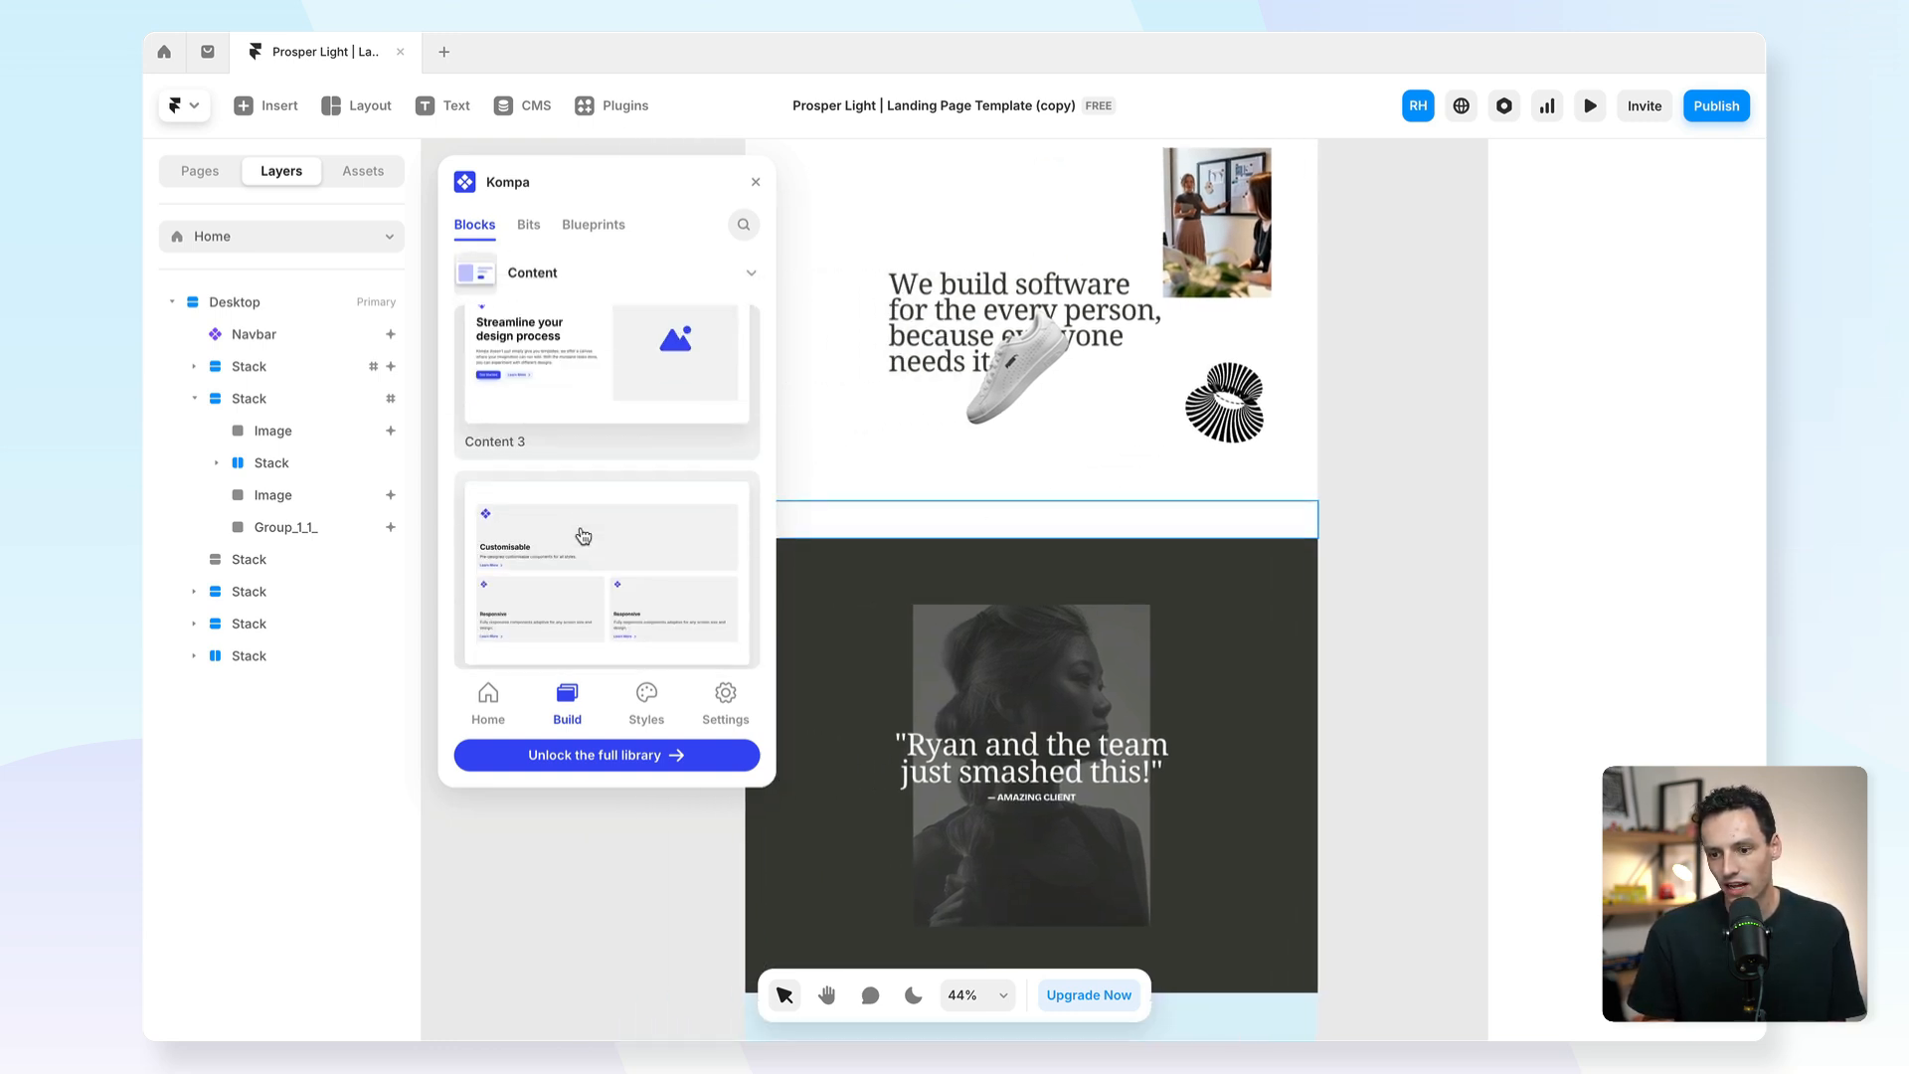
scroll("down", 3)
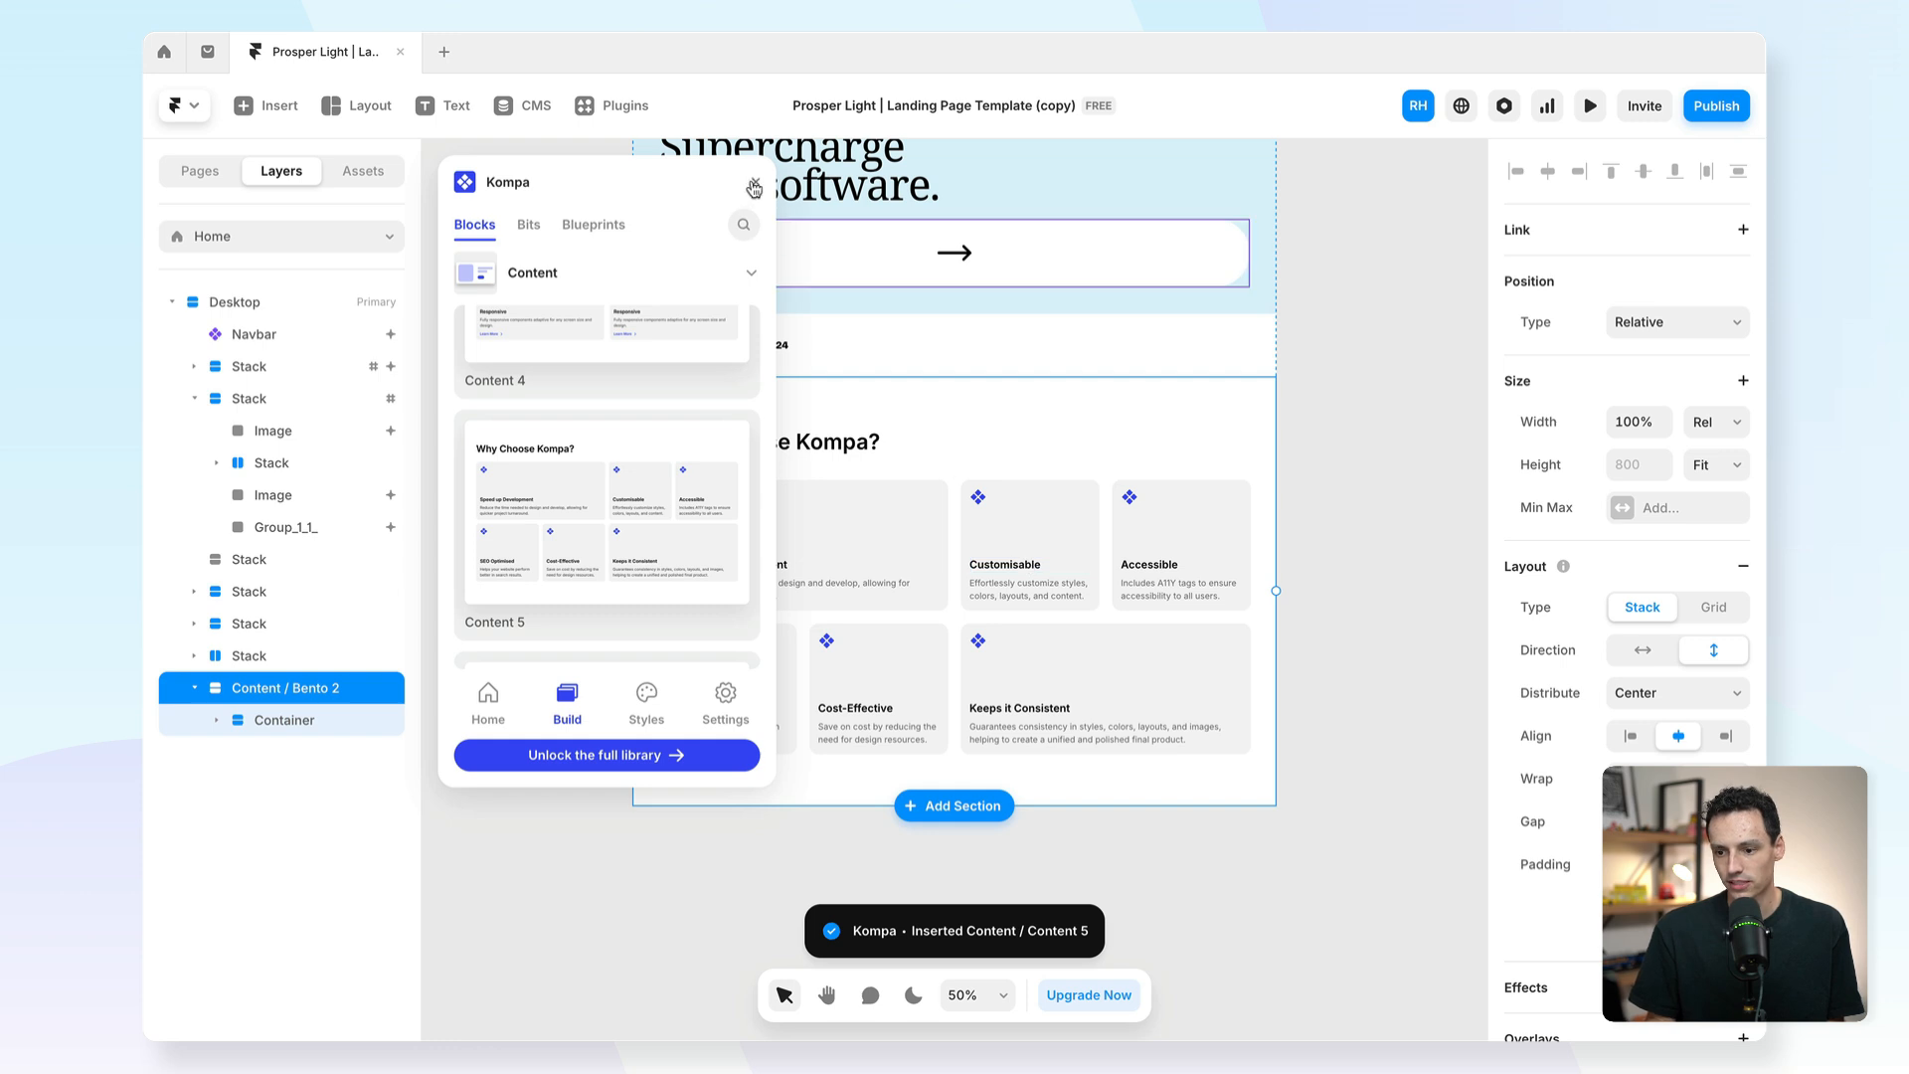
Close Kompa, inspect the feature cards, then reopen Kompa at its home screen.
left_click(753, 188)
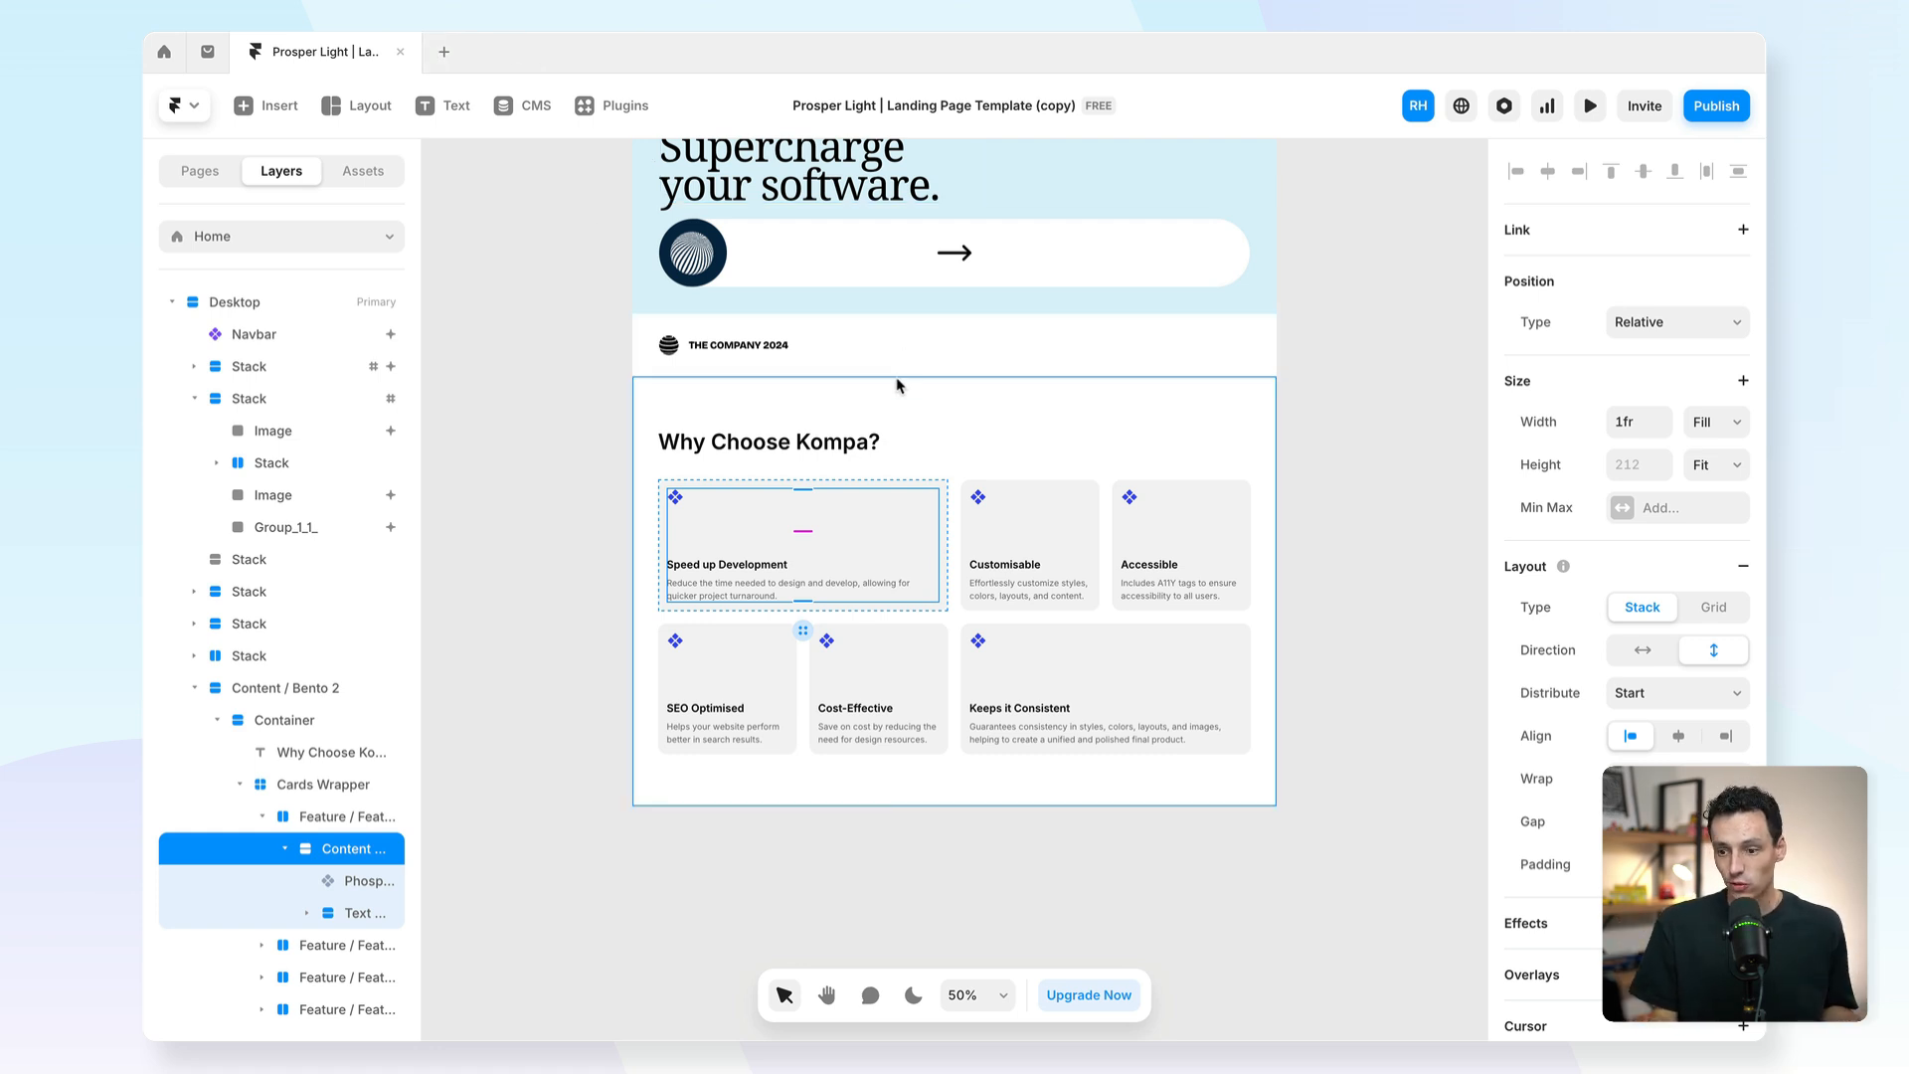
left_click(288, 687)
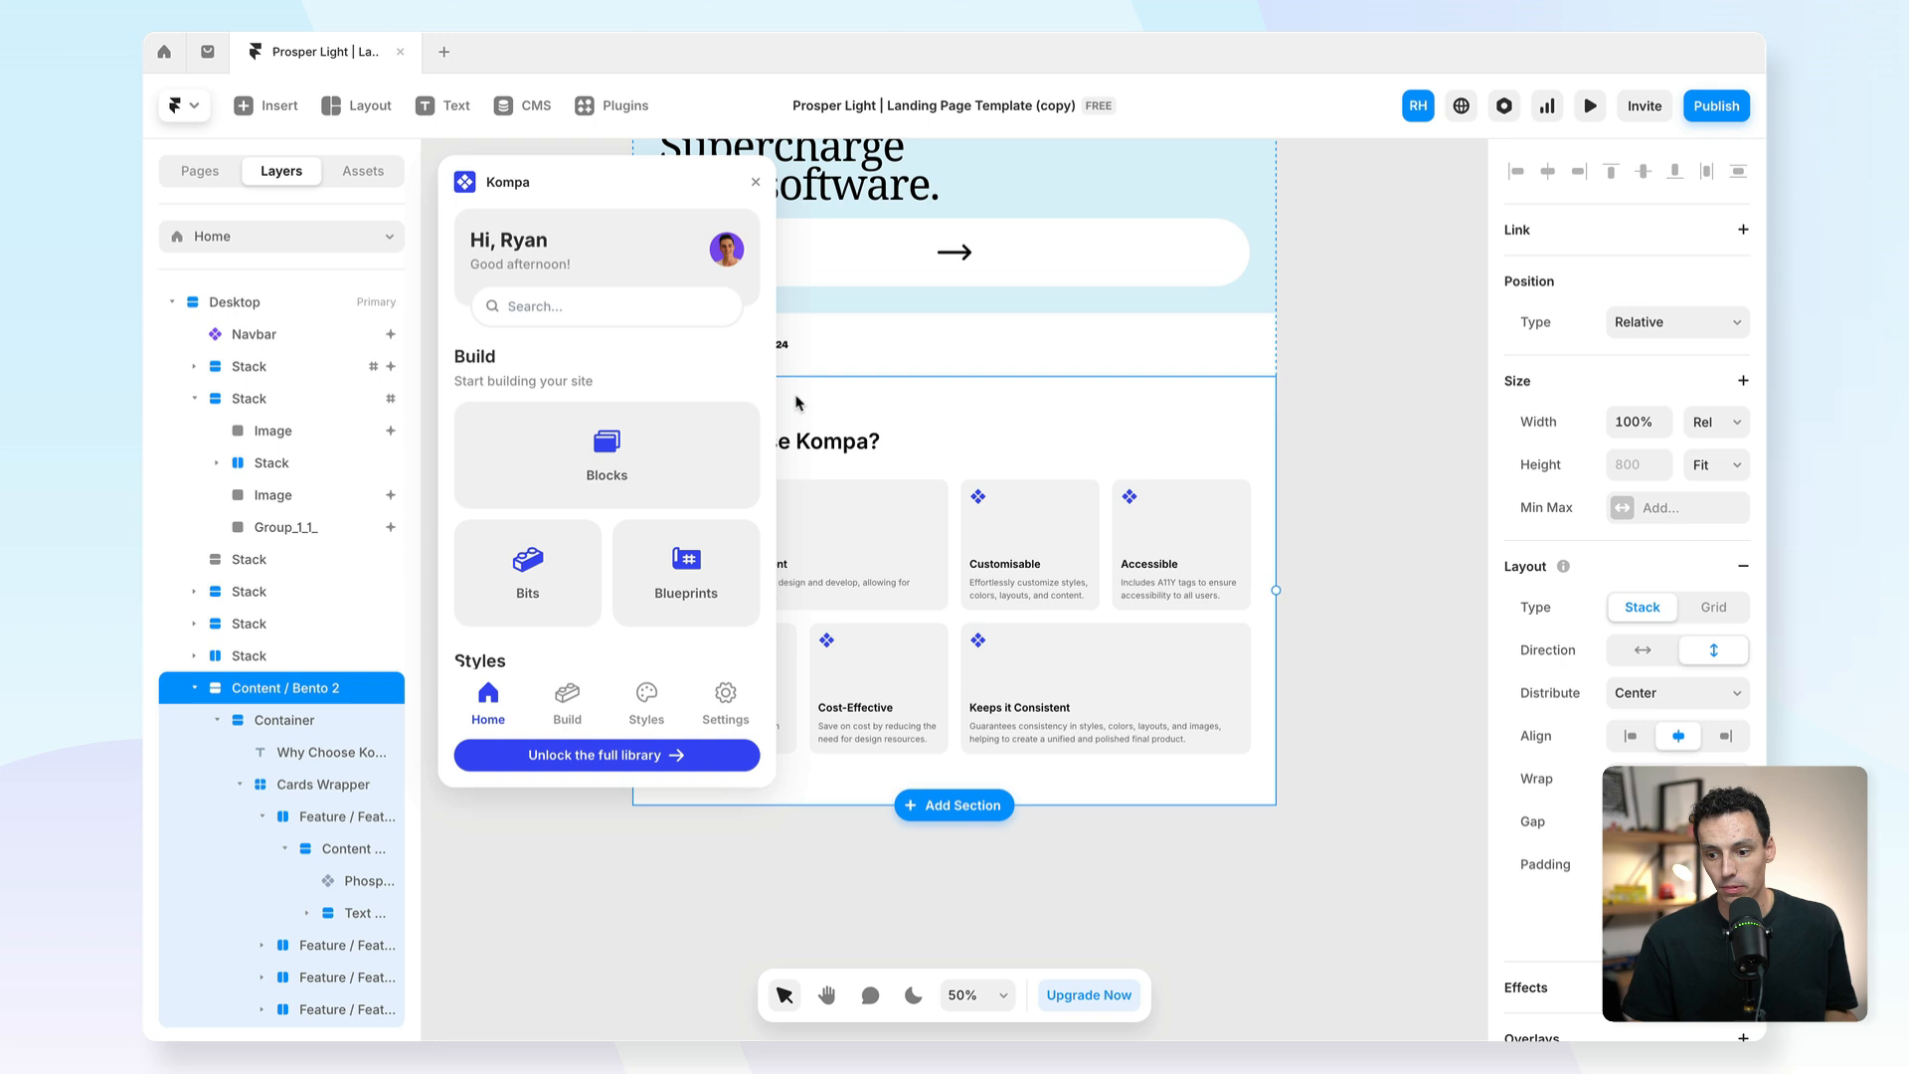
View Kompa's Color Styles, then Text Styles (Inter, 1.2 scale, 16 base size).
left_click(645, 703)
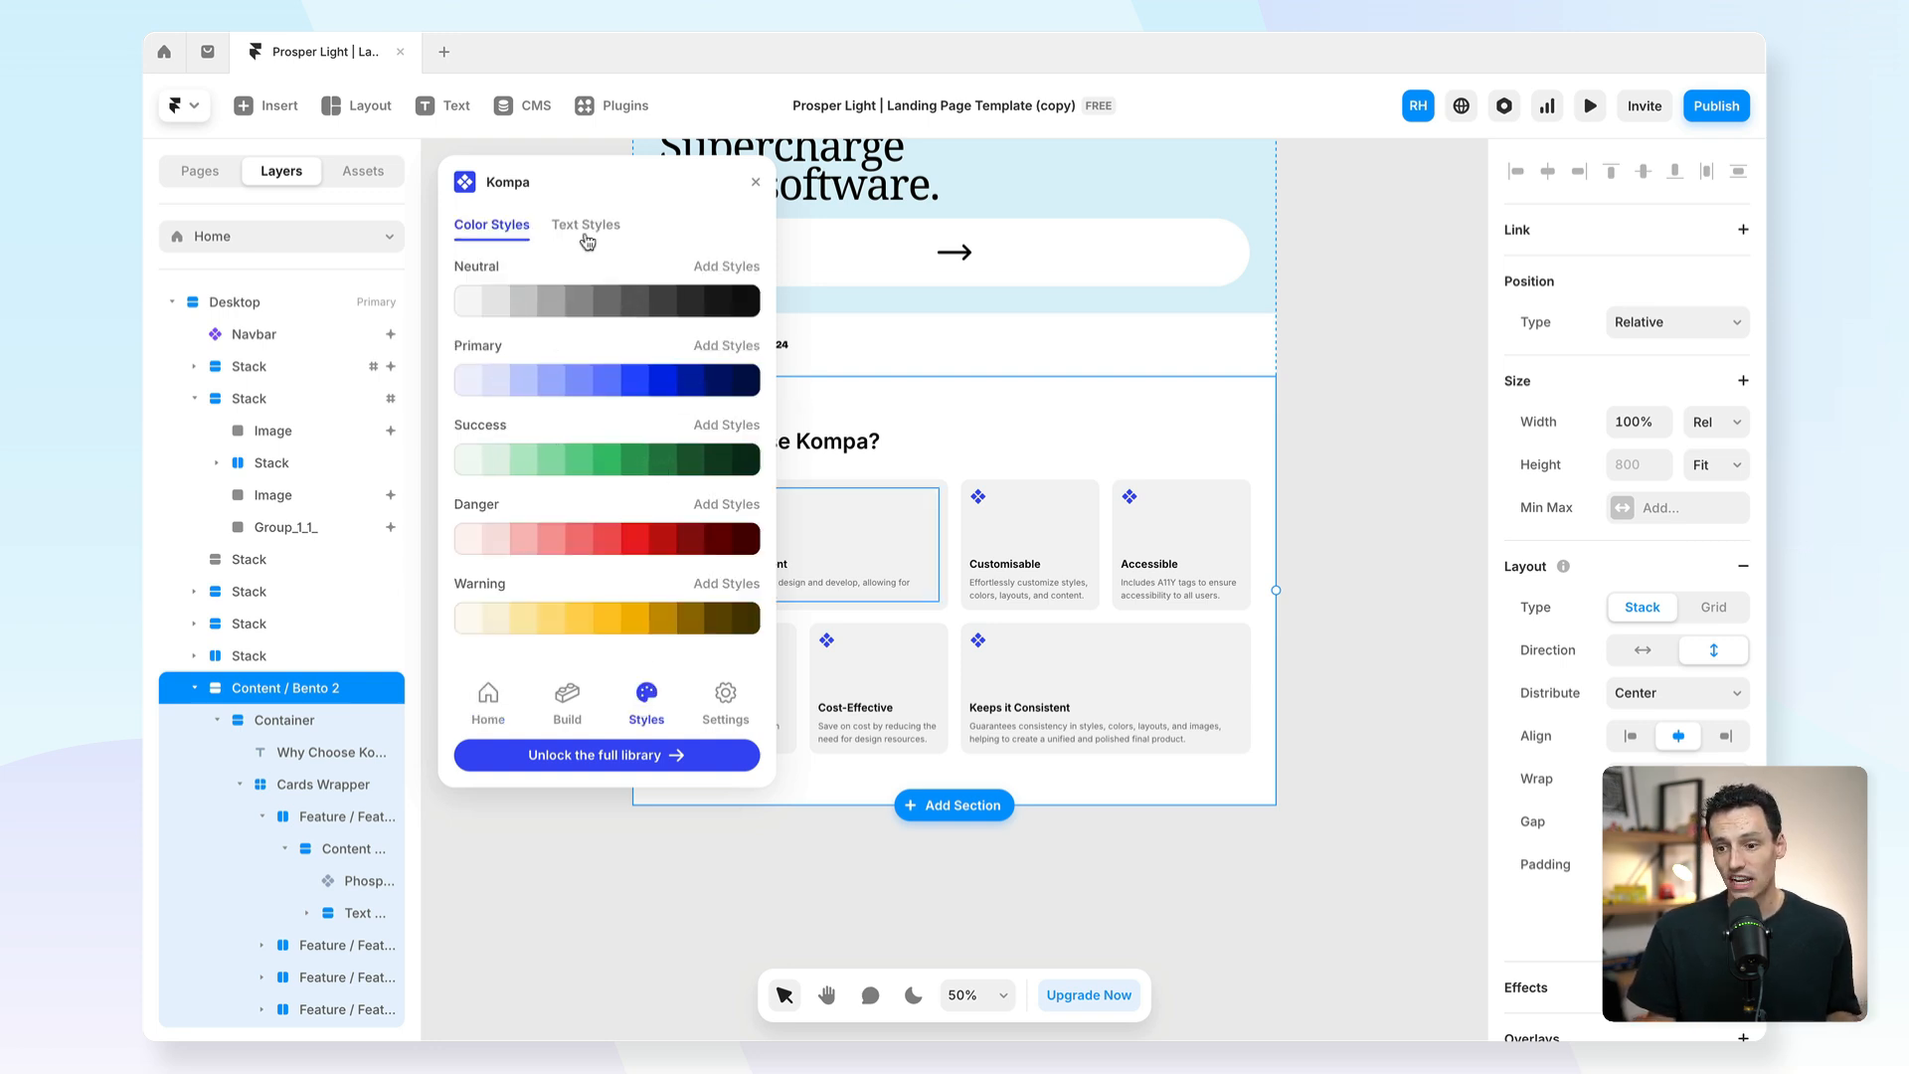
left_click(586, 223)
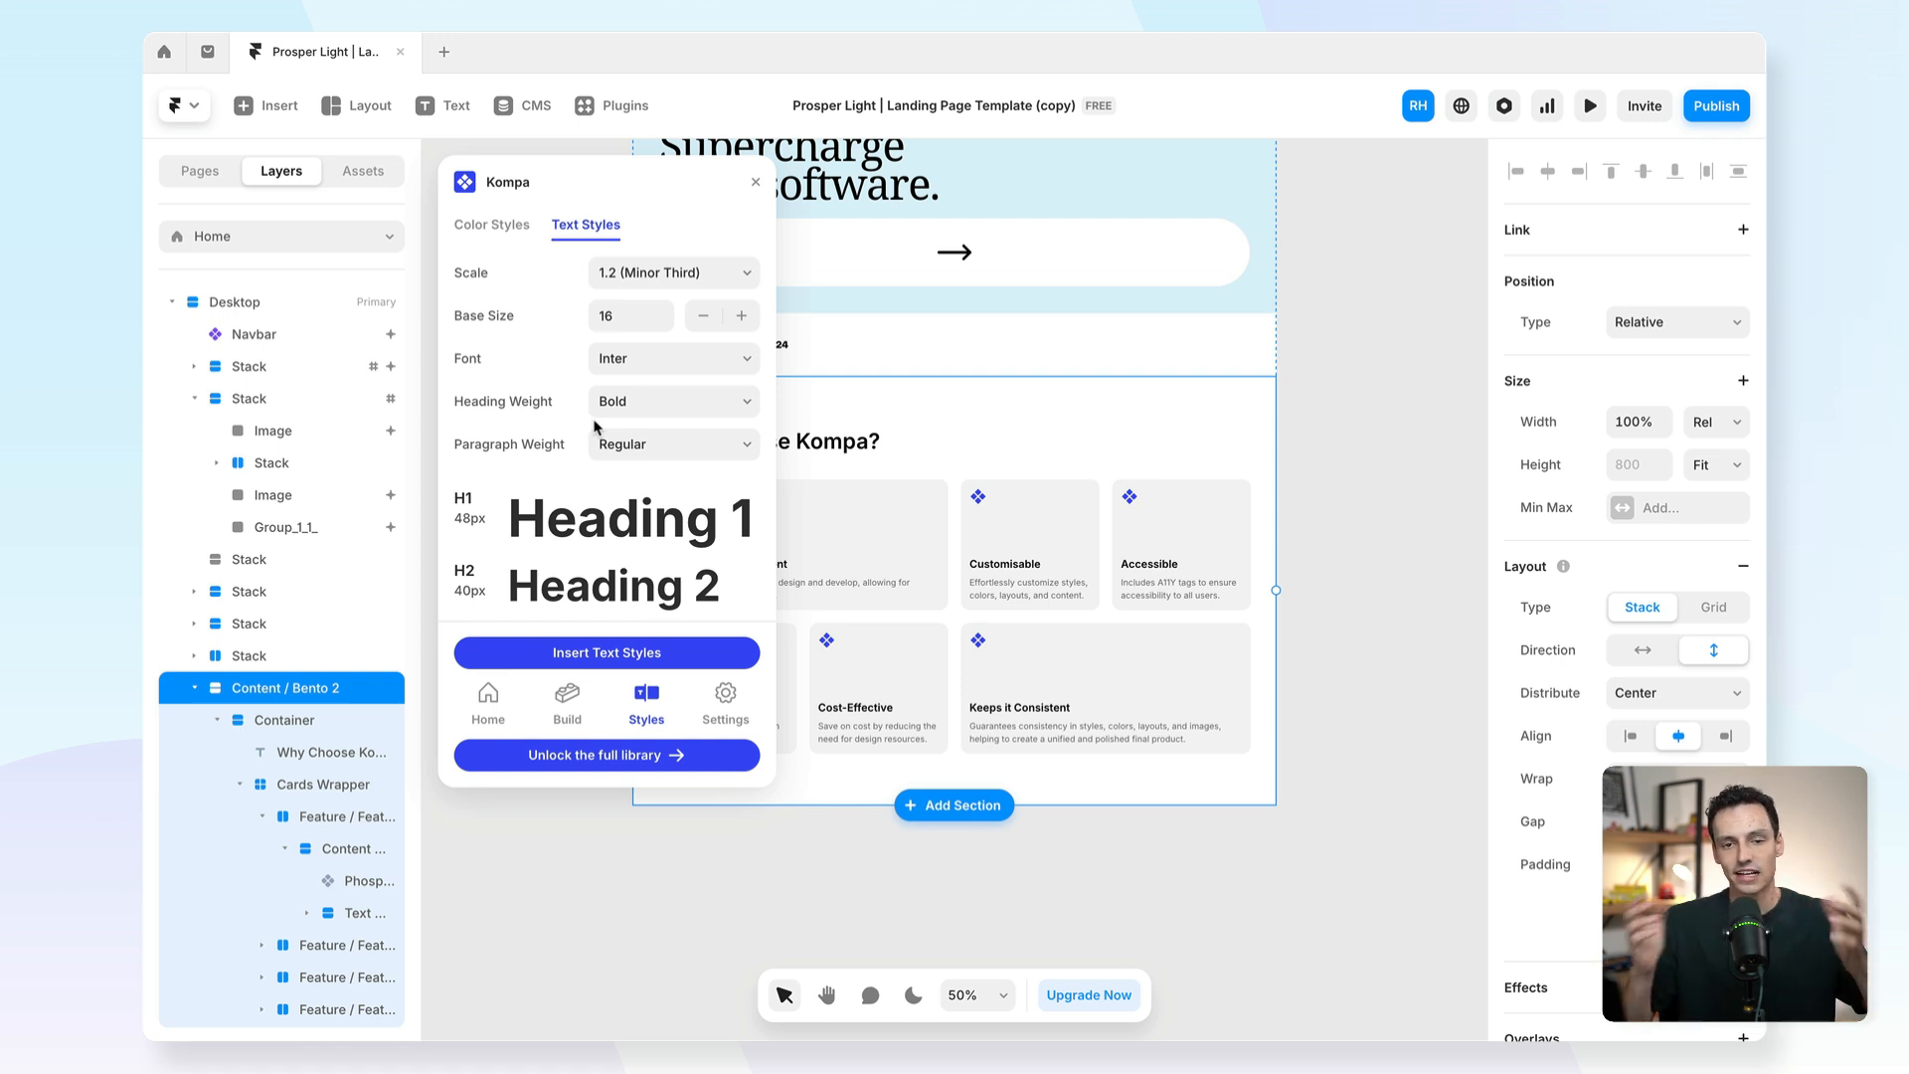
mouse_move(377, 506)
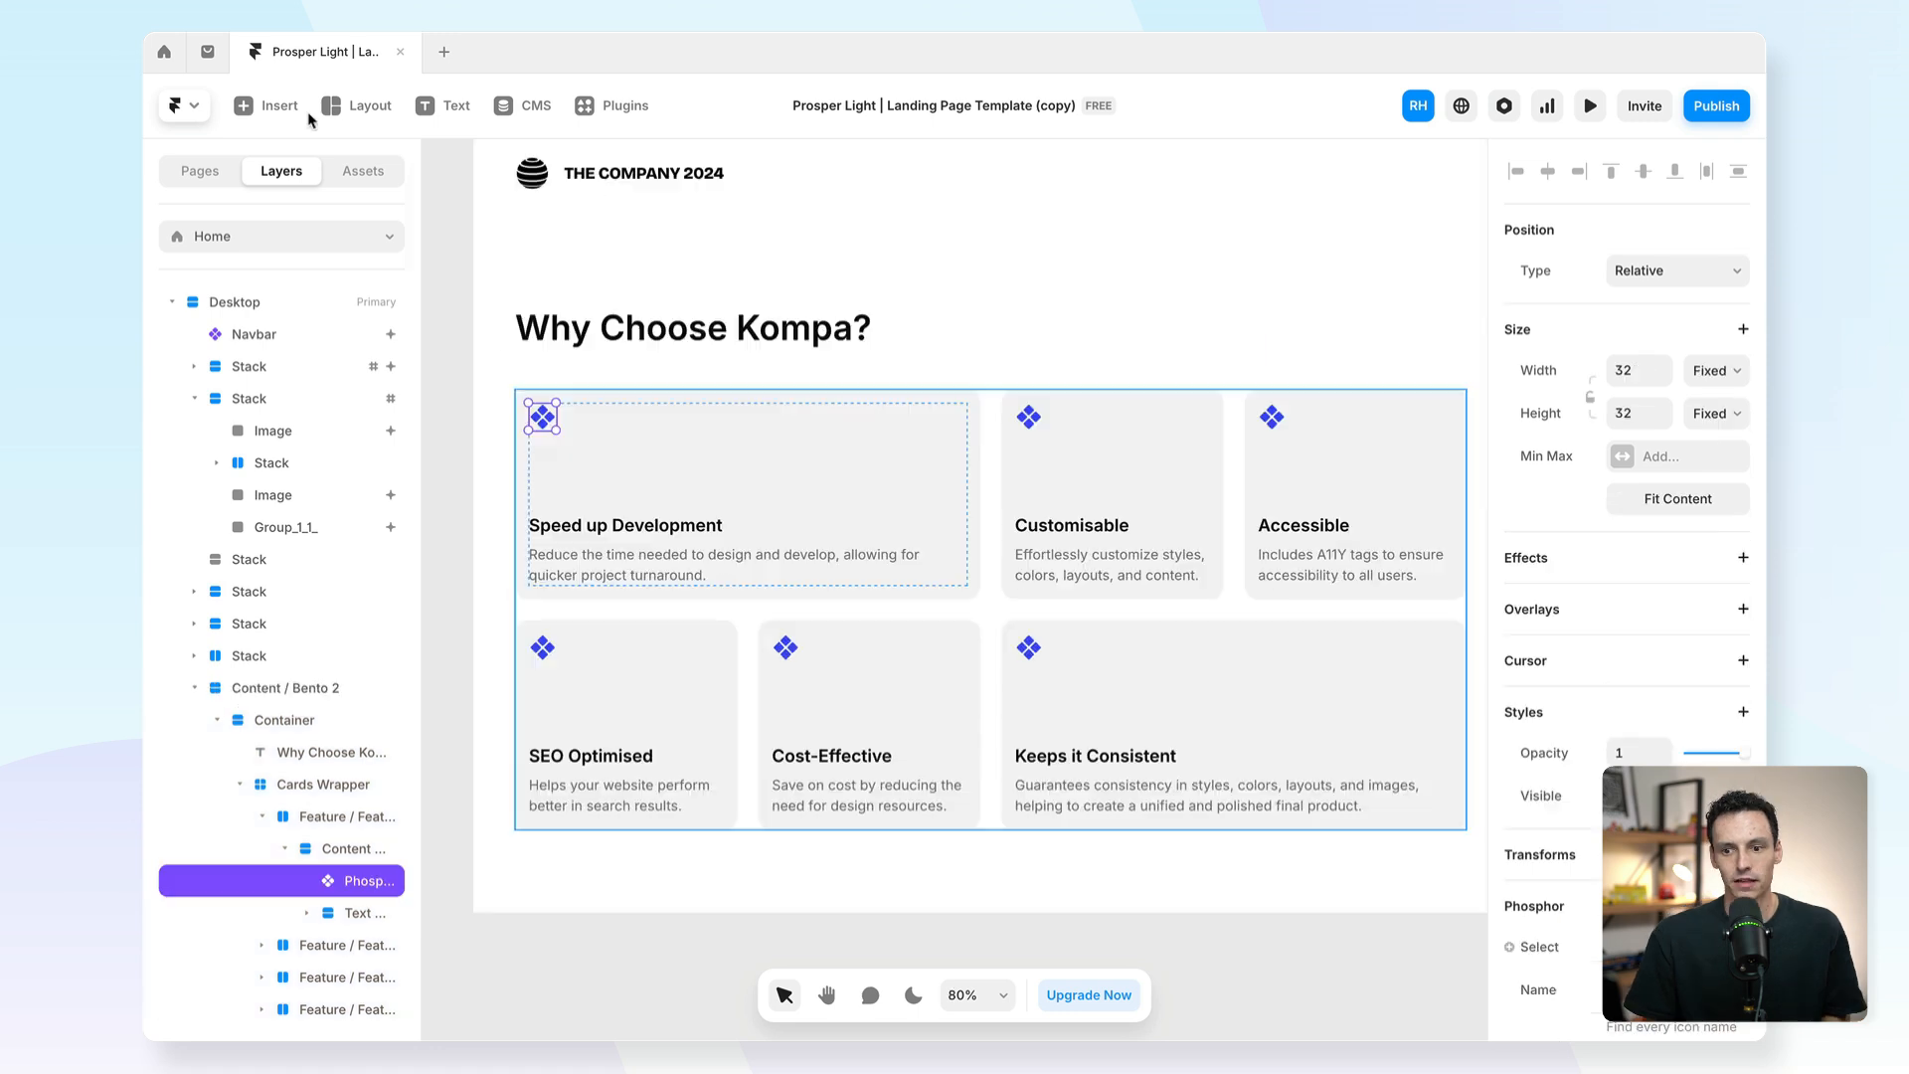
Search Insert for icon libraries: Feather, Hero, Iconoir, Material, Phosphor.
left_click(265, 104)
type("icon")
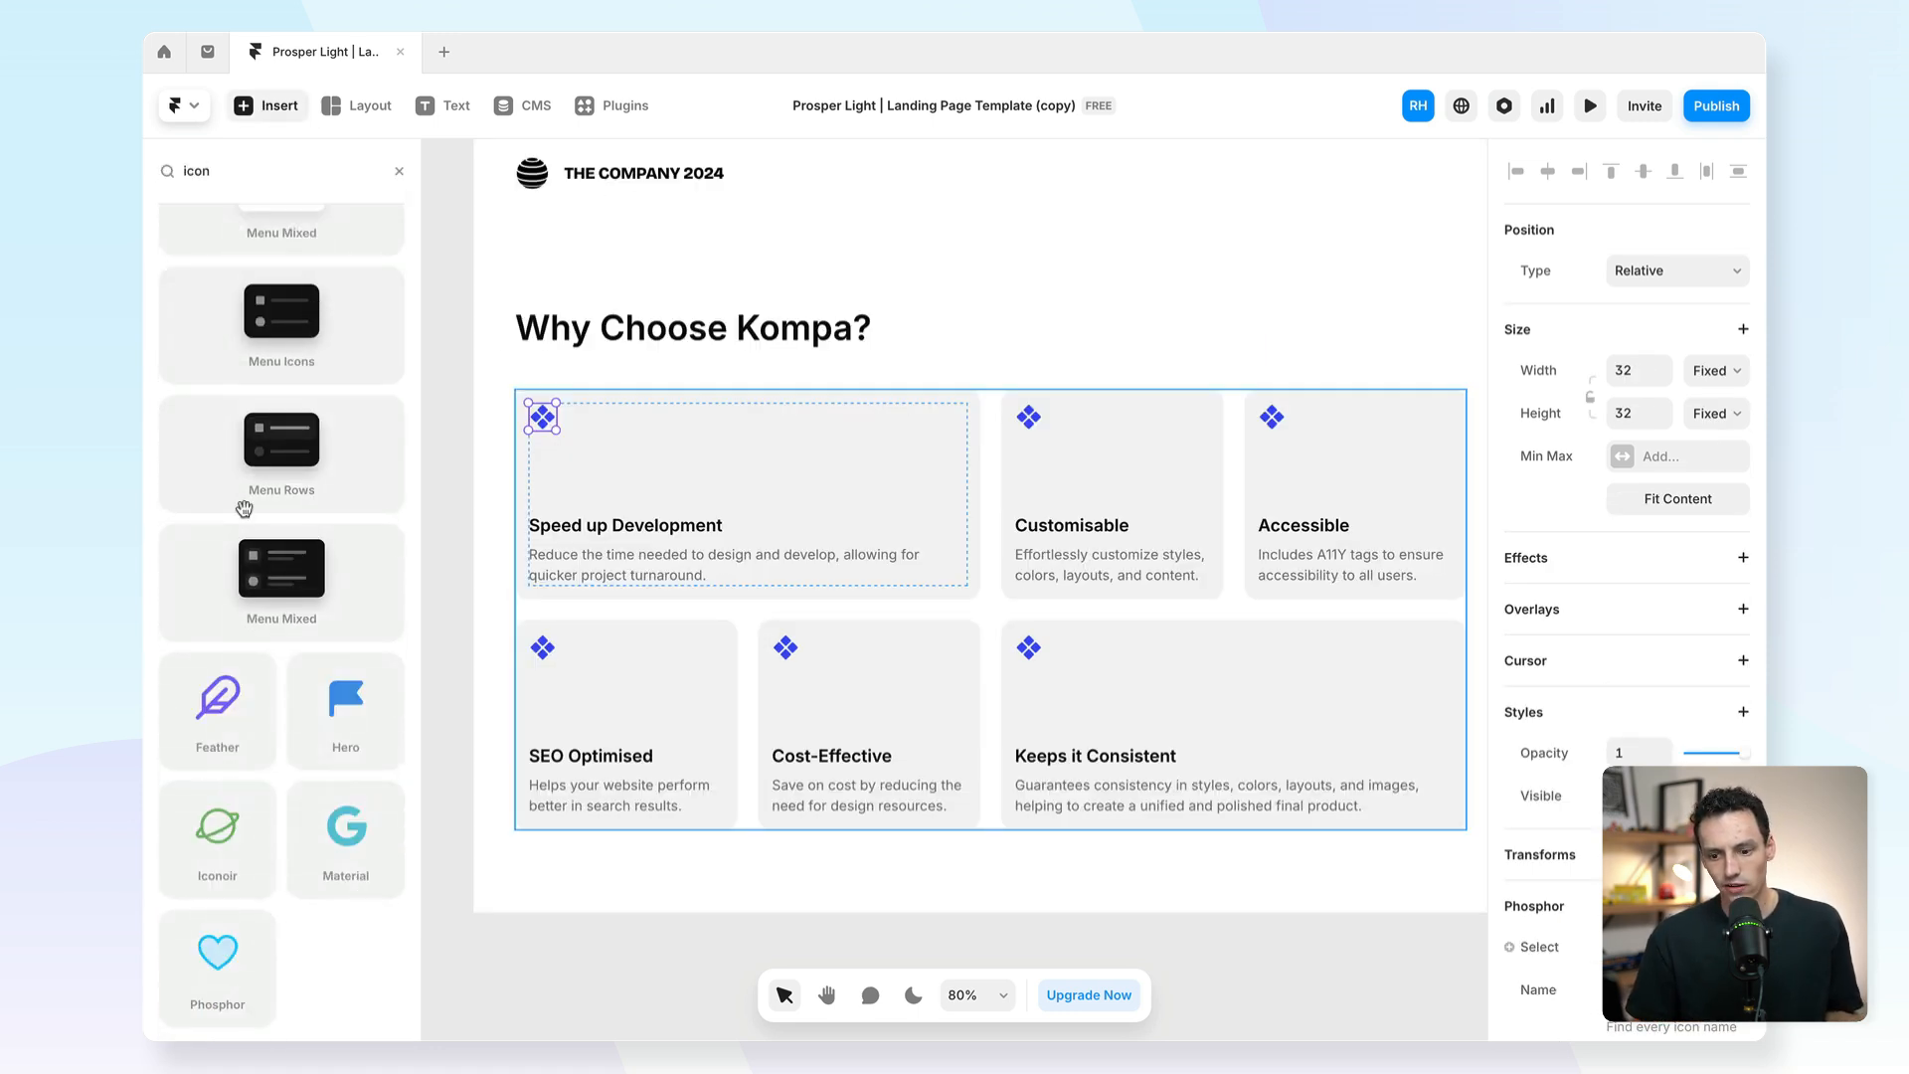
mouse_move(244, 786)
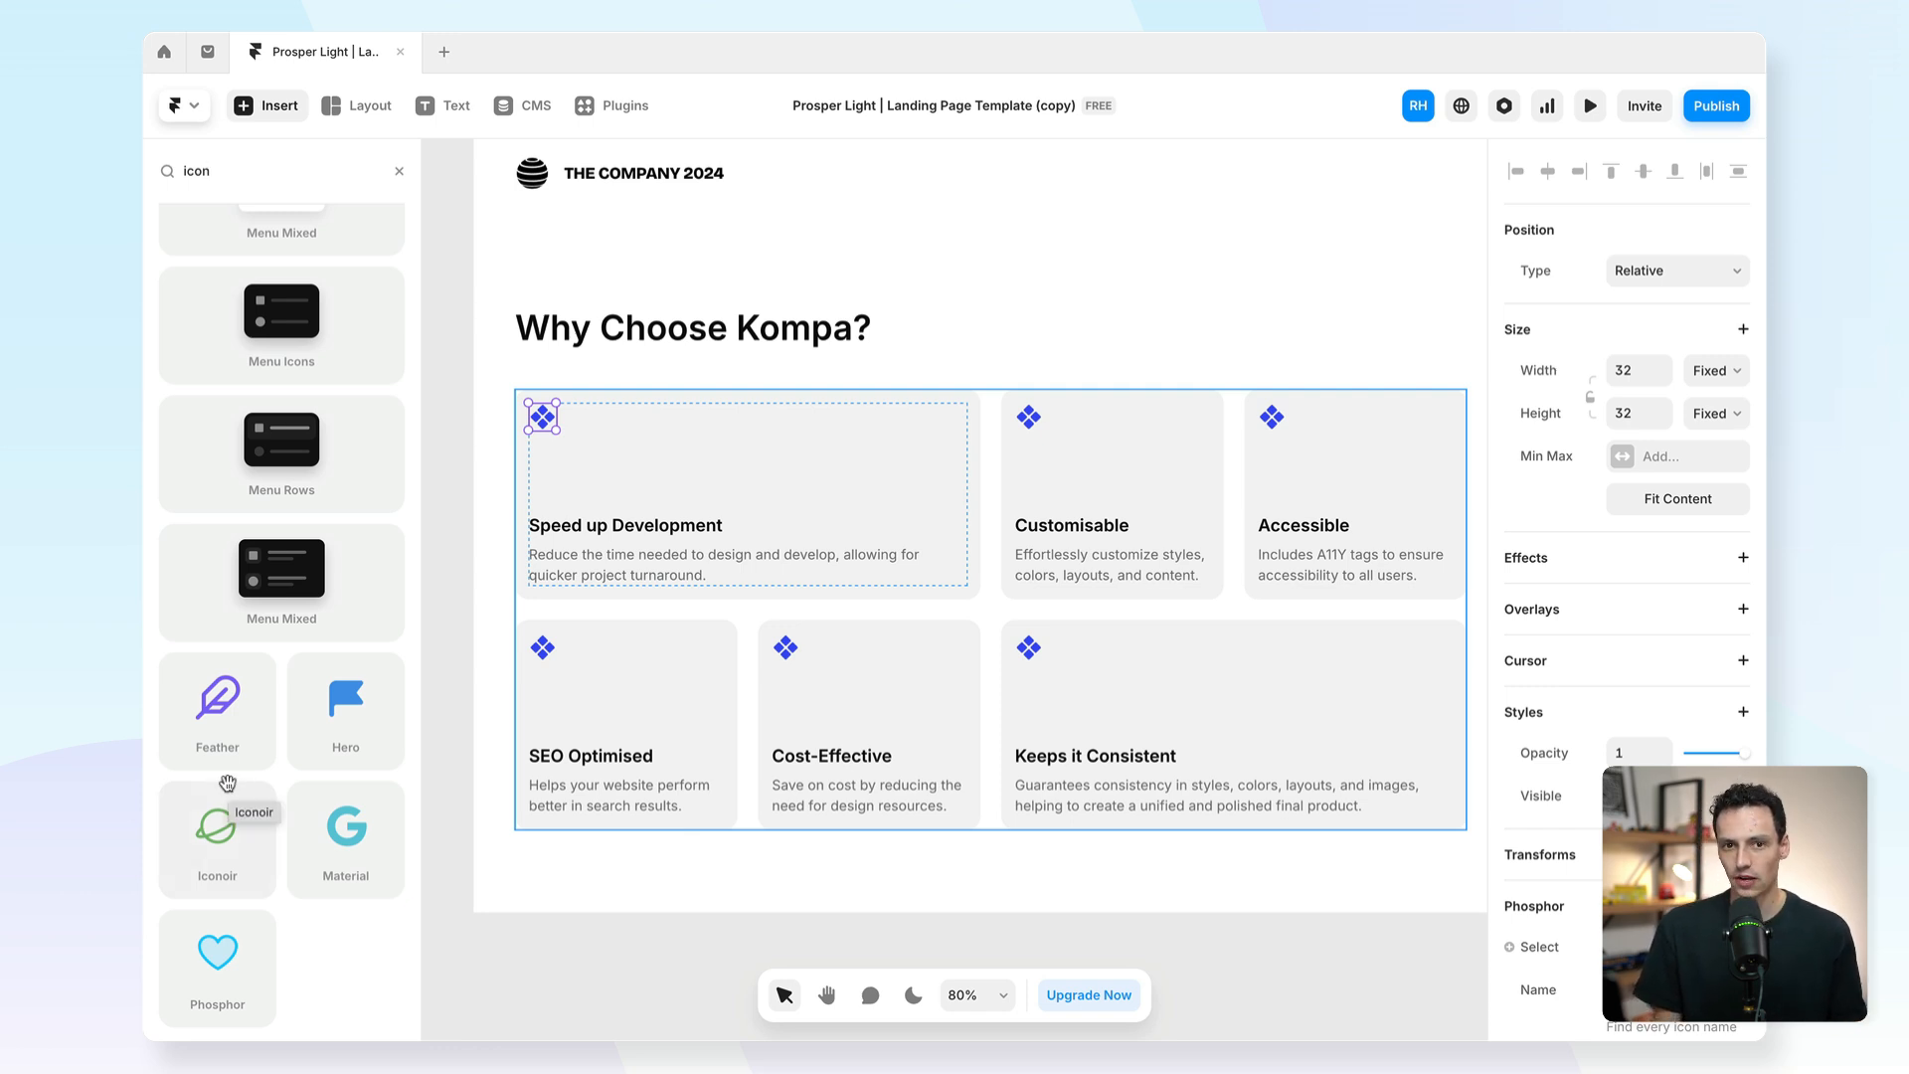
left_click(612, 105)
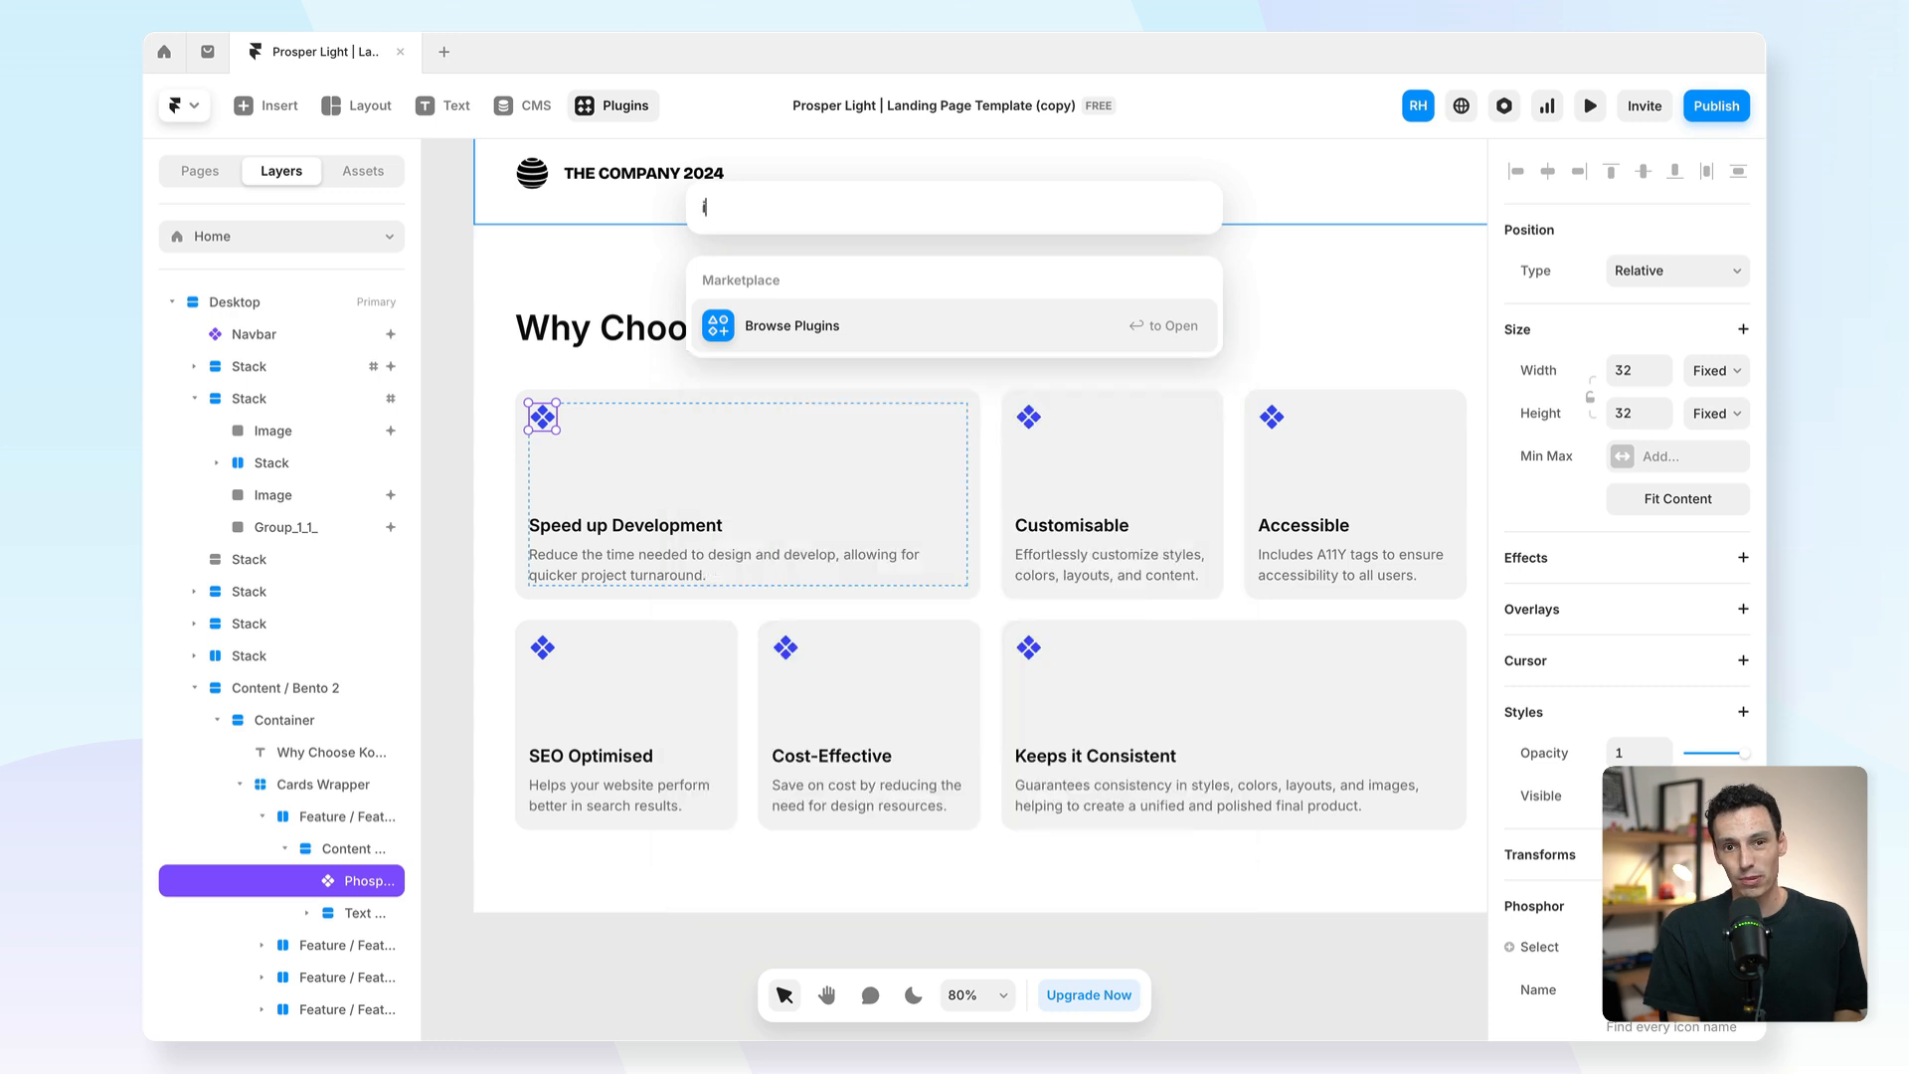
Launch the Iconify plugin and choose the Tabler Icons set.
type("conify")
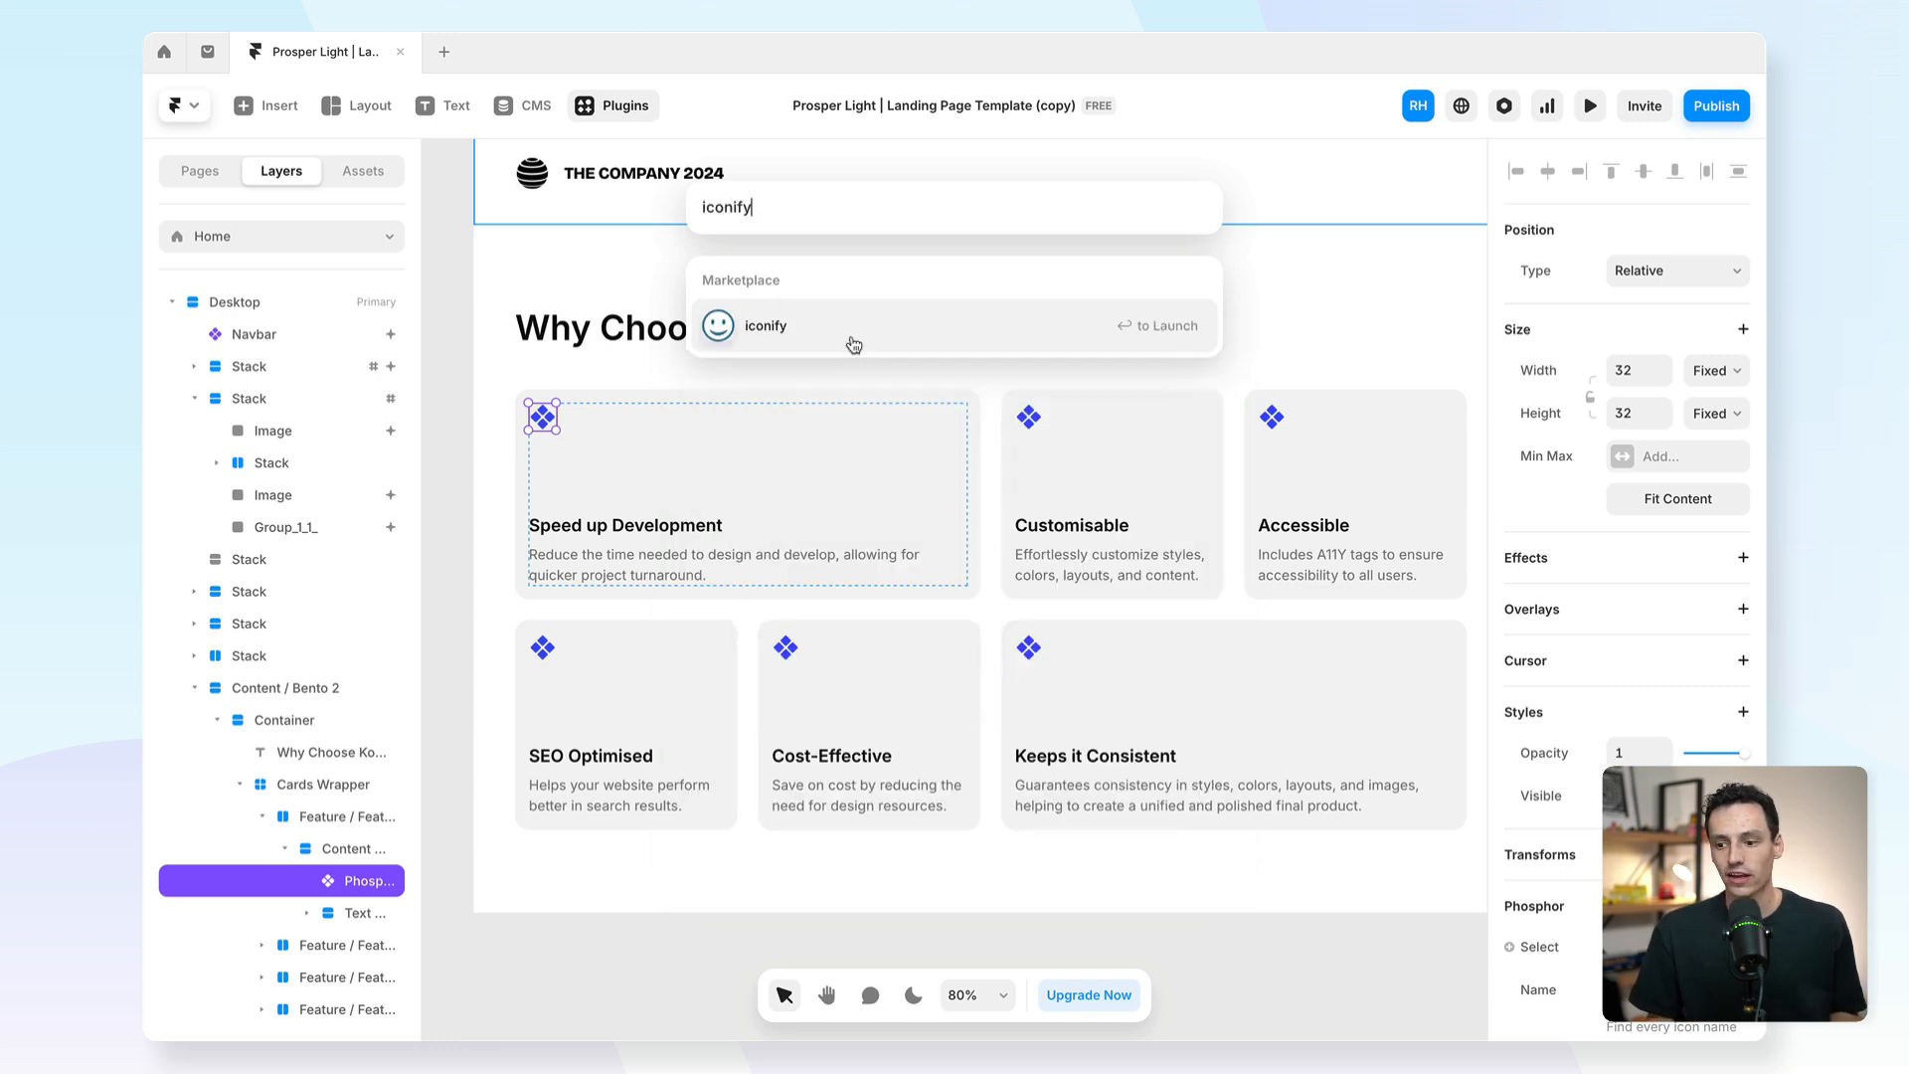
left_click(764, 325)
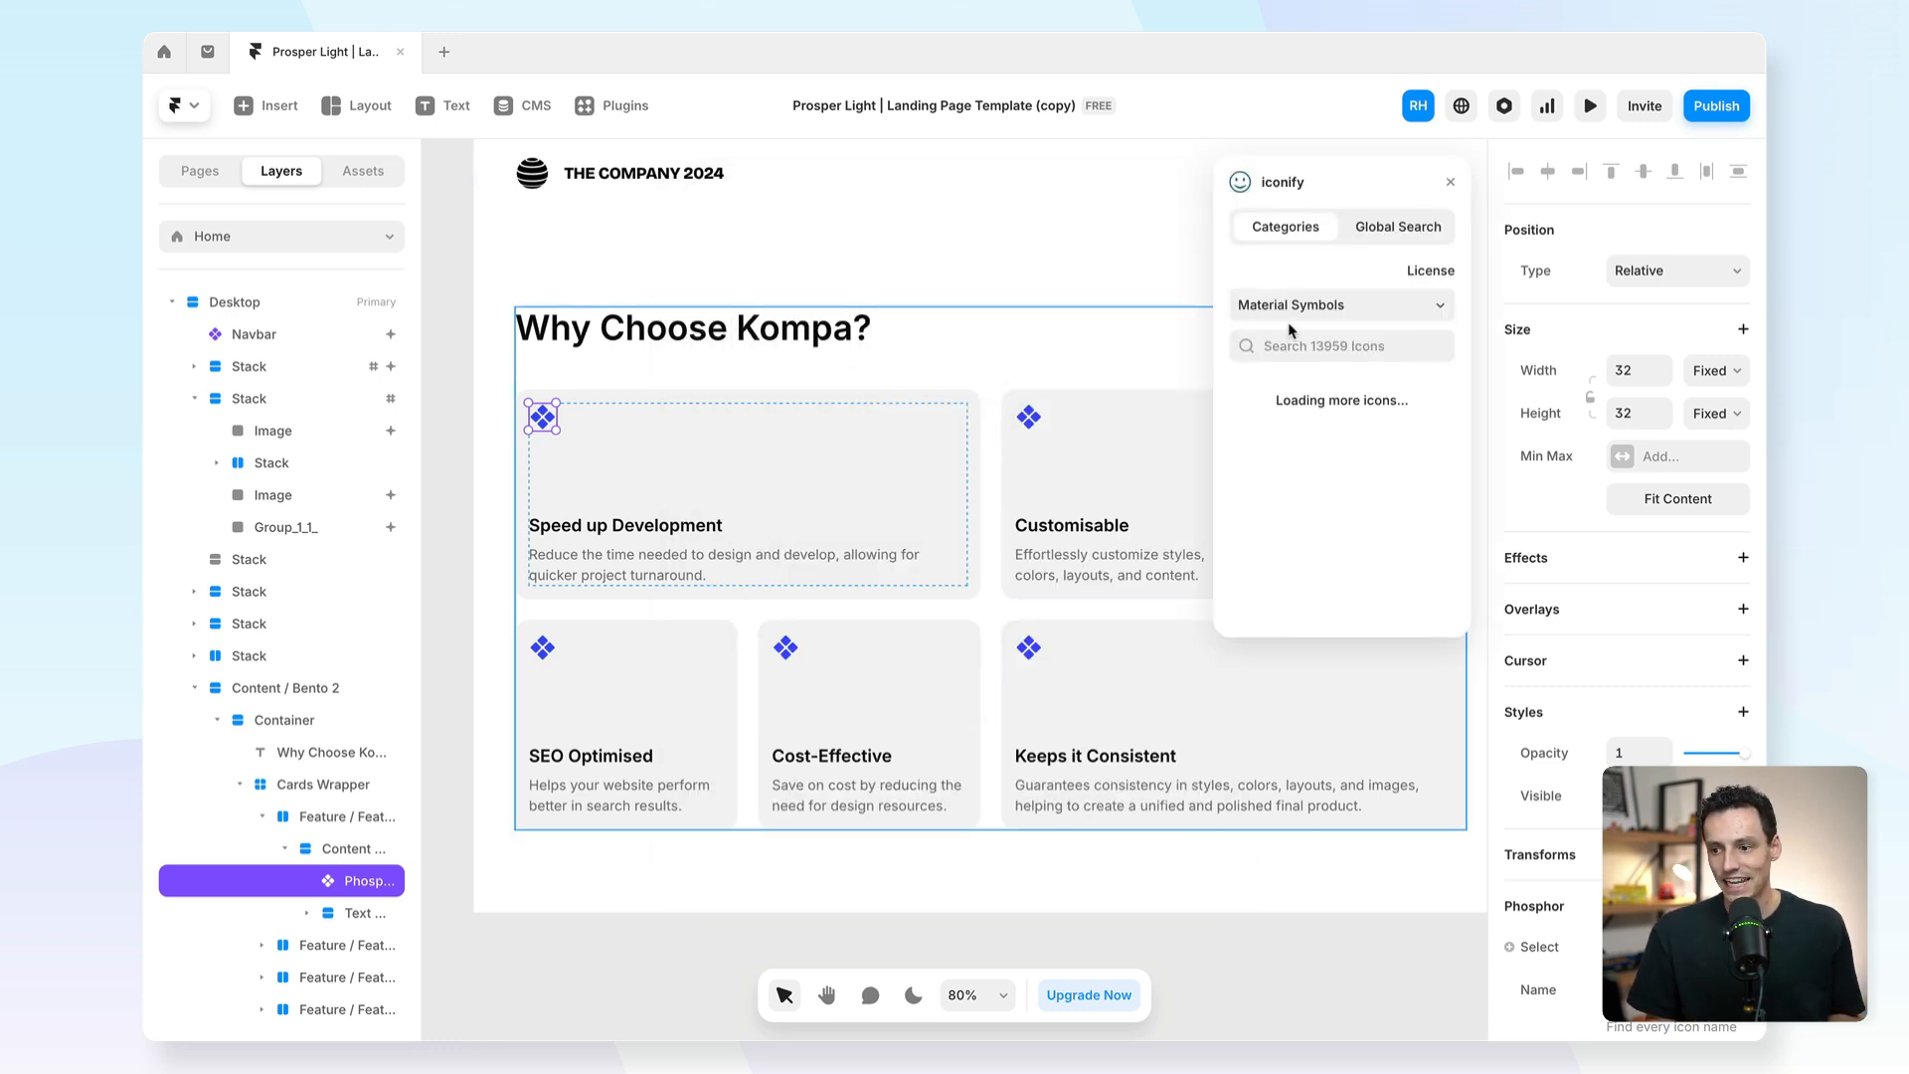
left_click(1339, 304)
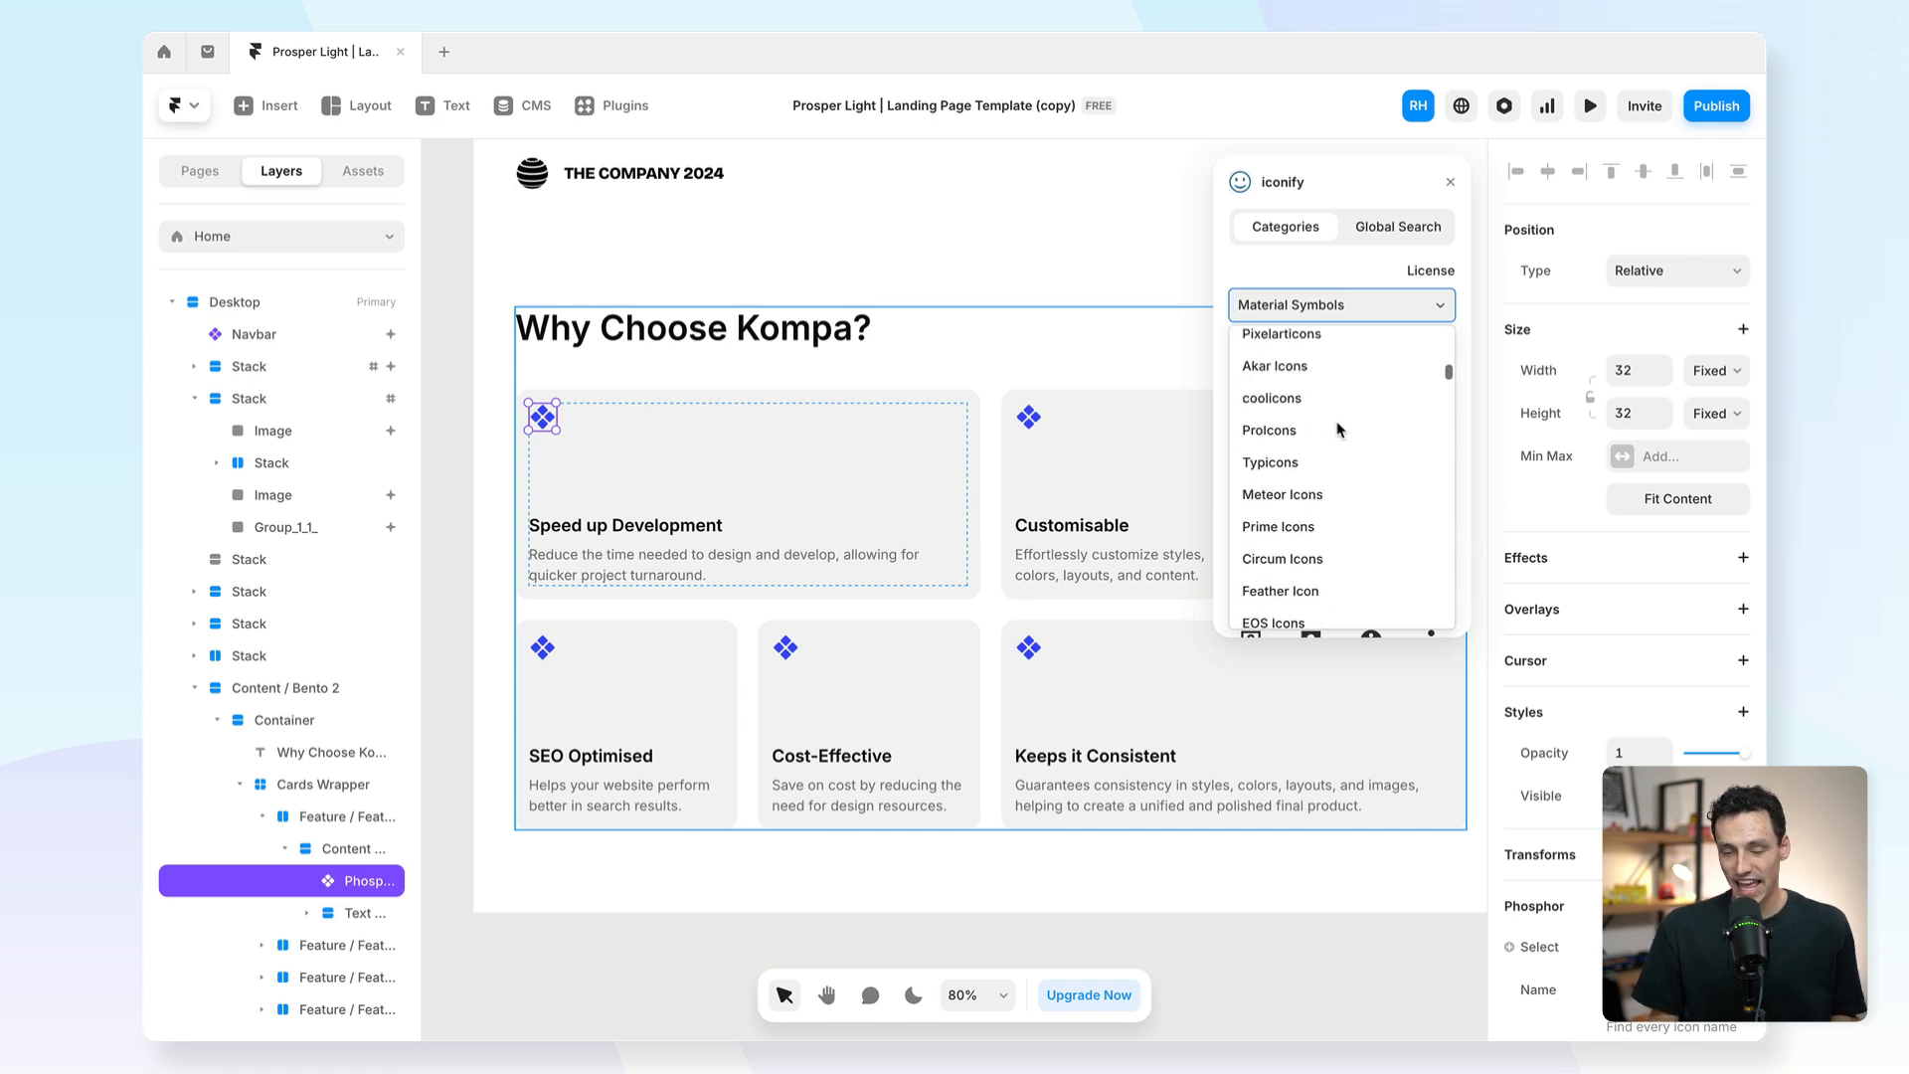
scroll("down", 3)
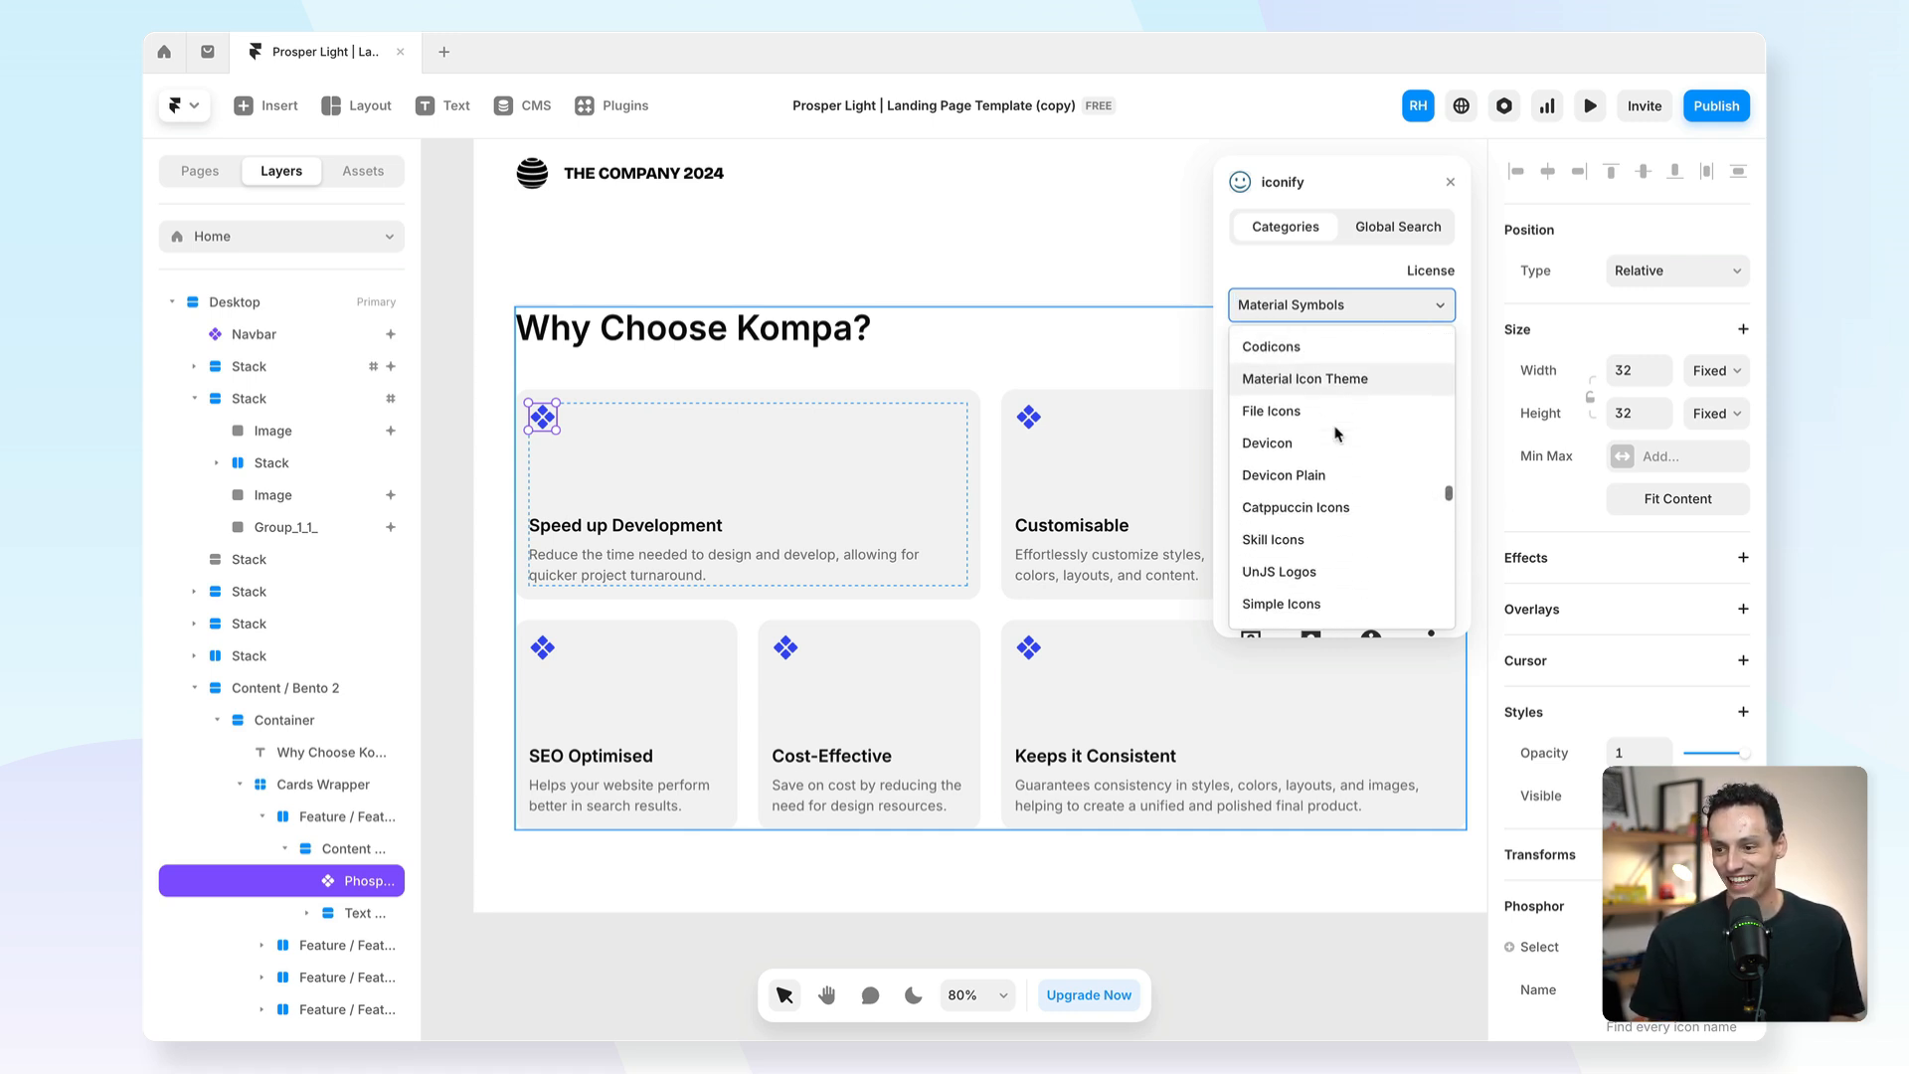
scroll("up", 3)
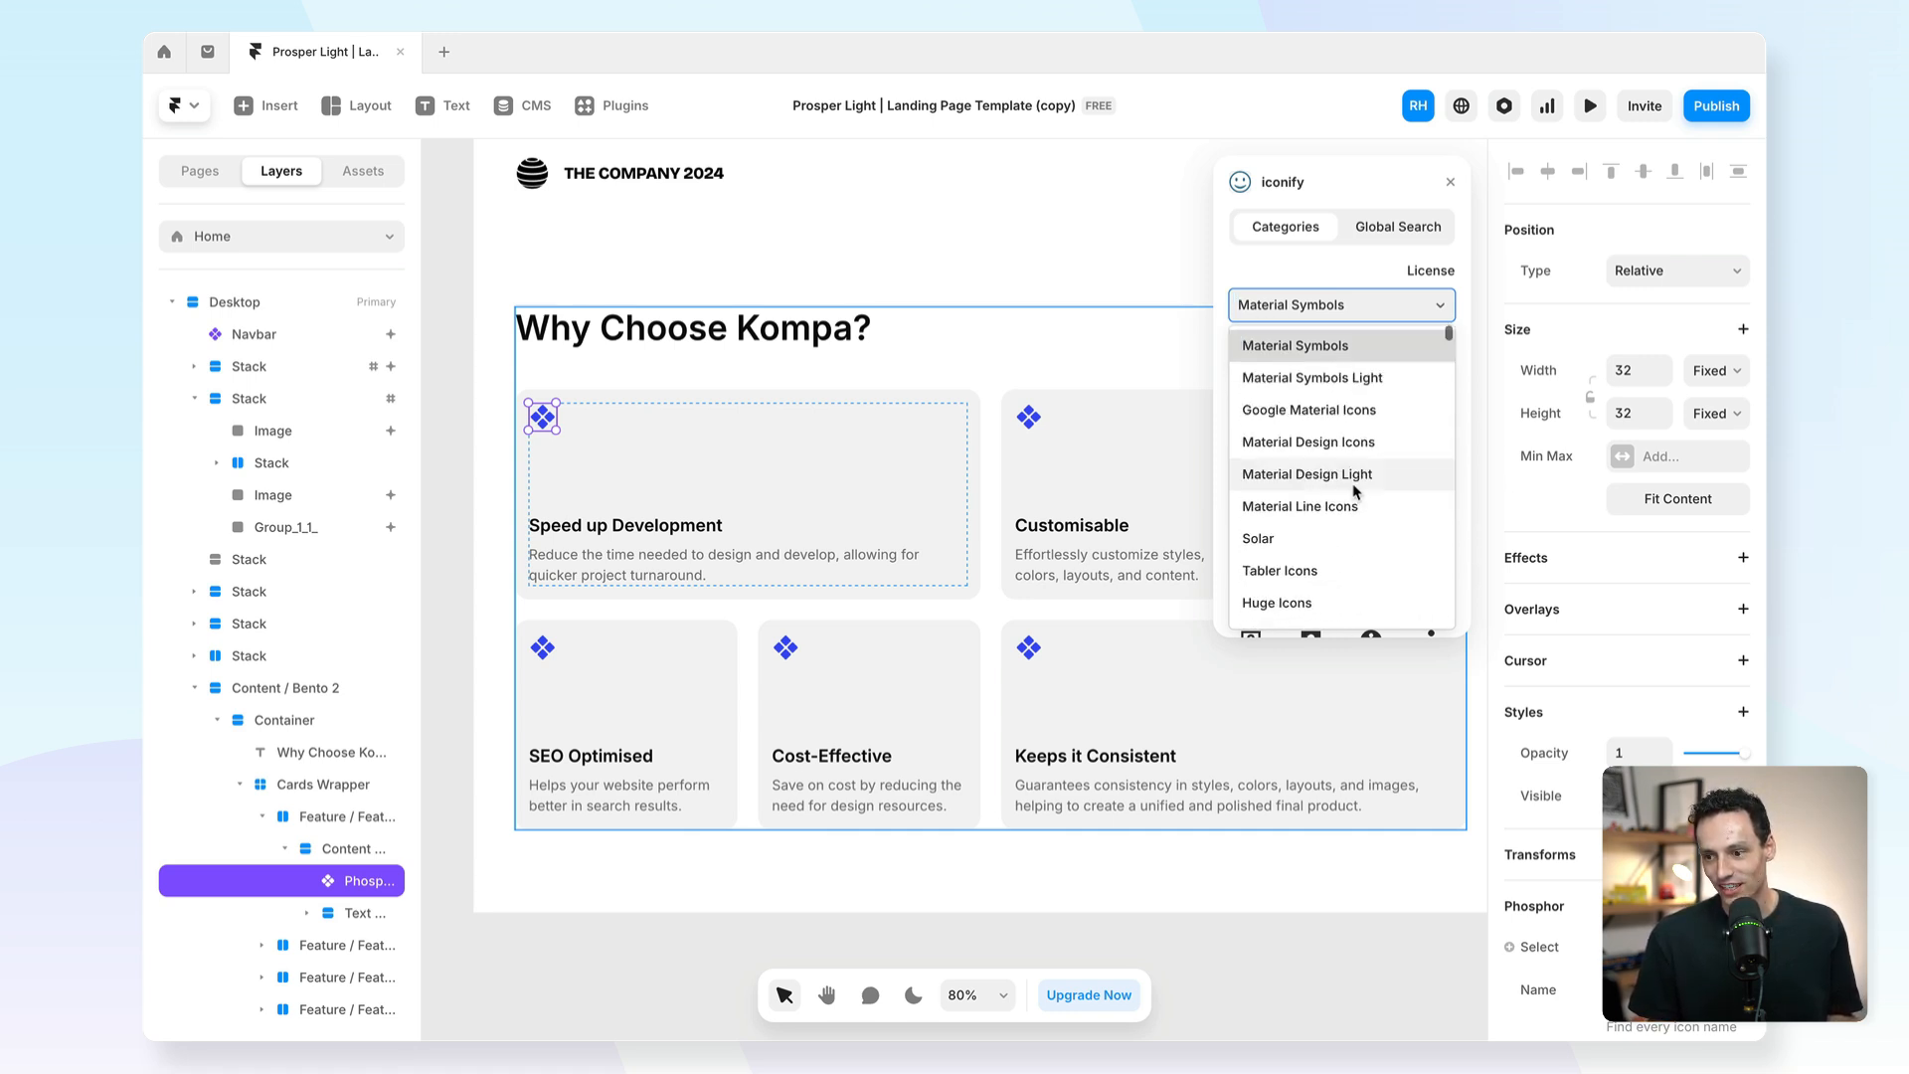
scroll("down", 3)
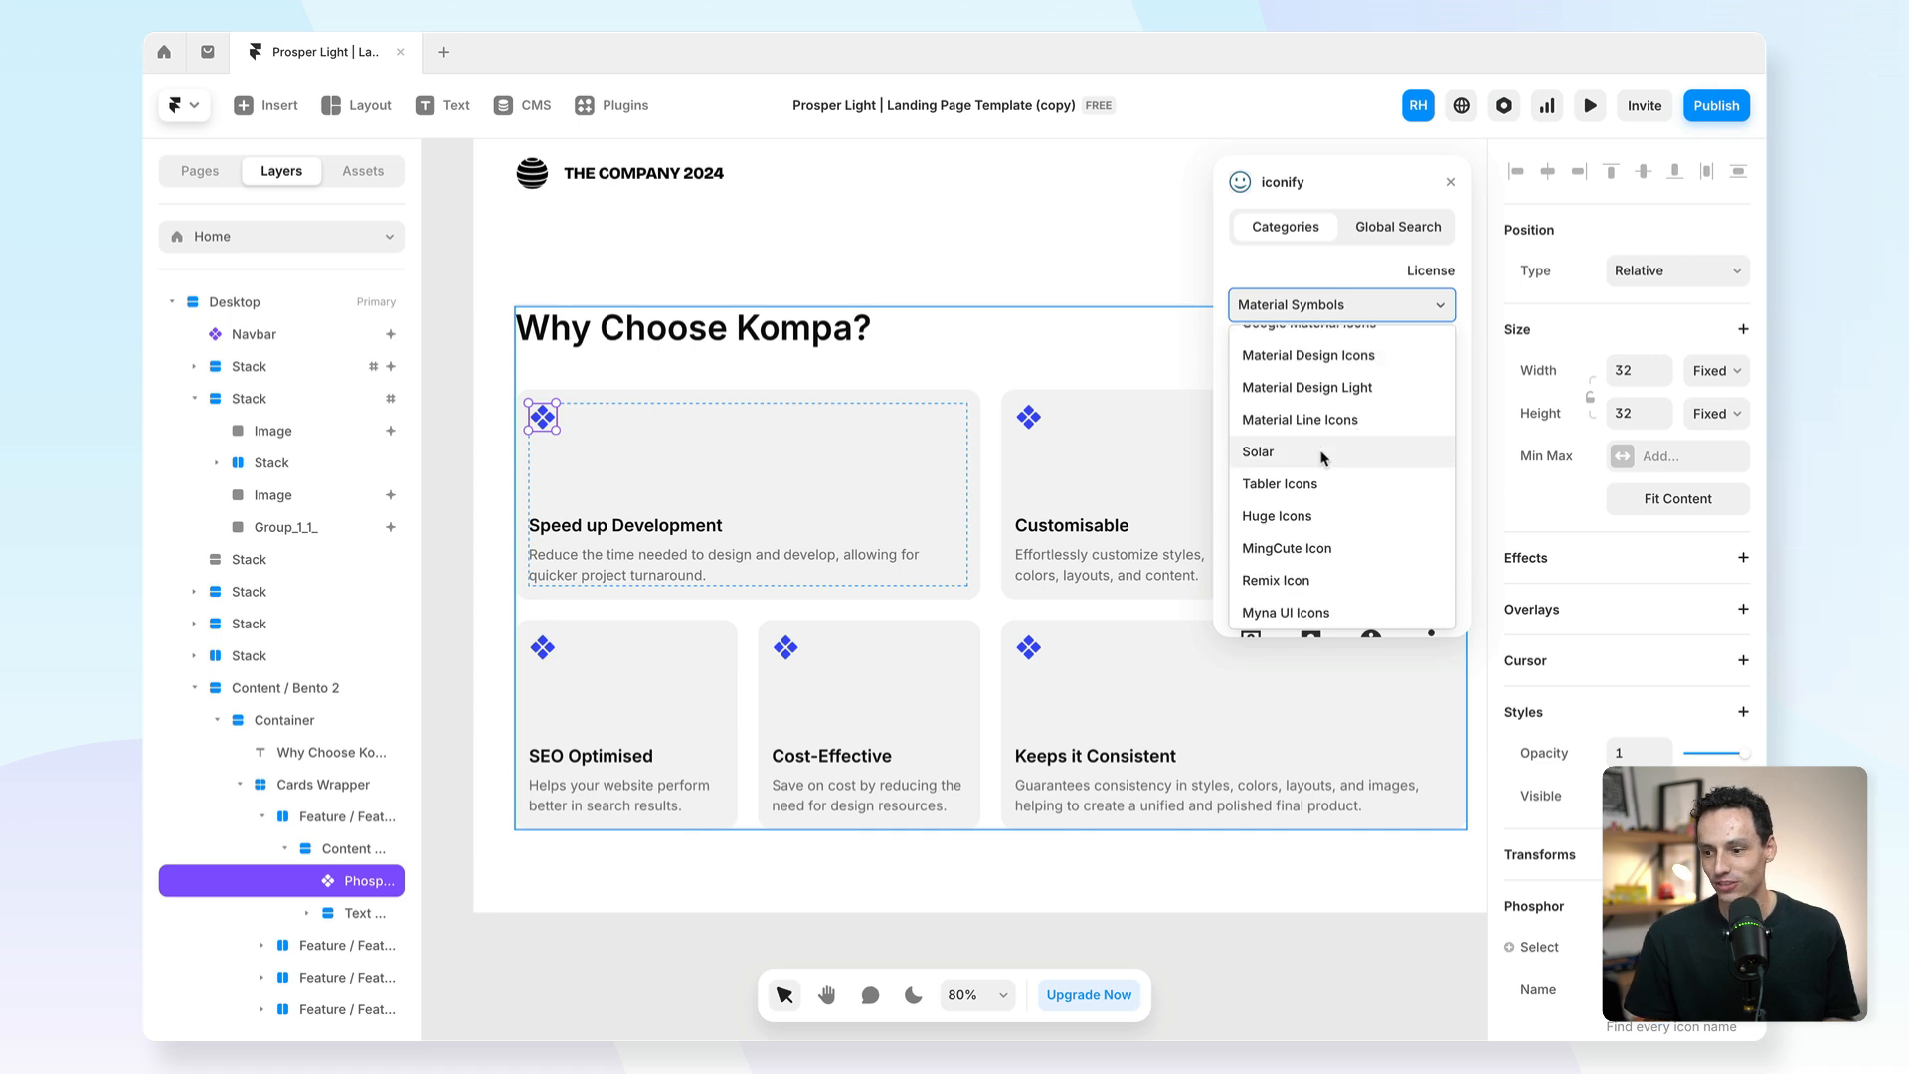
left_click(1279, 483)
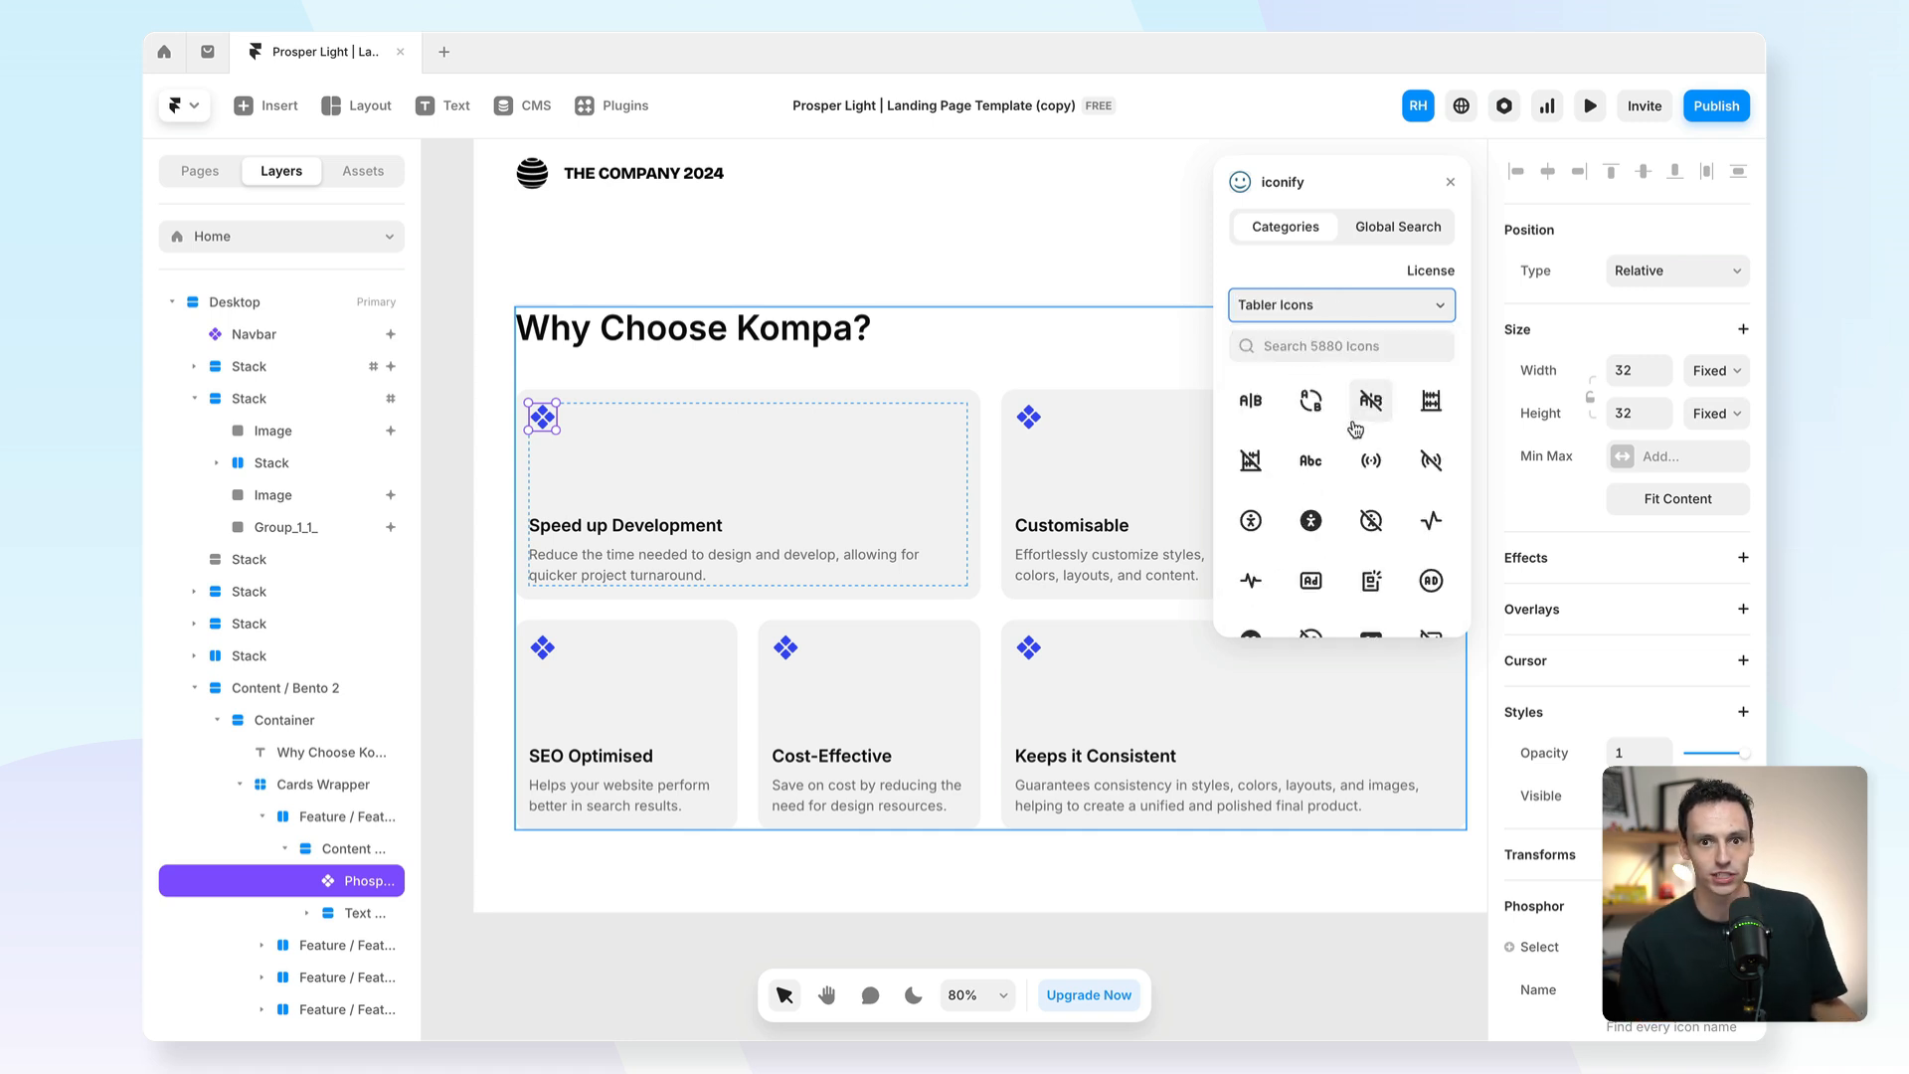
Insert the Tabler 'user' icon and set its fill to #FFA1A1.
left_click(1340, 346)
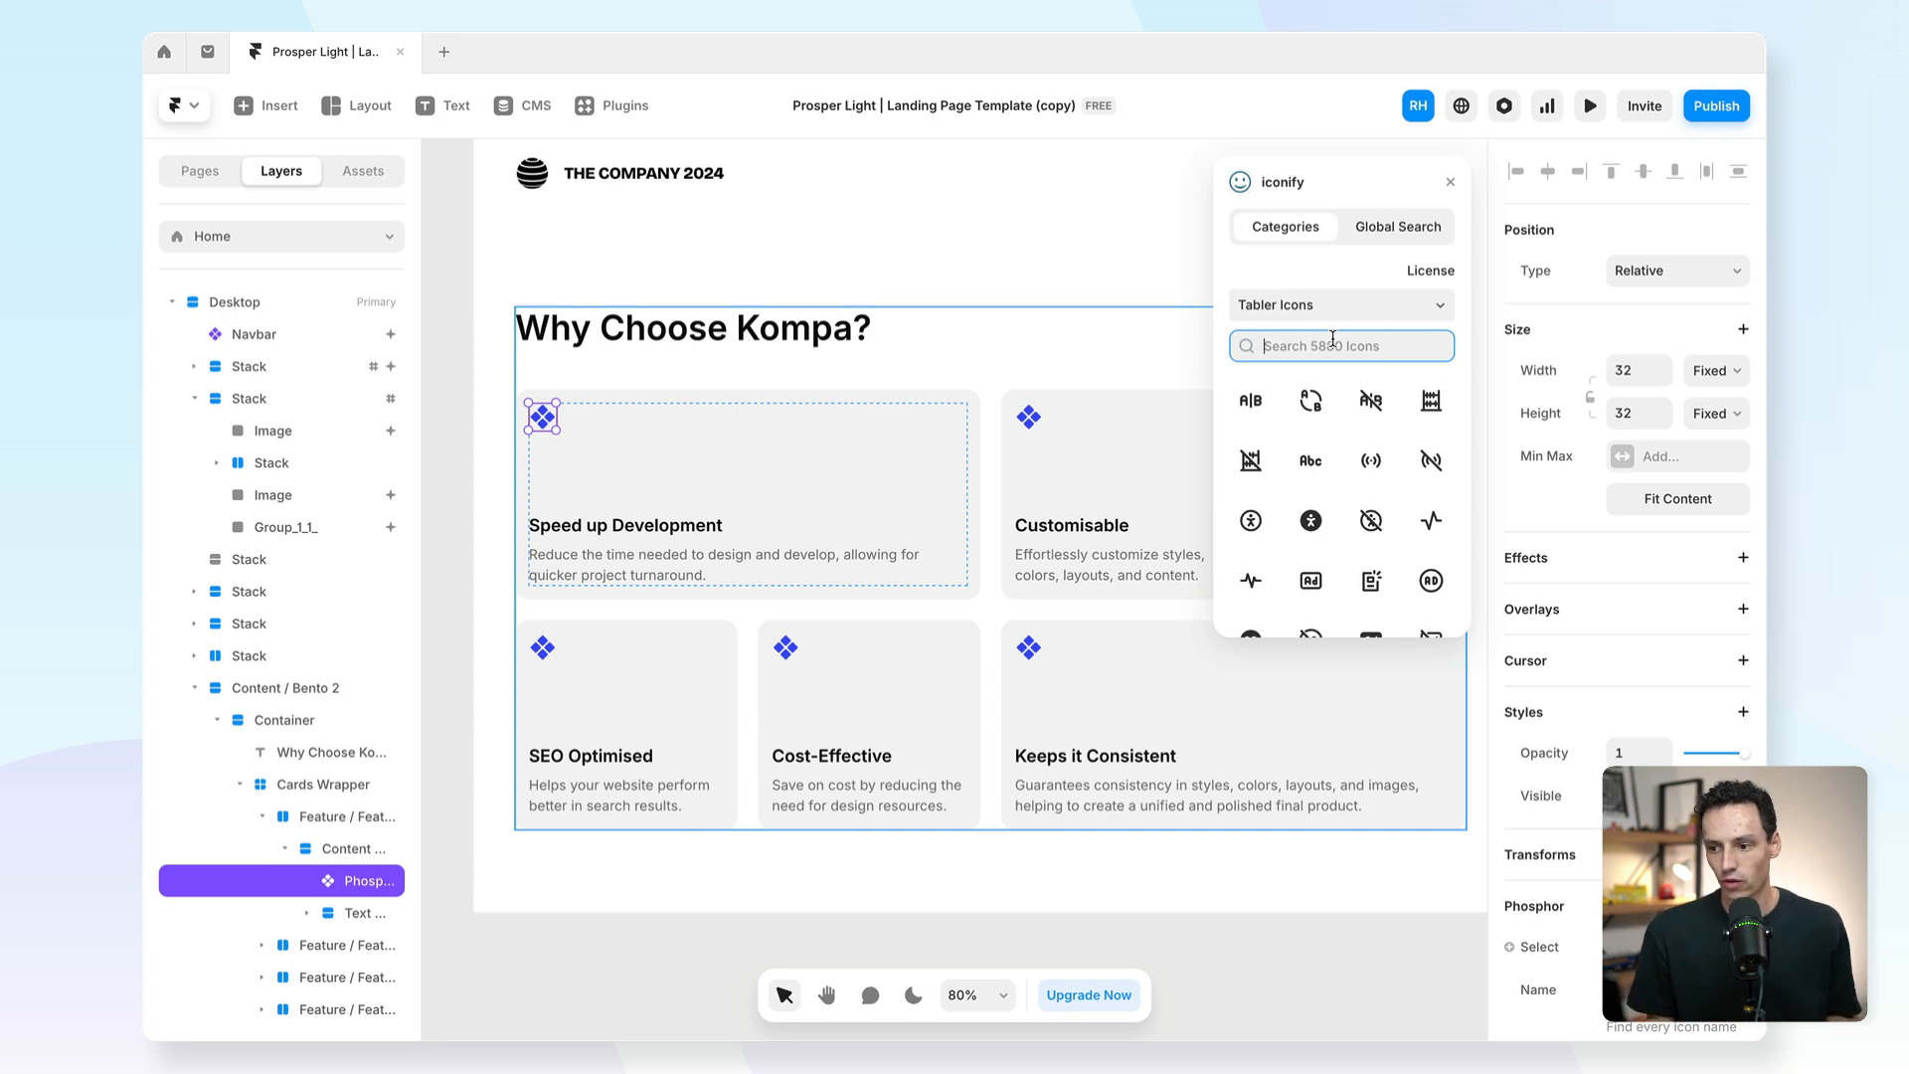
type("user")
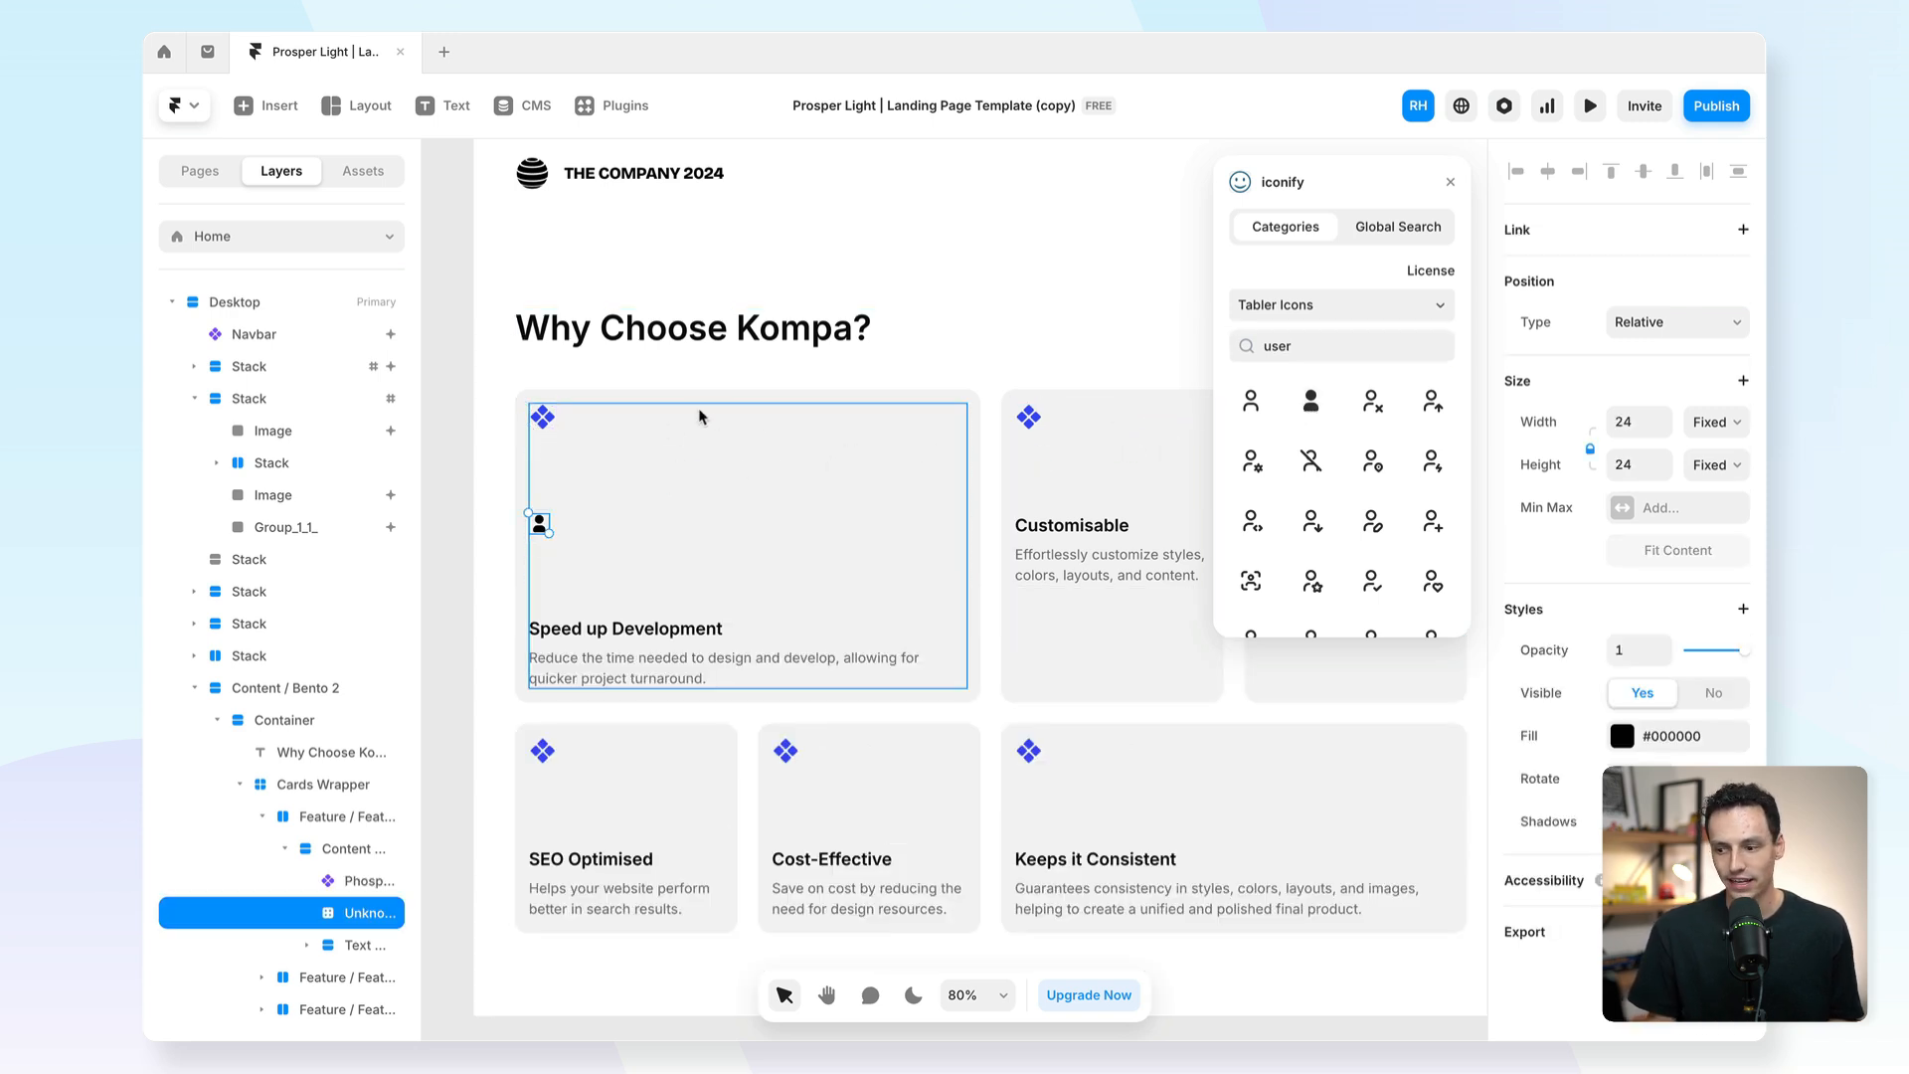
left_click(1621, 736)
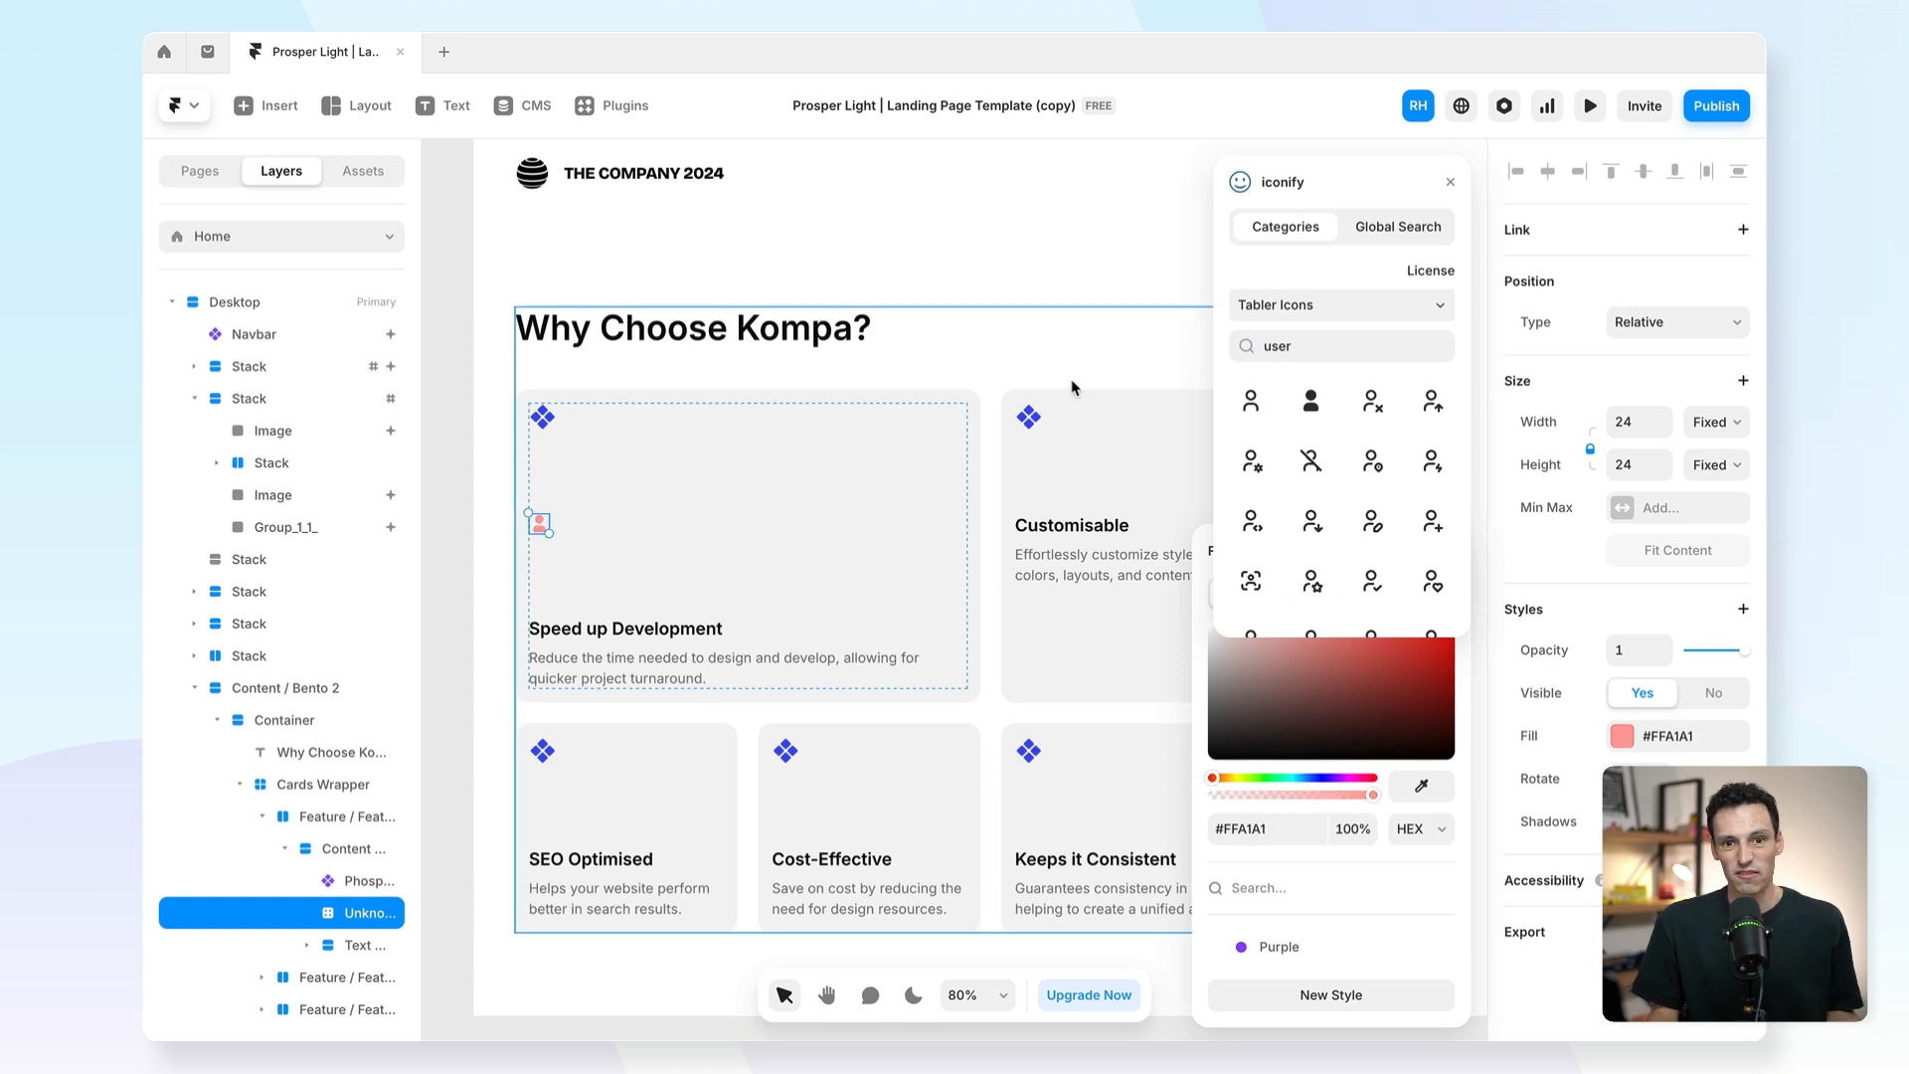
mouse_move(1089, 387)
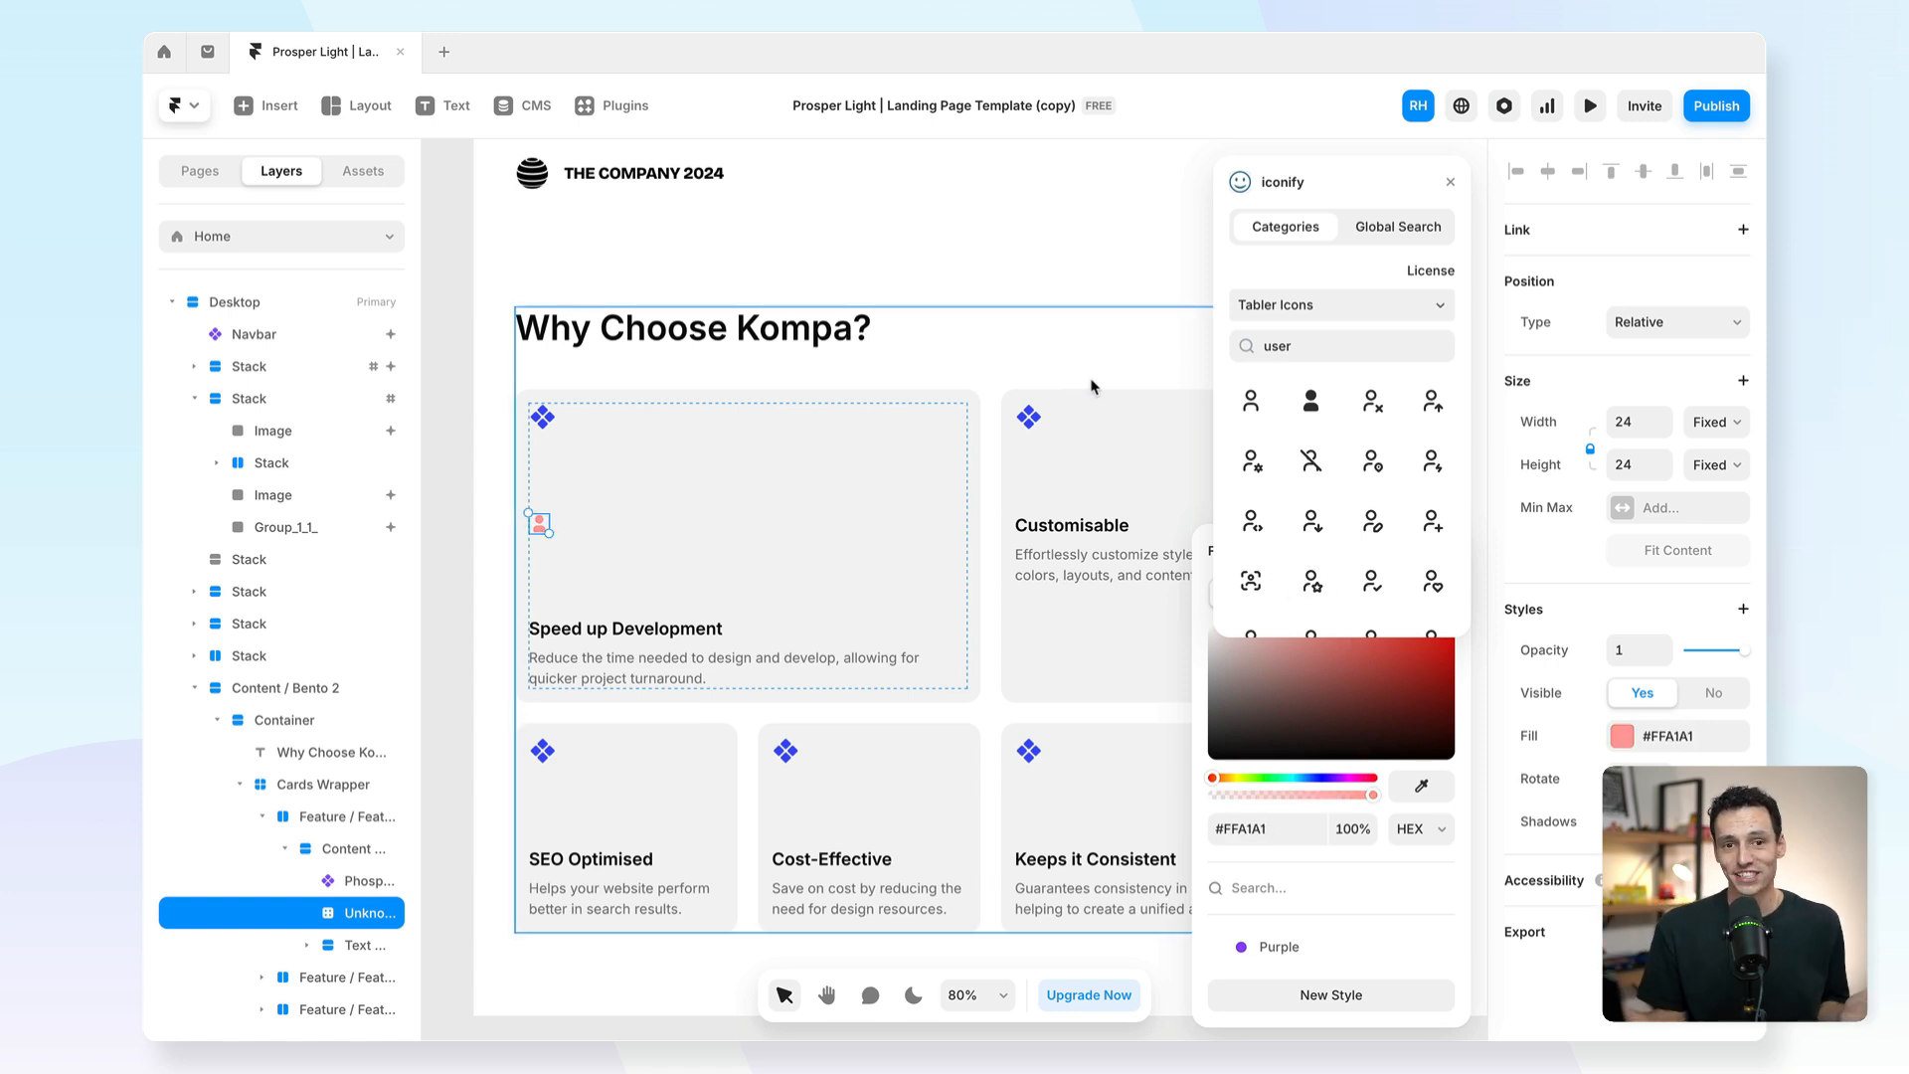
mouse_move(1015, 381)
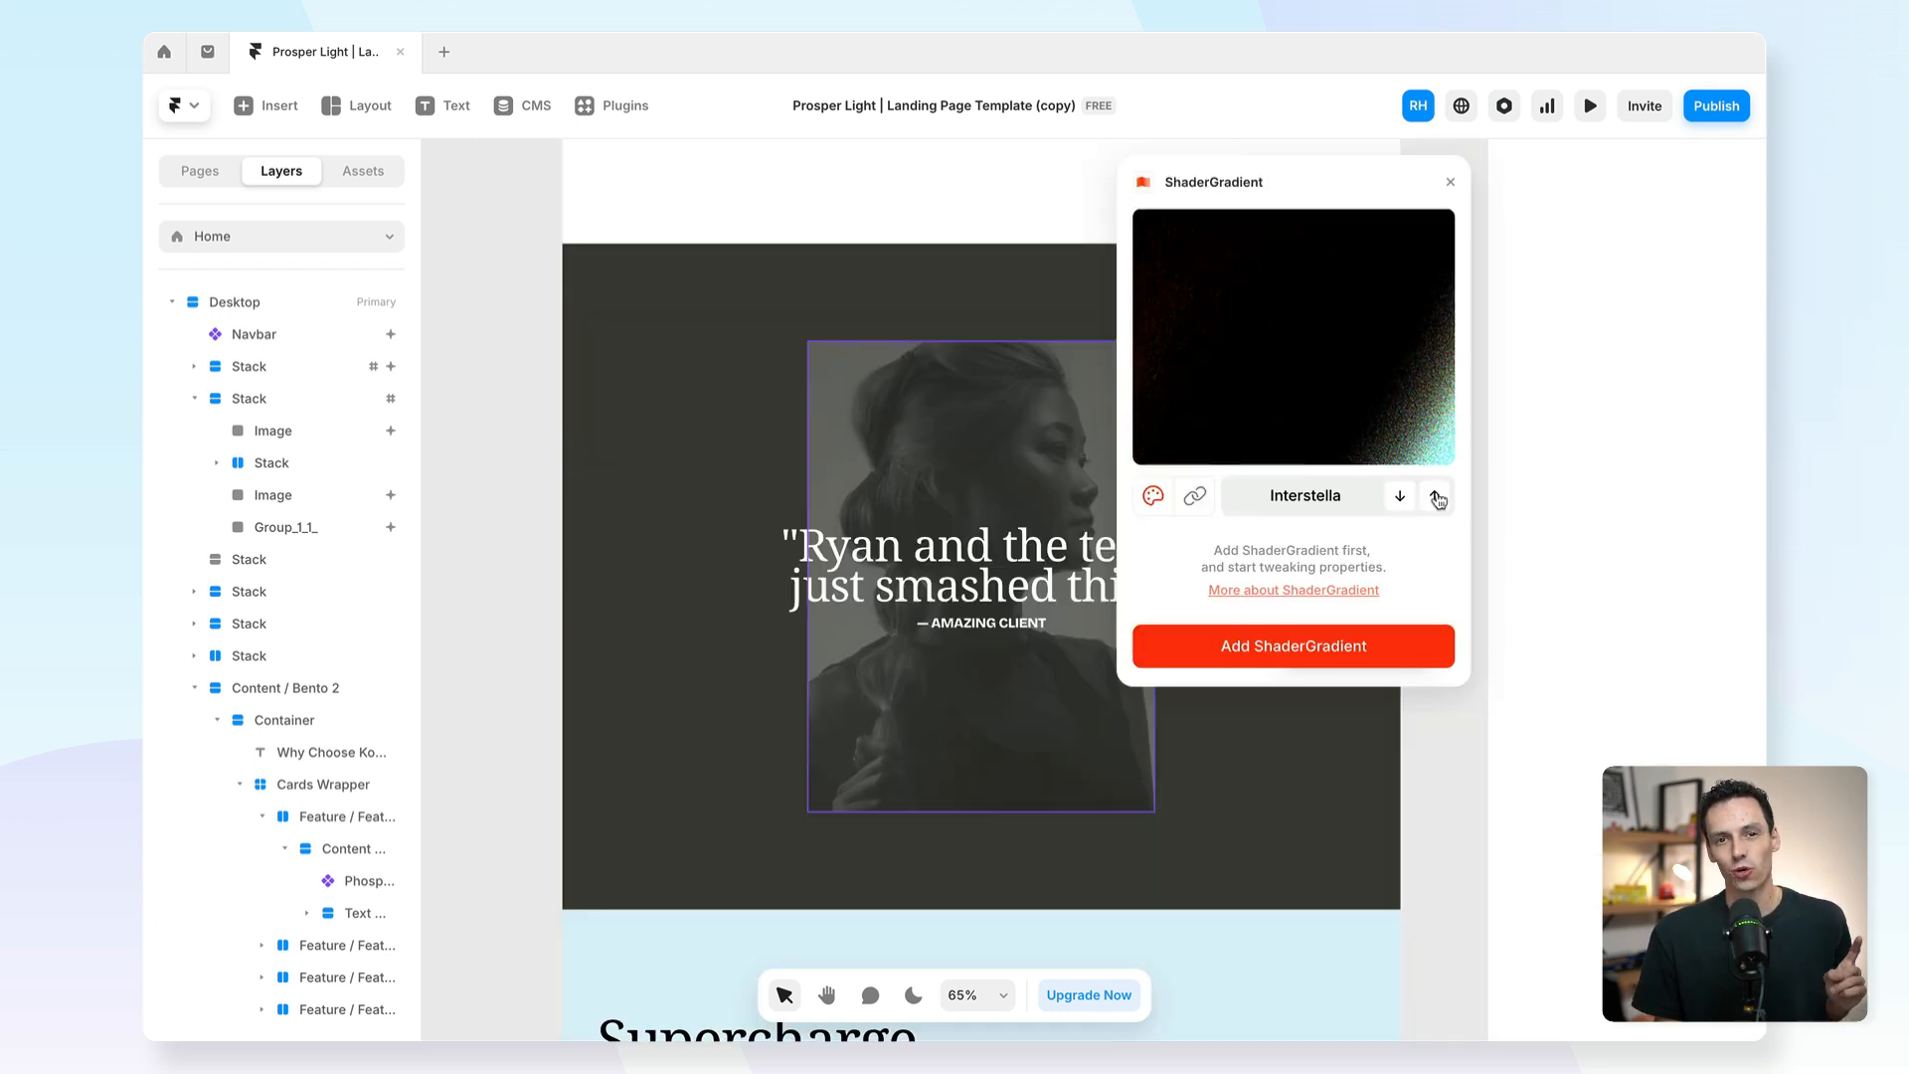
Cycle presets through Interstella, Nighty night, Universe, Cotton Candy and Halo to Pensive.
left_click(1437, 494)
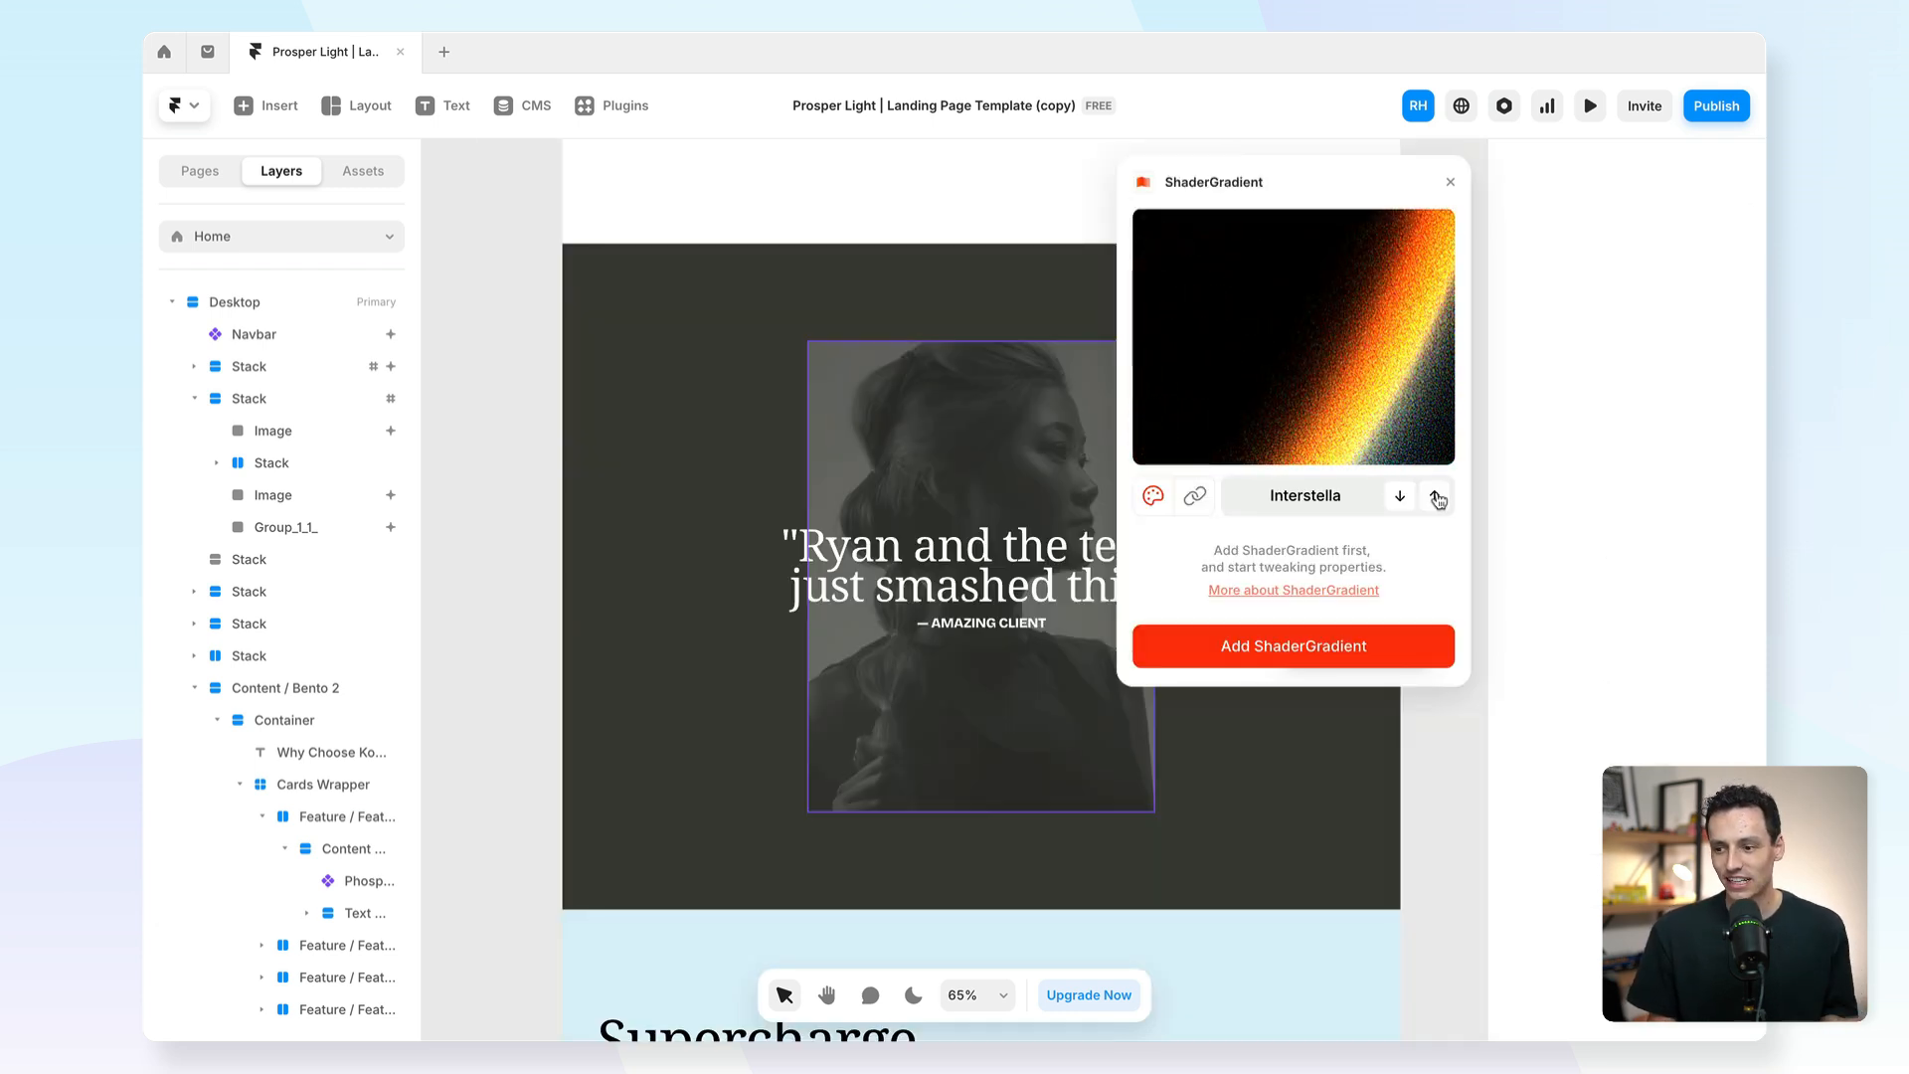
left_click(1434, 495)
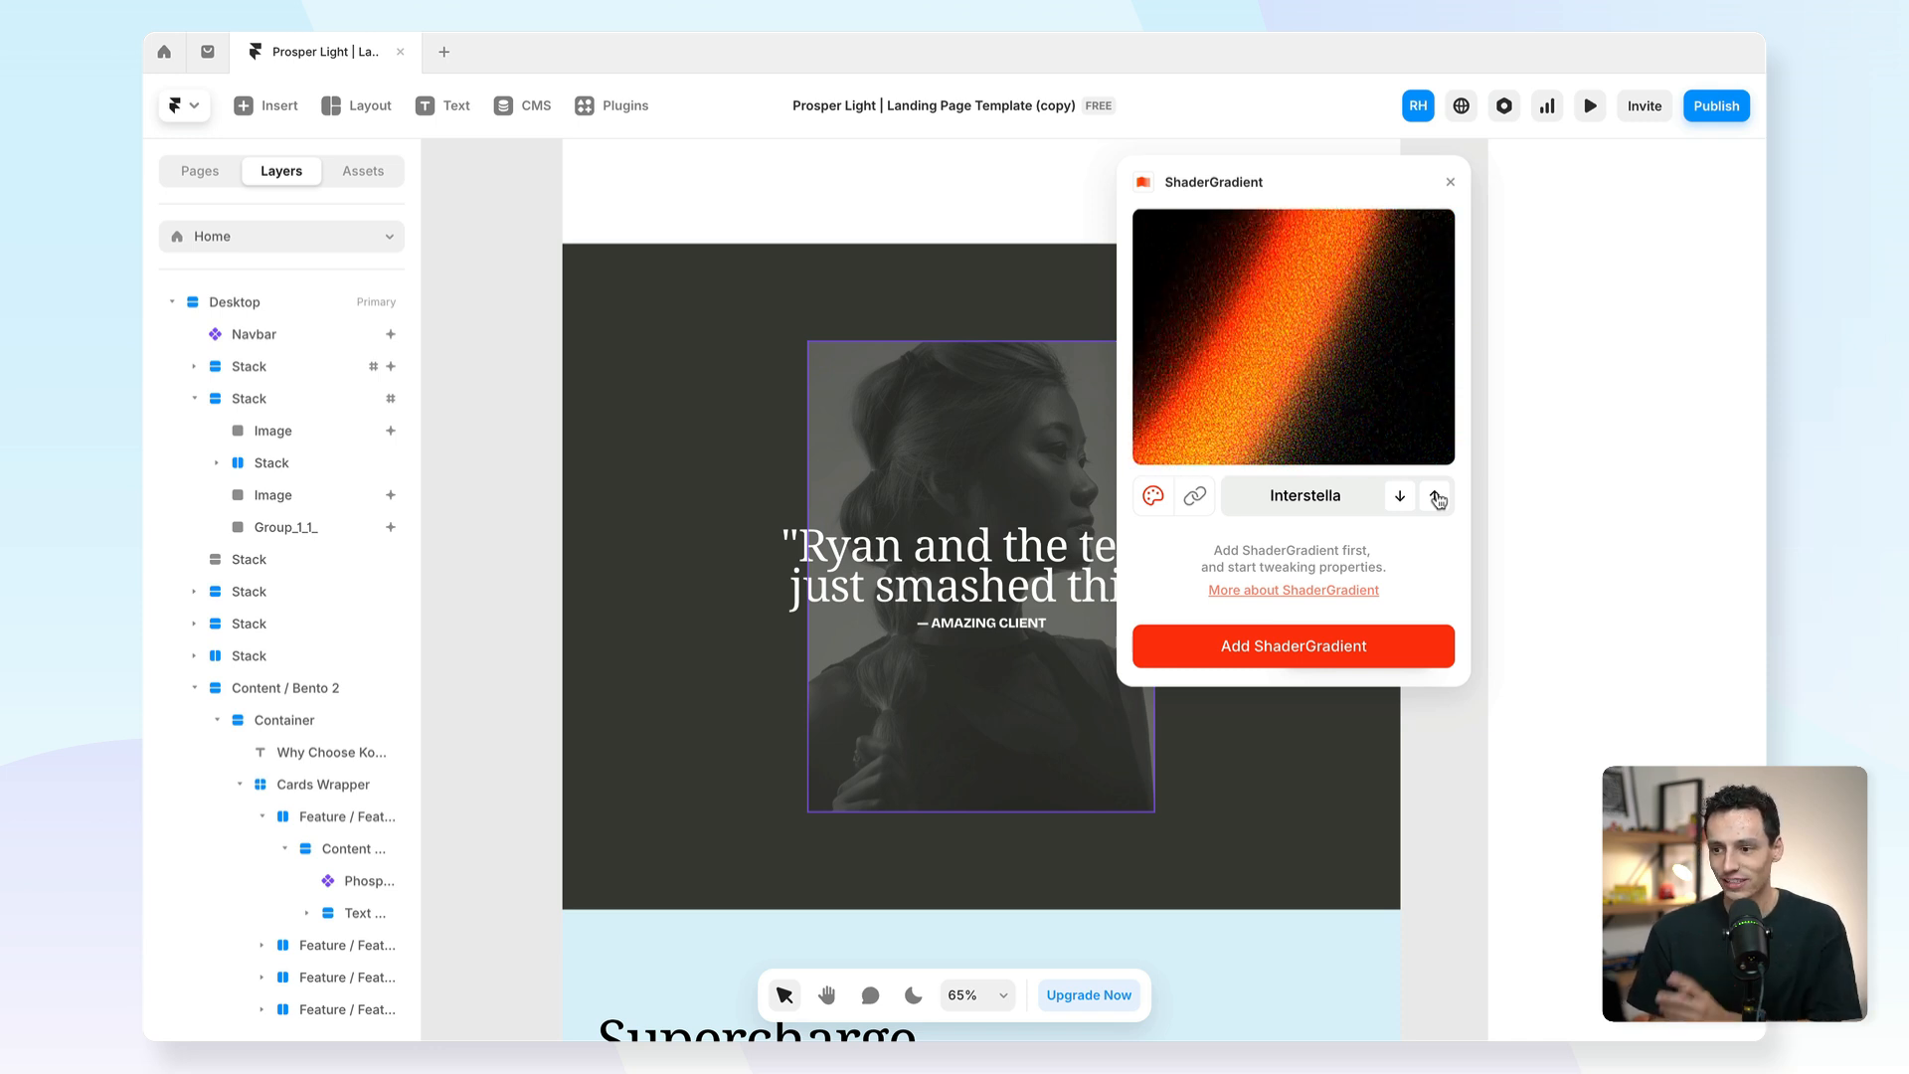
left_click(1434, 495)
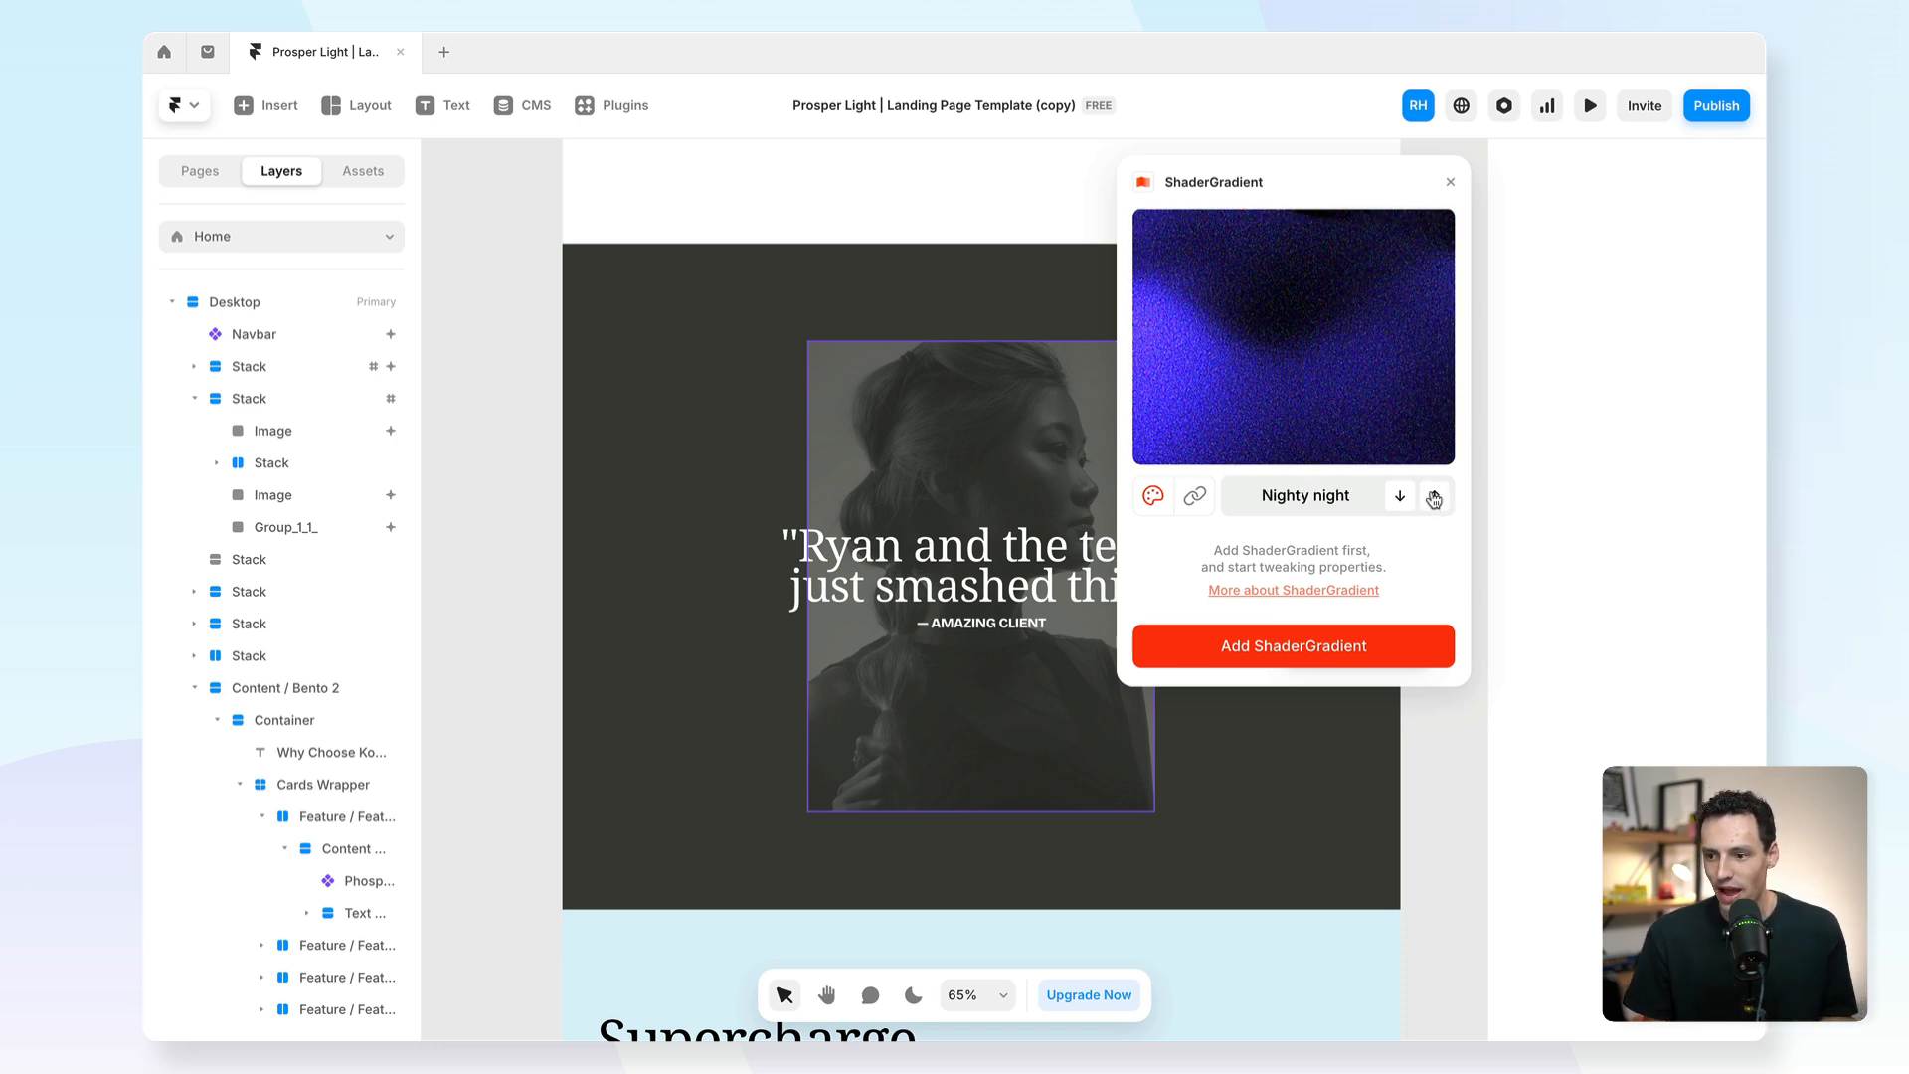
left_click(1434, 495)
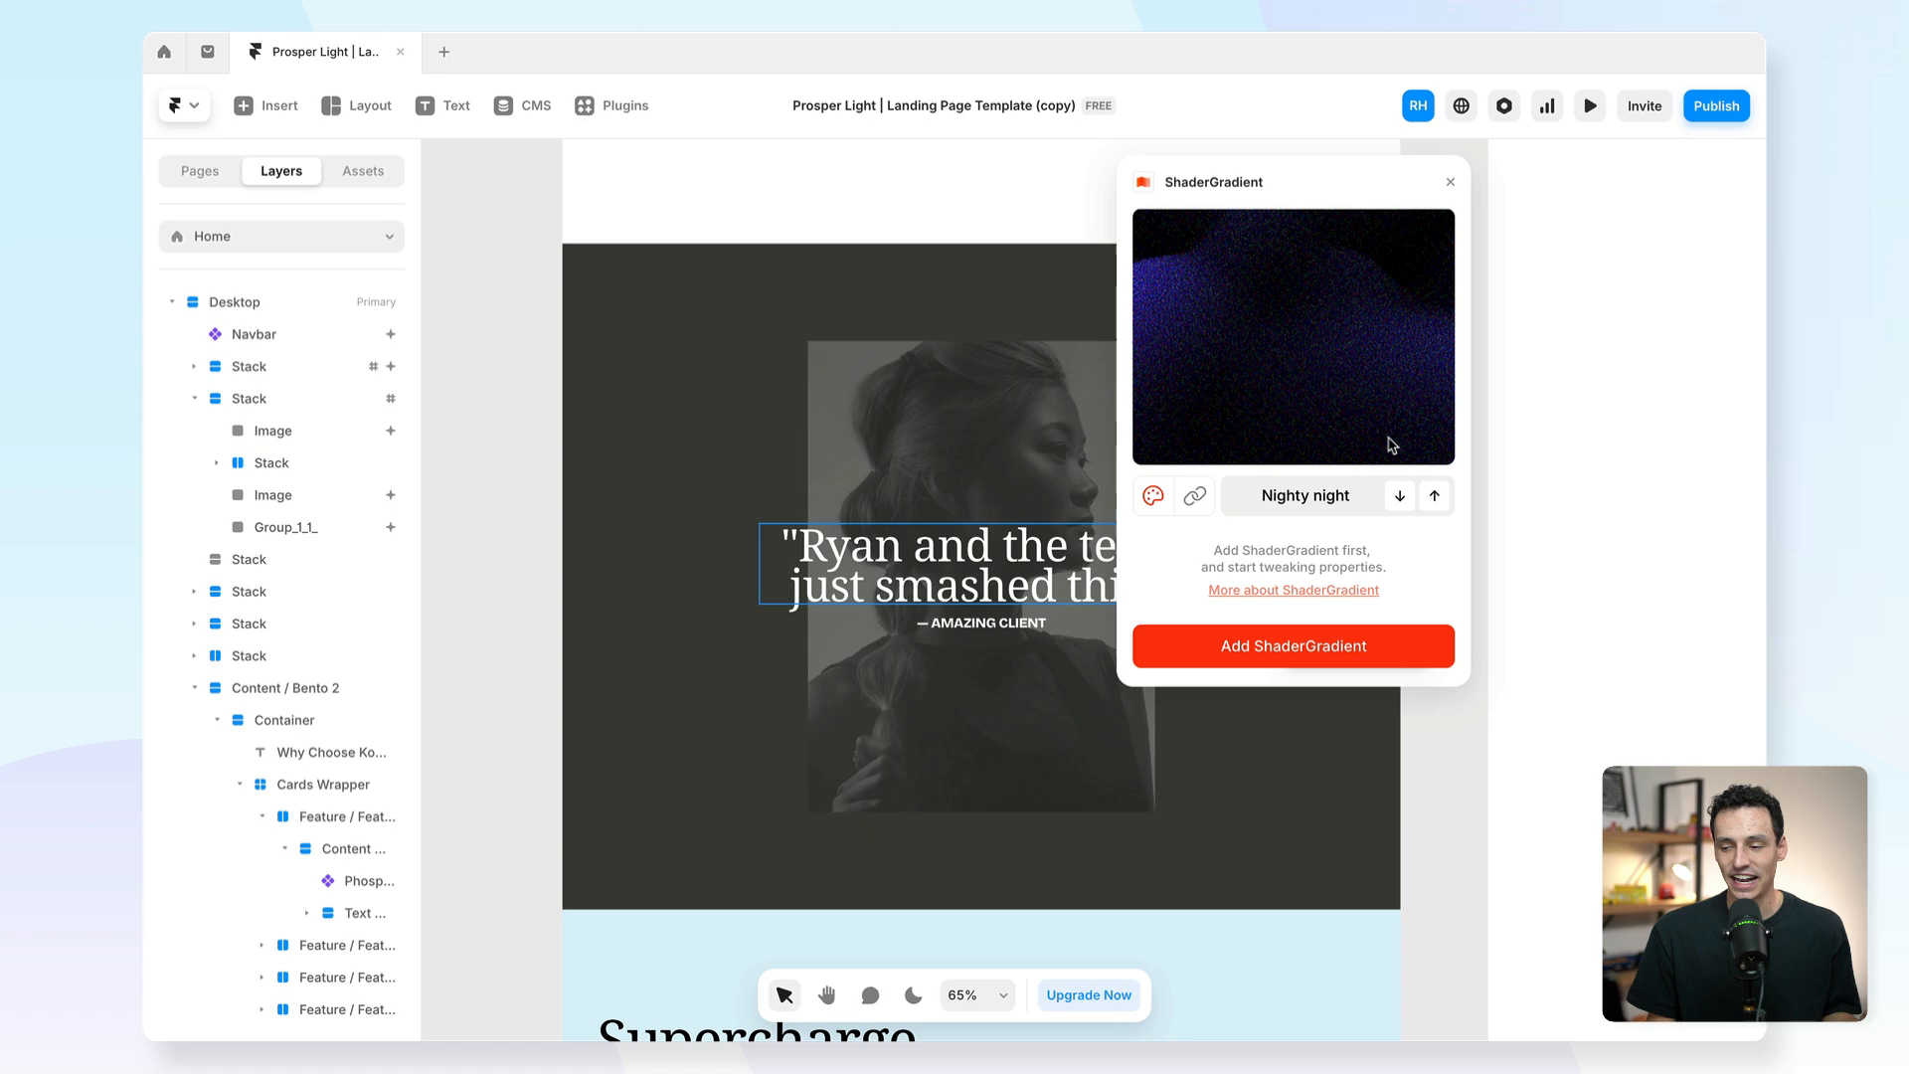
left_click(1433, 495)
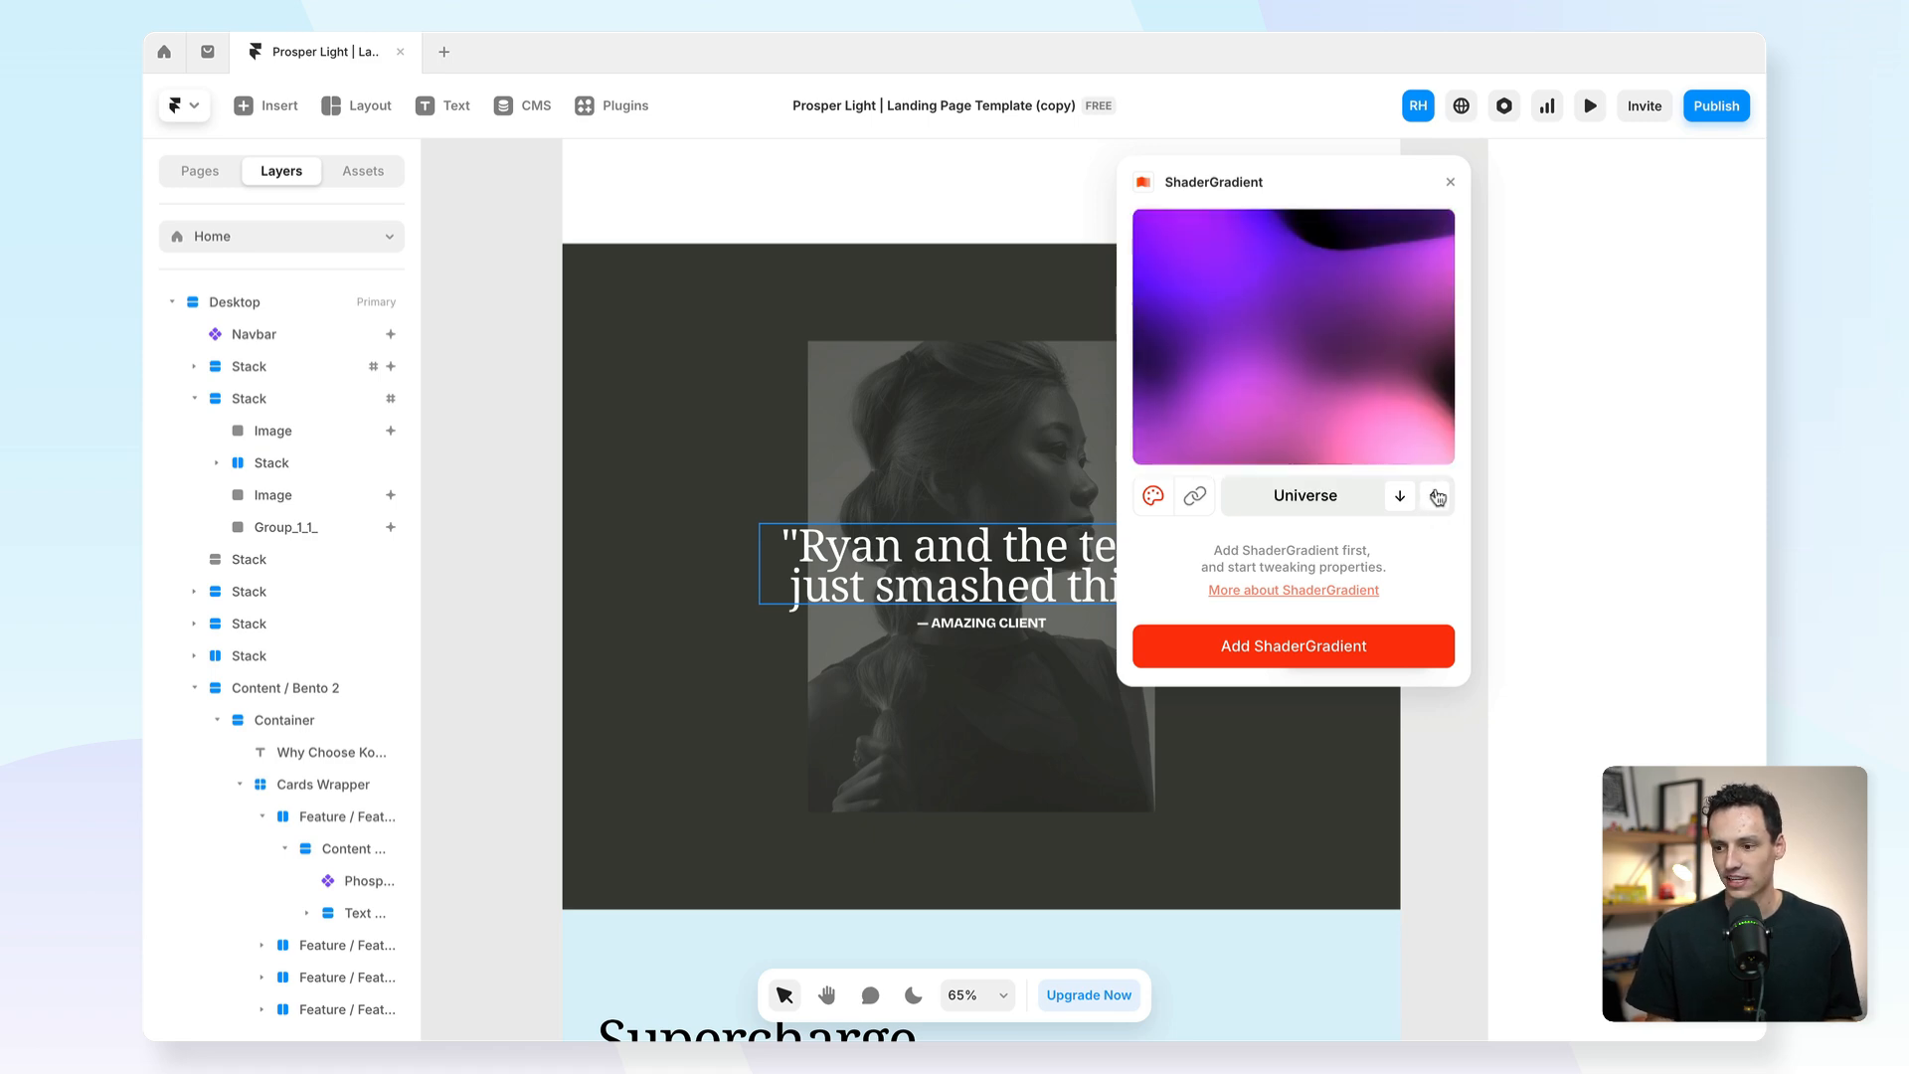
left_click(1400, 495)
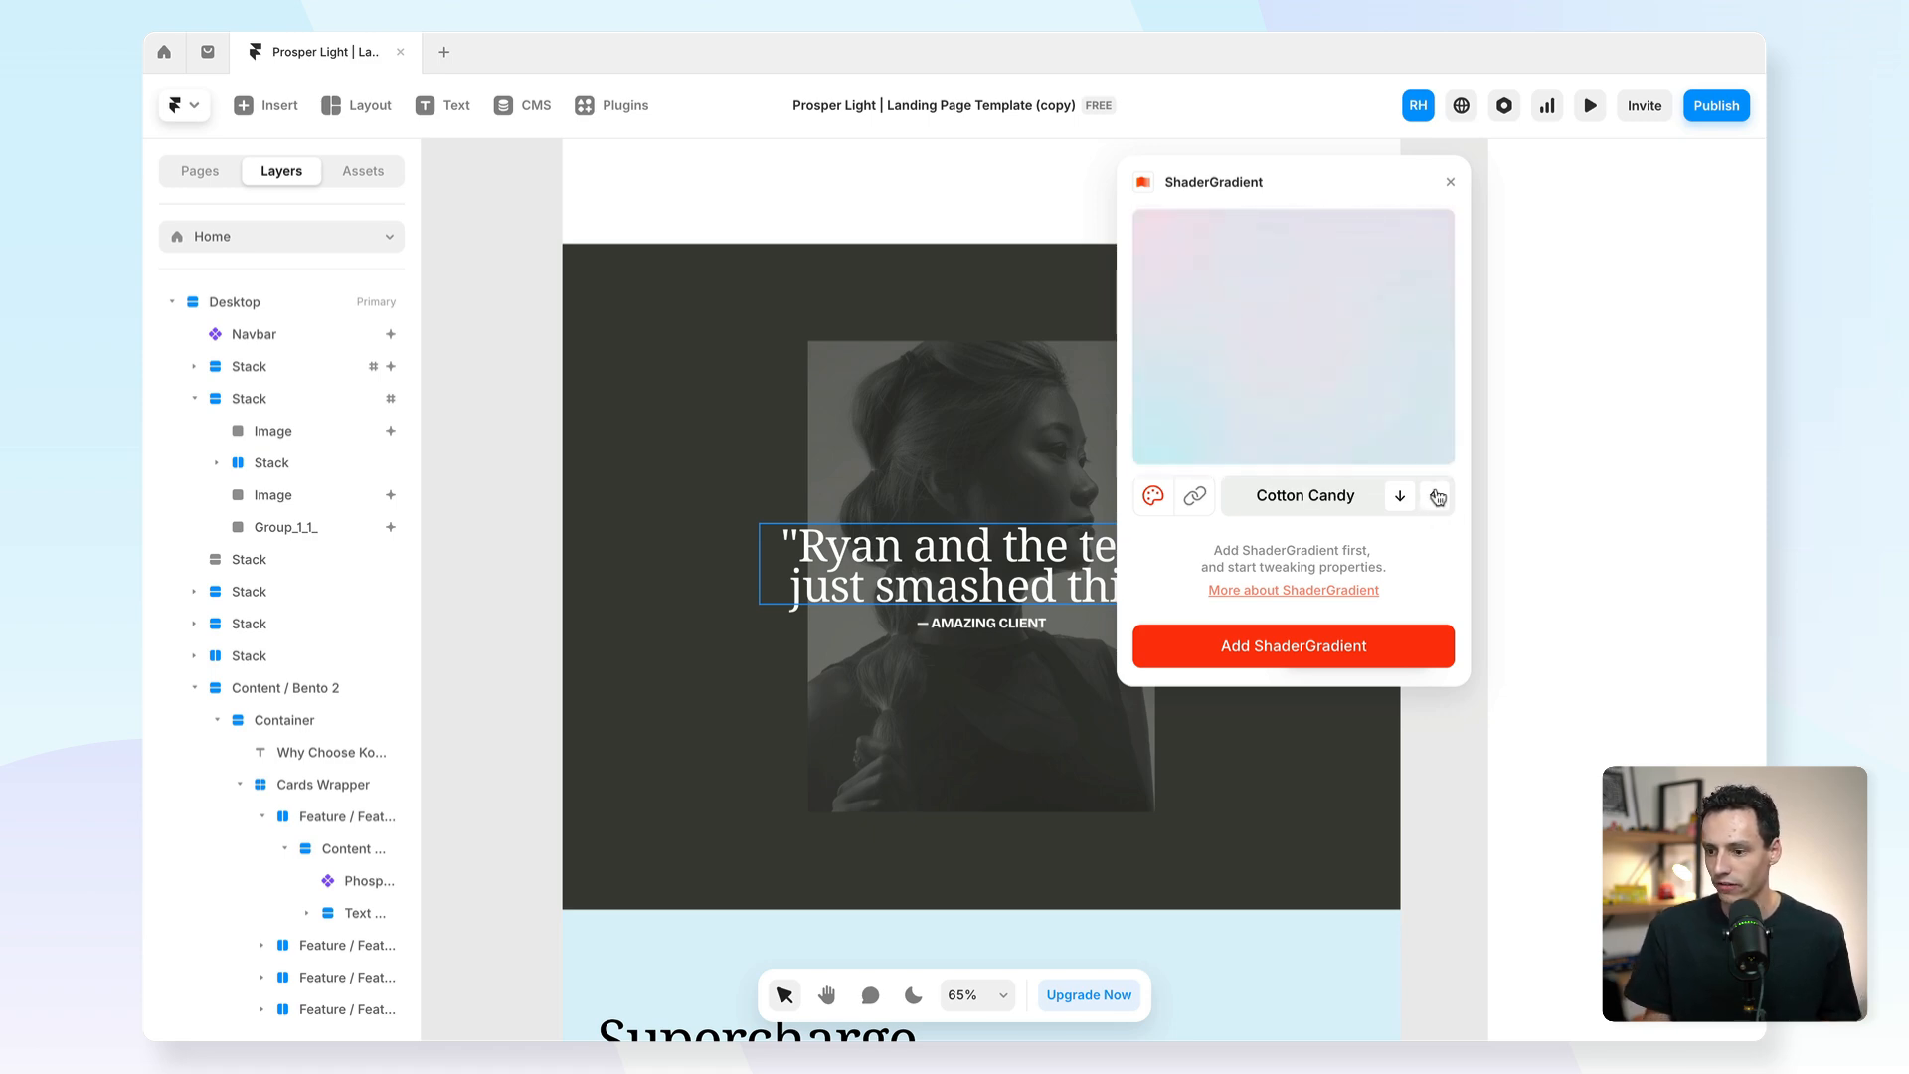
left_click(1399, 495)
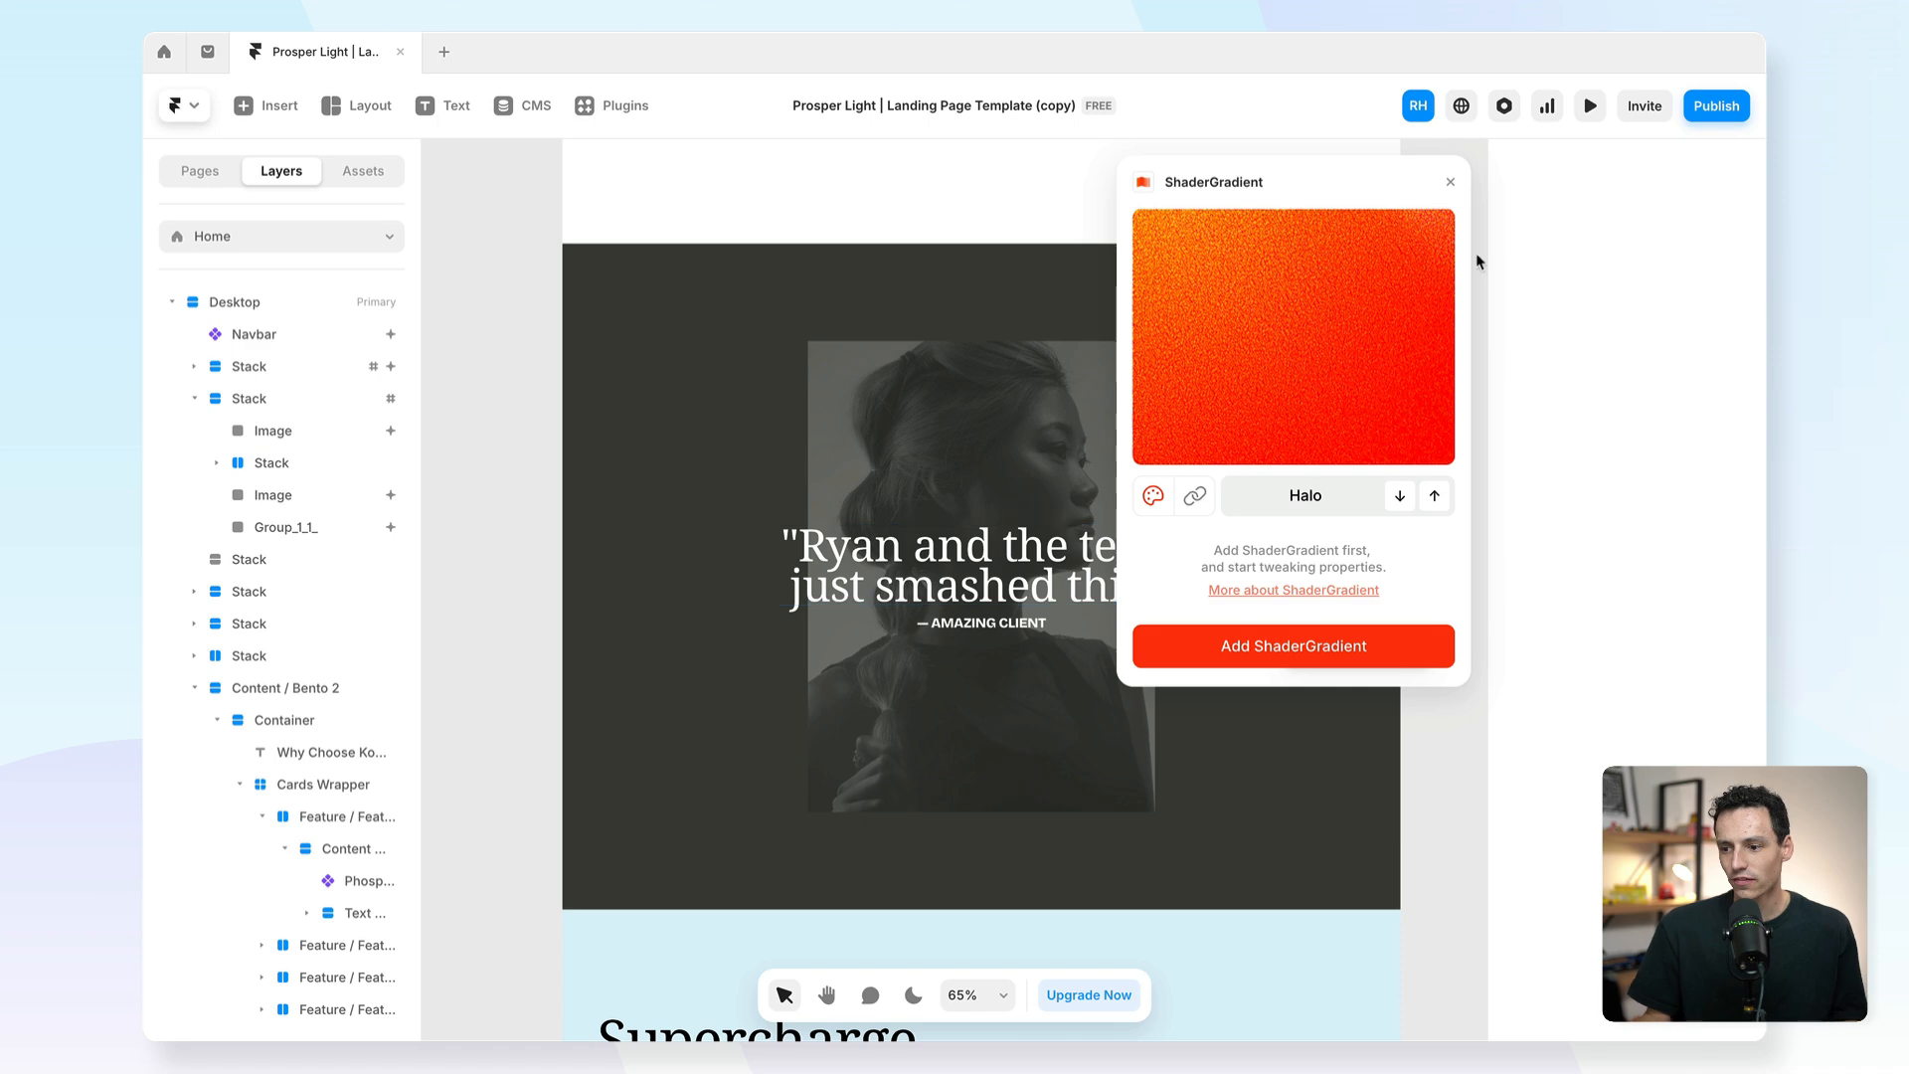
left_click(1399, 495)
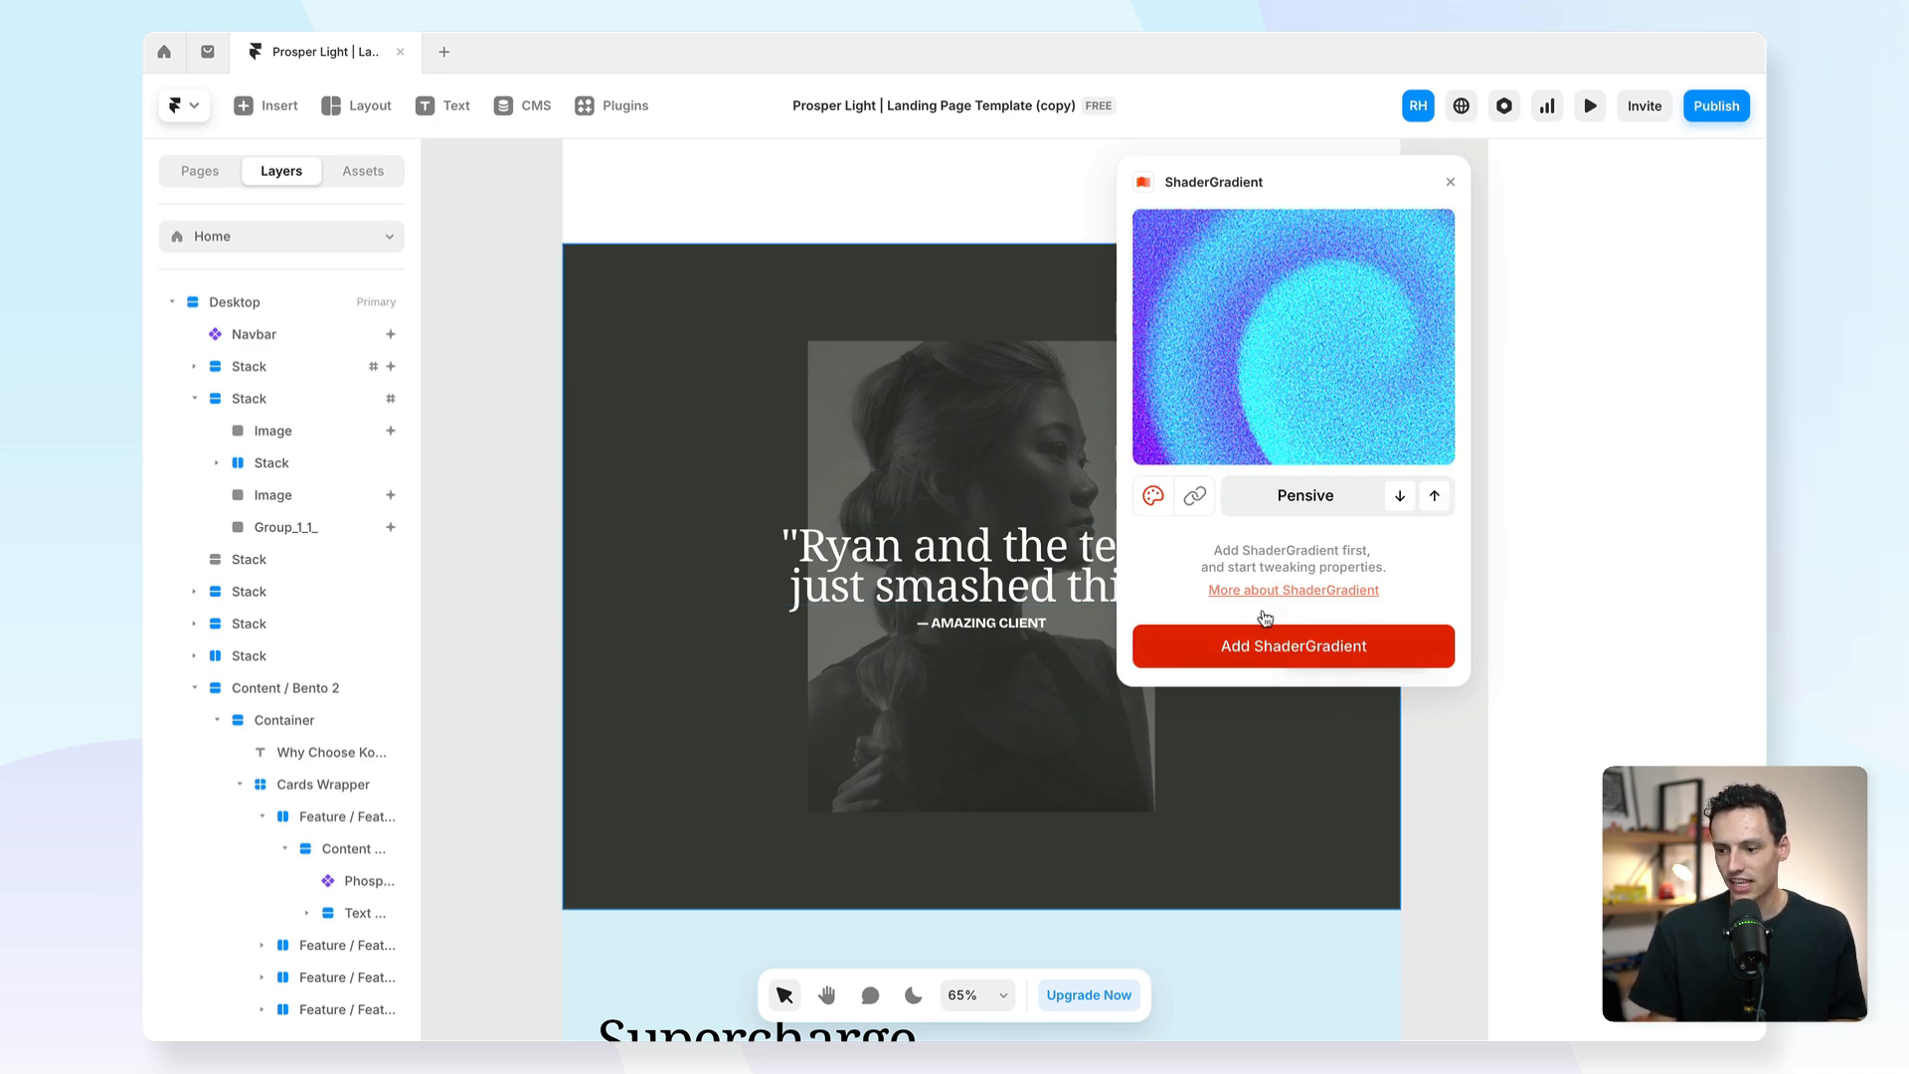
Add the Pensive ShaderGradient and set its Color 1 to #452B87.
left_click(1291, 645)
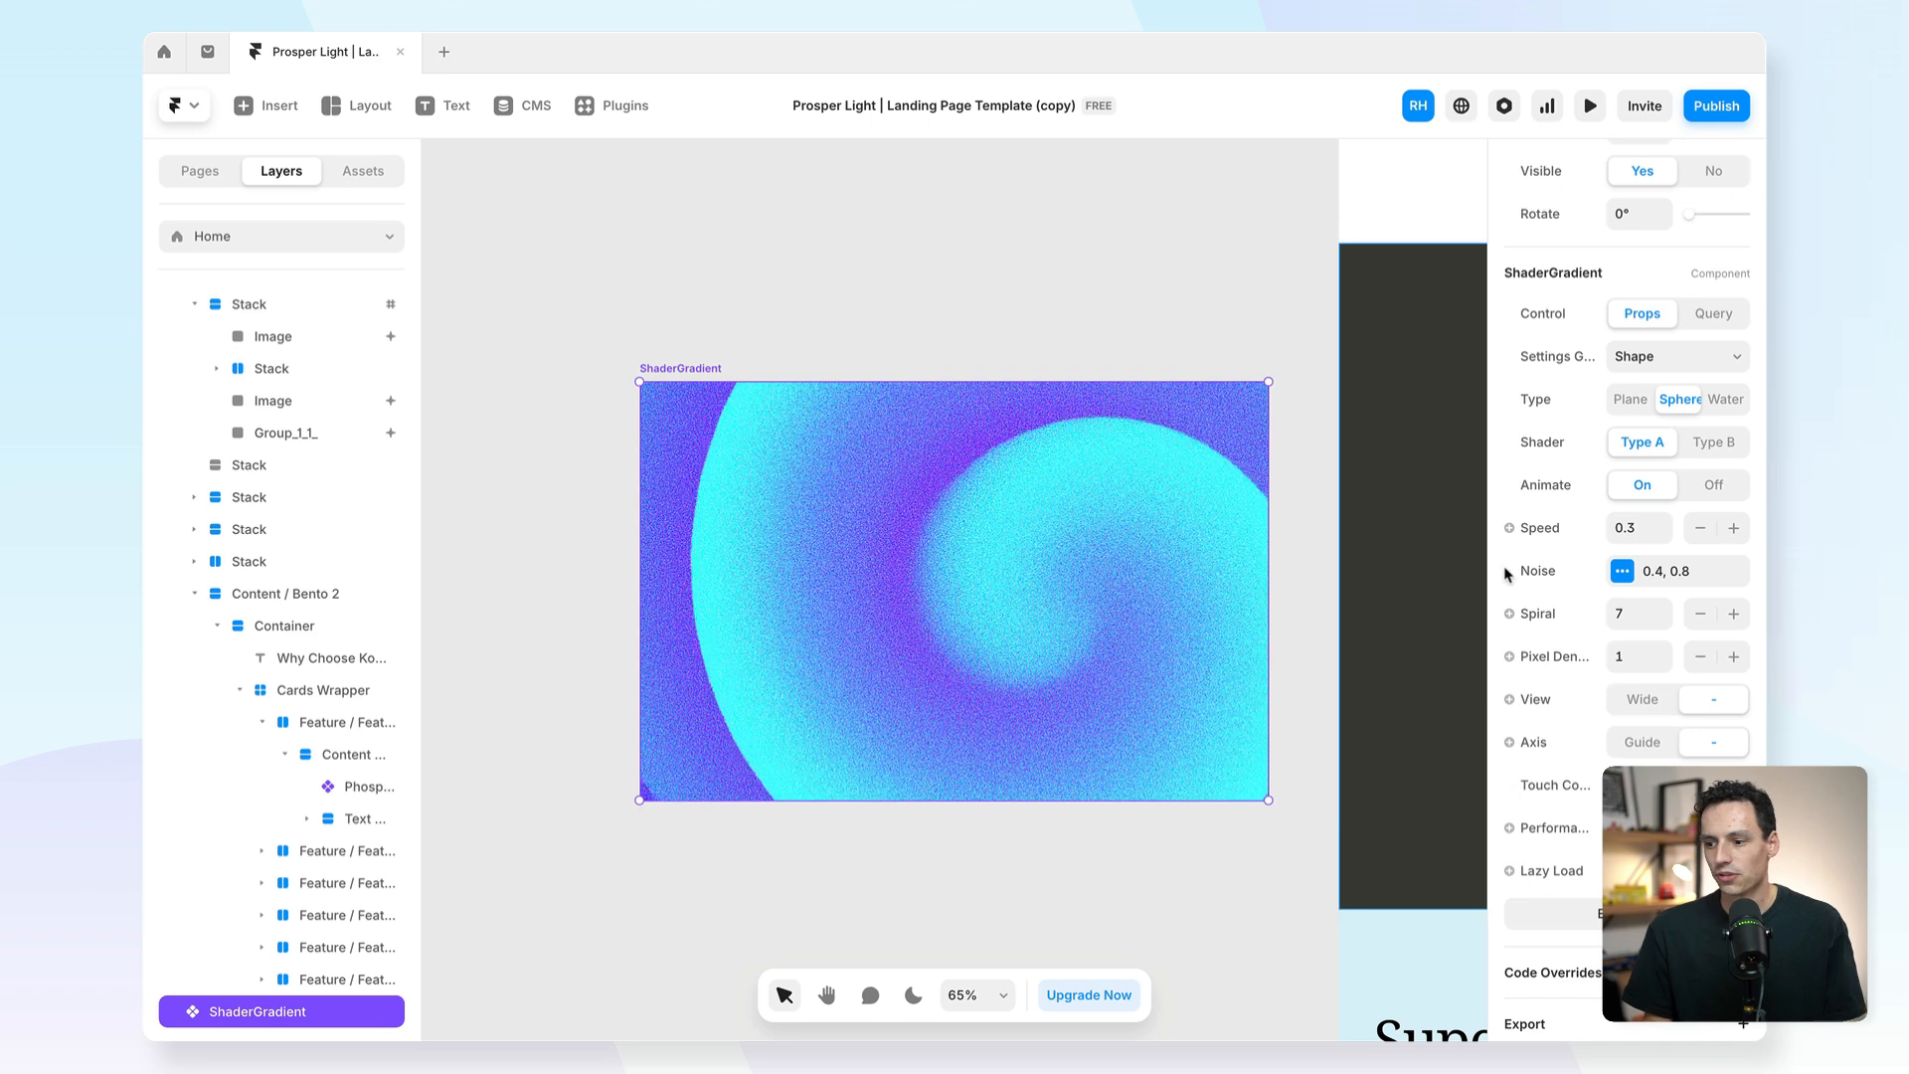
left_click(1675, 356)
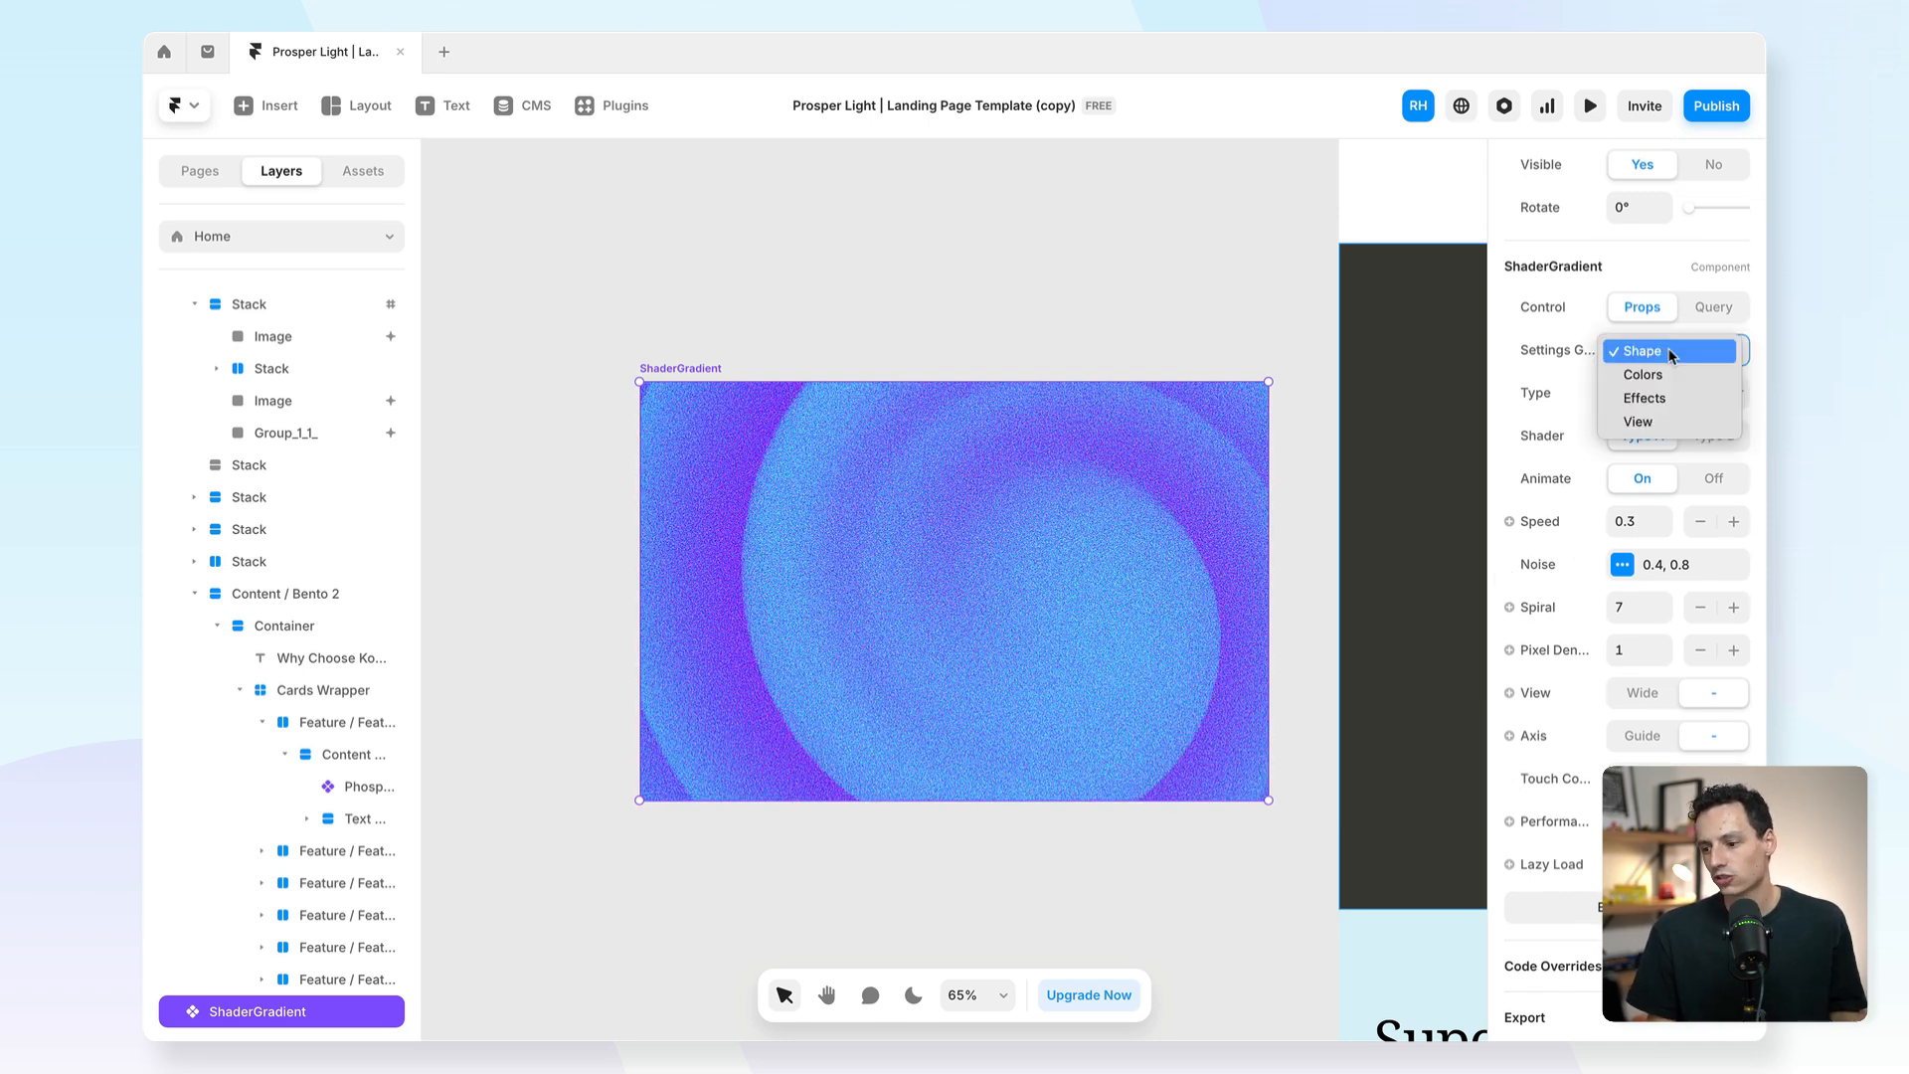
left_click(1642, 374)
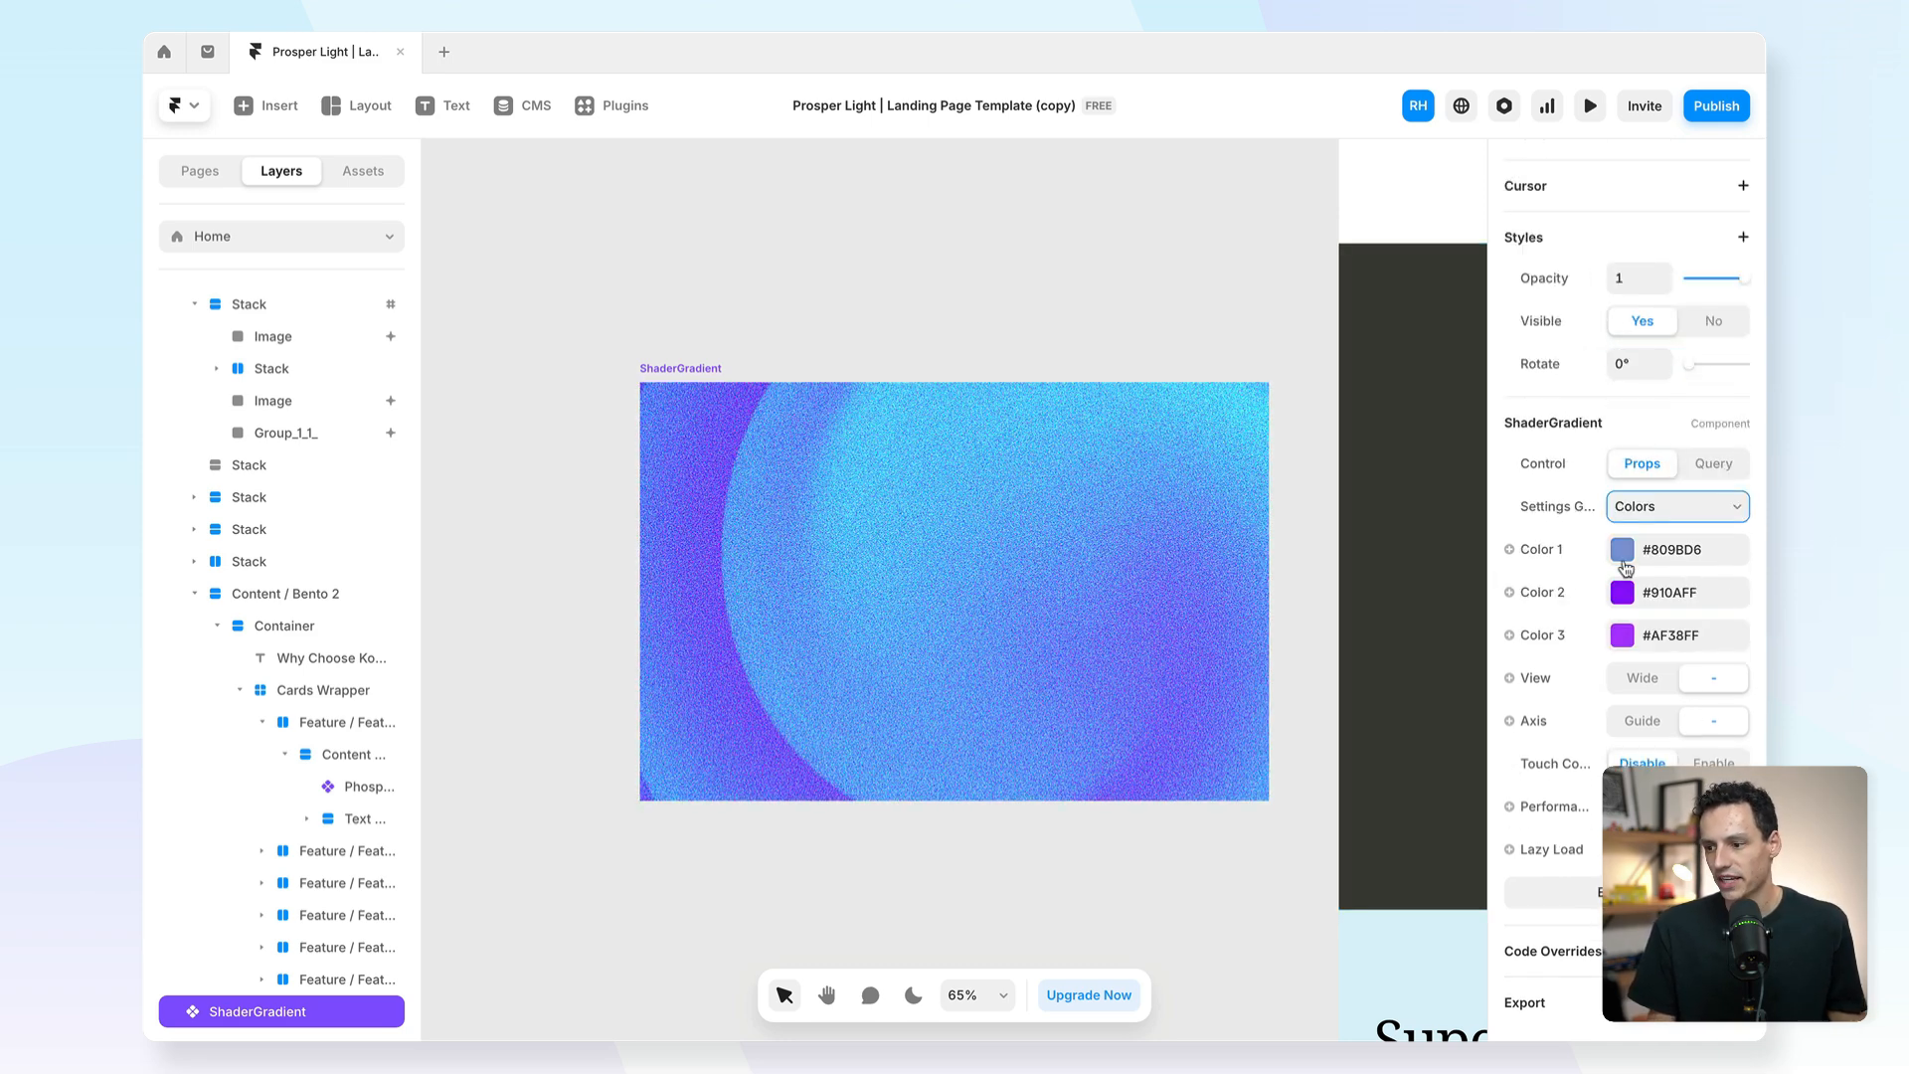
left_click(1622, 548)
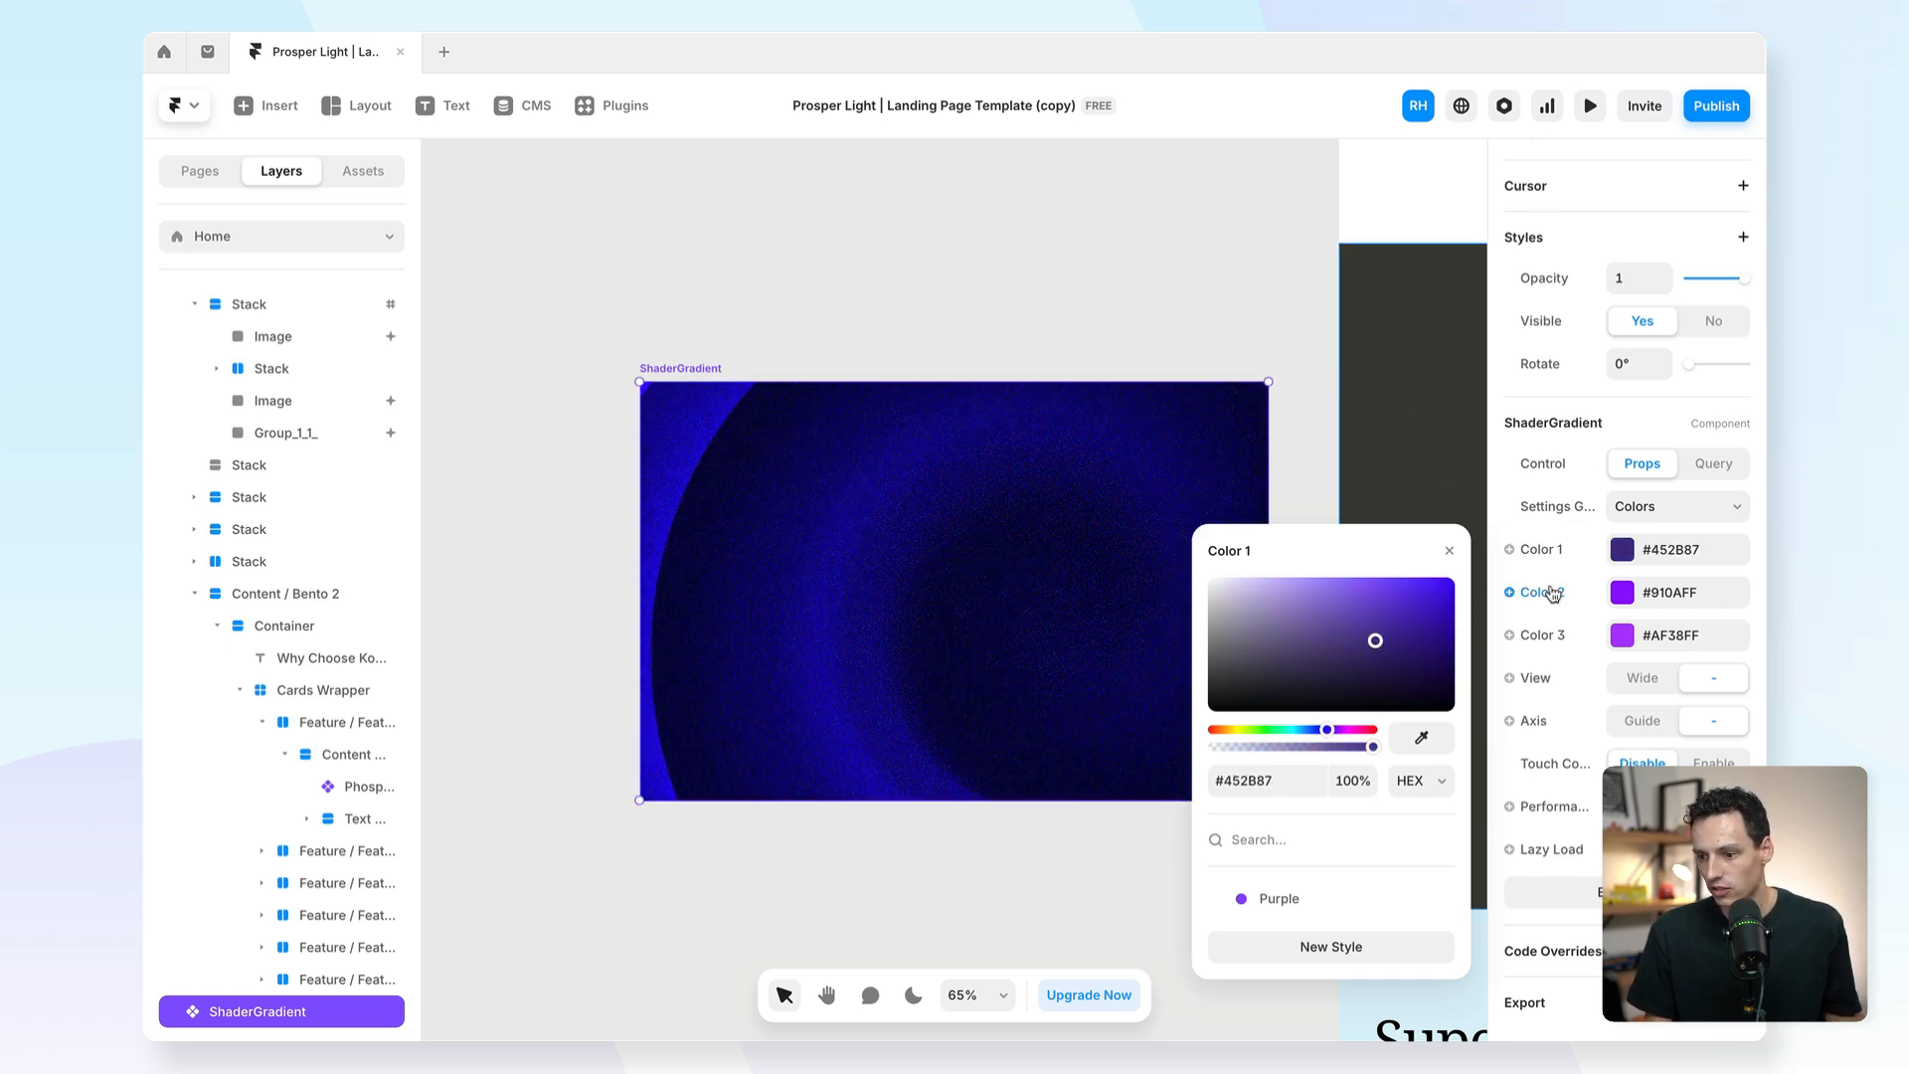
In Shape settings, set speed to 0.4 and increase noise strength.
left_click(1675, 506)
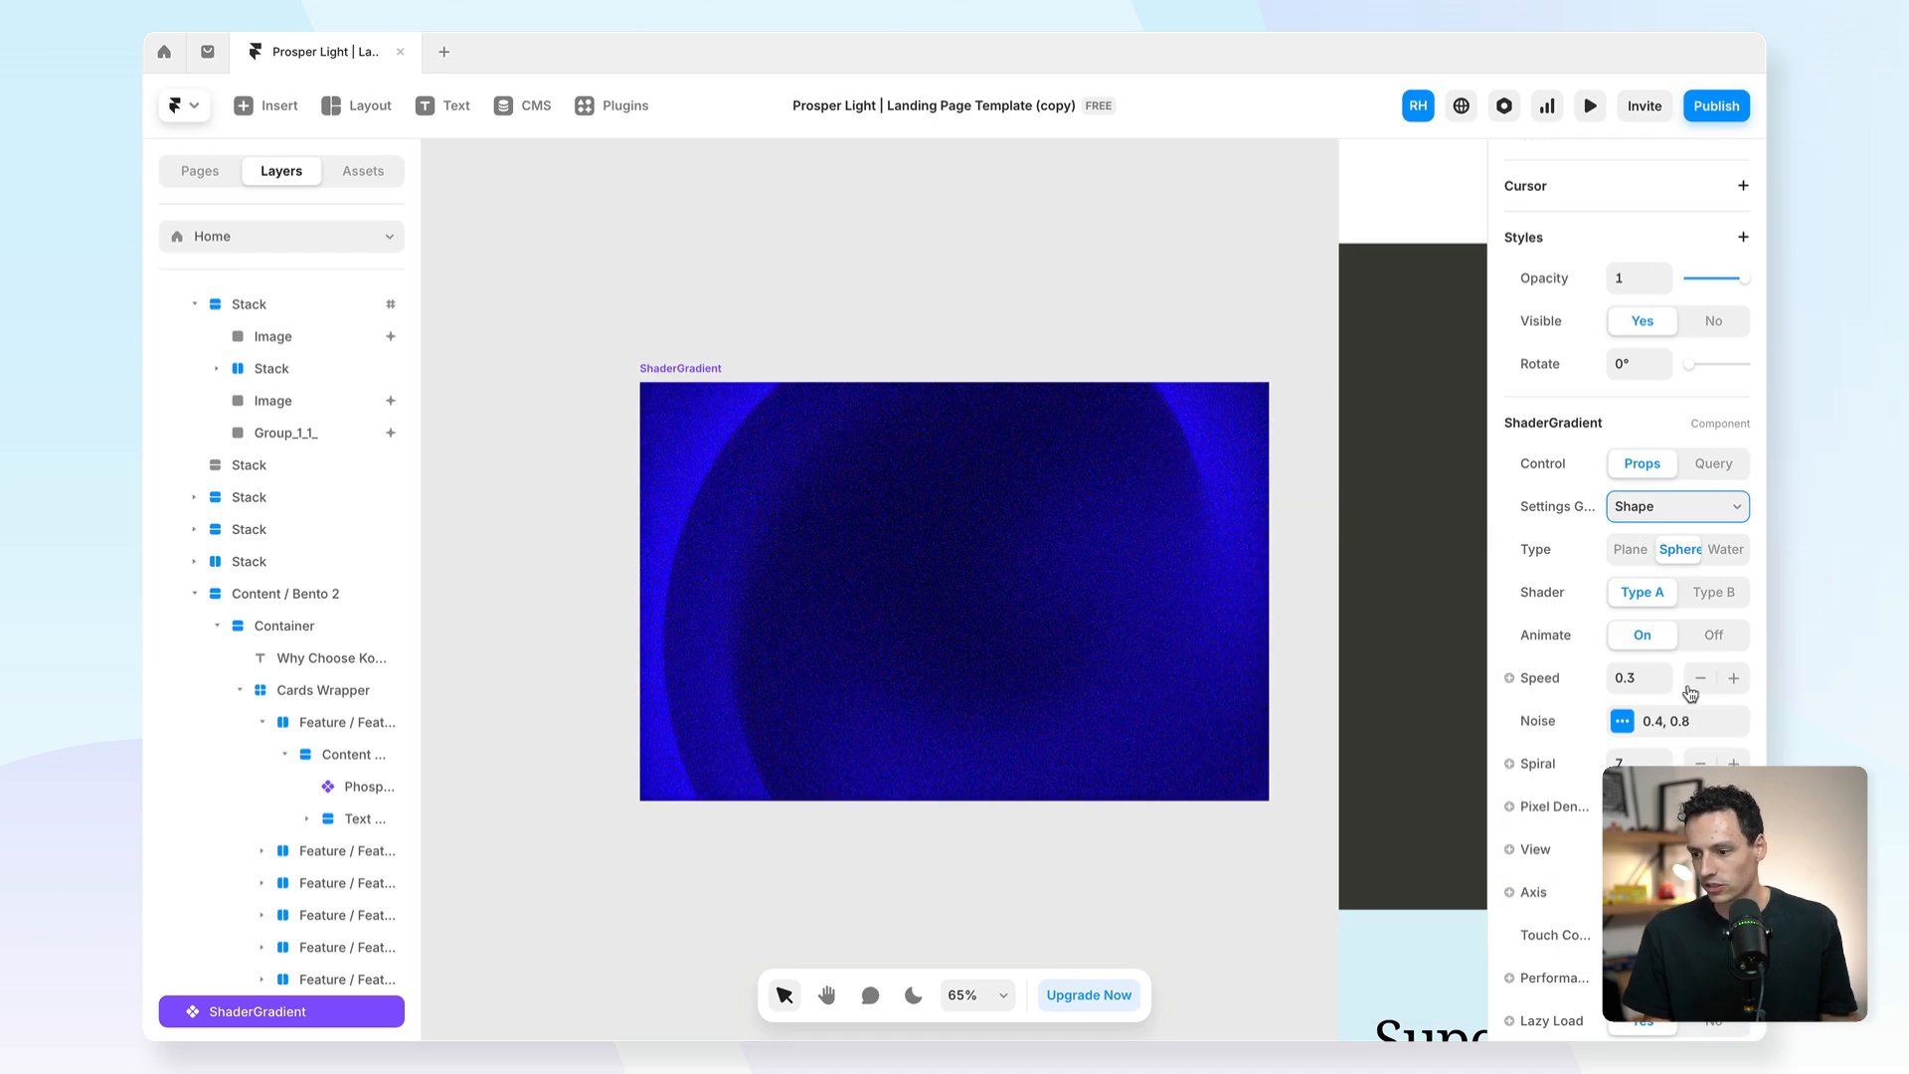
left_click(1699, 678)
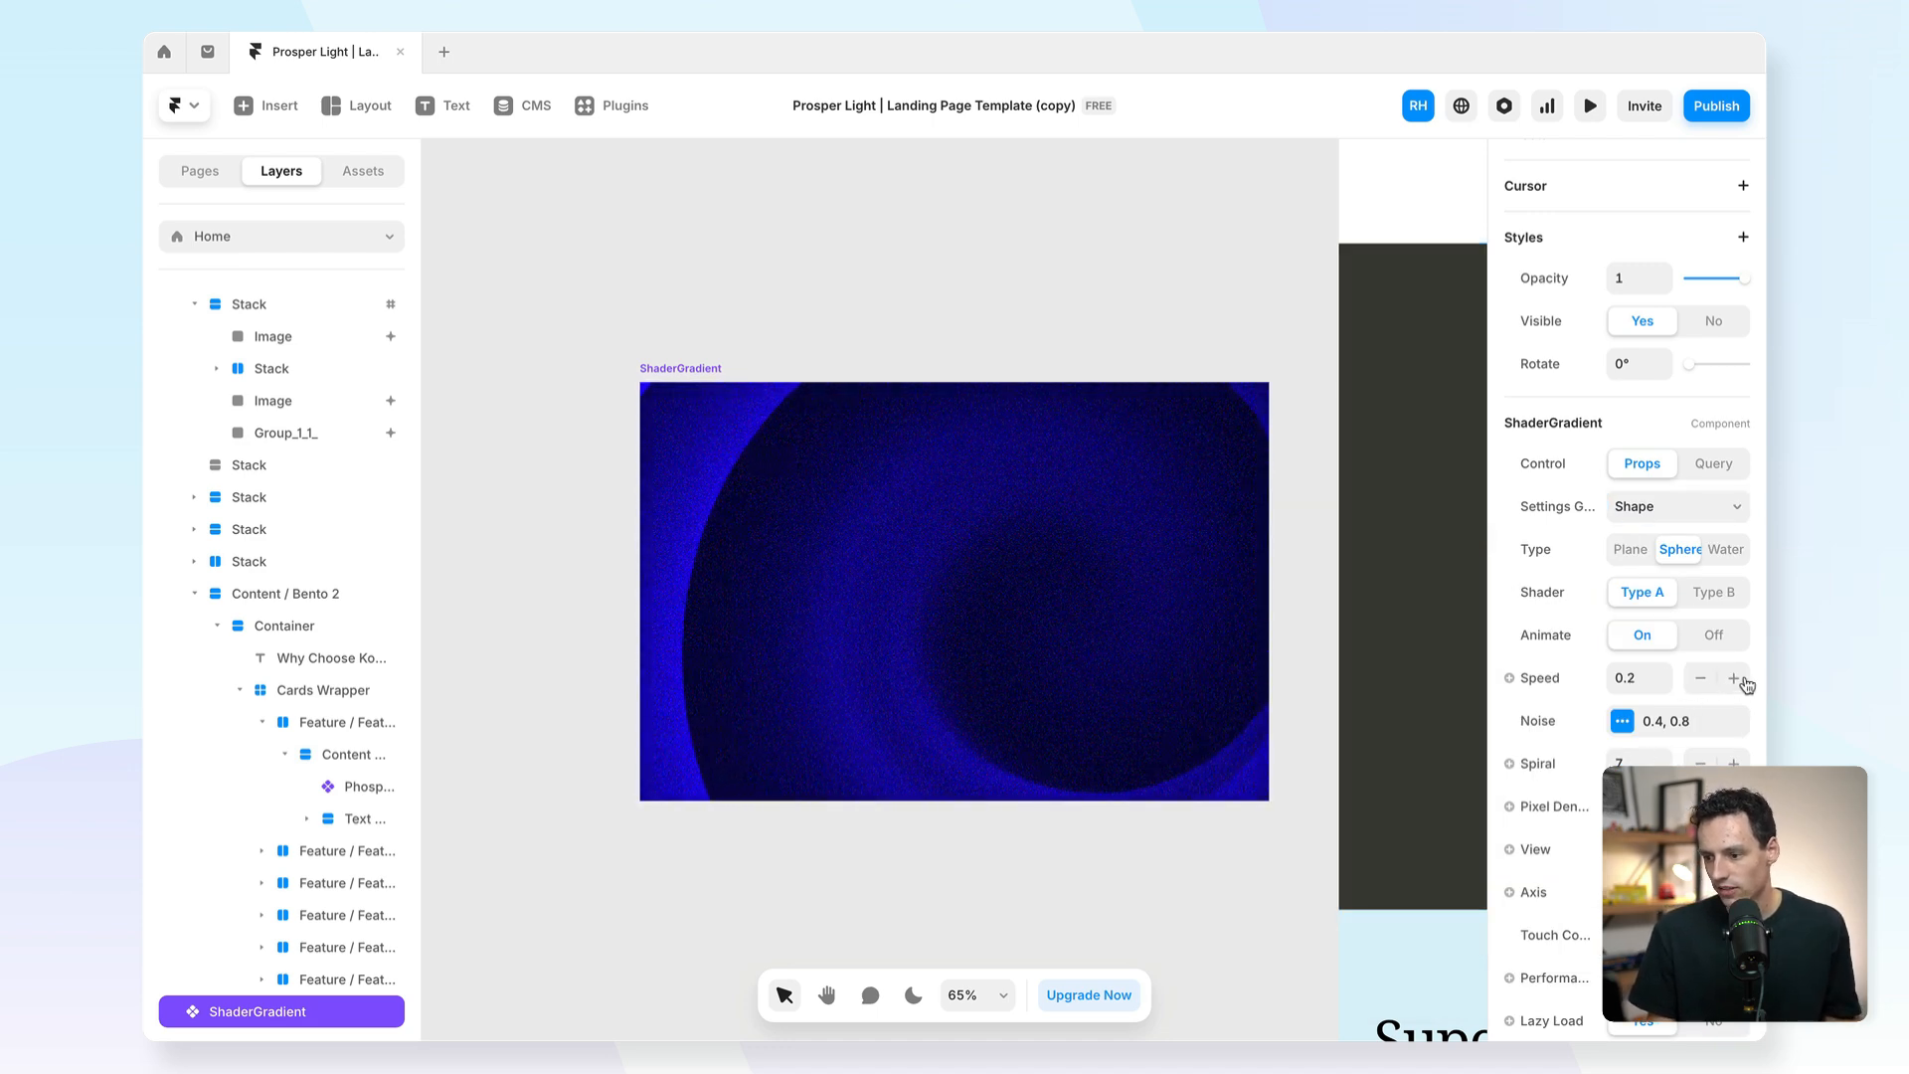
left_click(1736, 678)
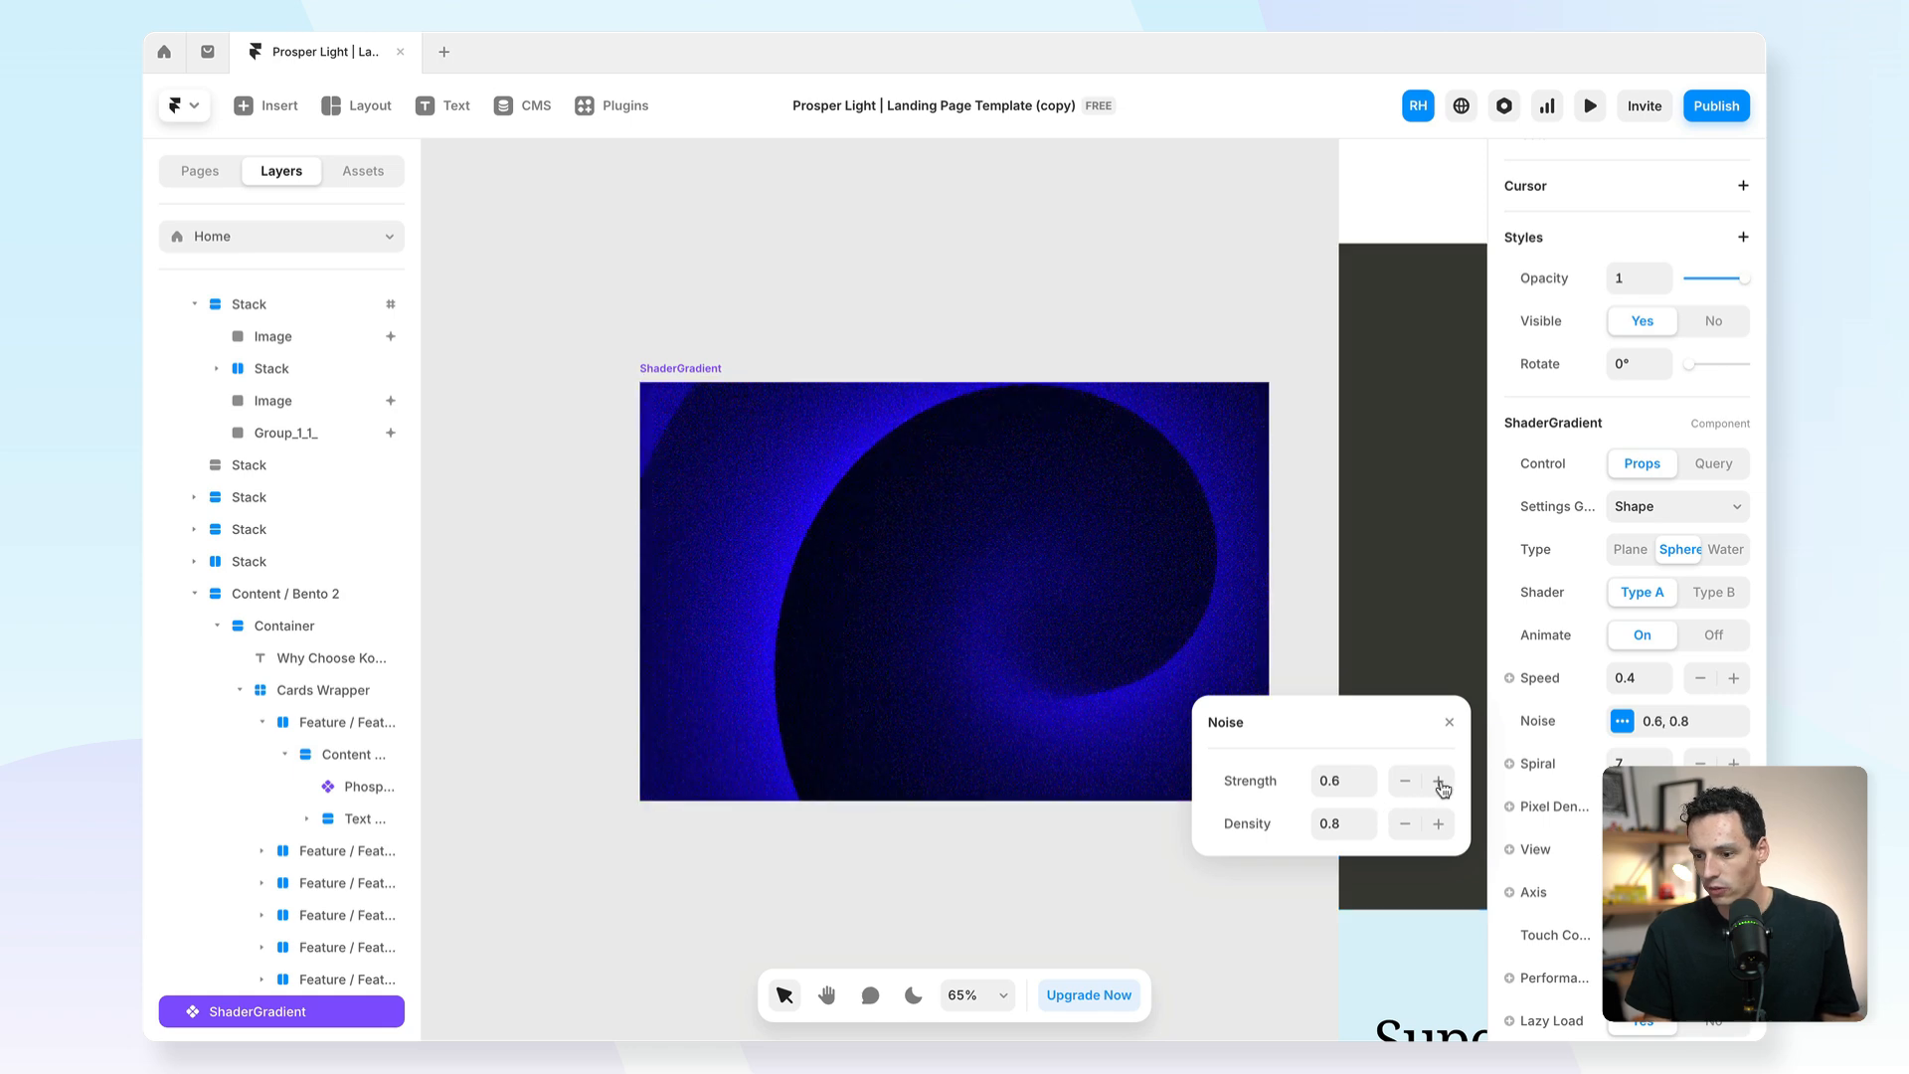
left_click(1438, 781)
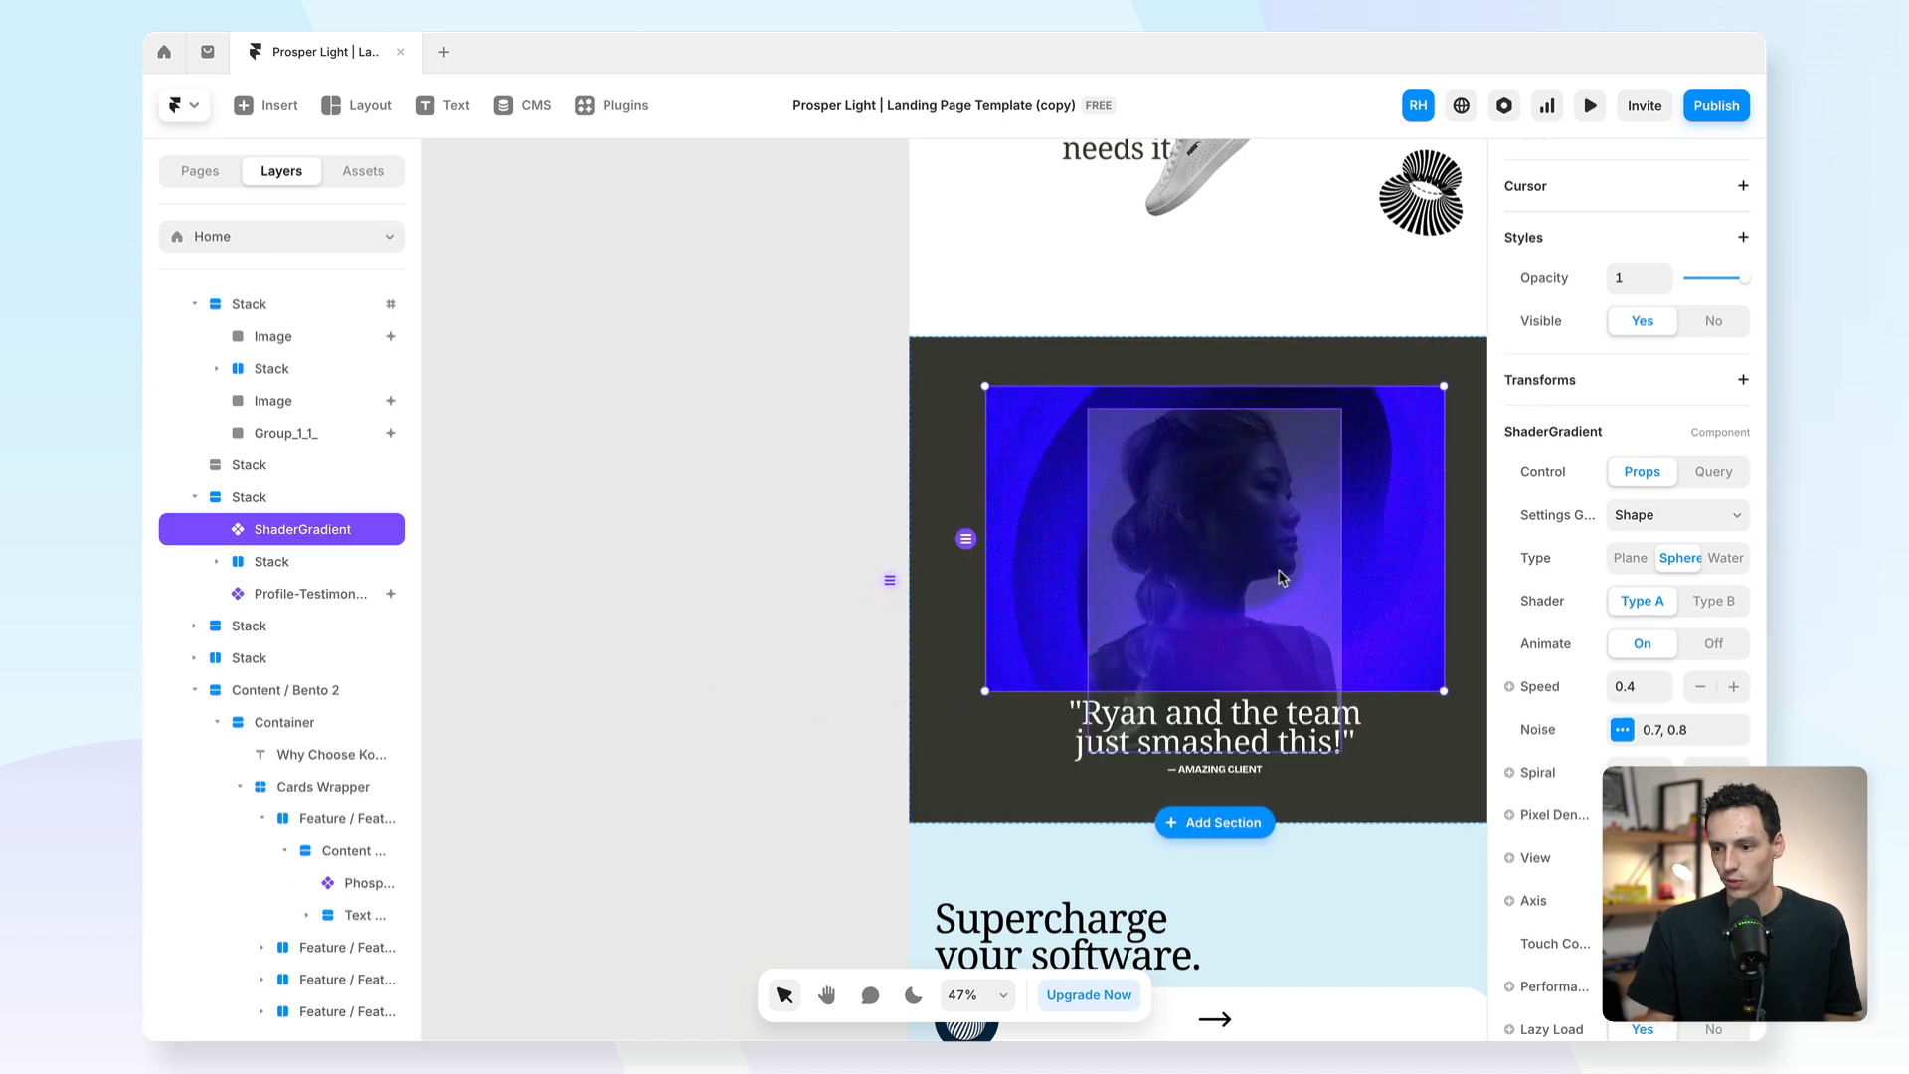
Set the ShaderGradient width to 100% Rel and enter a new height value.
scroll("up", 3)
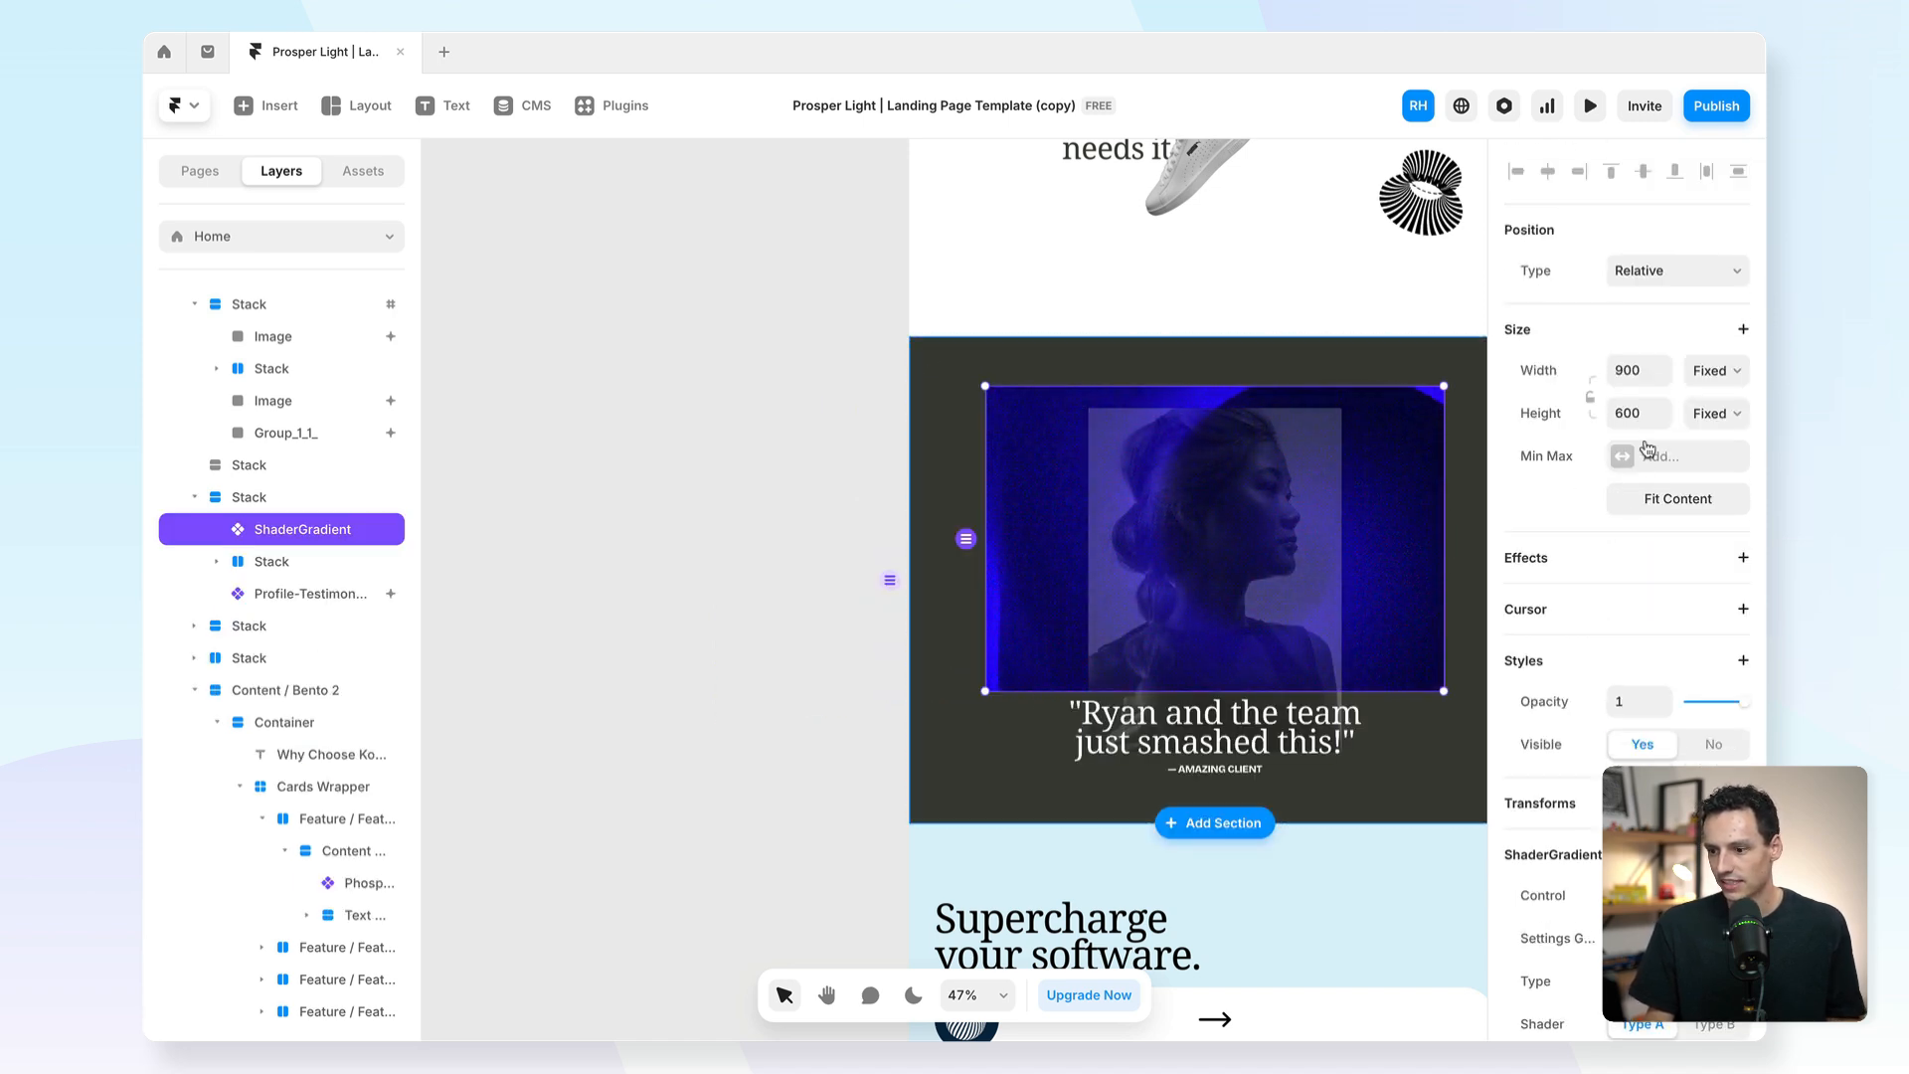
left_click(1714, 370)
type("10")
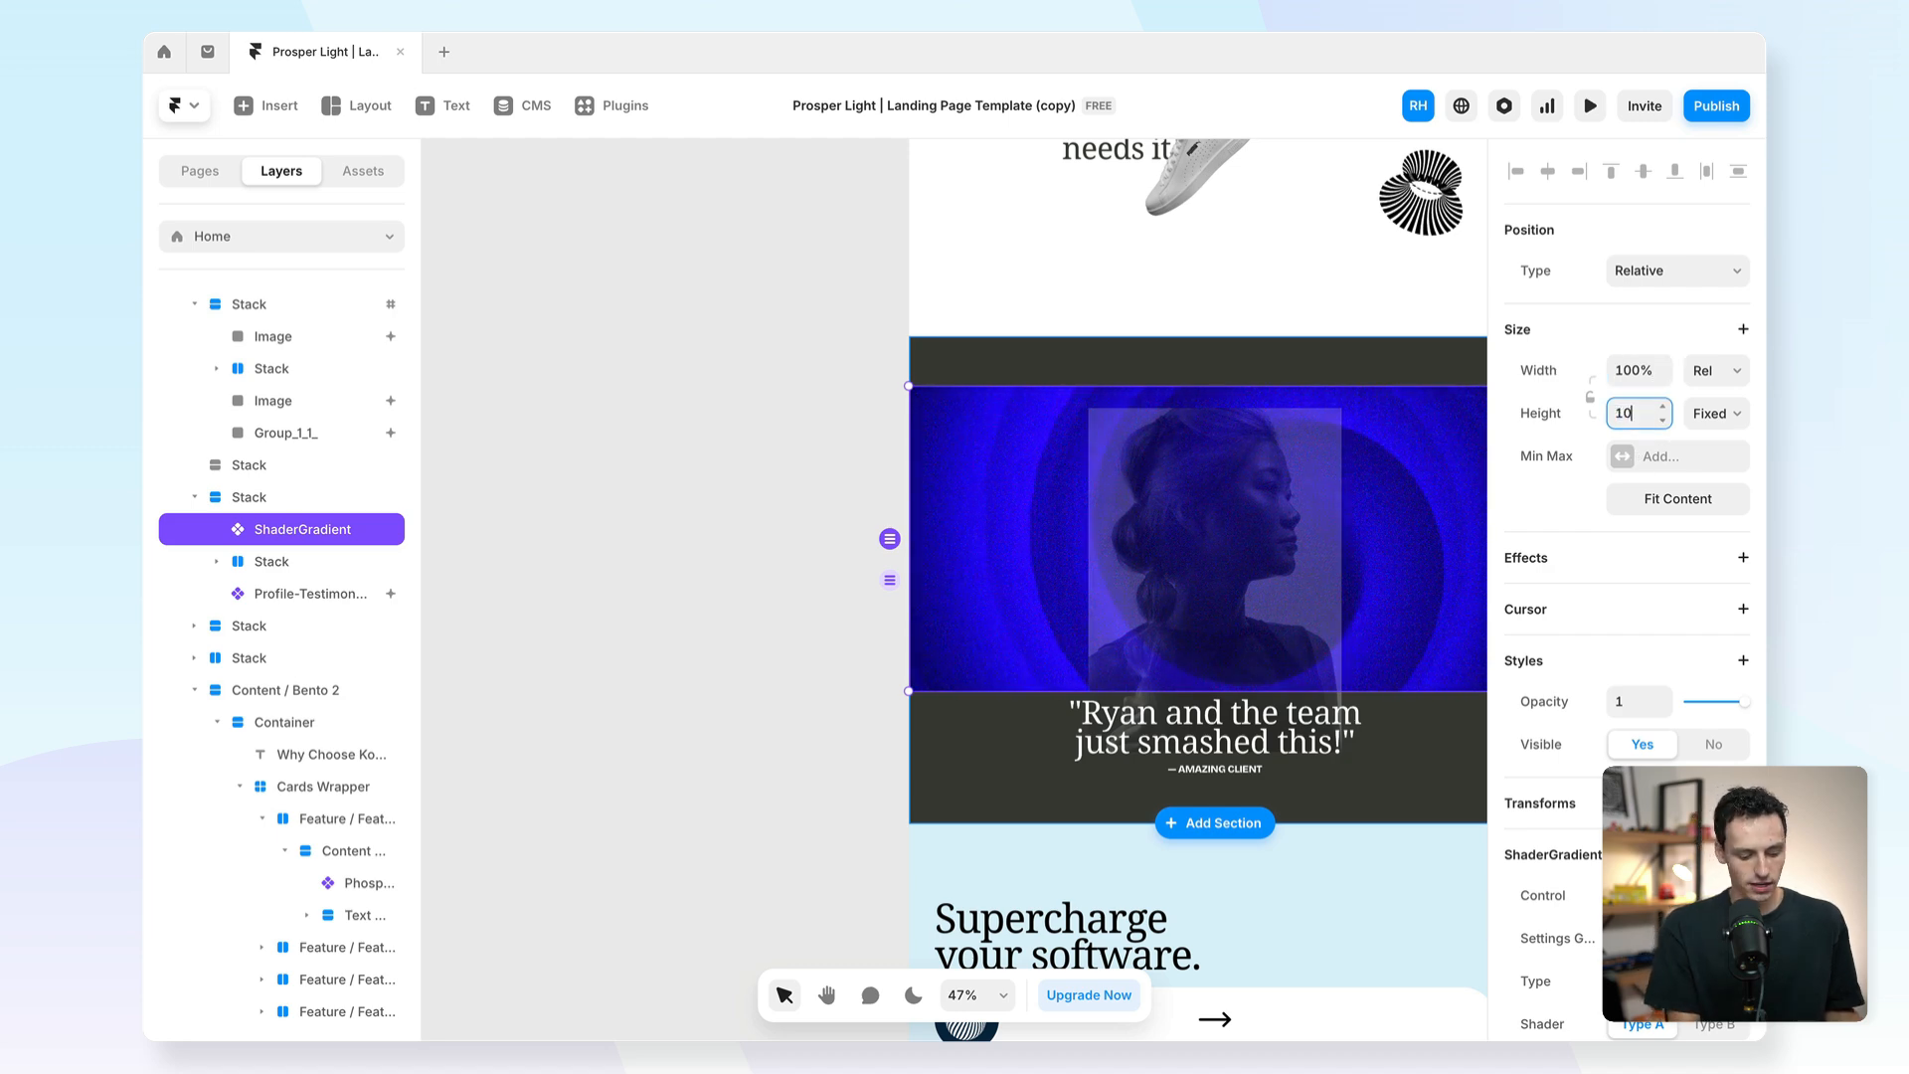
left_click(1676, 271)
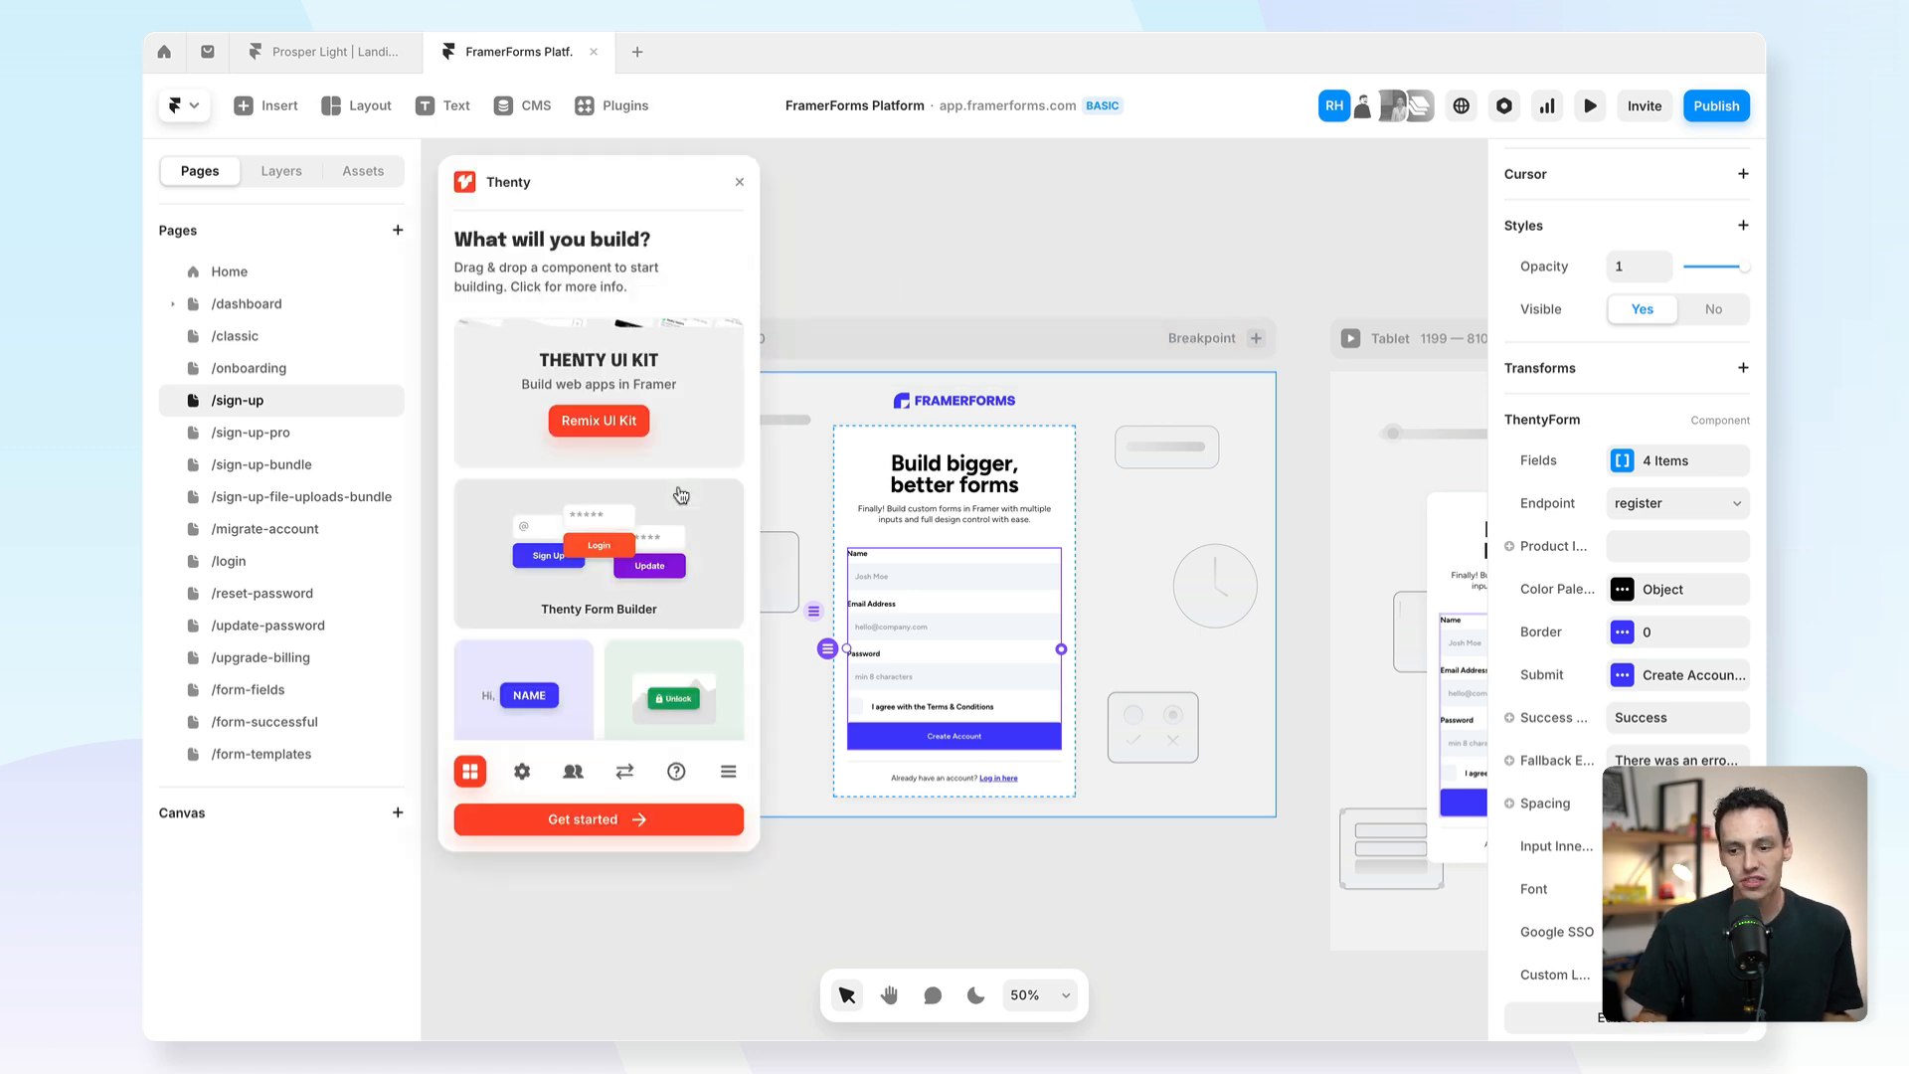
Scroll through Thenty's component library, then close the plugin window.
scroll("down", 3)
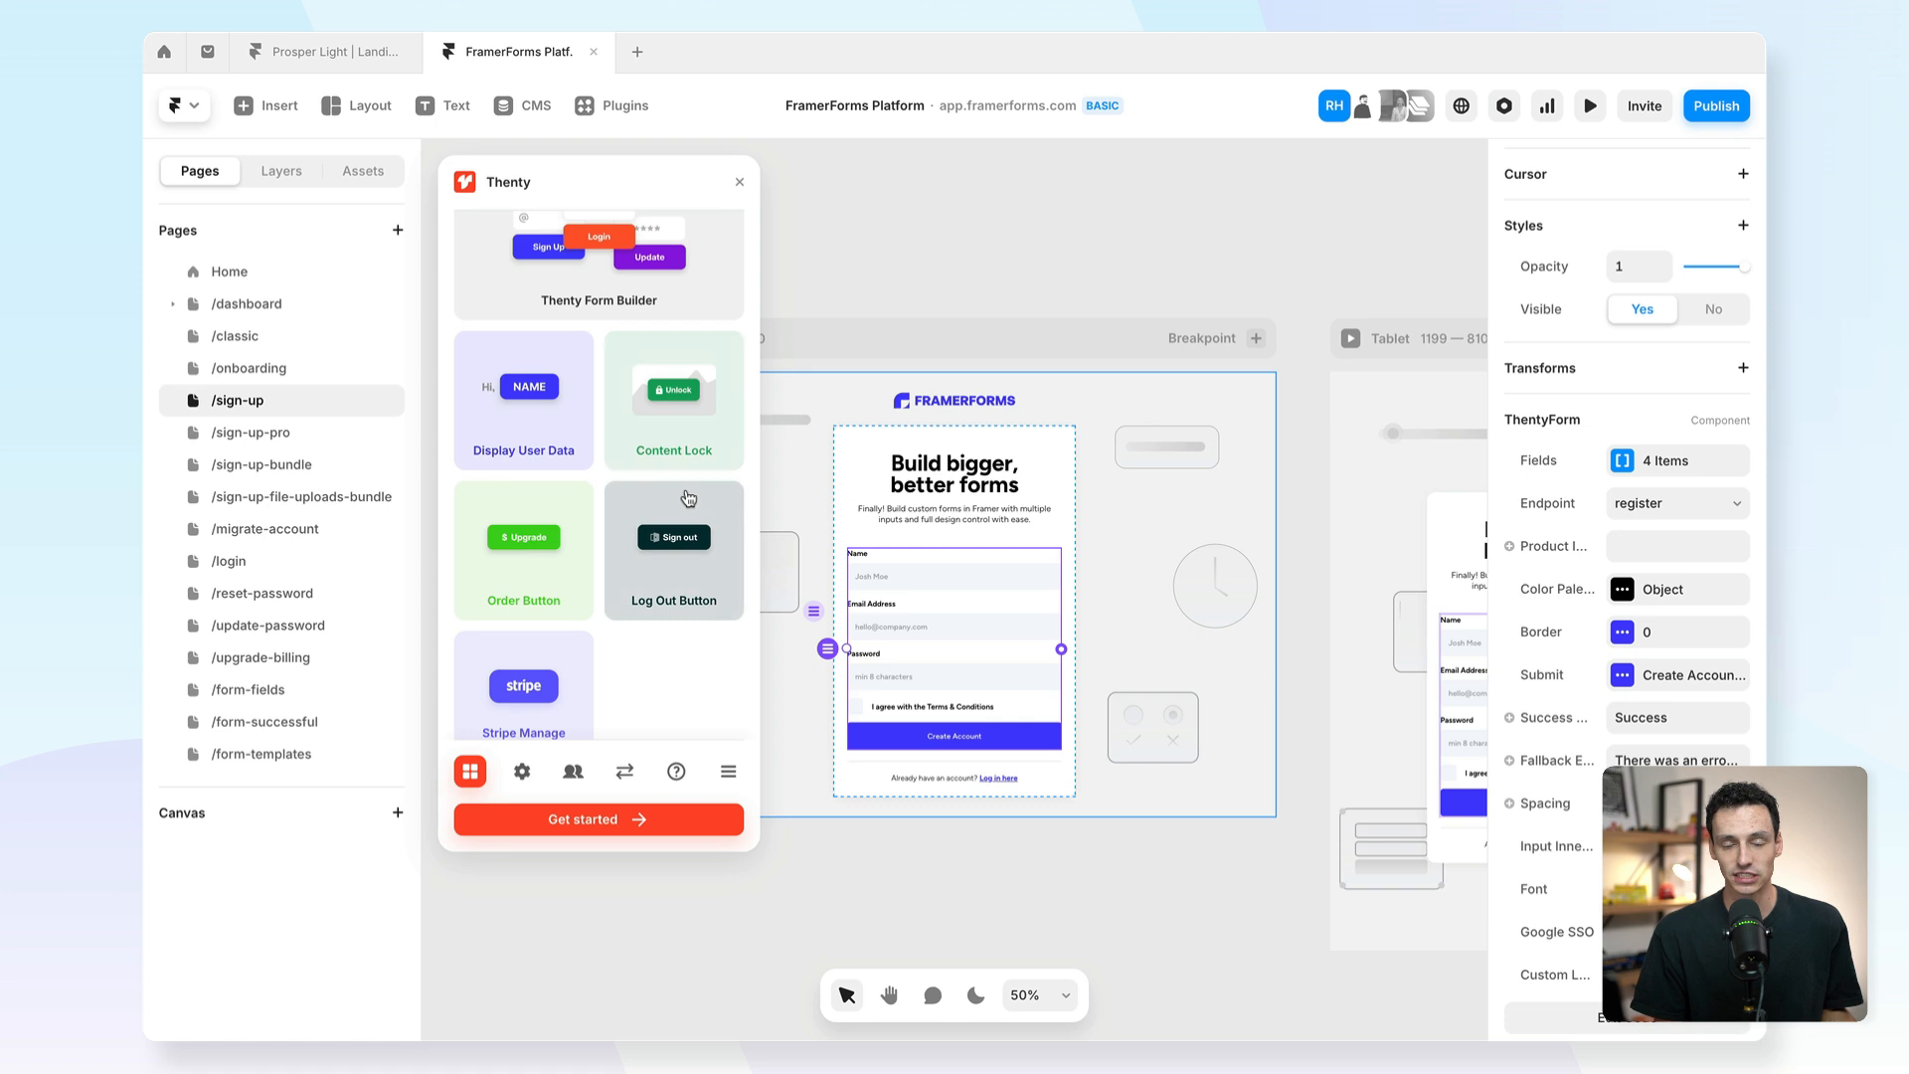
scroll("down", 3)
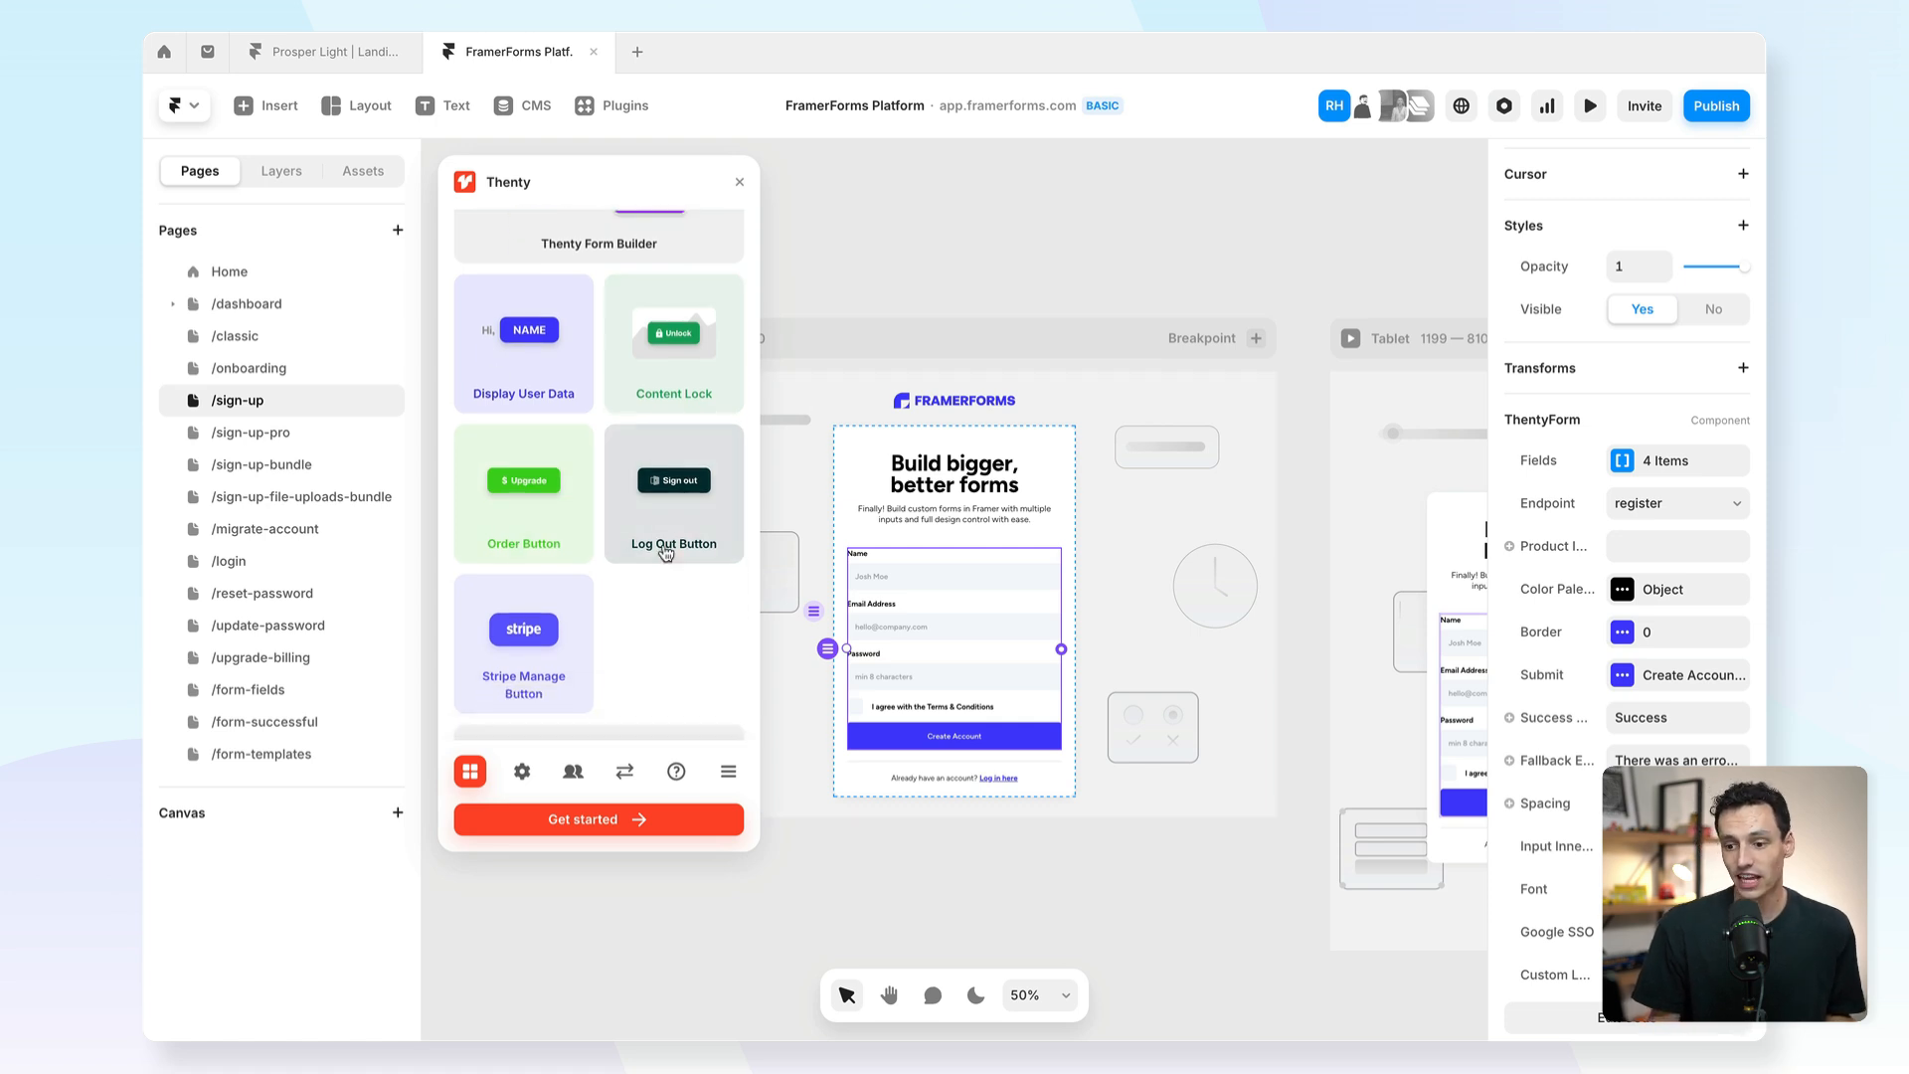
mouse_move(476, 481)
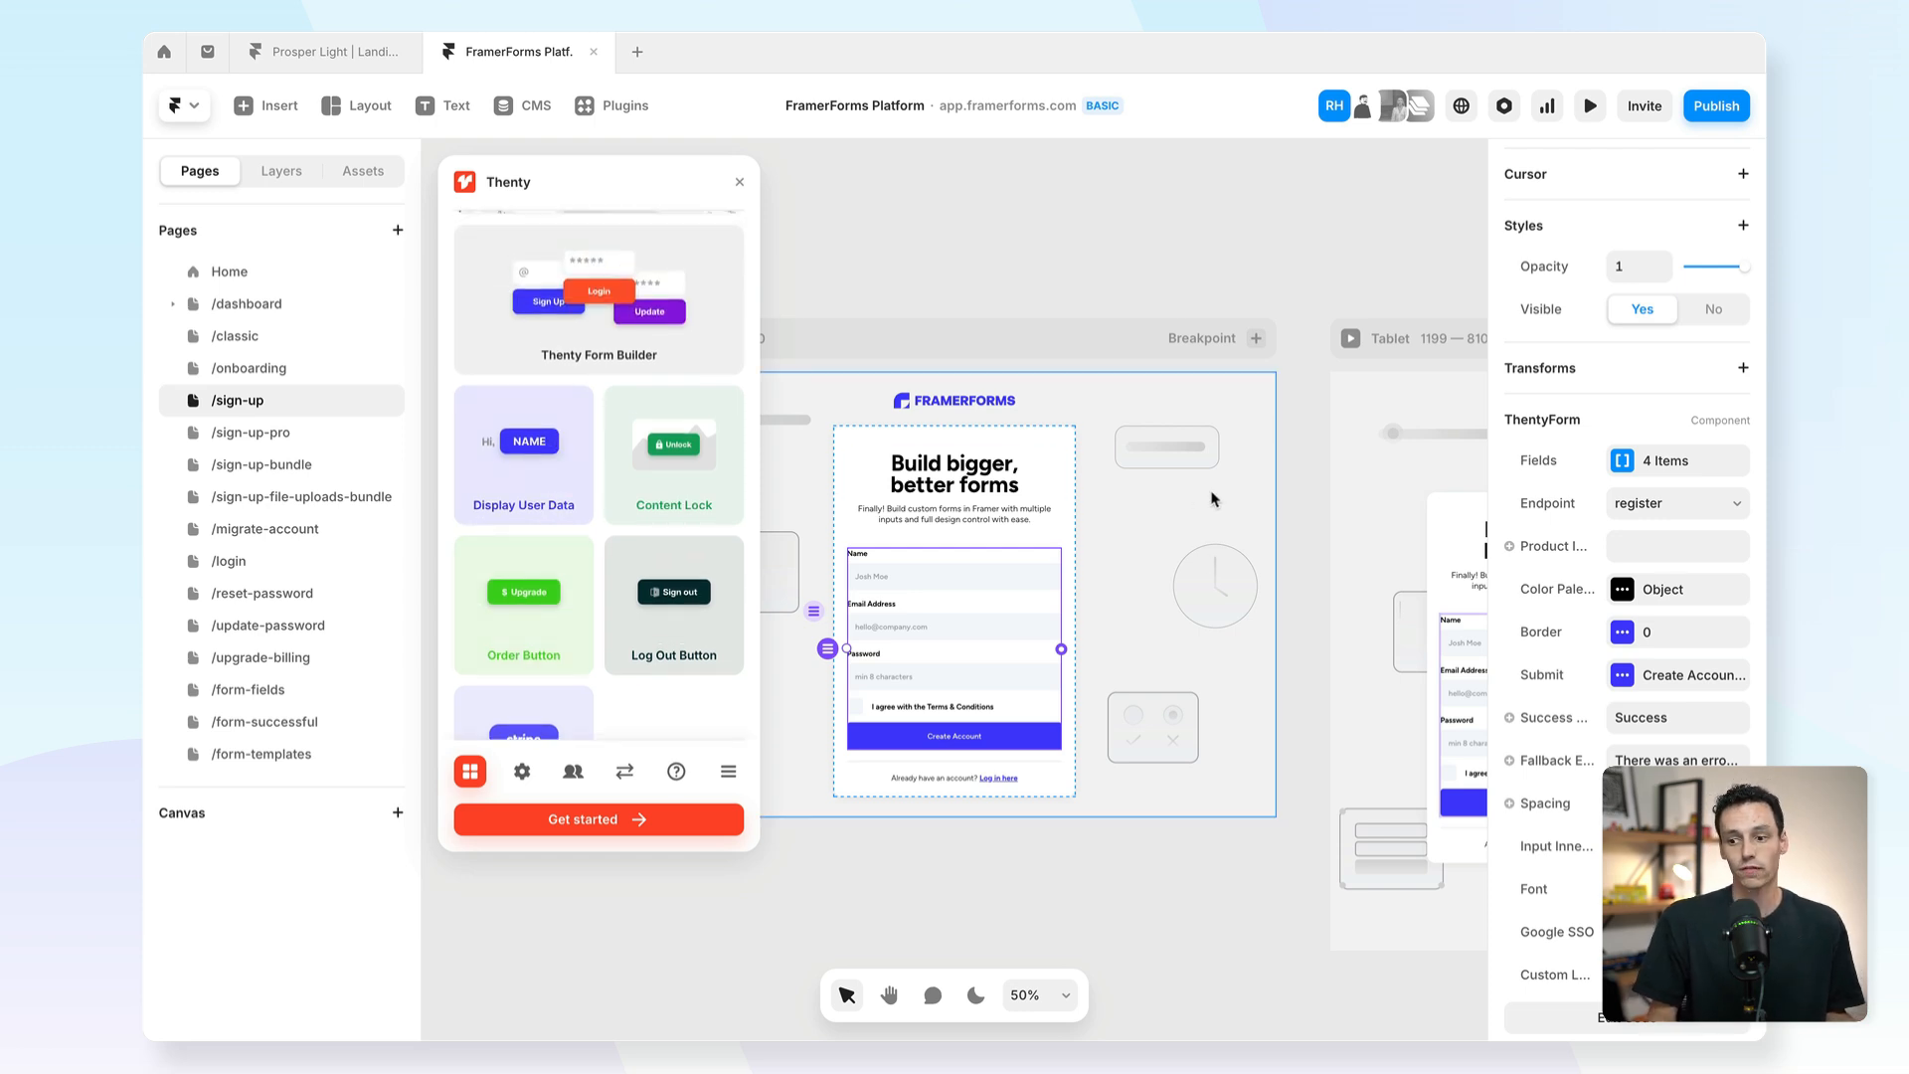
mouse_move(1019, 627)
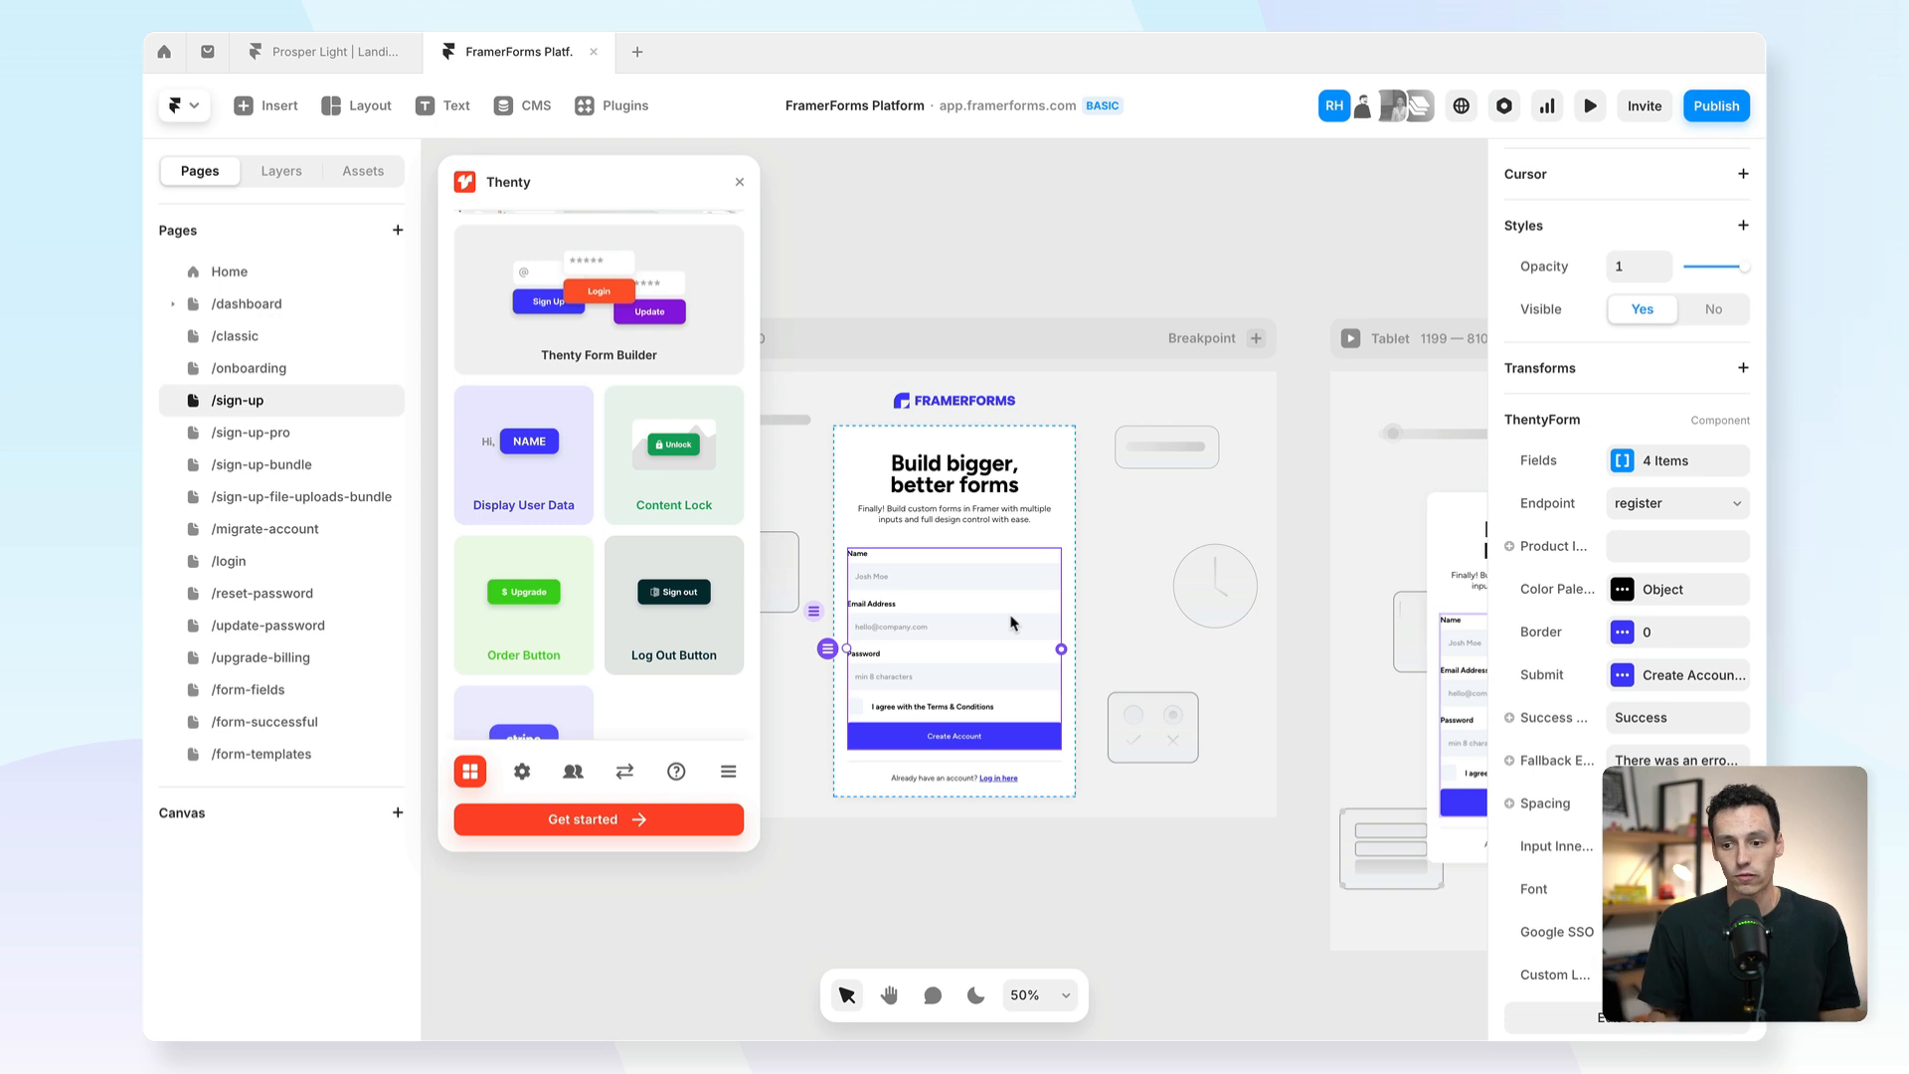
mouse_move(1001, 613)
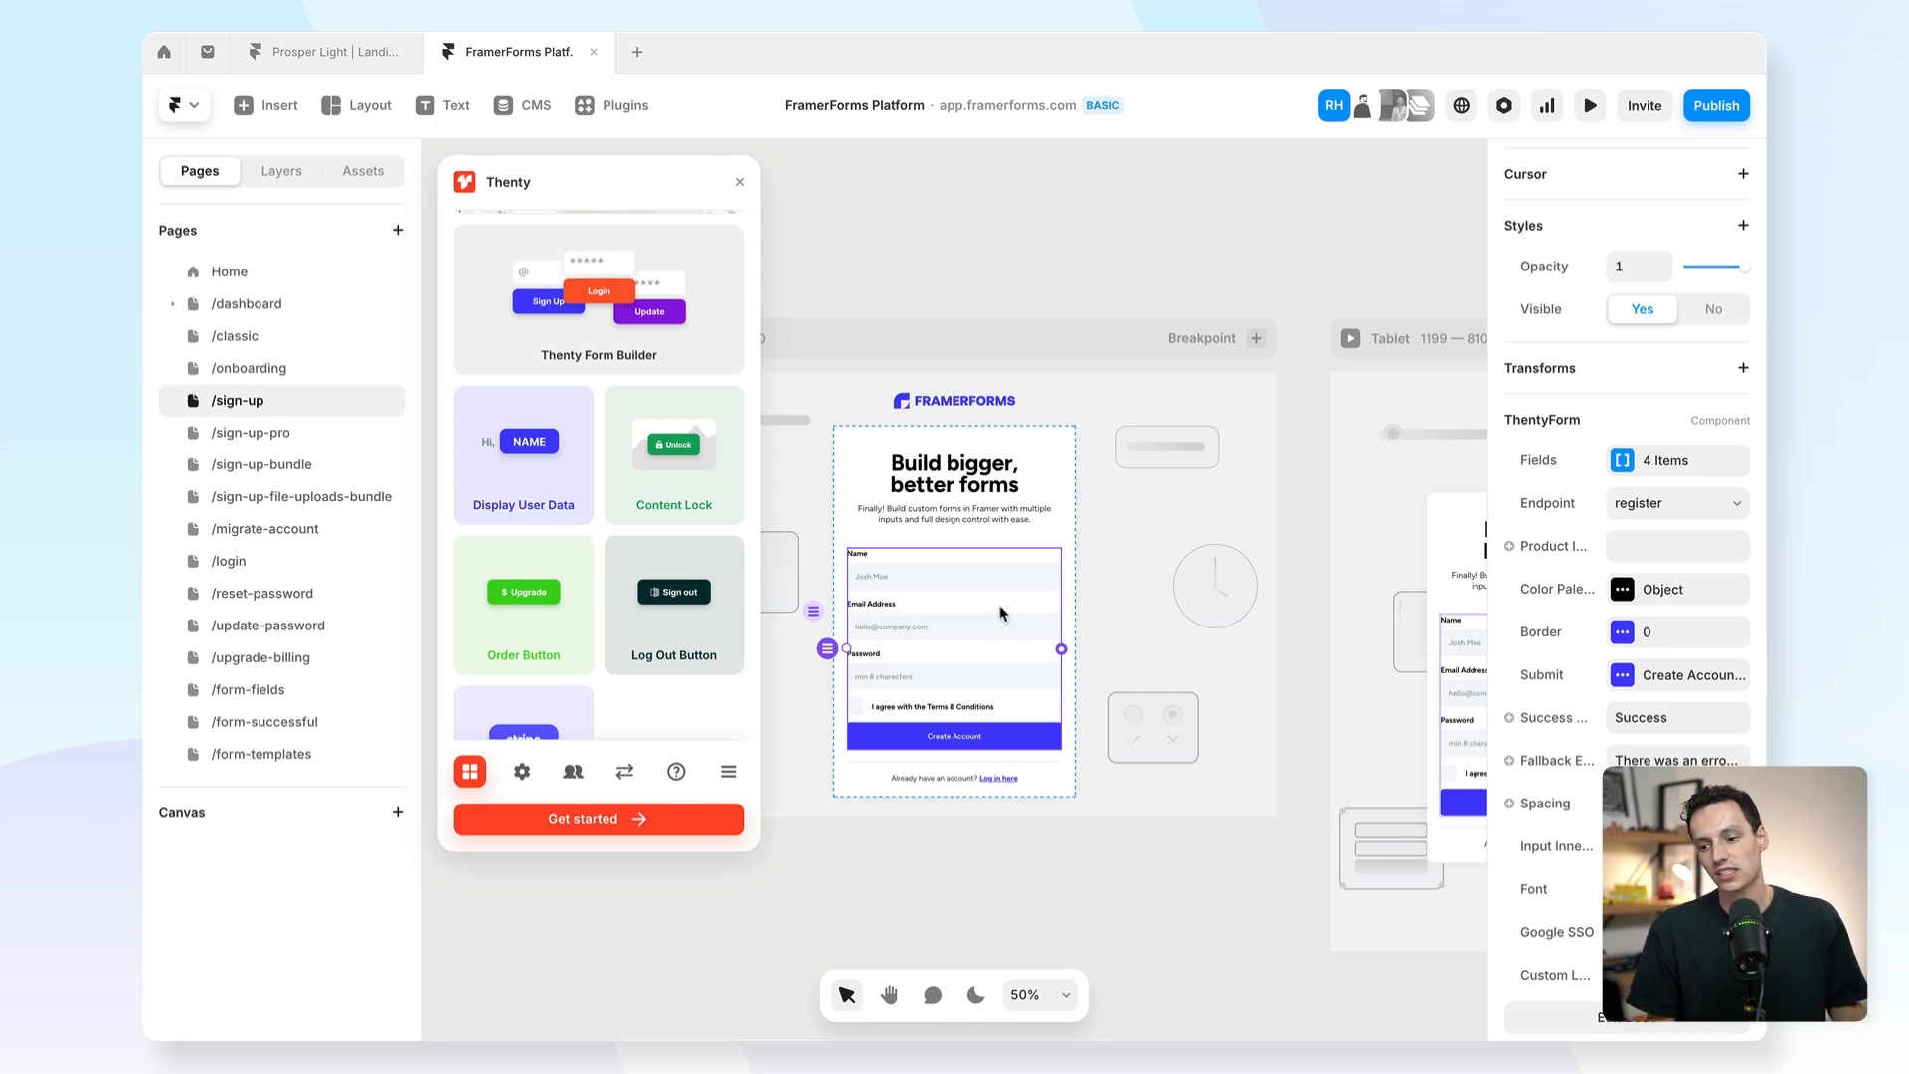
mouse_move(954, 747)
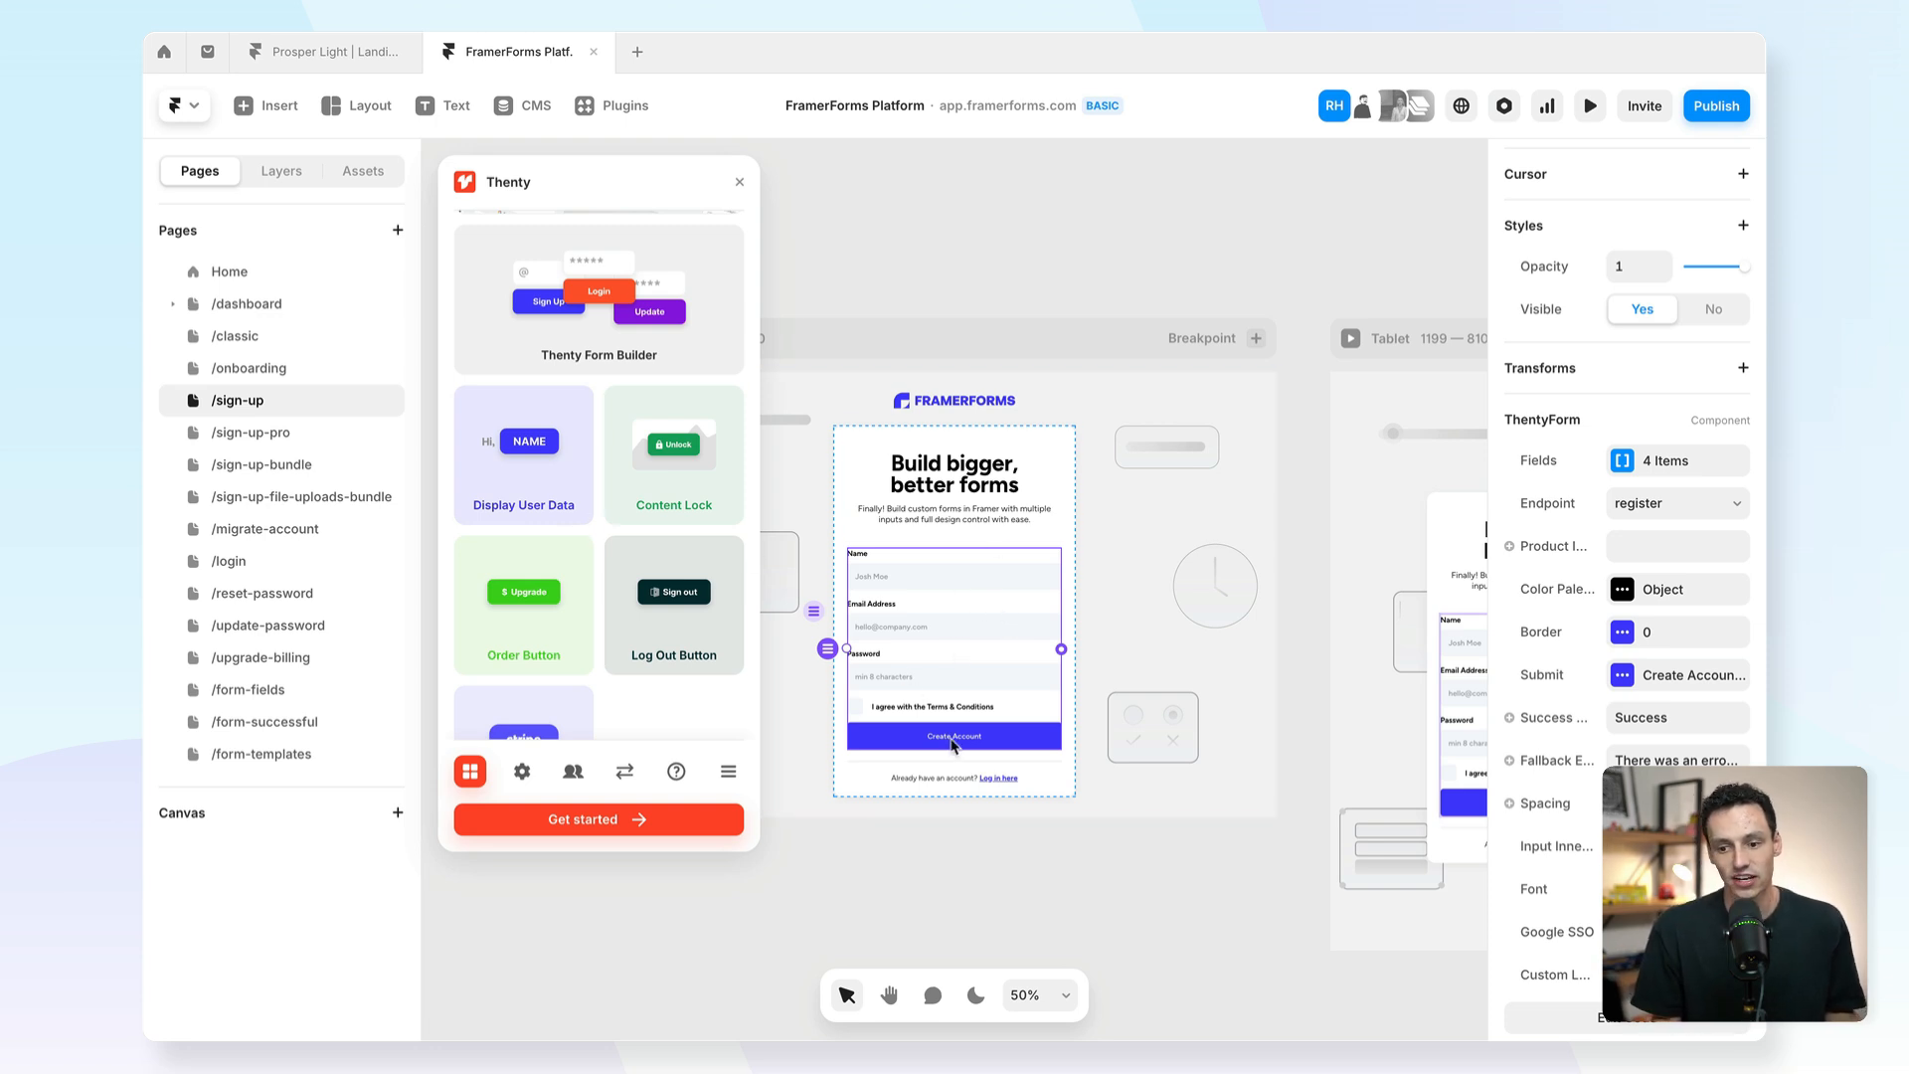
mouse_move(405, 533)
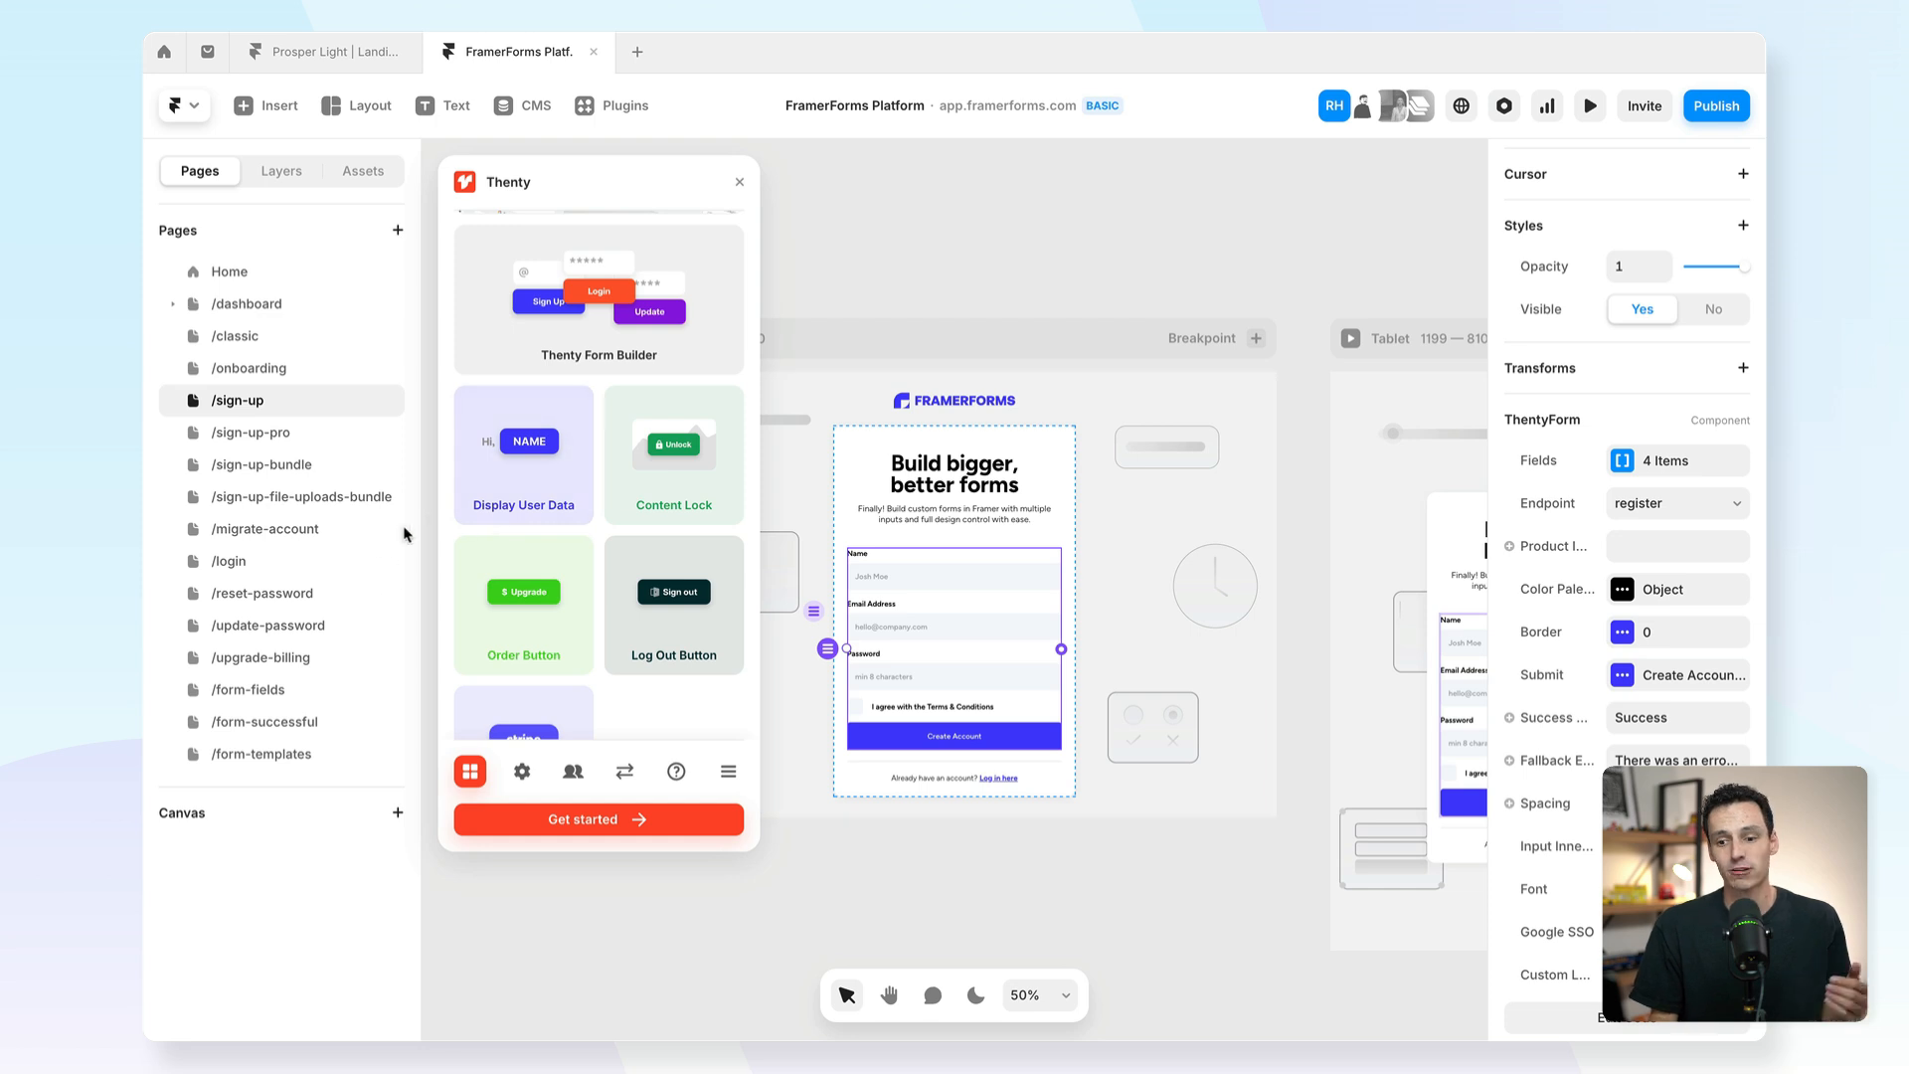
left_click(521, 770)
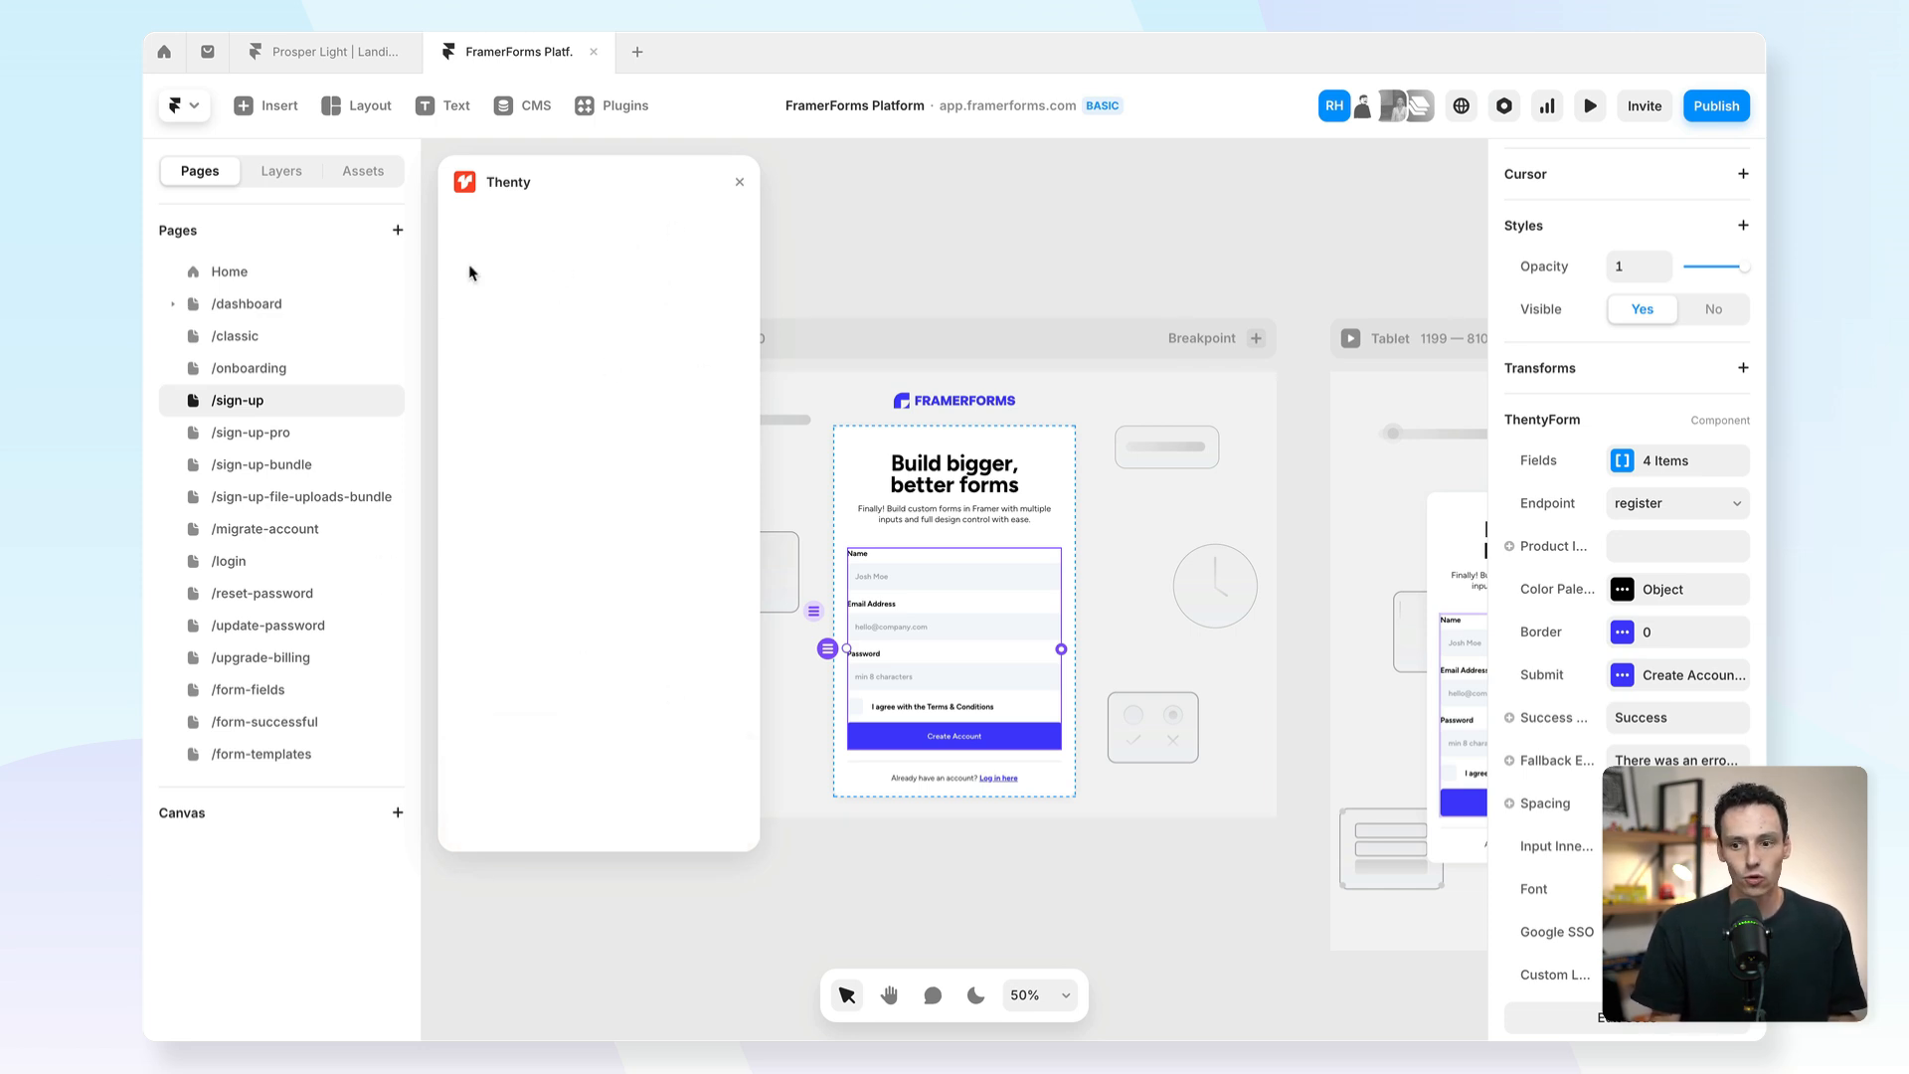
left_click(738, 181)
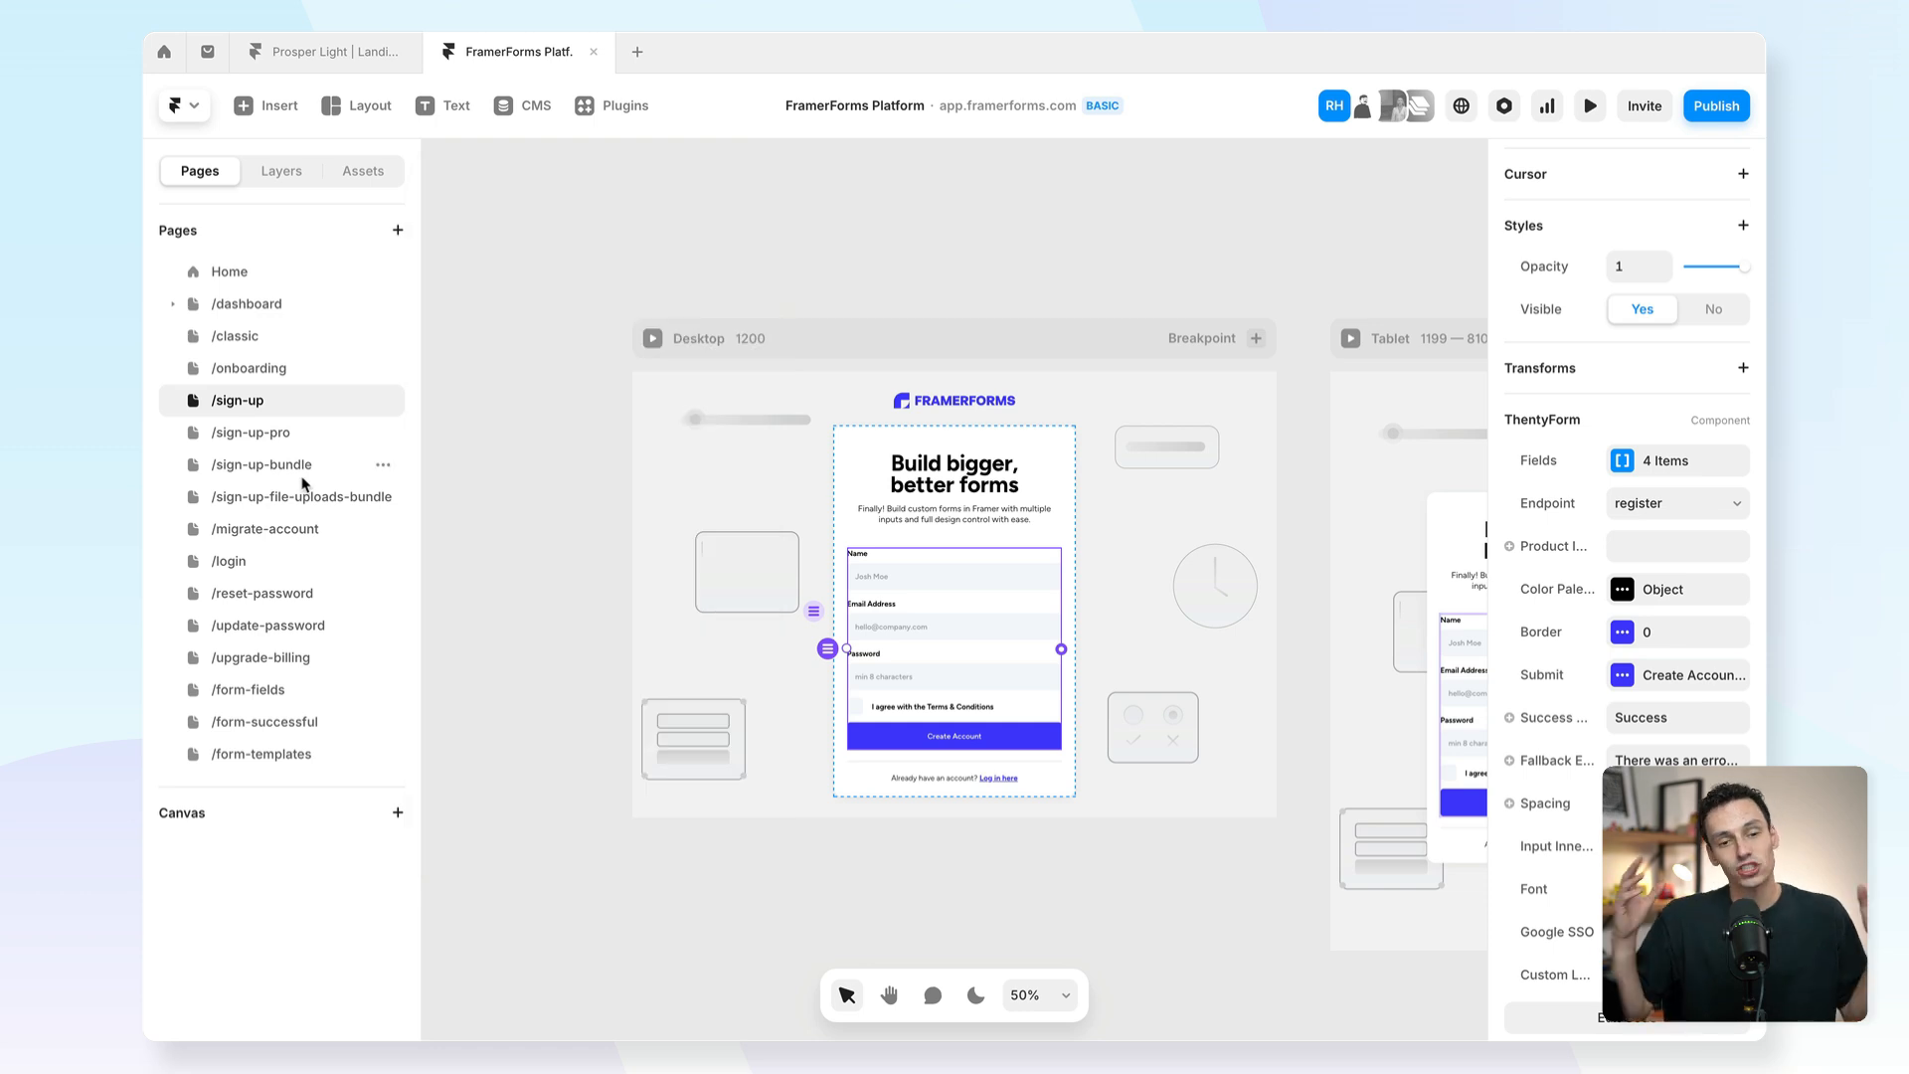
mouse_move(390, 446)
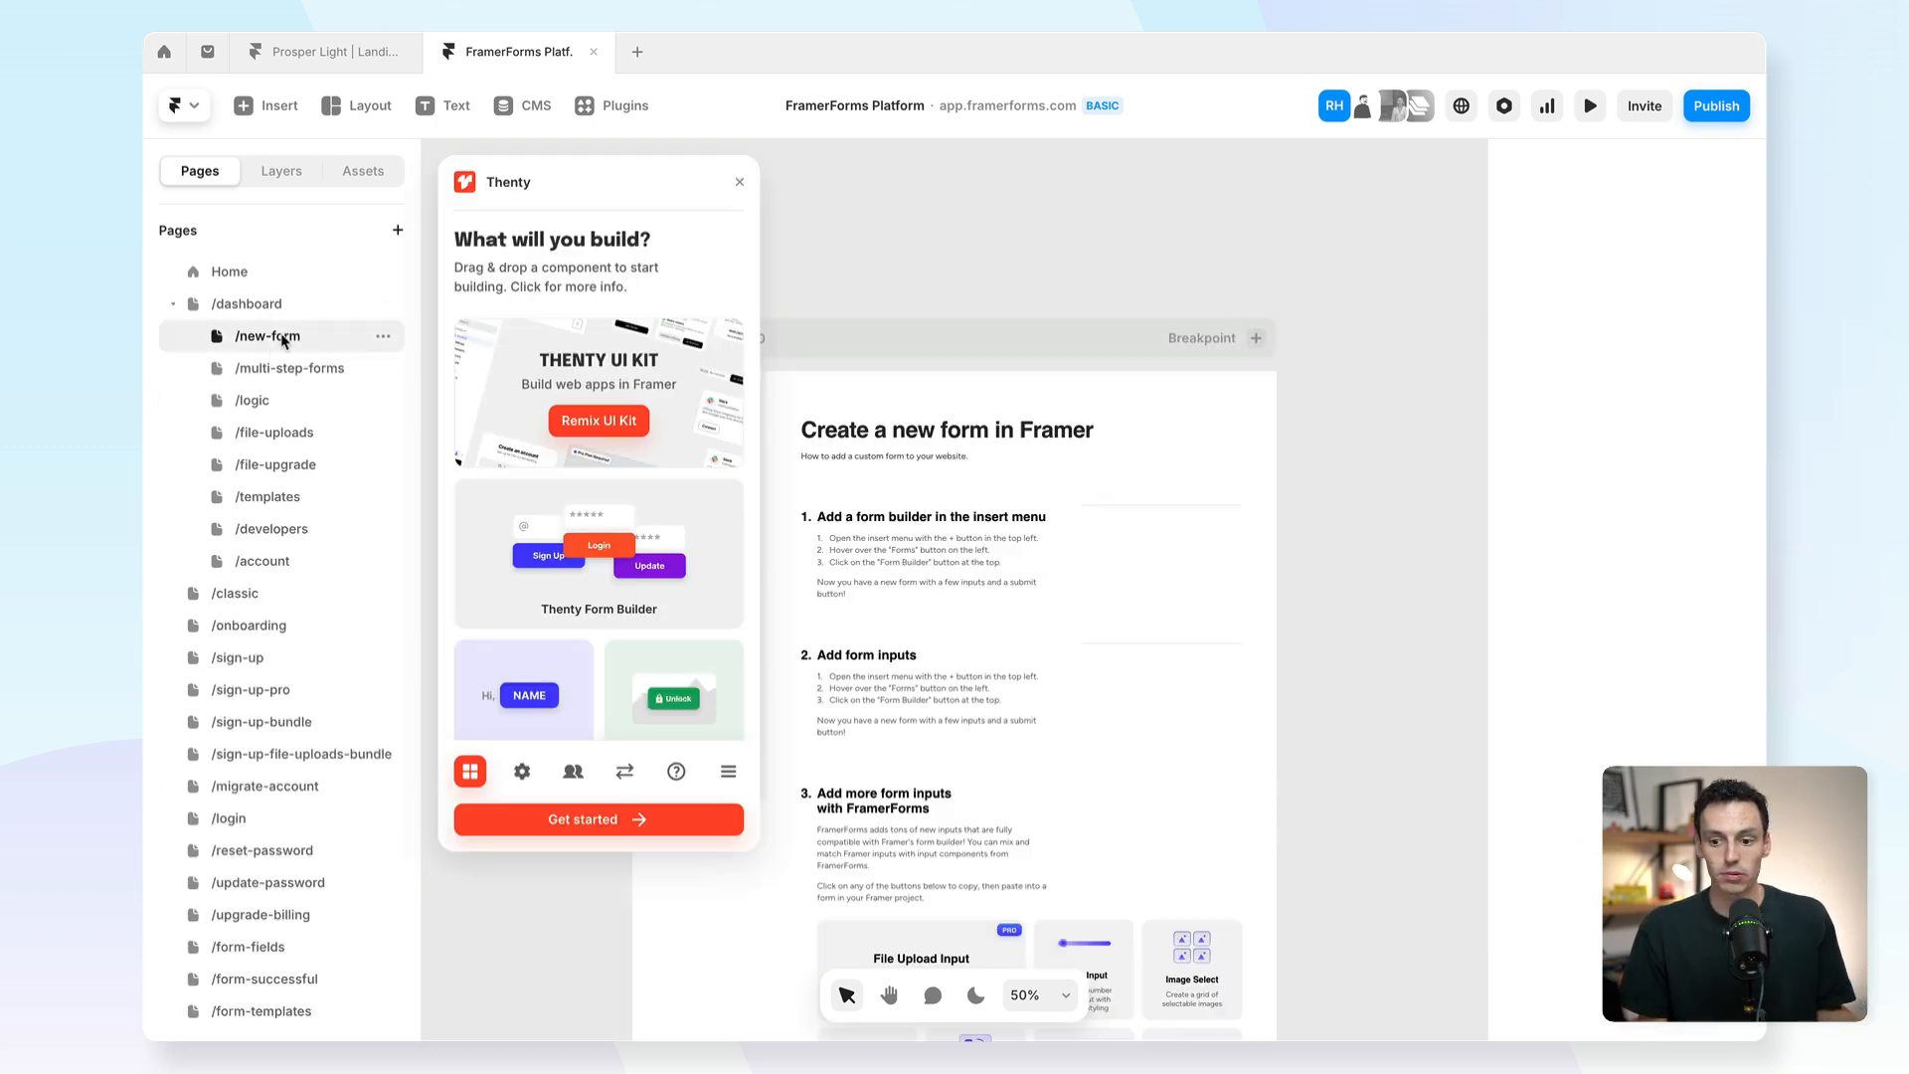
Open the /dashboard page and scroll through Thenty's component list.
left_click(248, 303)
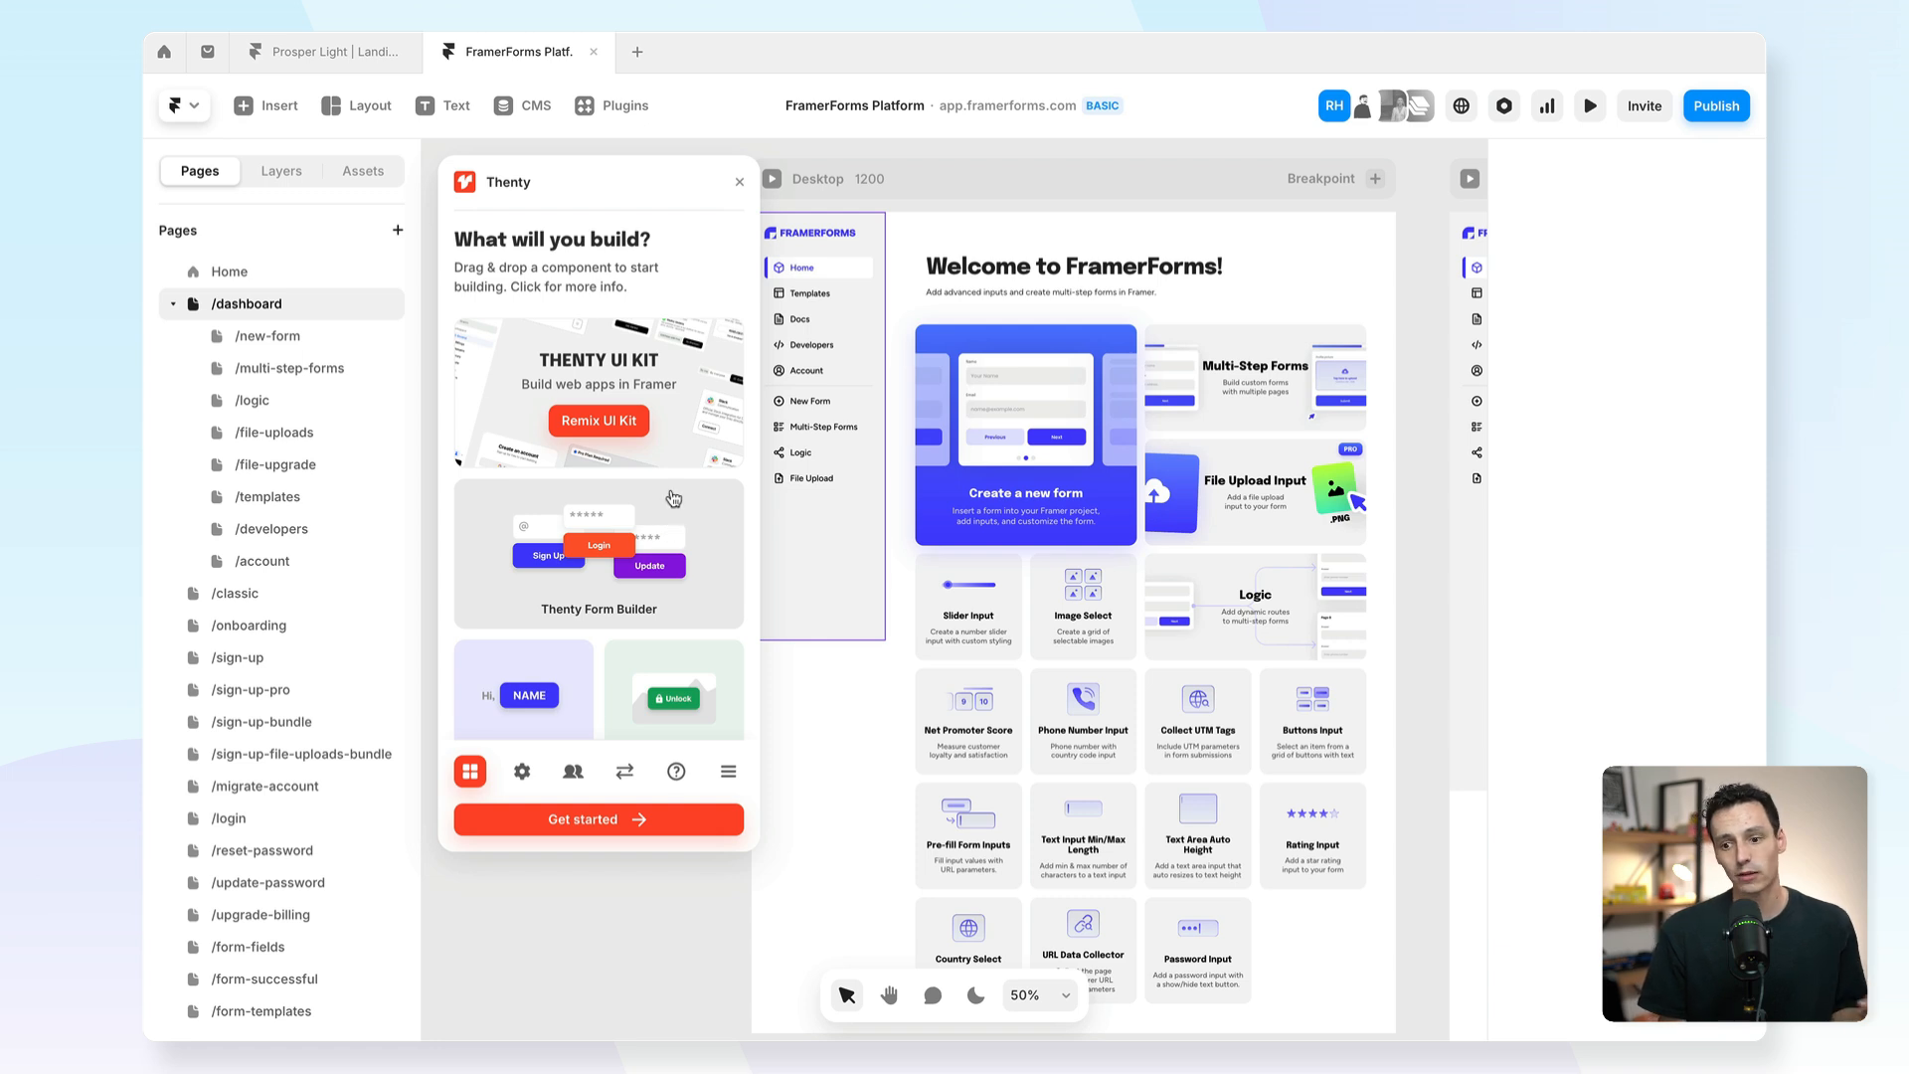
scroll("down", 3)
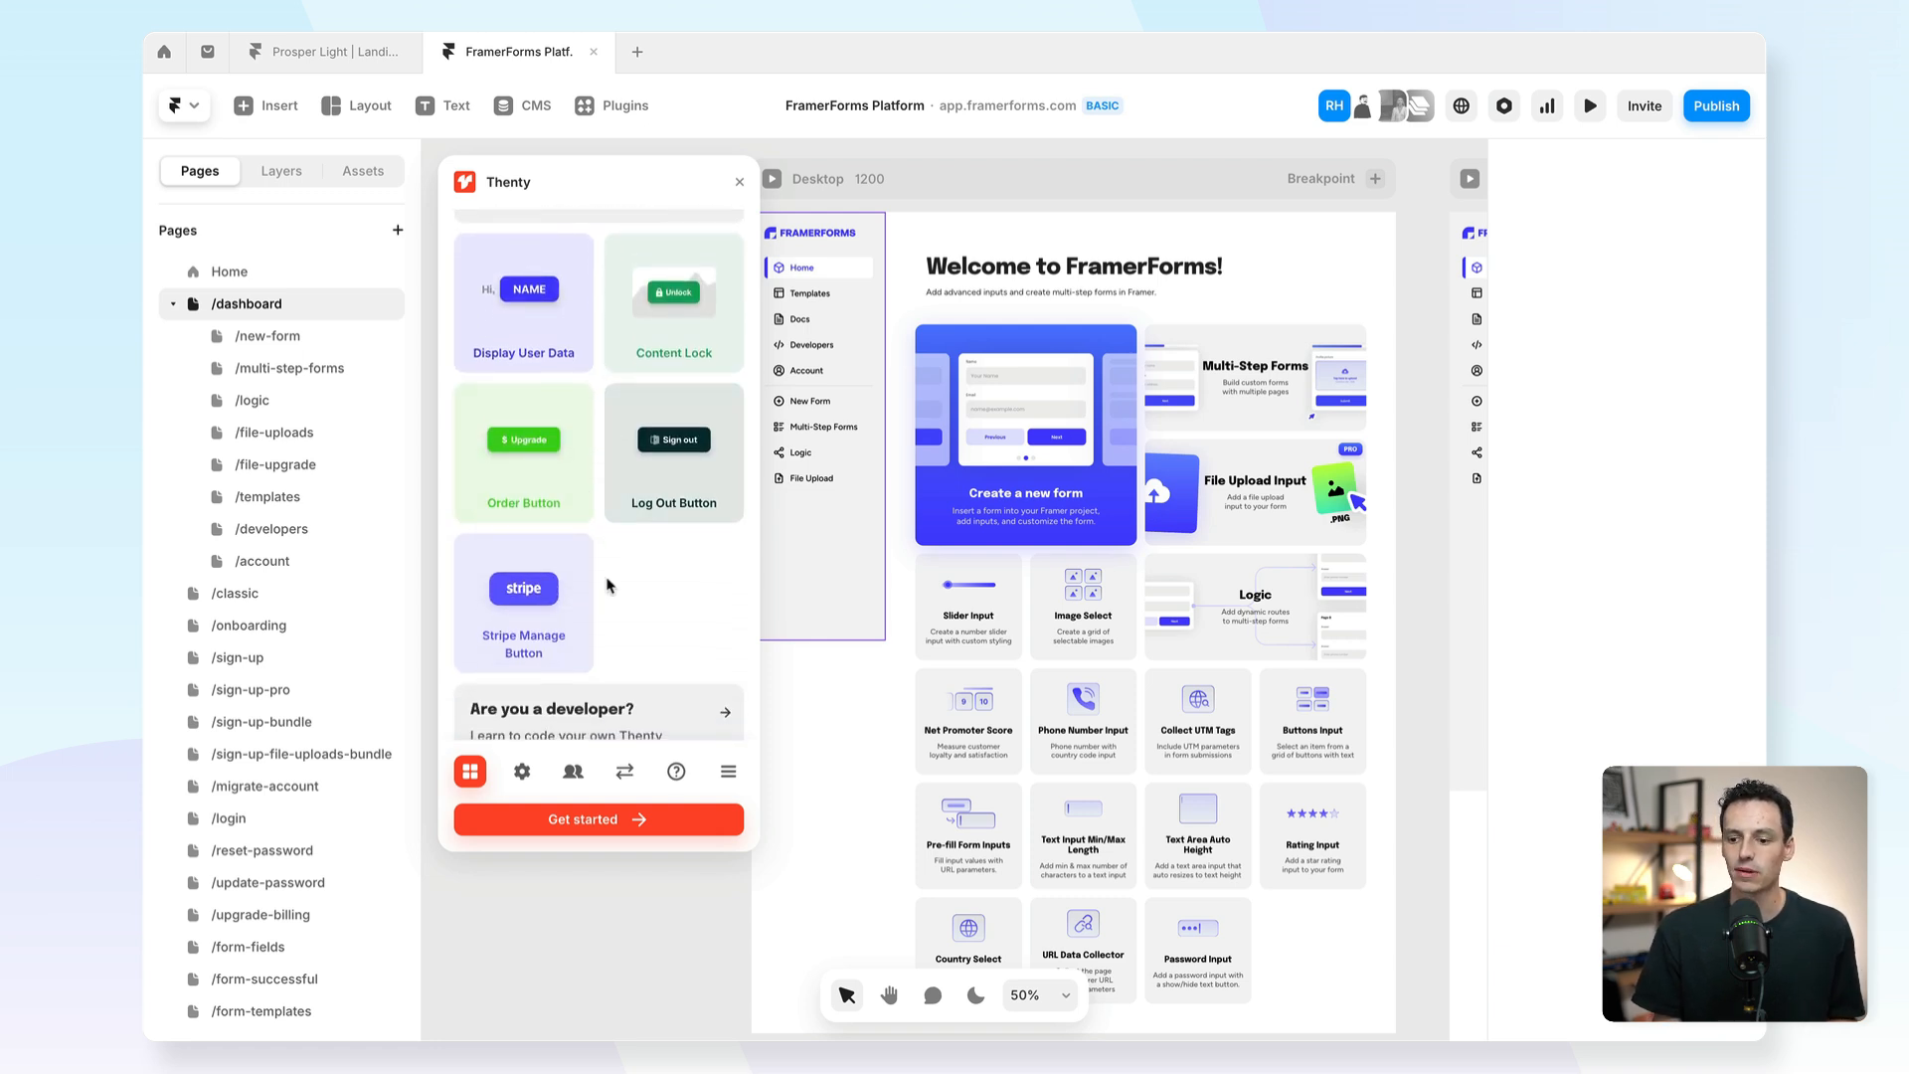
scroll("up", 3)
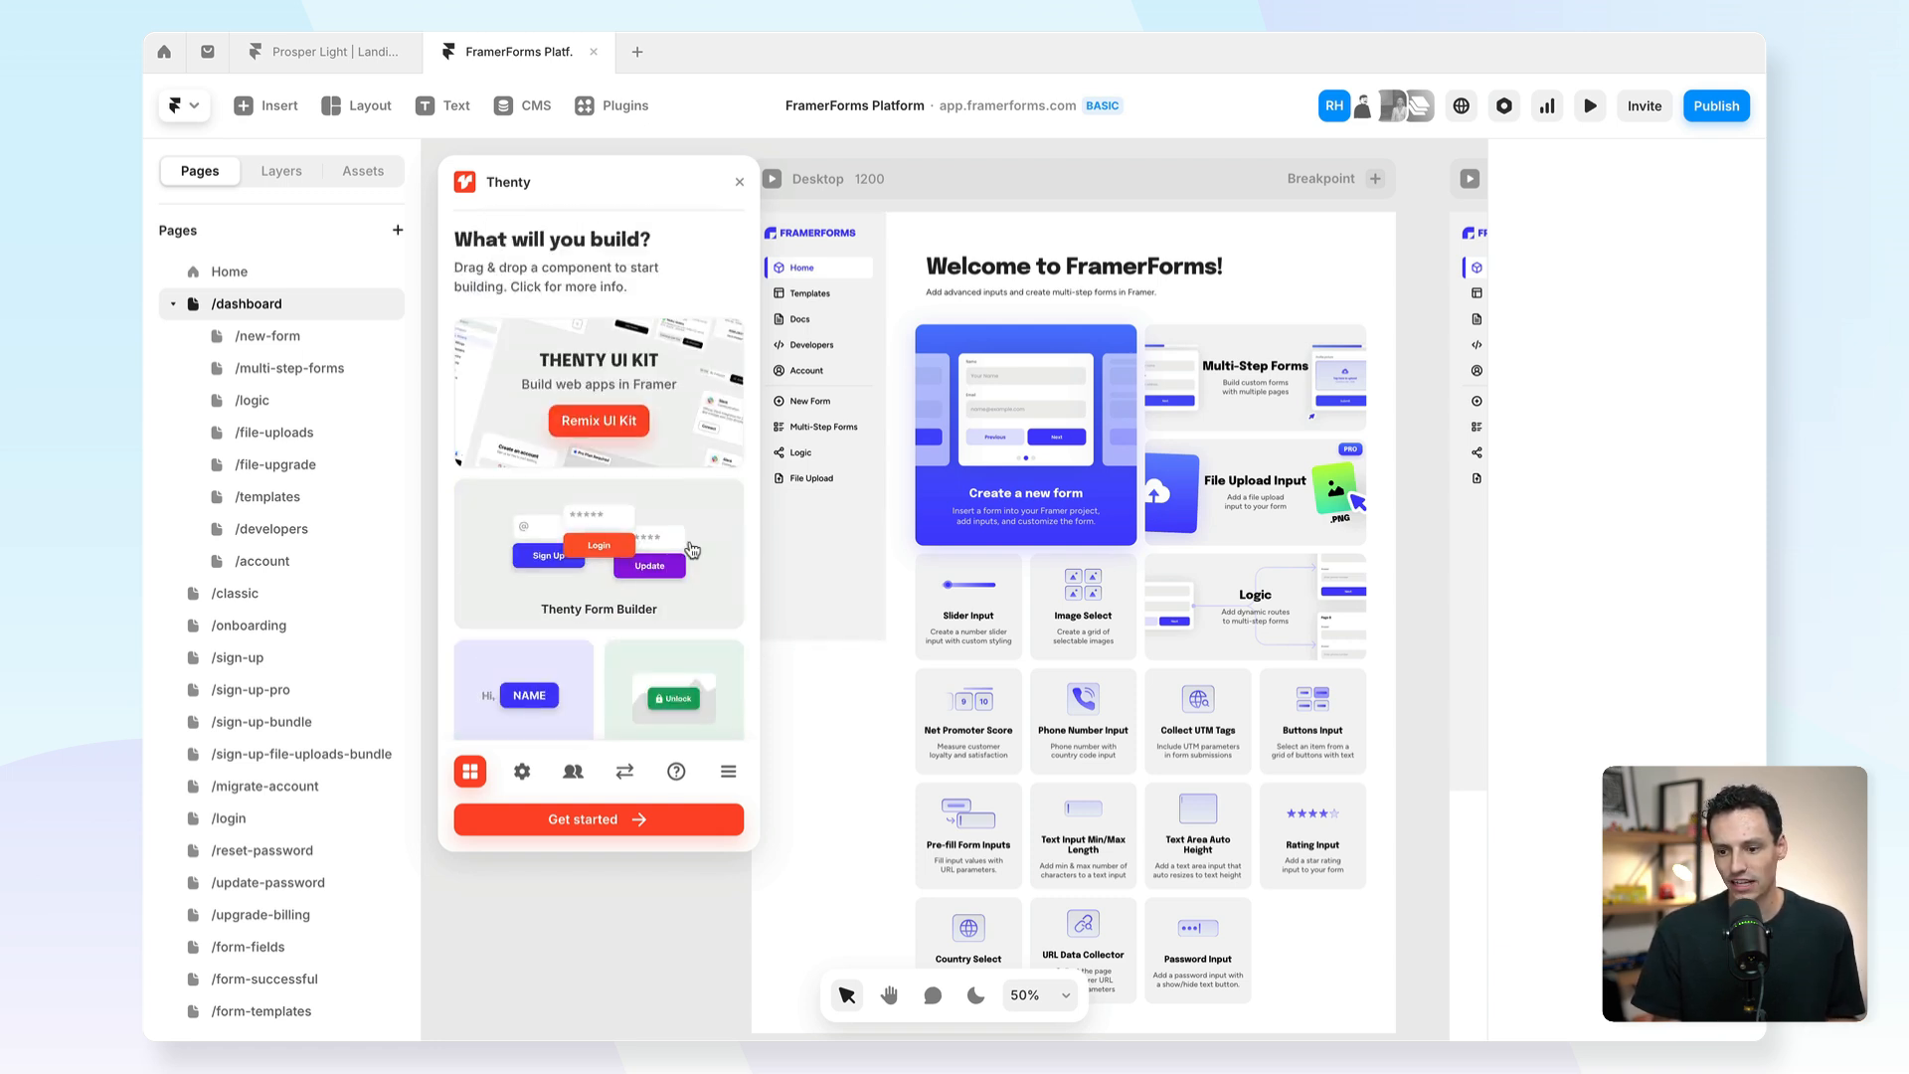
scroll("down", 3)
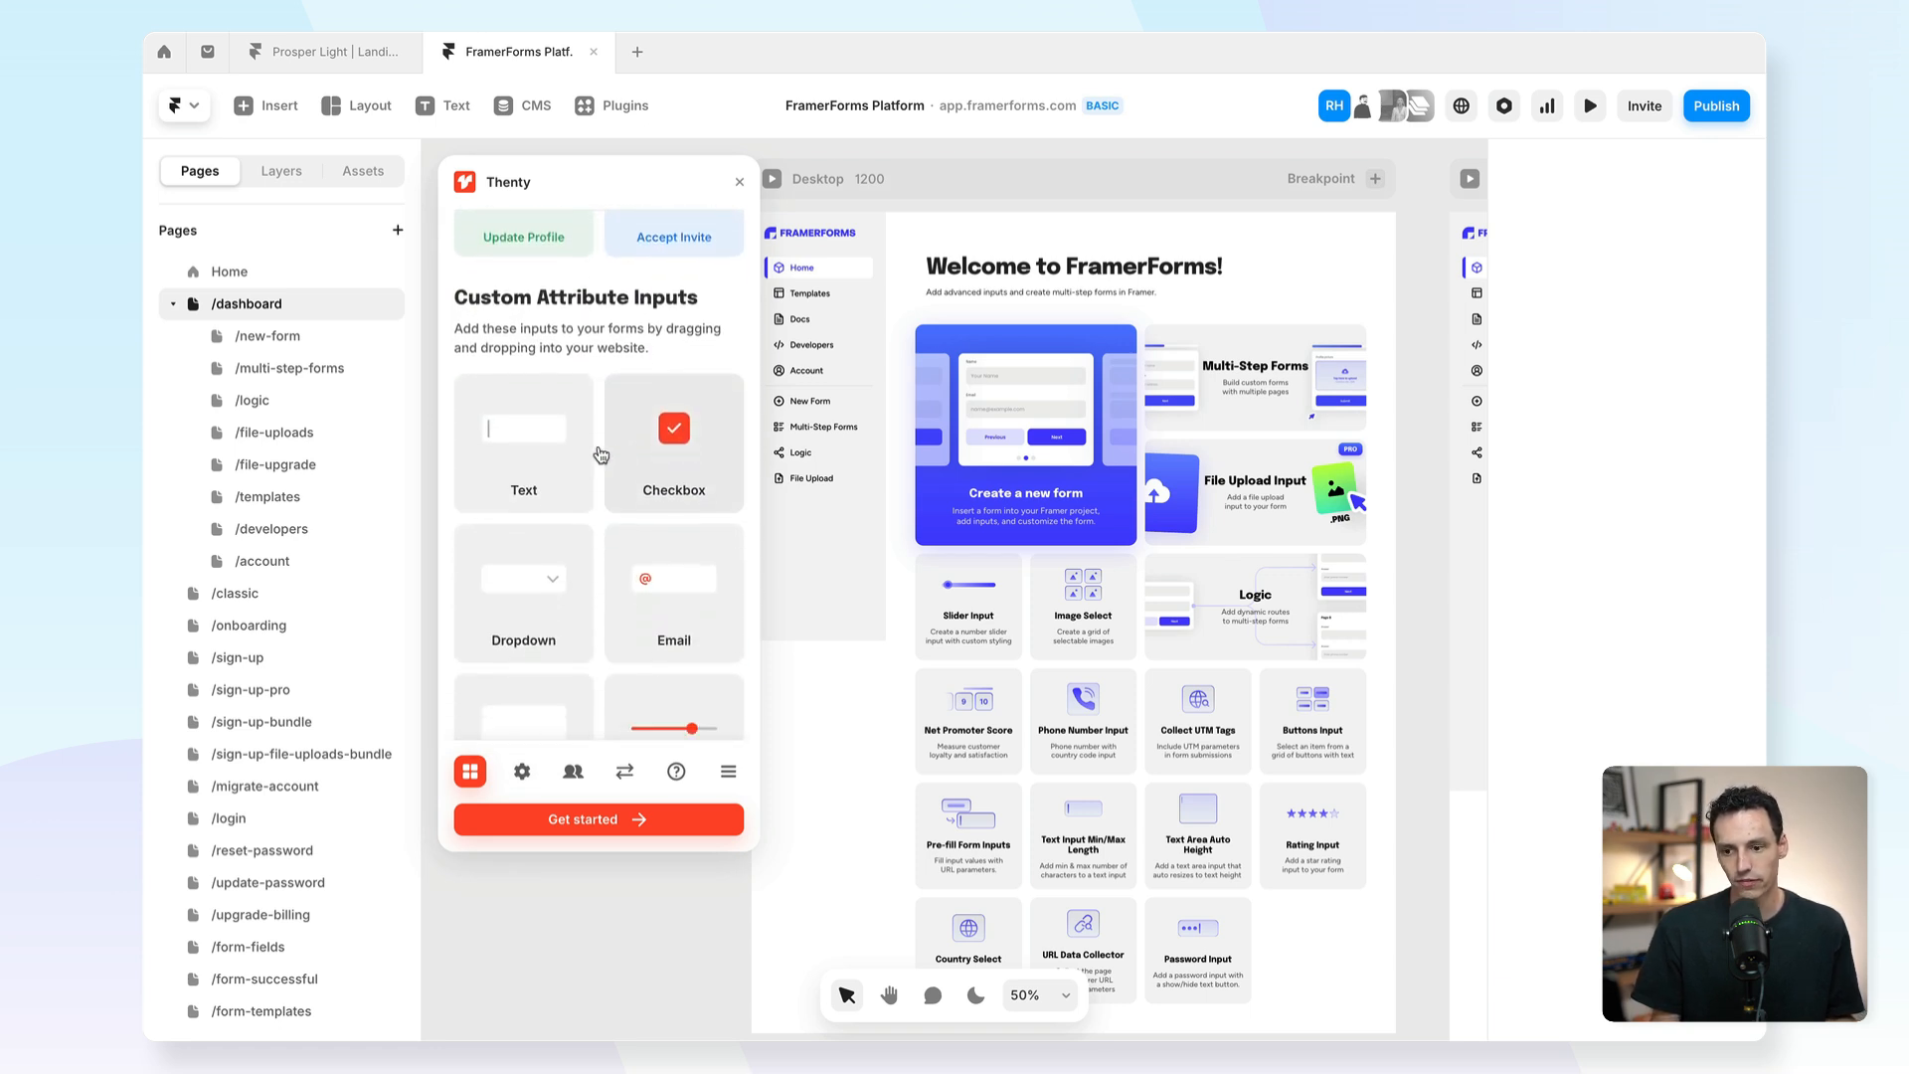
Browse another Thenty section, ending on the Integrations overview featuring Zapier.
left_click(468, 769)
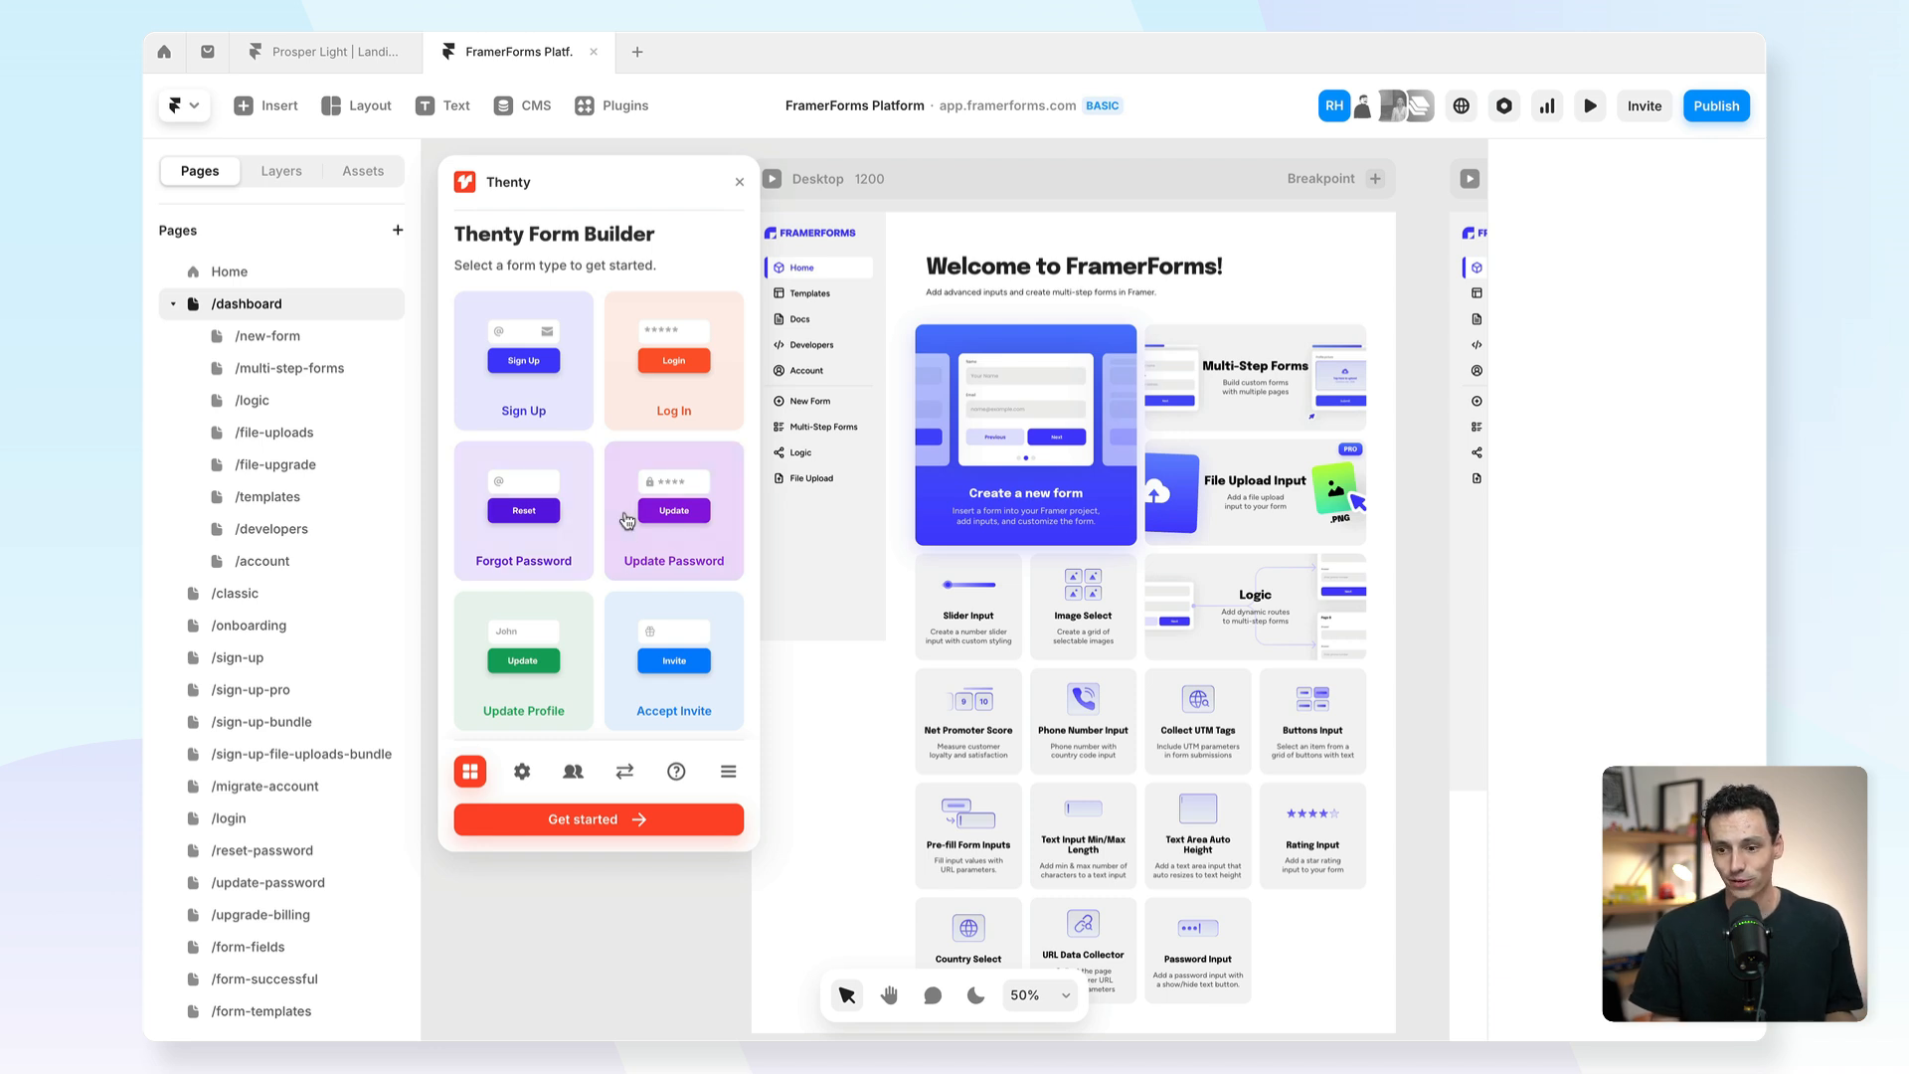
scroll("down", 3)
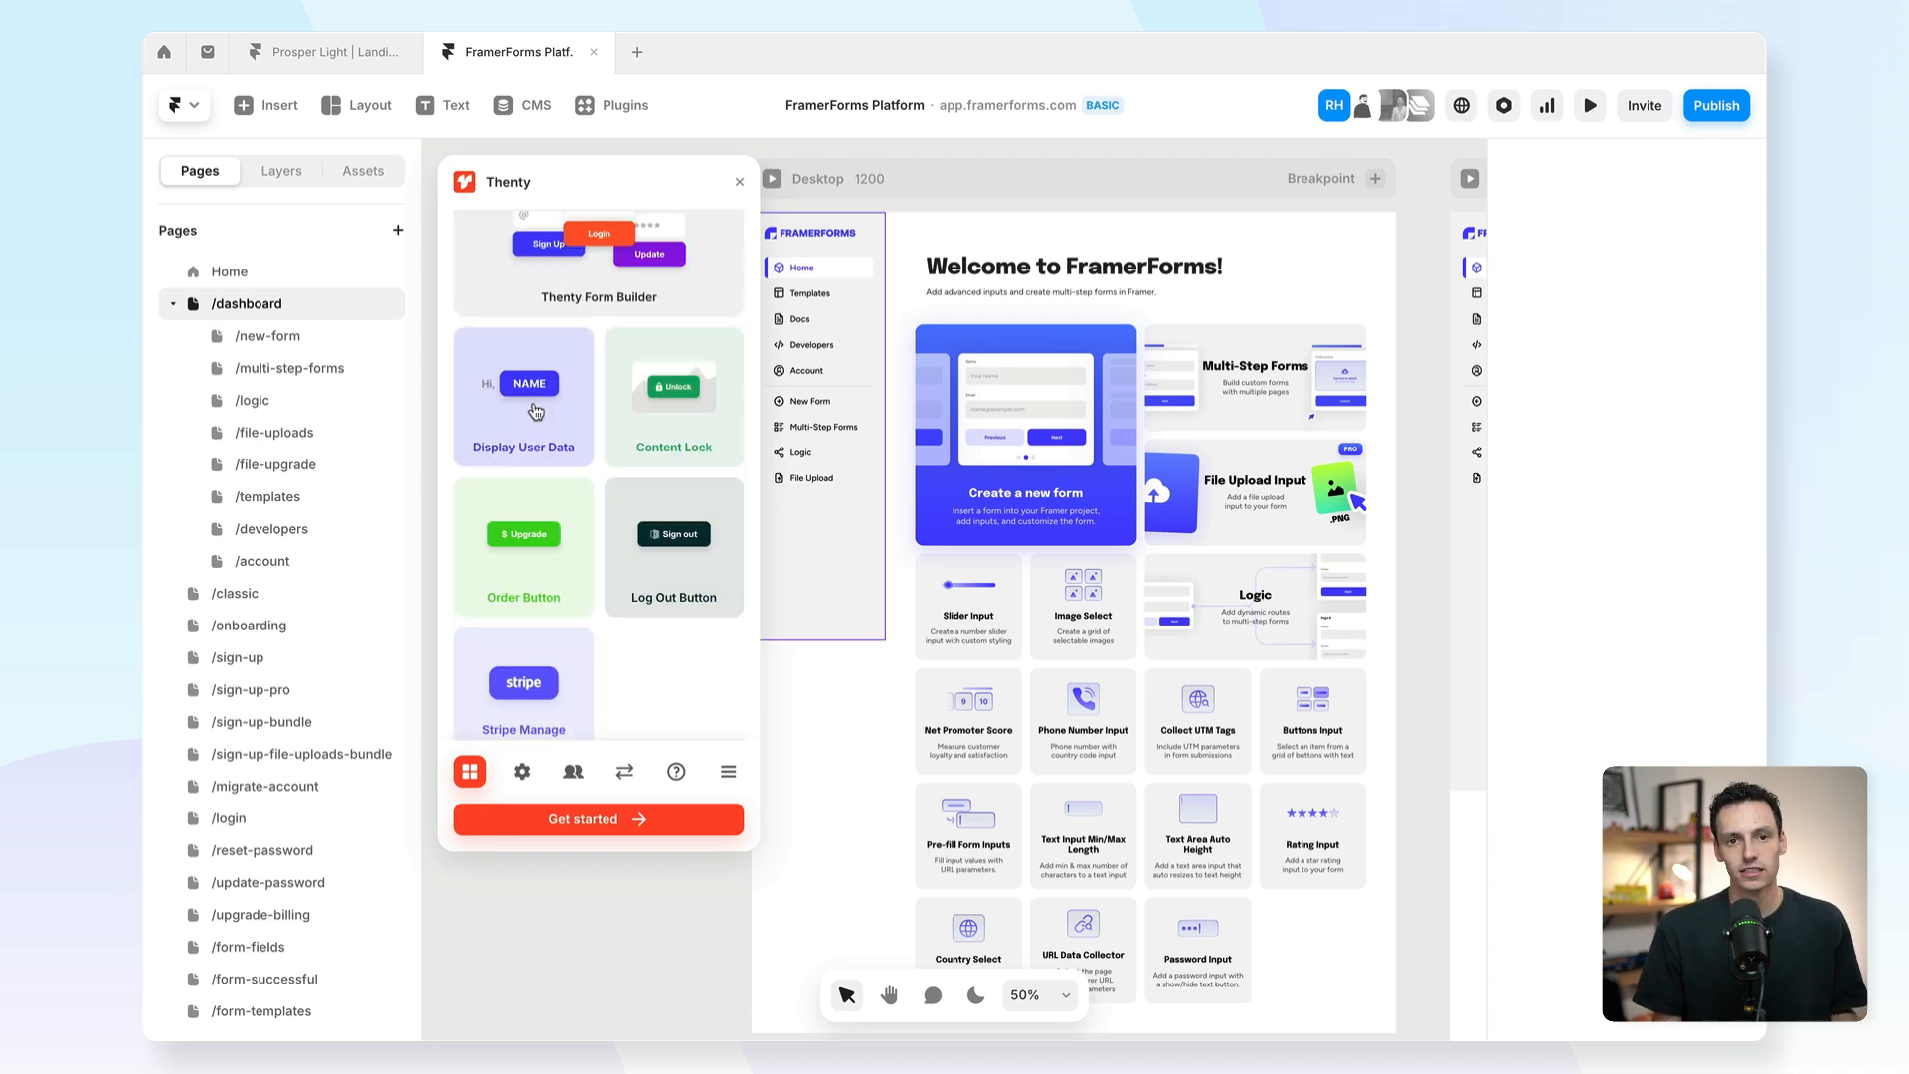
mouse_move(526, 420)
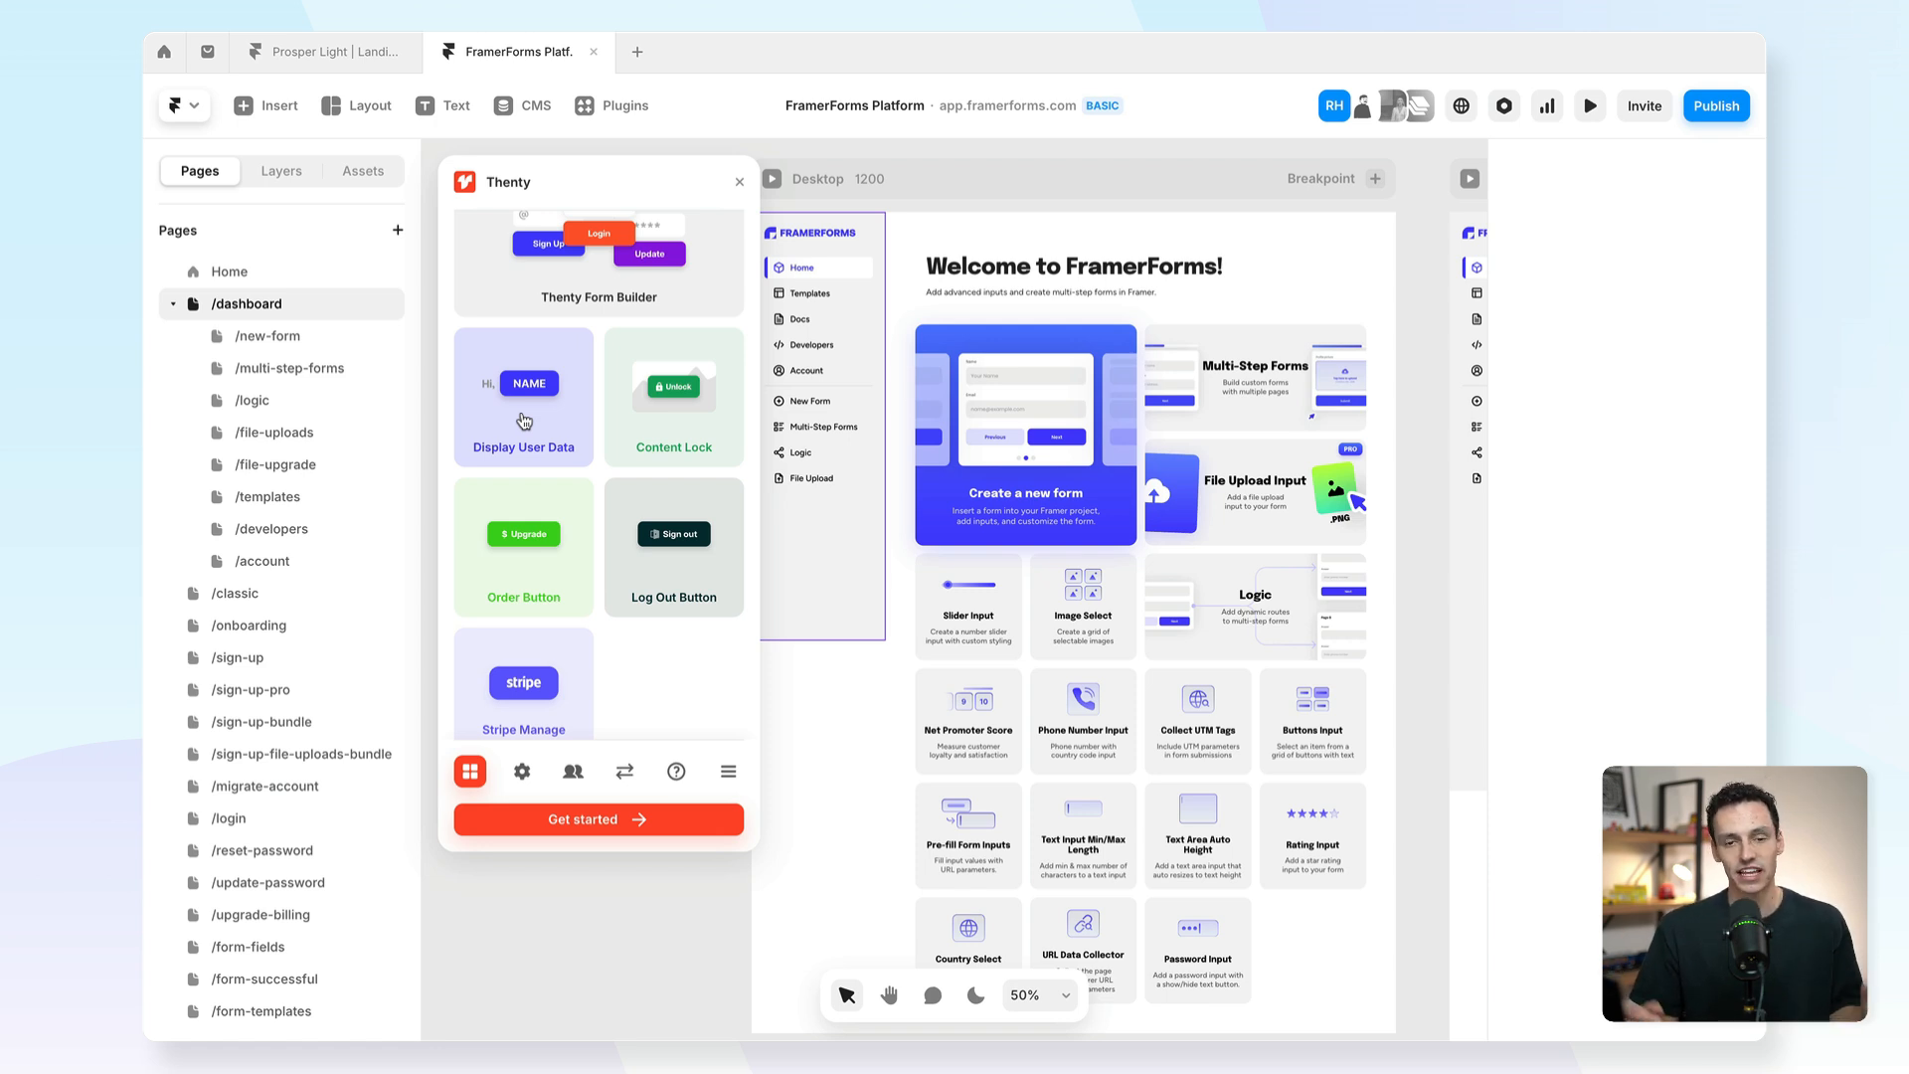
left_click(624, 769)
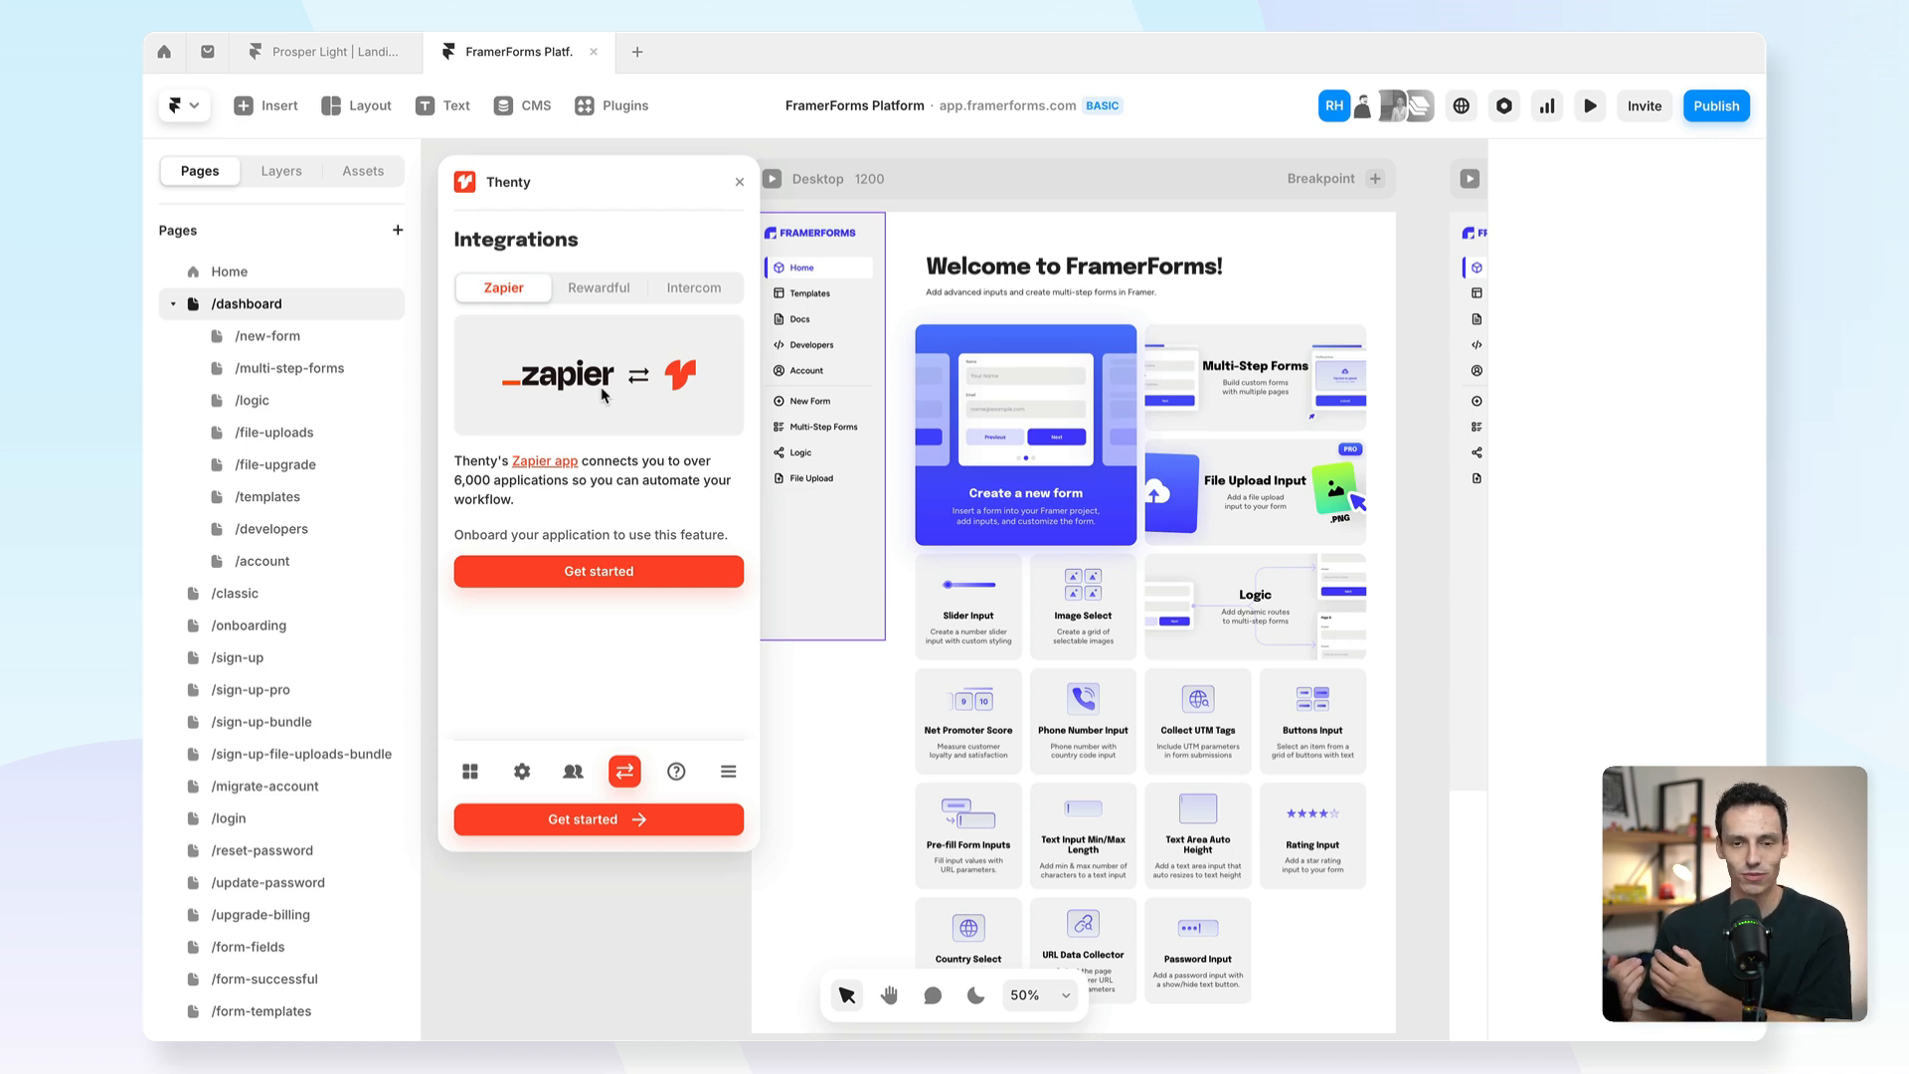
mouse_move(573, 290)
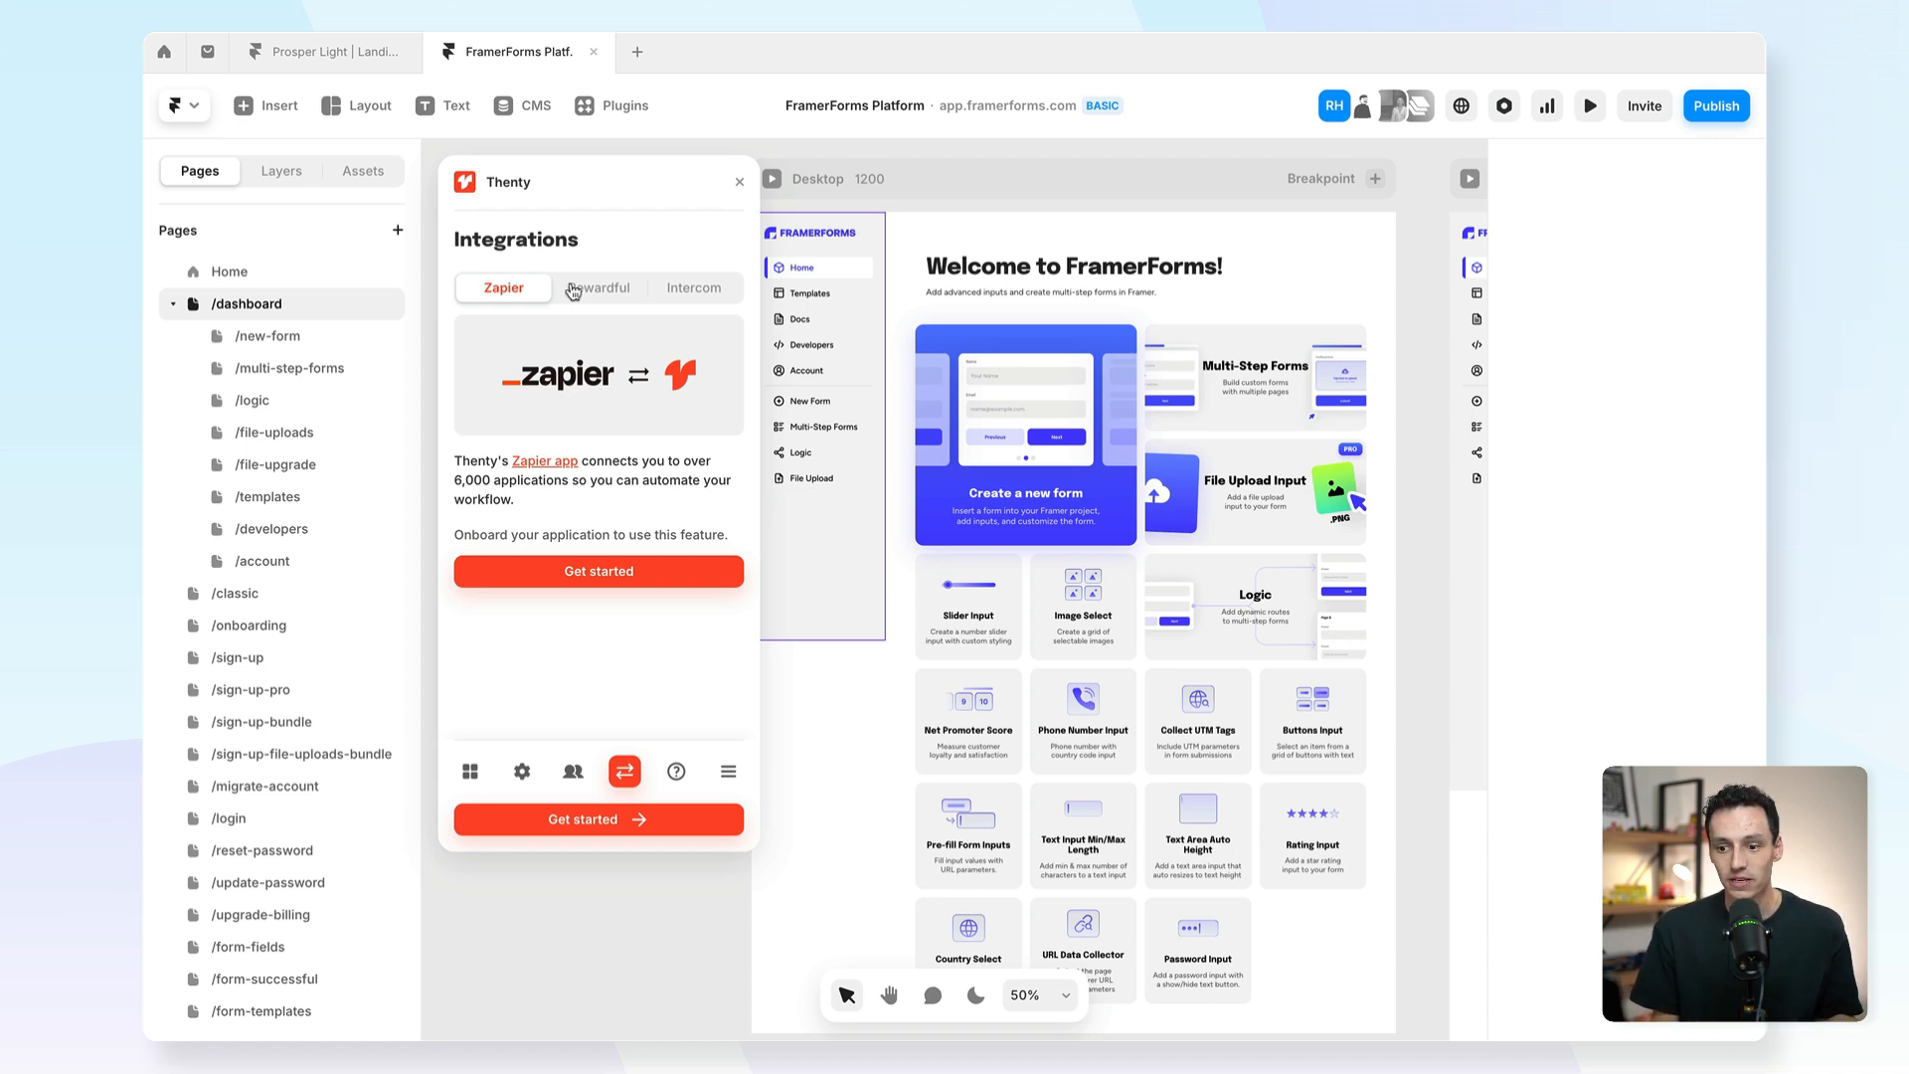
View Thenty's Rewardful and Intercom integration details, then close the plugin.
left_click(598, 289)
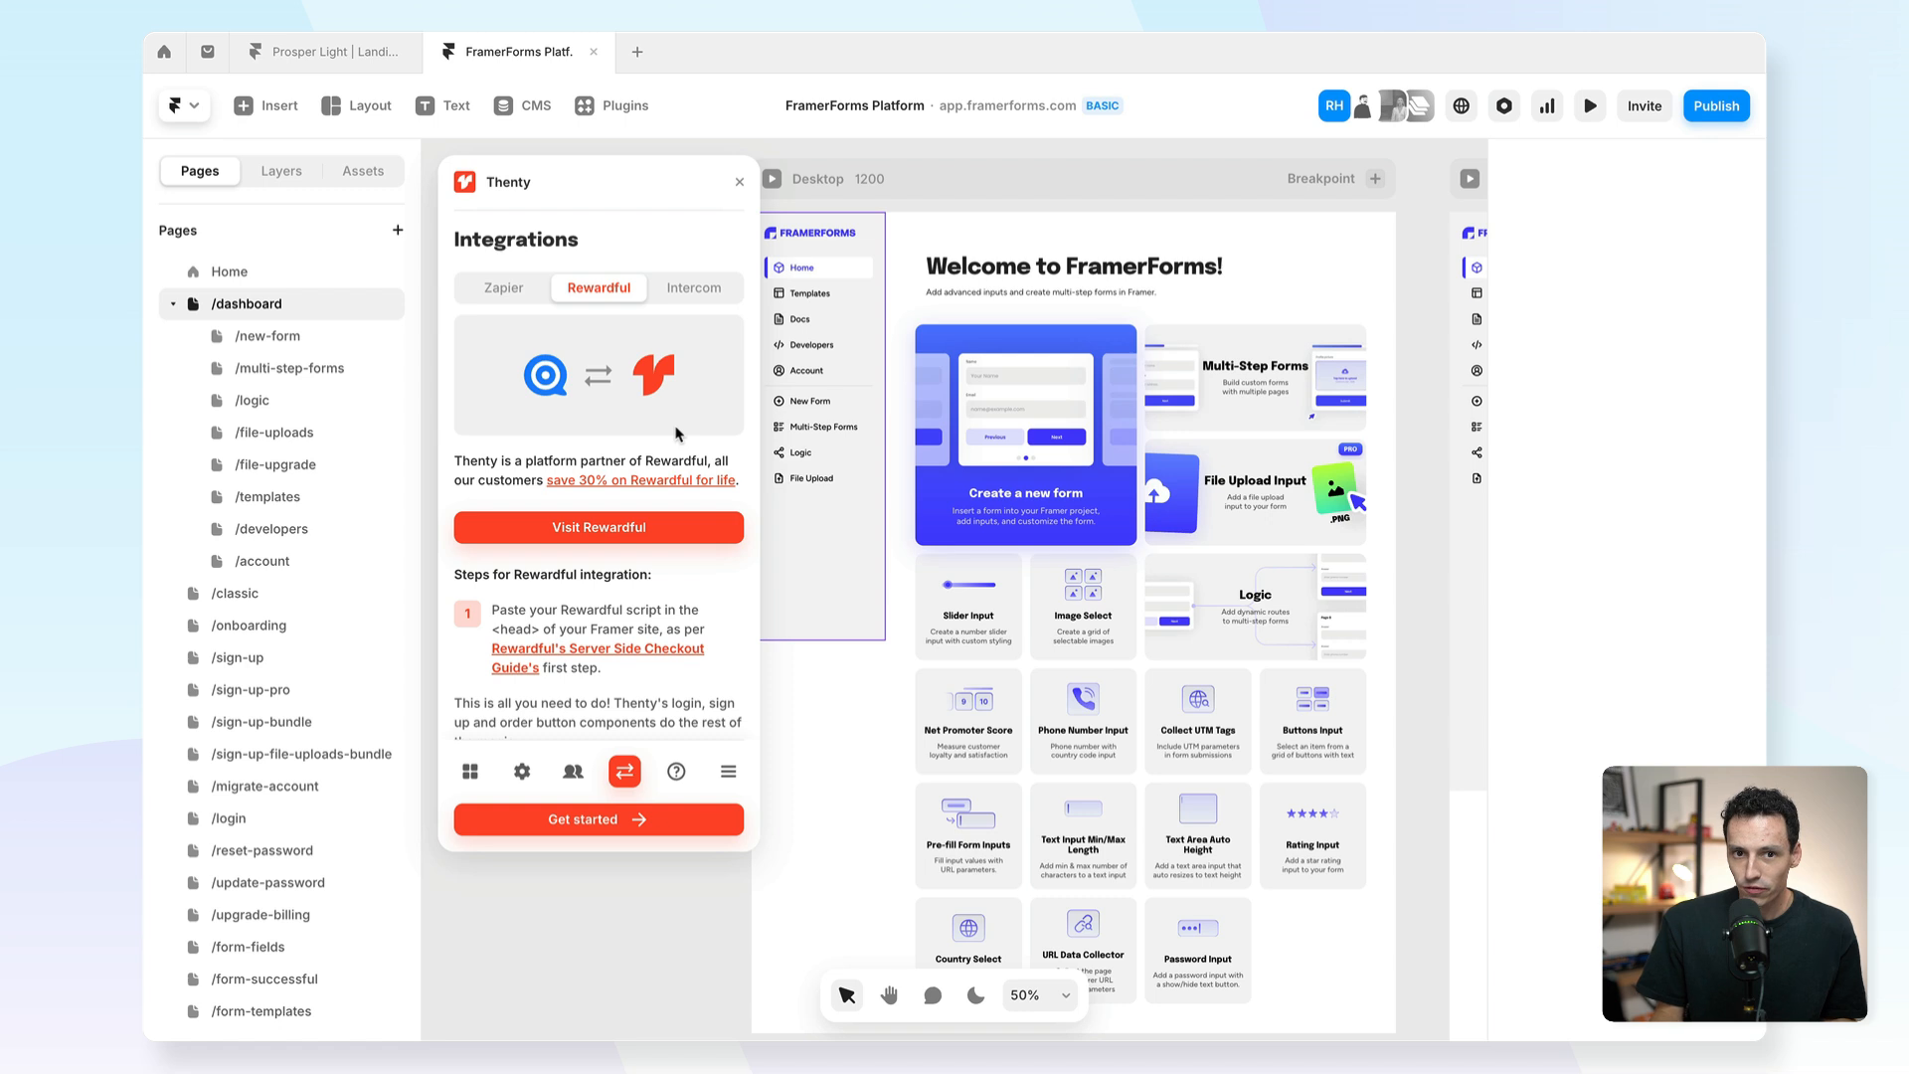
mouse_move(671, 432)
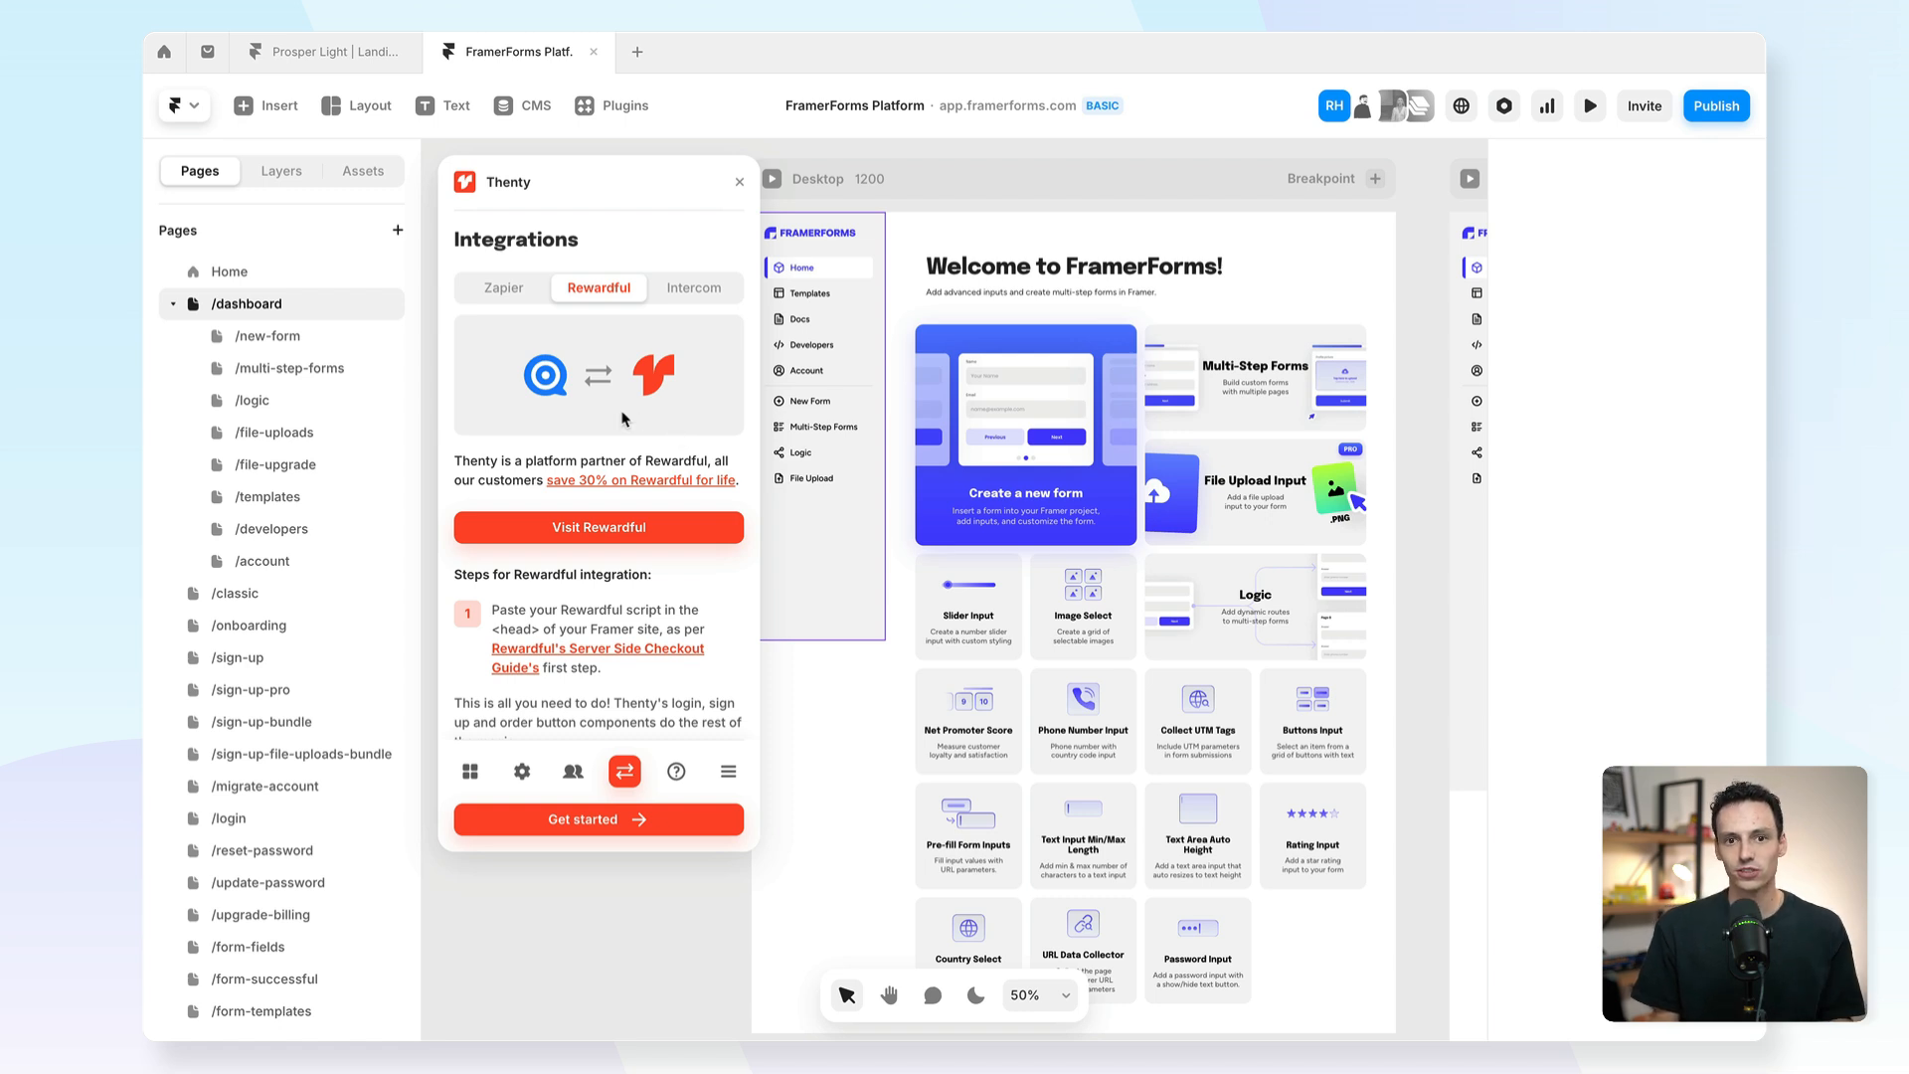
mouse_move(664, 345)
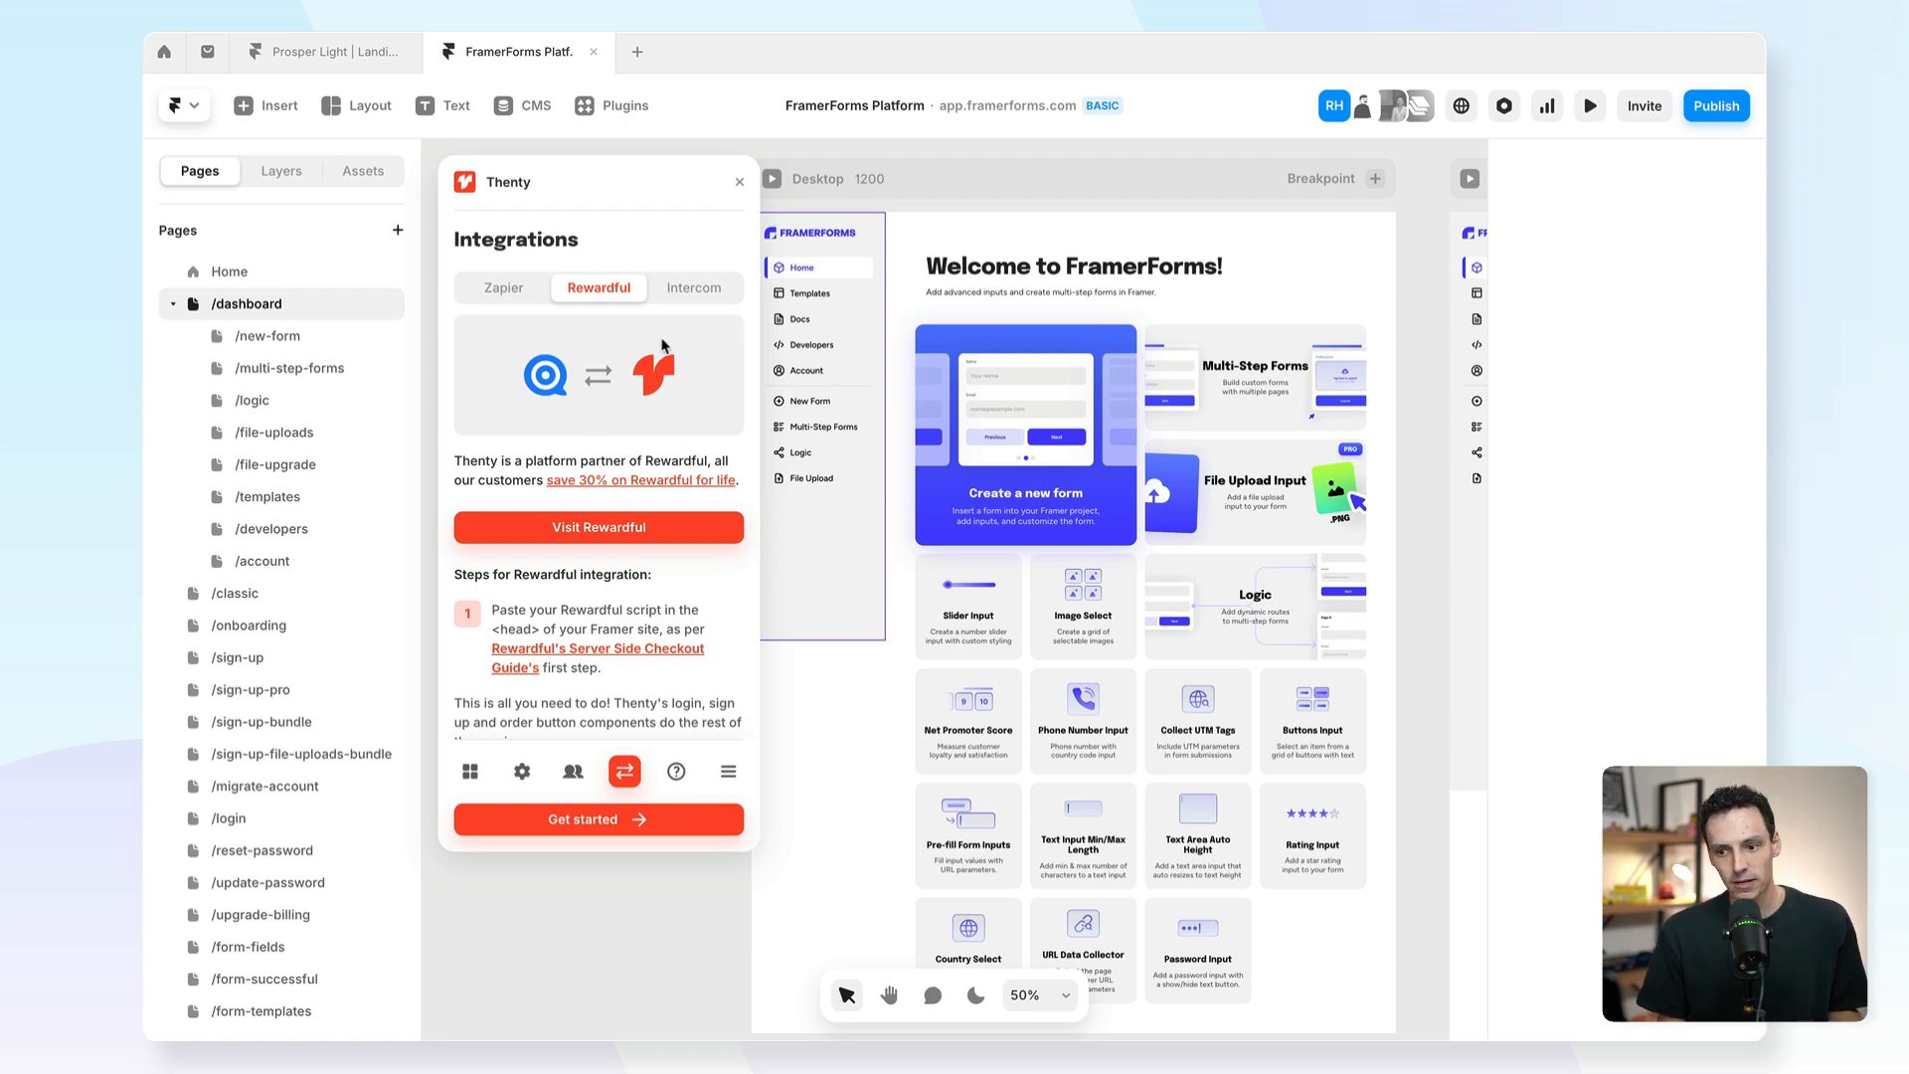
left_click(693, 289)
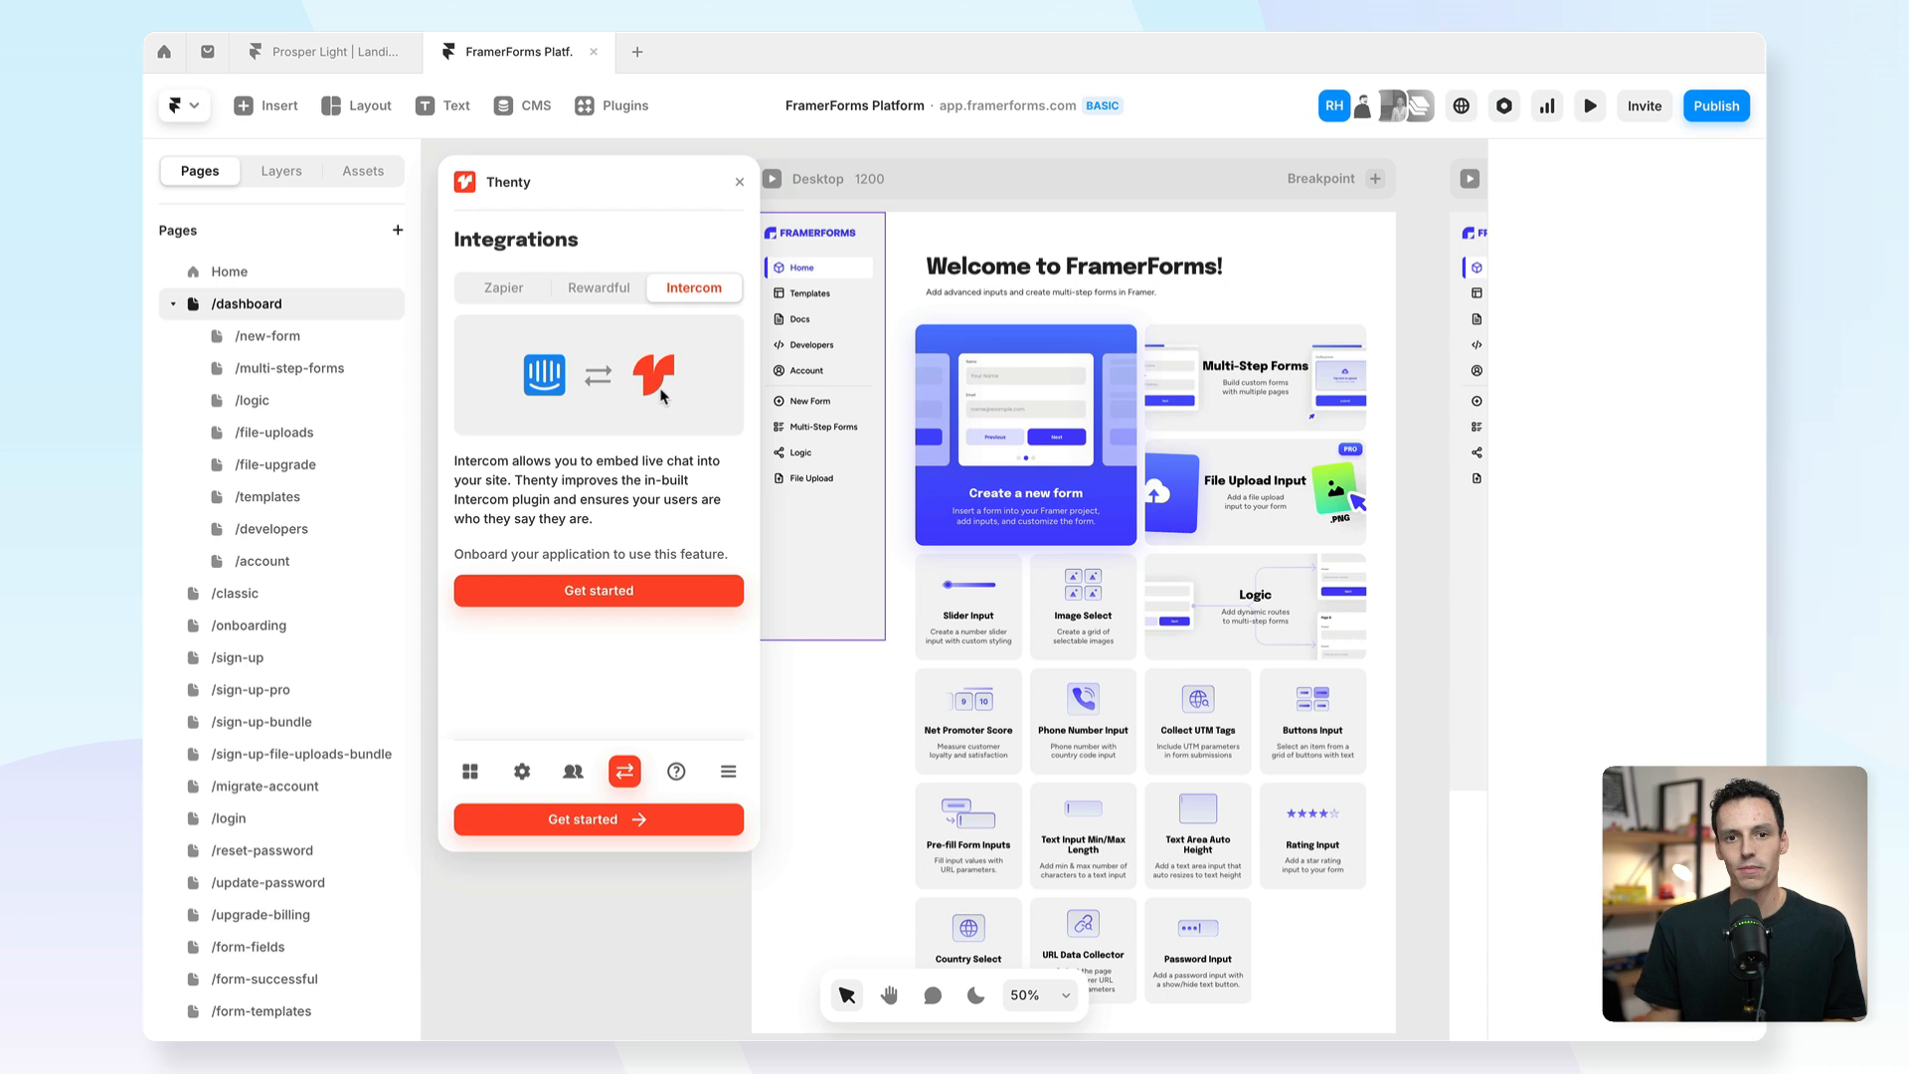
mouse_move(667, 419)
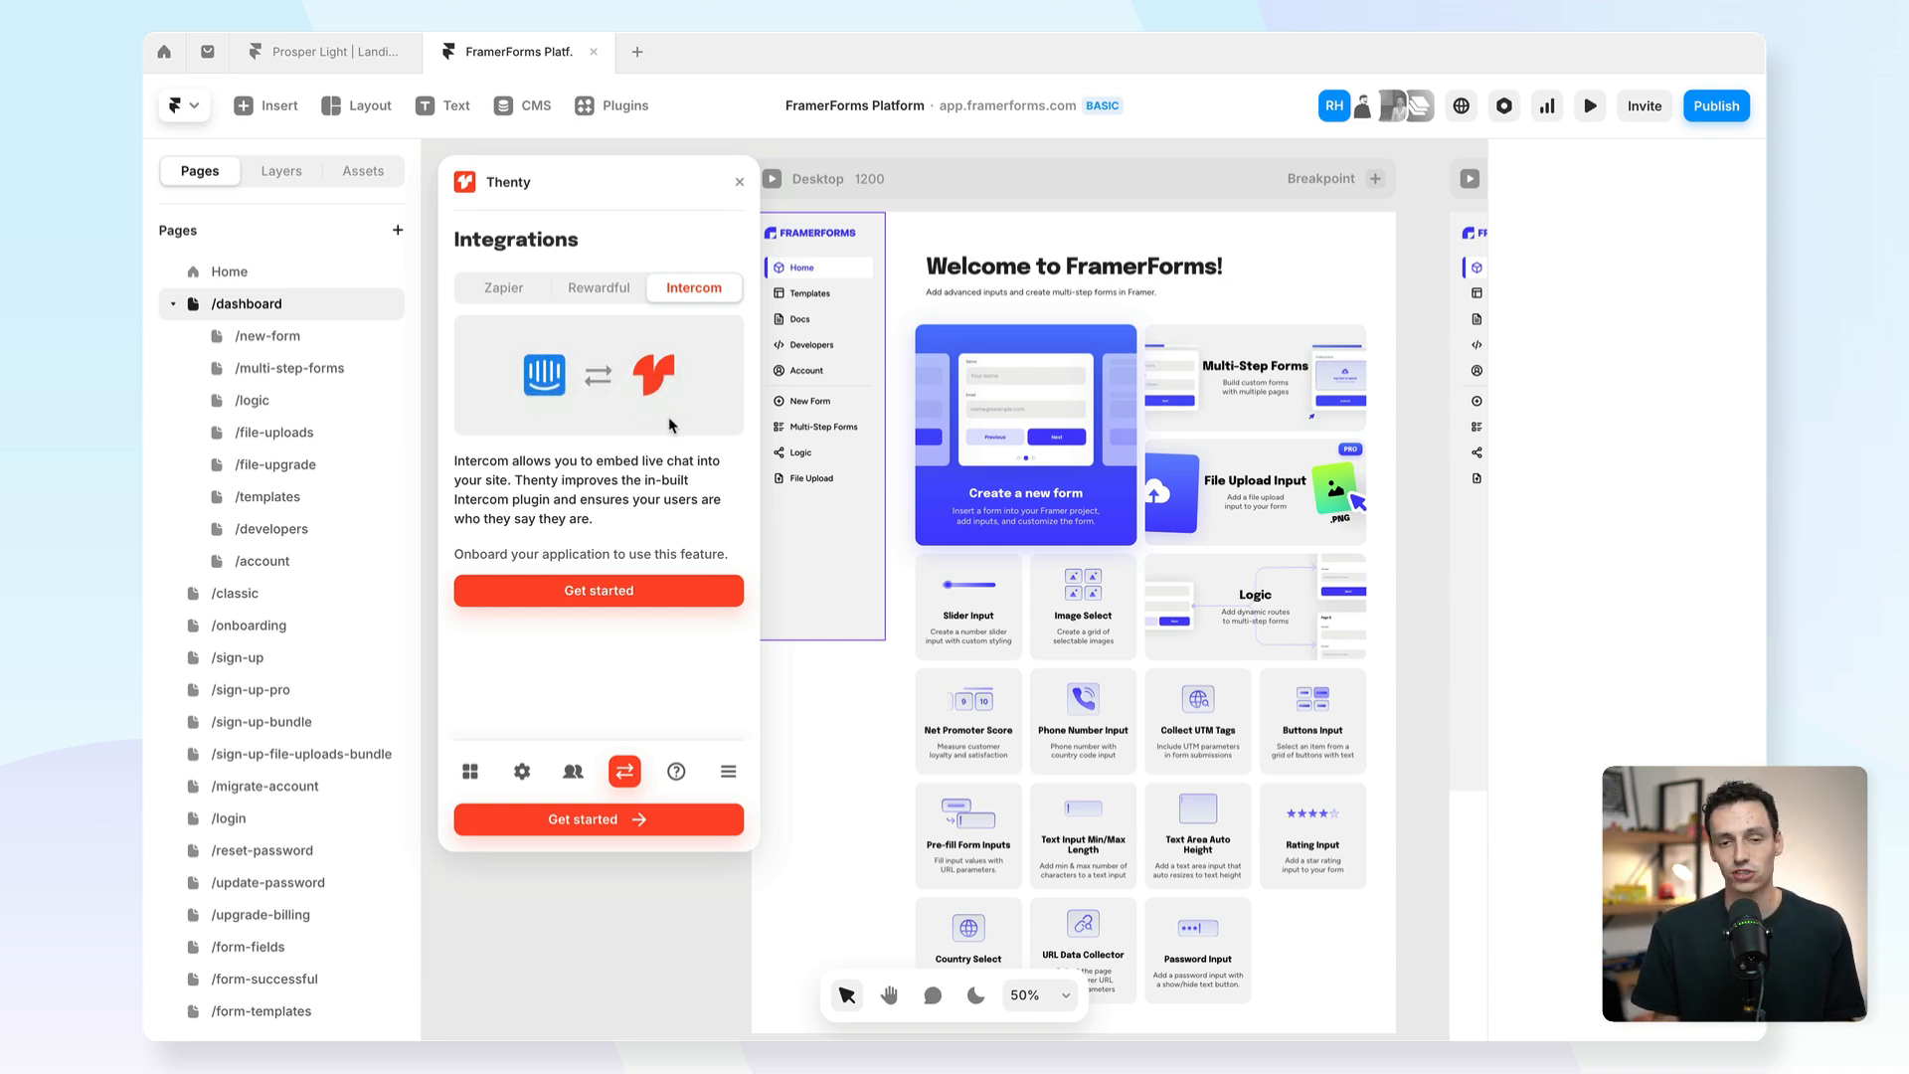
left_click(738, 180)
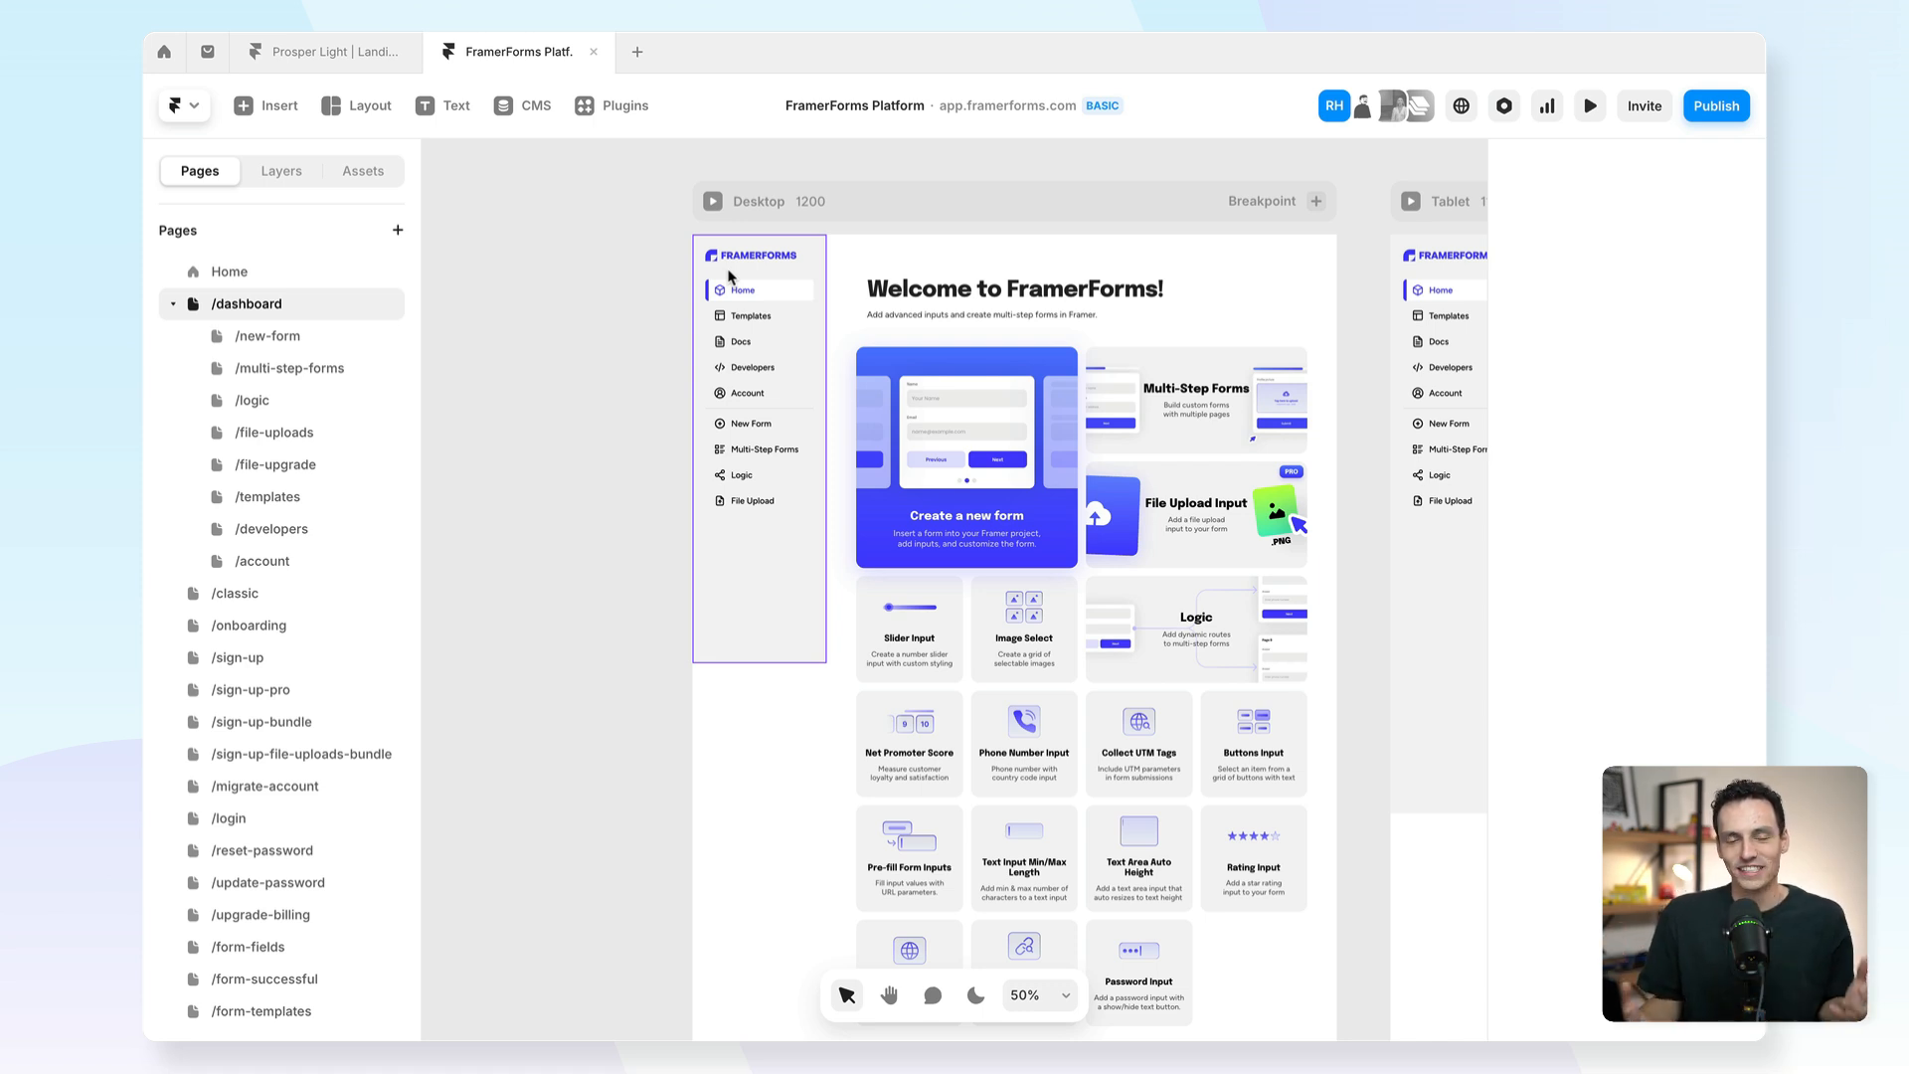
left_click(609, 329)
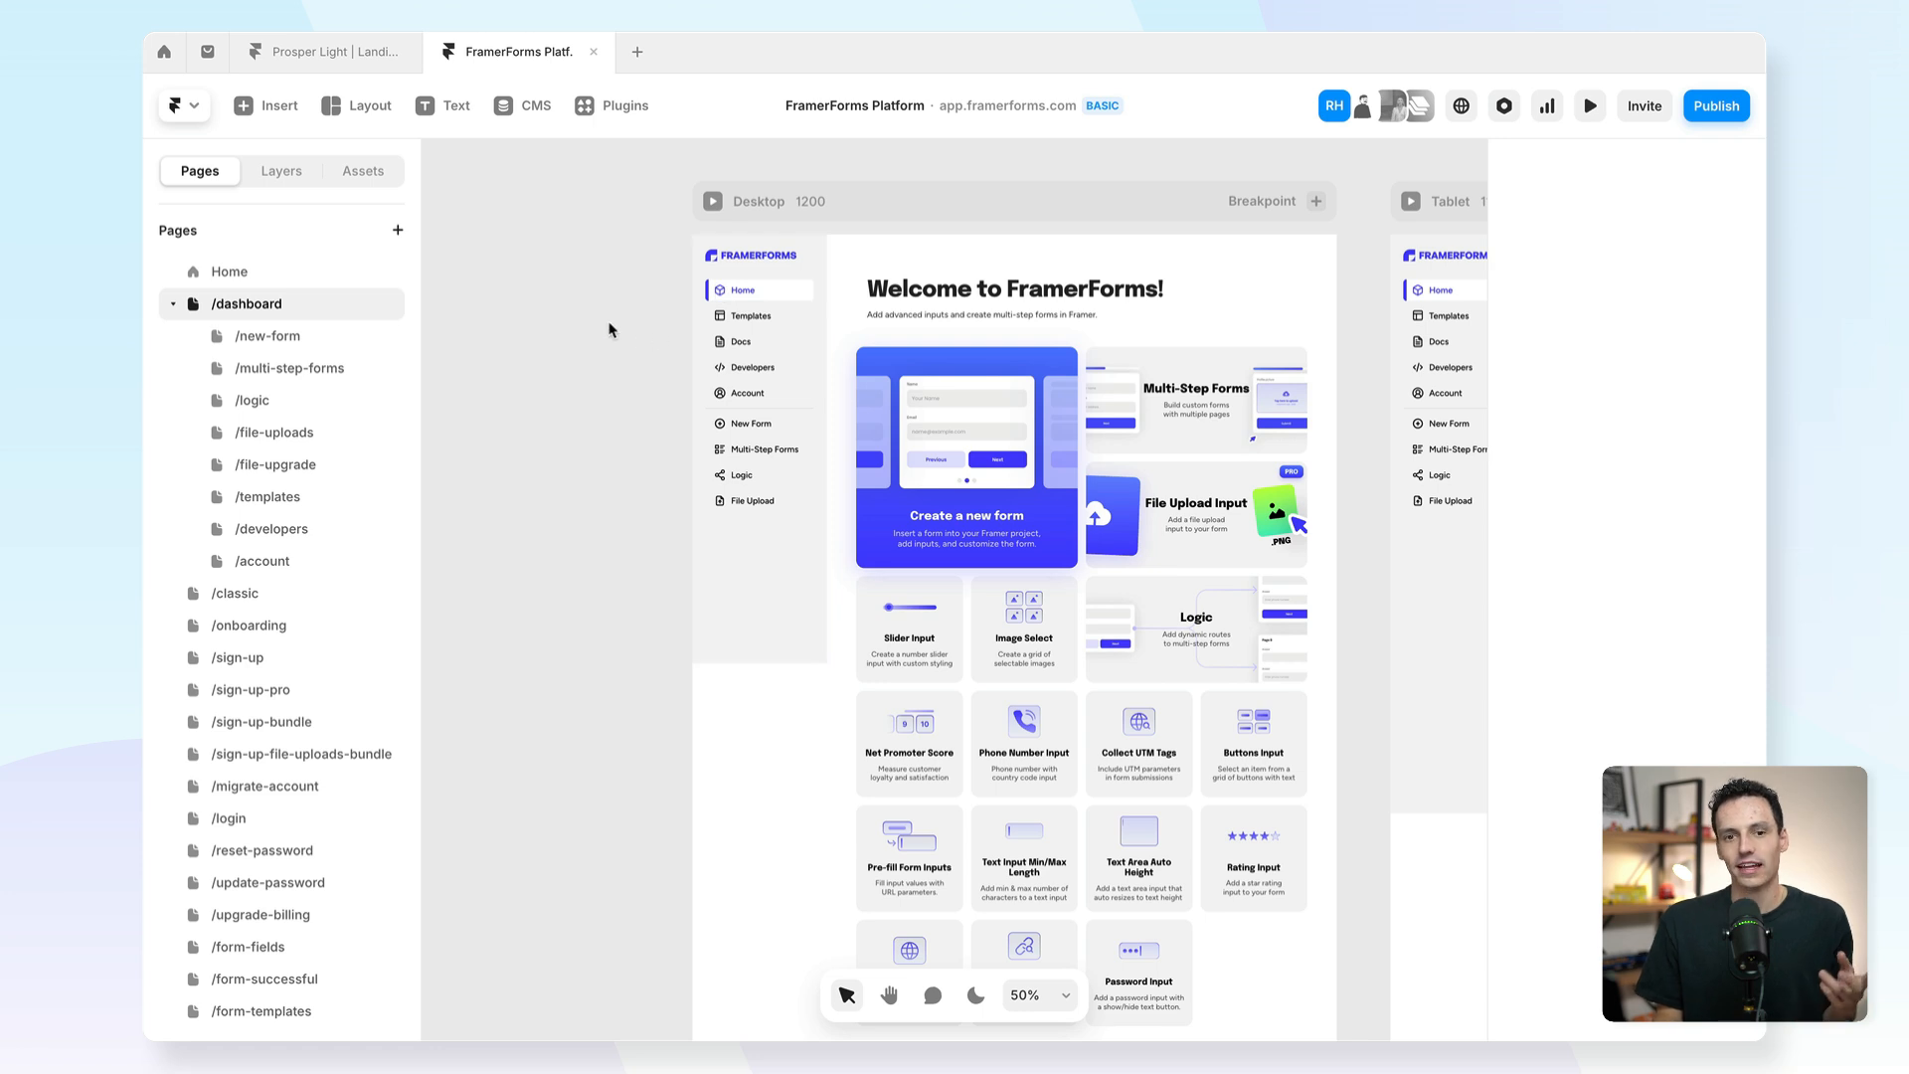
mouse_move(572, 315)
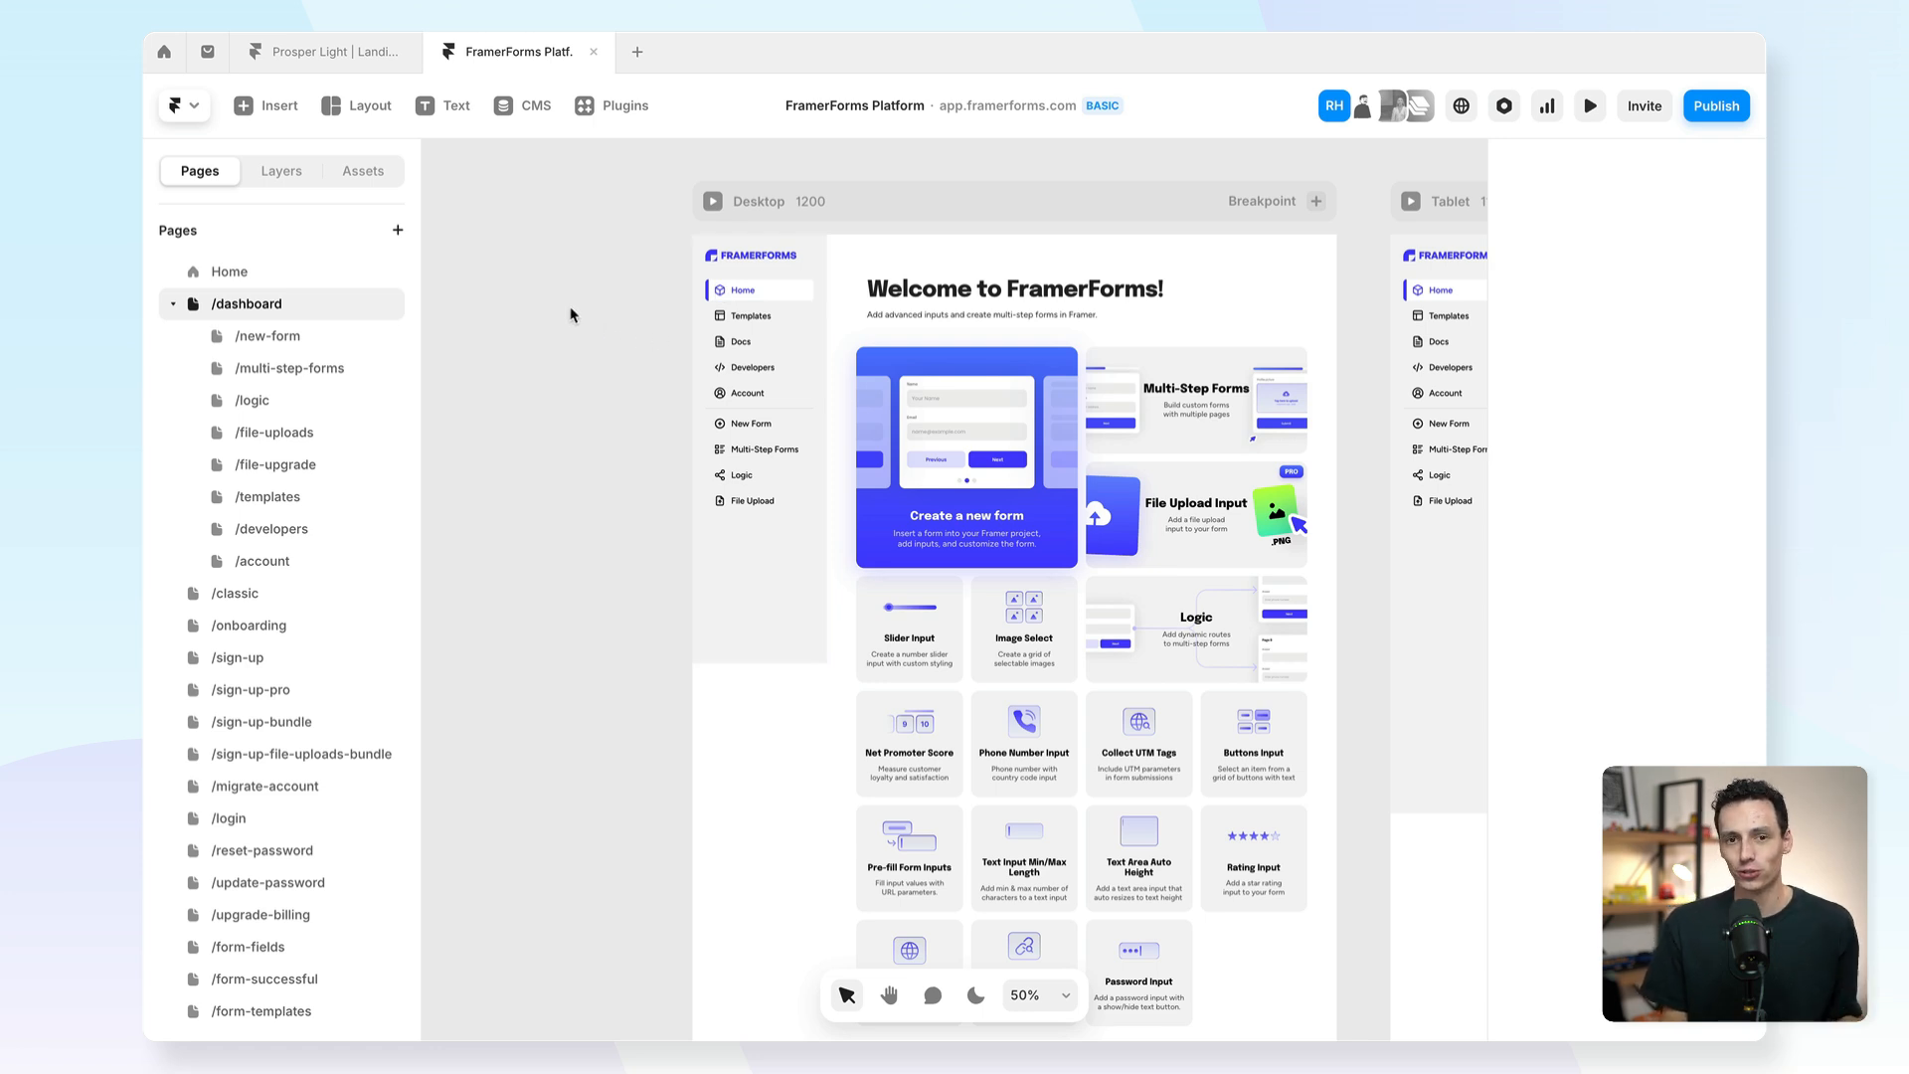